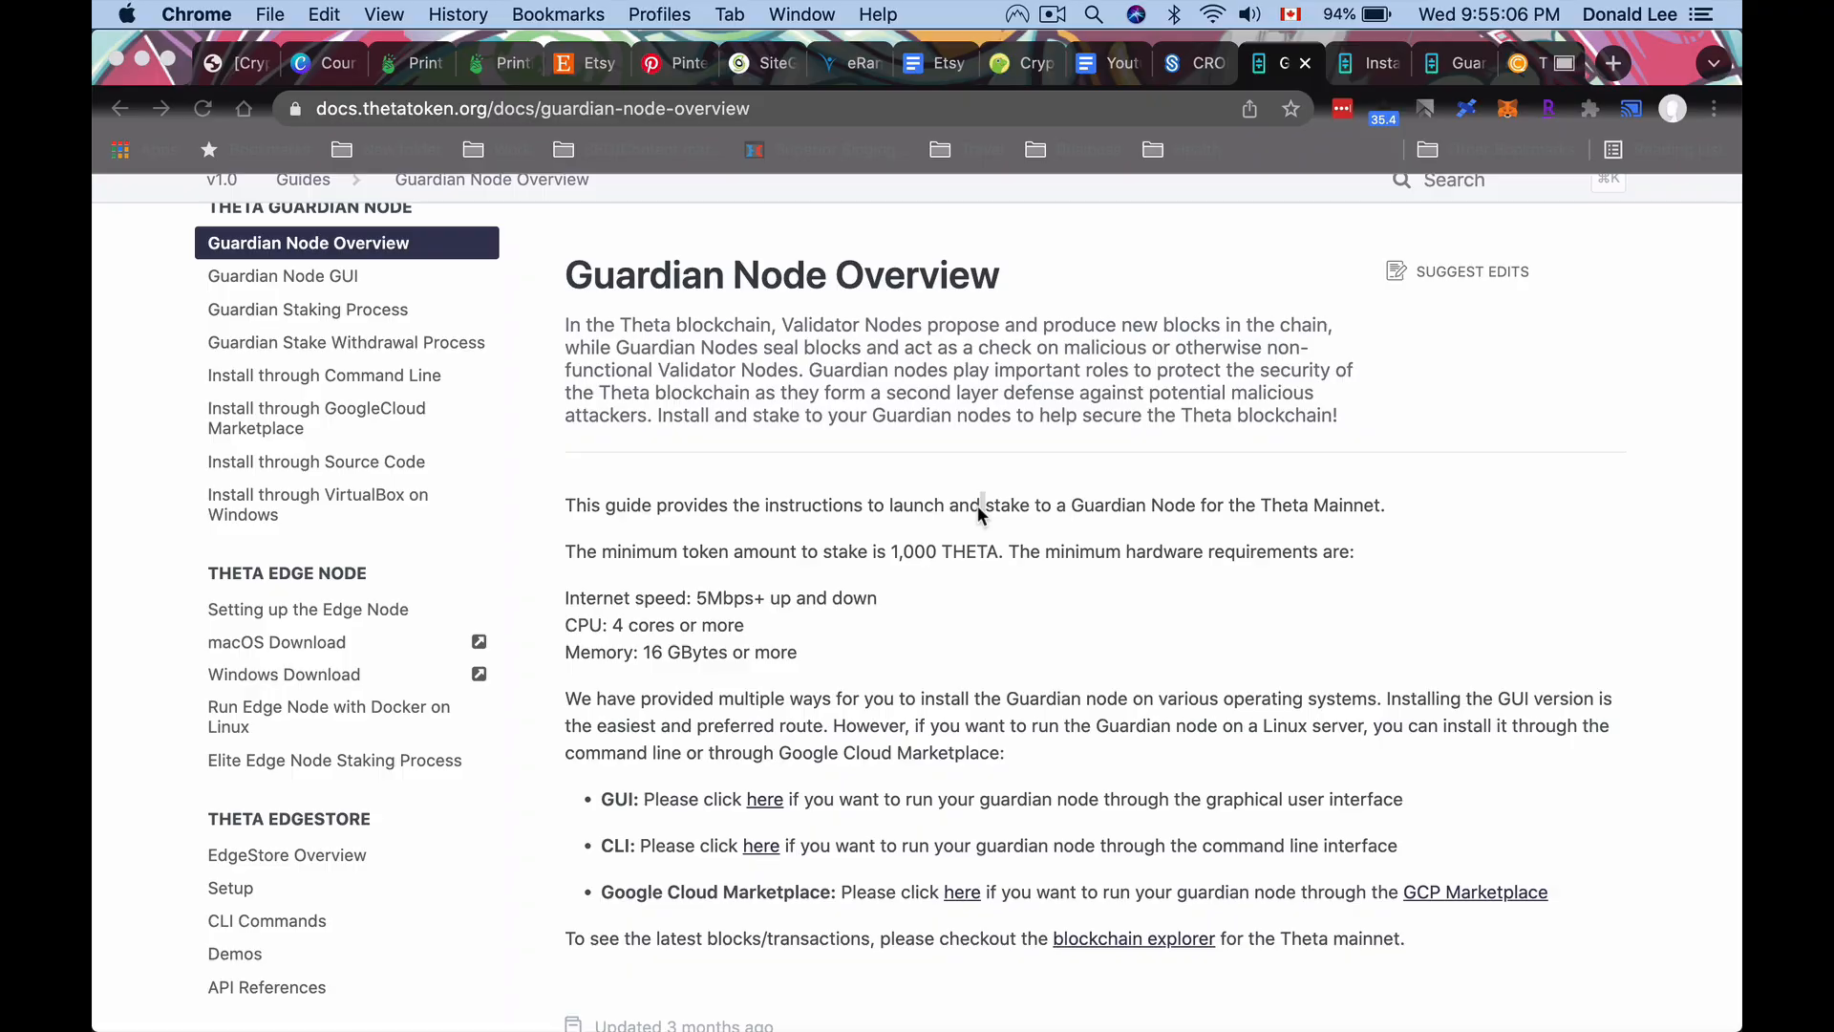
mouse_move(1049, 315)
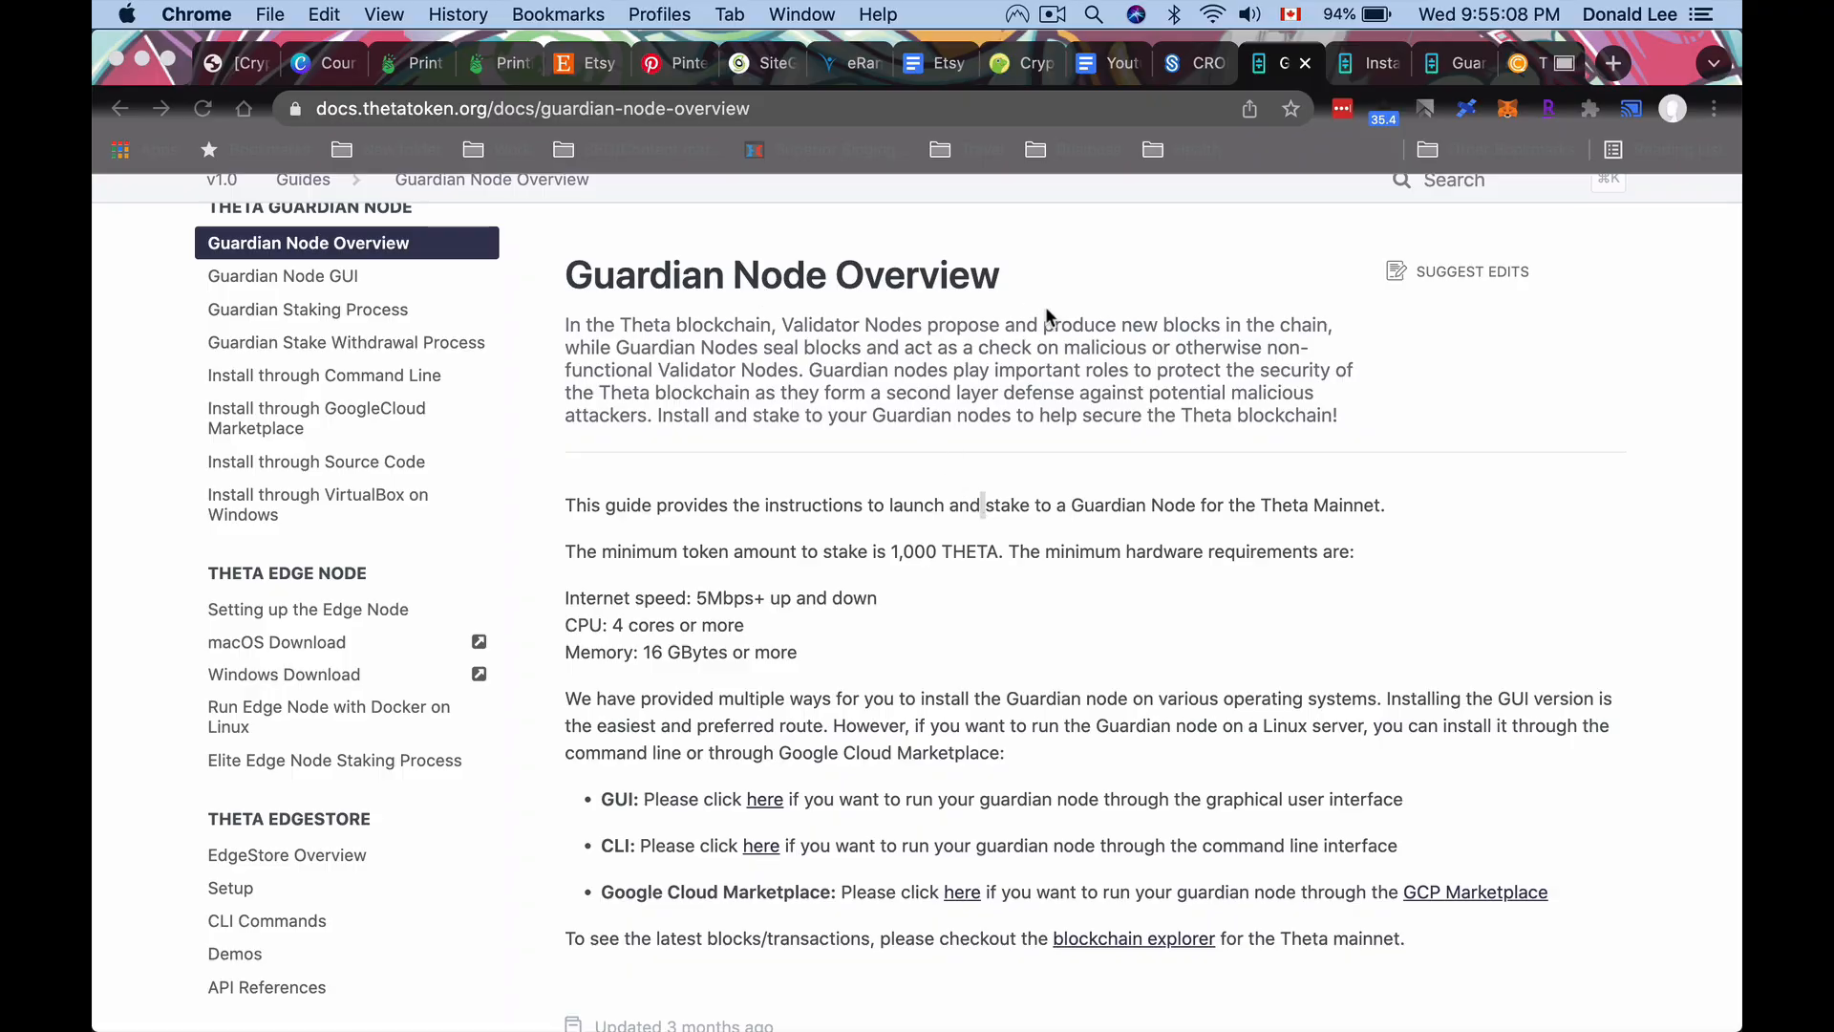
mouse_move(1100, 336)
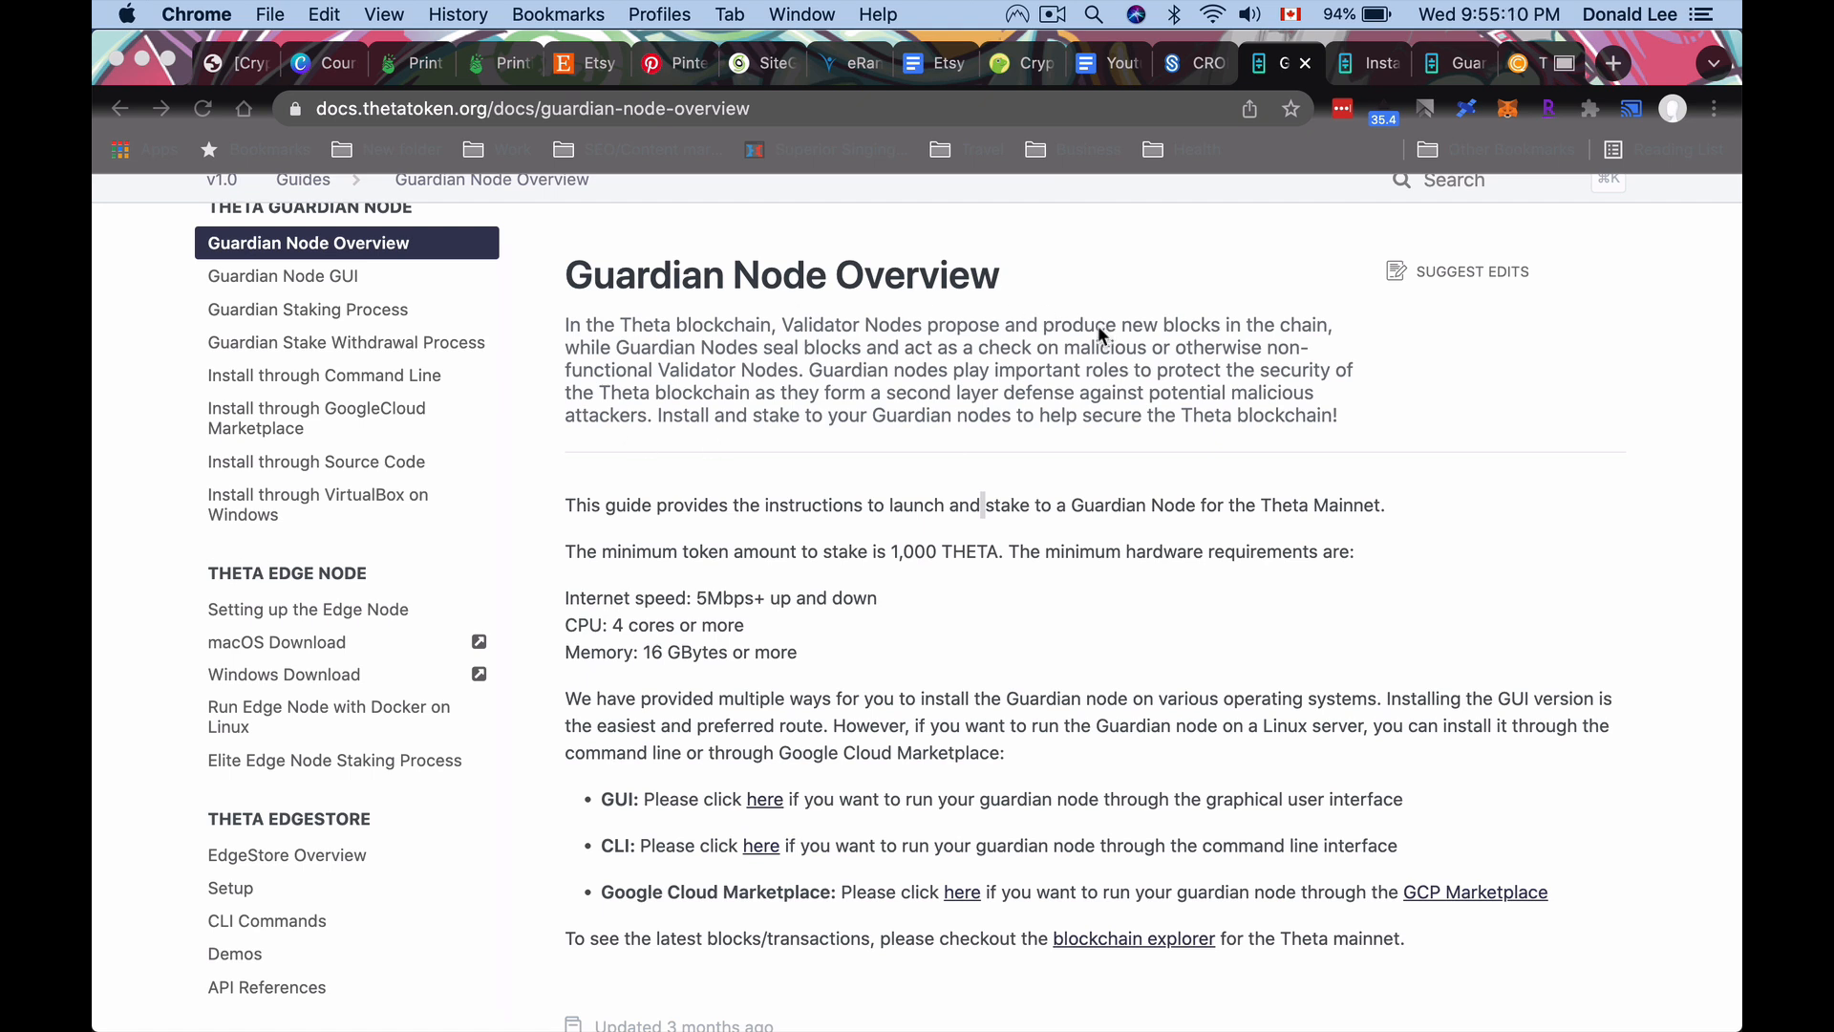
mouse_move(883, 573)
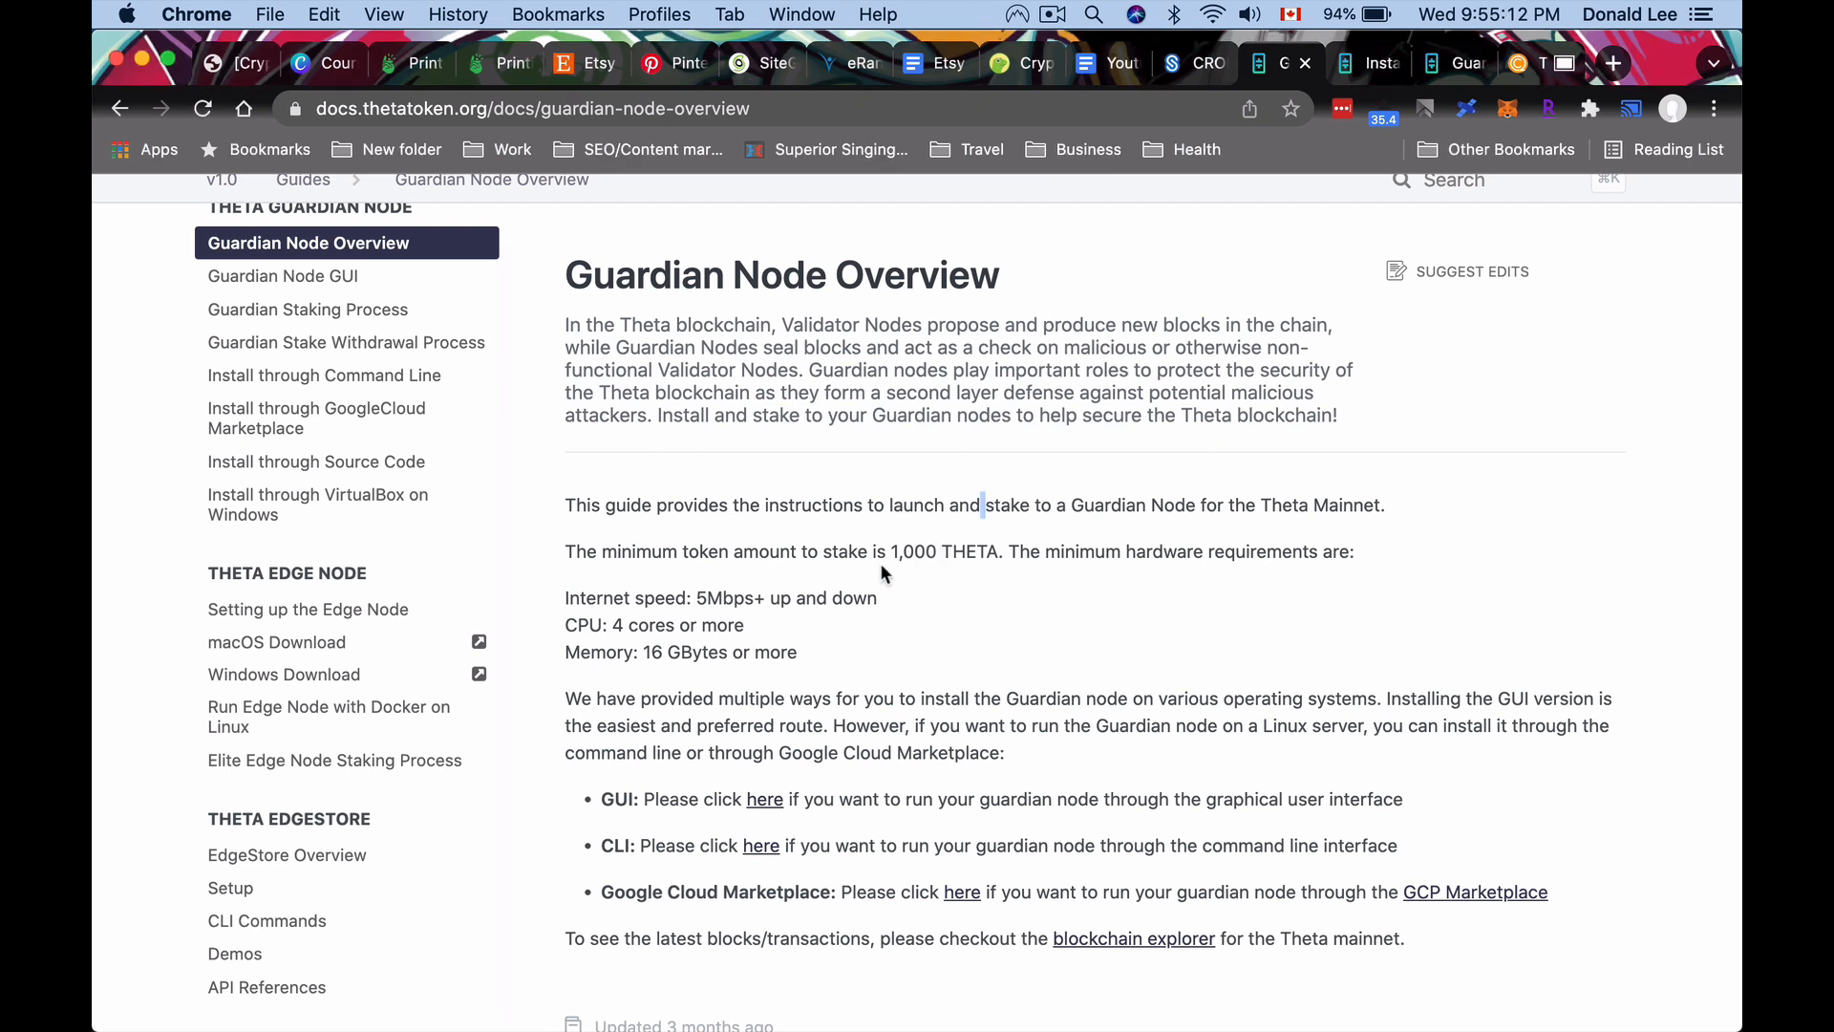
mouse_move(734, 582)
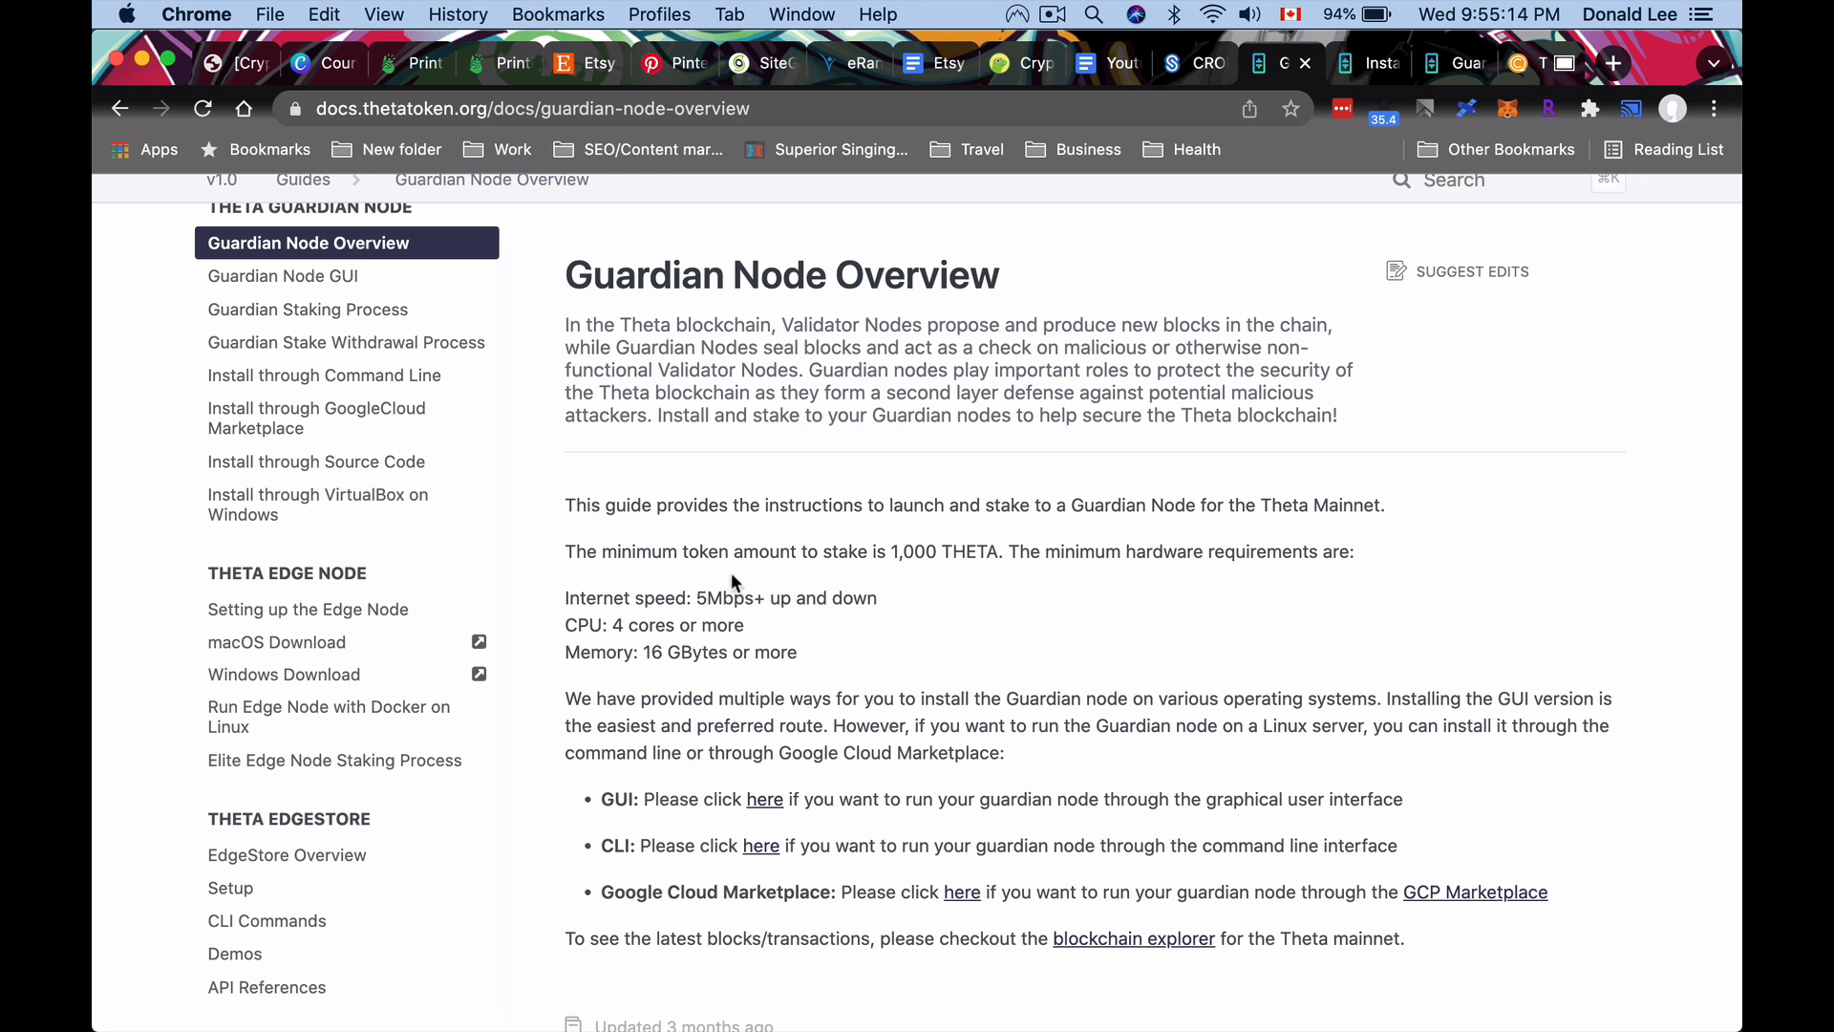
mouse_move(738, 634)
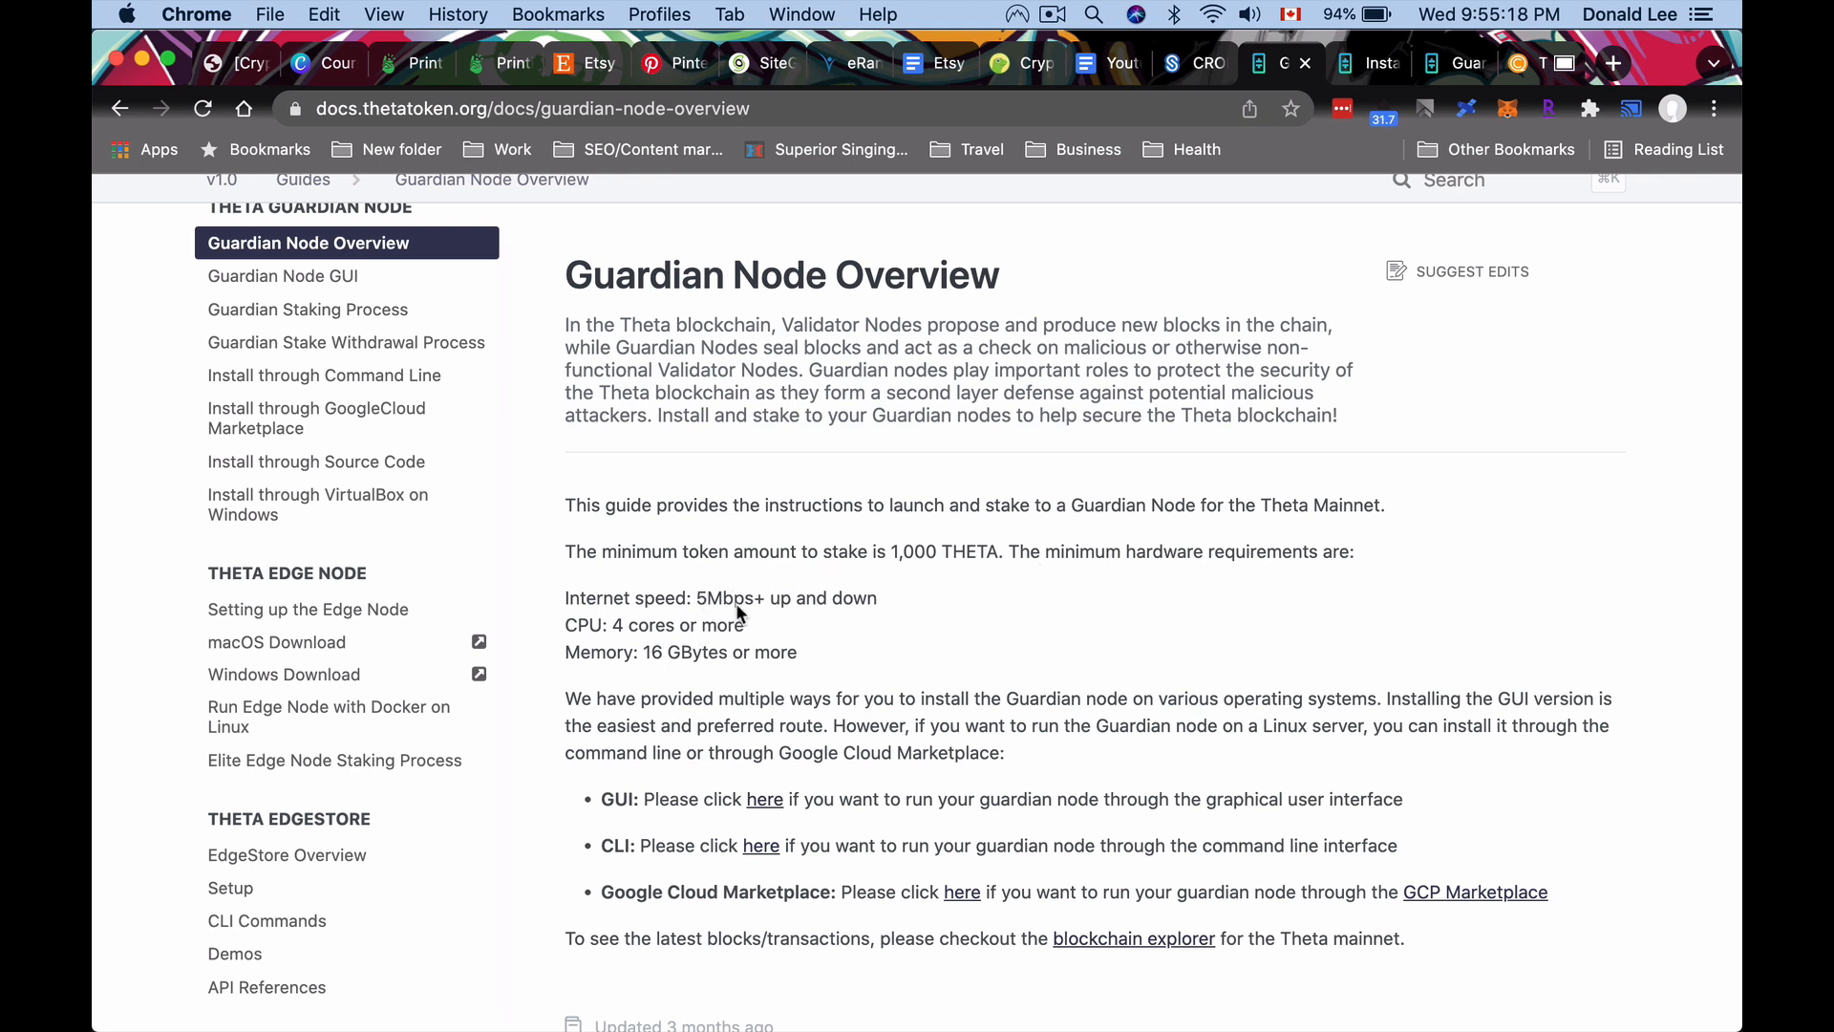
mouse_move(683, 657)
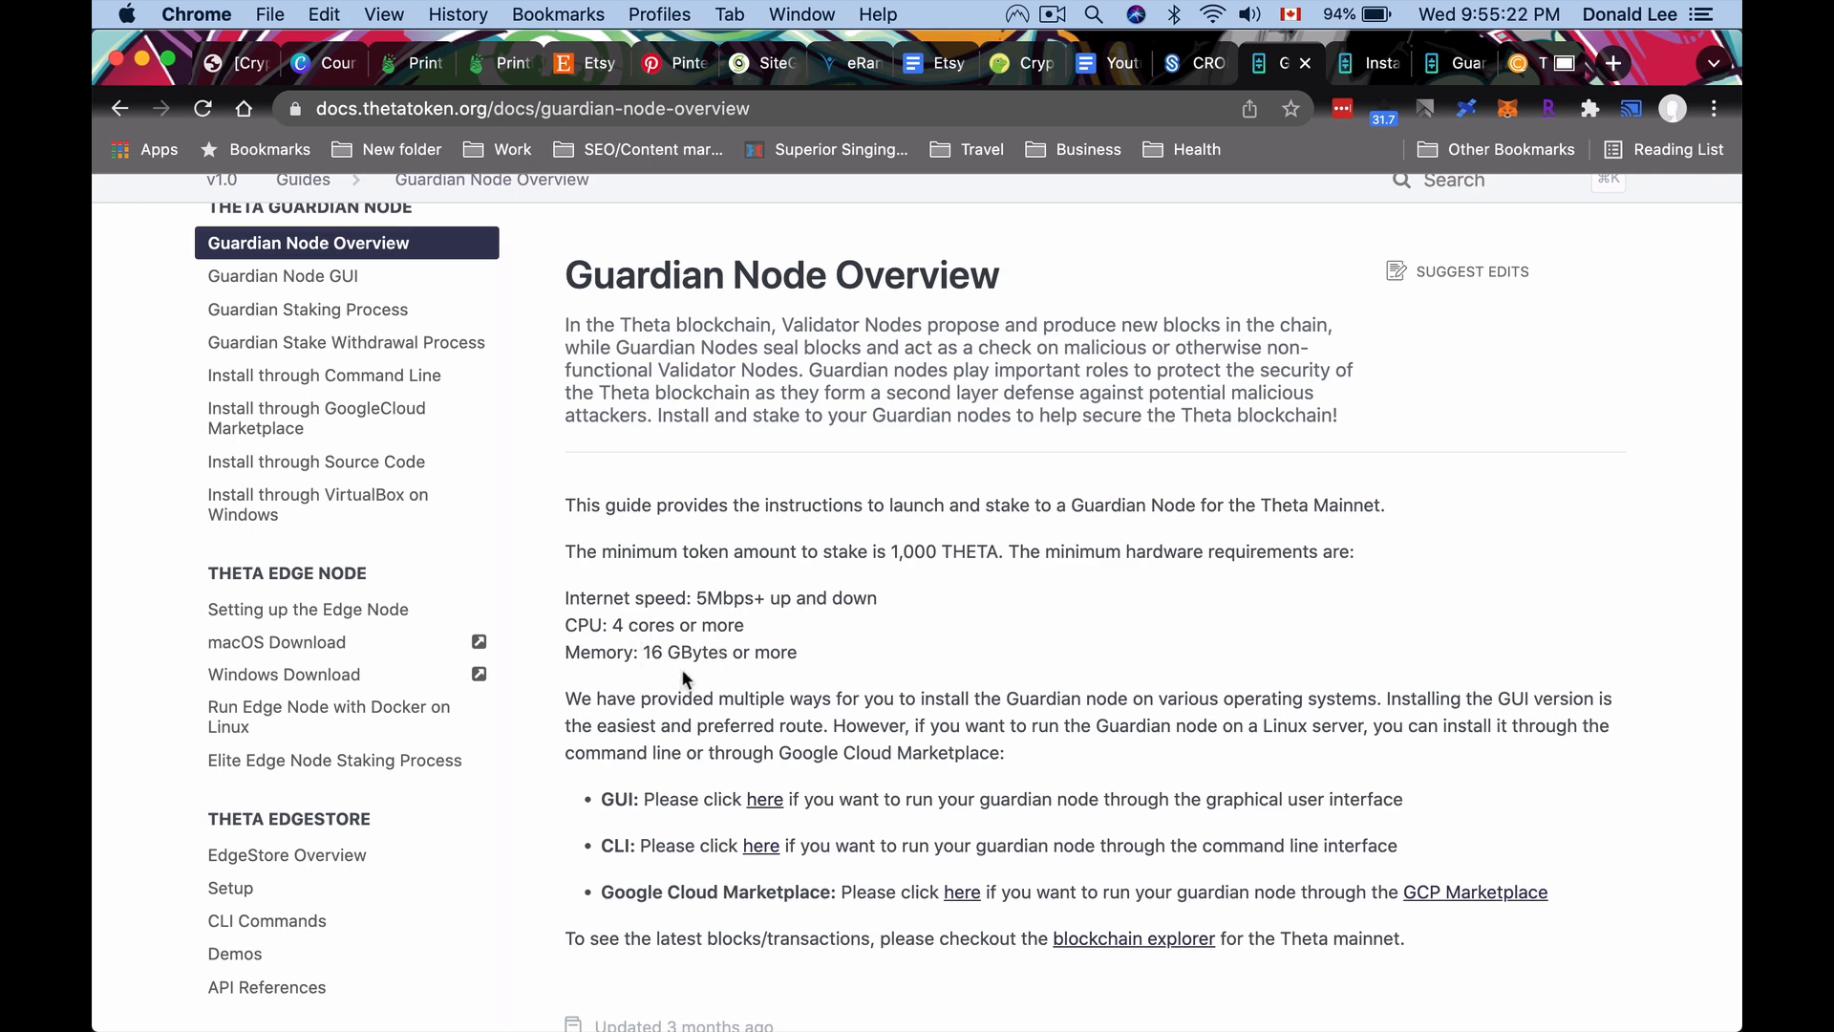
Browse the Guardian Node overview and open the Guardian staking process guide.
scroll("down", 3)
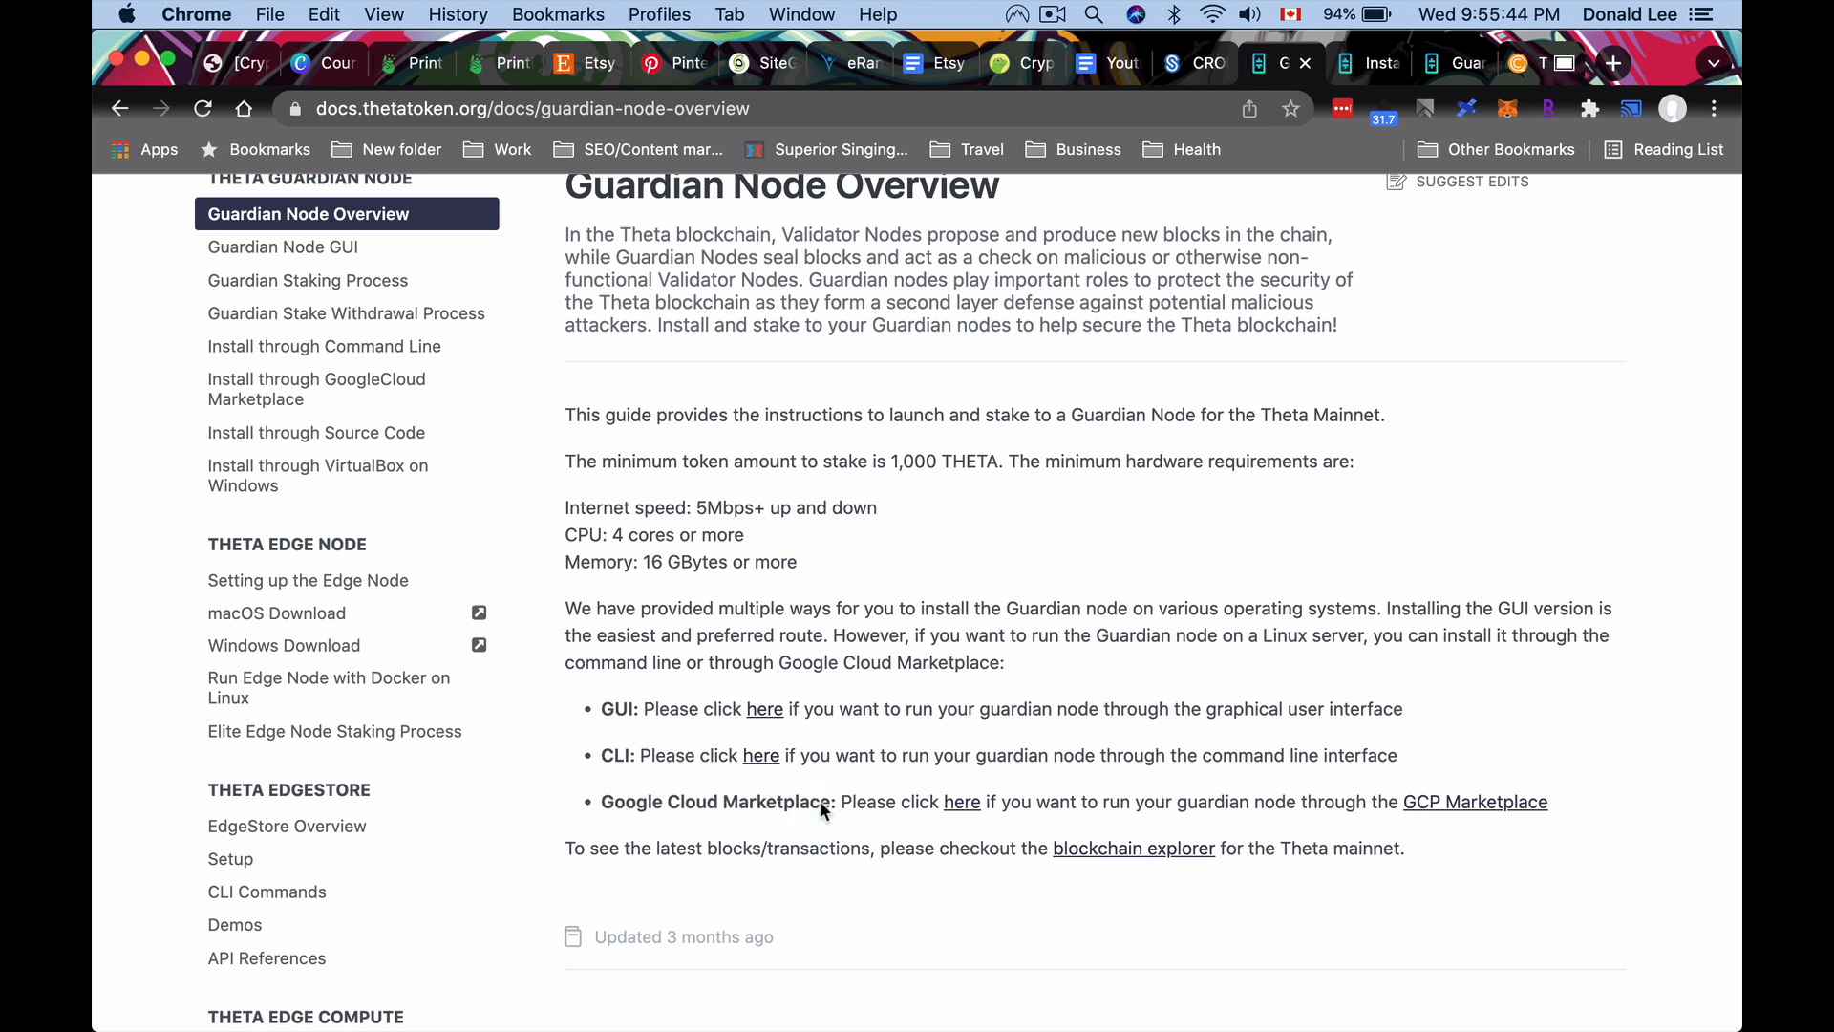
mouse_move(1278, 218)
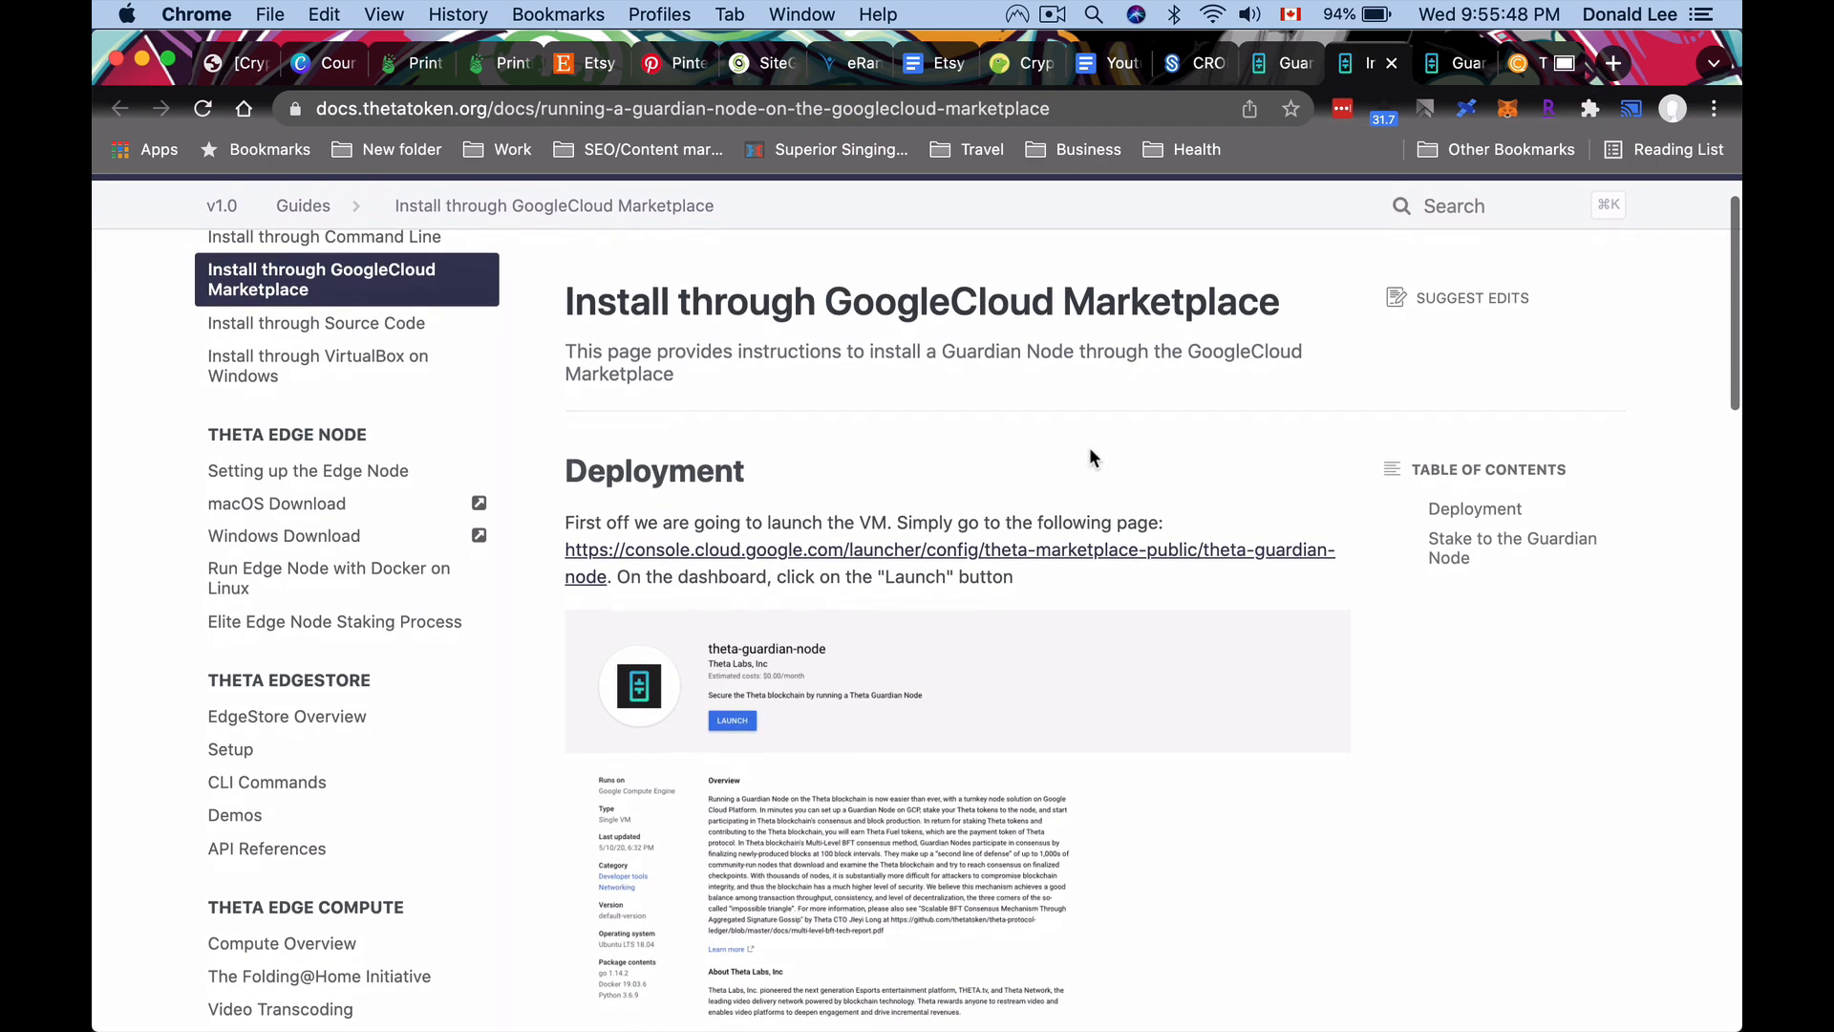
scroll("up", 3)
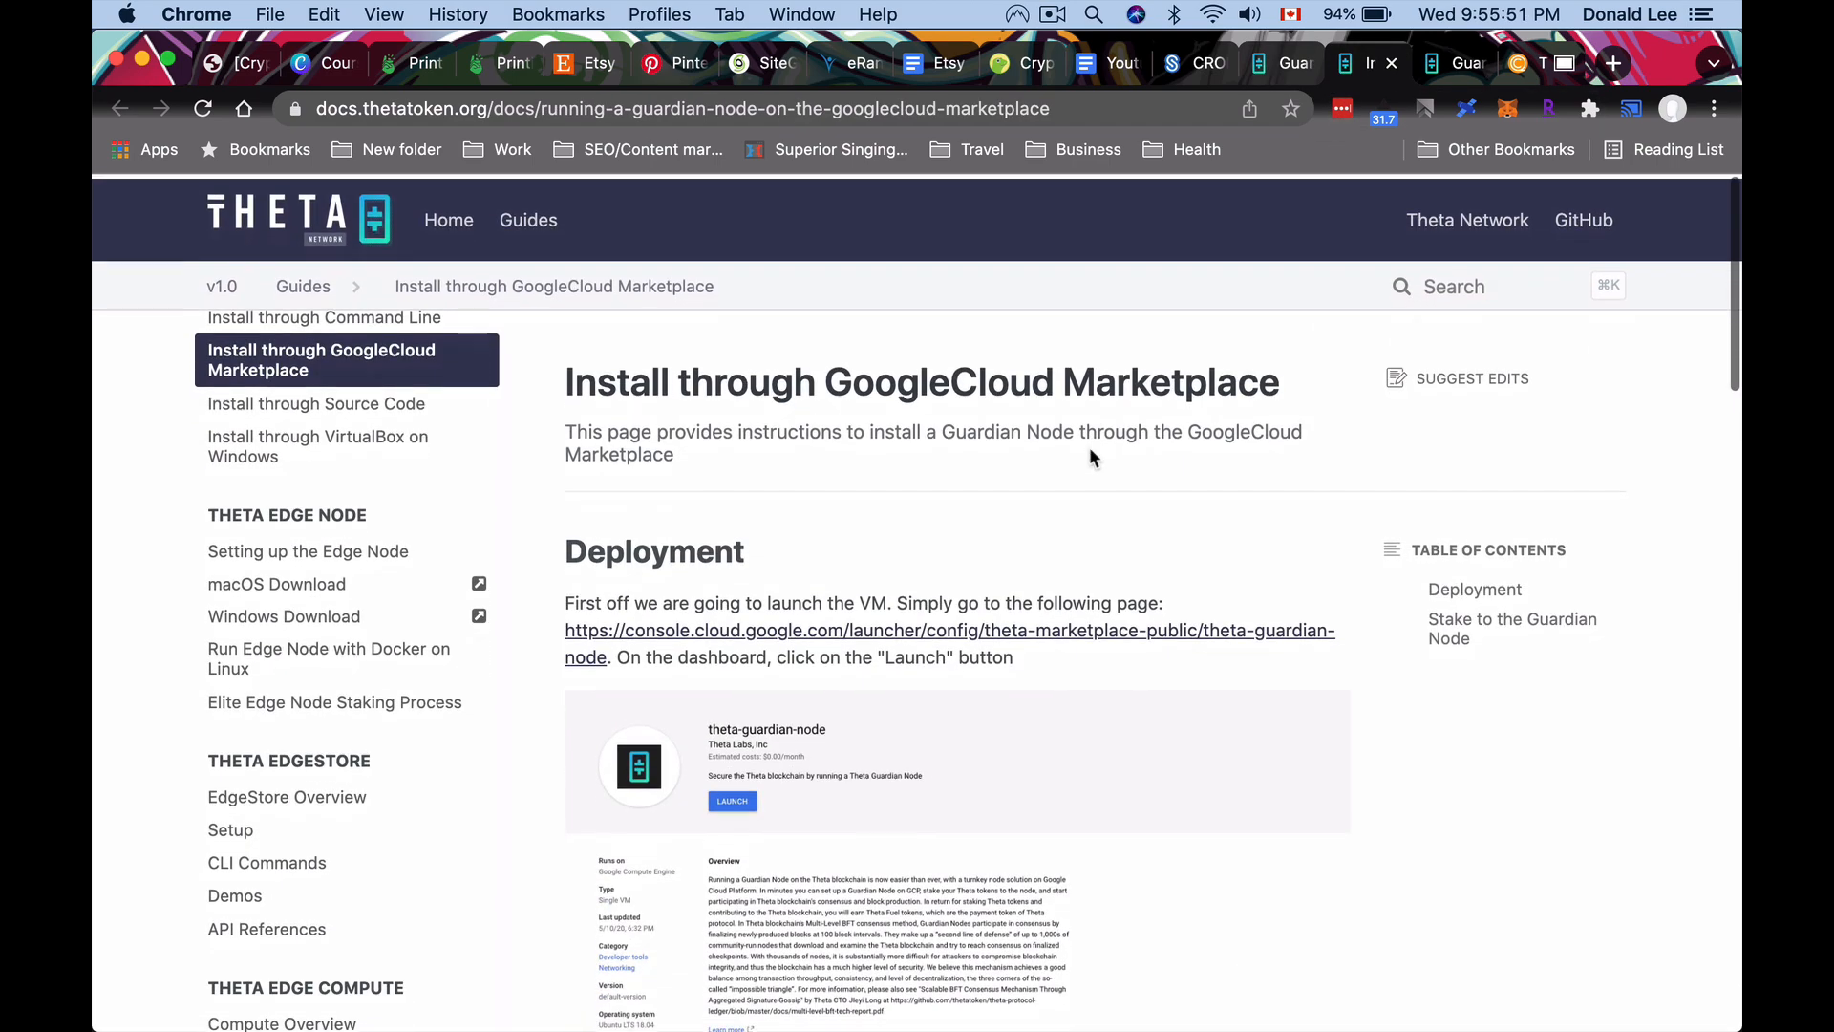
scroll("down", 3)
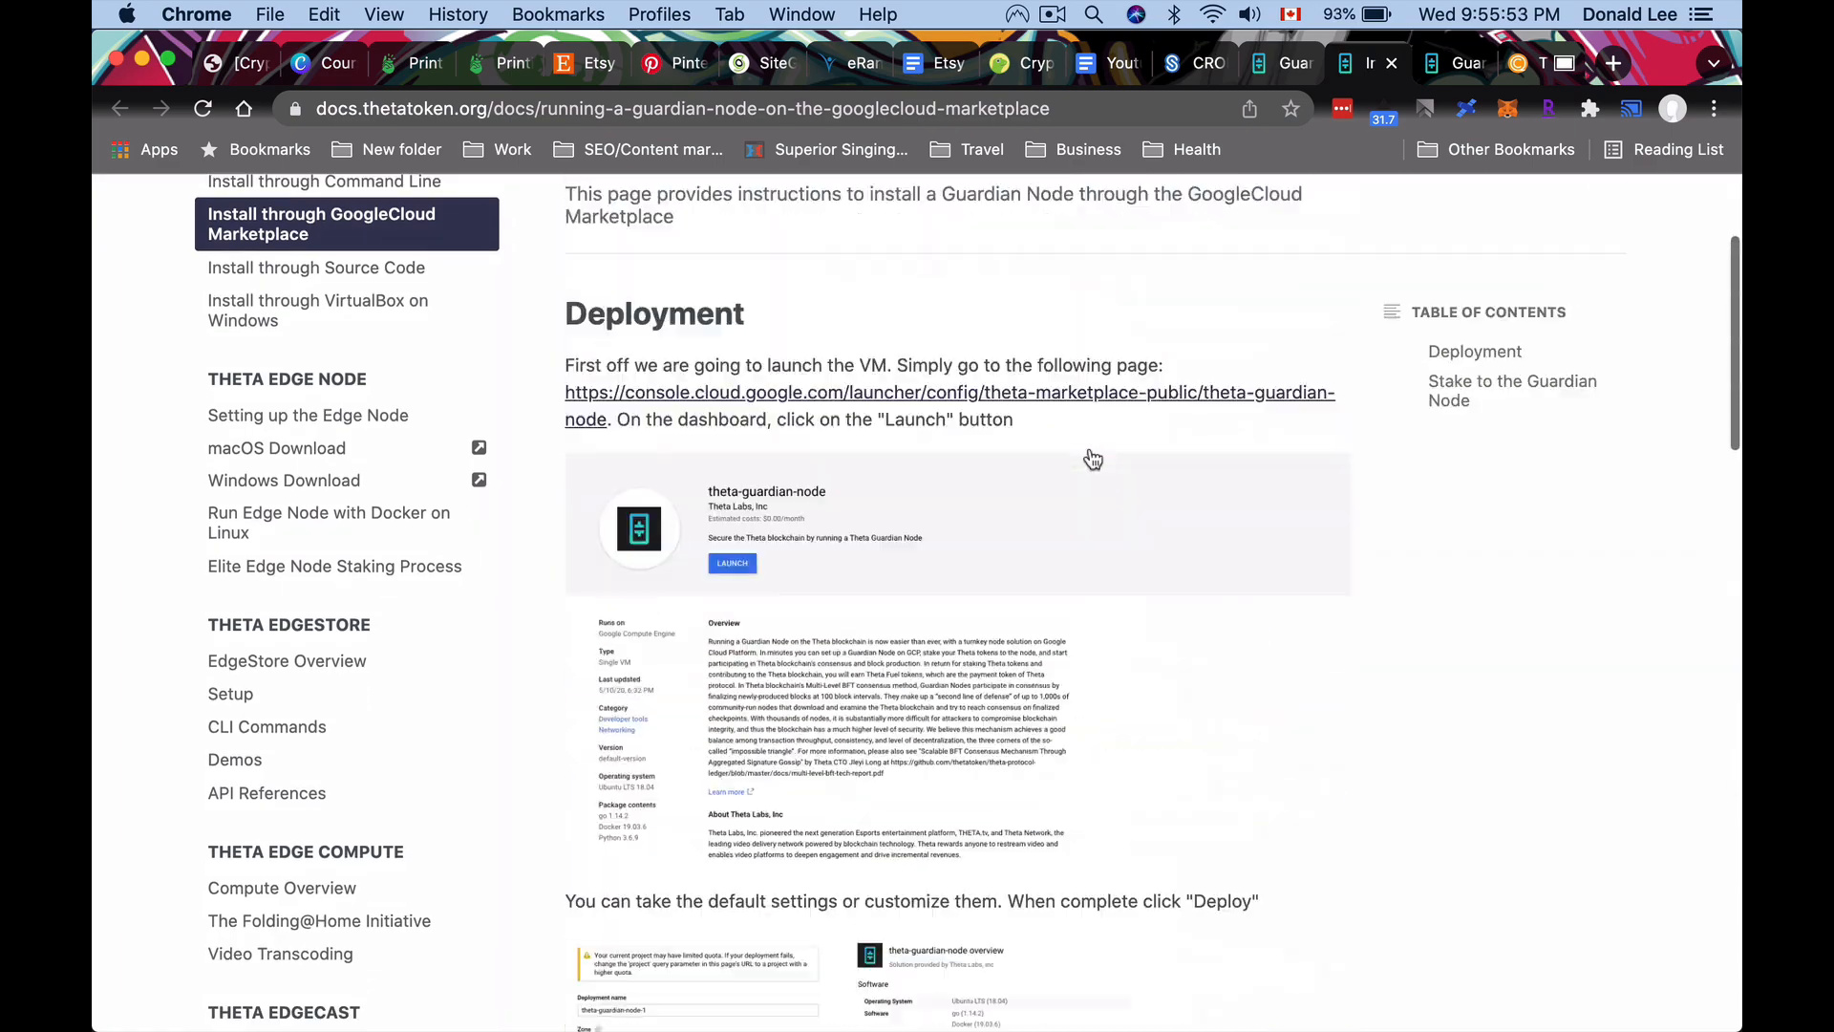
scroll("up", 3)
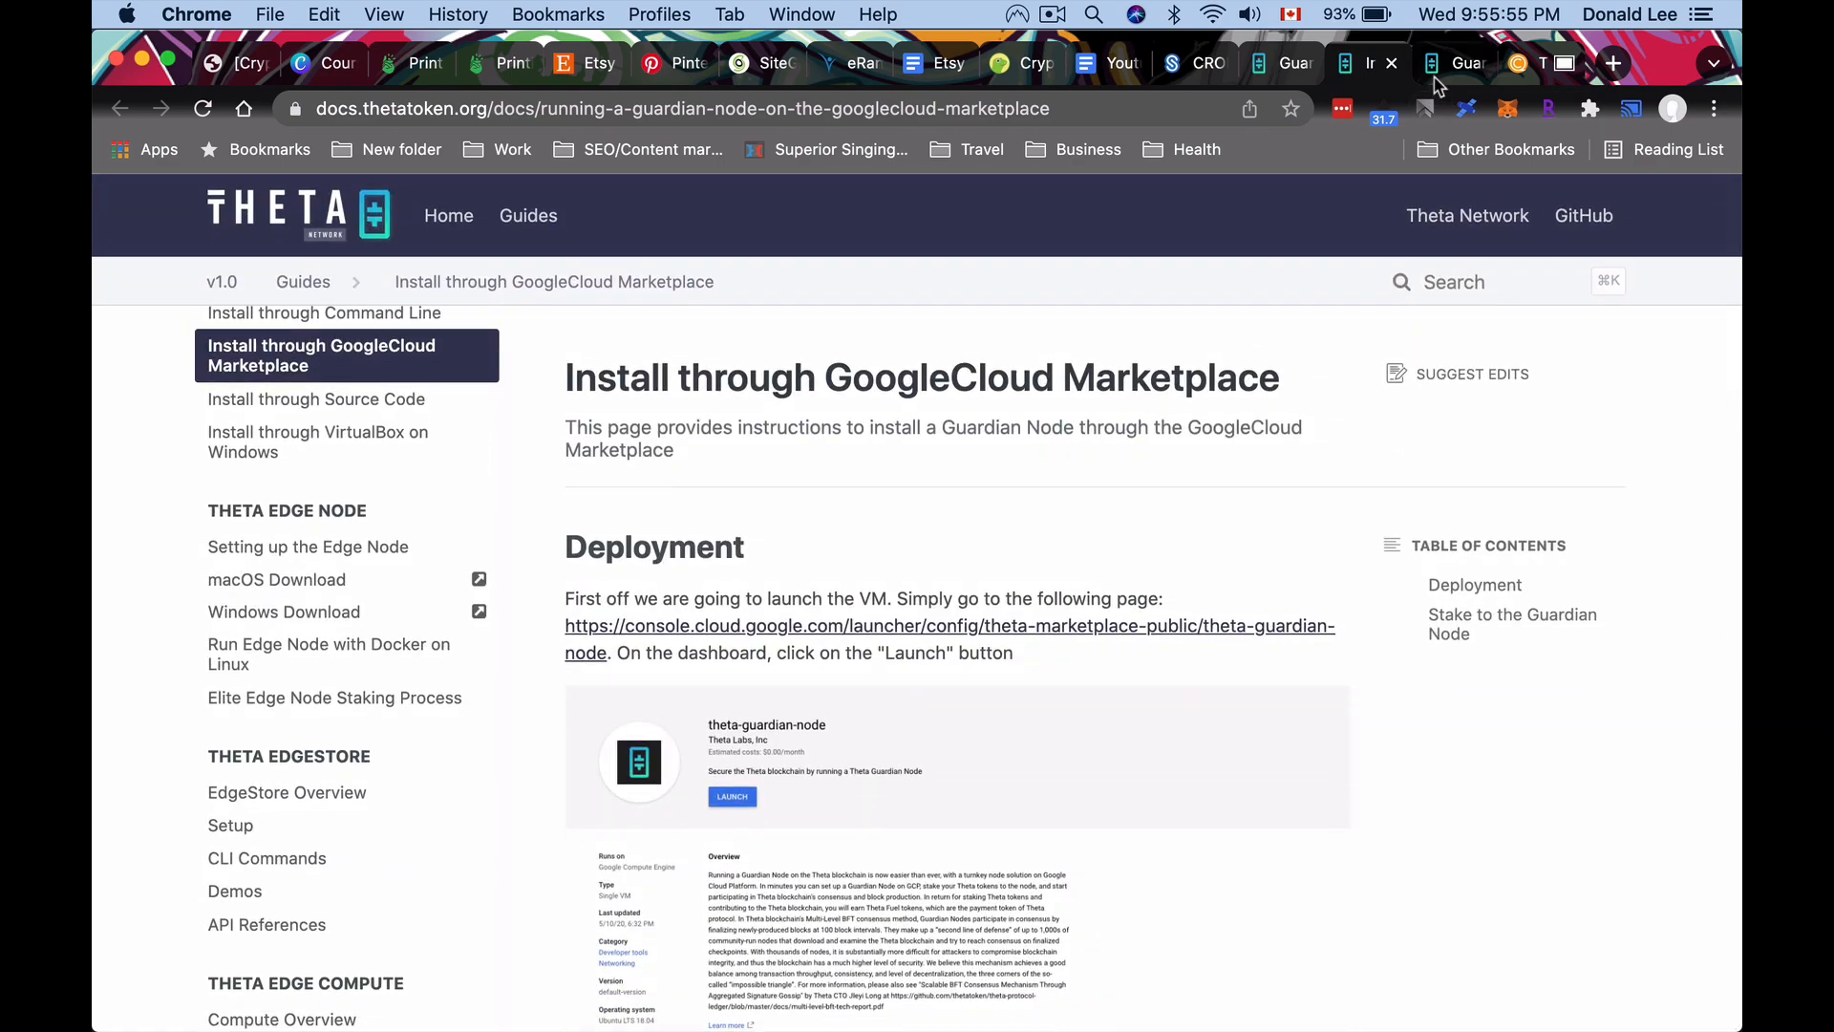
scroll("down", 3)
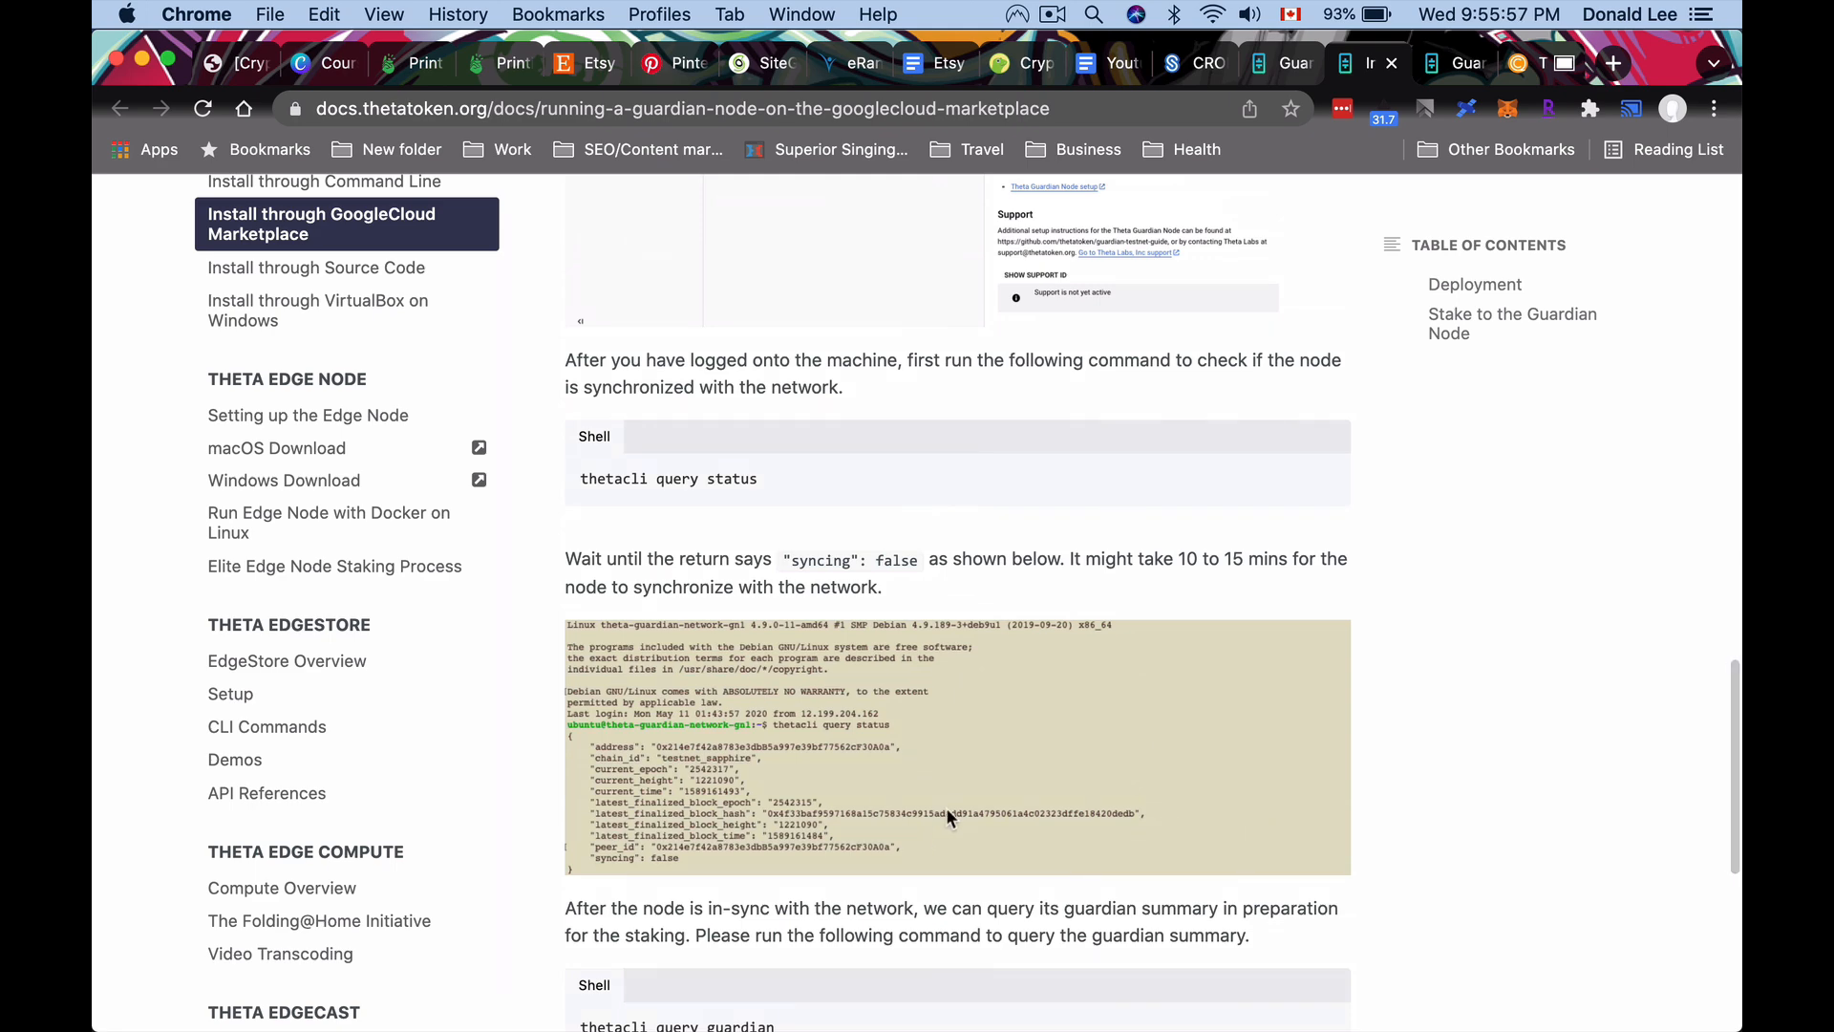
scroll("down", 3)
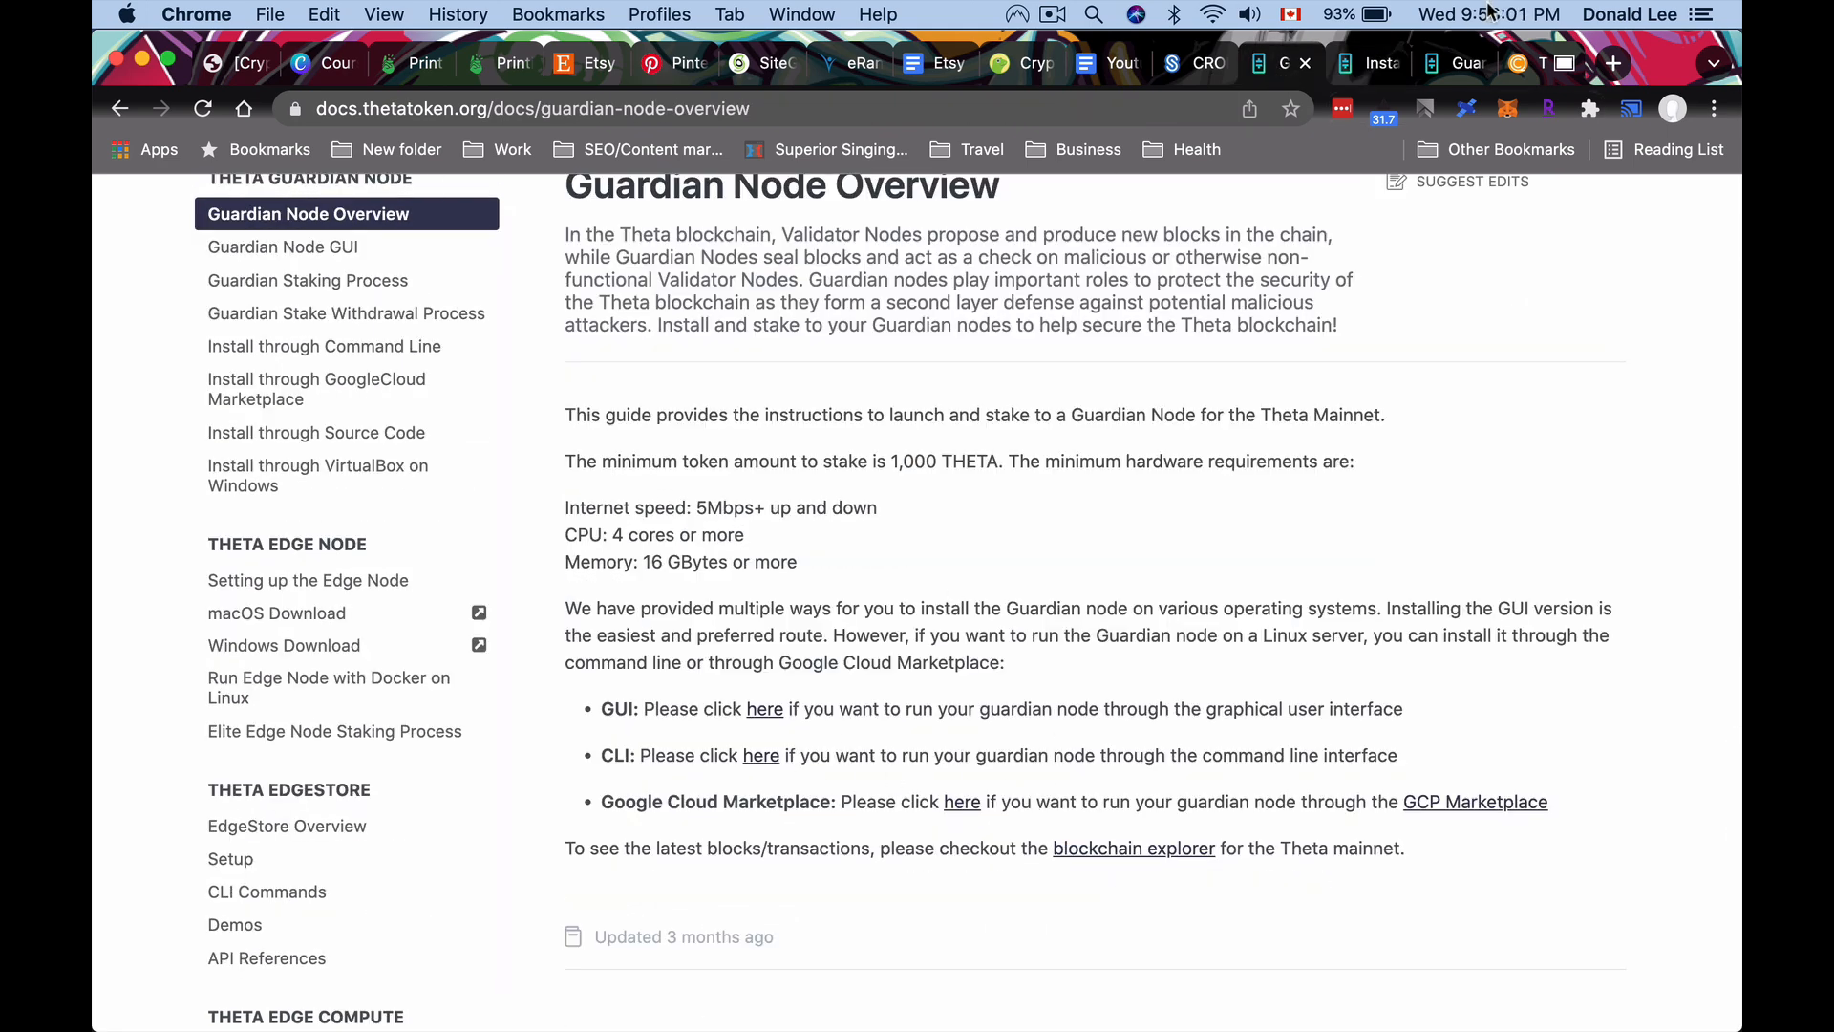
left_click(307, 279)
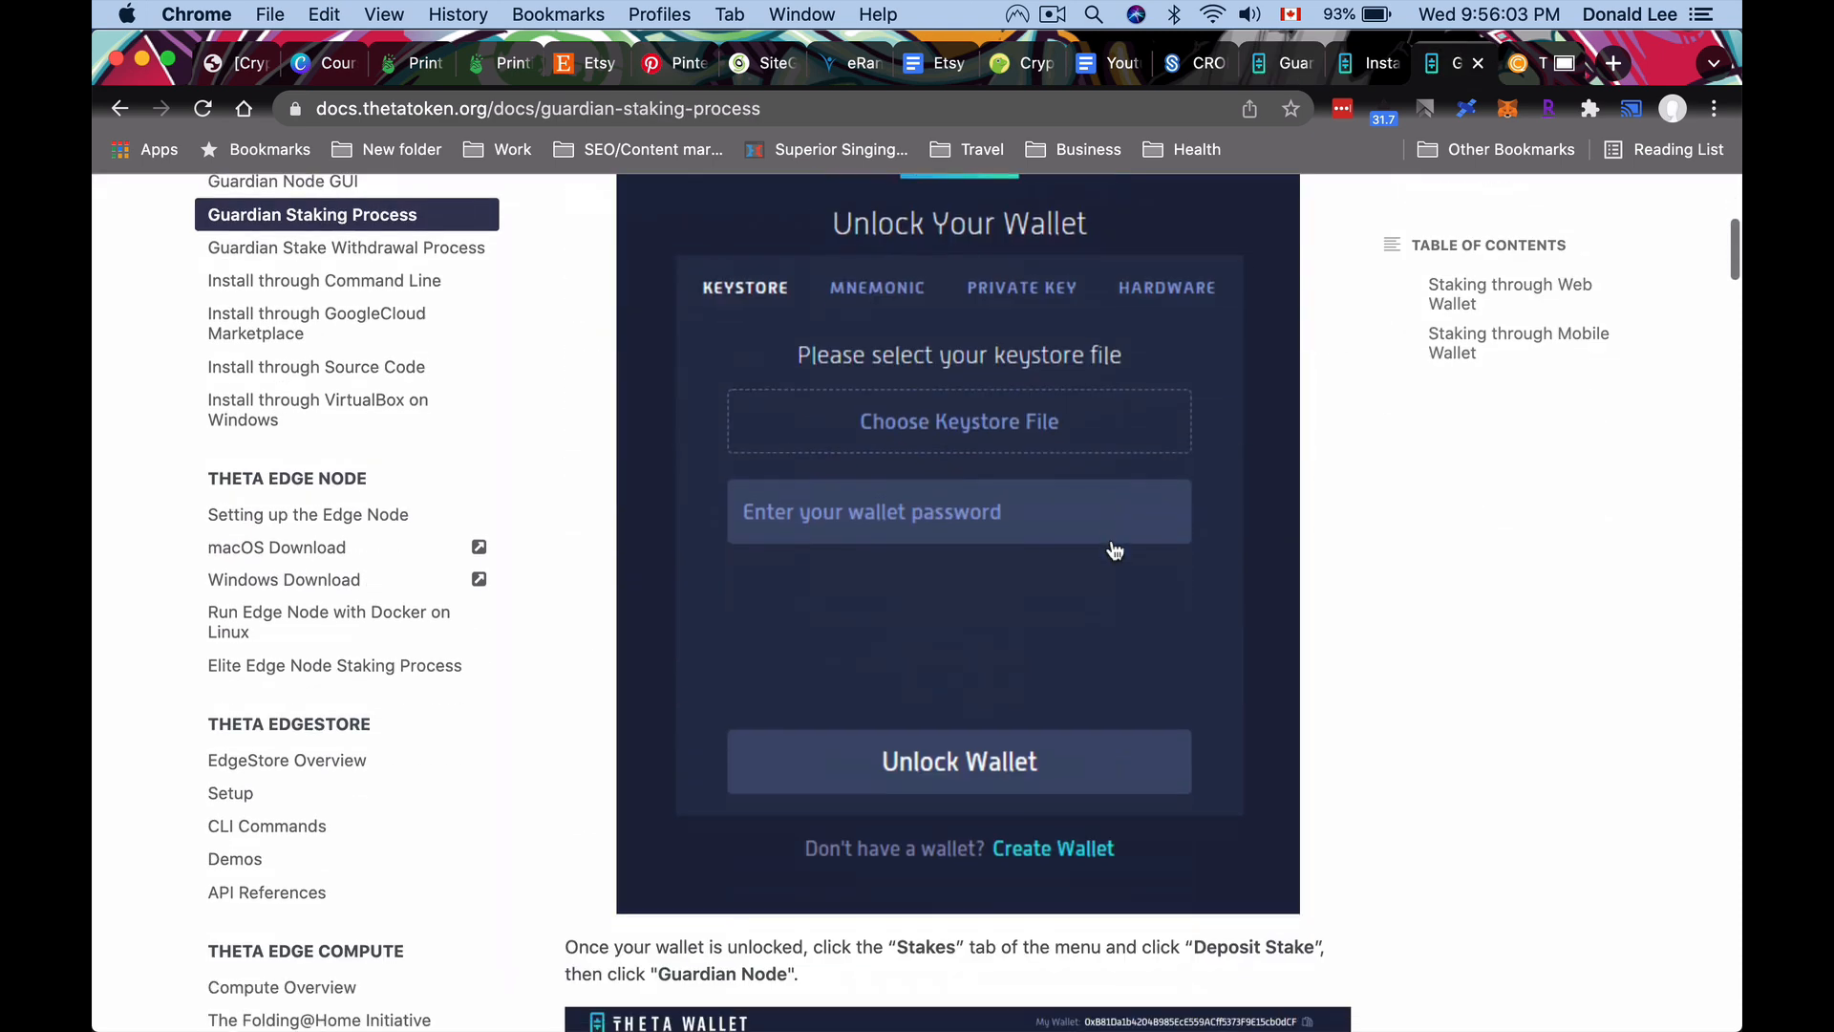
scroll("up", 3)
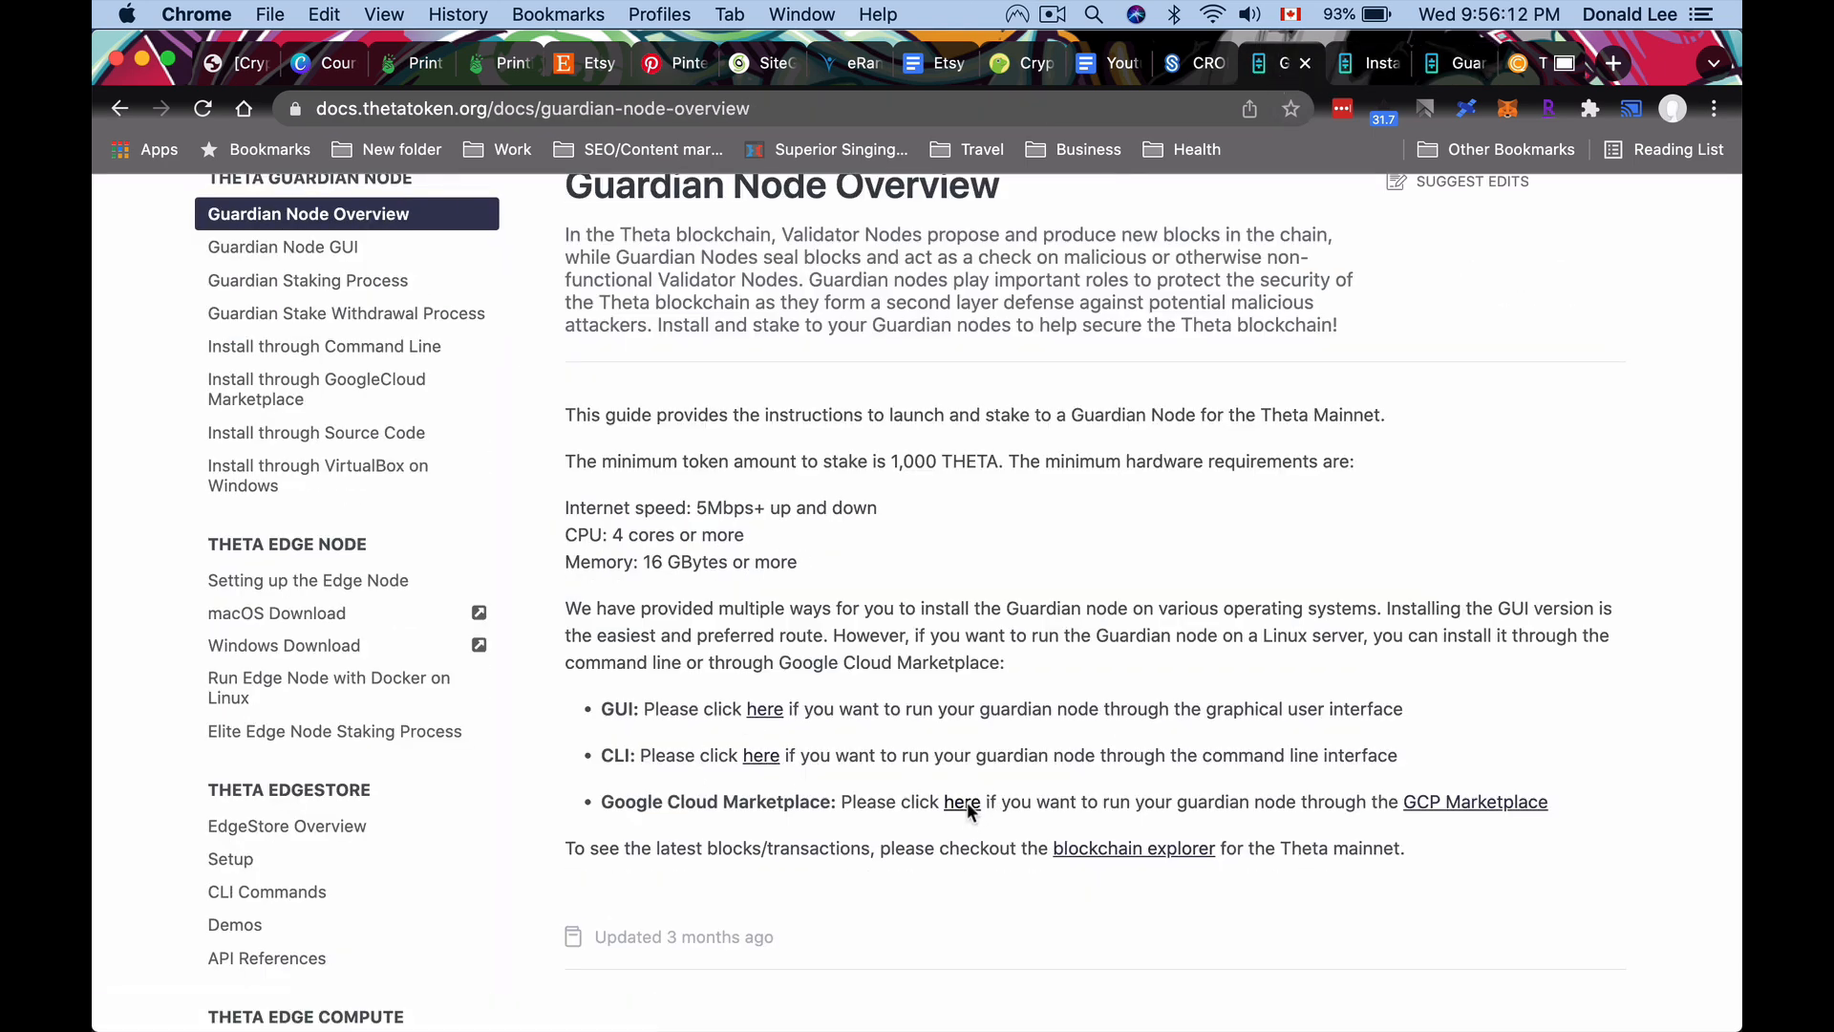
mouse_move(961, 800)
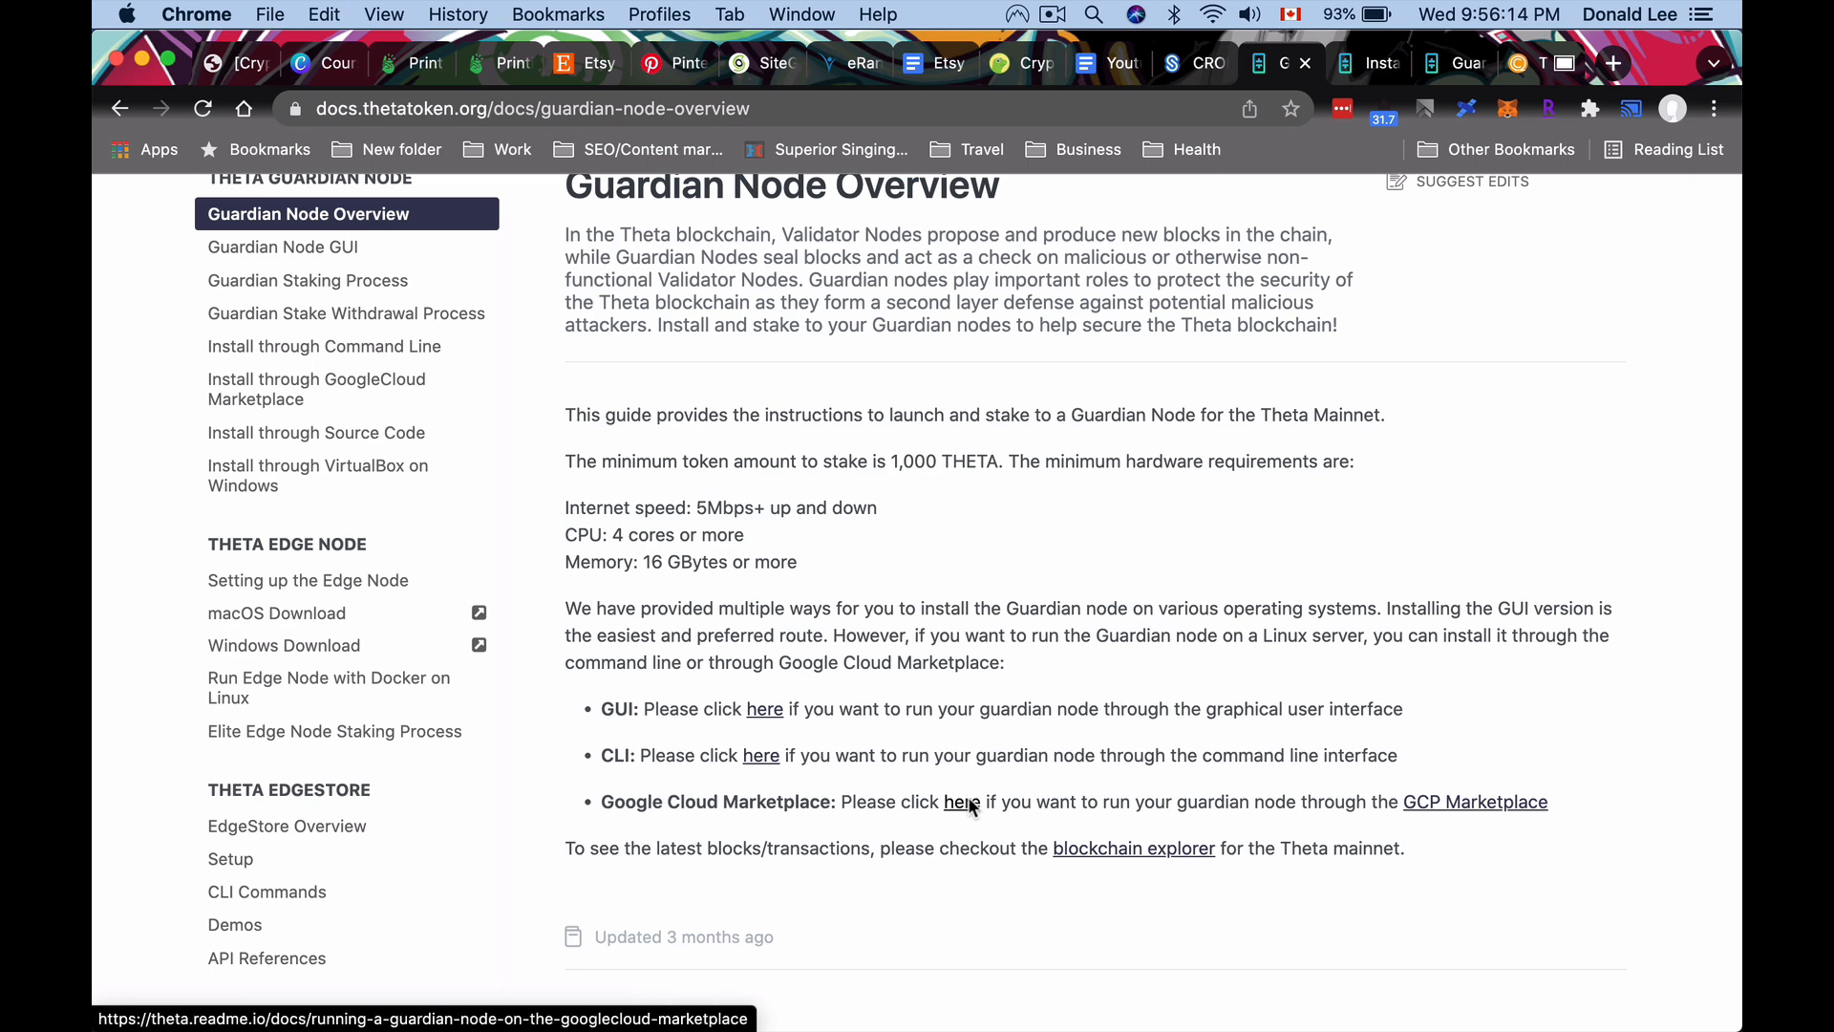
Follow the 'here' link to the Install through GoogleCloud Marketplace guide.
left_click(961, 800)
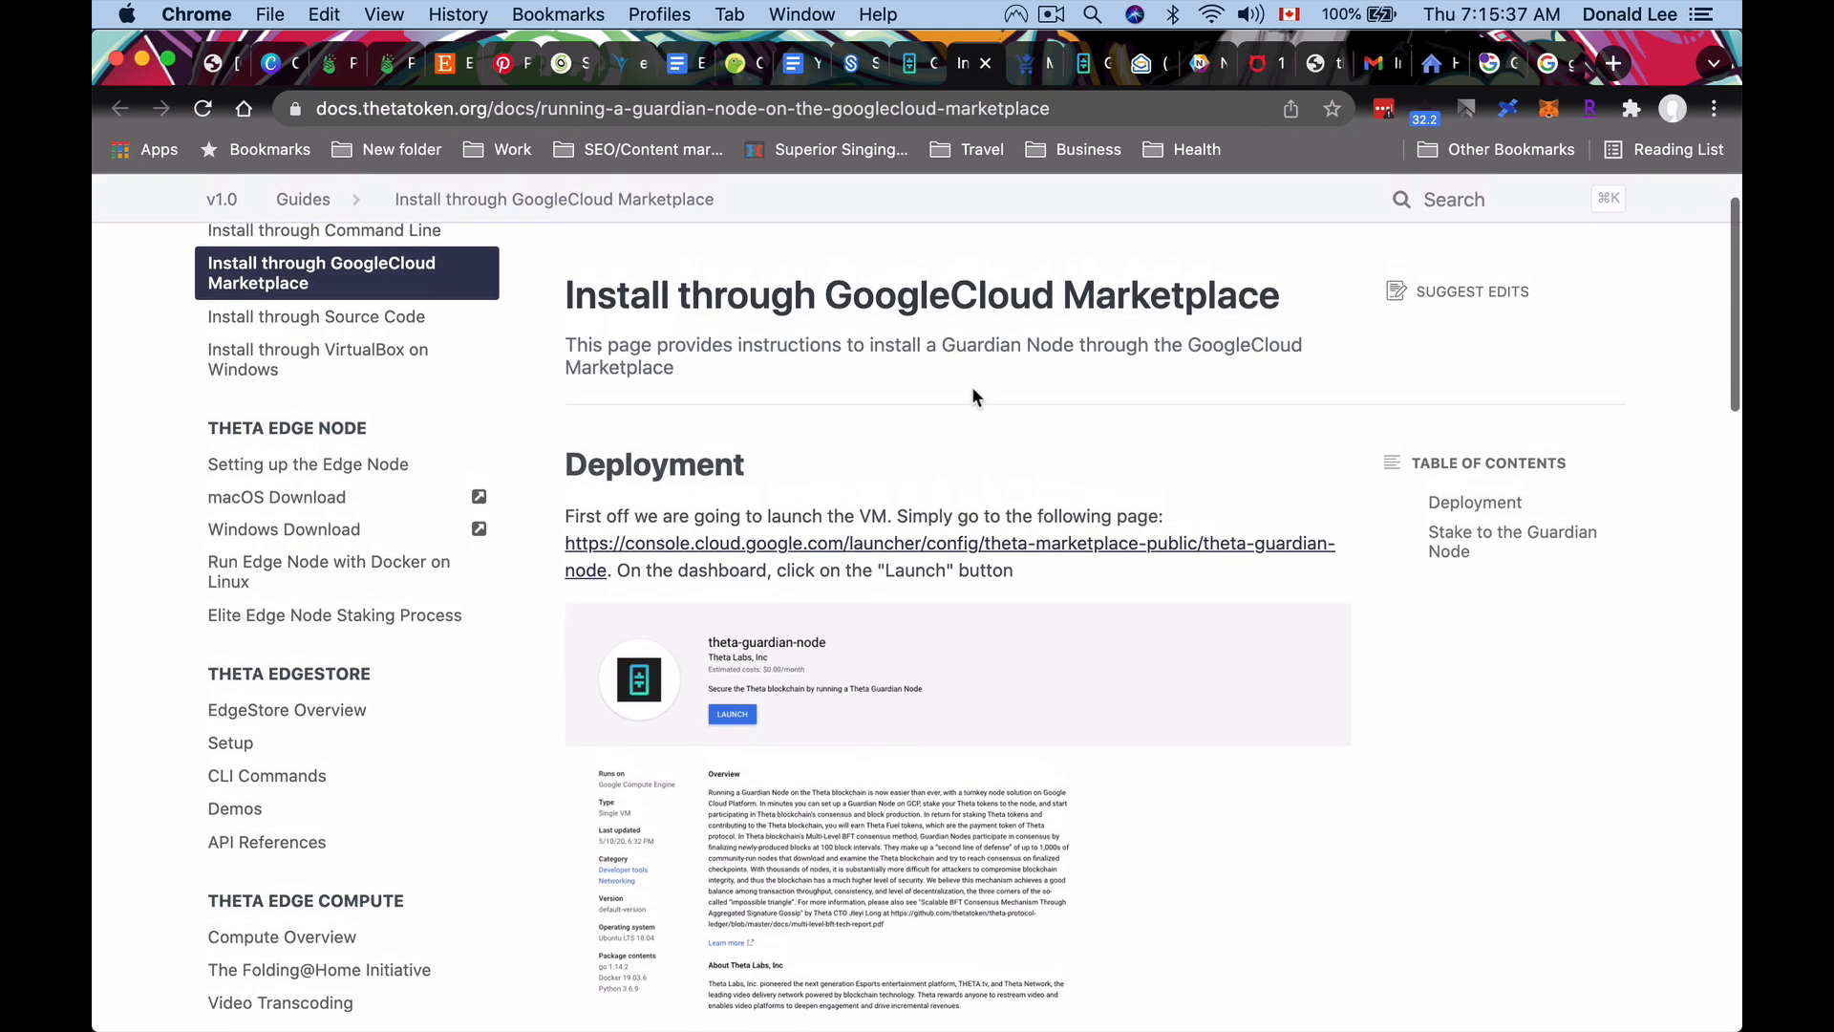
Follow the Deployment section's console.cloud.google.com link to the theta-guardian-node launcher.
scroll("up", 3)
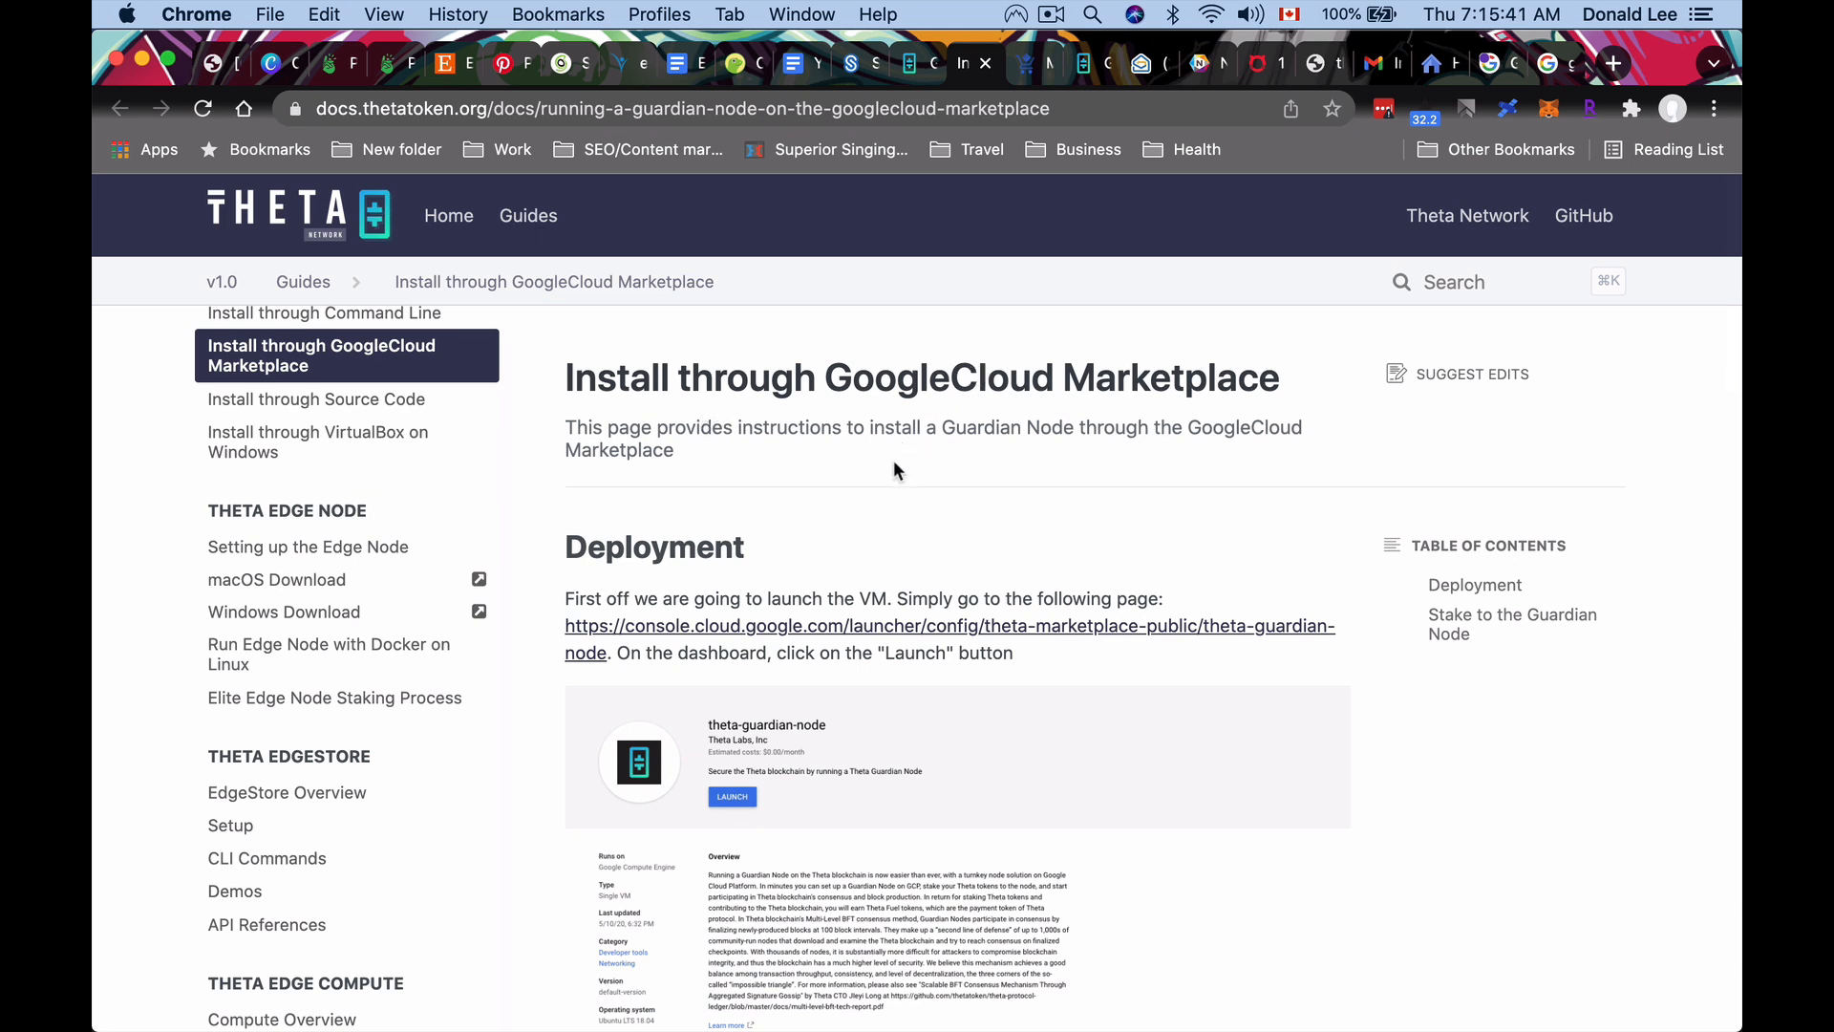
mouse_move(866, 566)
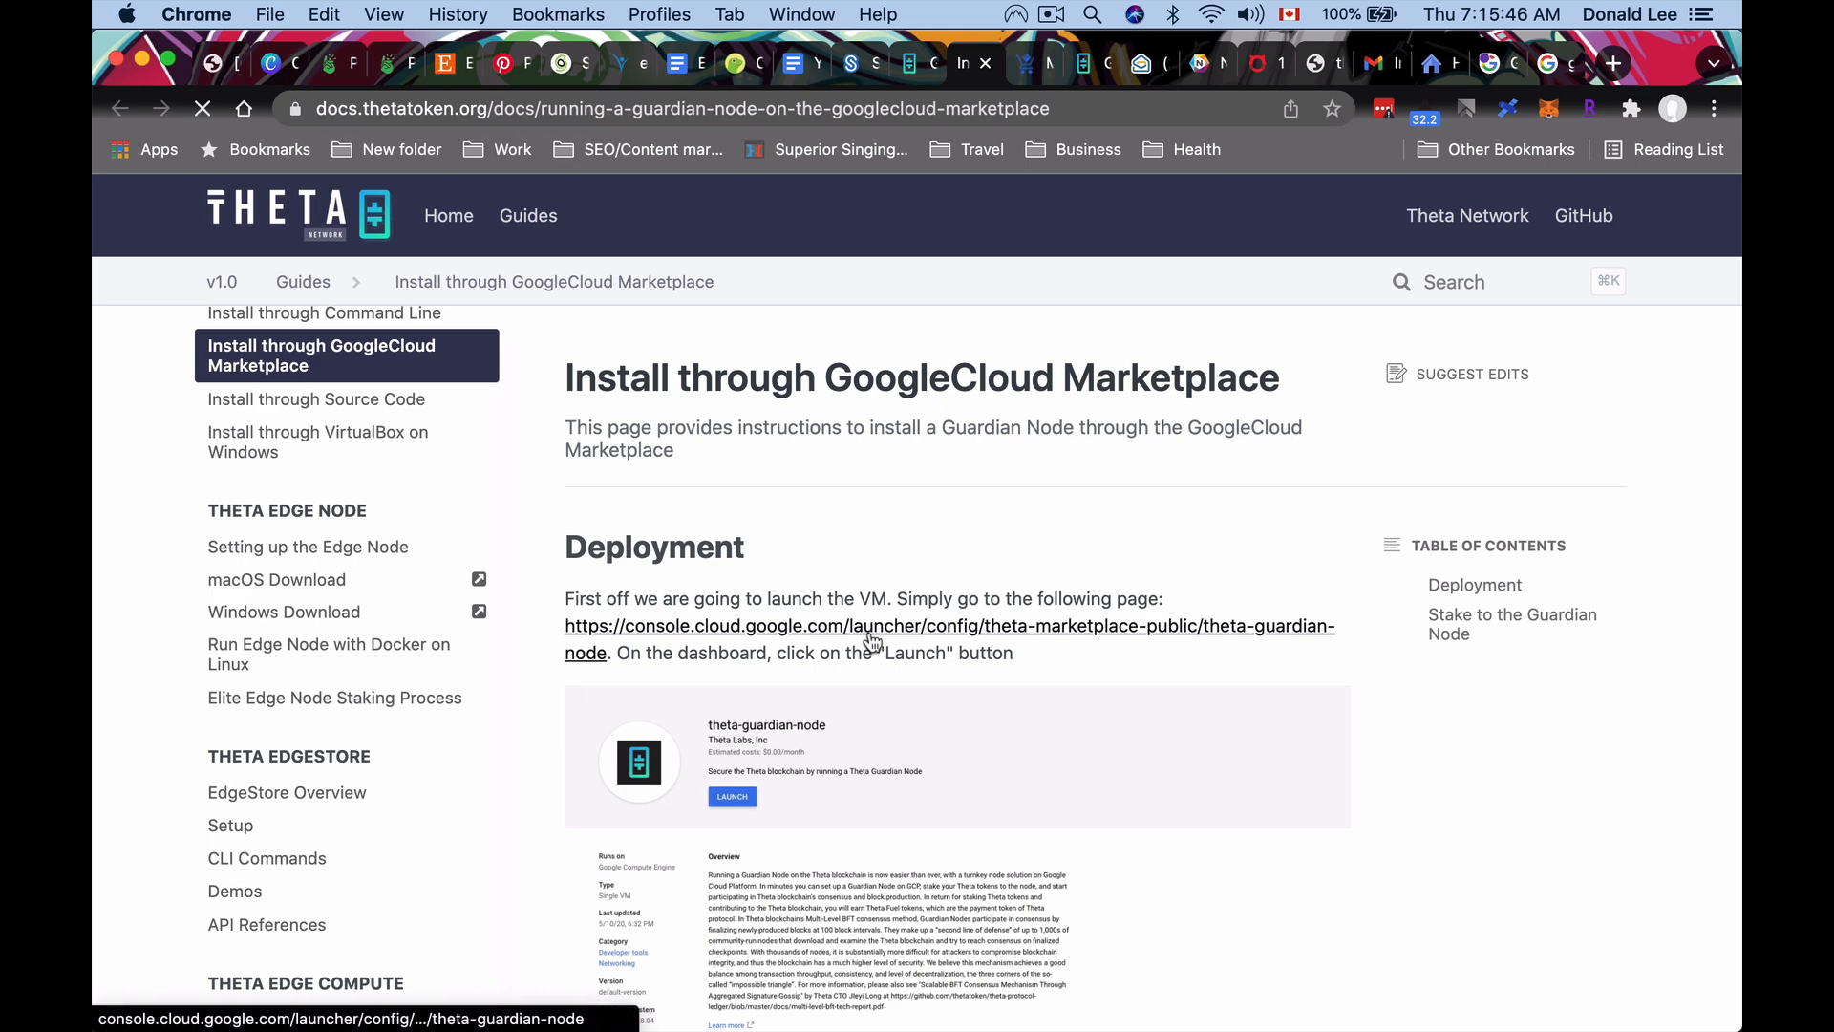
left_click(949, 627)
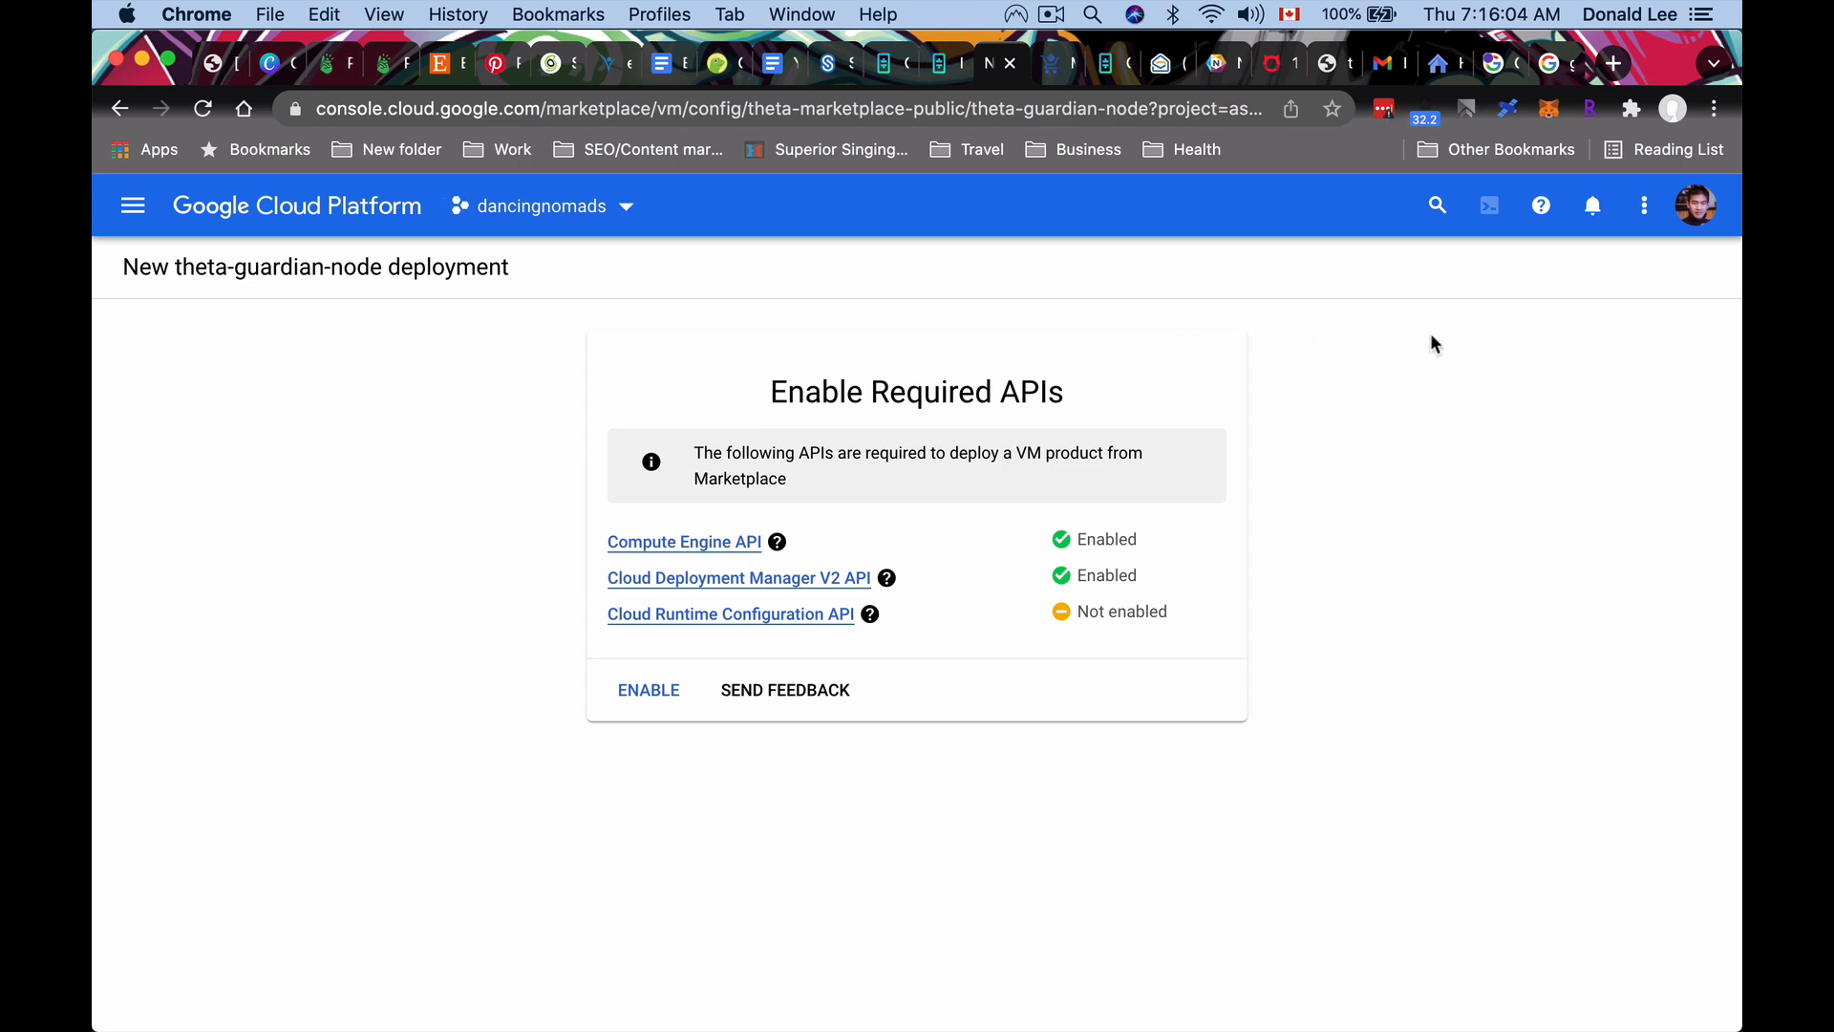
mouse_move(1695, 206)
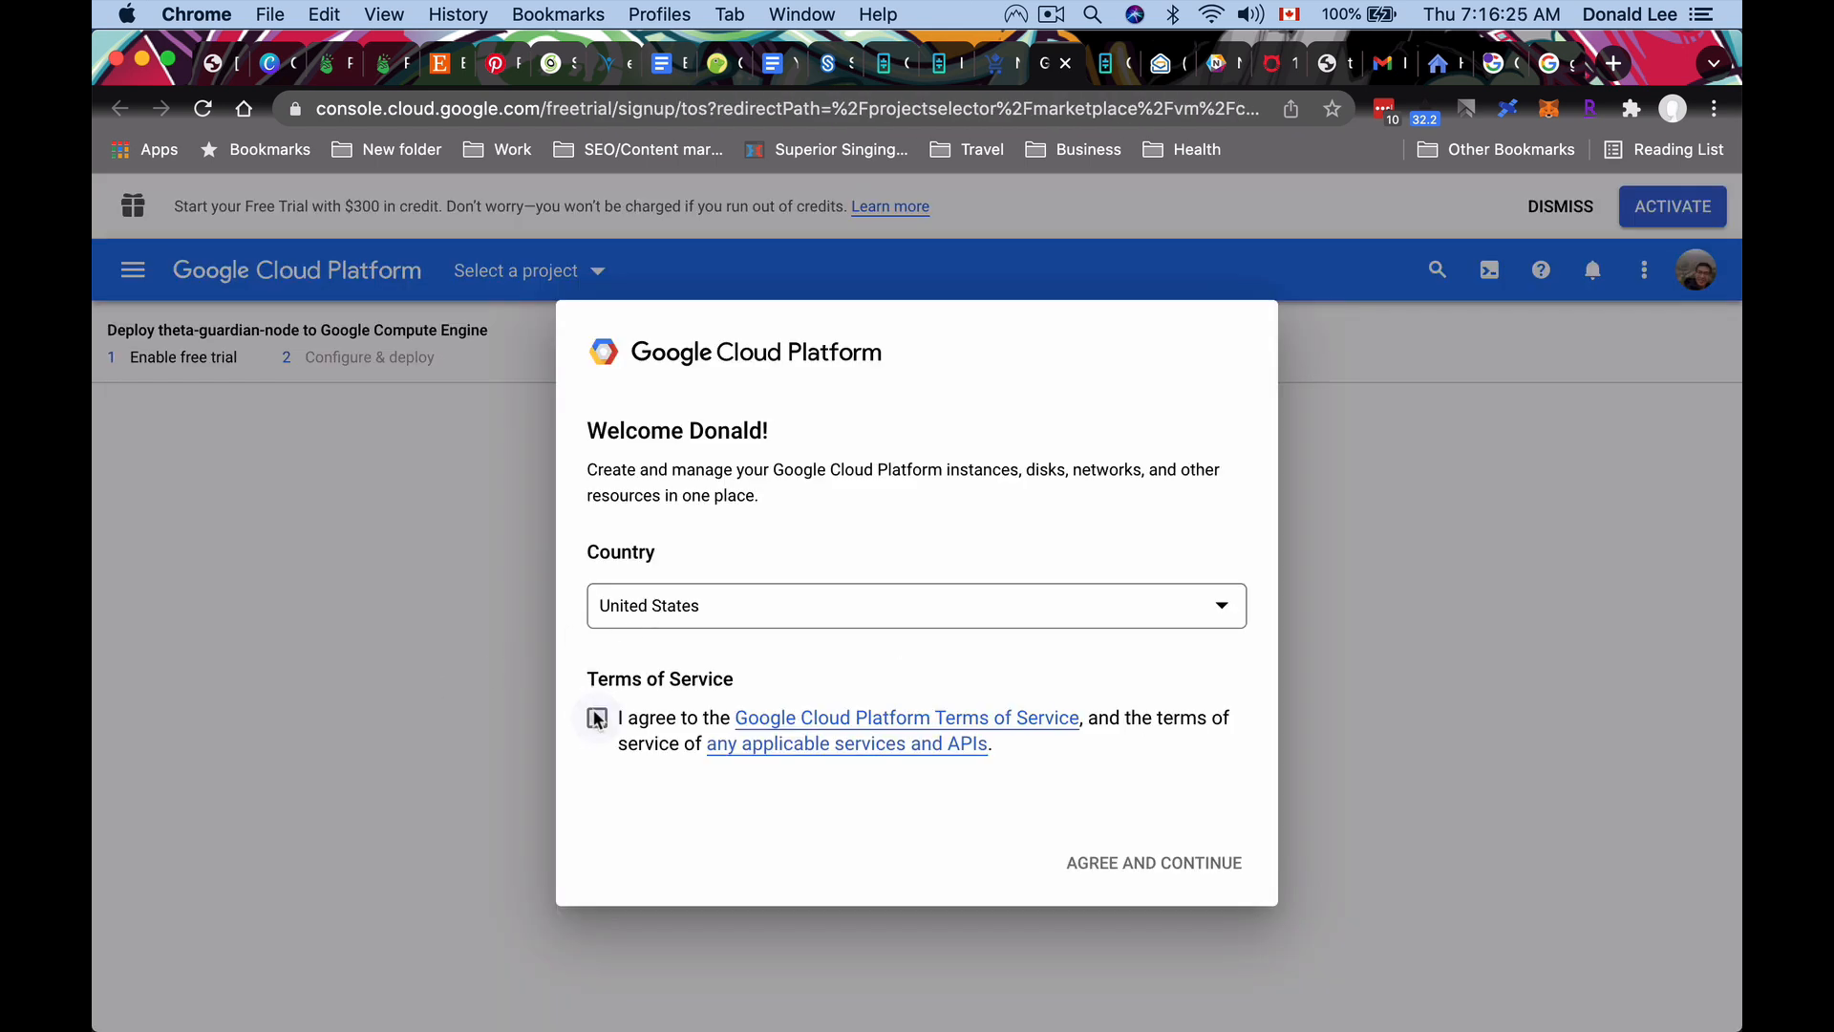
Agree to the Google Cloud Terms of Service and continue into free-trial signup.
left_click(596, 716)
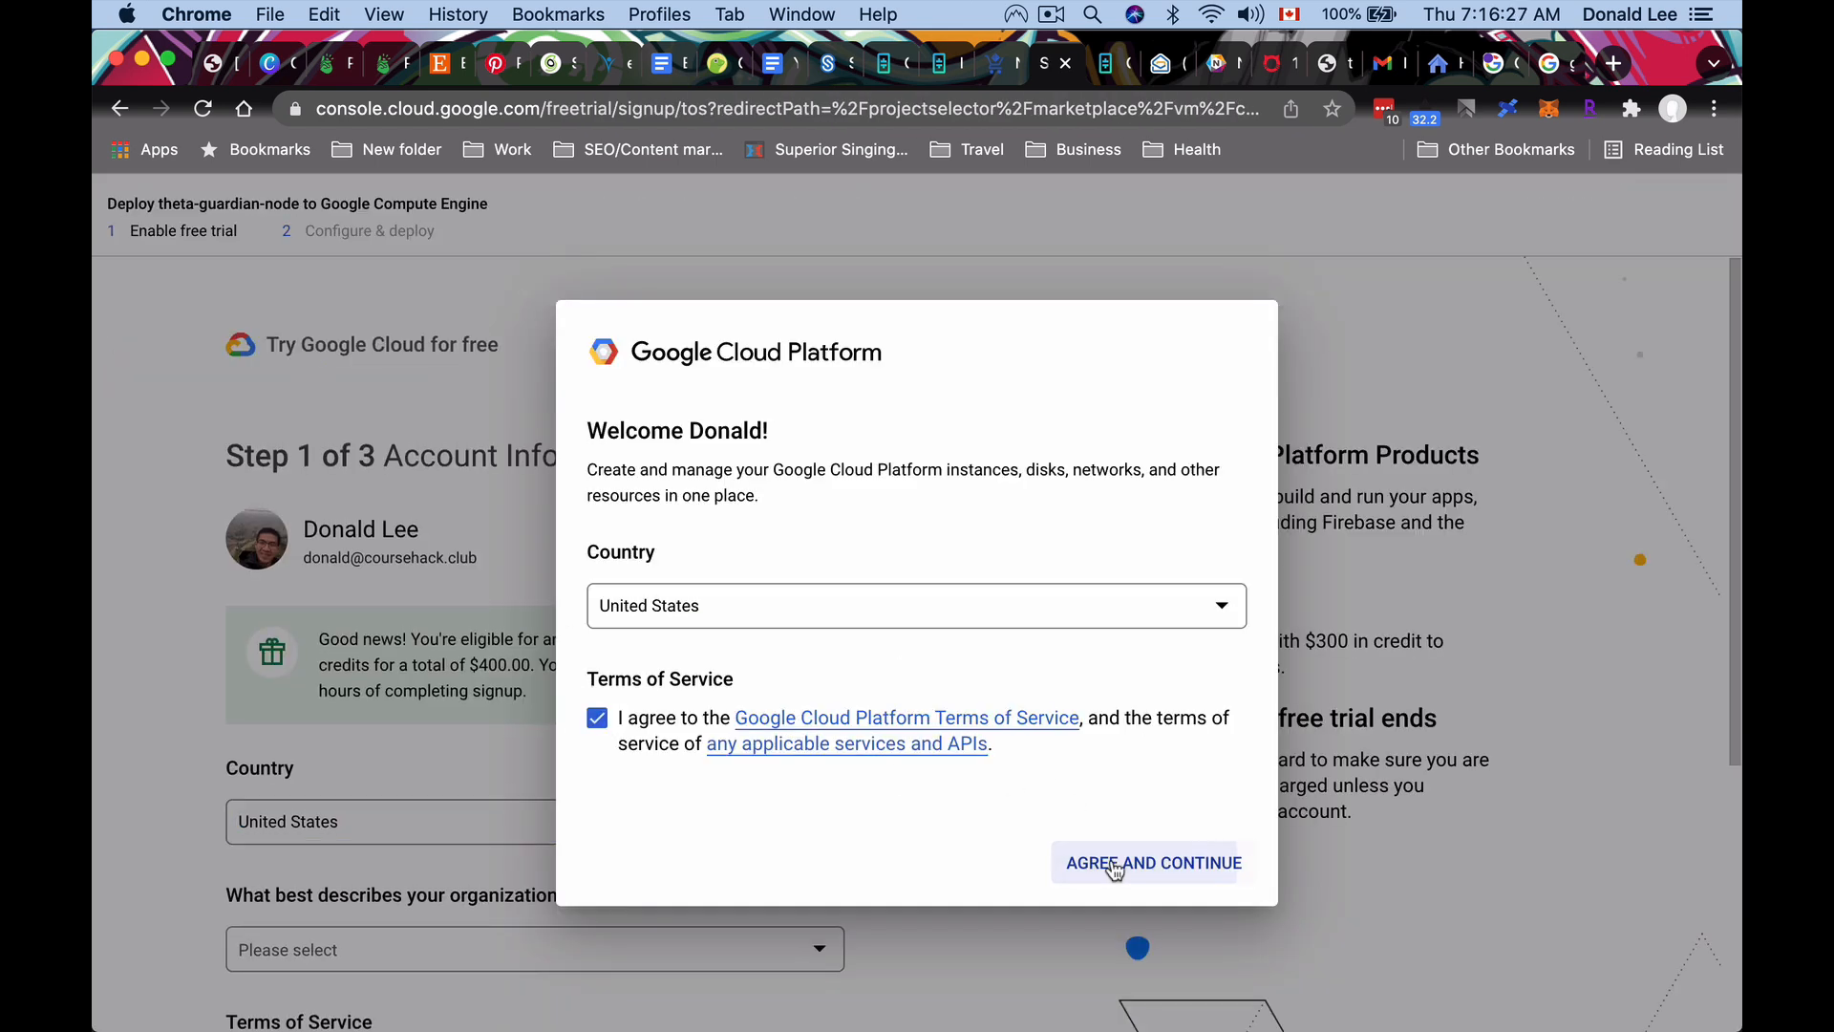
left_click(1151, 861)
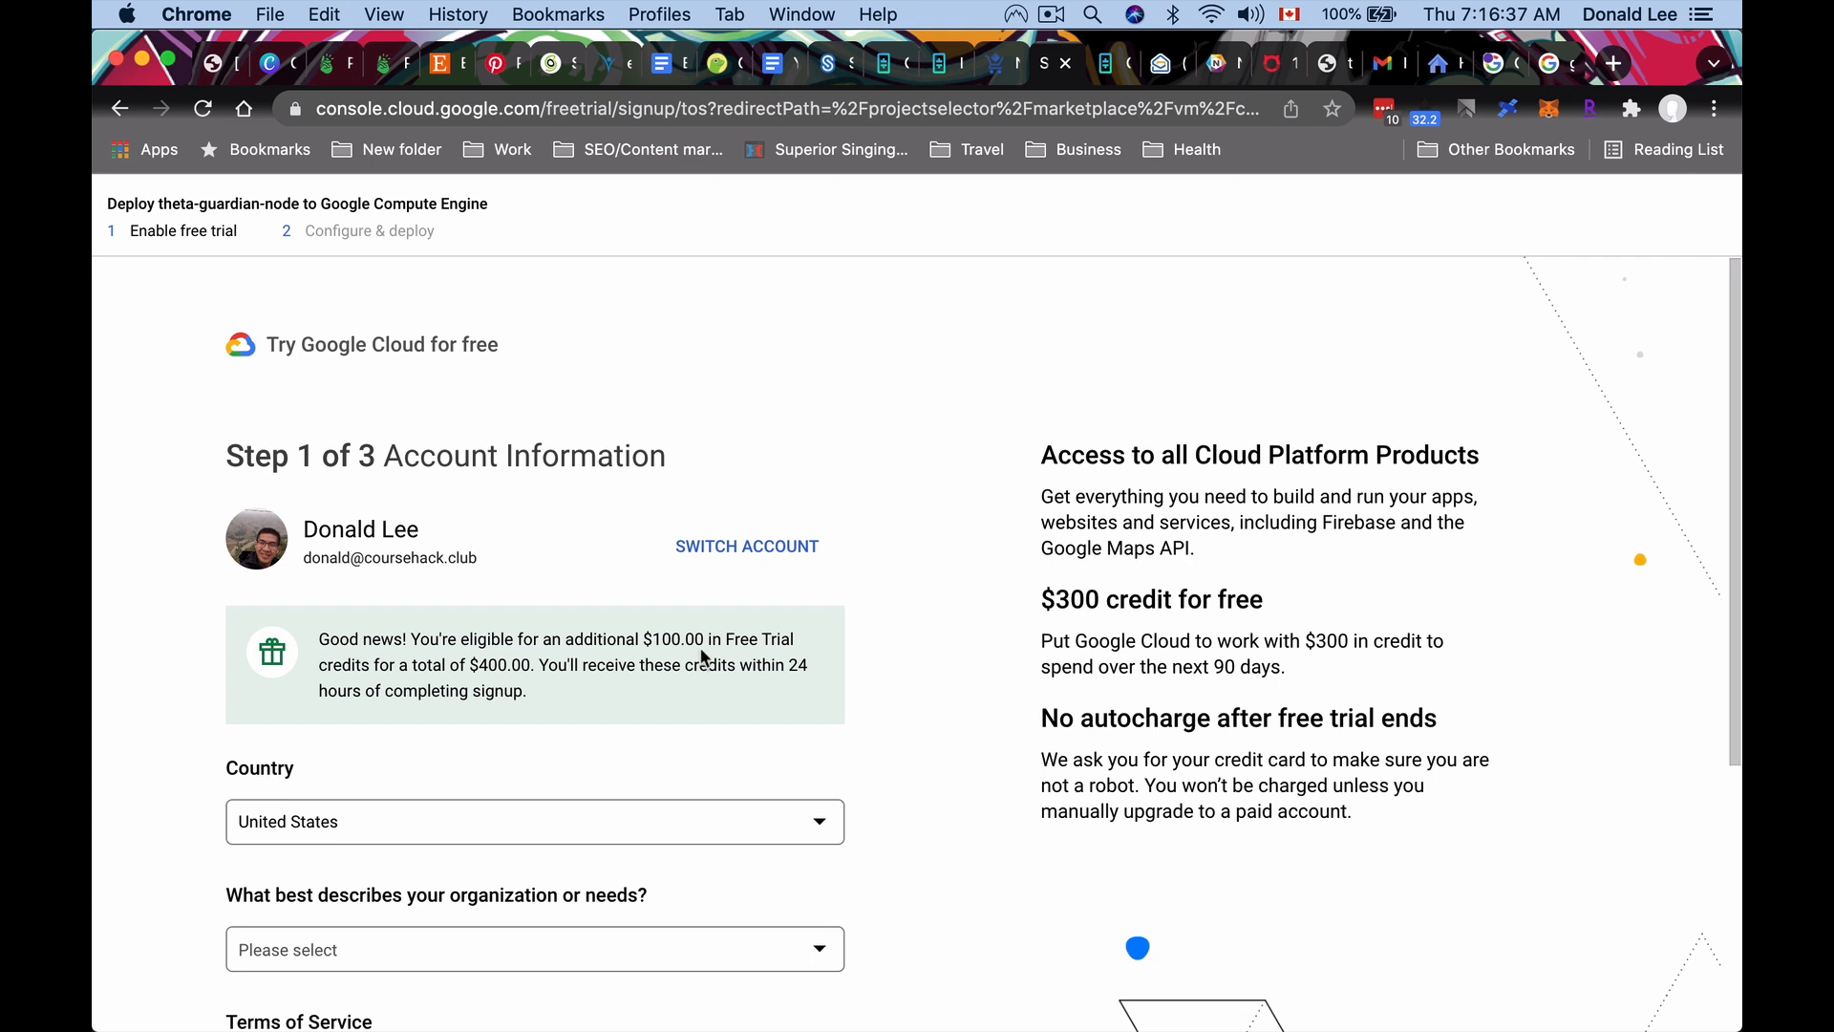
mouse_move(565, 694)
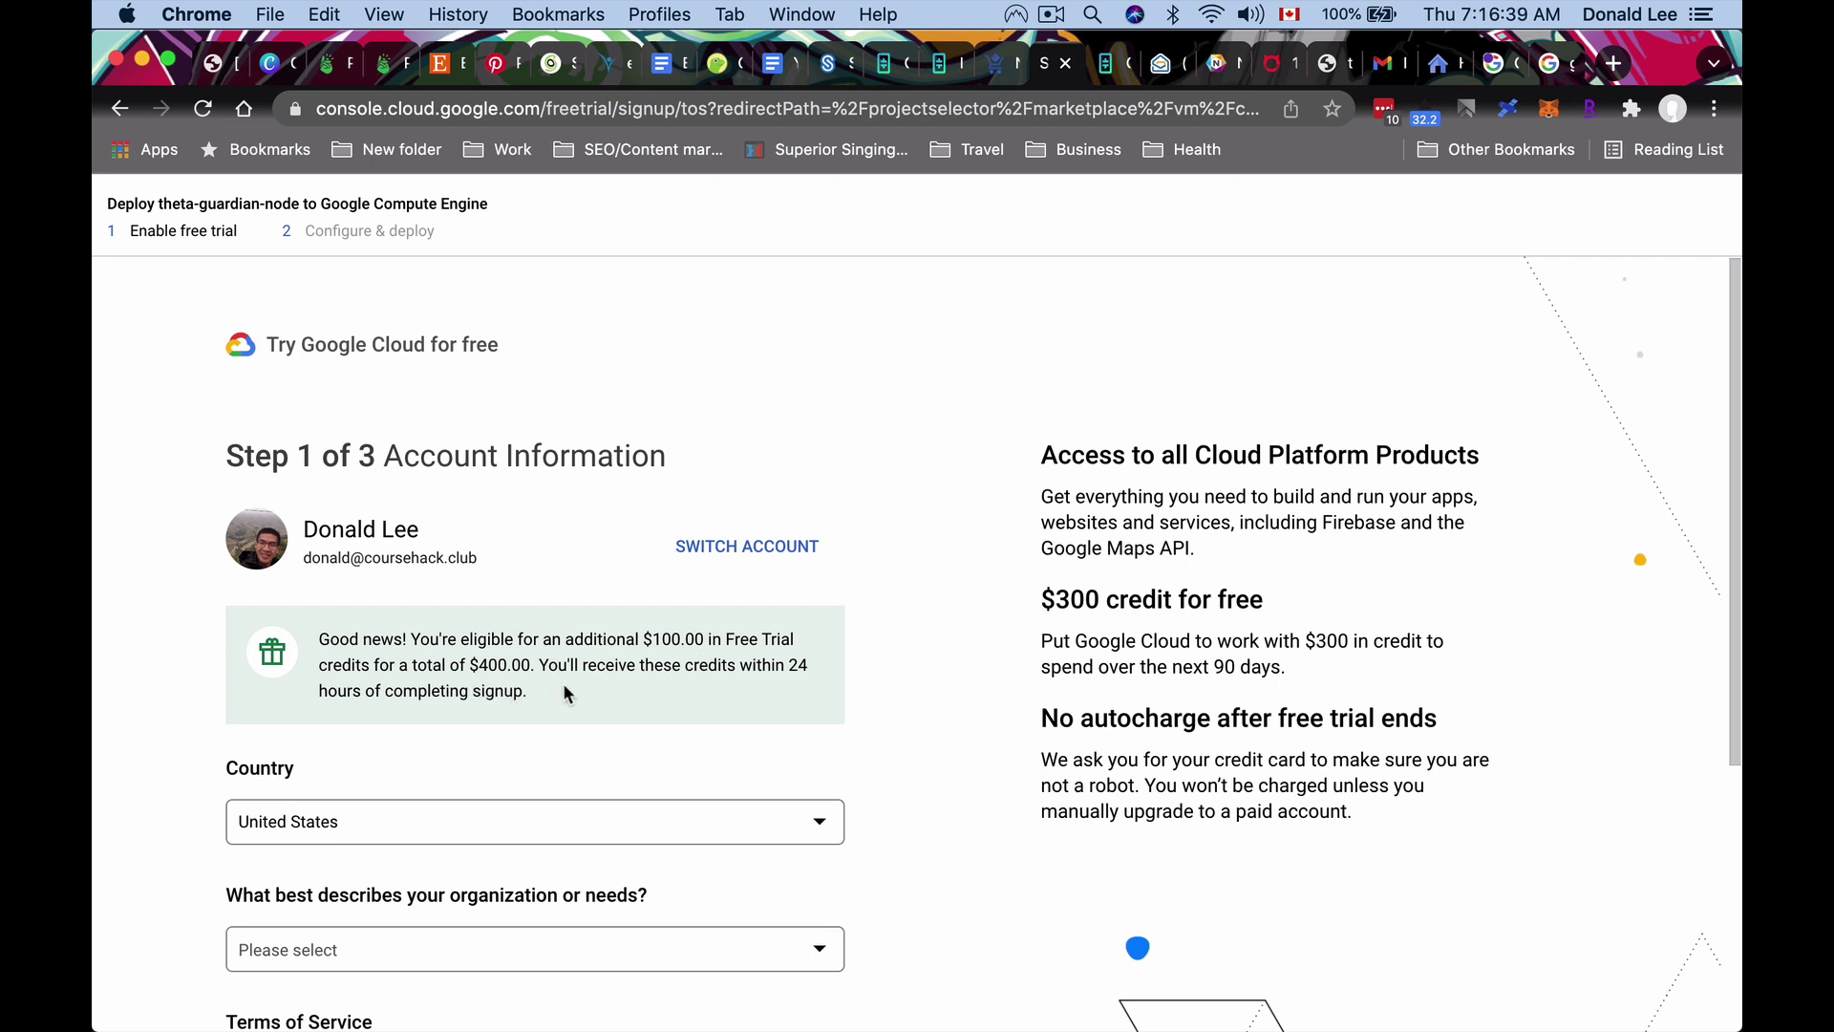
mouse_move(805, 728)
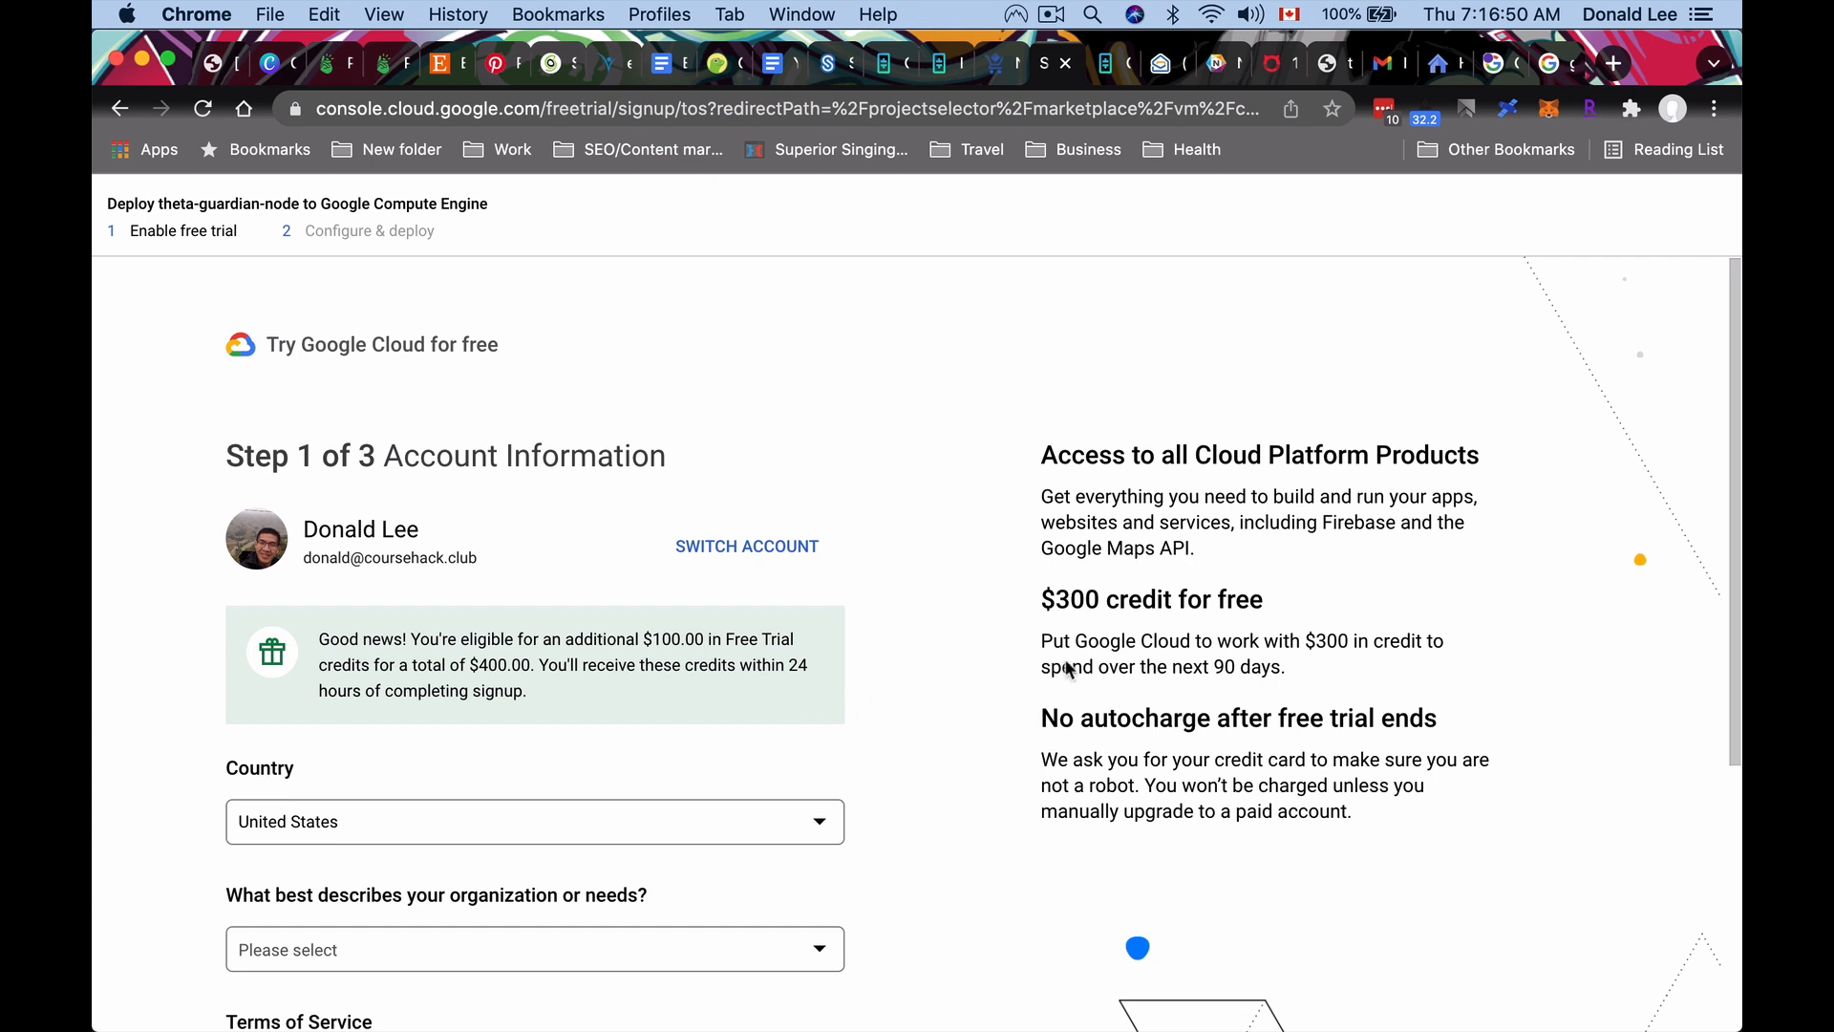
Choose Personal project, accept the free-trial terms and proceed to phone verification.
scroll("down", 3)
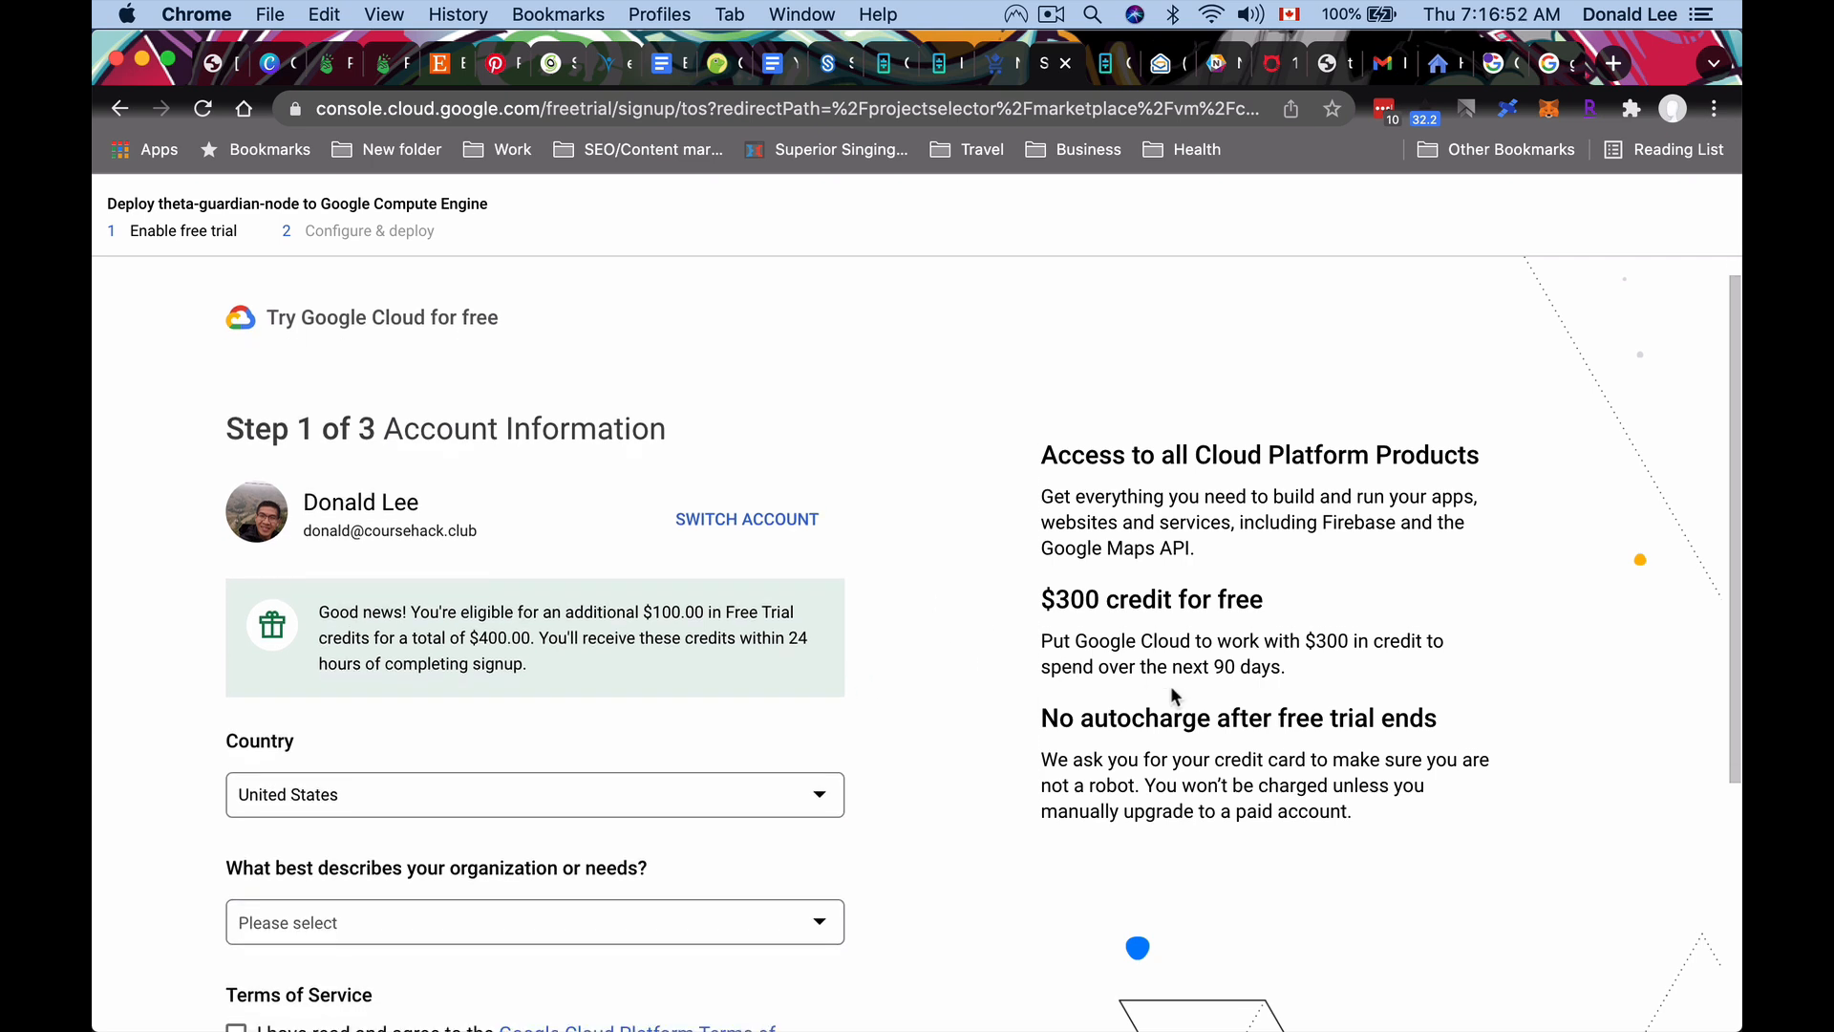
scroll("down", 3)
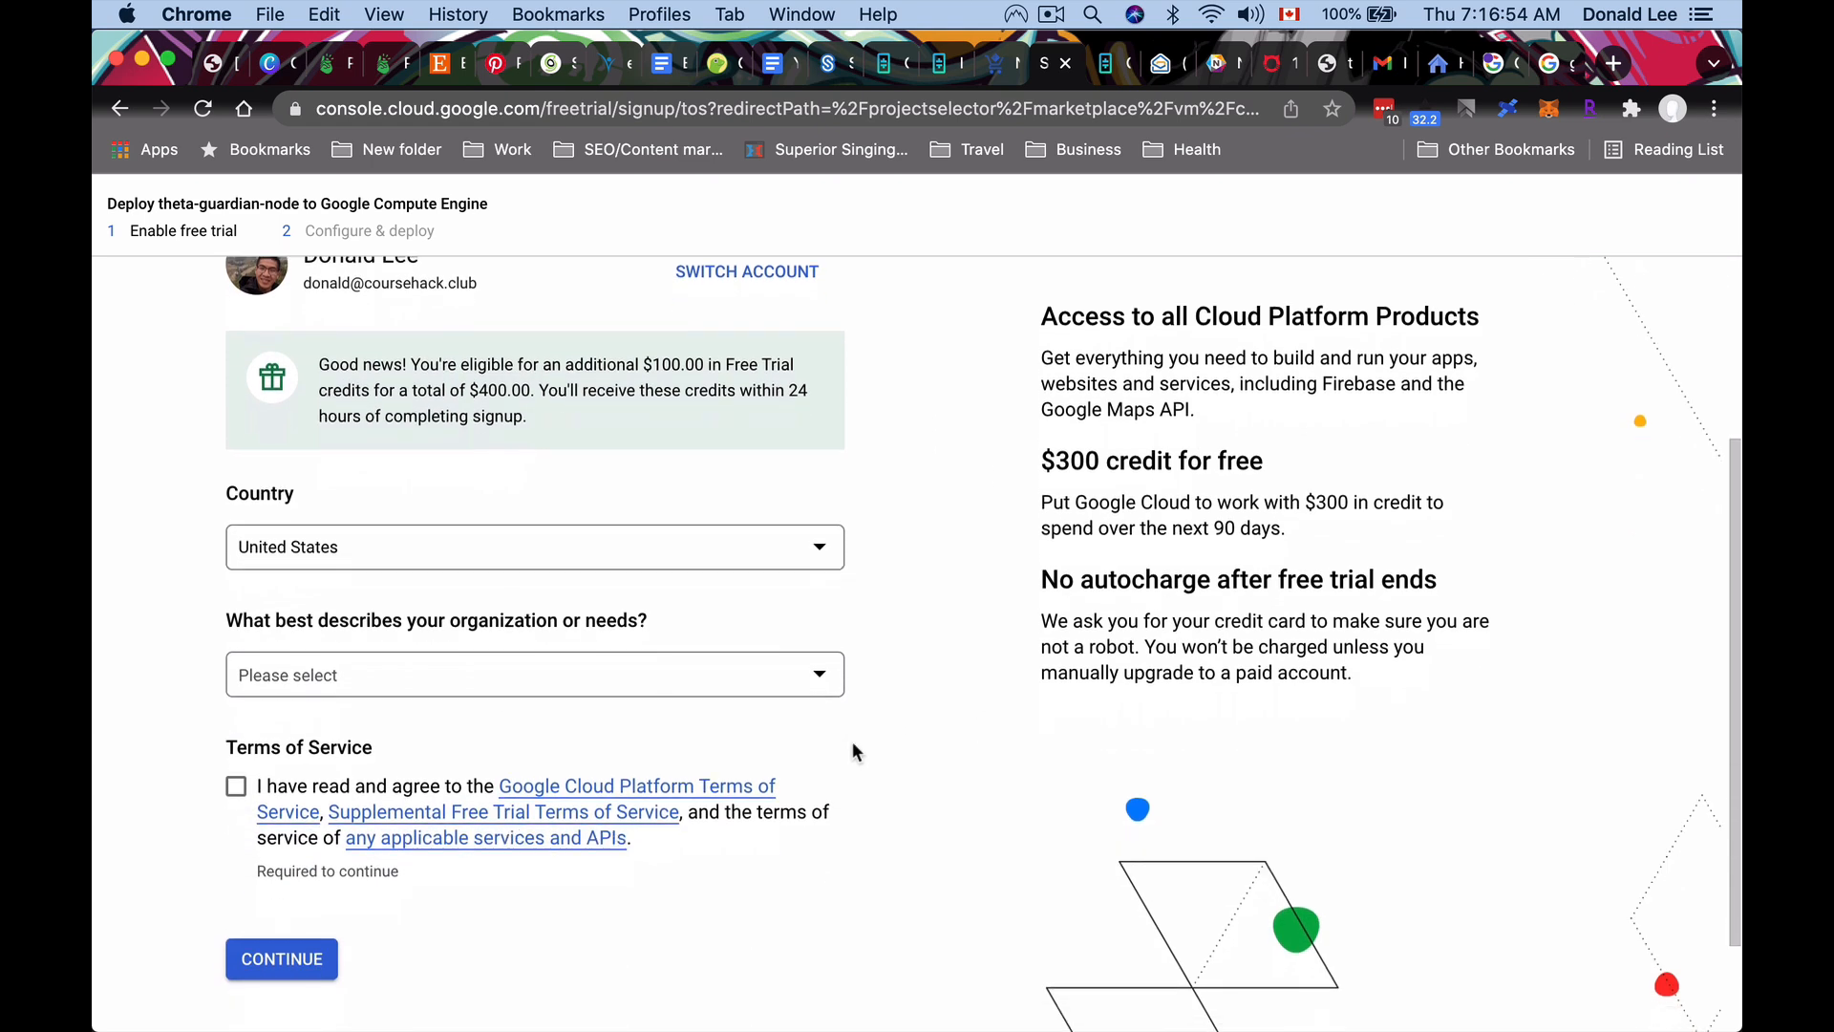
left_click(533, 674)
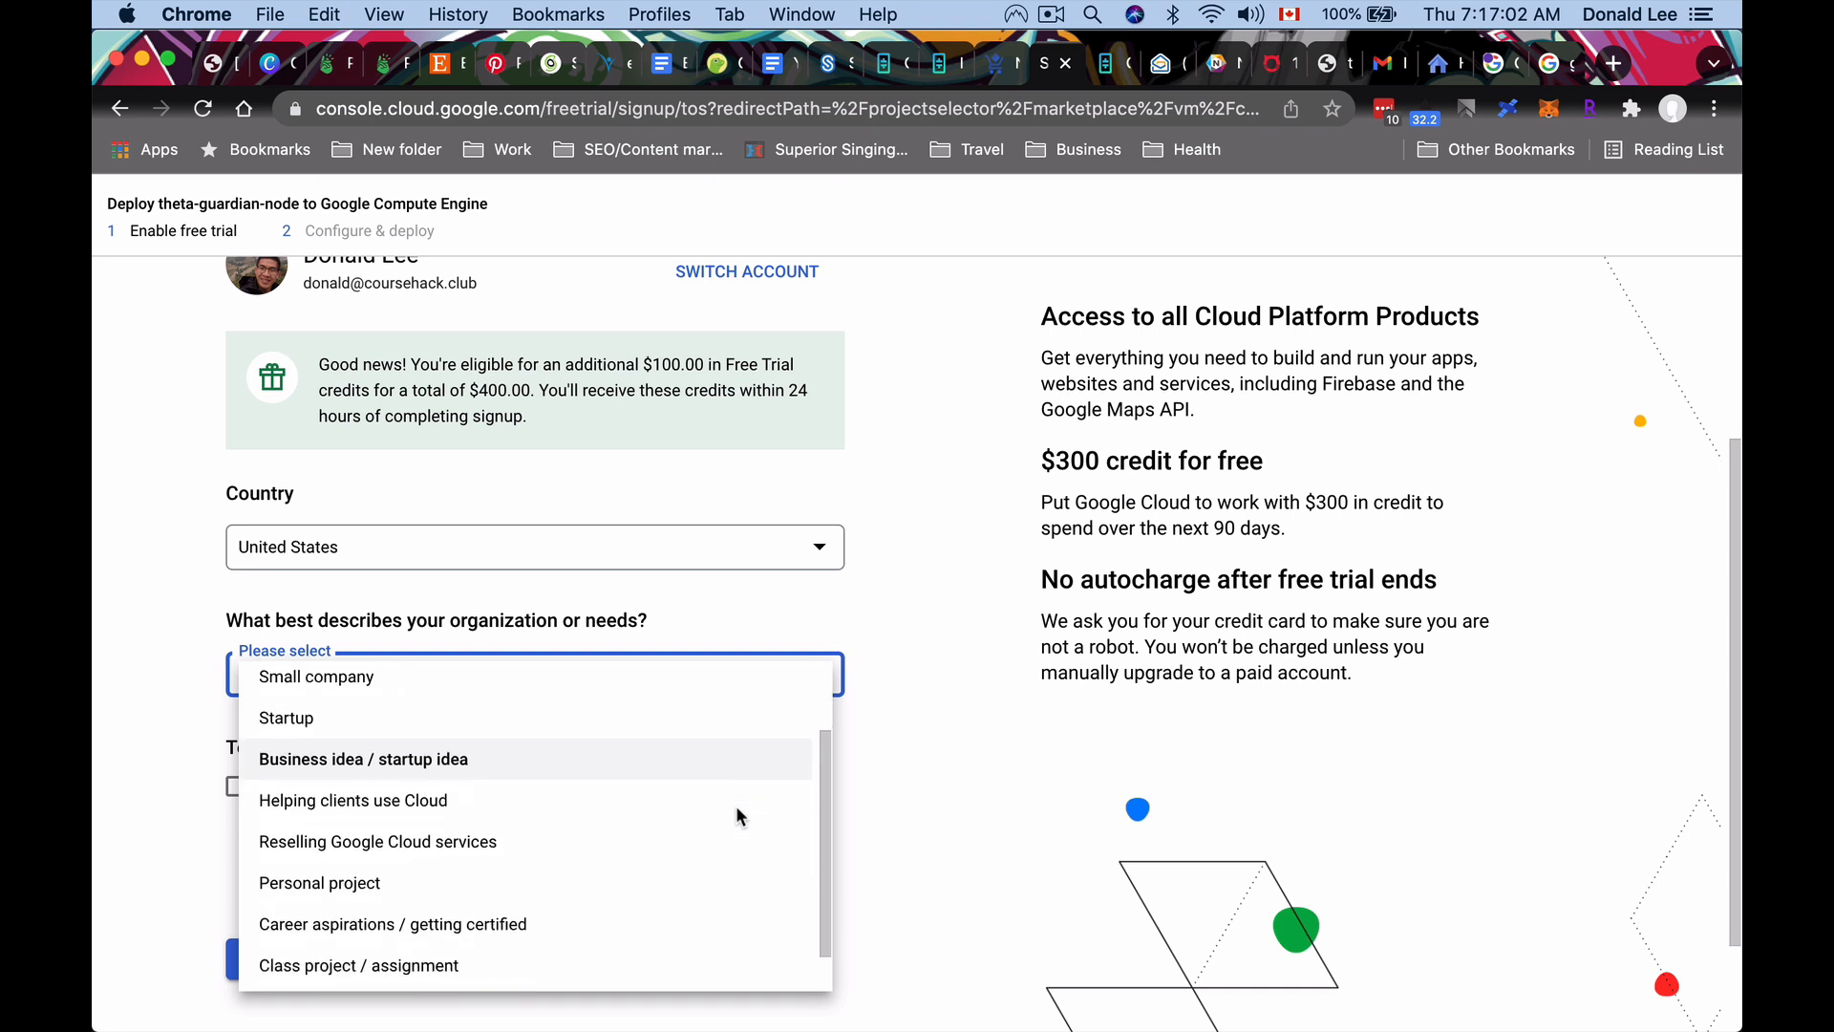
left_click(319, 883)
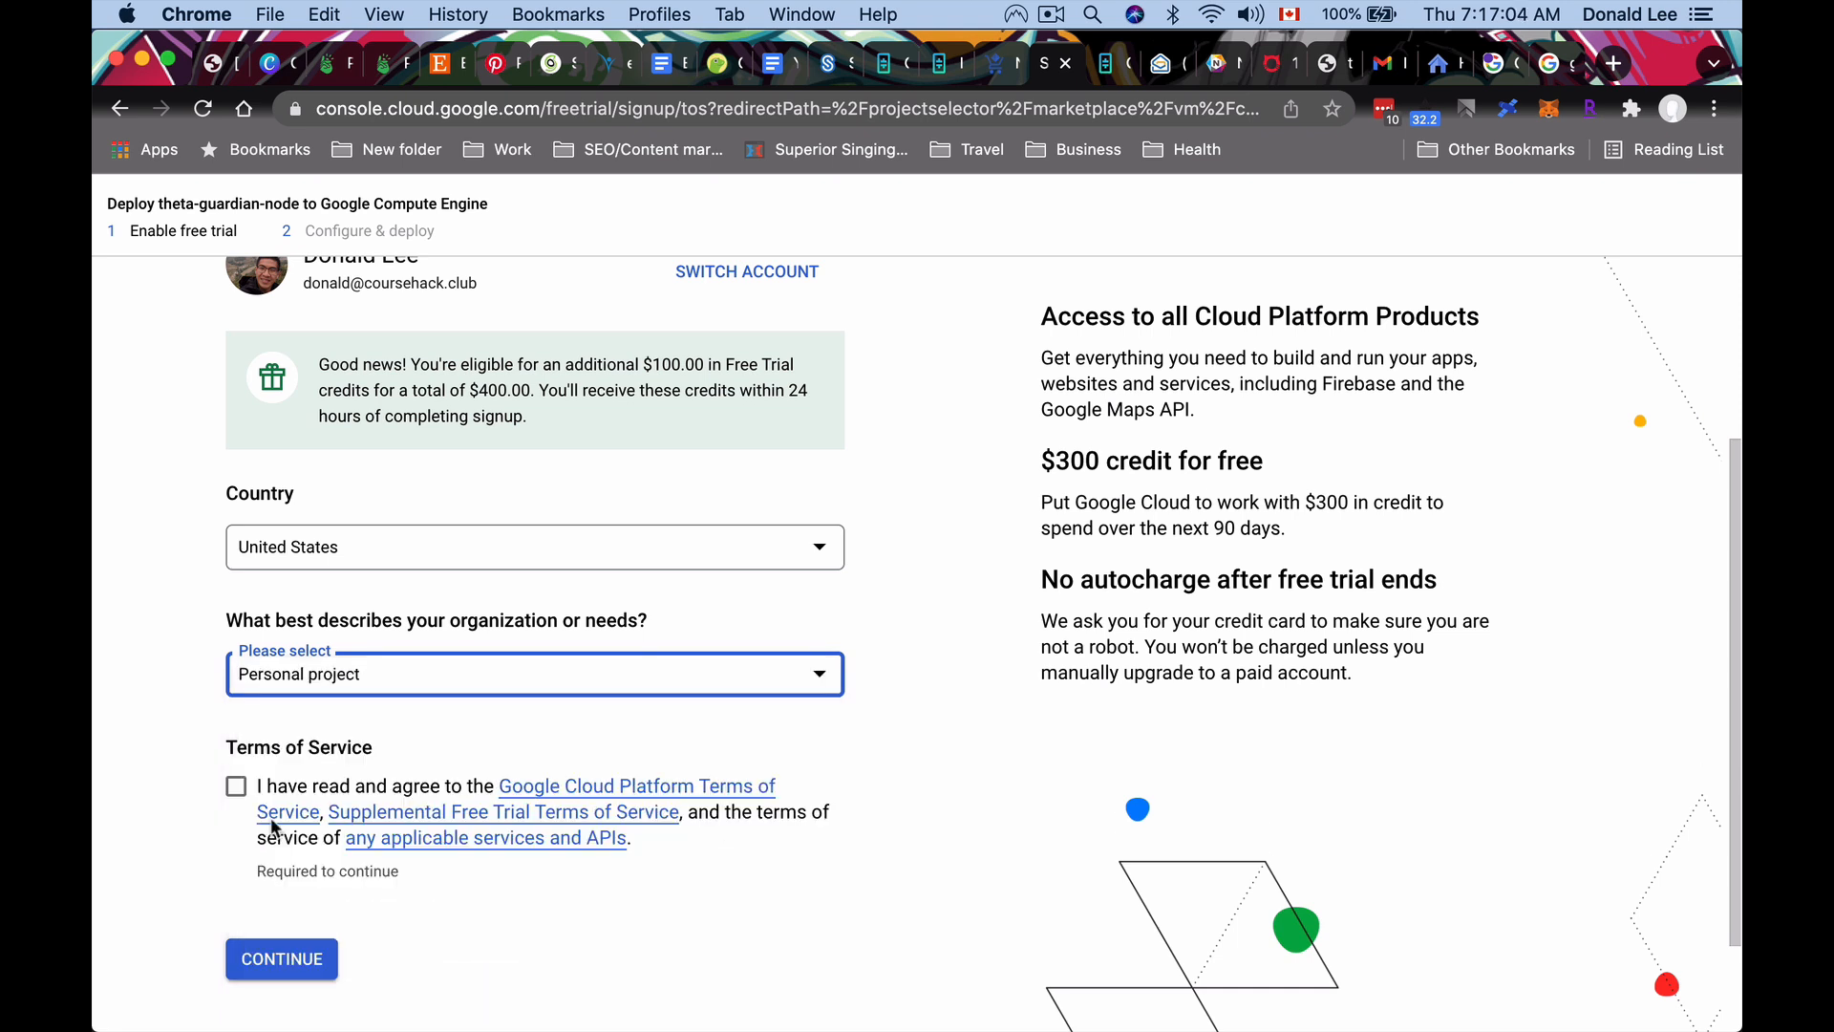
left_click(235, 785)
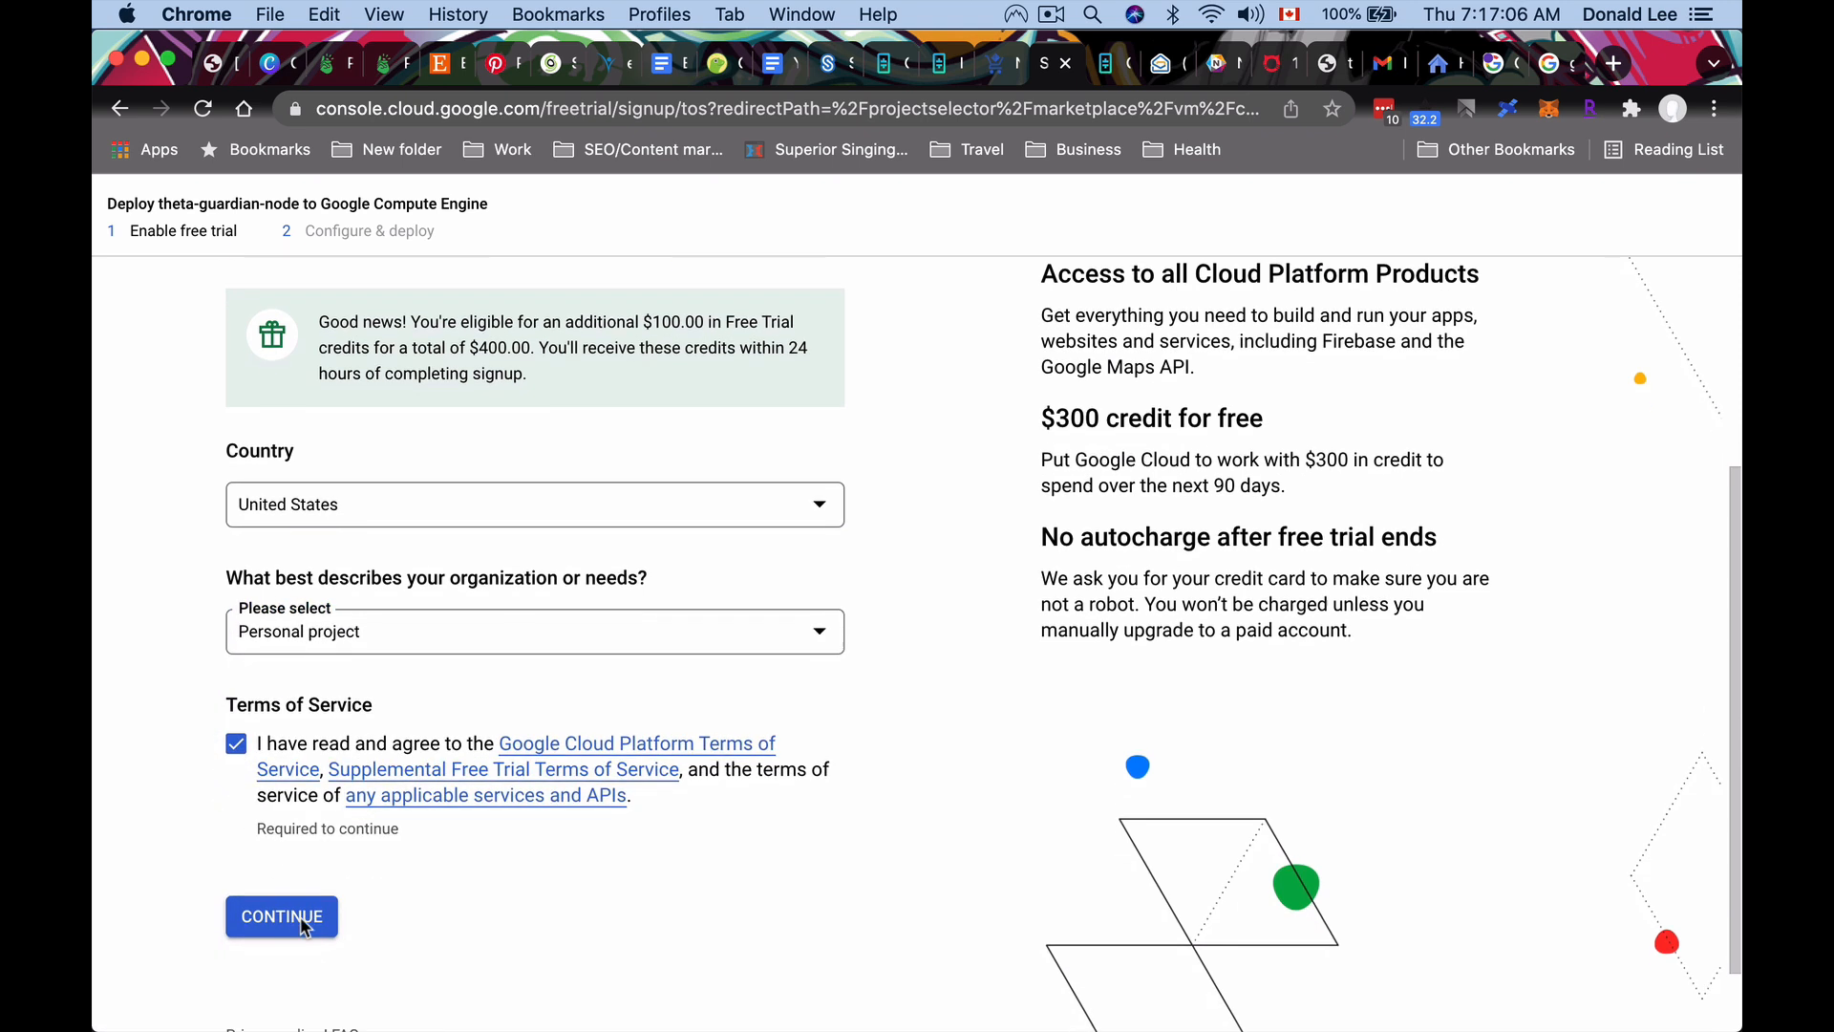
left_click(281, 916)
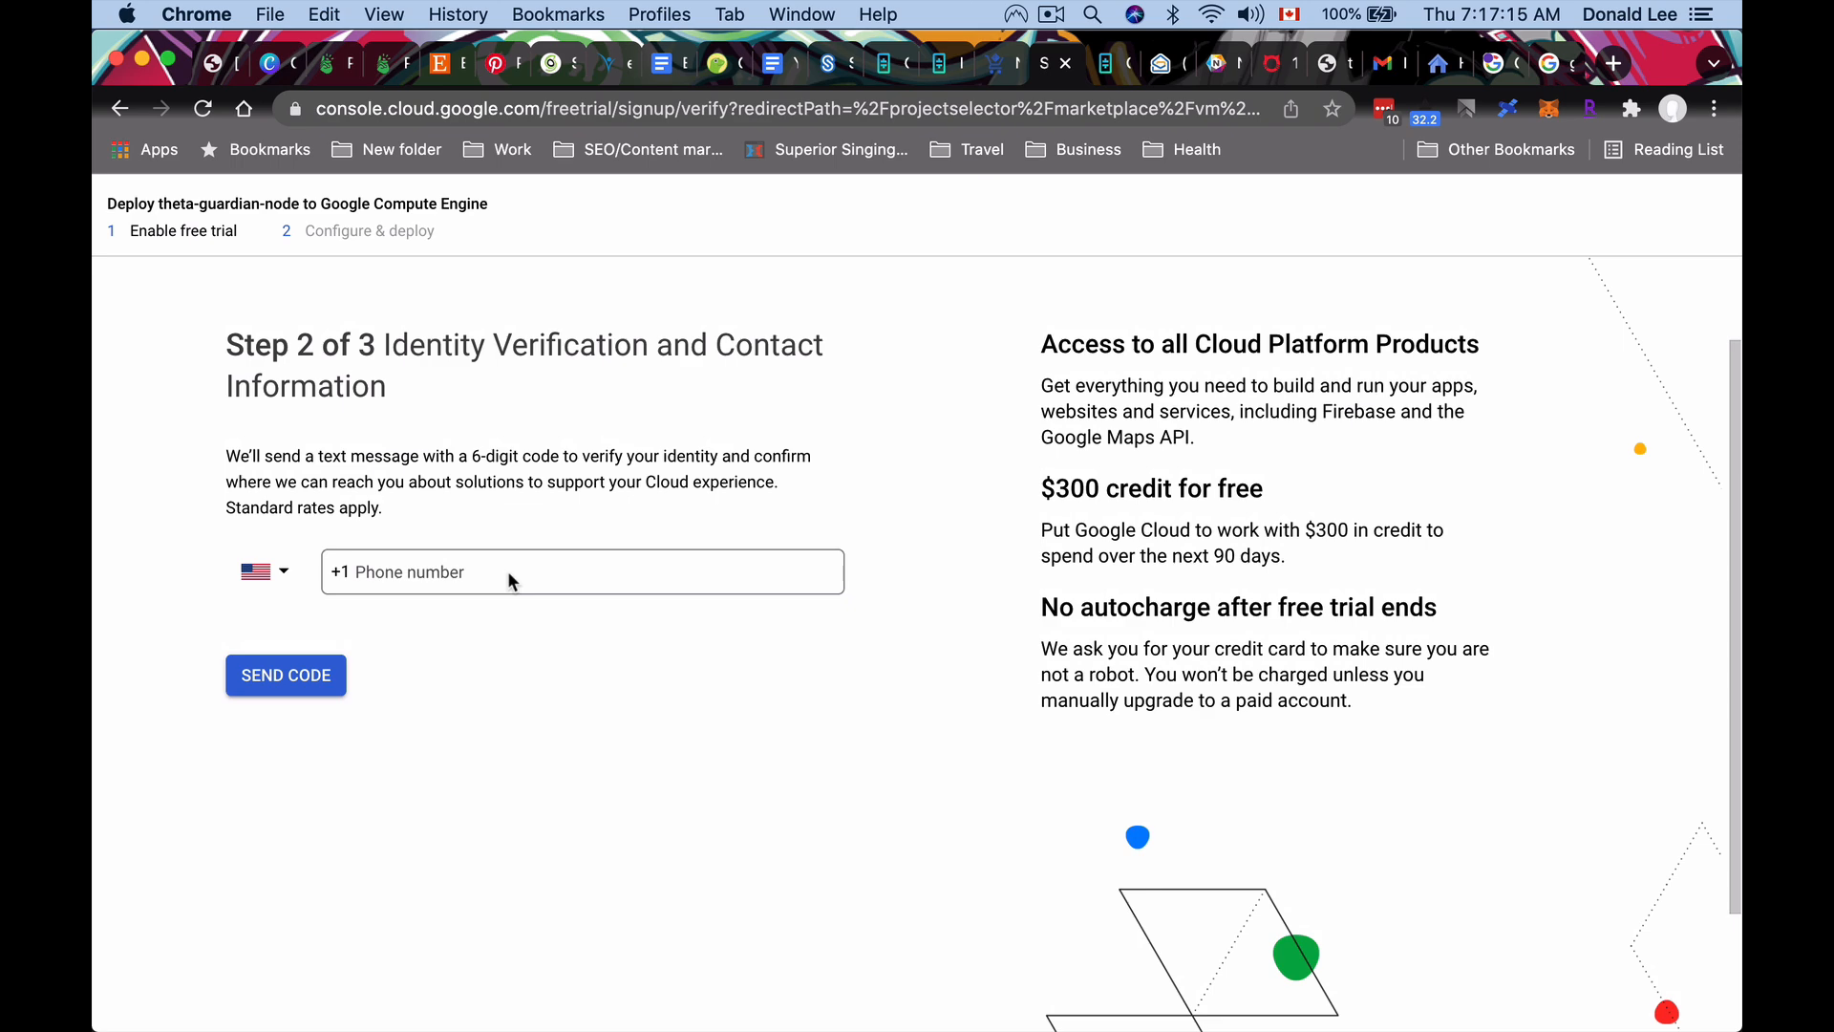
left_click(284, 675)
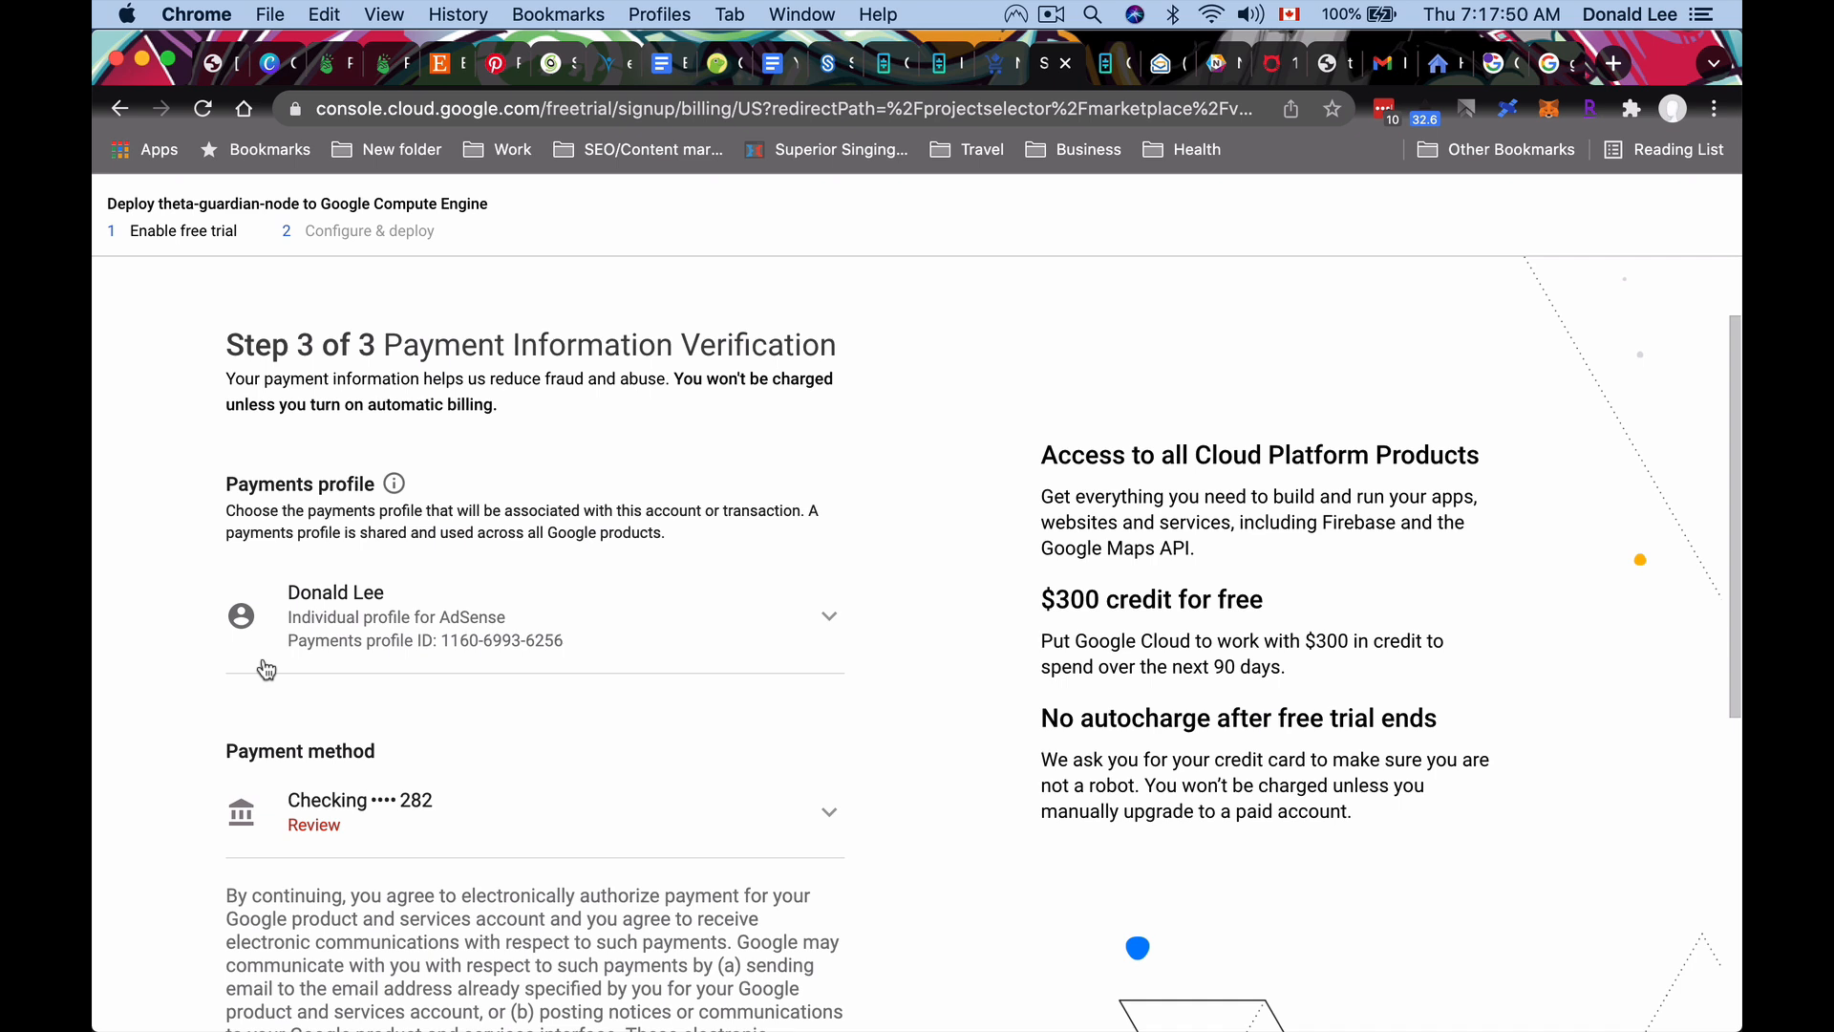
mouse_move(559, 596)
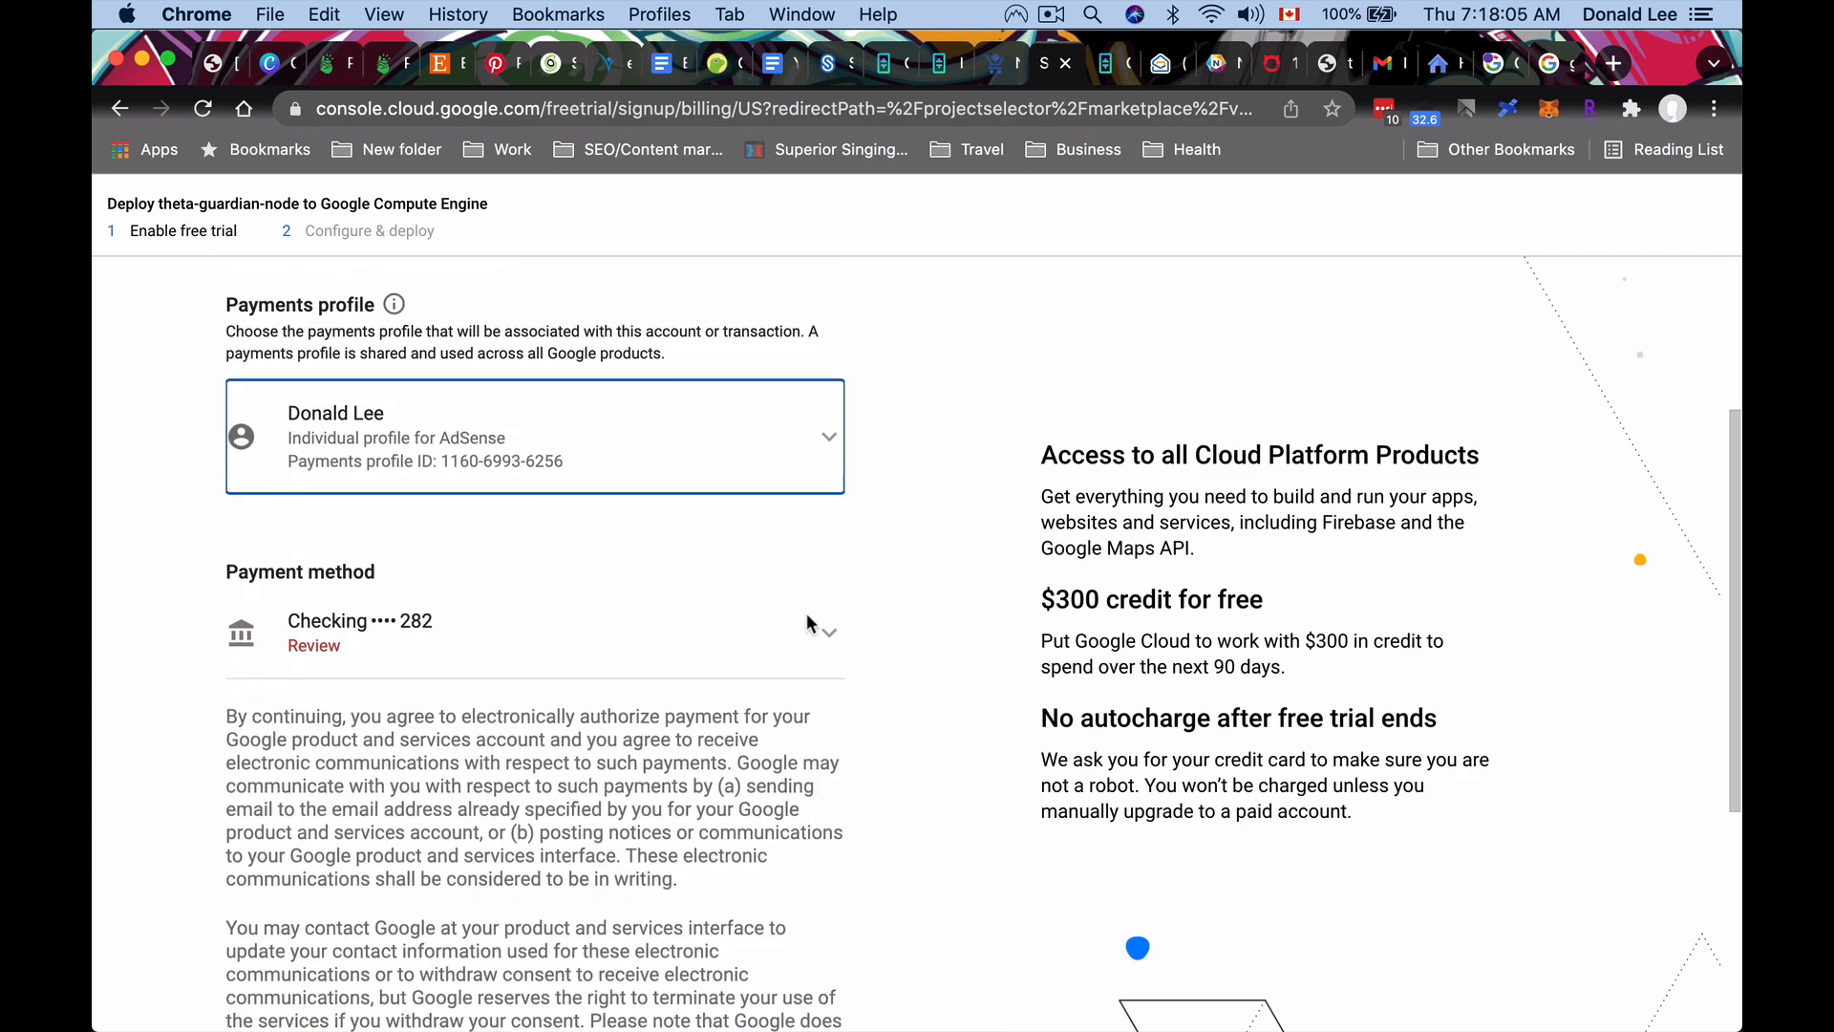
Keep Checking ••••282 as the payment method and start the free trial.
left_click(827, 632)
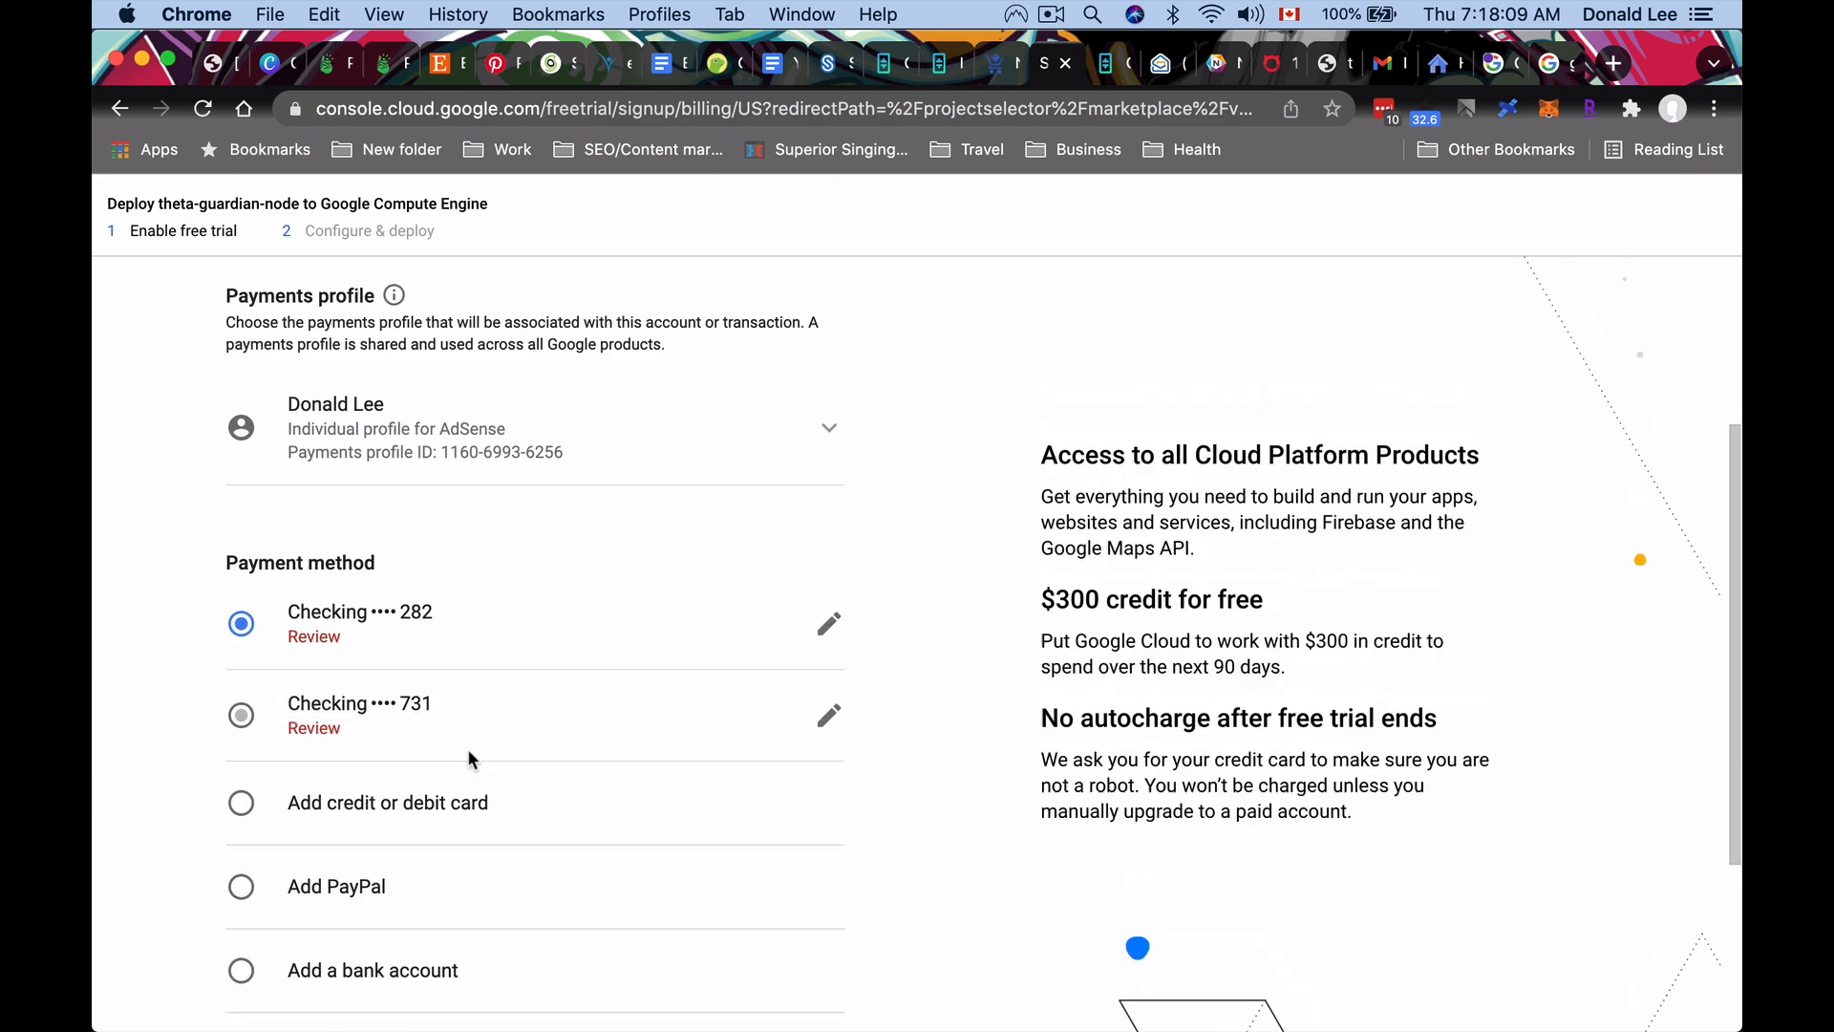
scroll("down", 3)
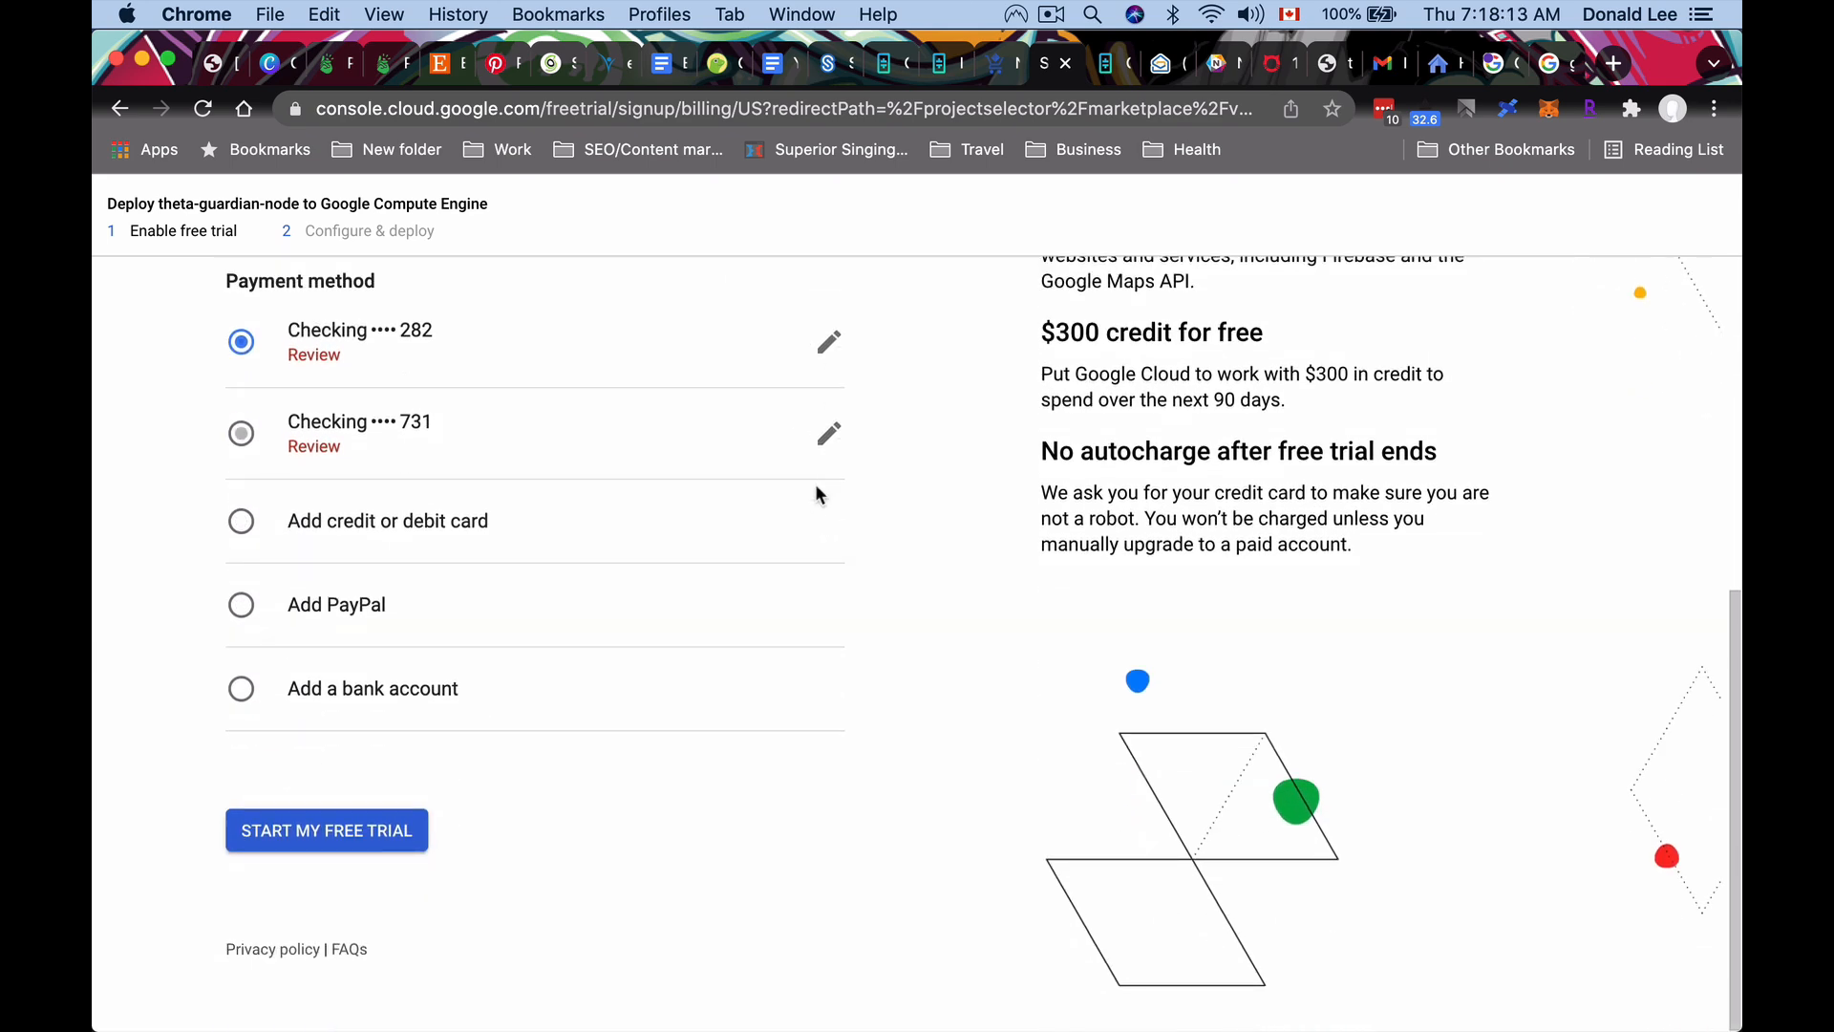
left_click(326, 831)
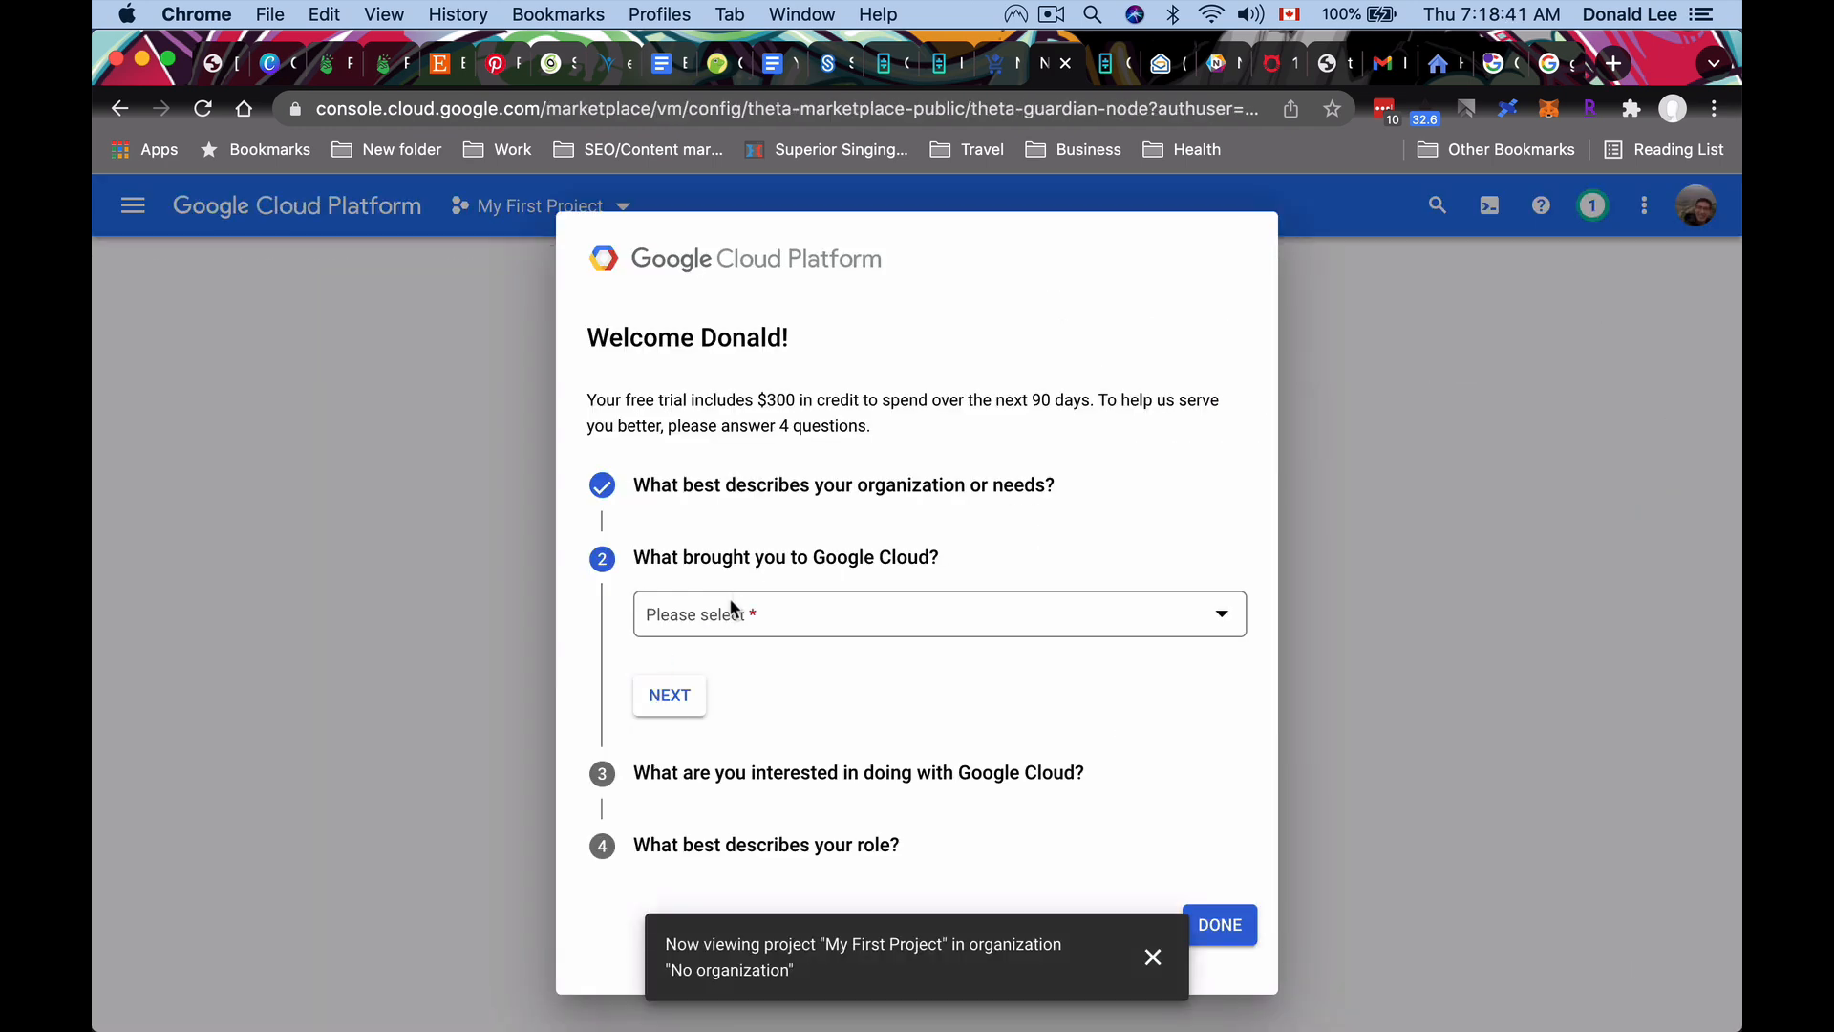
Answer the welcome survey's reason question with Find a solution.
left_click(940, 614)
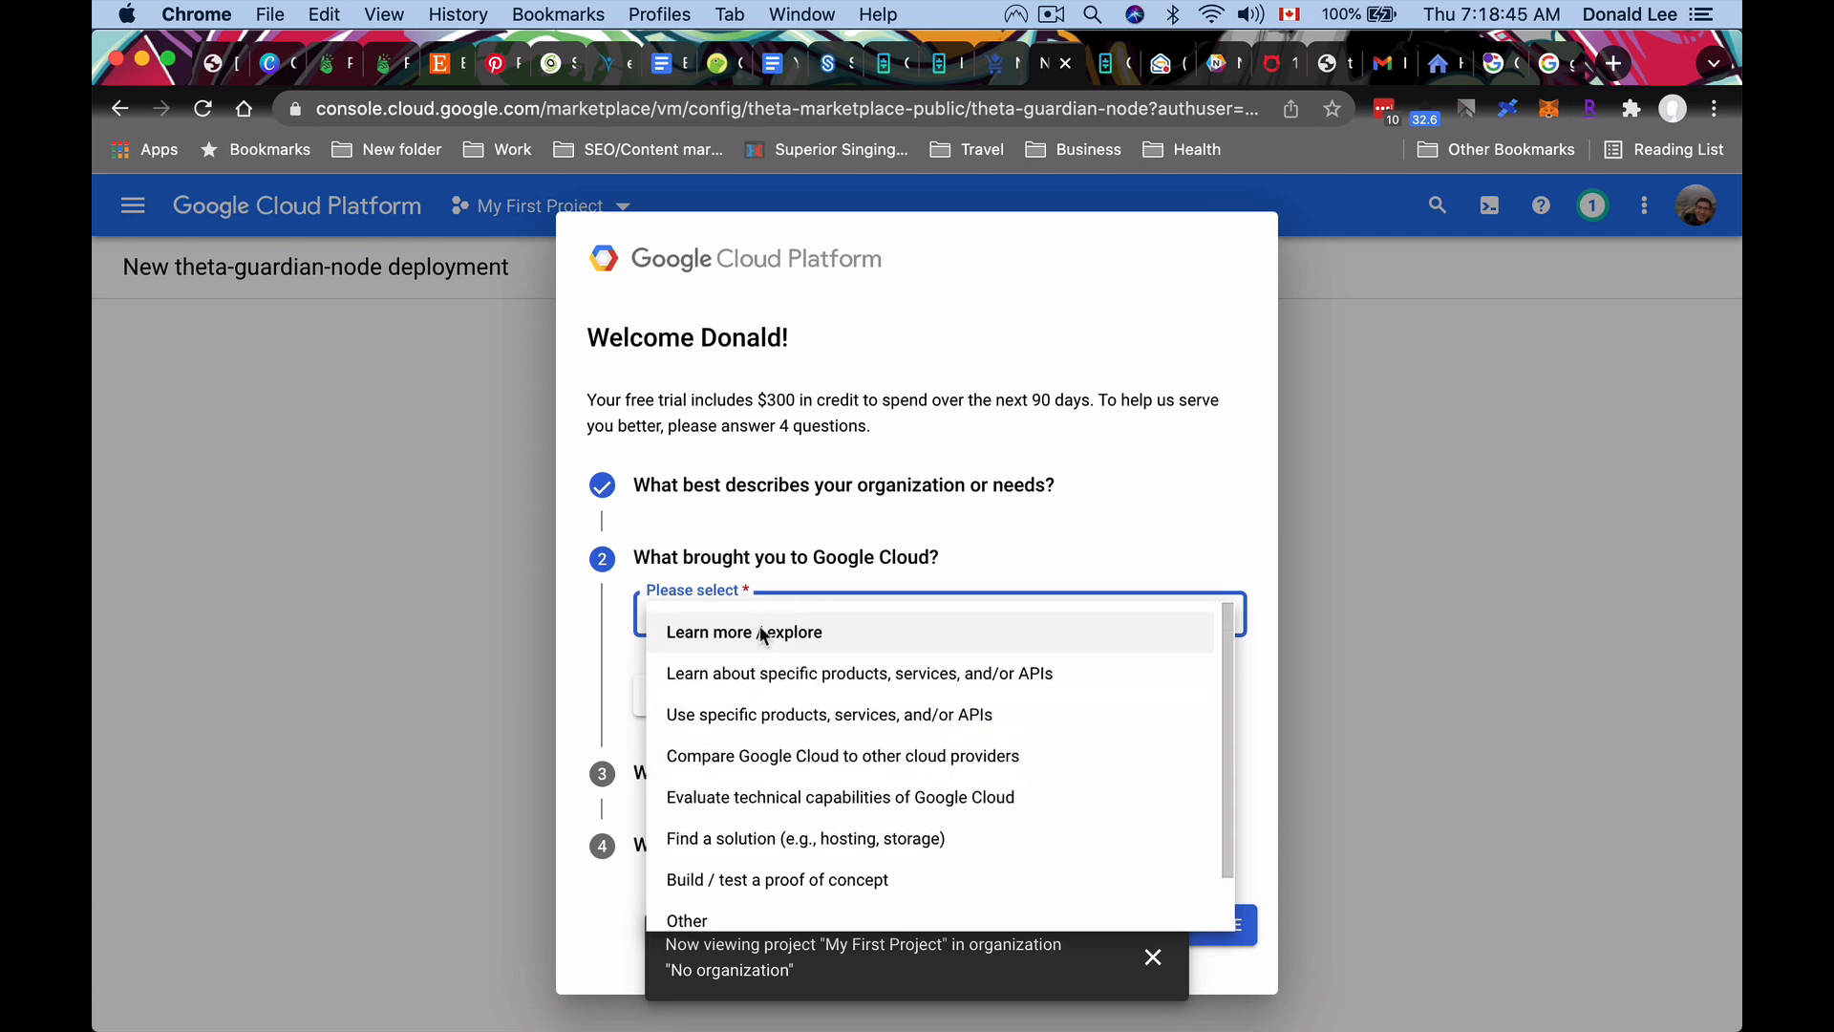
left_click(804, 837)
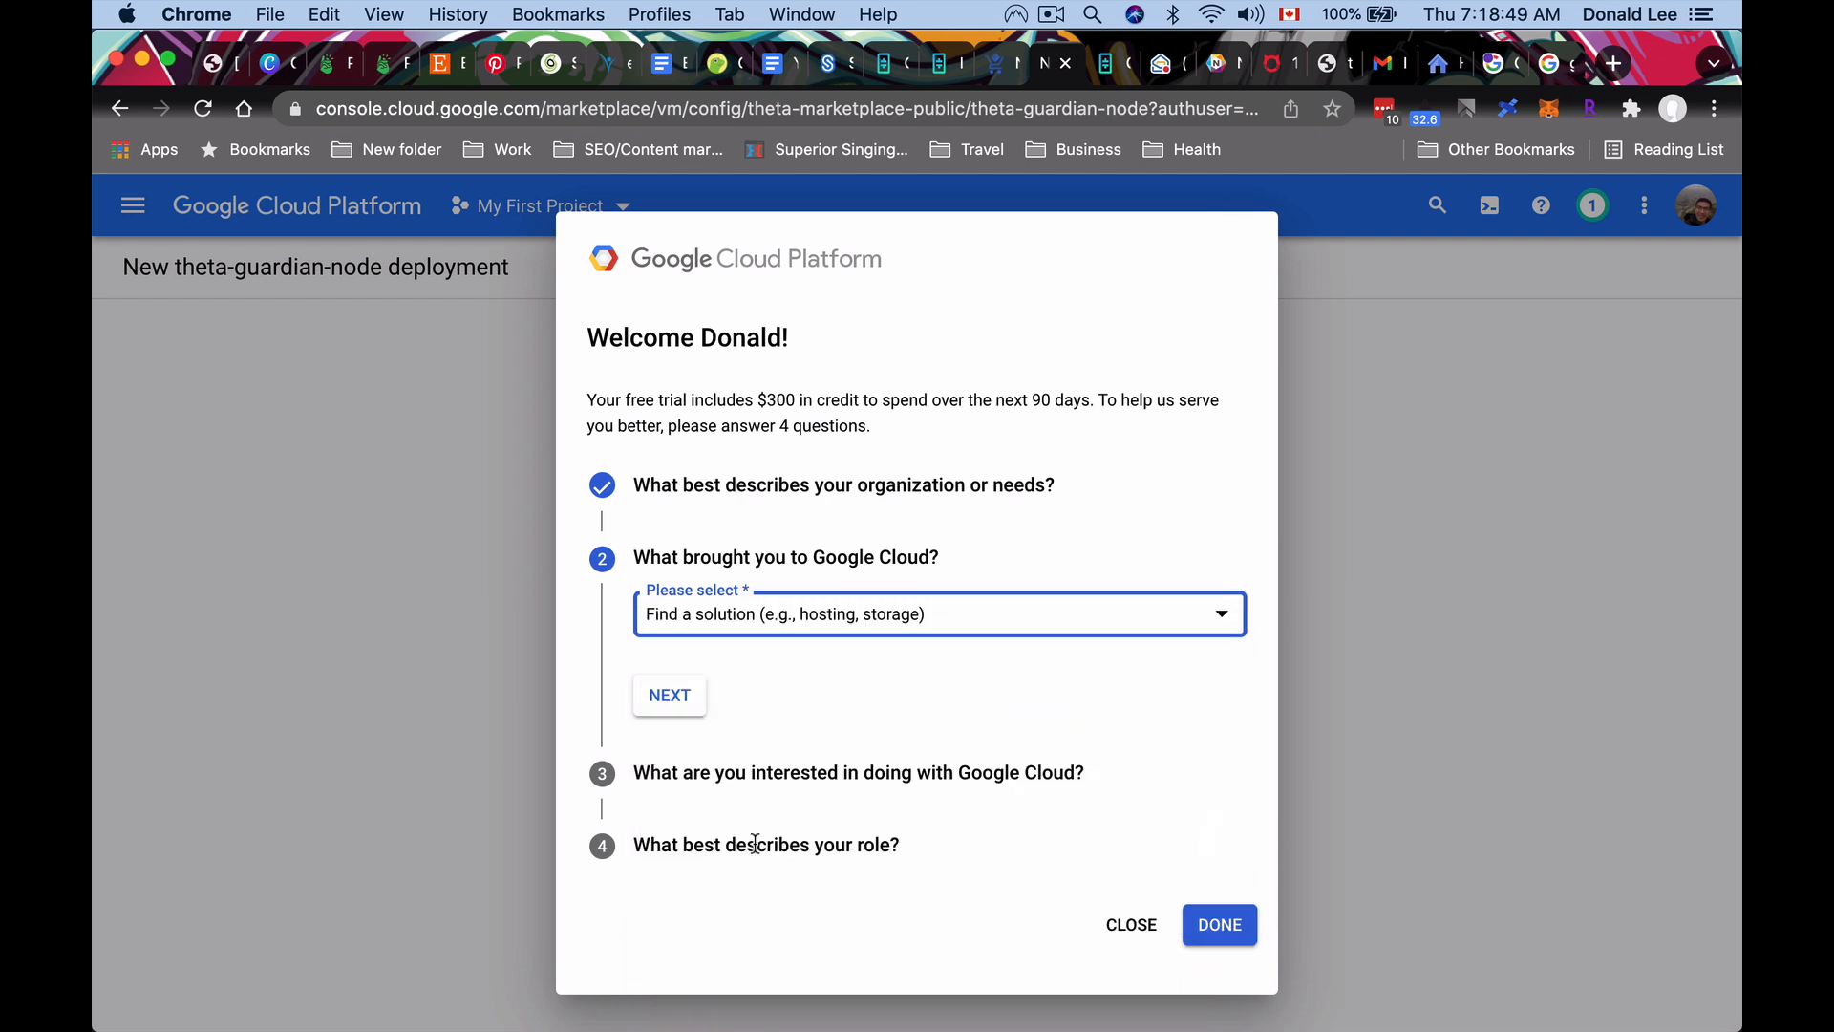
left_click(668, 695)
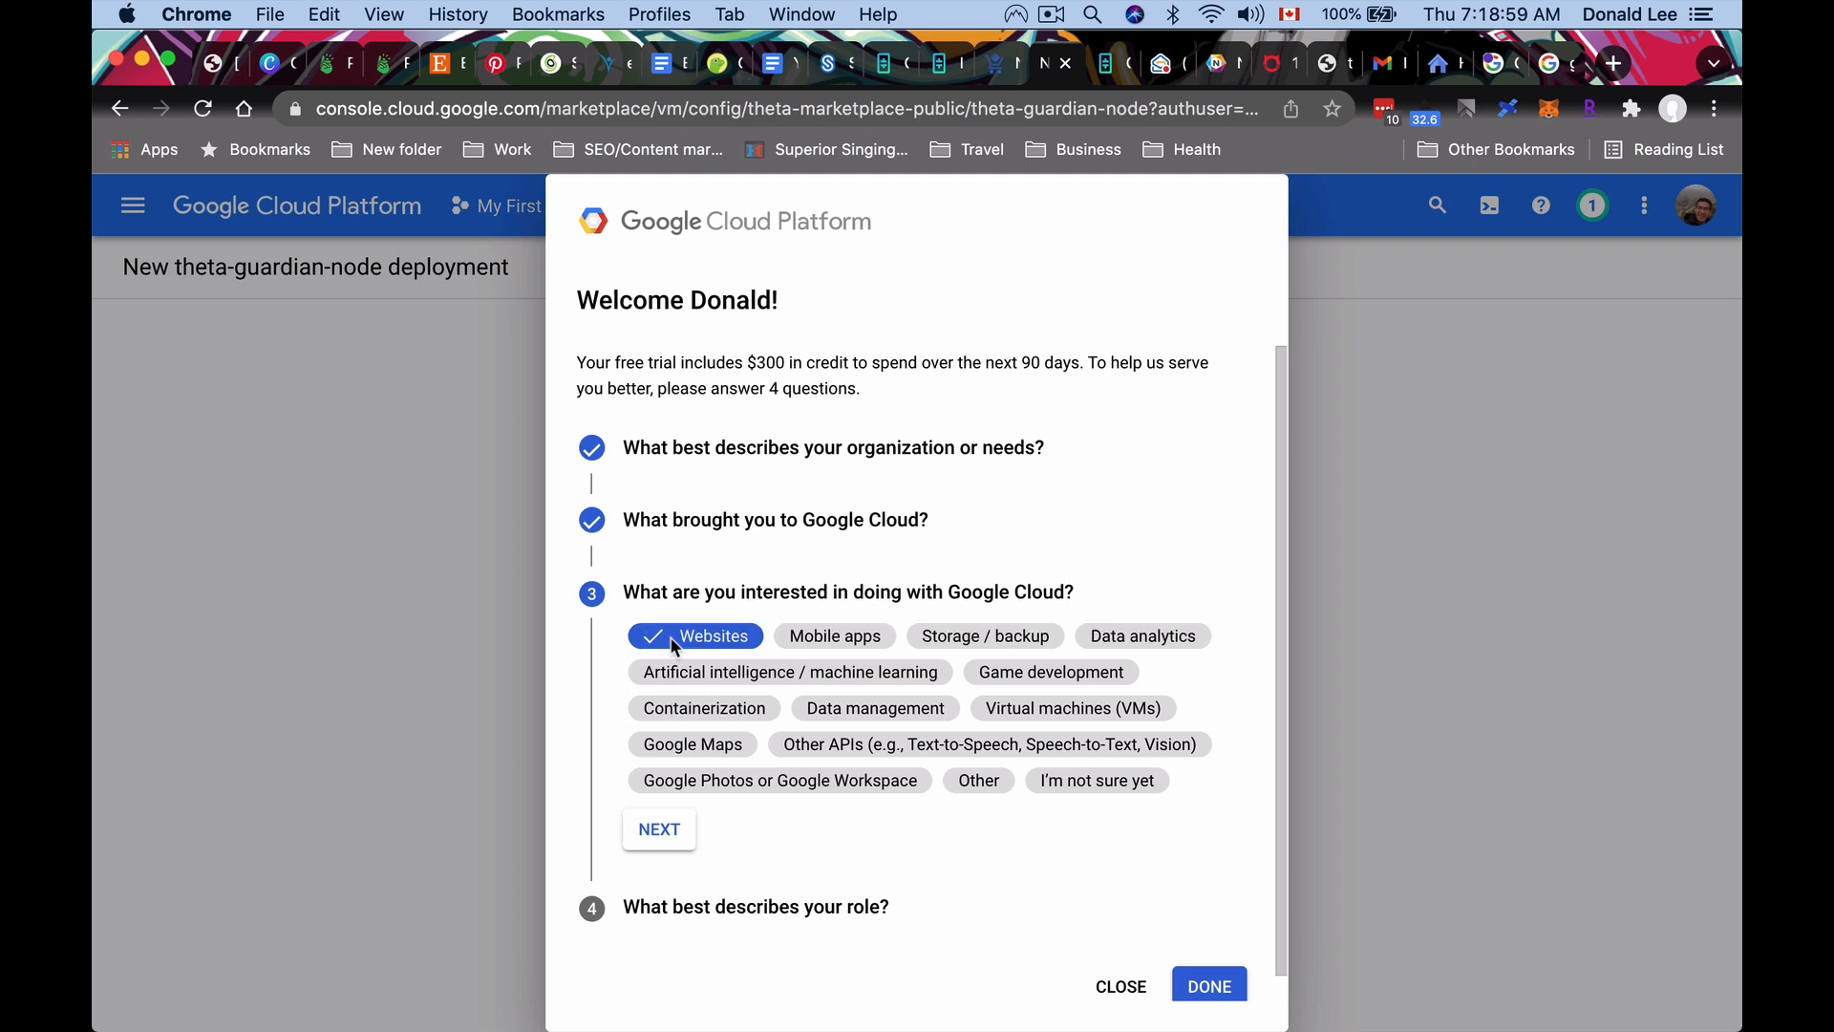
mouse_move(731, 795)
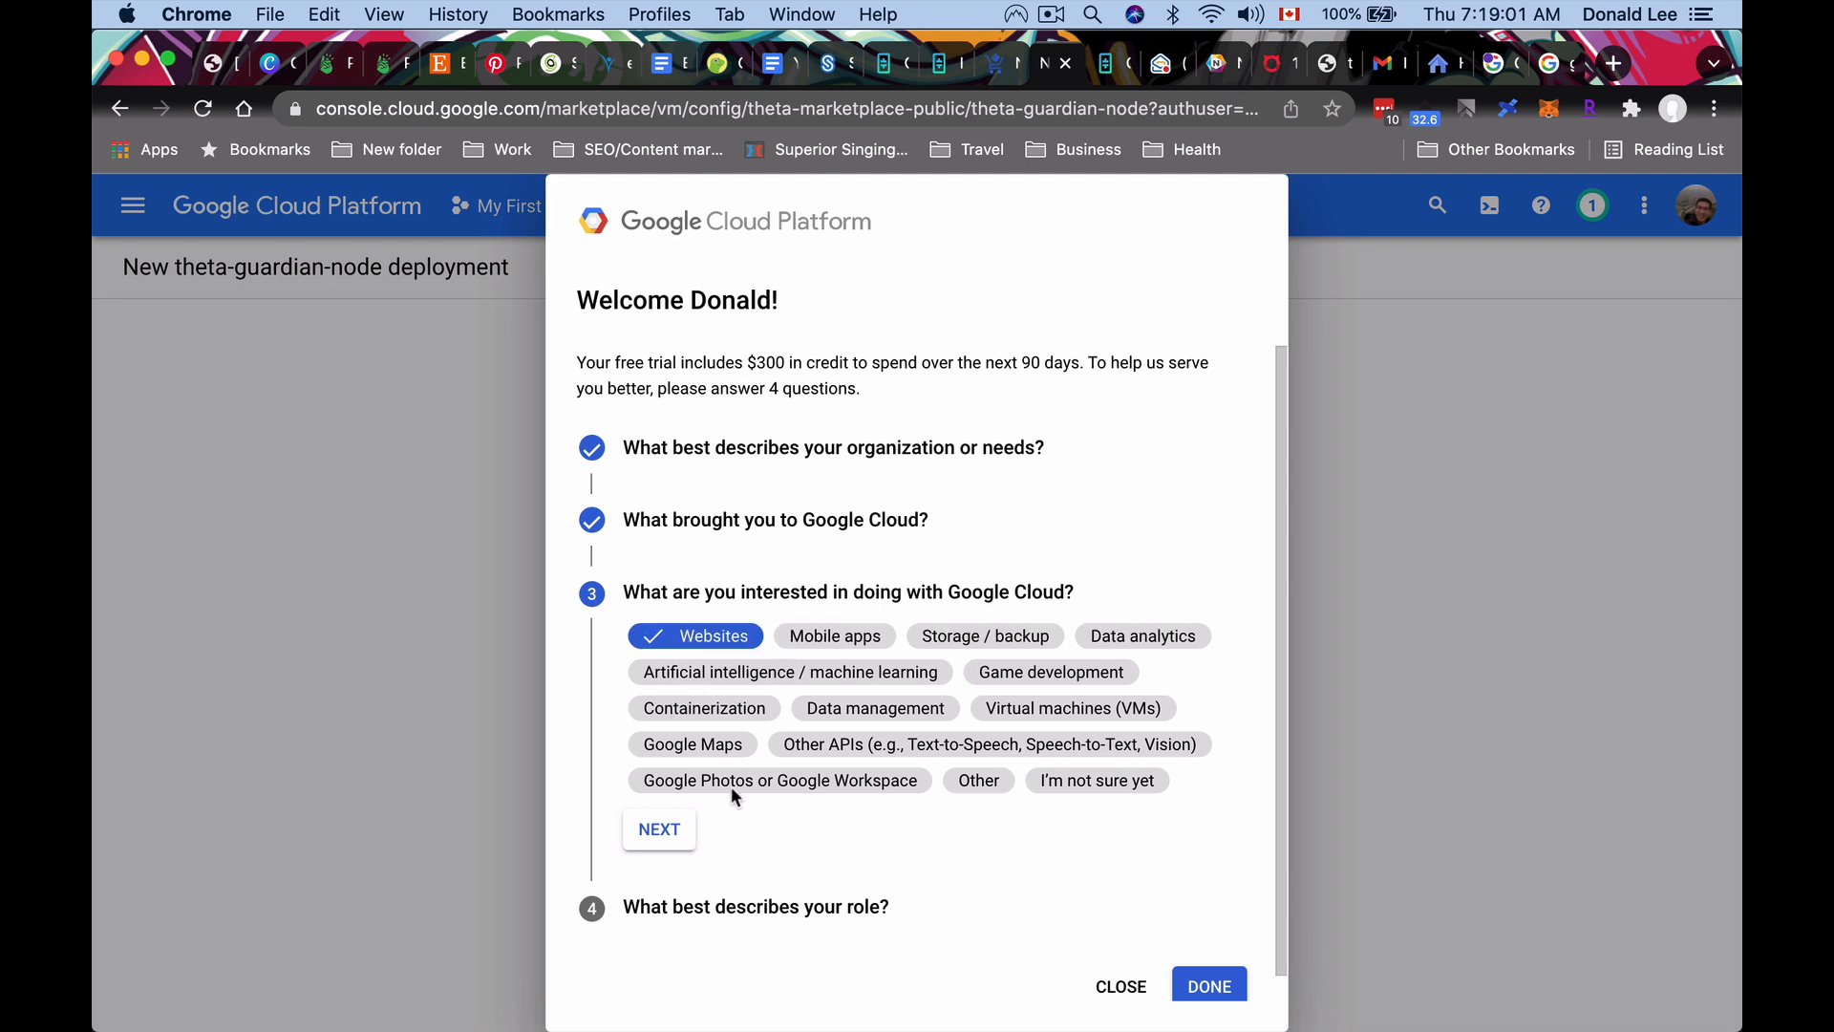
Add Virtual machines (VMs) as an interest, pick the Engineer / Developer role and finish the survey.
left_click(1089, 707)
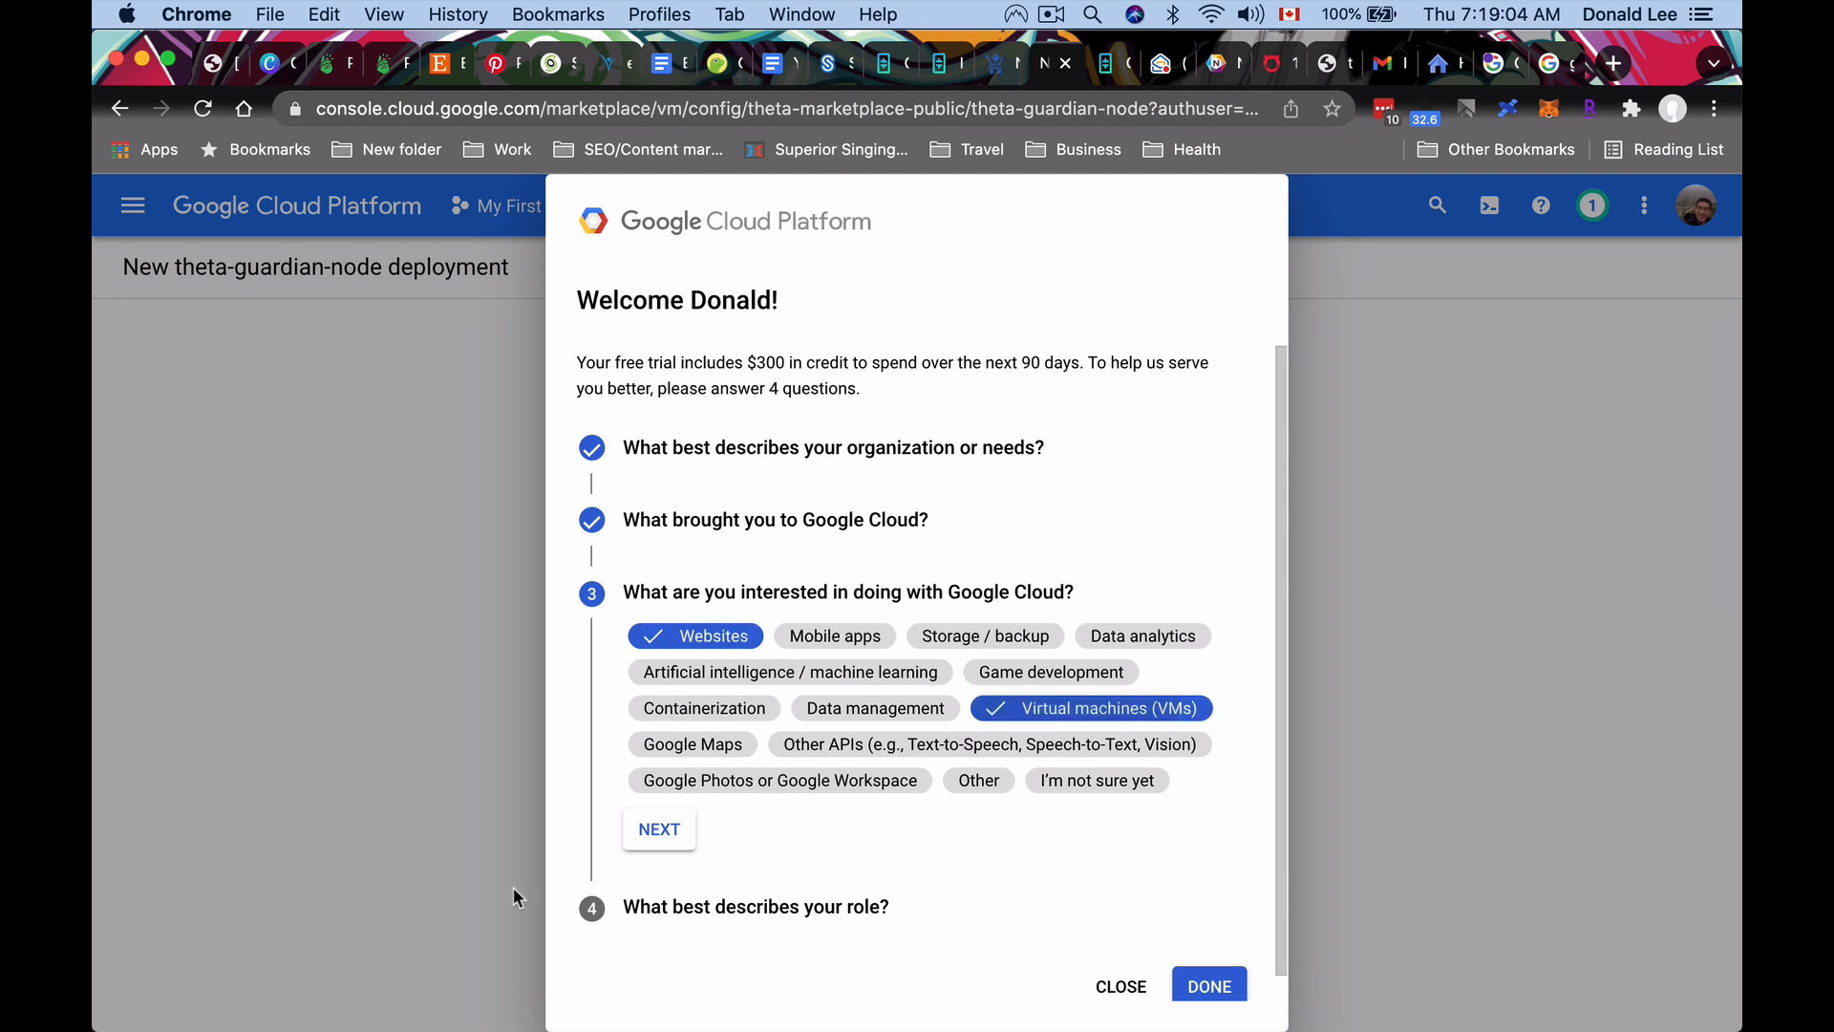
left_click(695, 634)
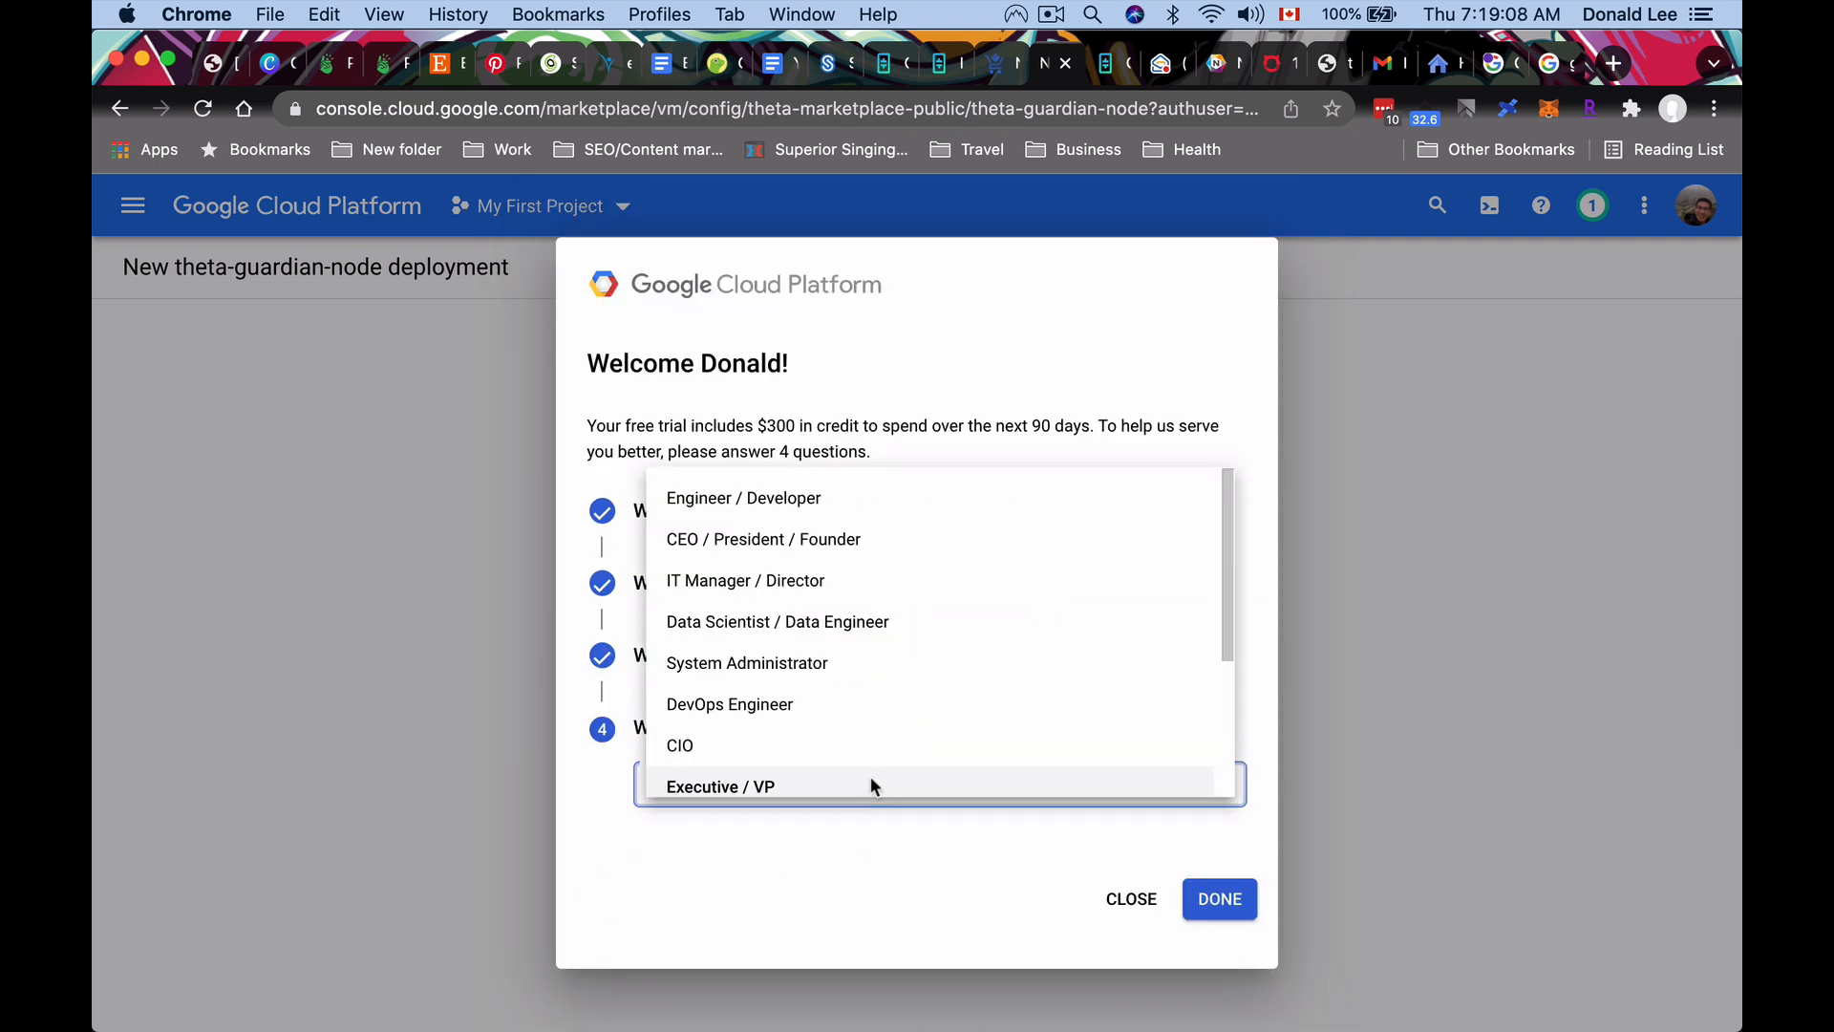
scroll("down", 3)
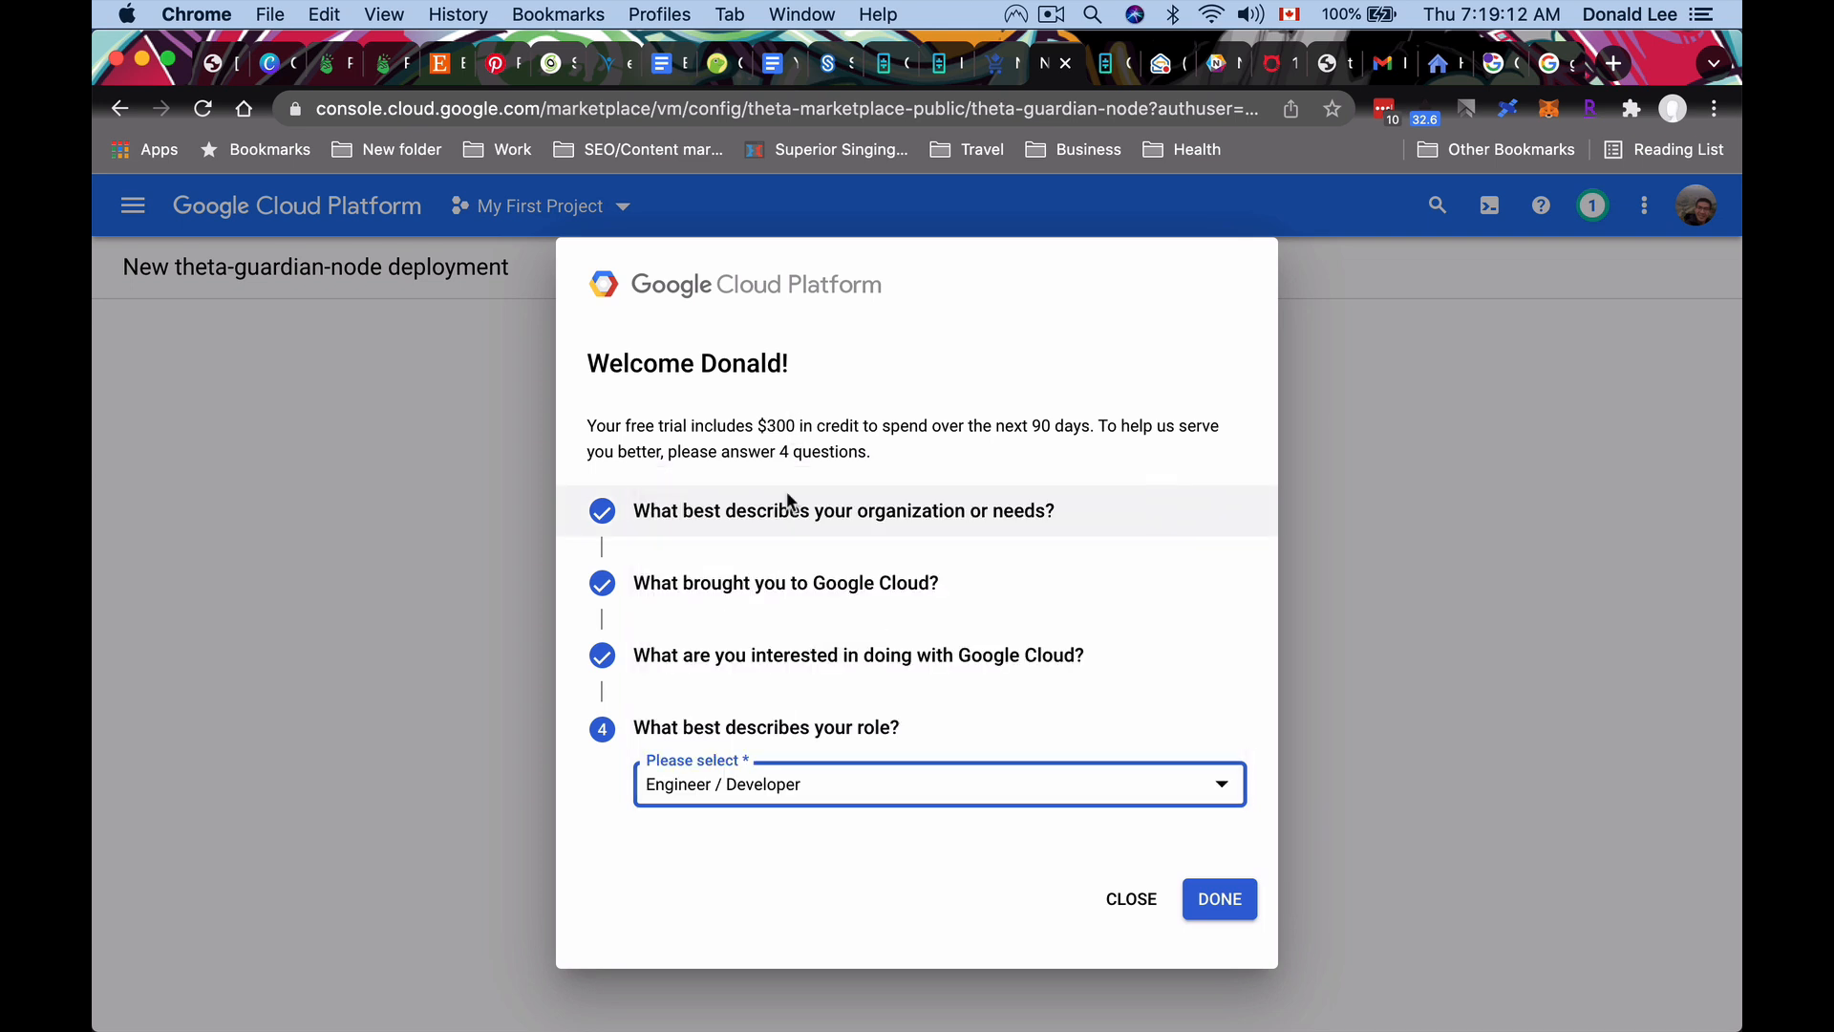
left_click(1217, 898)
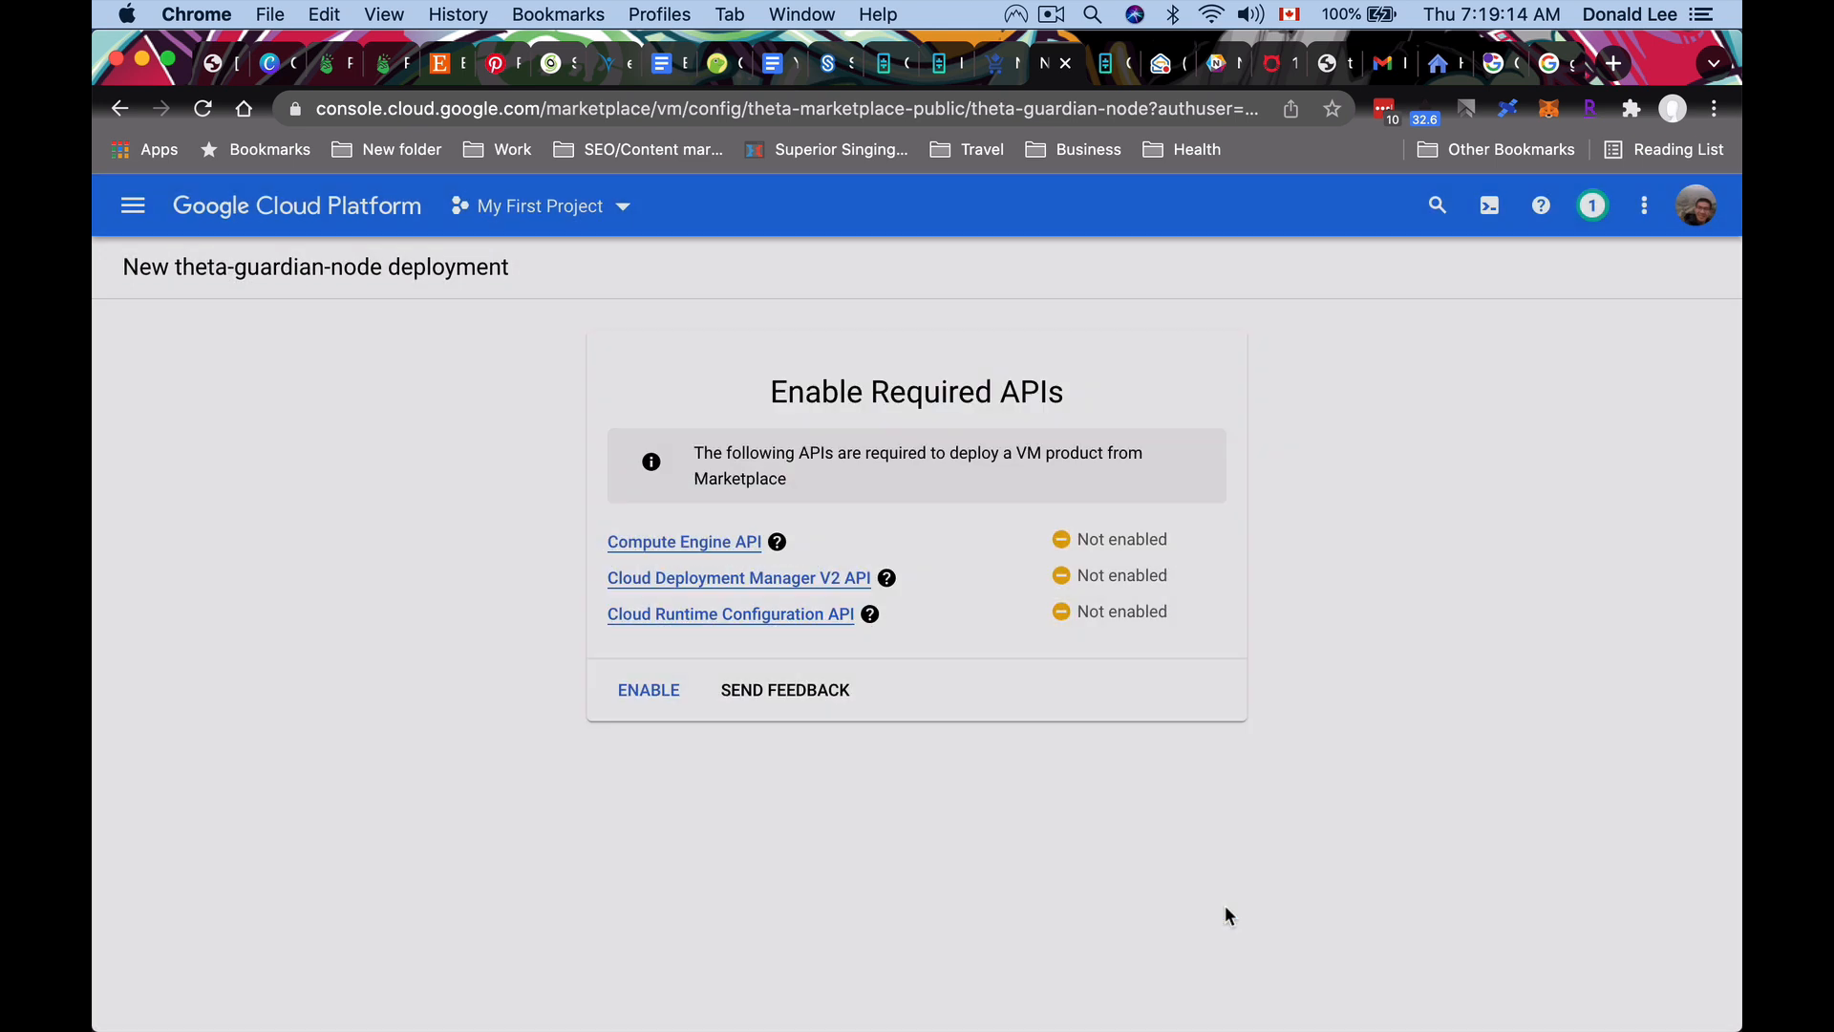
mouse_move(690, 798)
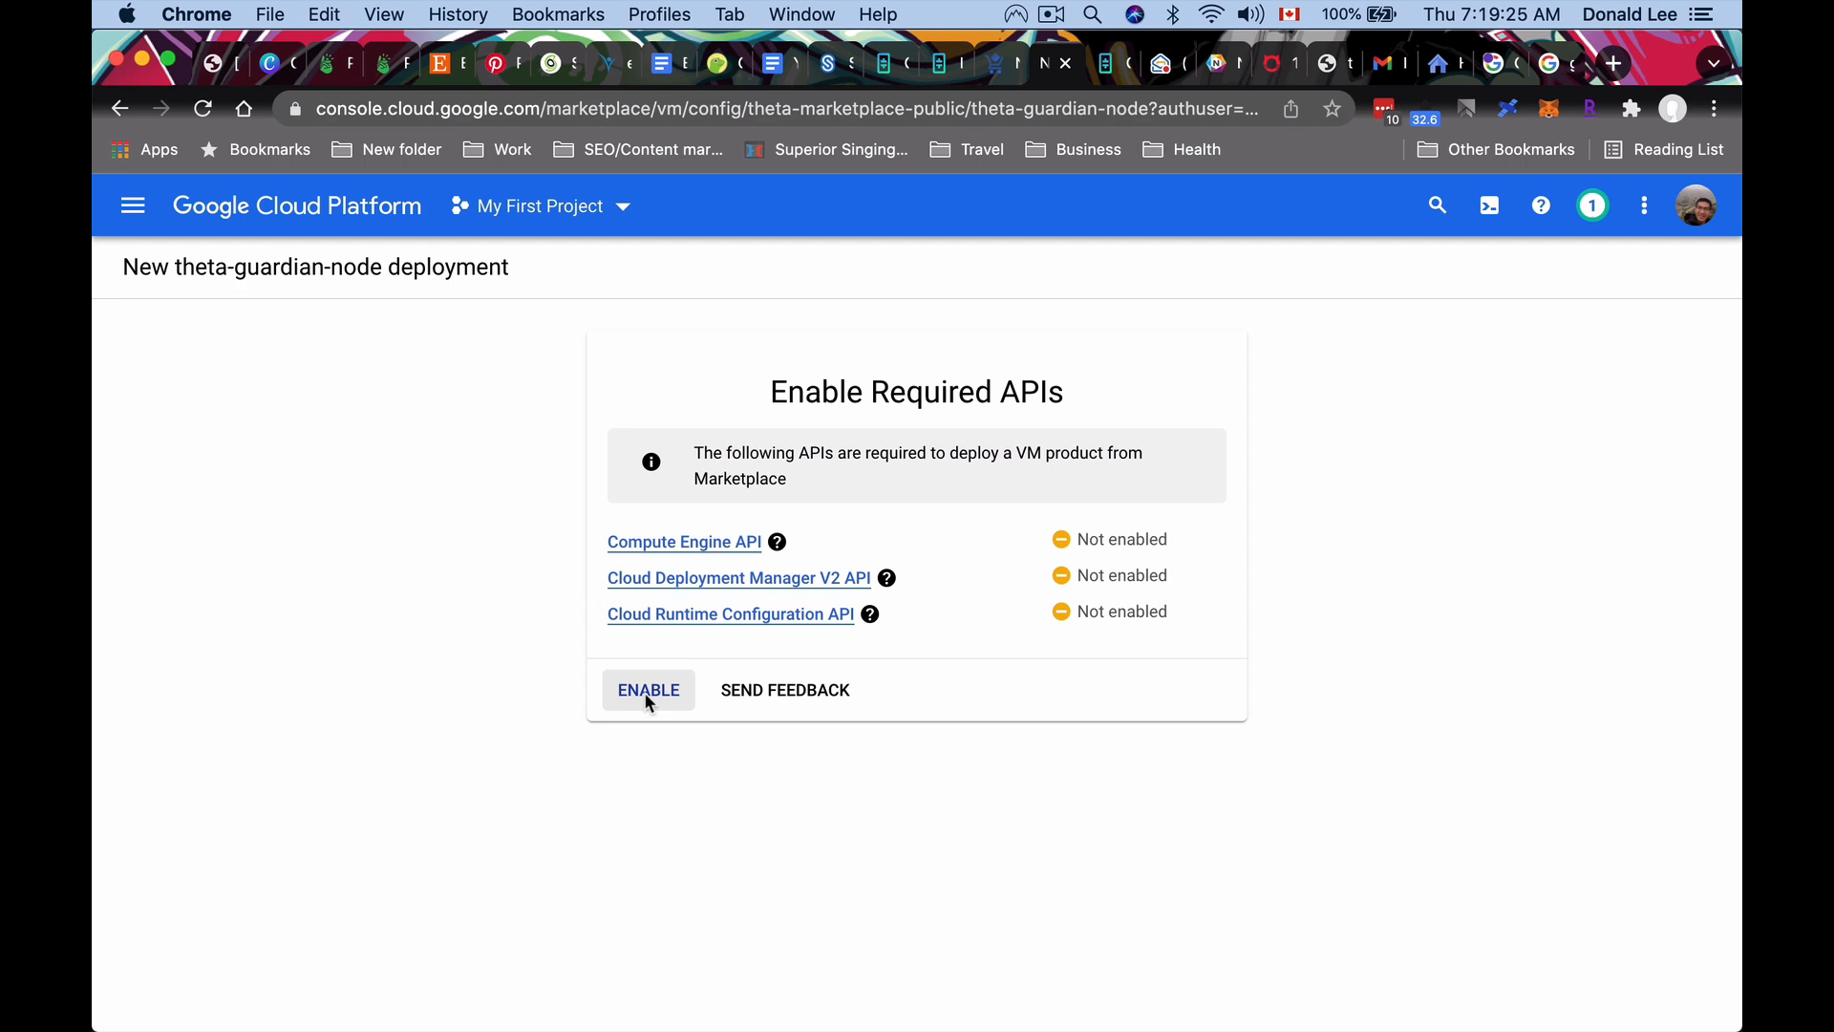
Enable the three APIs required for the theta-guardian-node deployment.
left_click(648, 690)
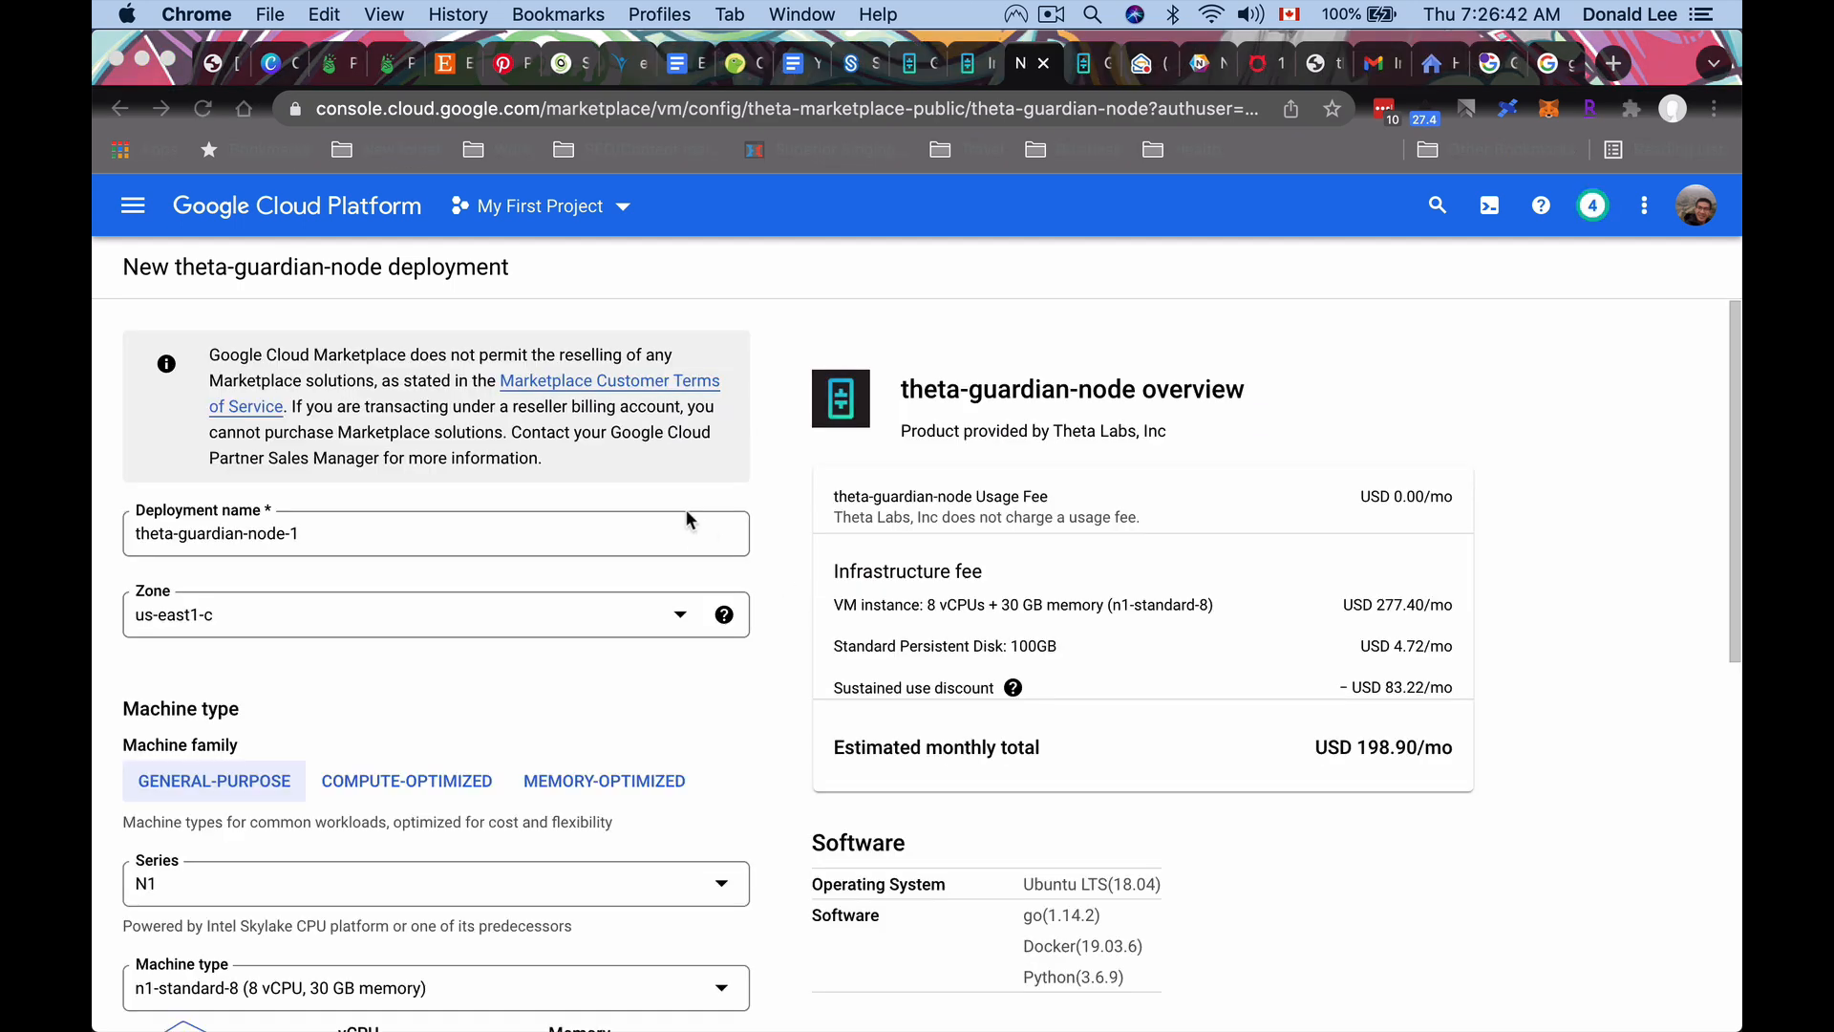
mouse_move(787, 514)
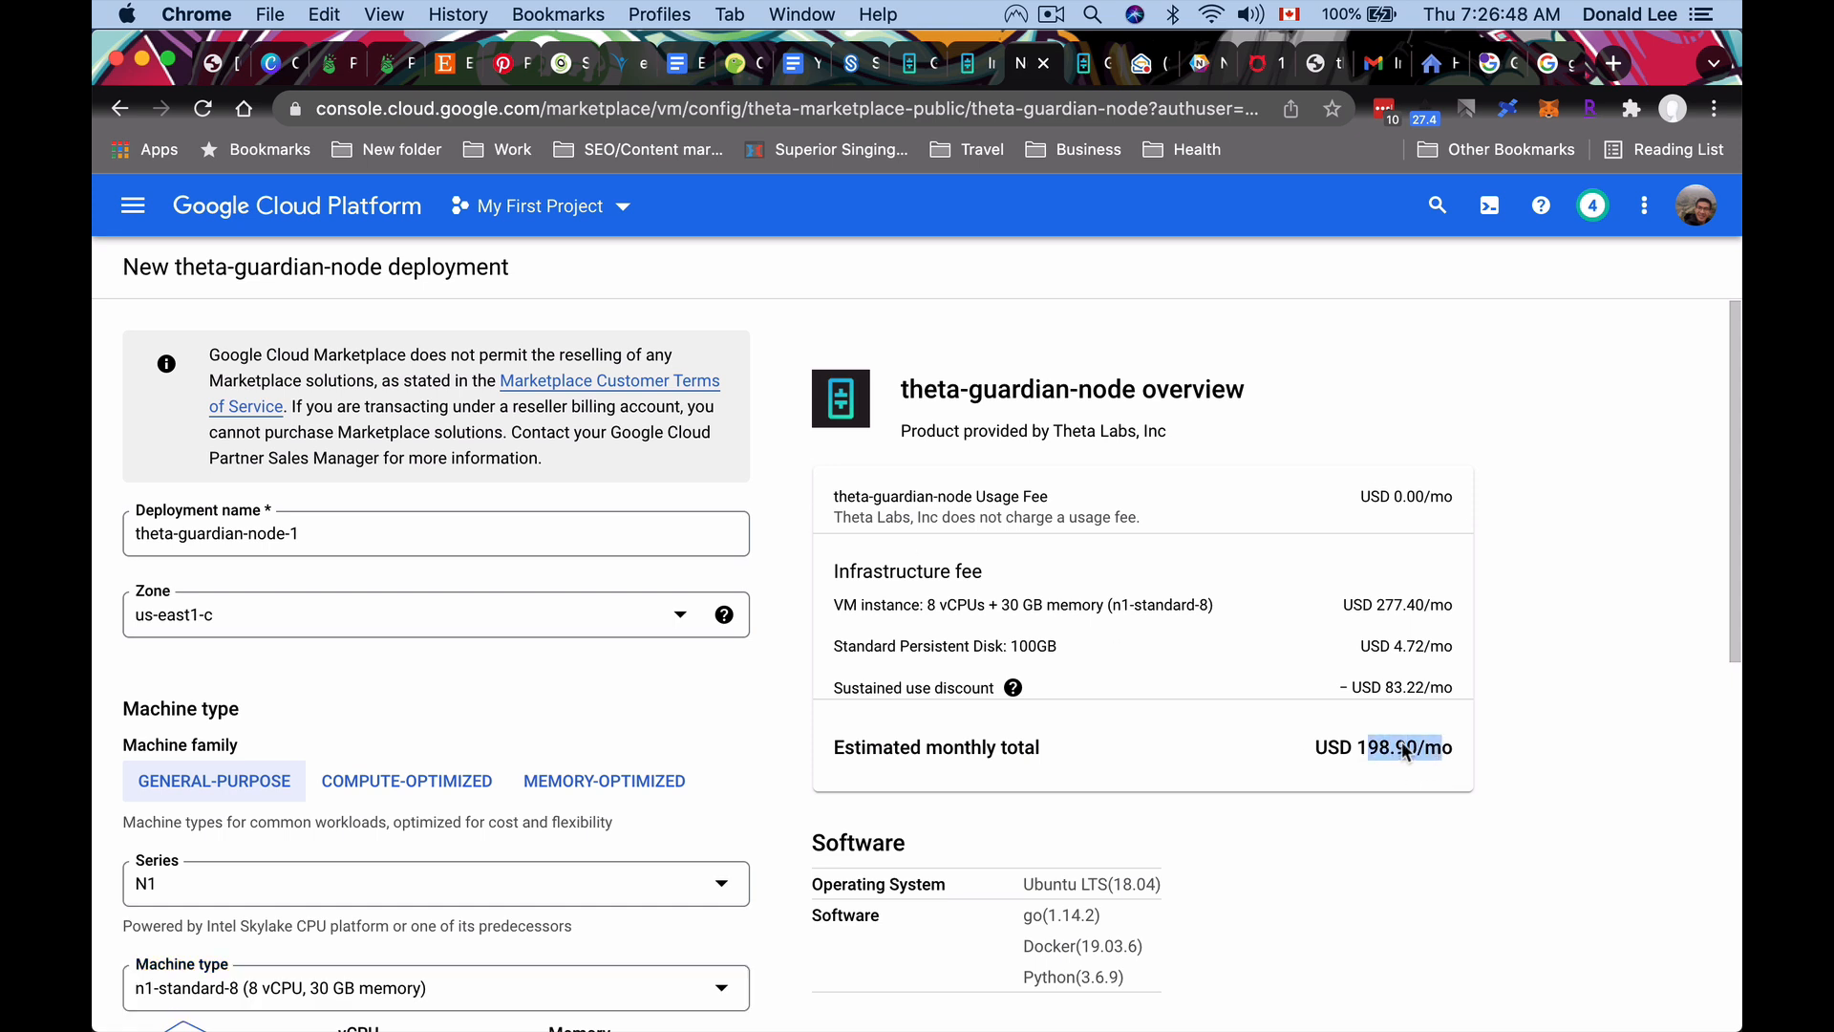
mouse_move(783, 487)
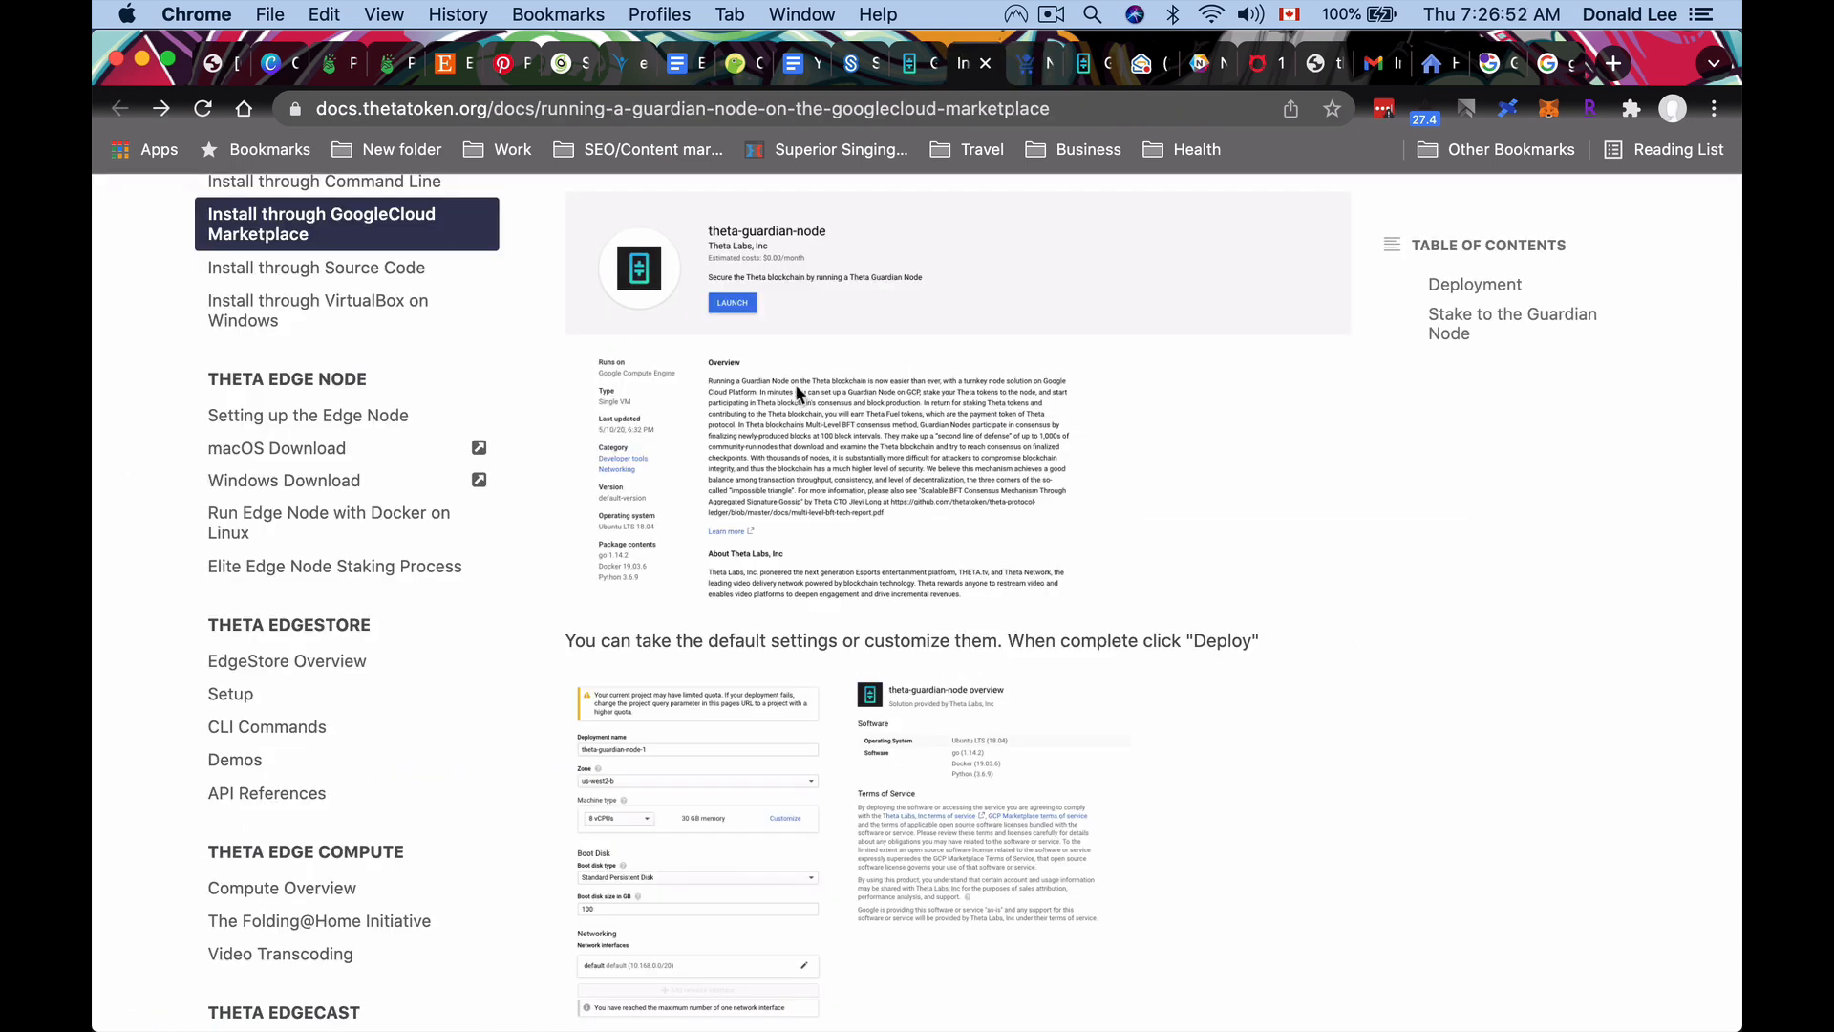
Check the Guardian Node Overview's minimum hardware requirements against the GCP deployment form.
scroll("up", 3)
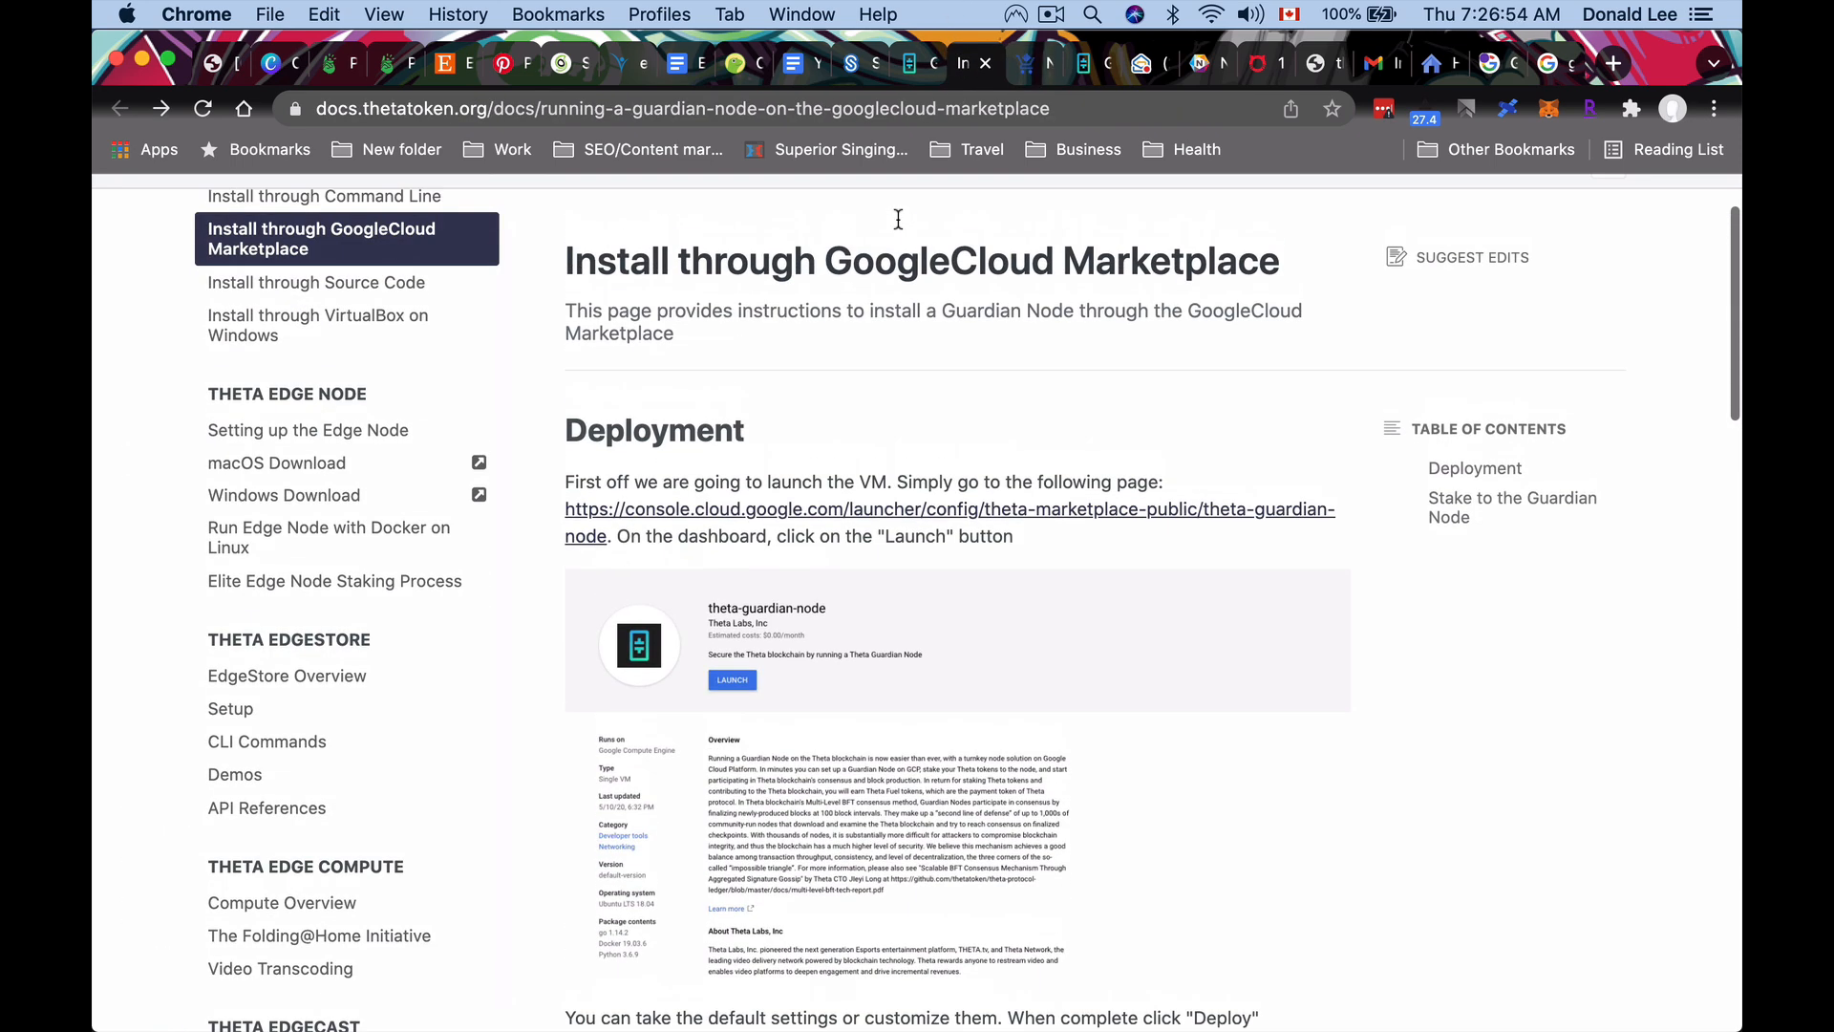
scroll("down", 3)
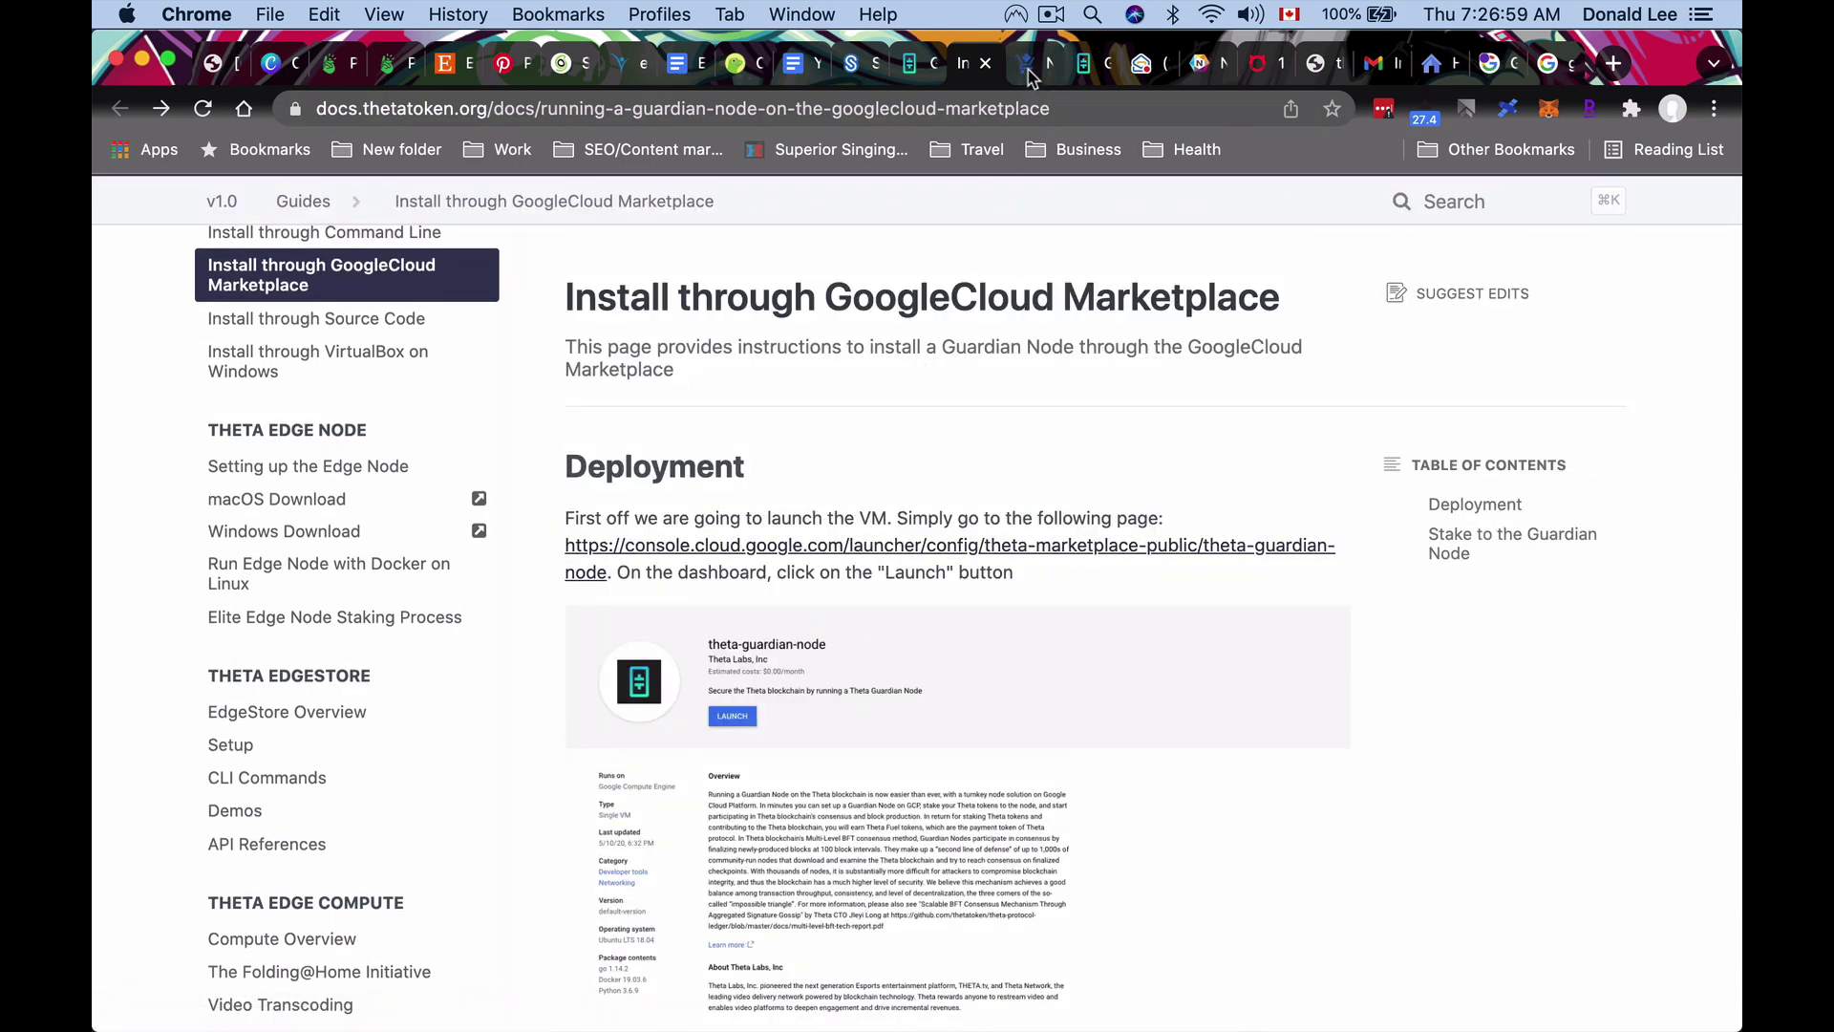
left_click(732, 715)
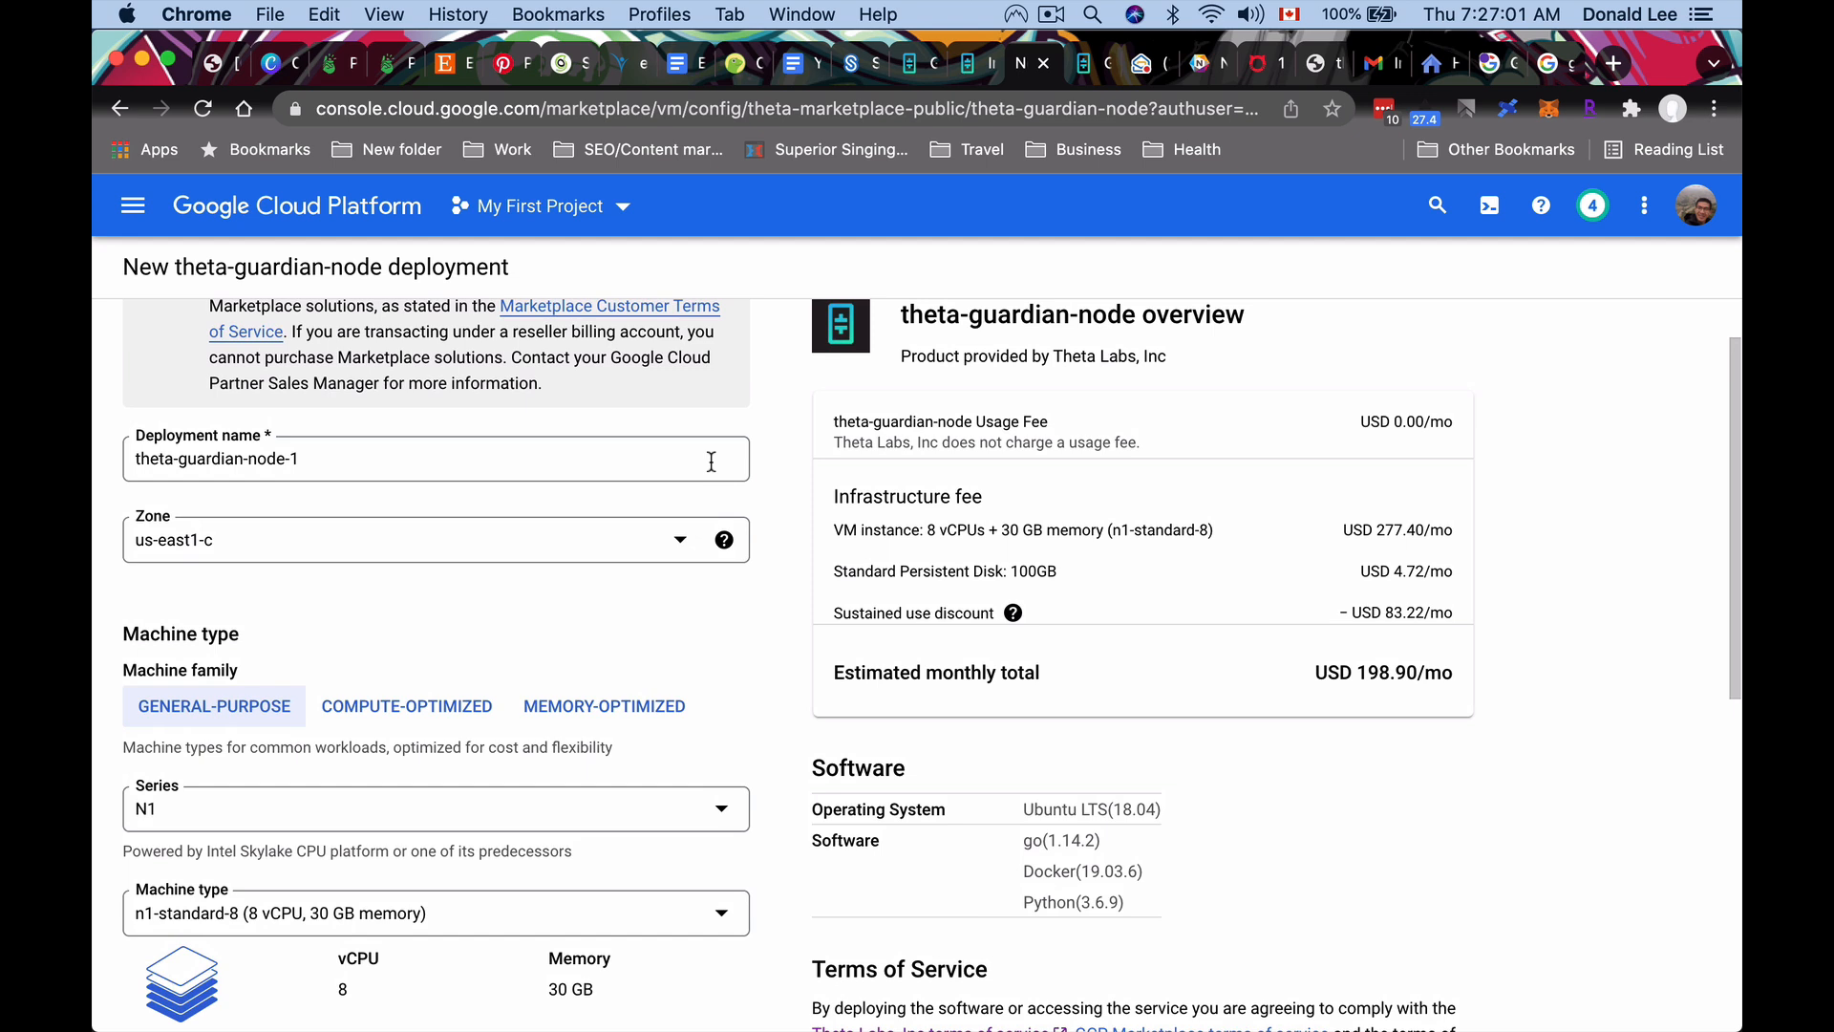
scroll("up", 3)
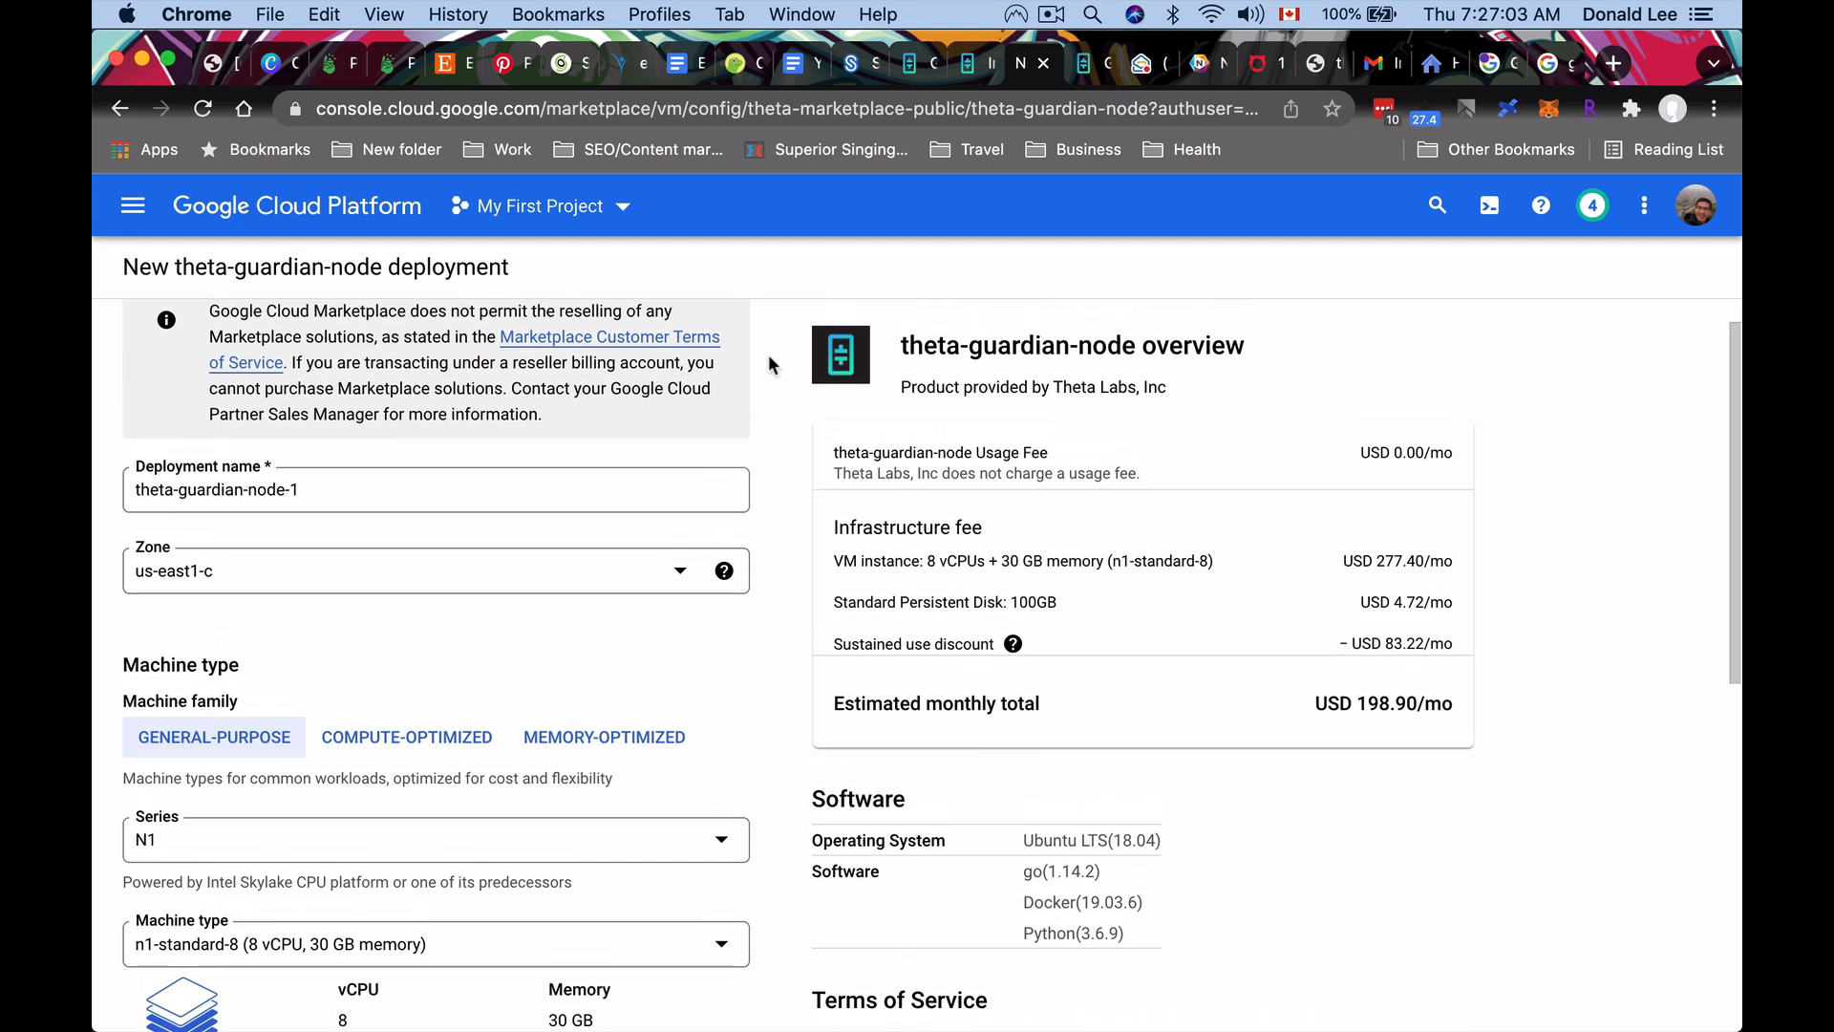
mouse_move(804, 311)
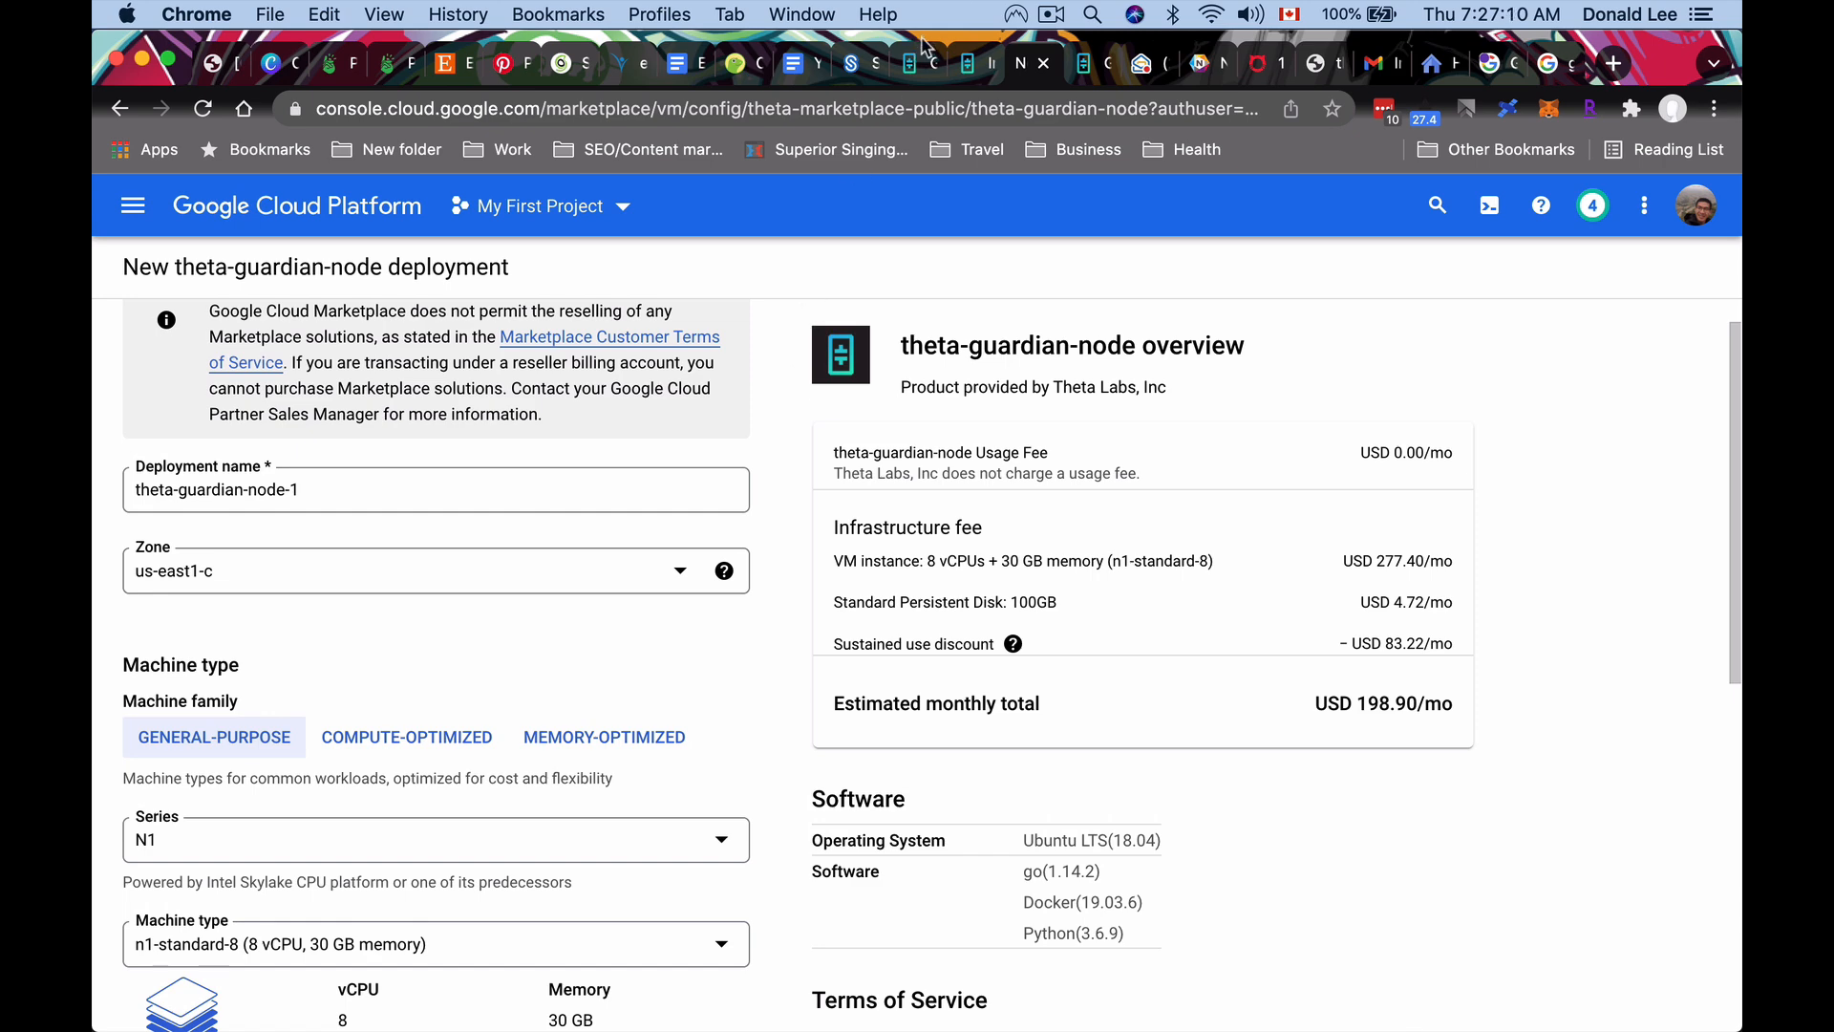
left_click(925, 63)
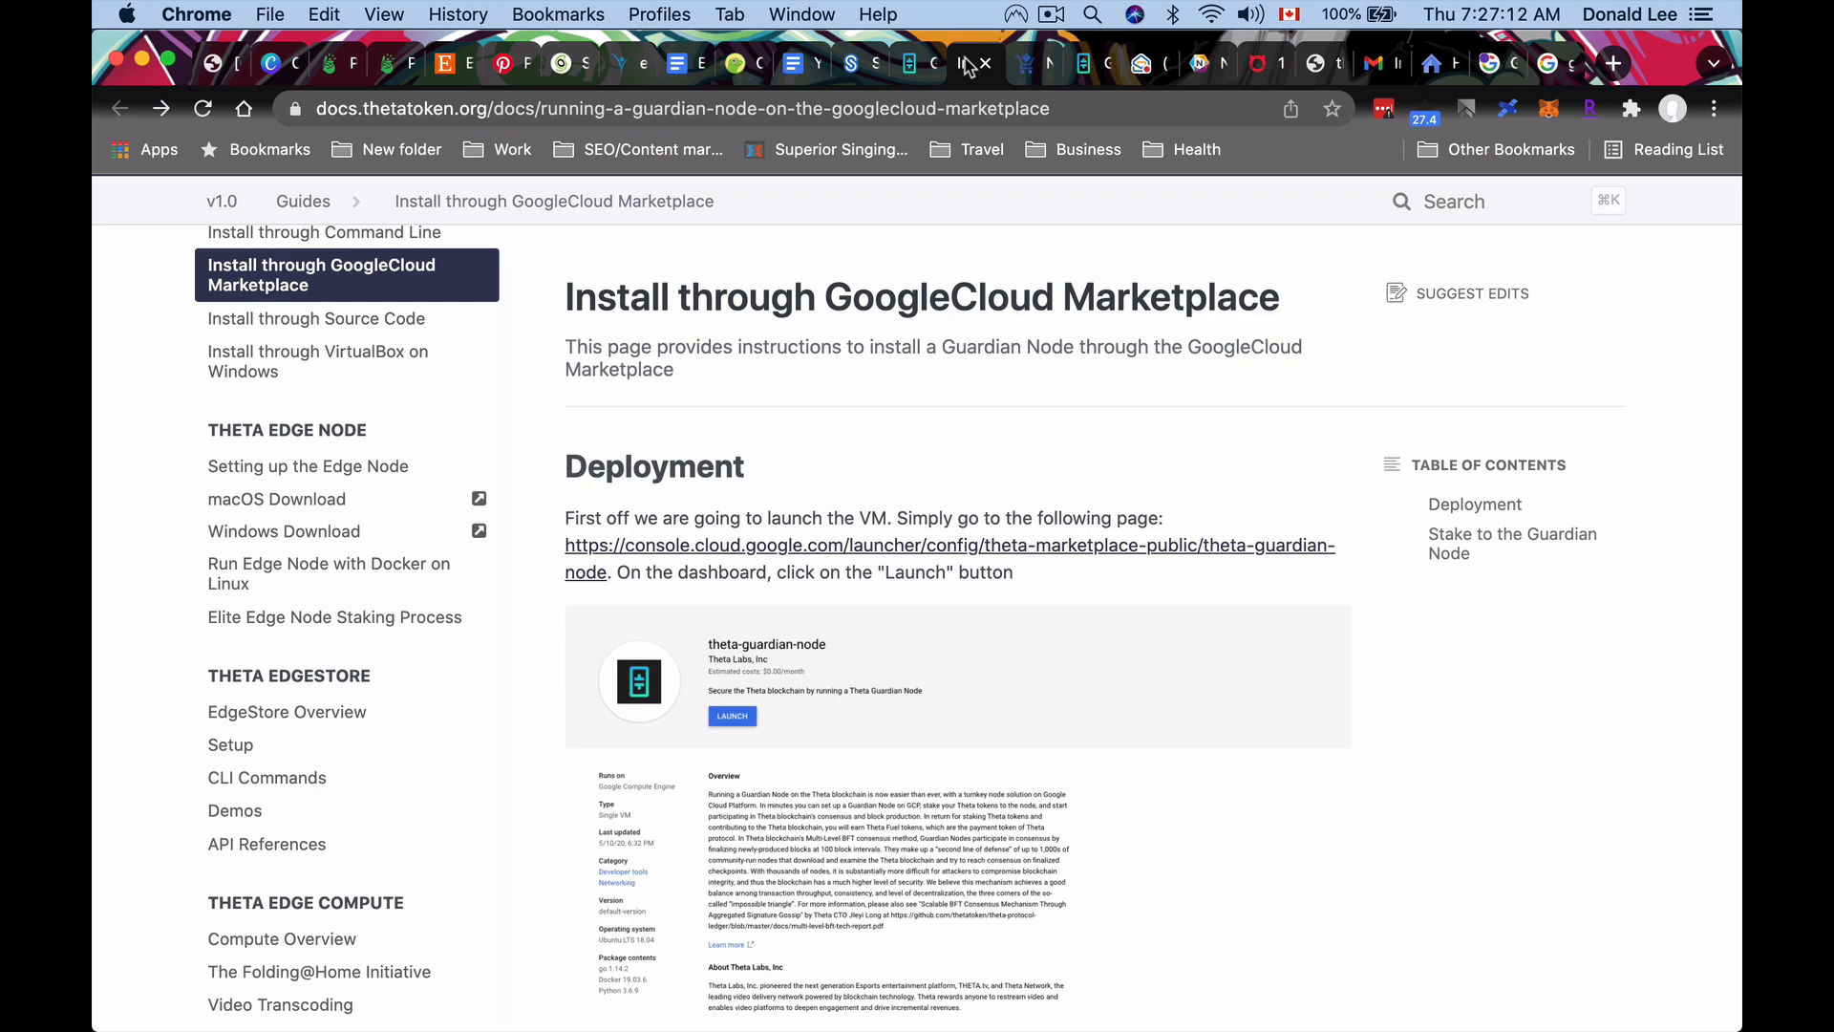
left_click(119, 107)
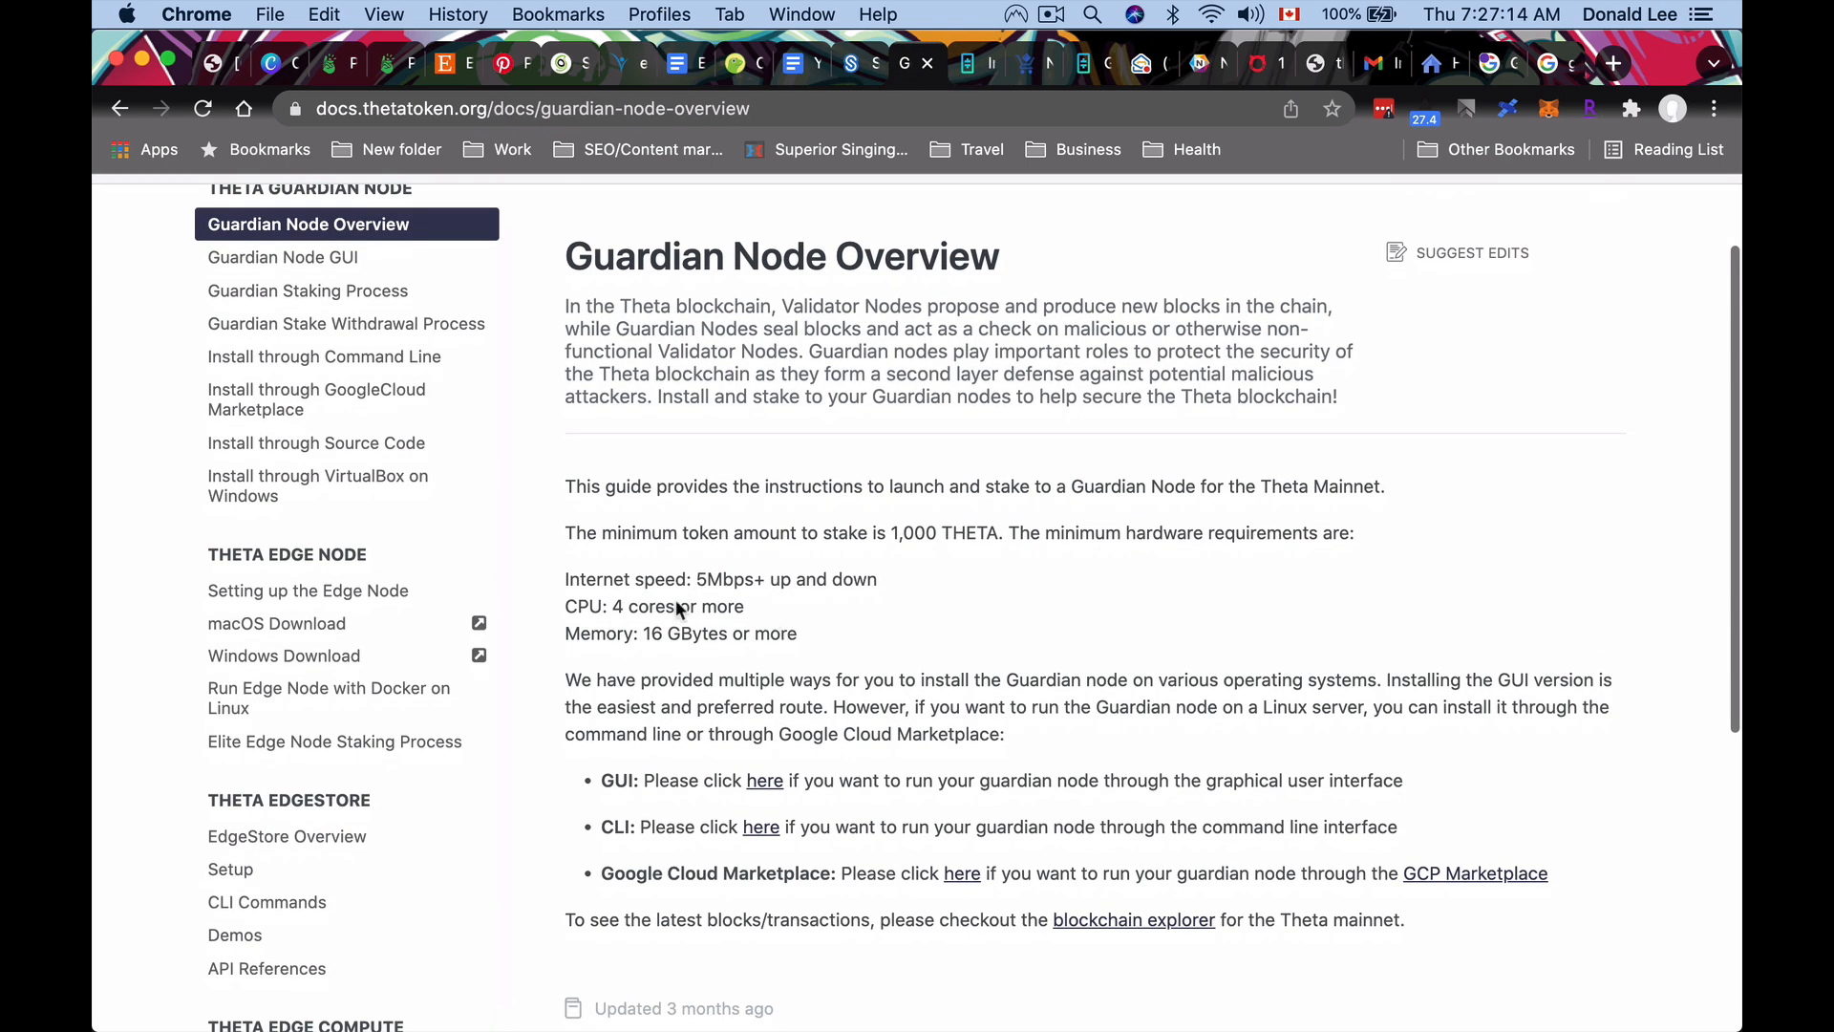
mouse_move(766, 611)
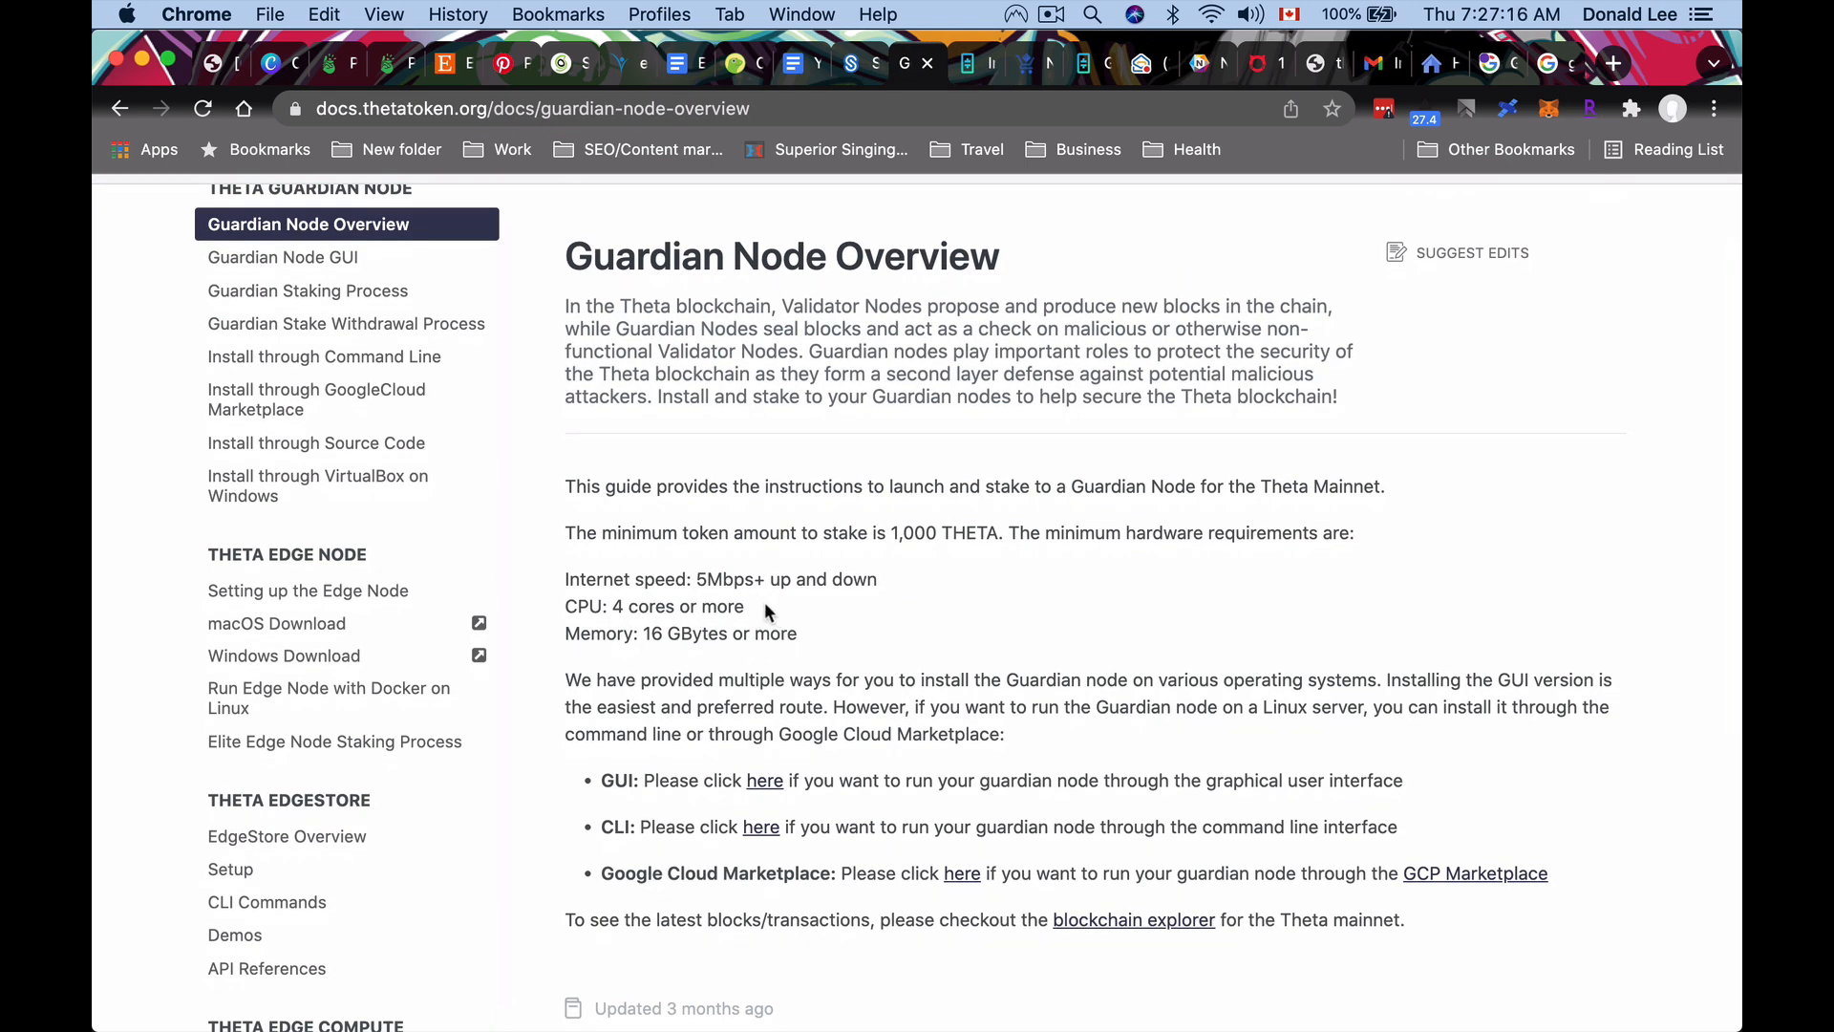
mouse_move(841, 437)
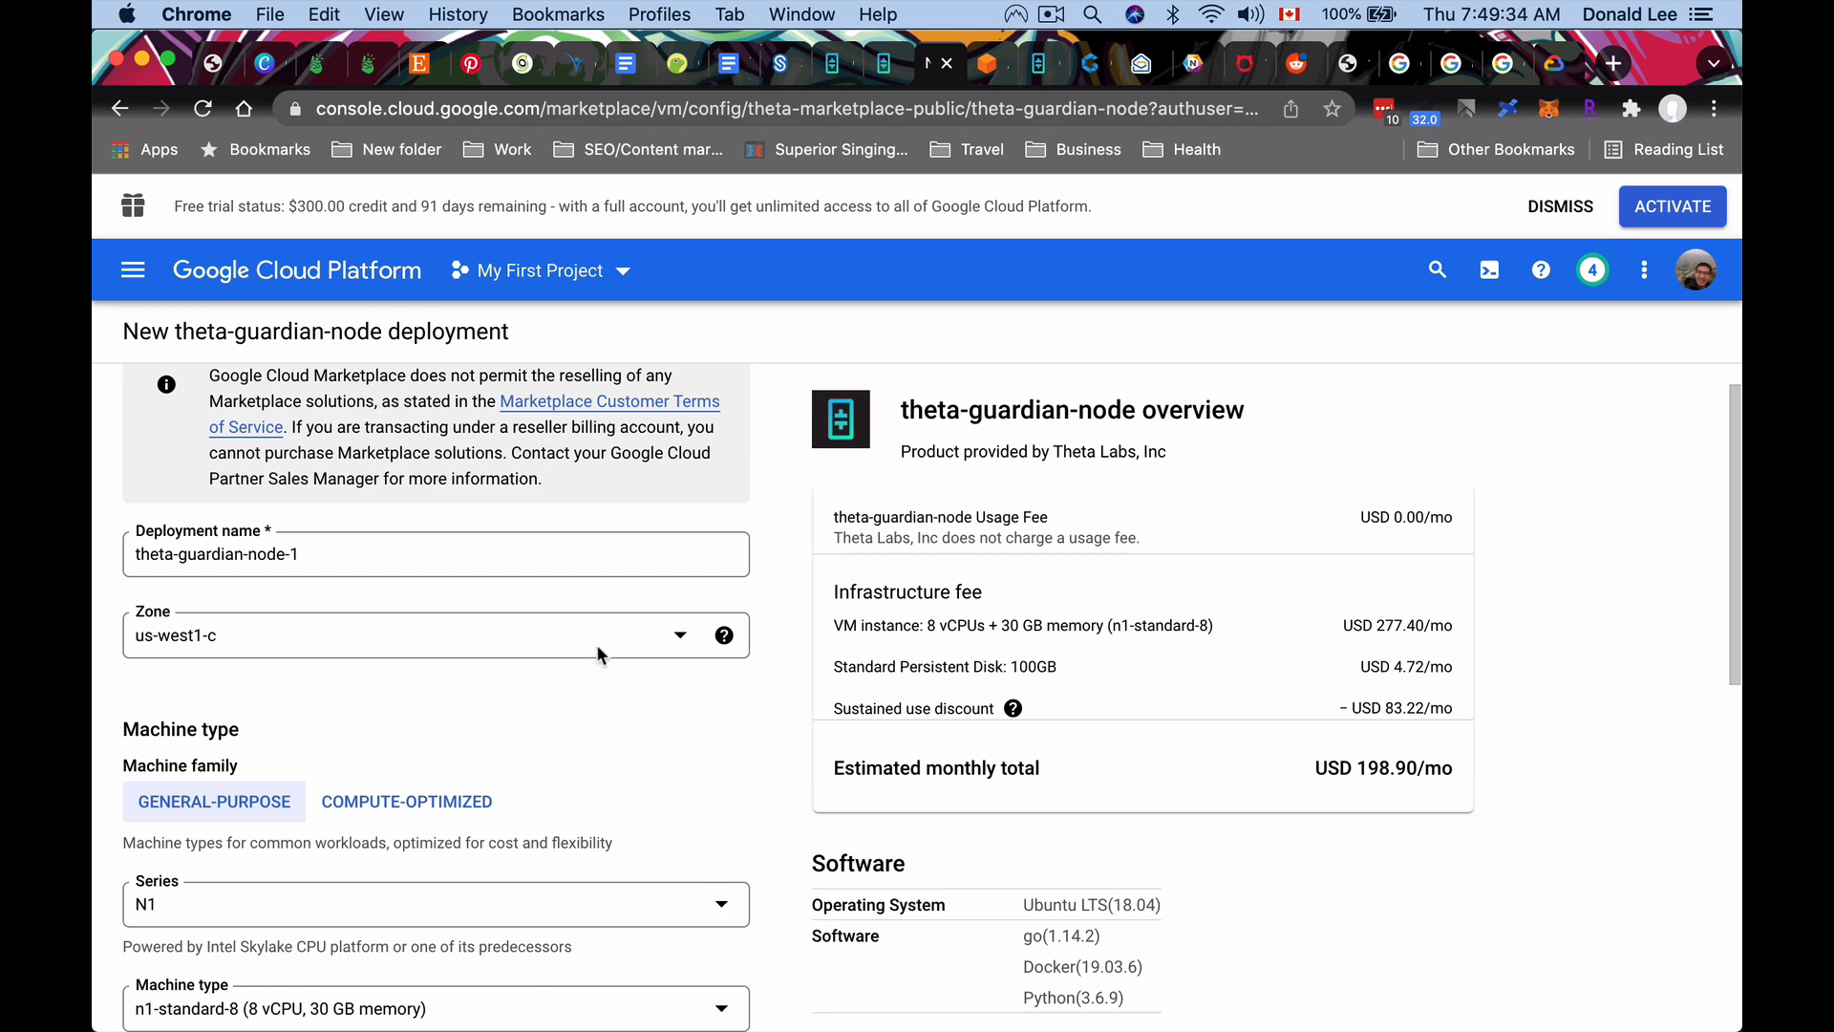
Set the deployment's machine type to n1-standard-8 (8 vCPU, 30 GB memory).
scroll("down", 3)
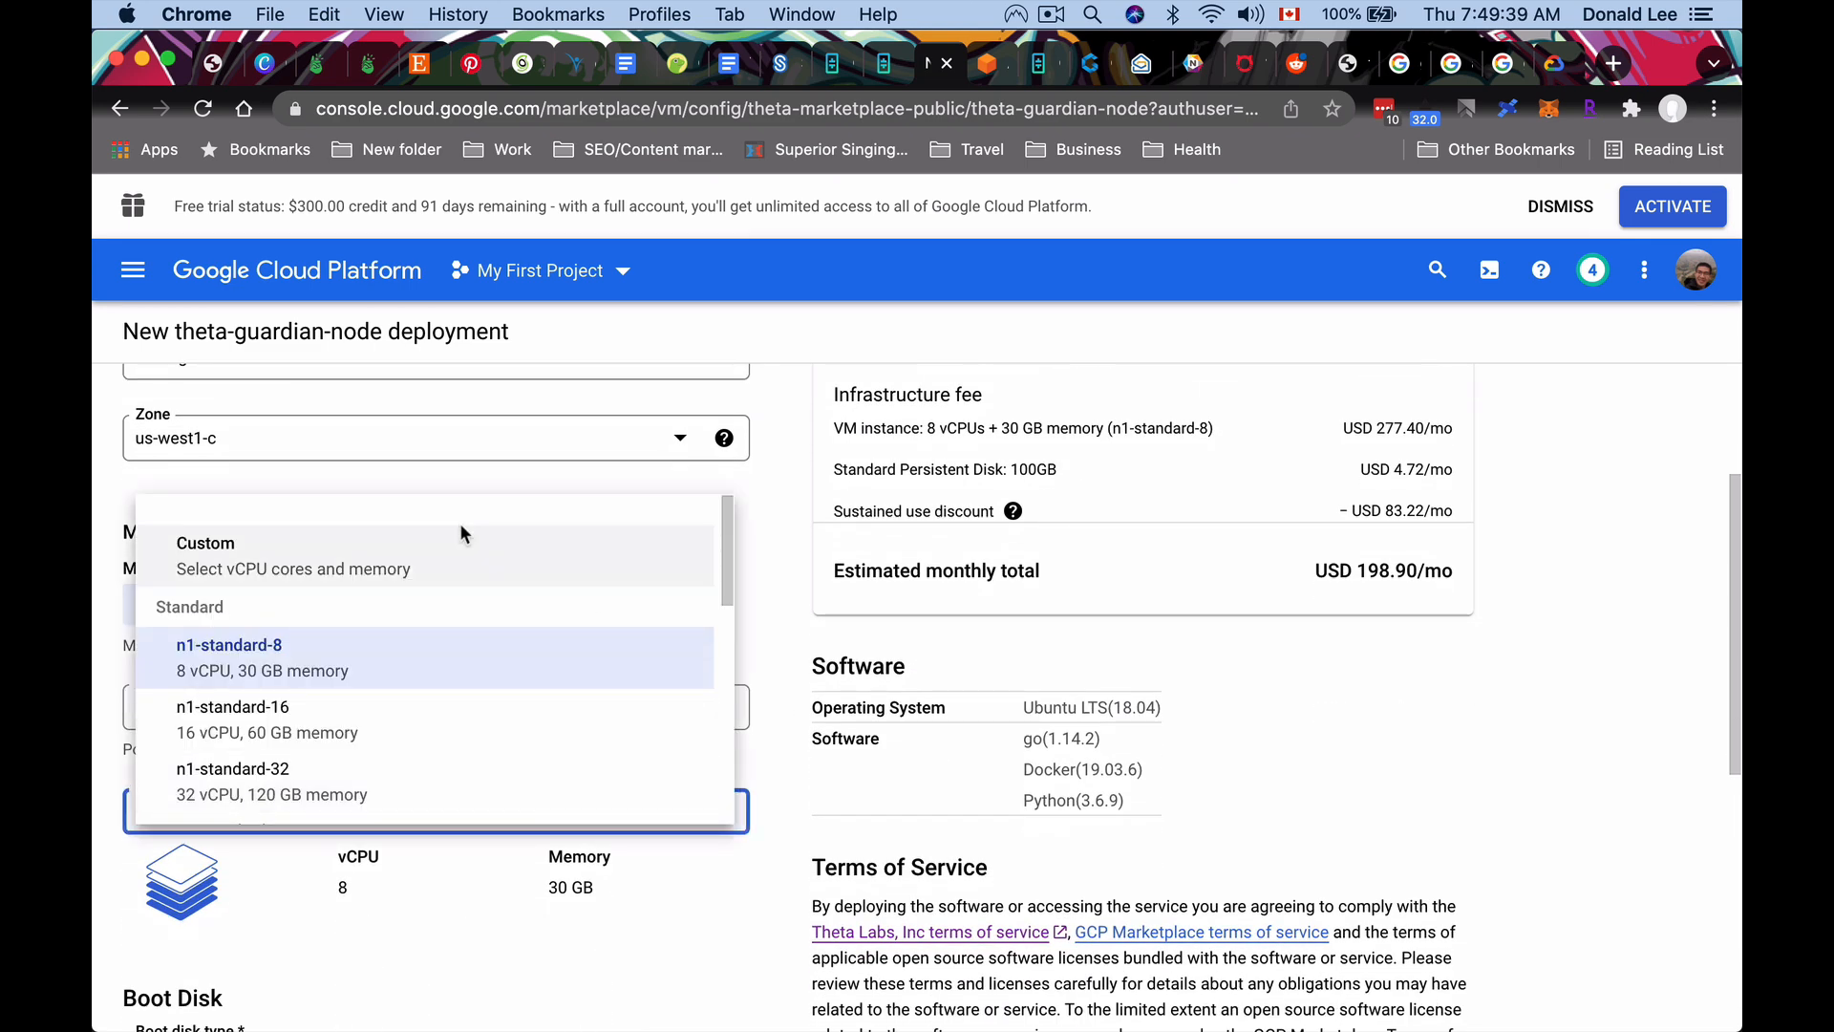
left_click(205, 543)
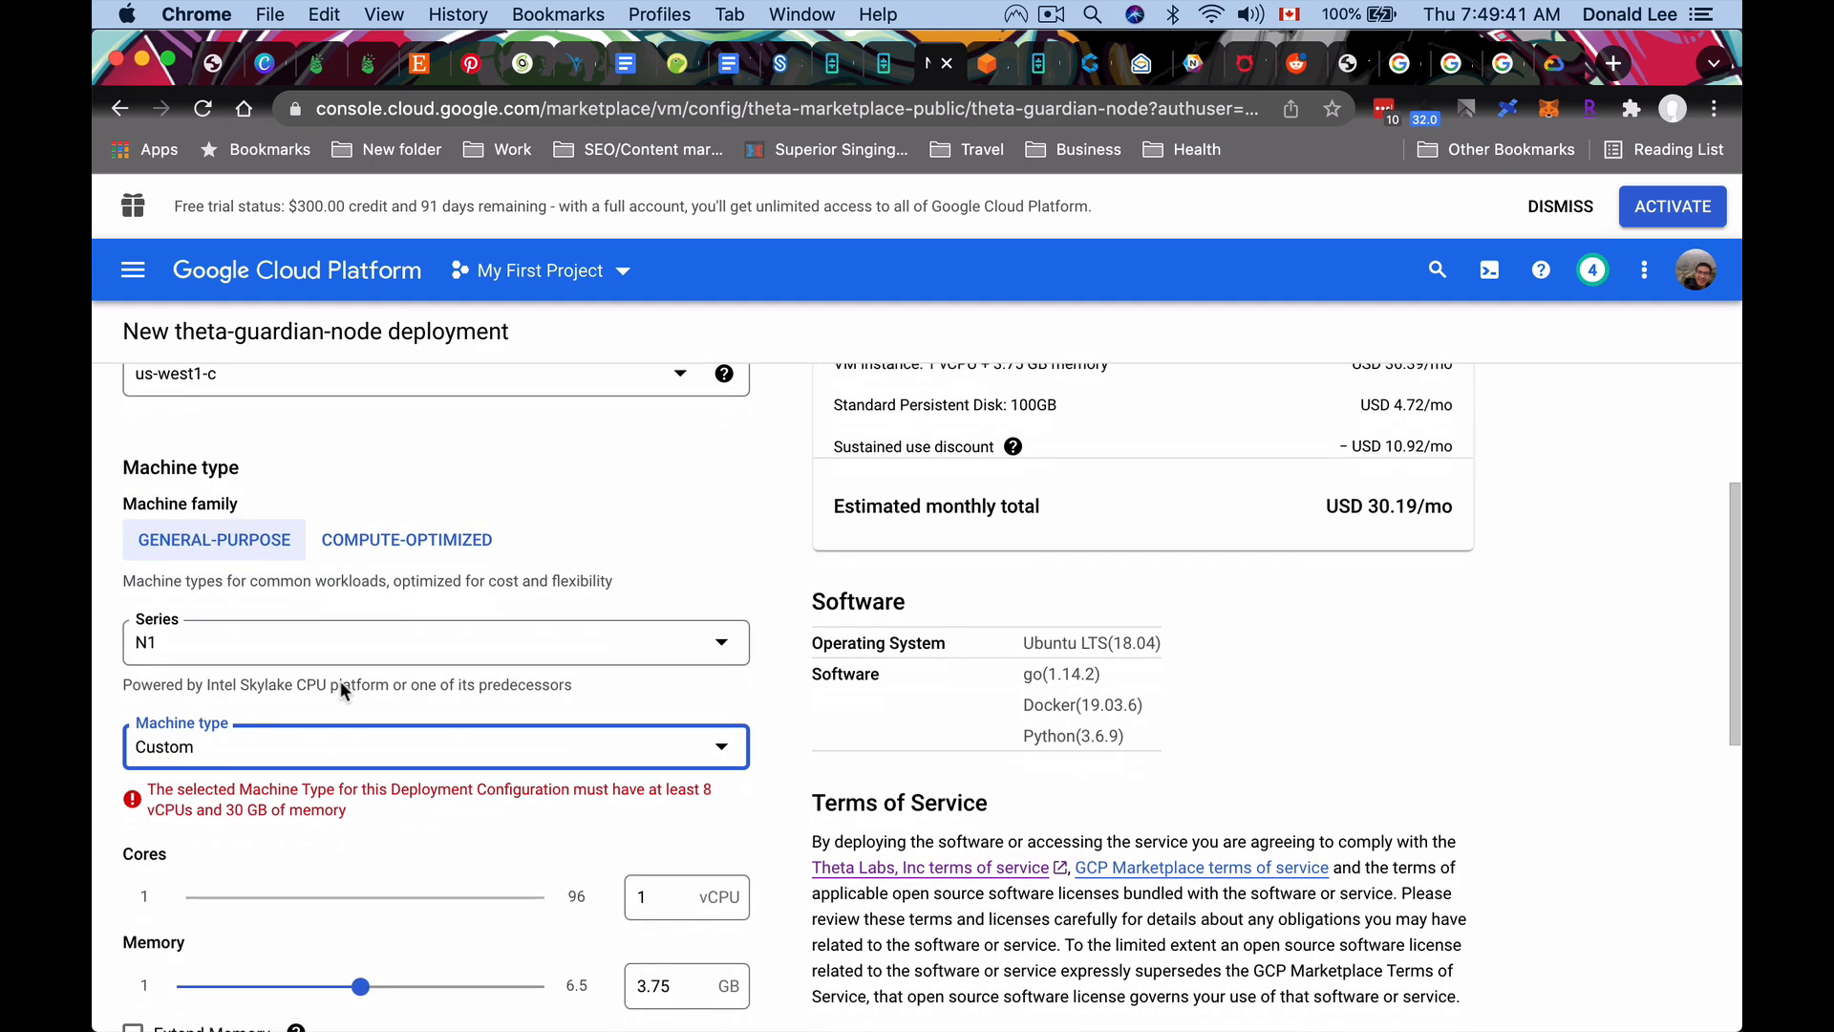
scroll("up", 3)
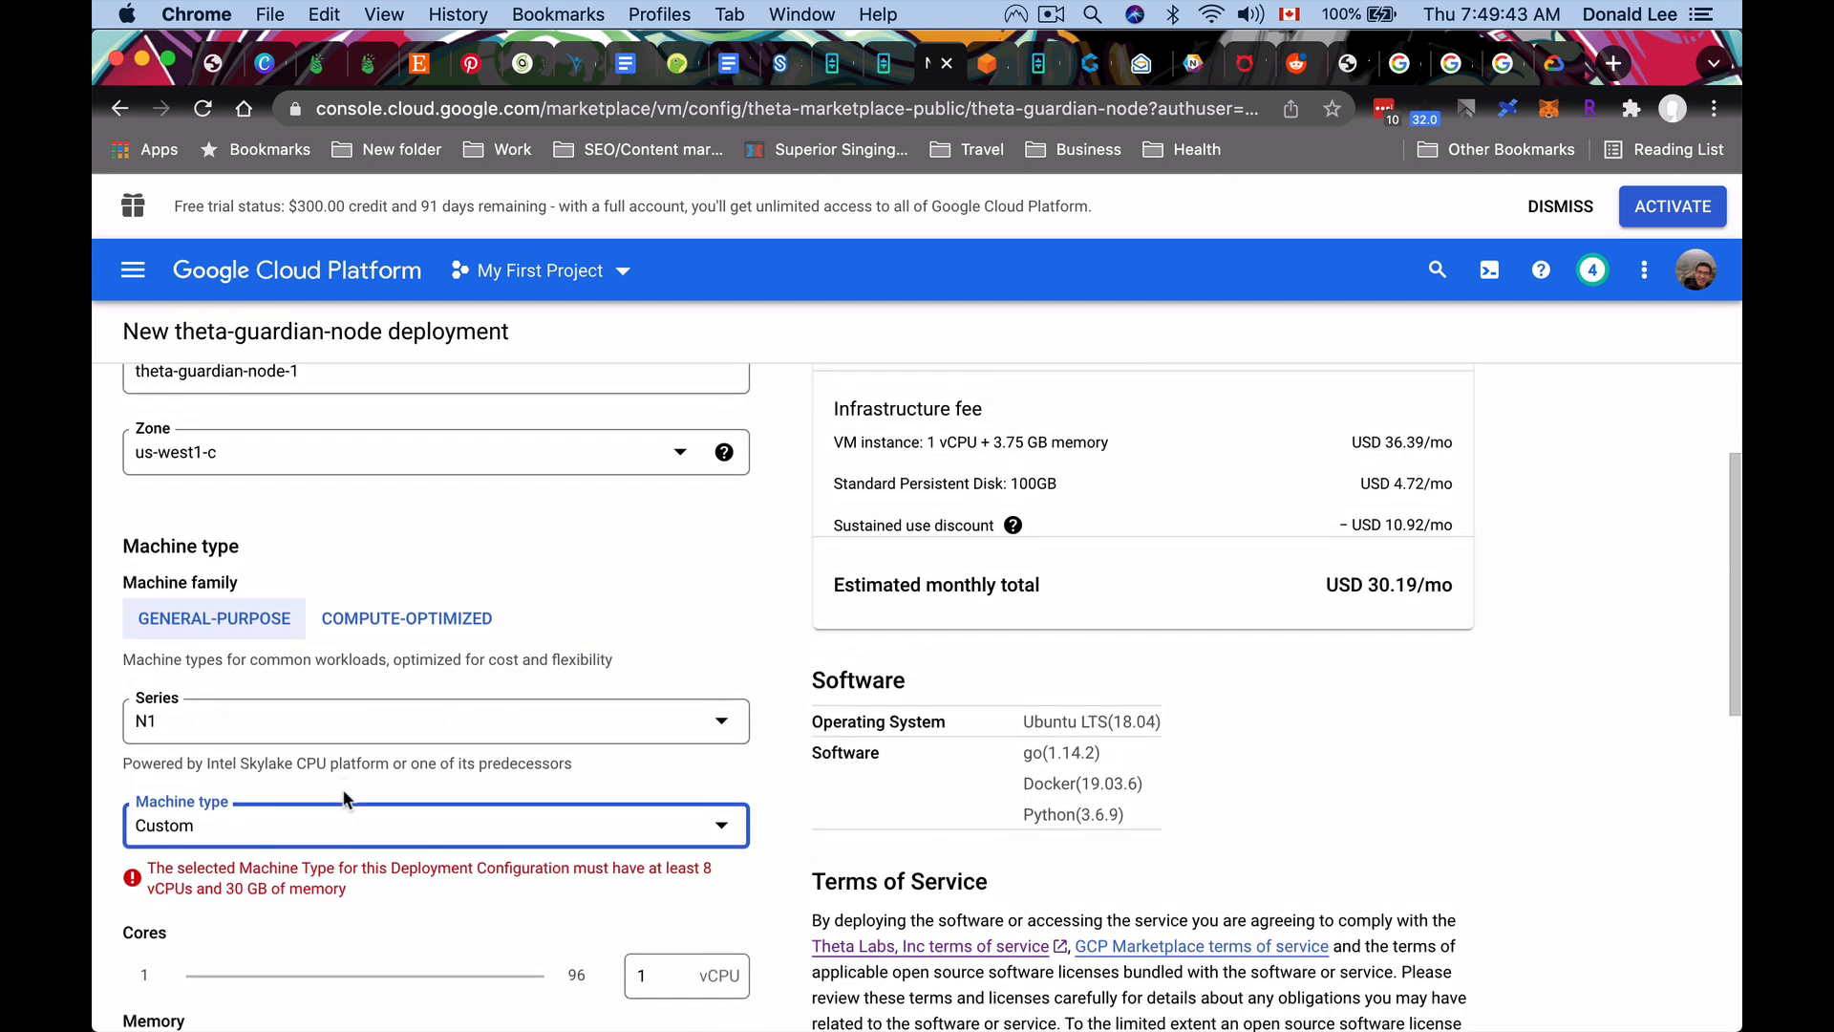
scroll("down", 3)
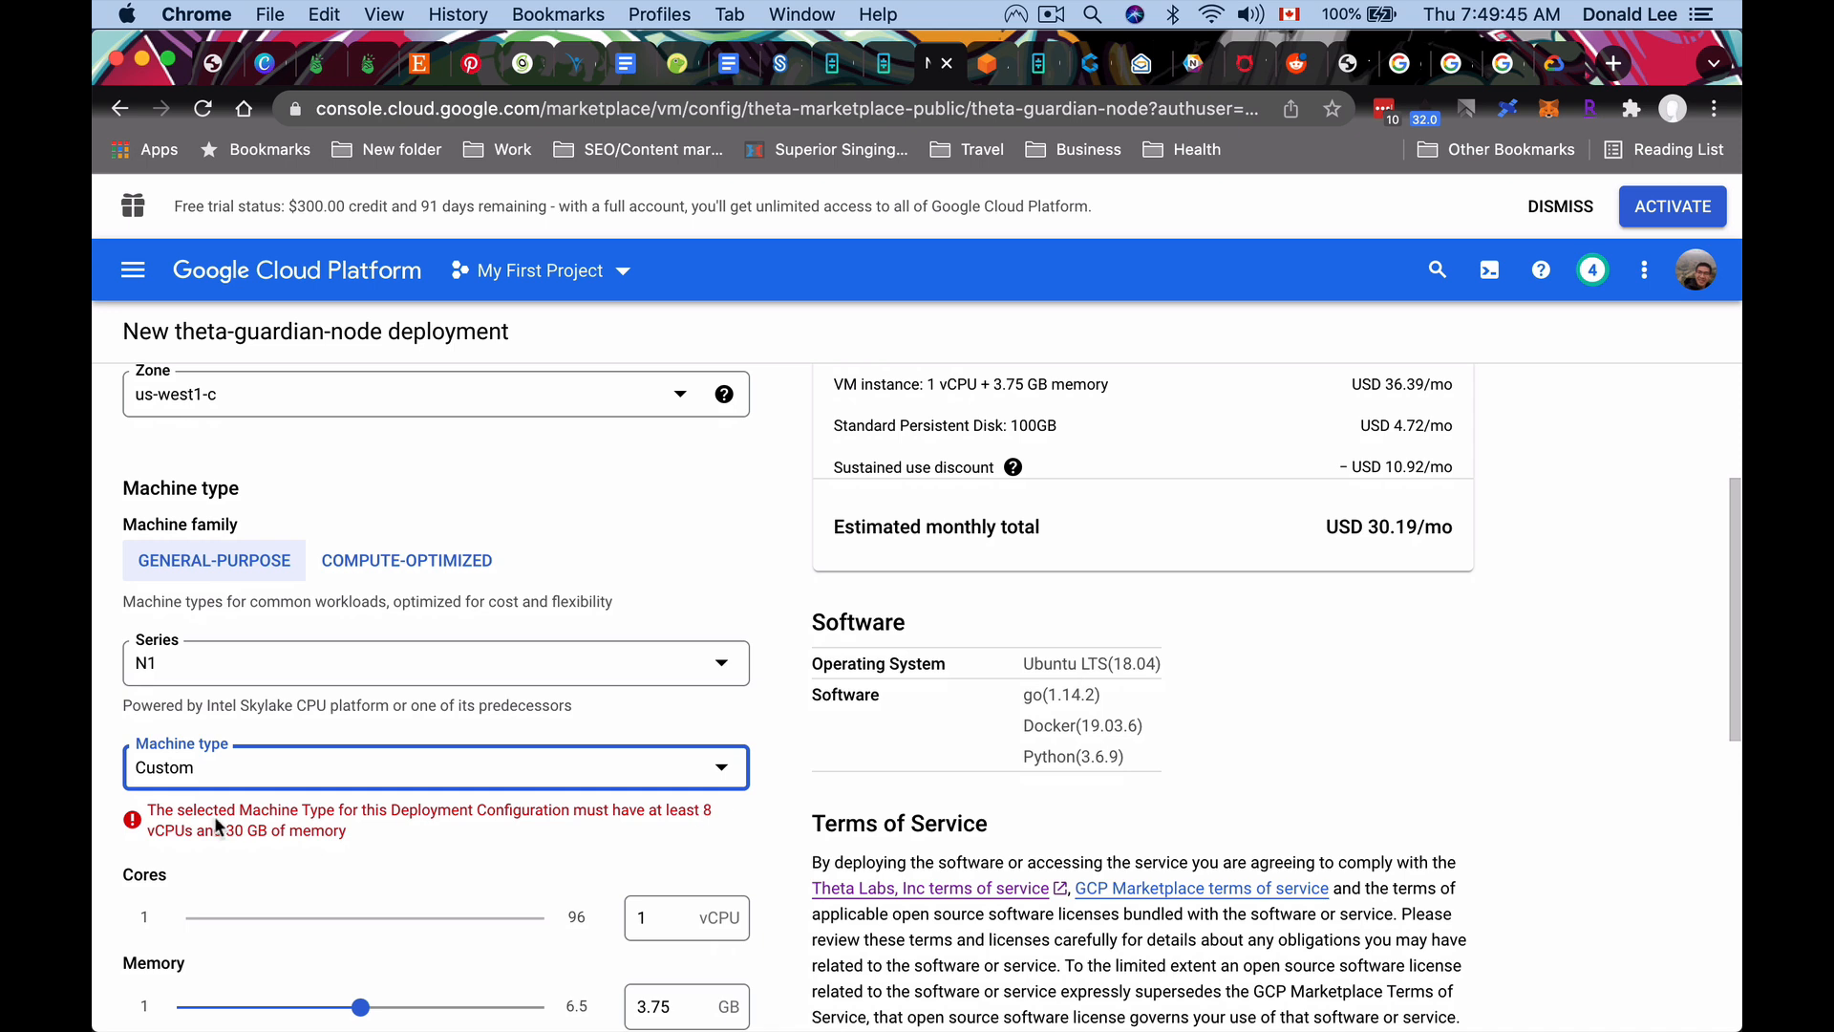
mouse_move(336, 819)
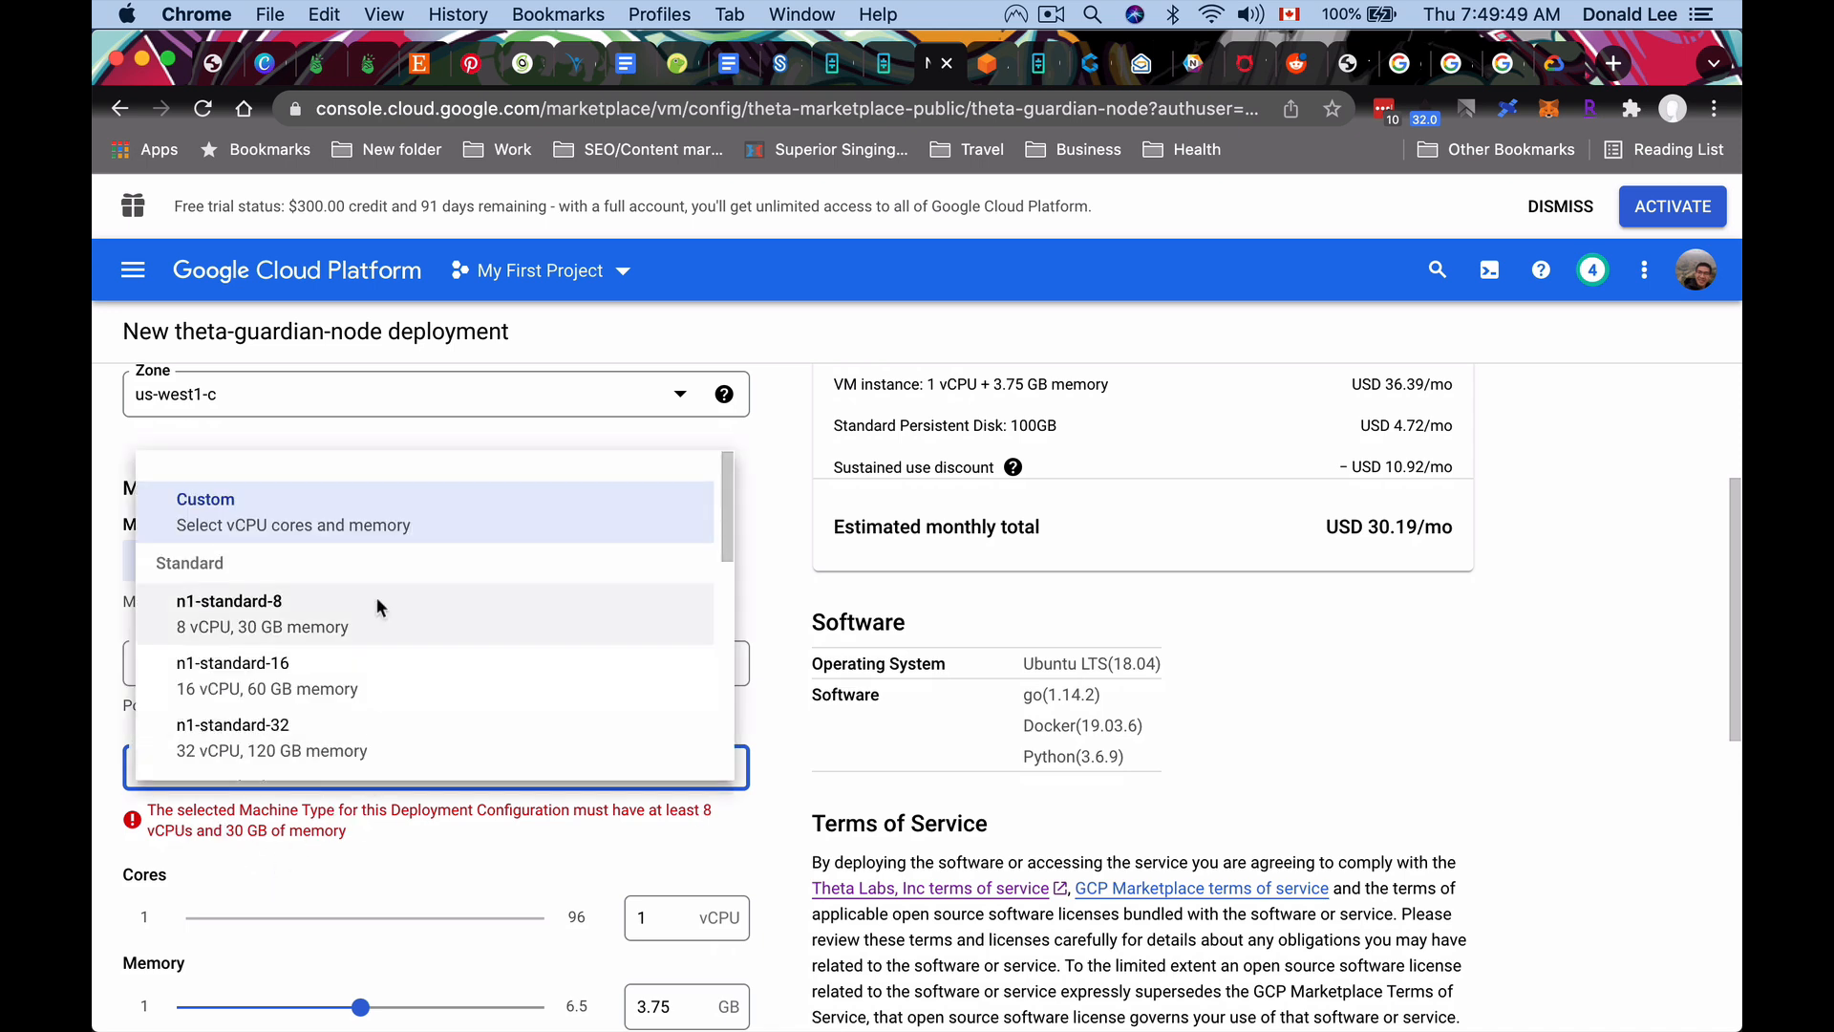
left_click(230, 613)
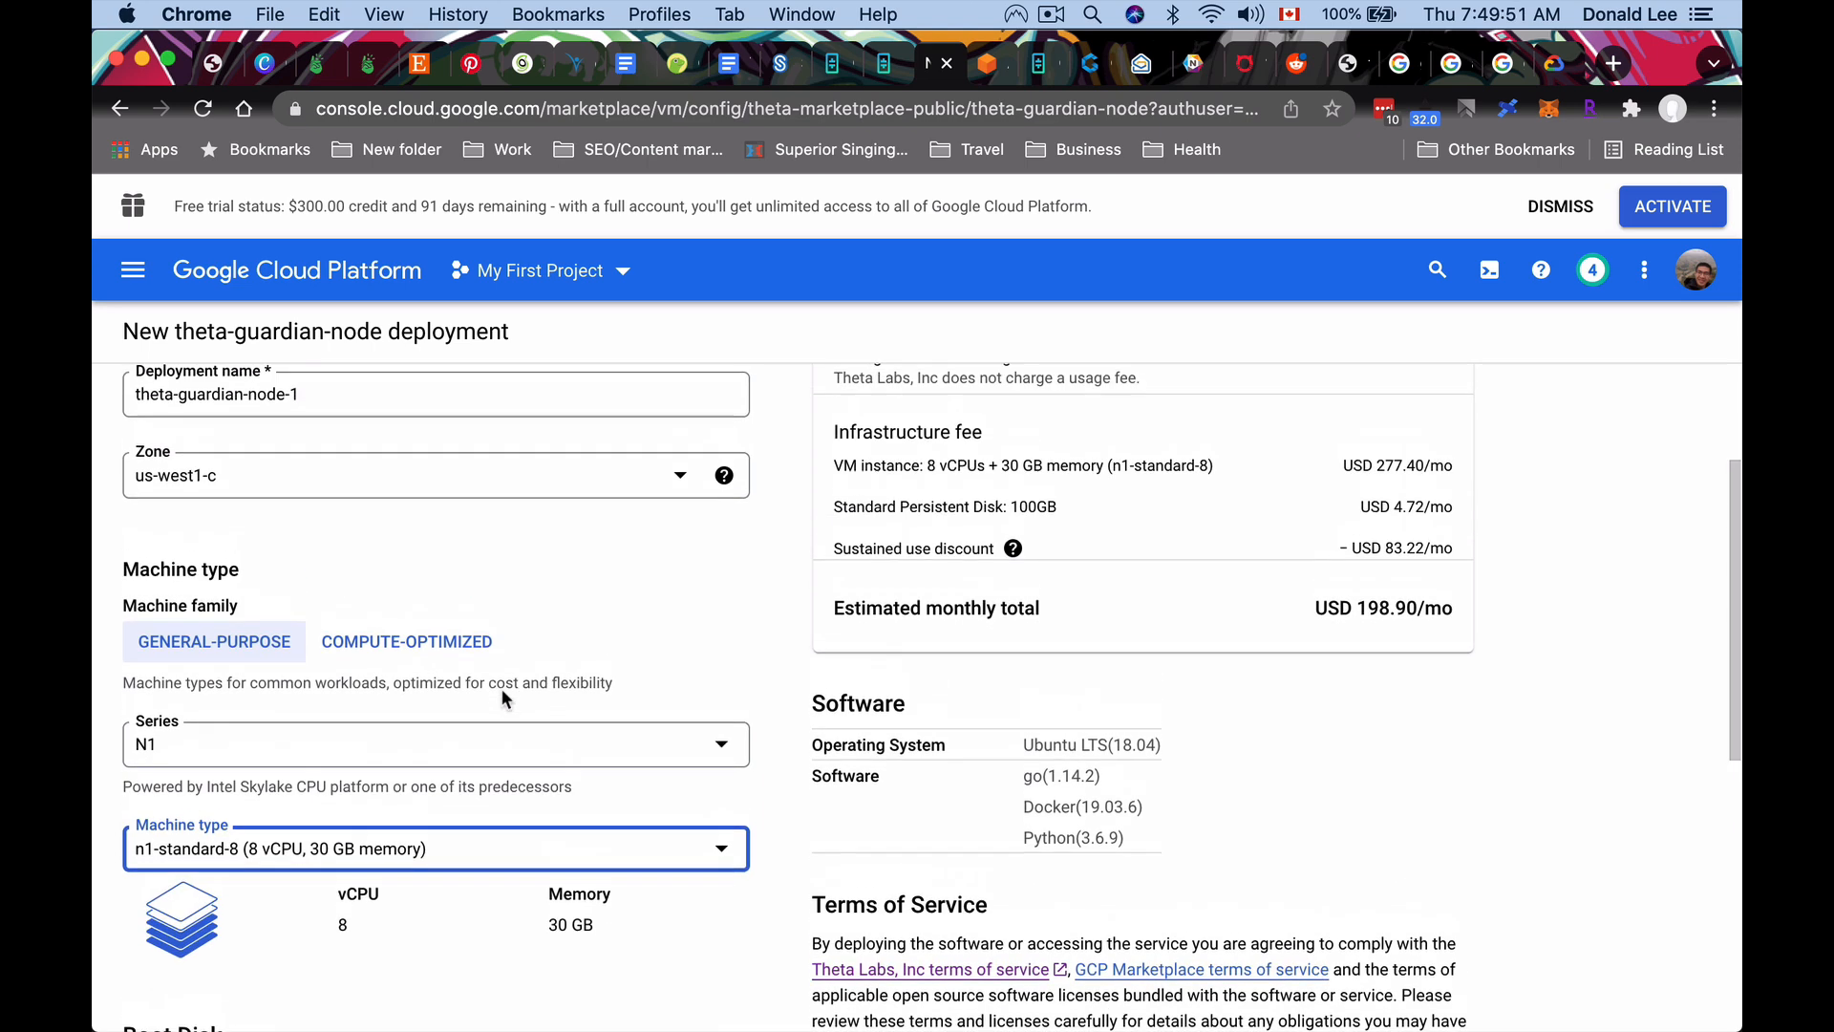
scroll("down", 3)
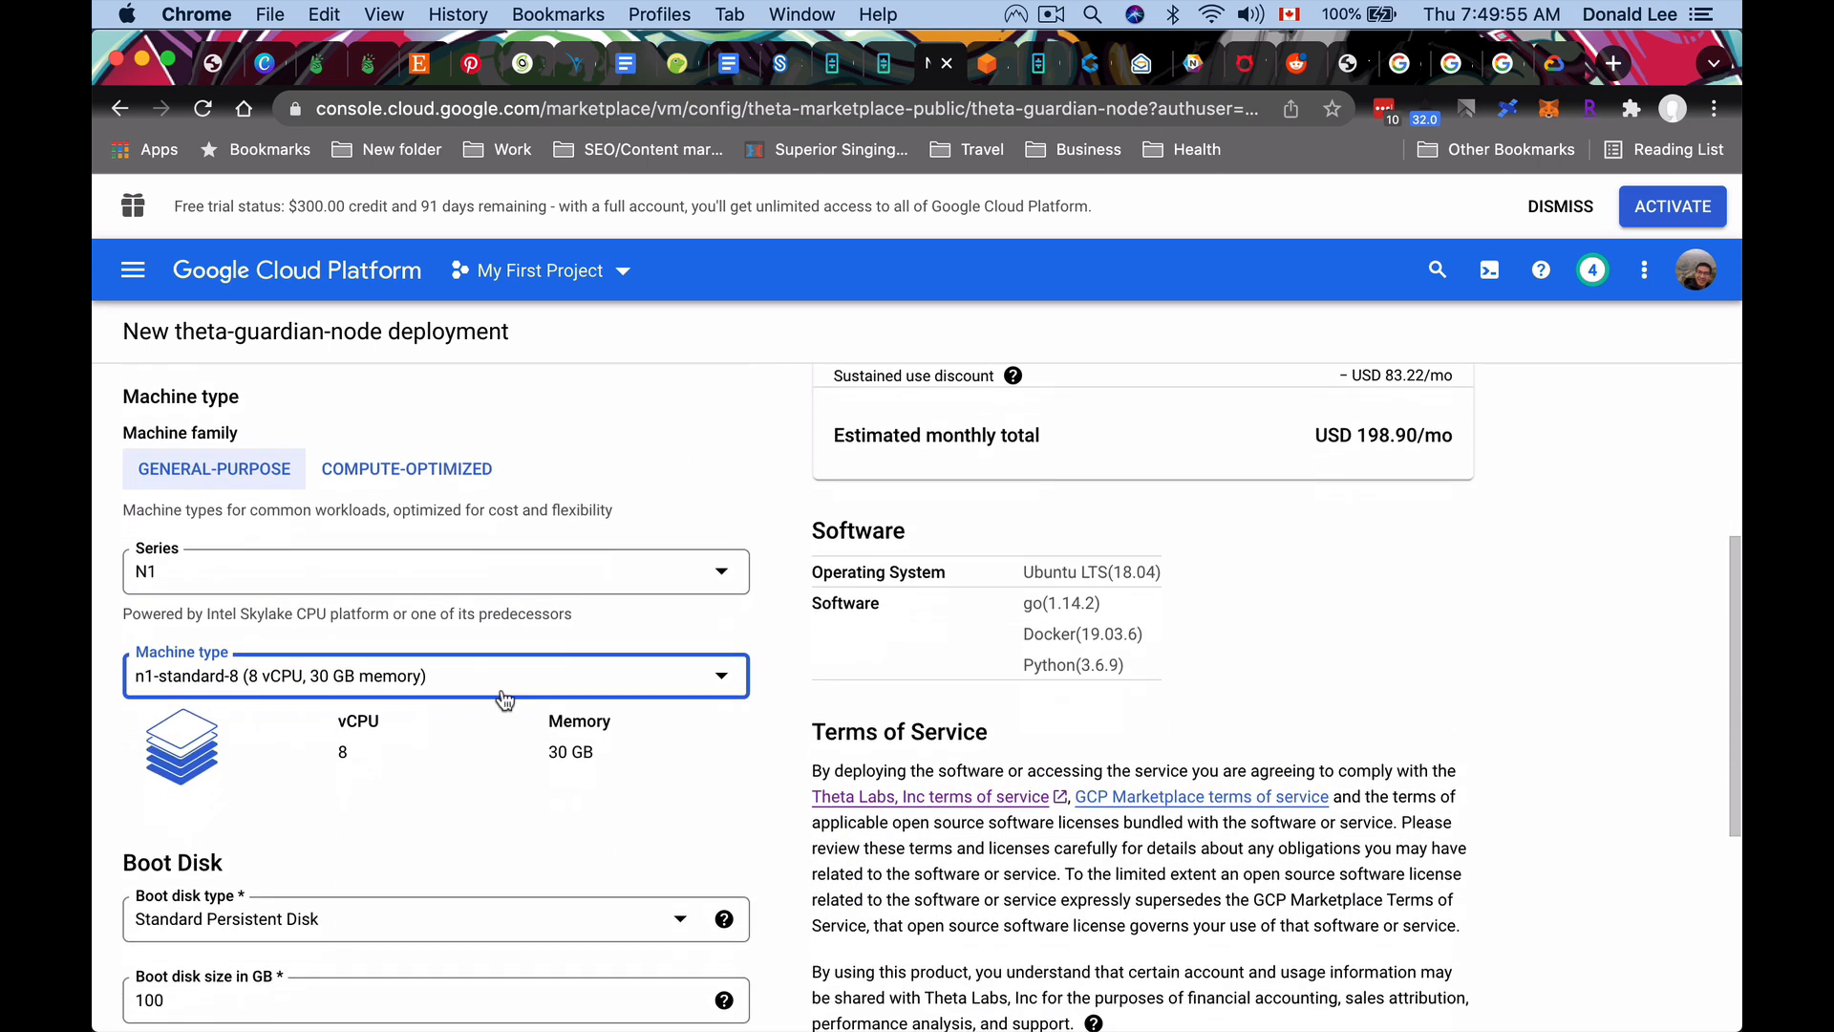
scroll("down", 3)
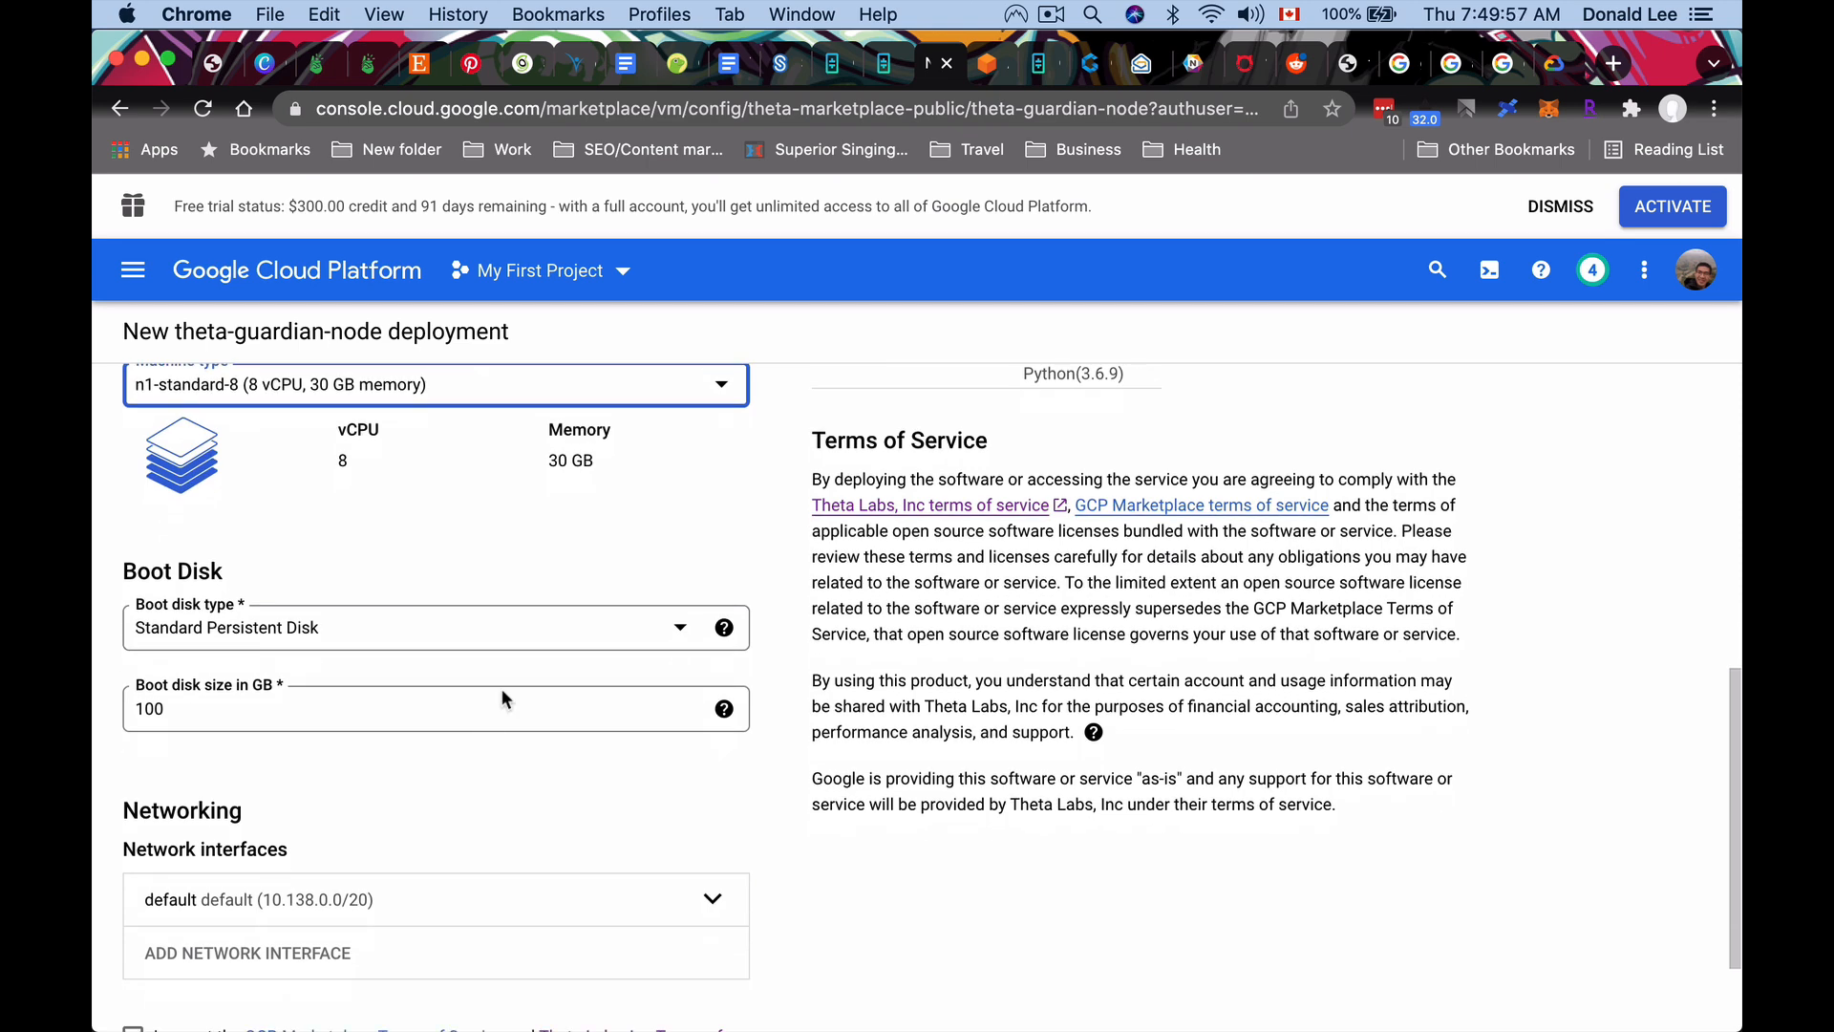
scroll("down", 3)
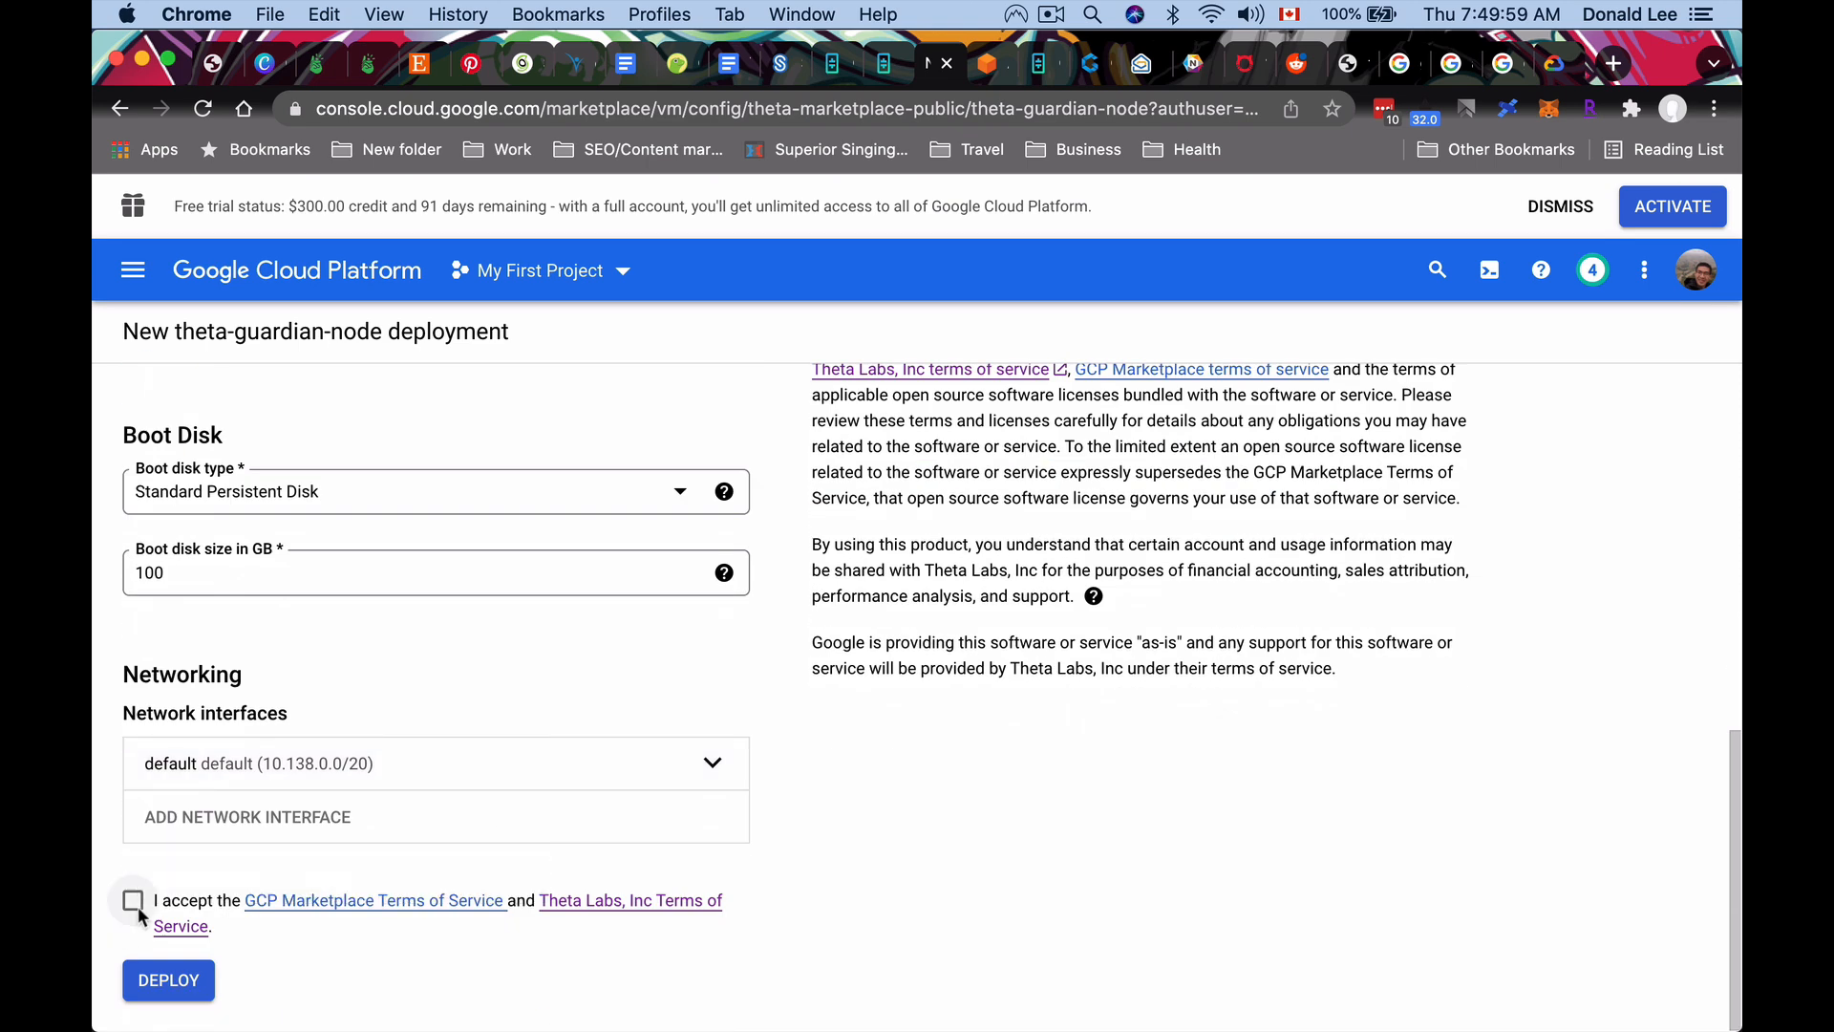
Accept the GCP Marketplace and Theta Labs terms and deploy theta-guardian-node-1.
left_click(131, 900)
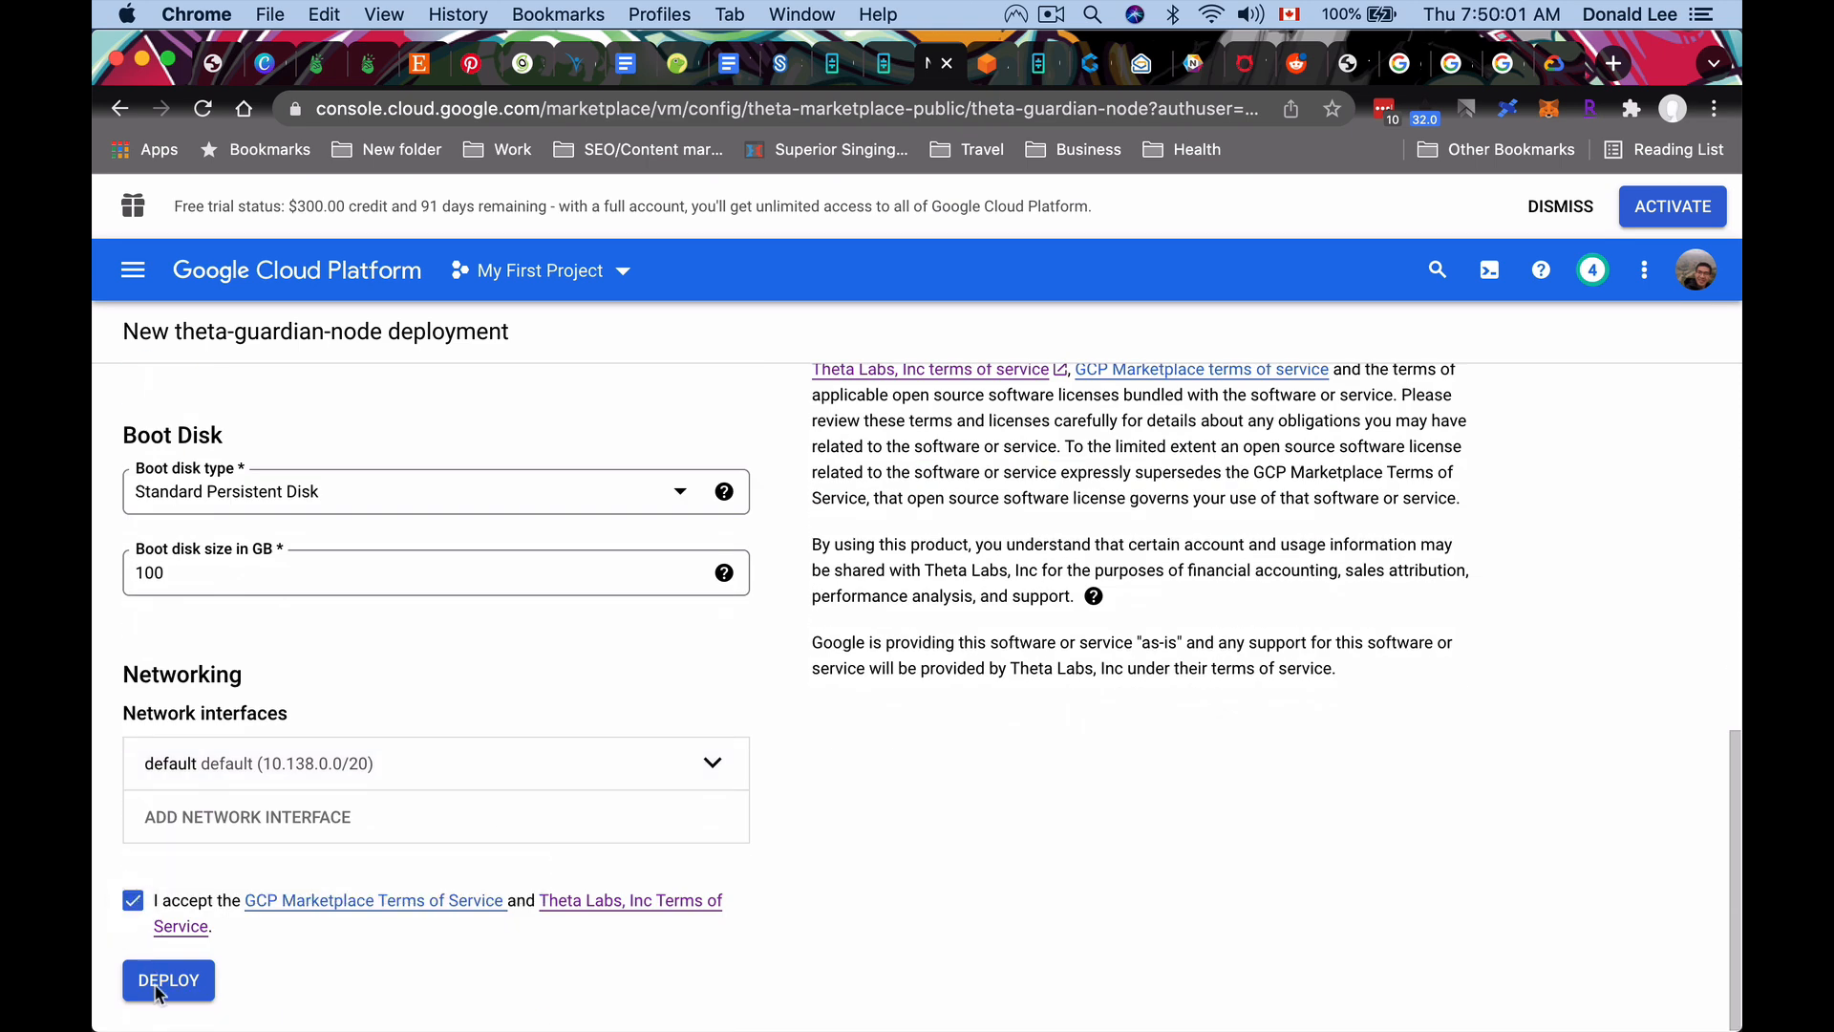
left_click(168, 978)
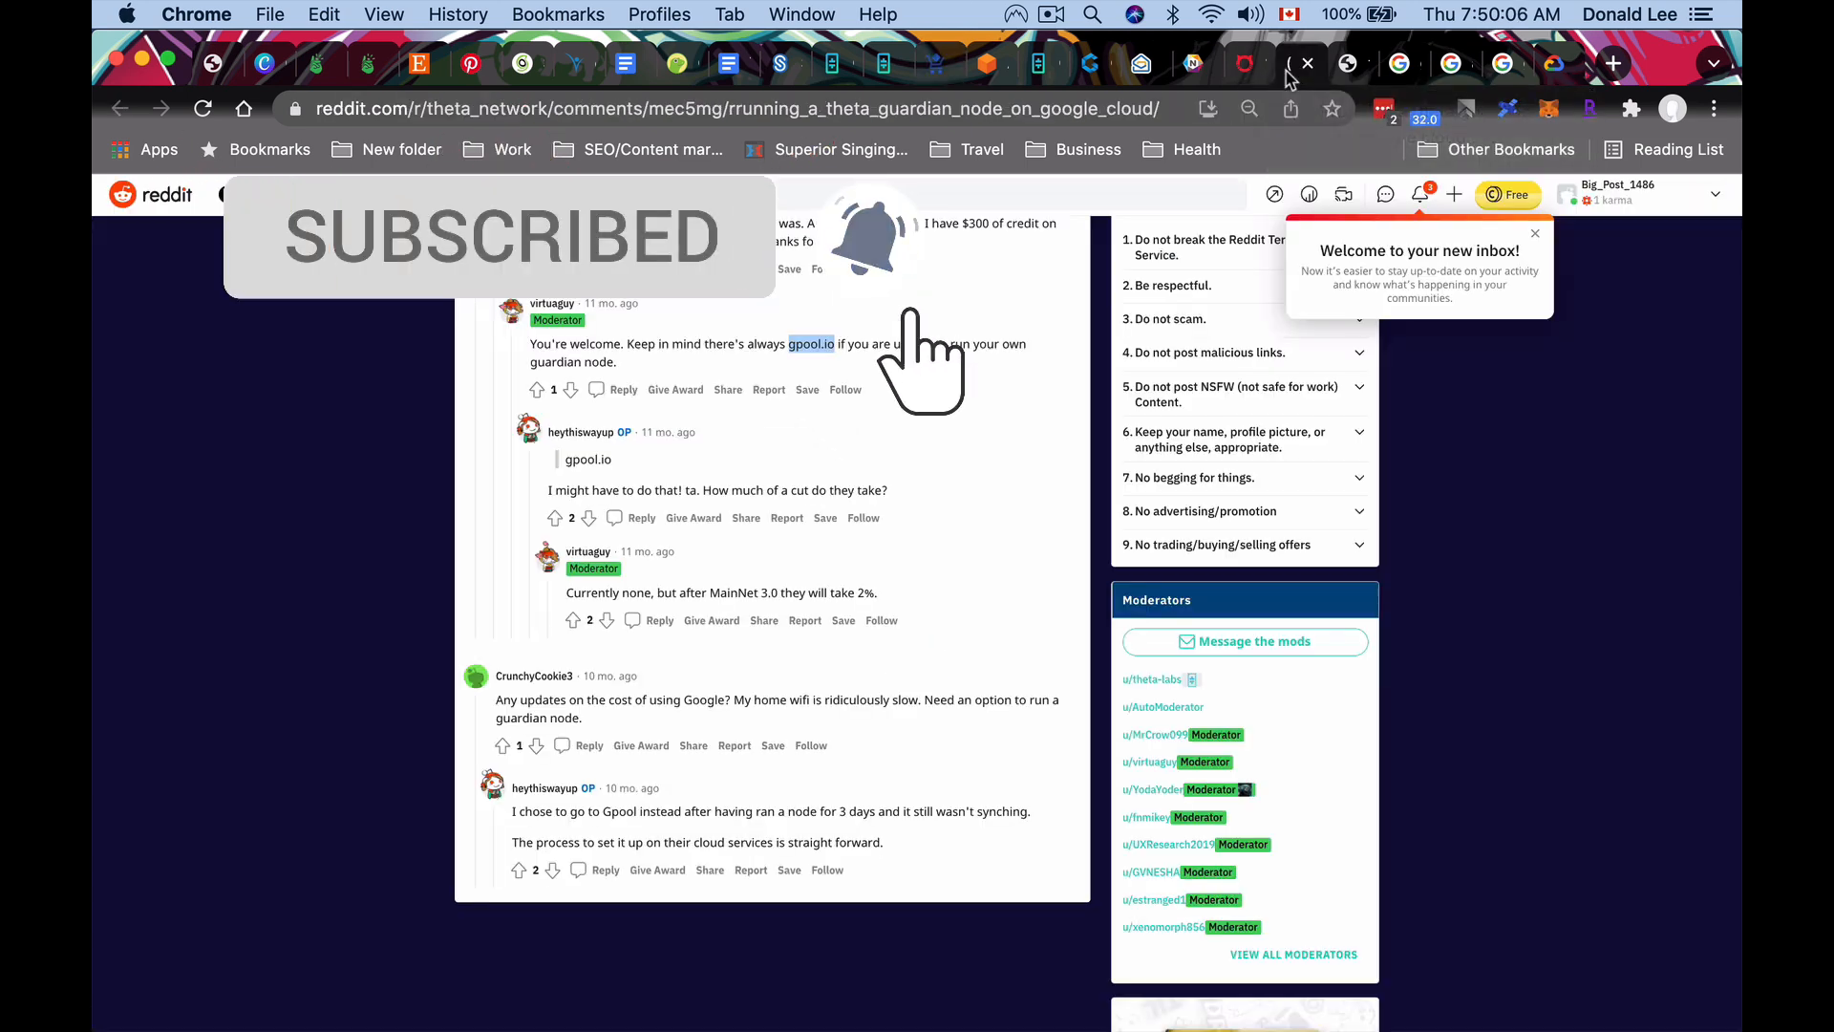
scroll("up", 3)
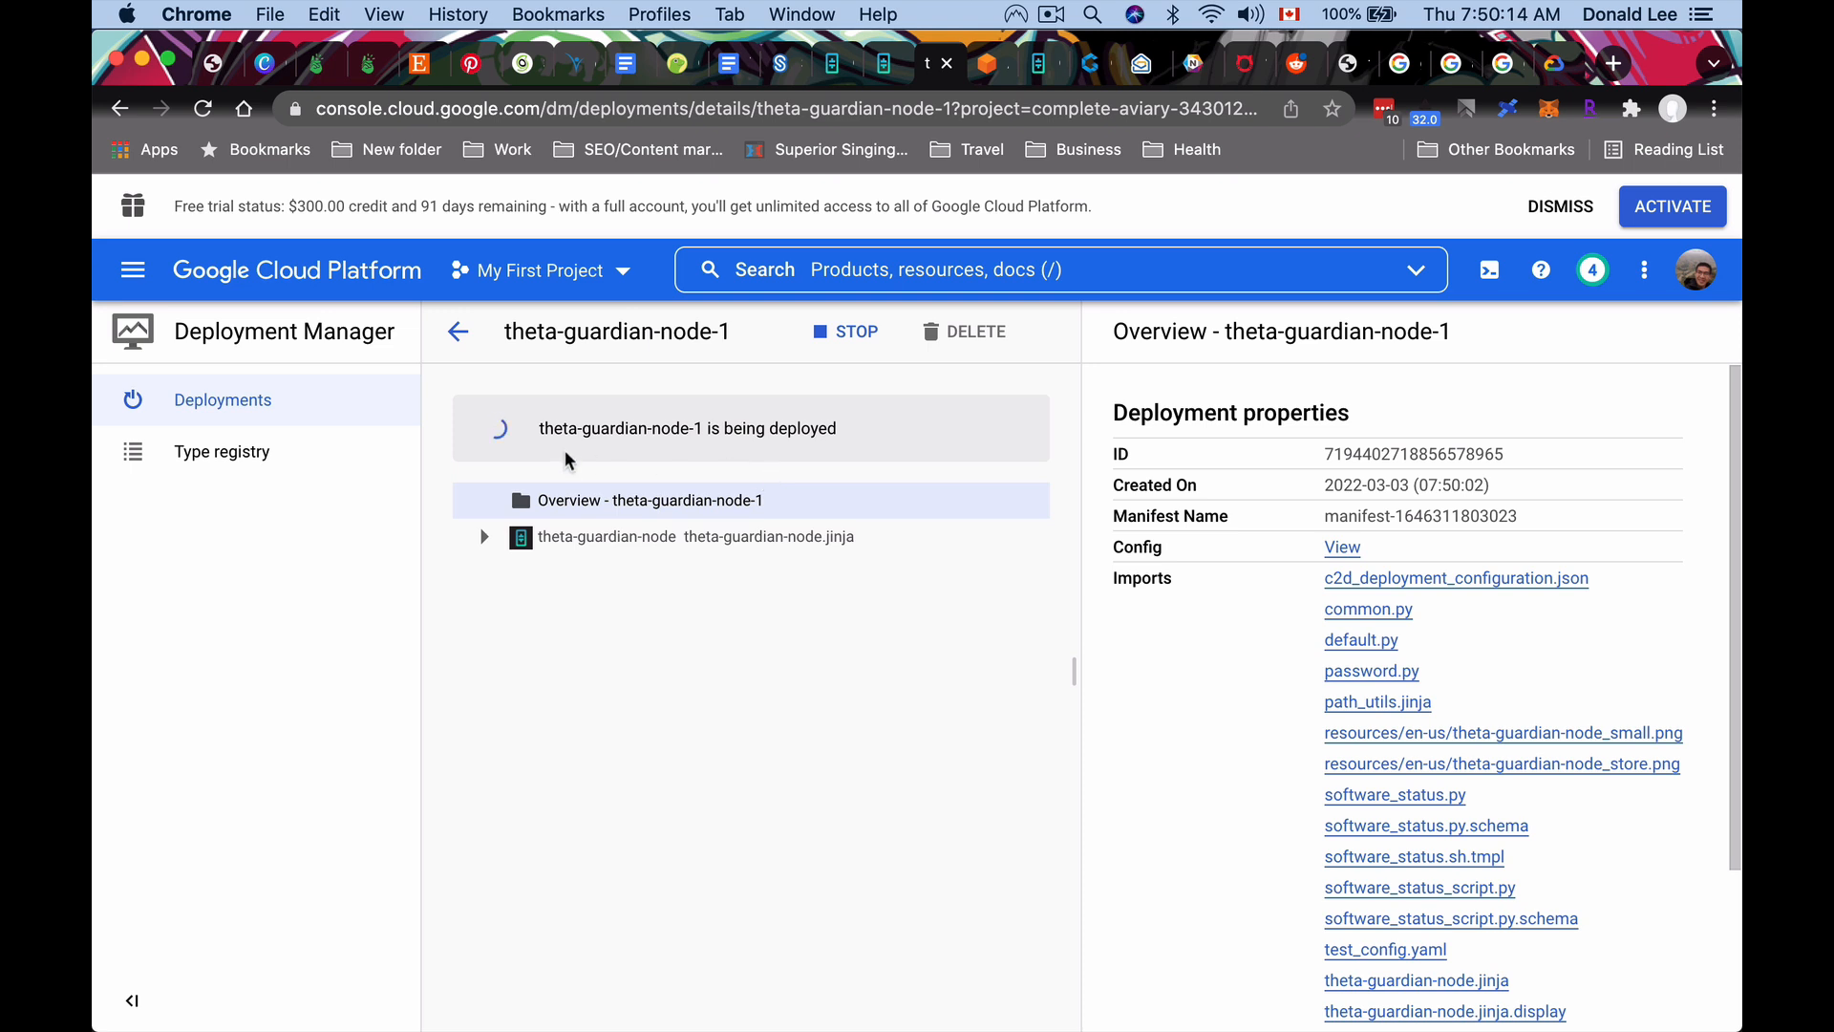
mouse_move(770, 460)
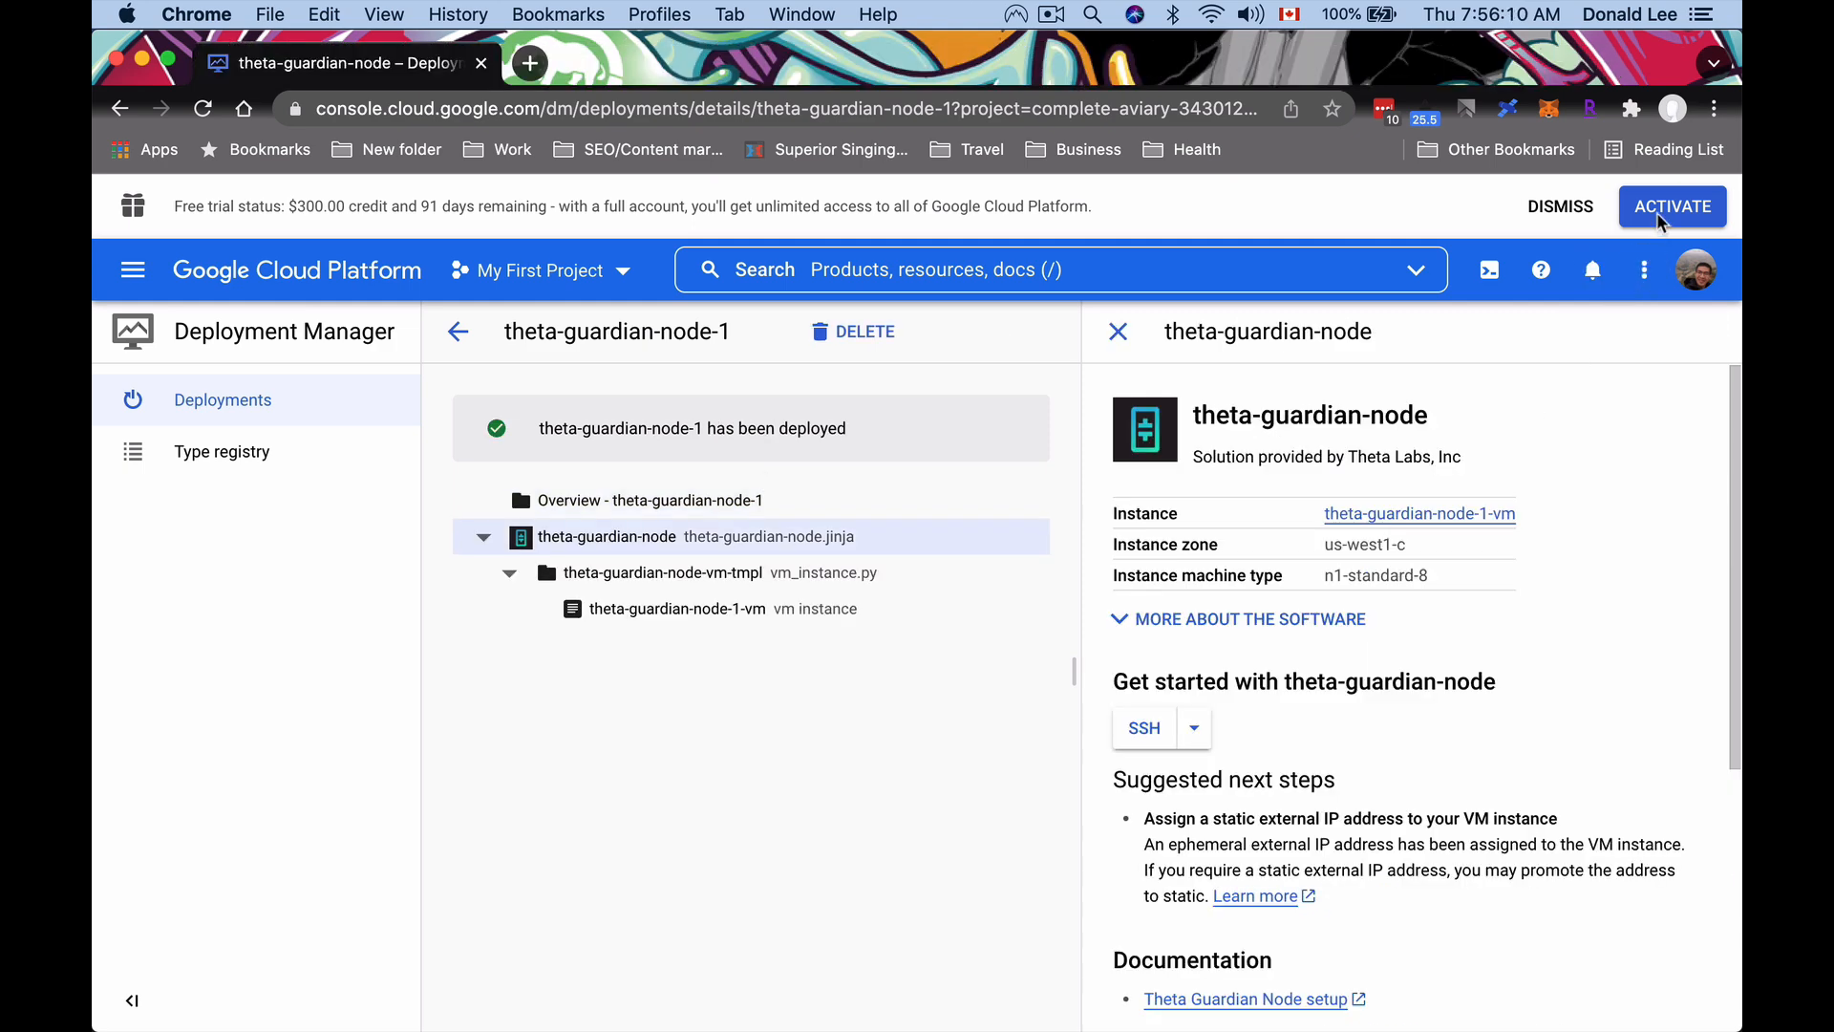
mouse_move(575, 447)
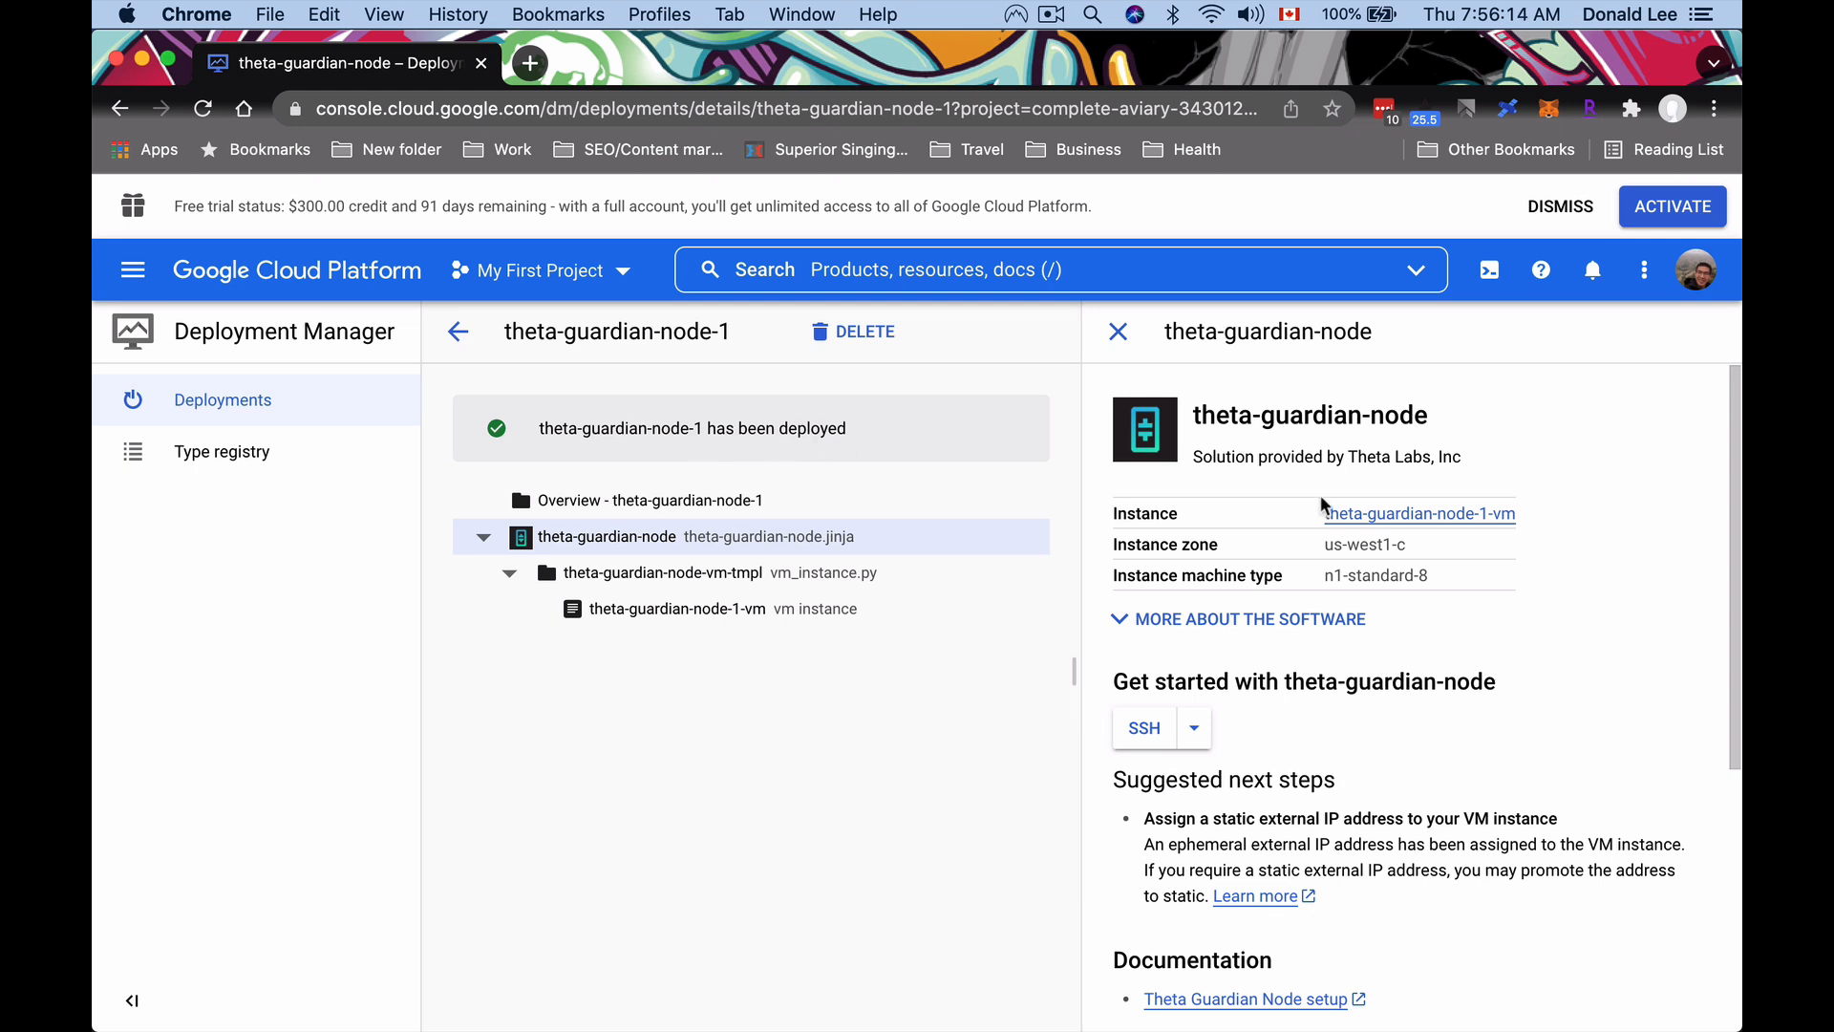
mouse_move(1313, 447)
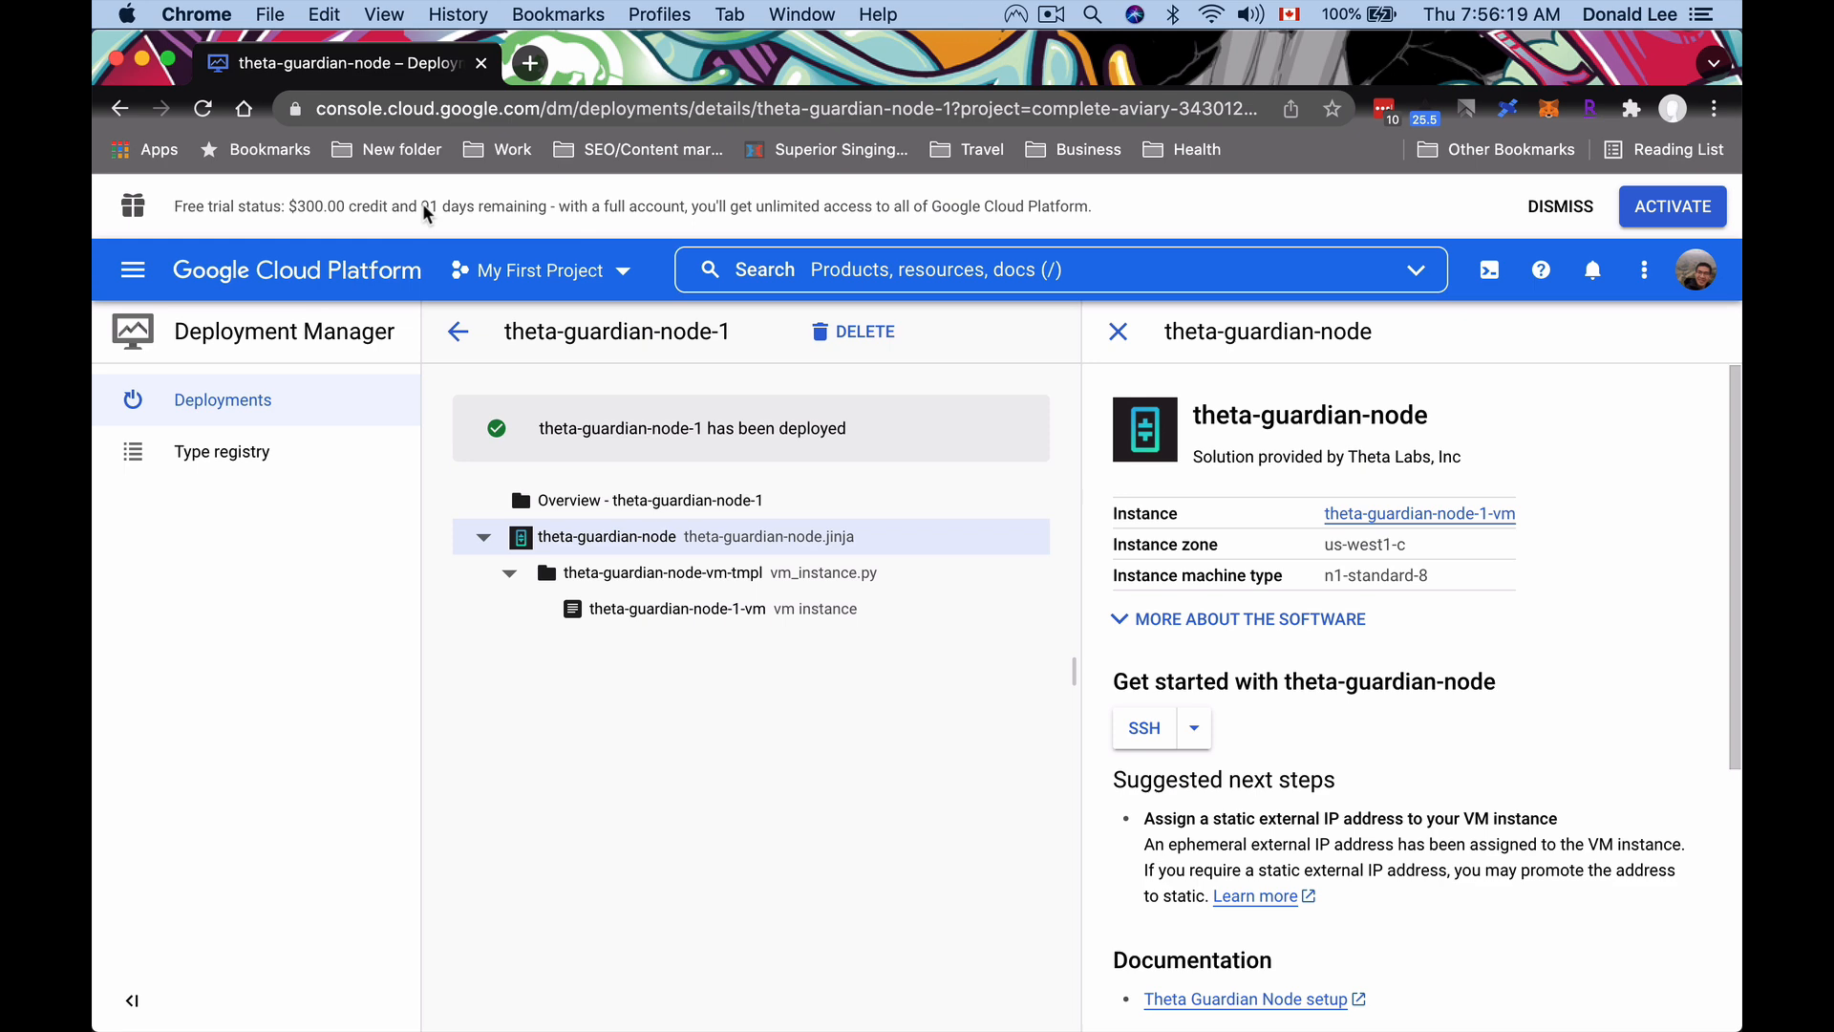
mouse_move(1437, 241)
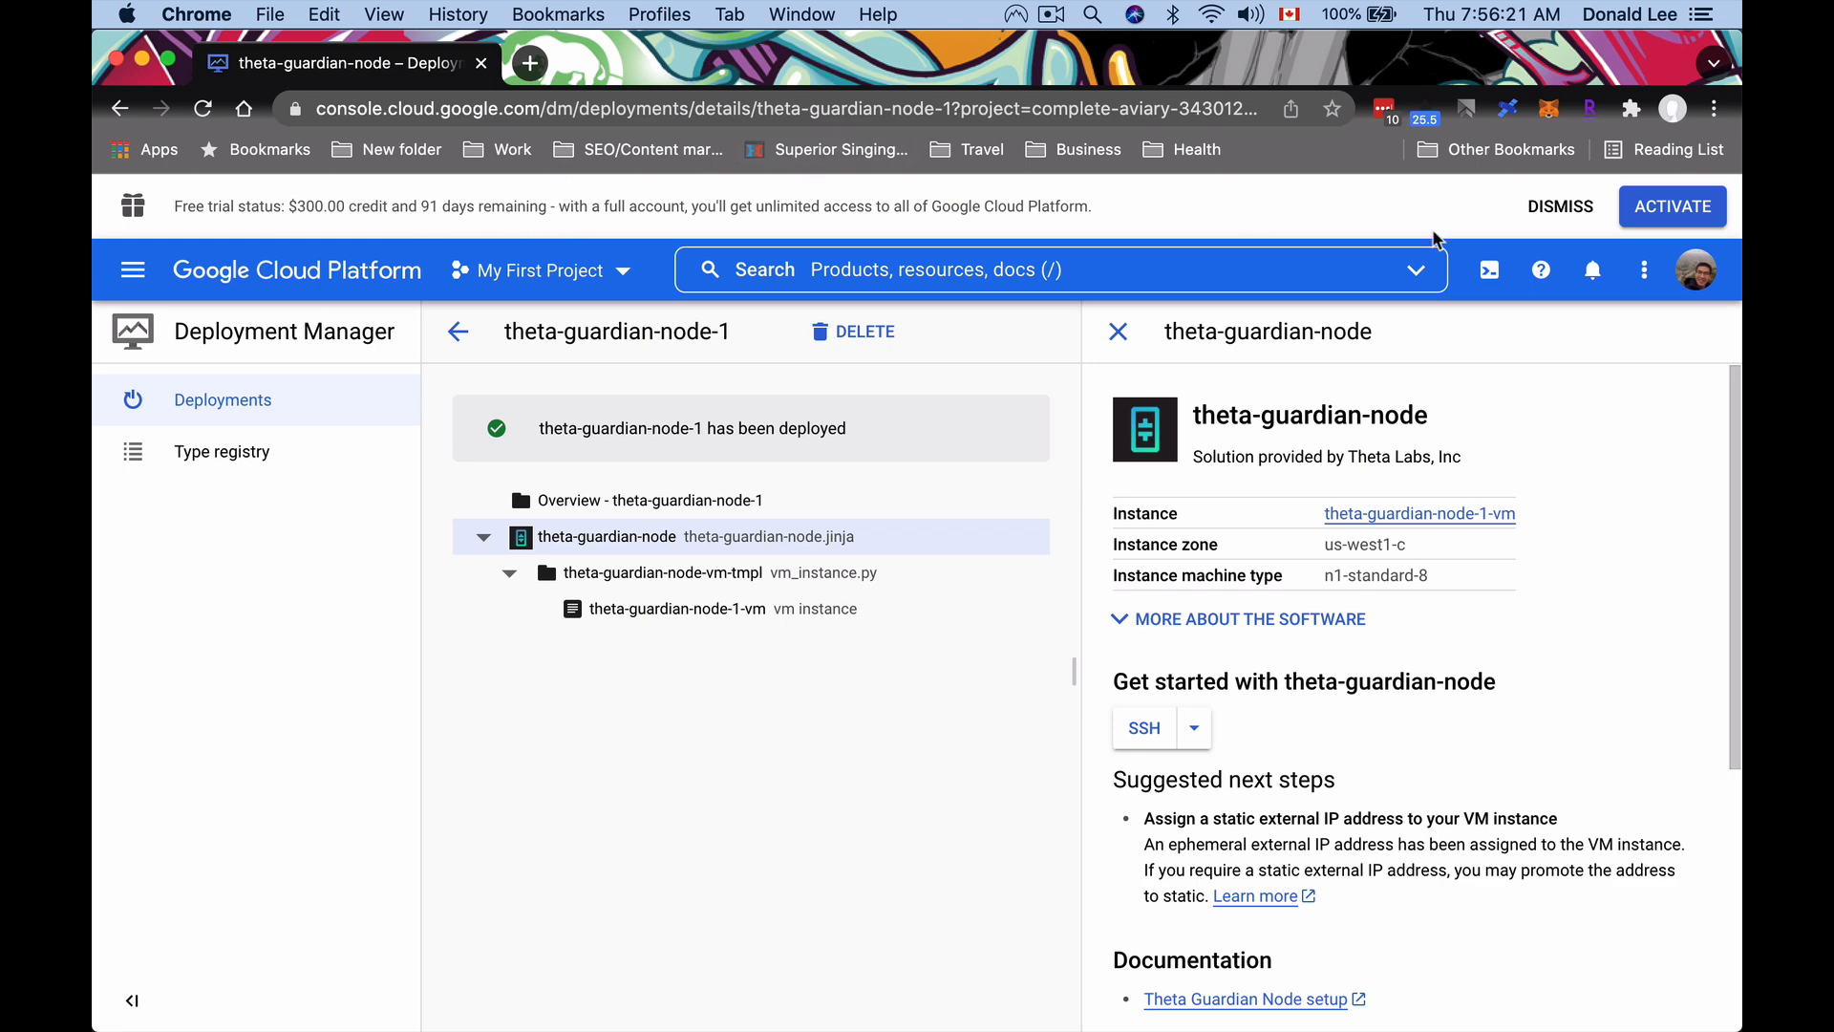
mouse_move(1653, 201)
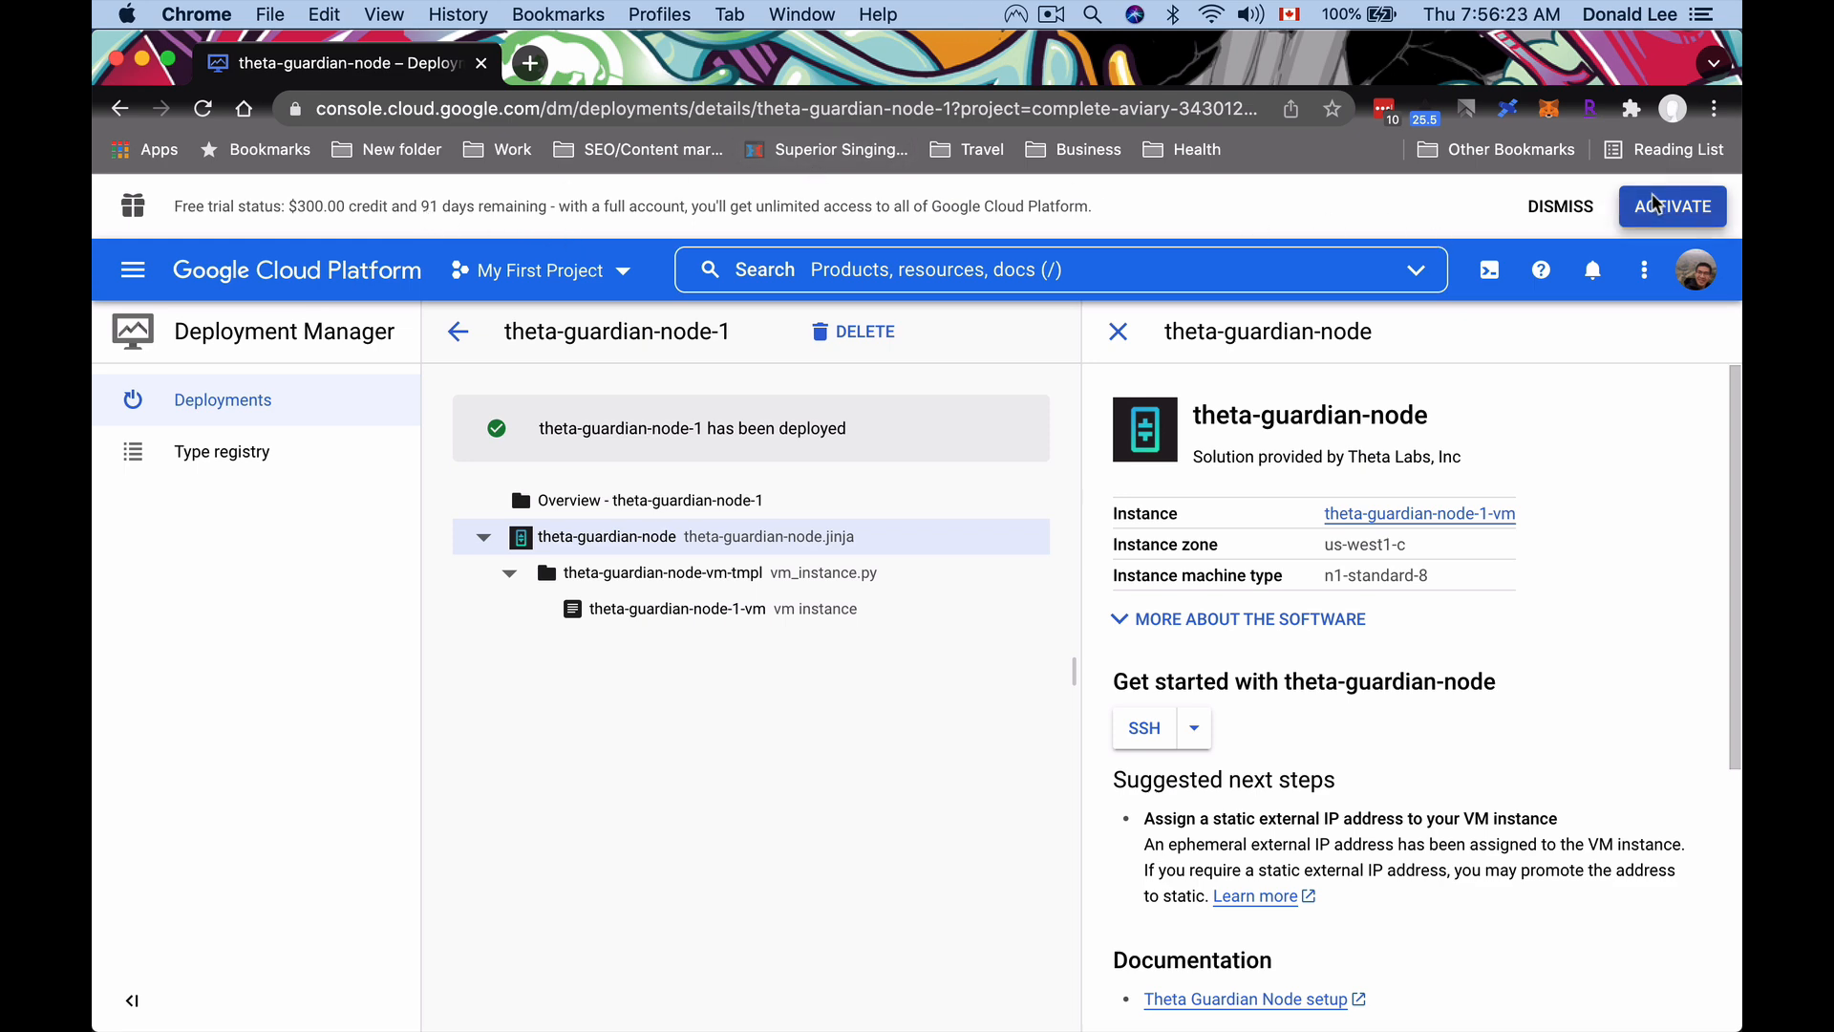
Activate the full Google Cloud account from the free-trial banner.
left_click(1672, 206)
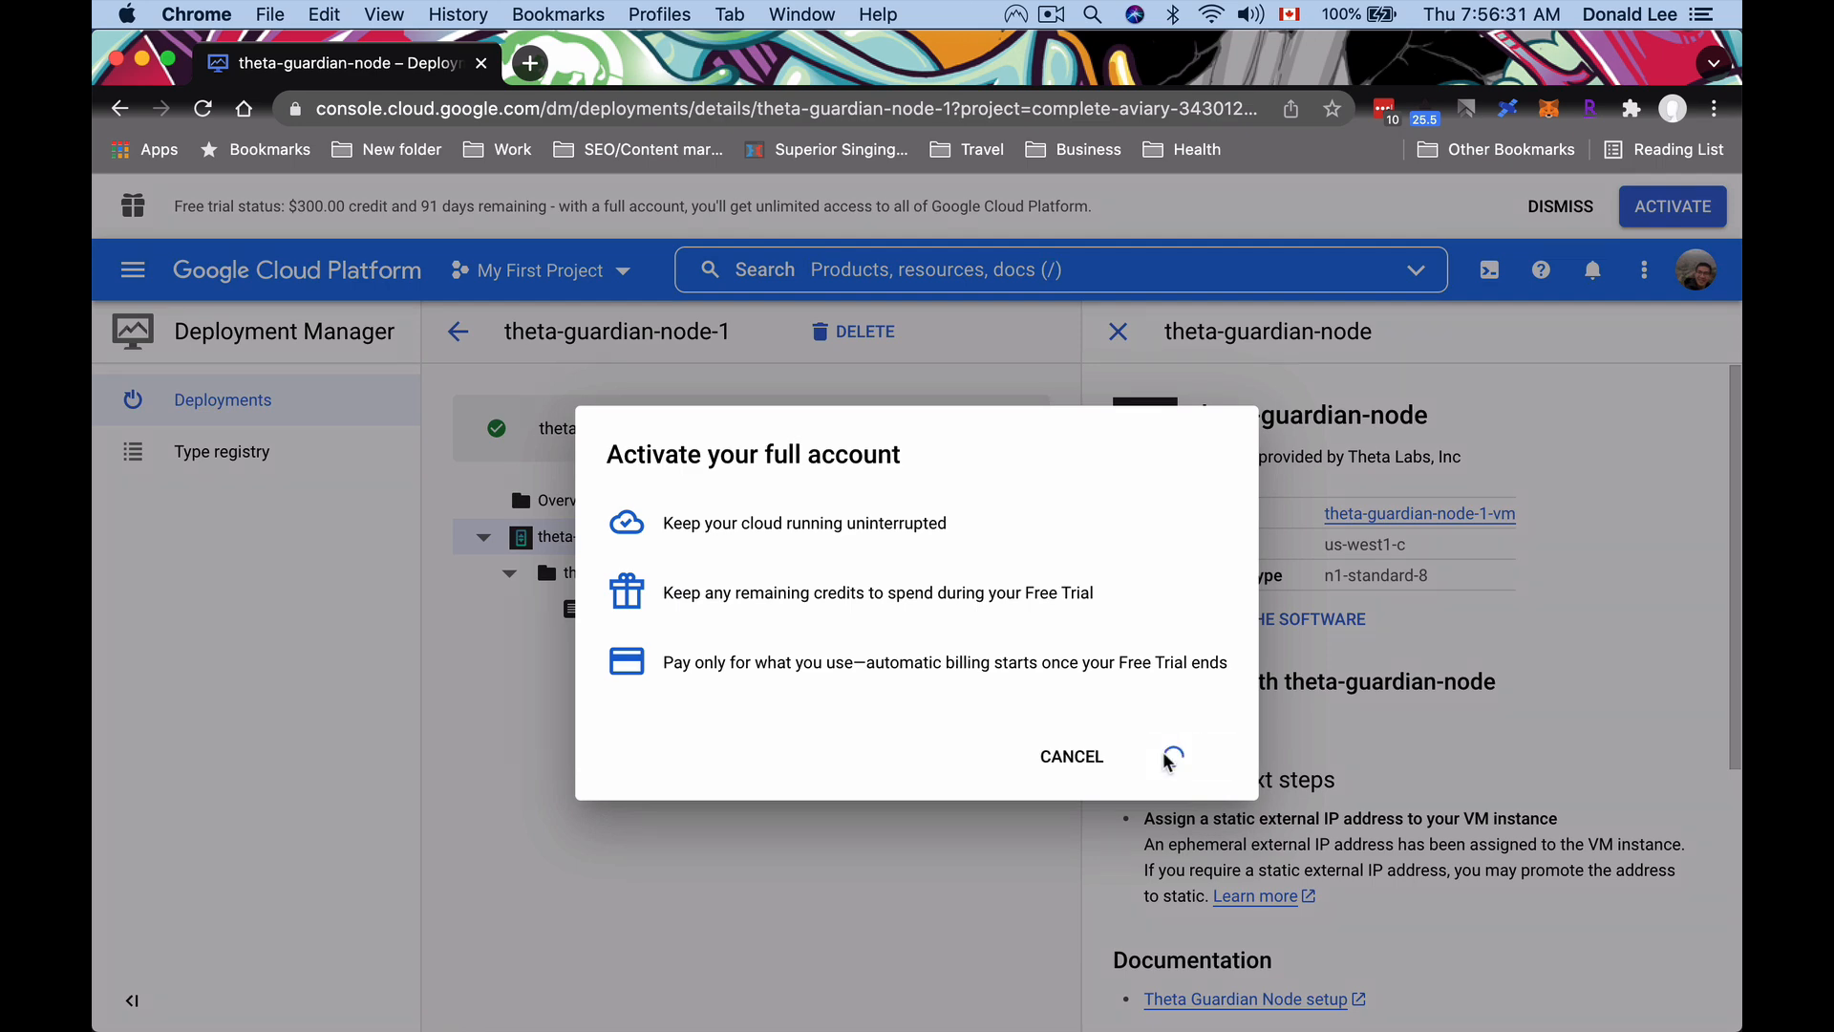
left_click(1072, 756)
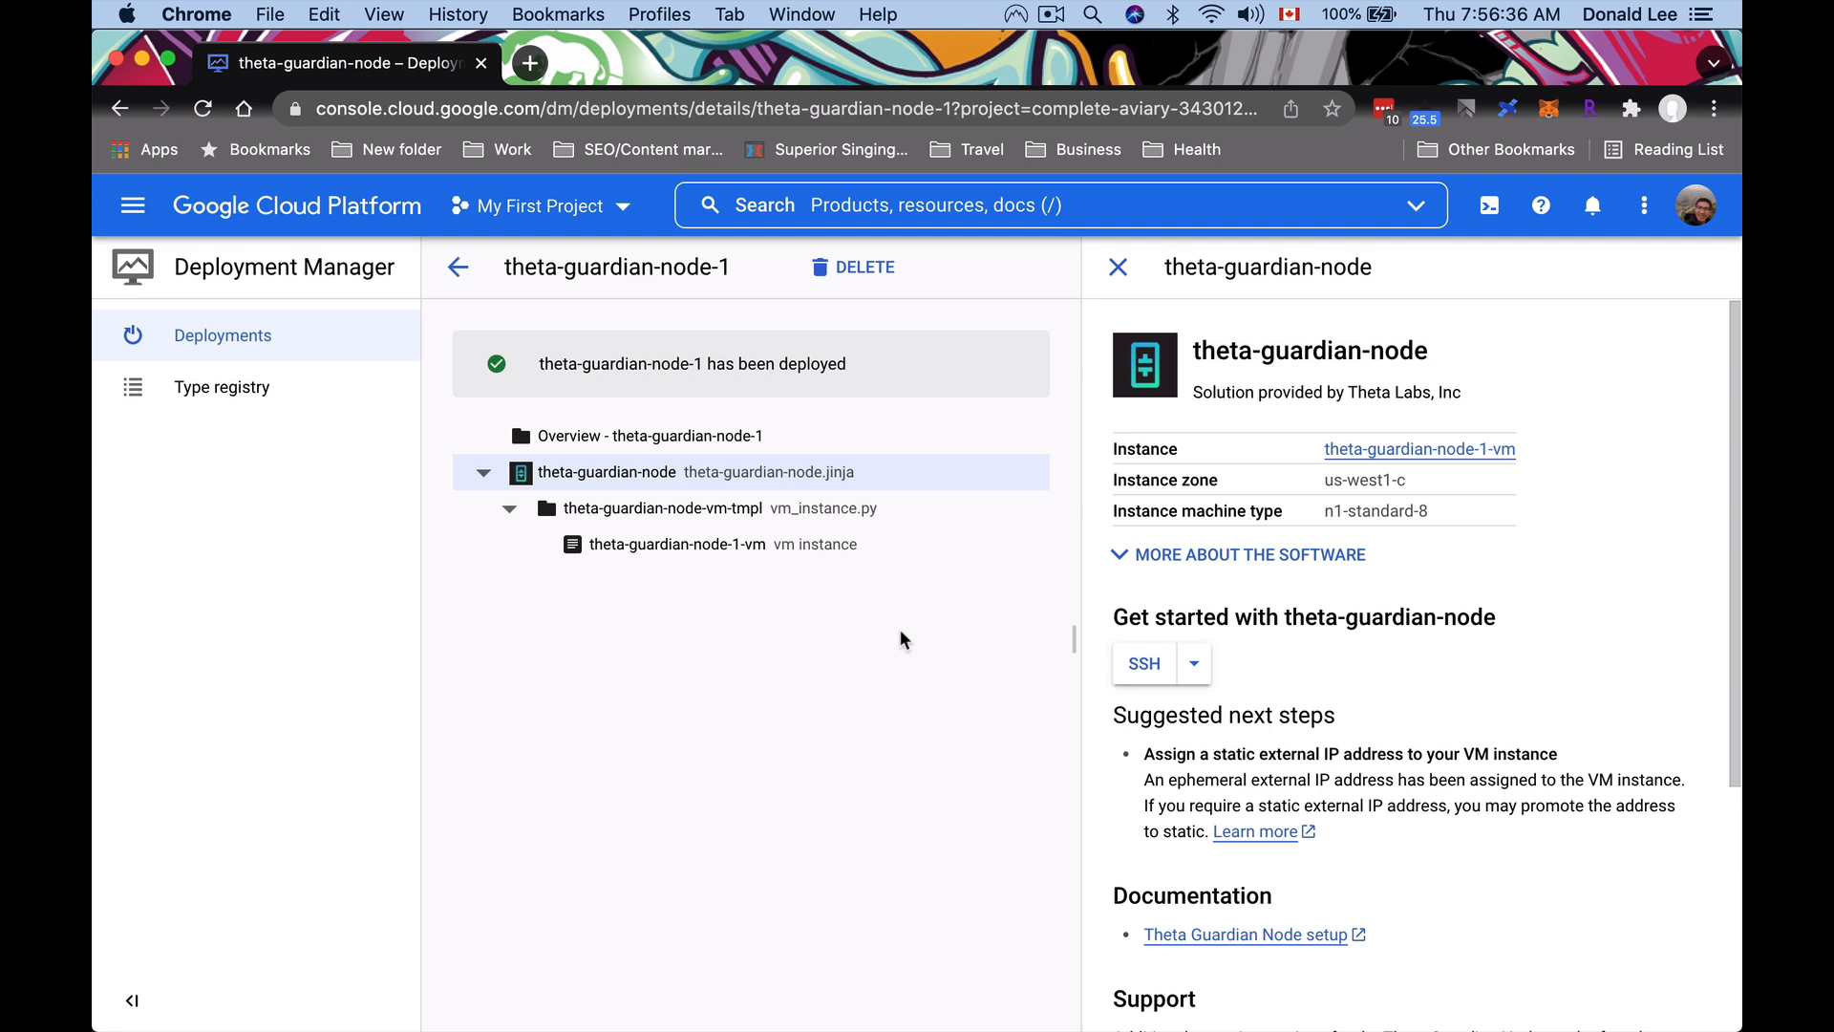
mouse_move(917, 626)
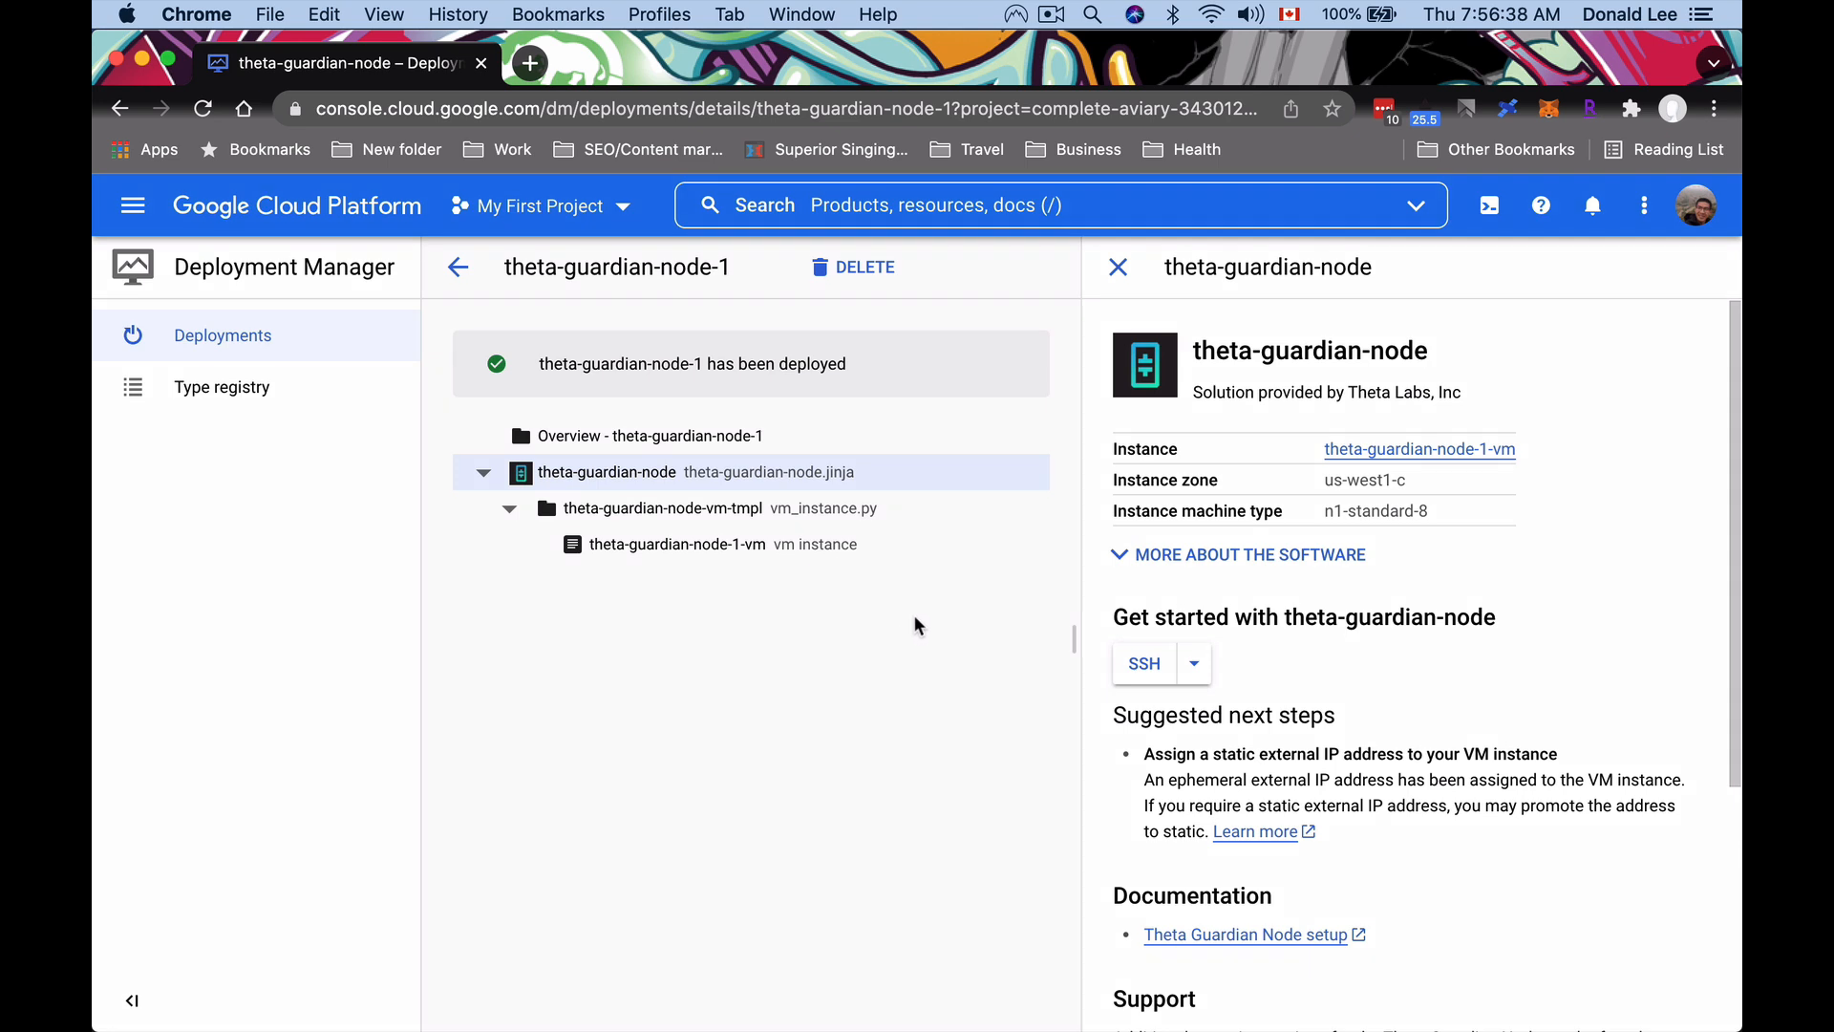
mouse_move(970, 610)
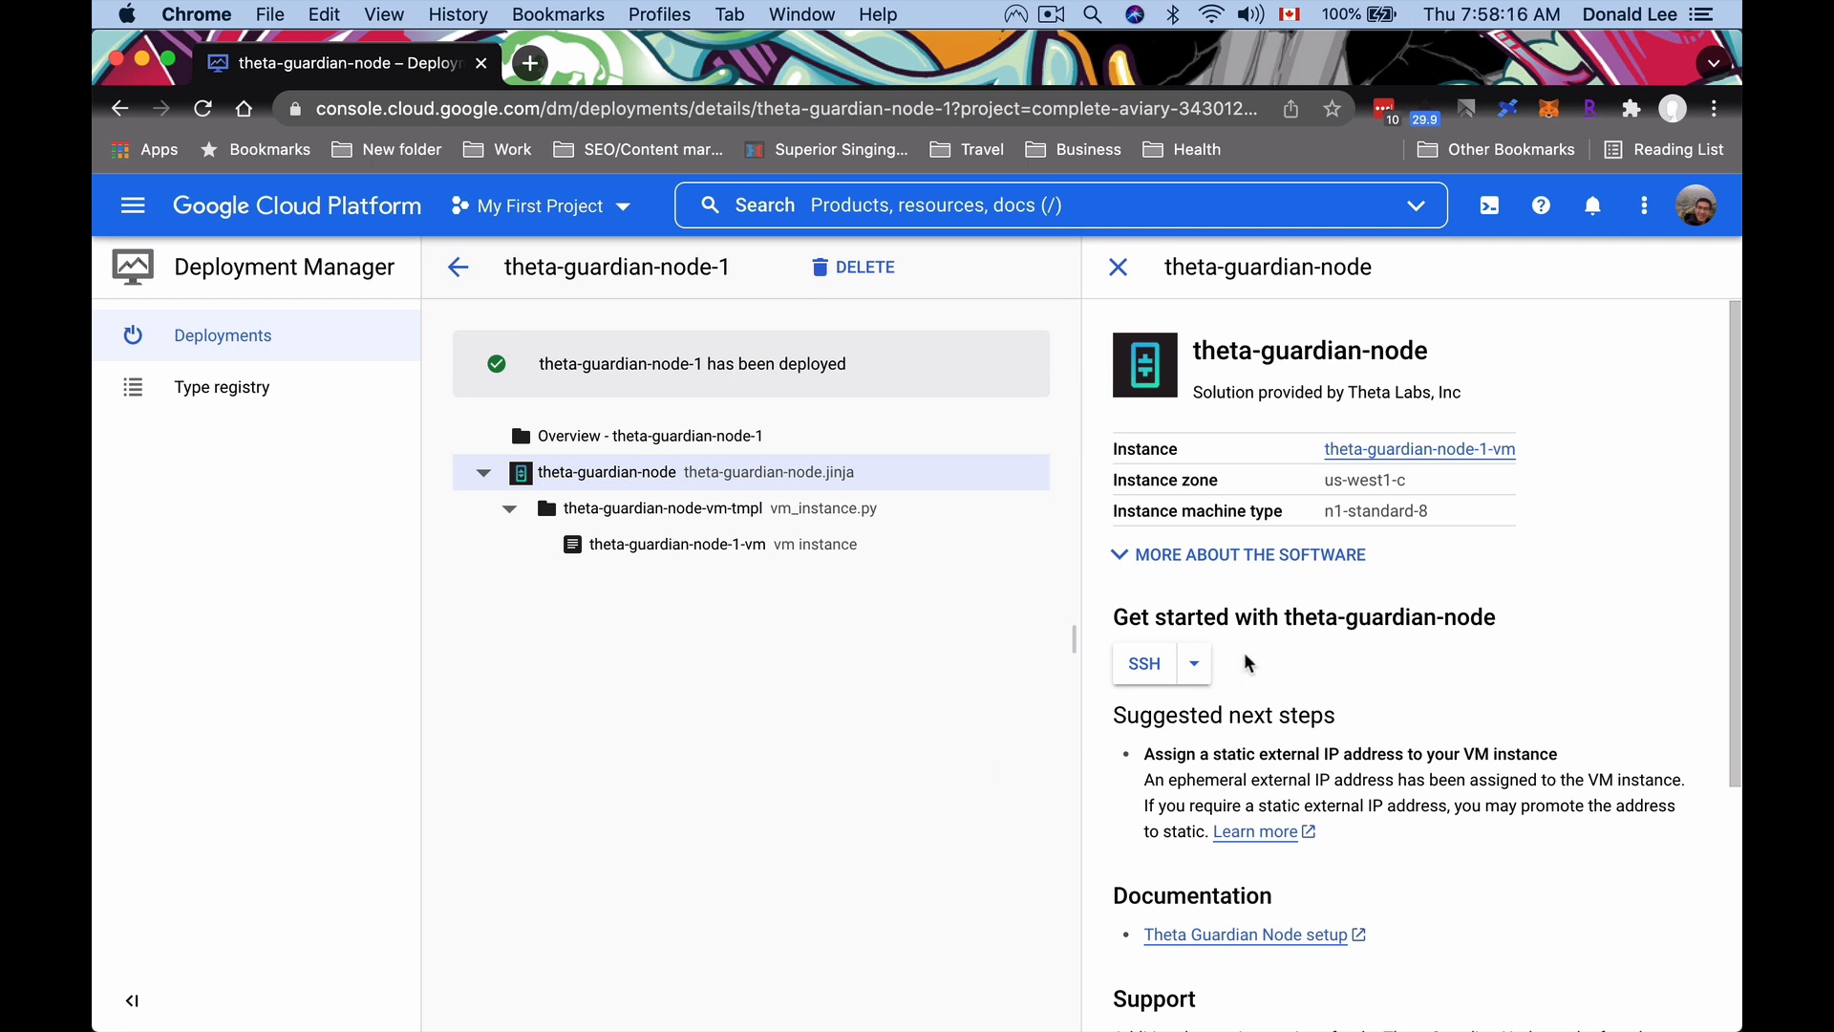
Connect to theta-guardian-node-1-vm over SSH in a separate browser window and confirm the connection.
left_click(1192, 662)
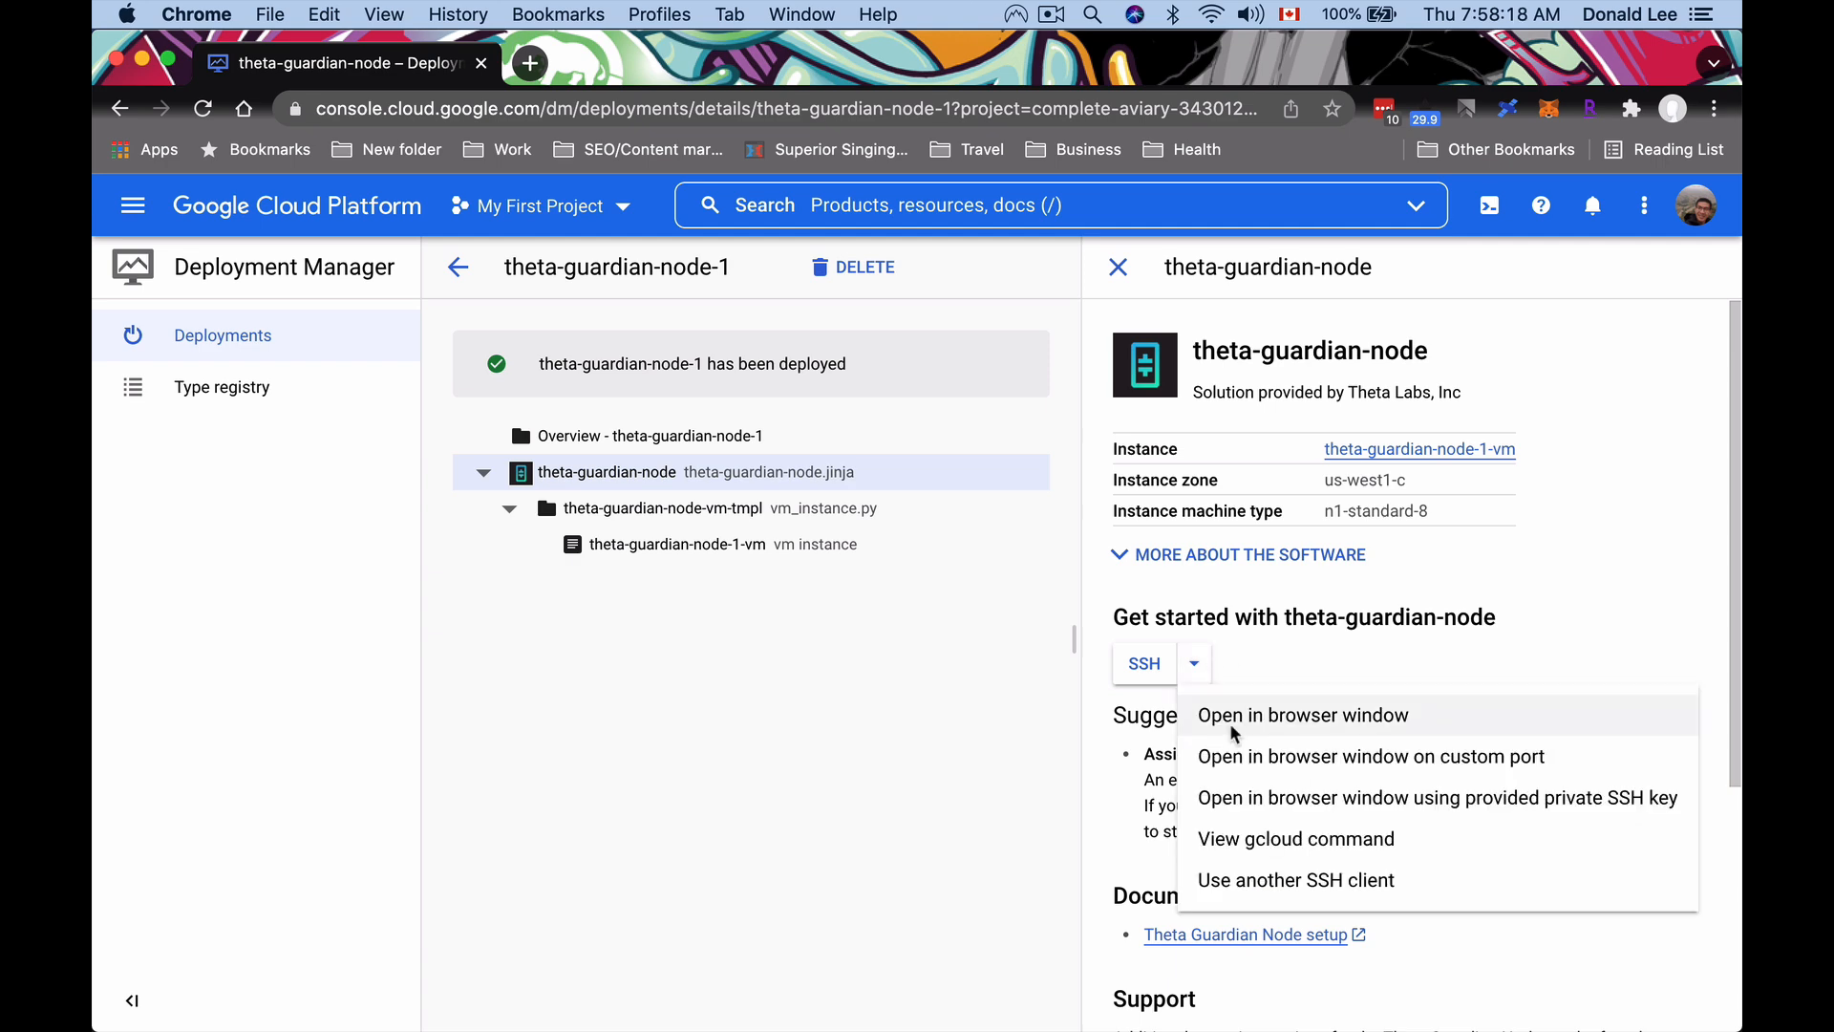
left_click(1299, 715)
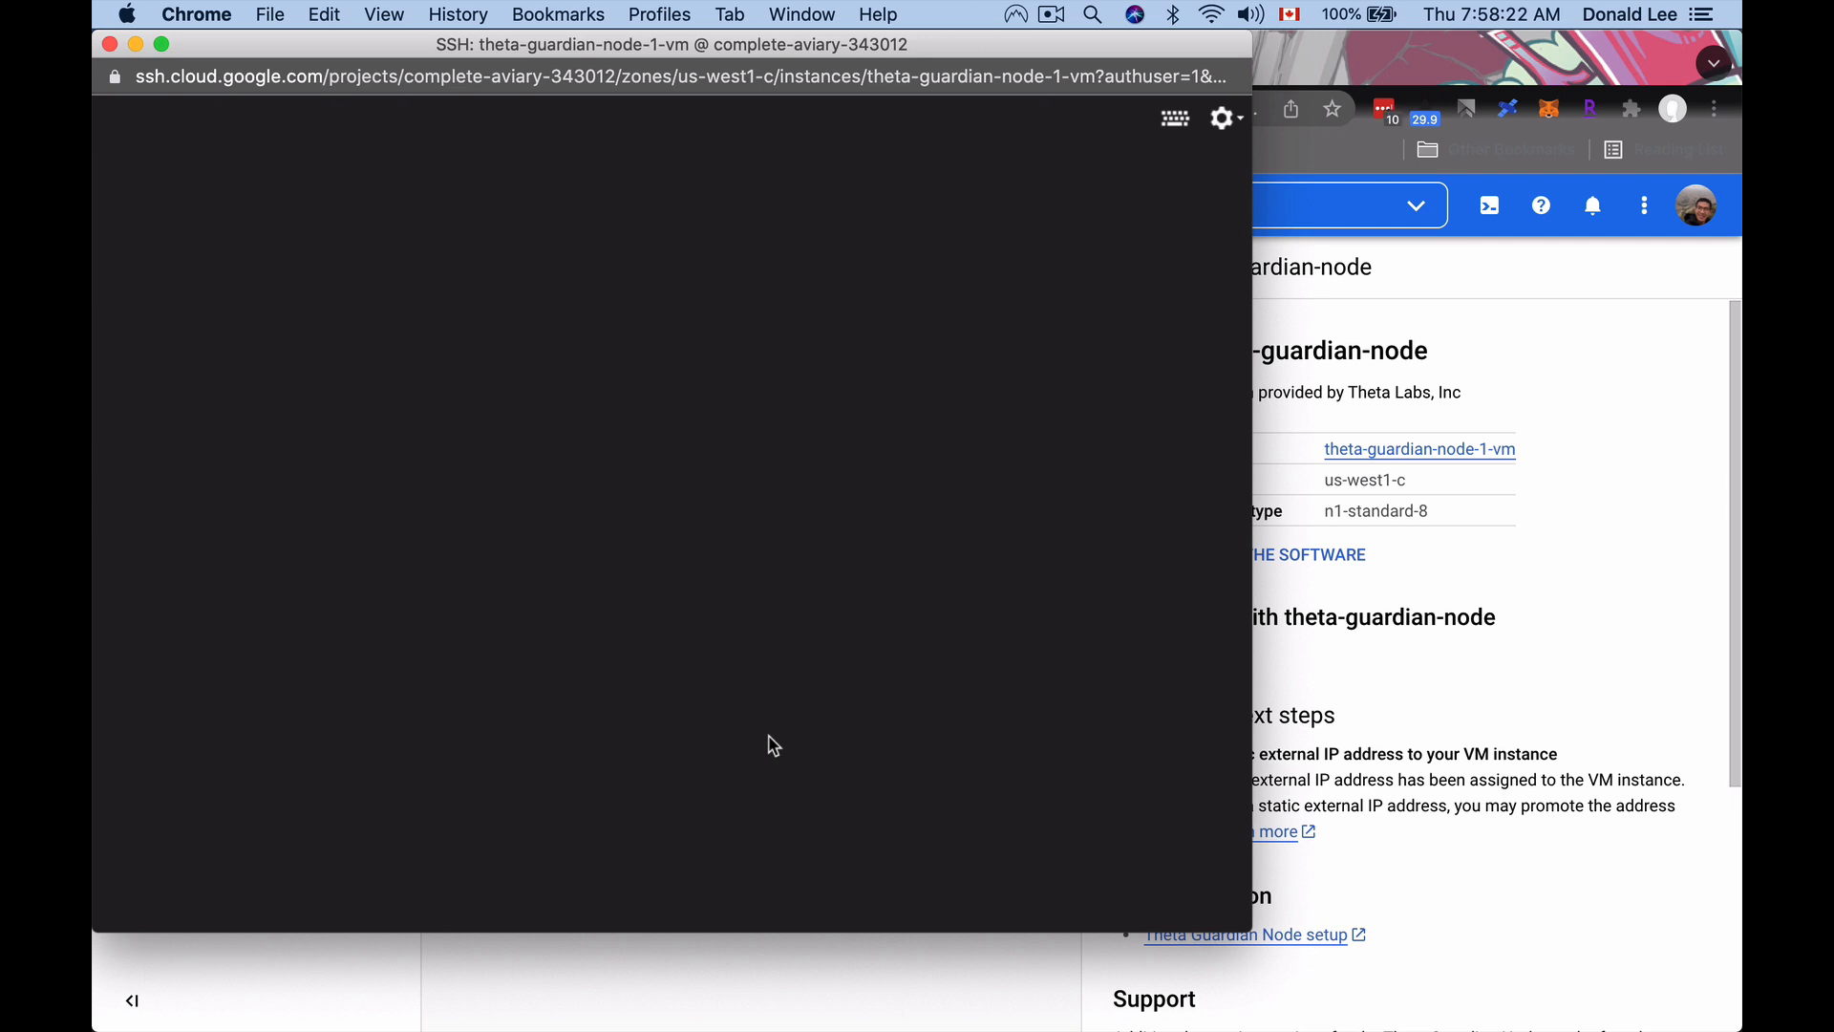
left_click(772, 743)
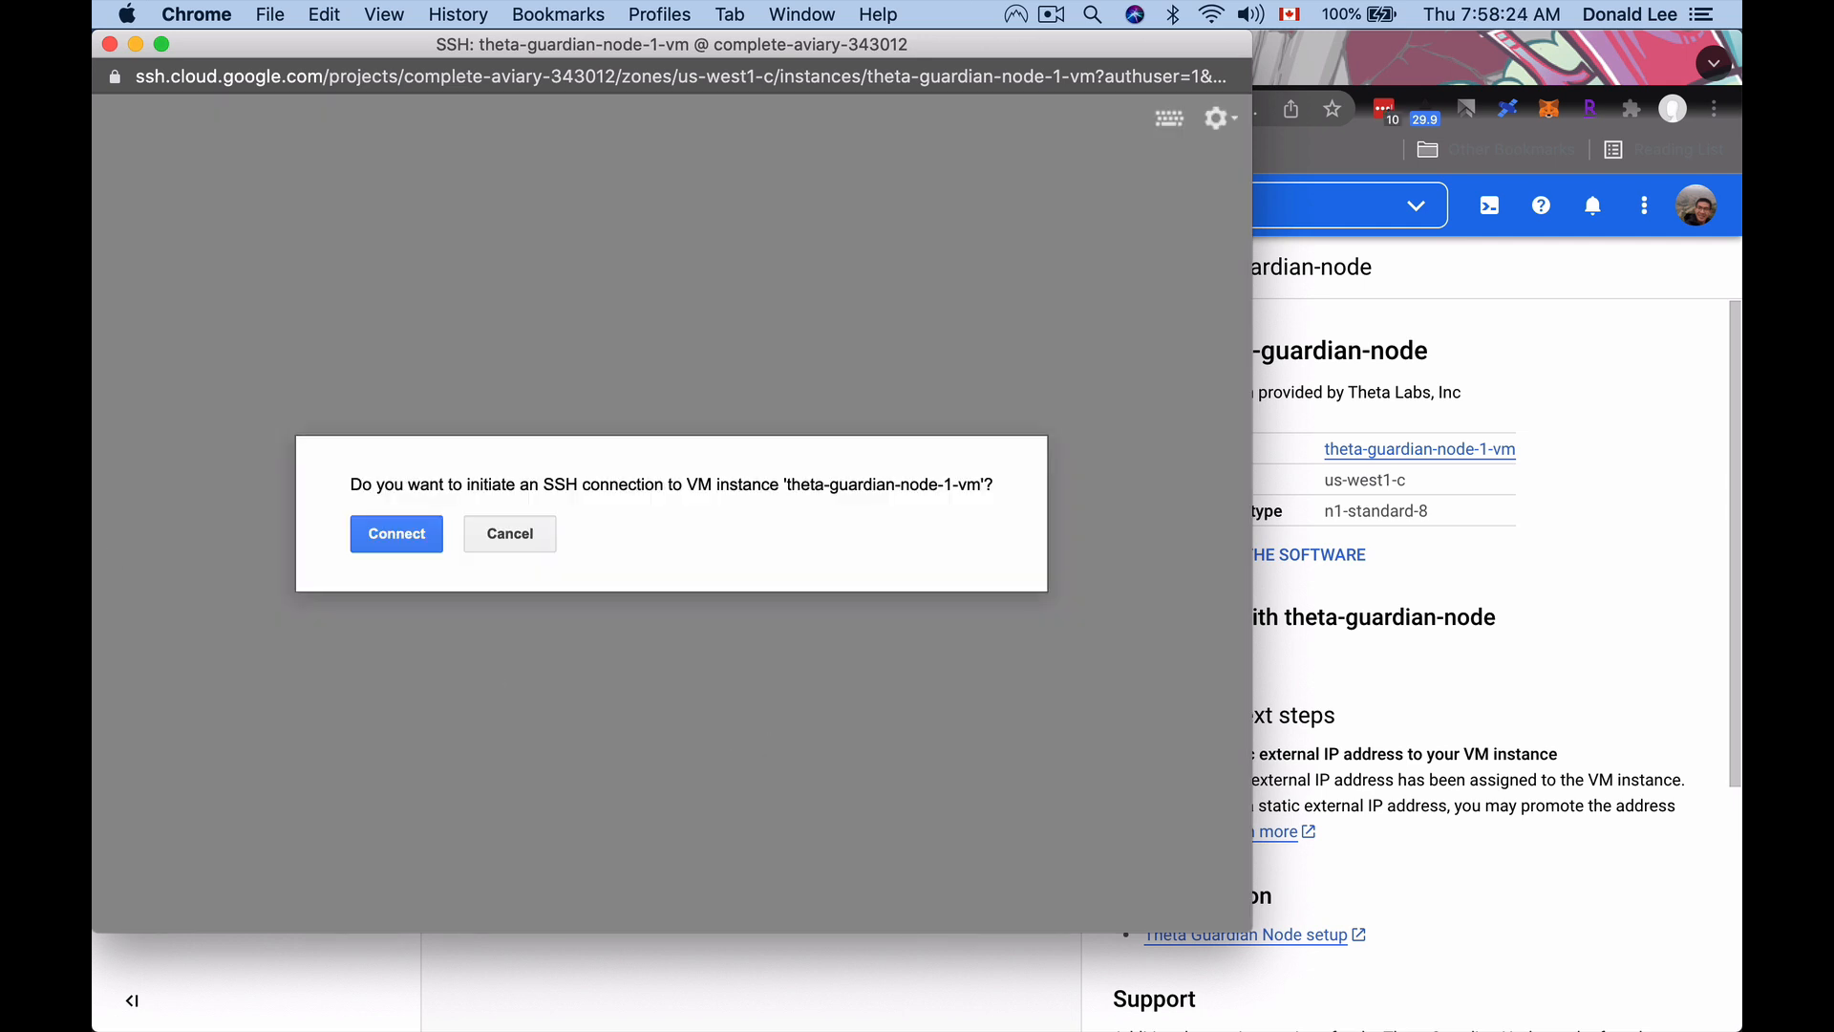
left_click(396, 533)
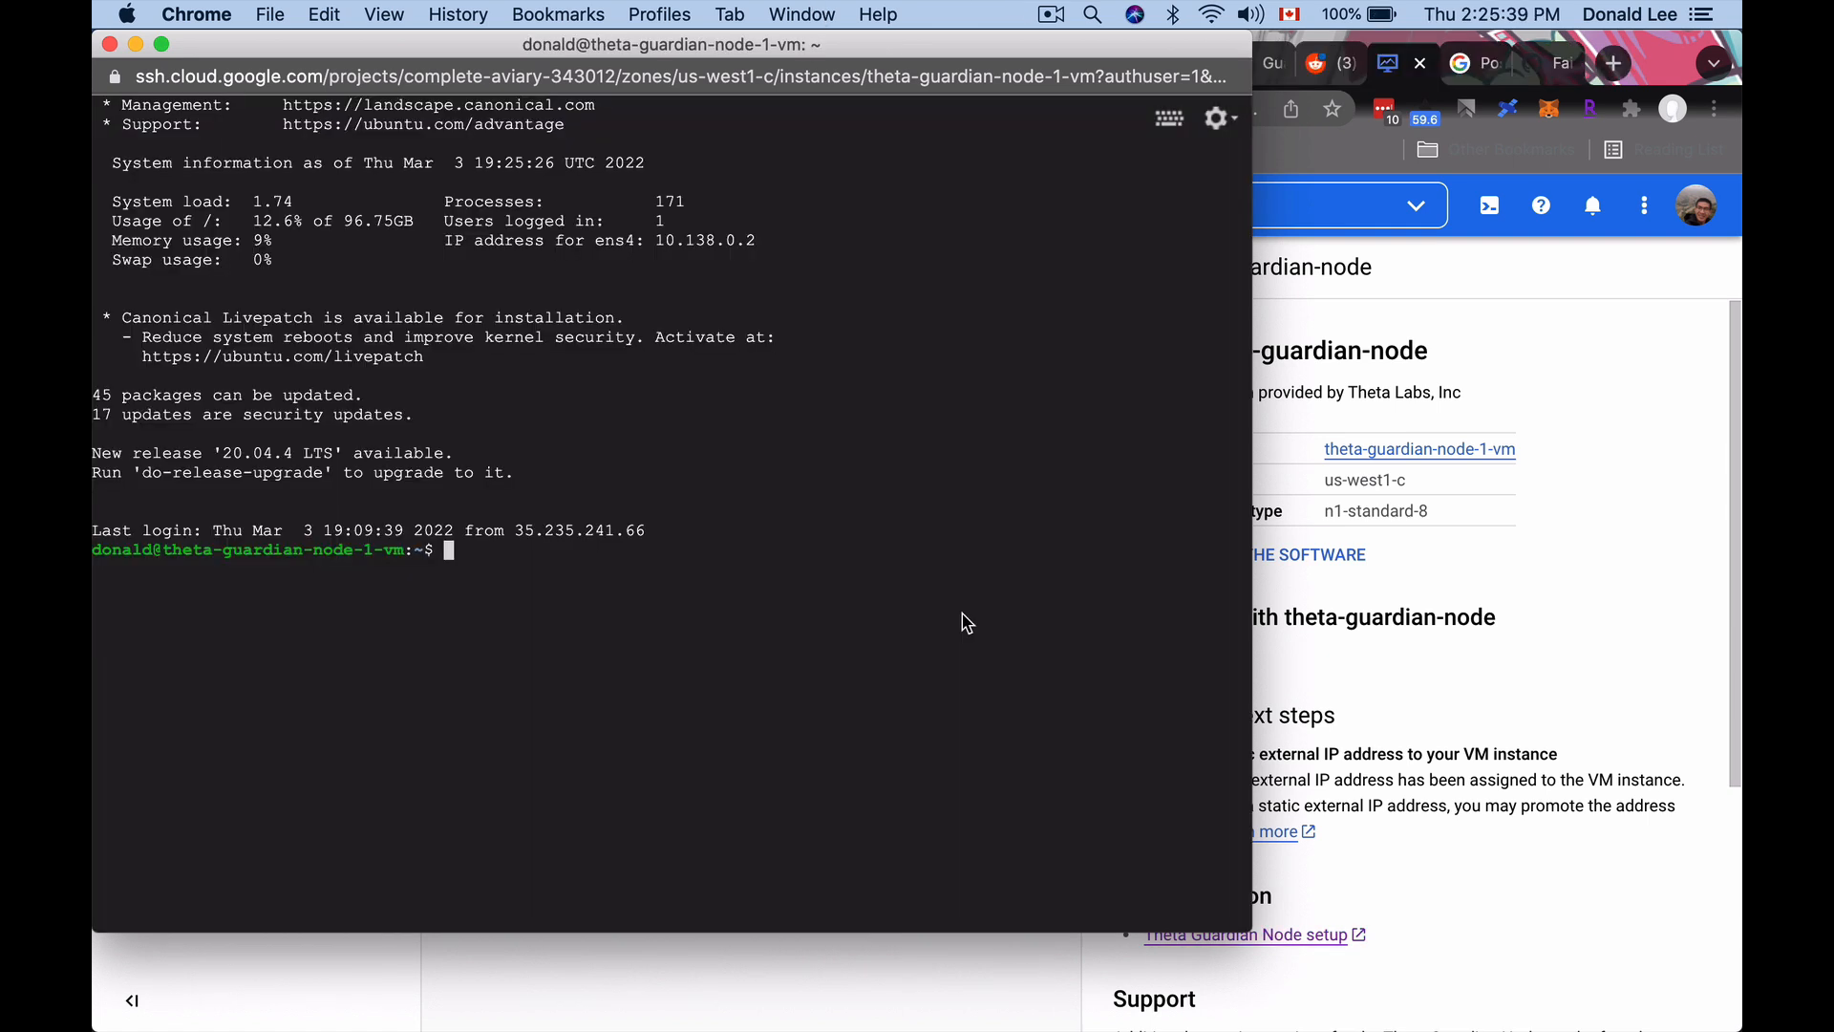
mouse_move(675, 654)
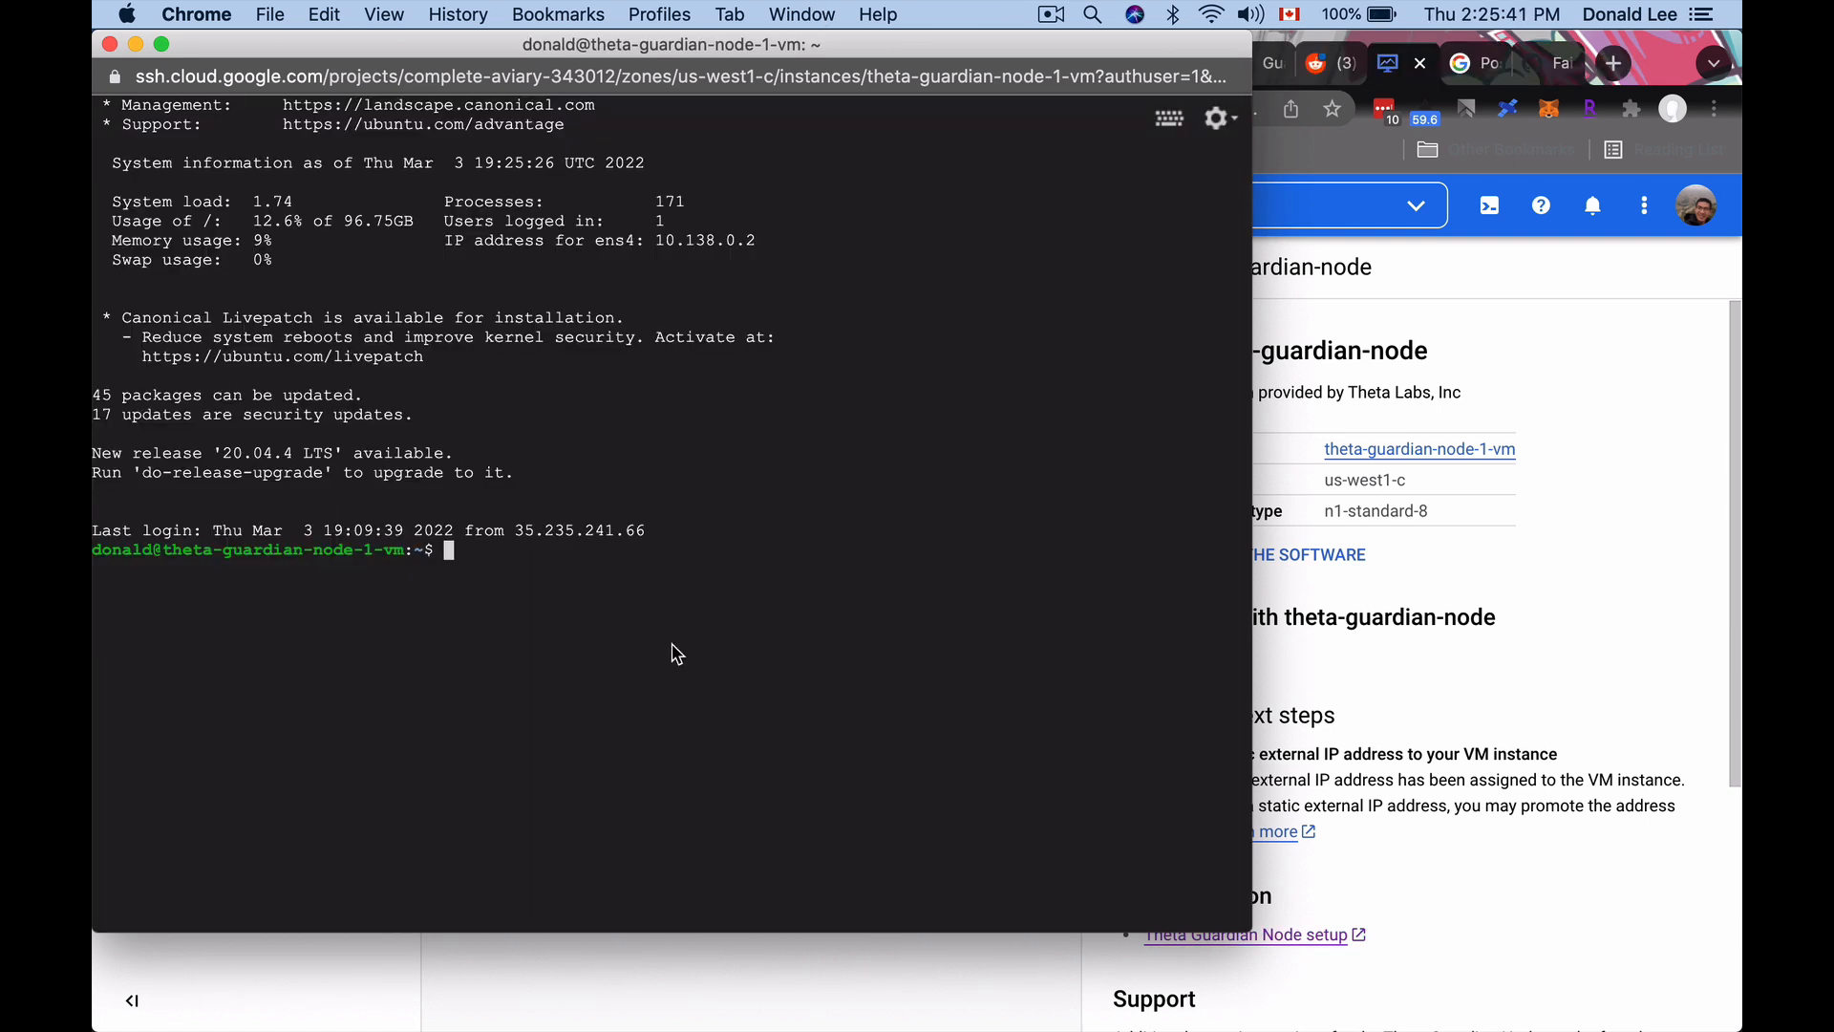
mouse_move(517, 585)
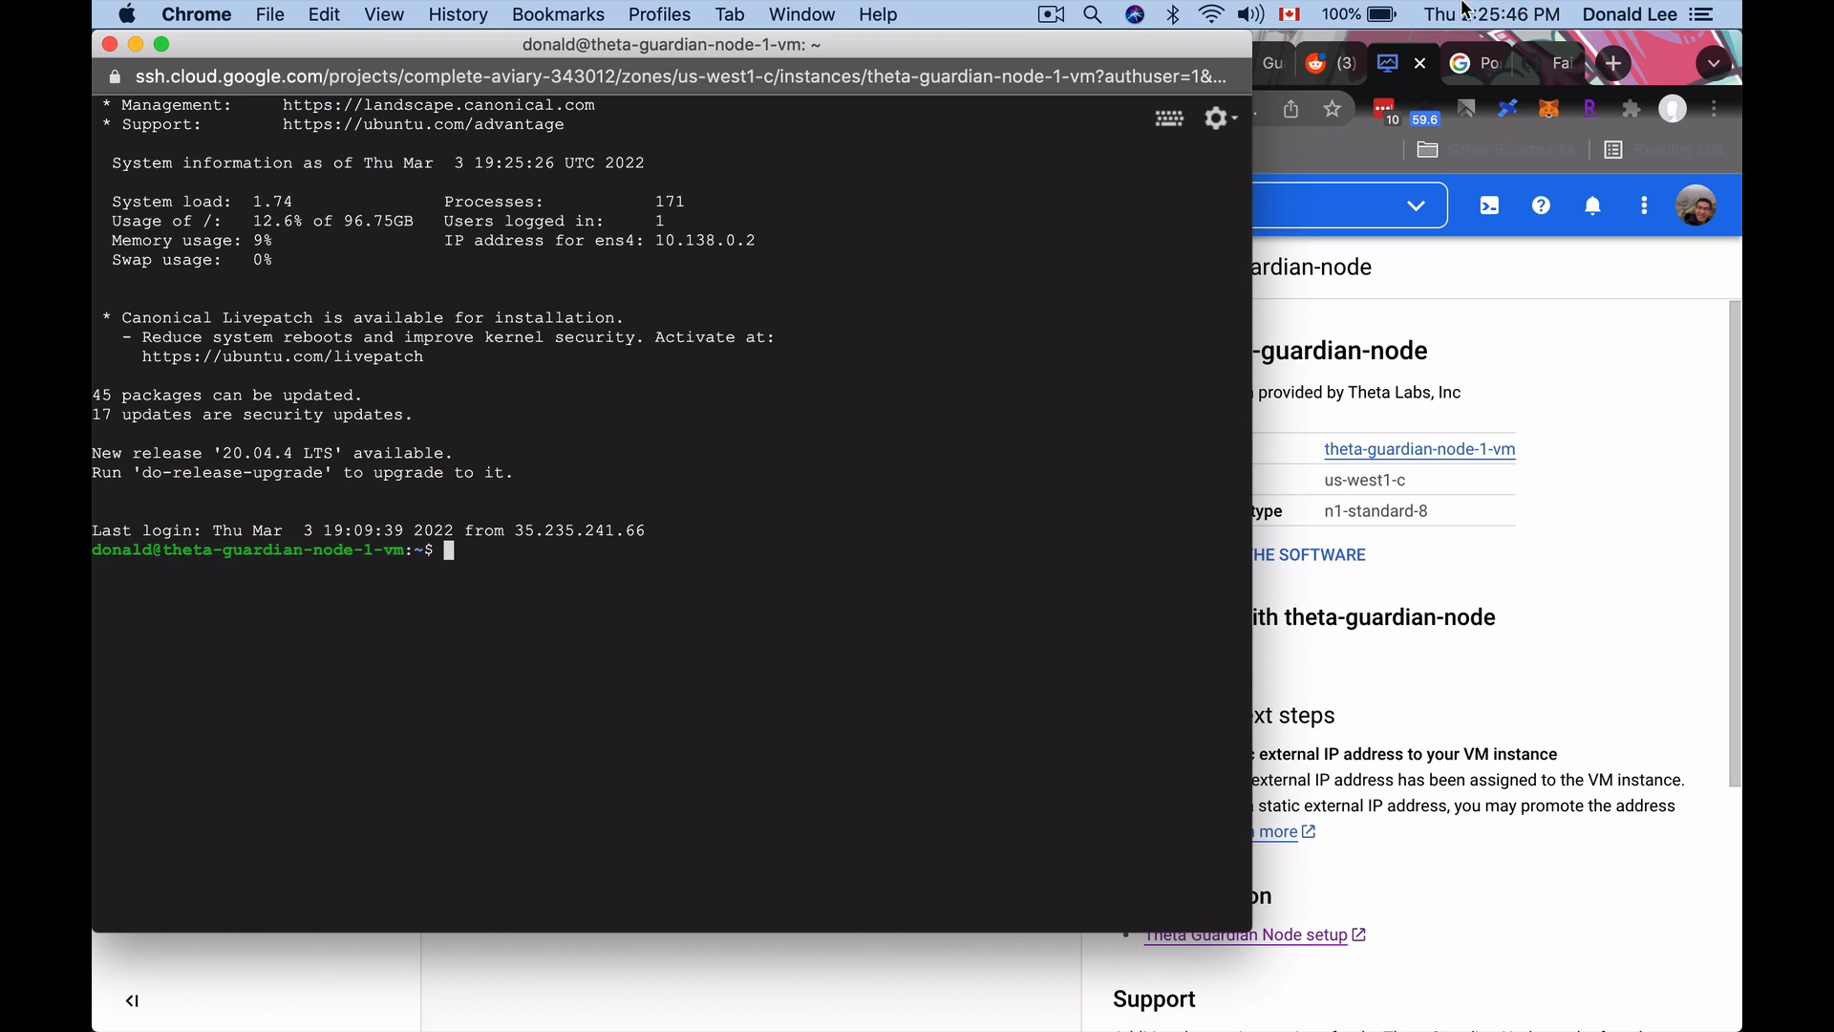
mouse_move(844, 684)
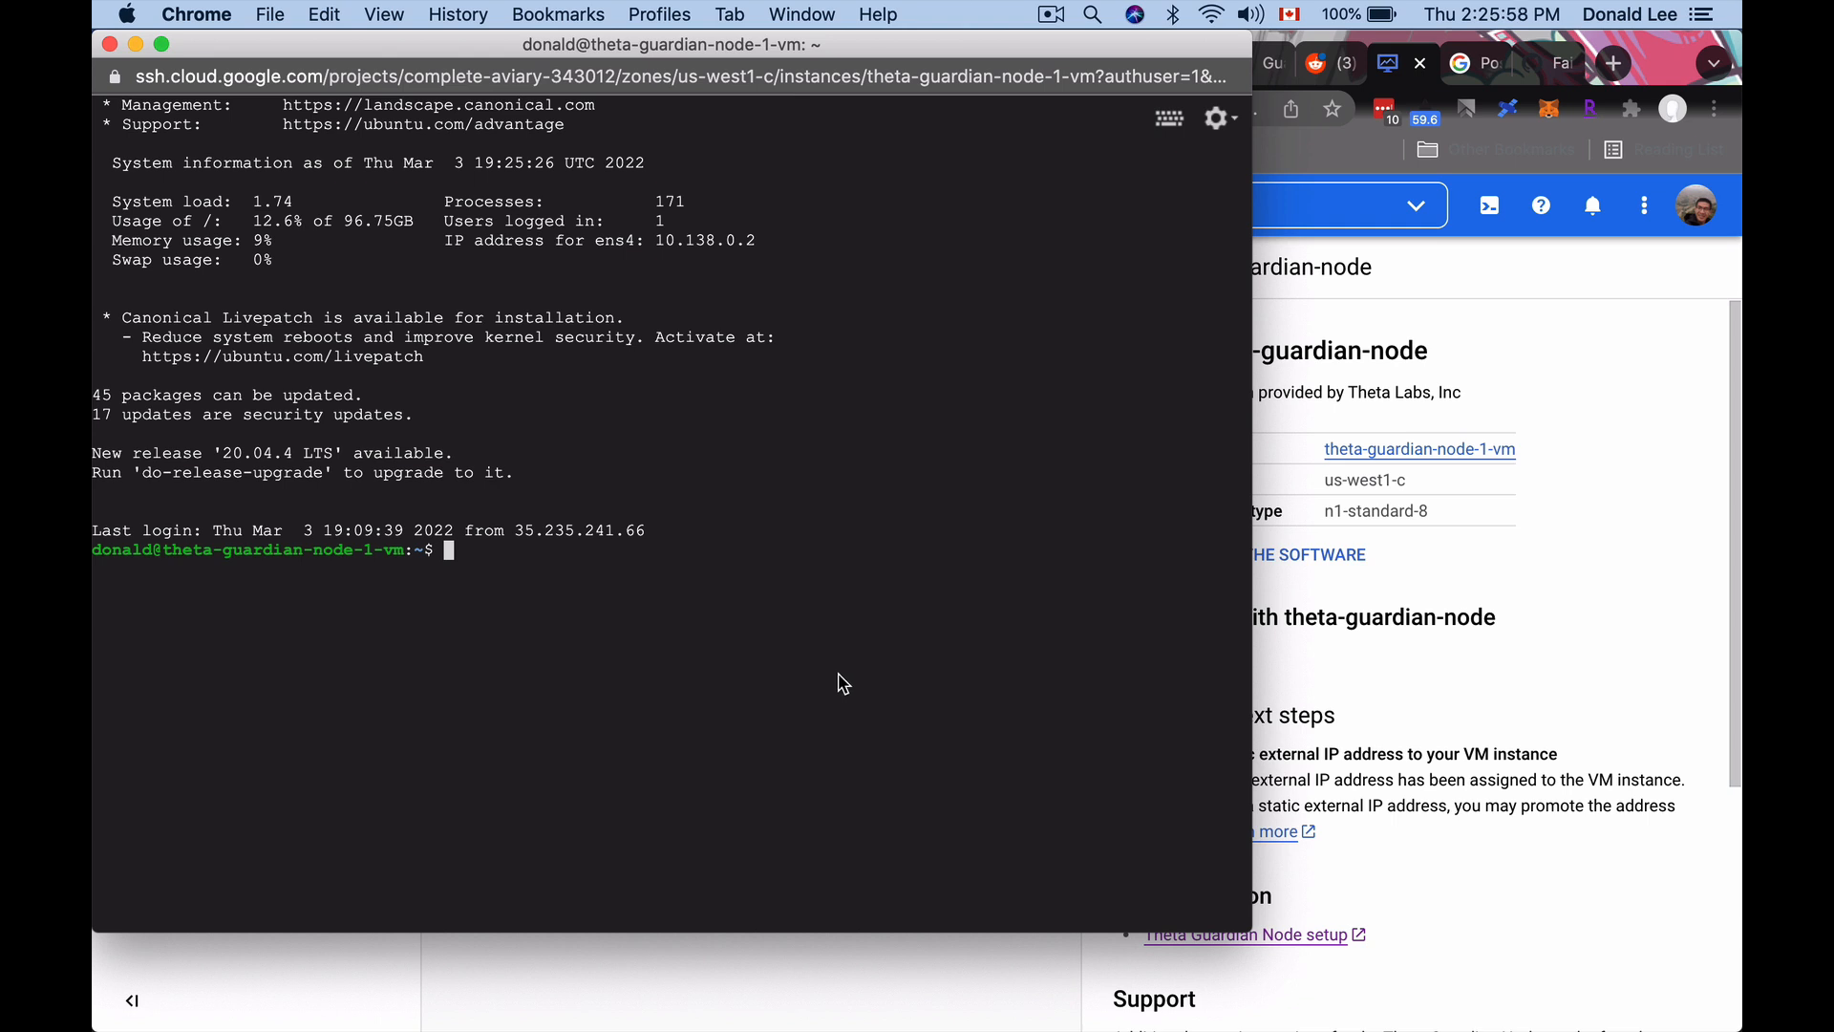
mouse_move(974, 483)
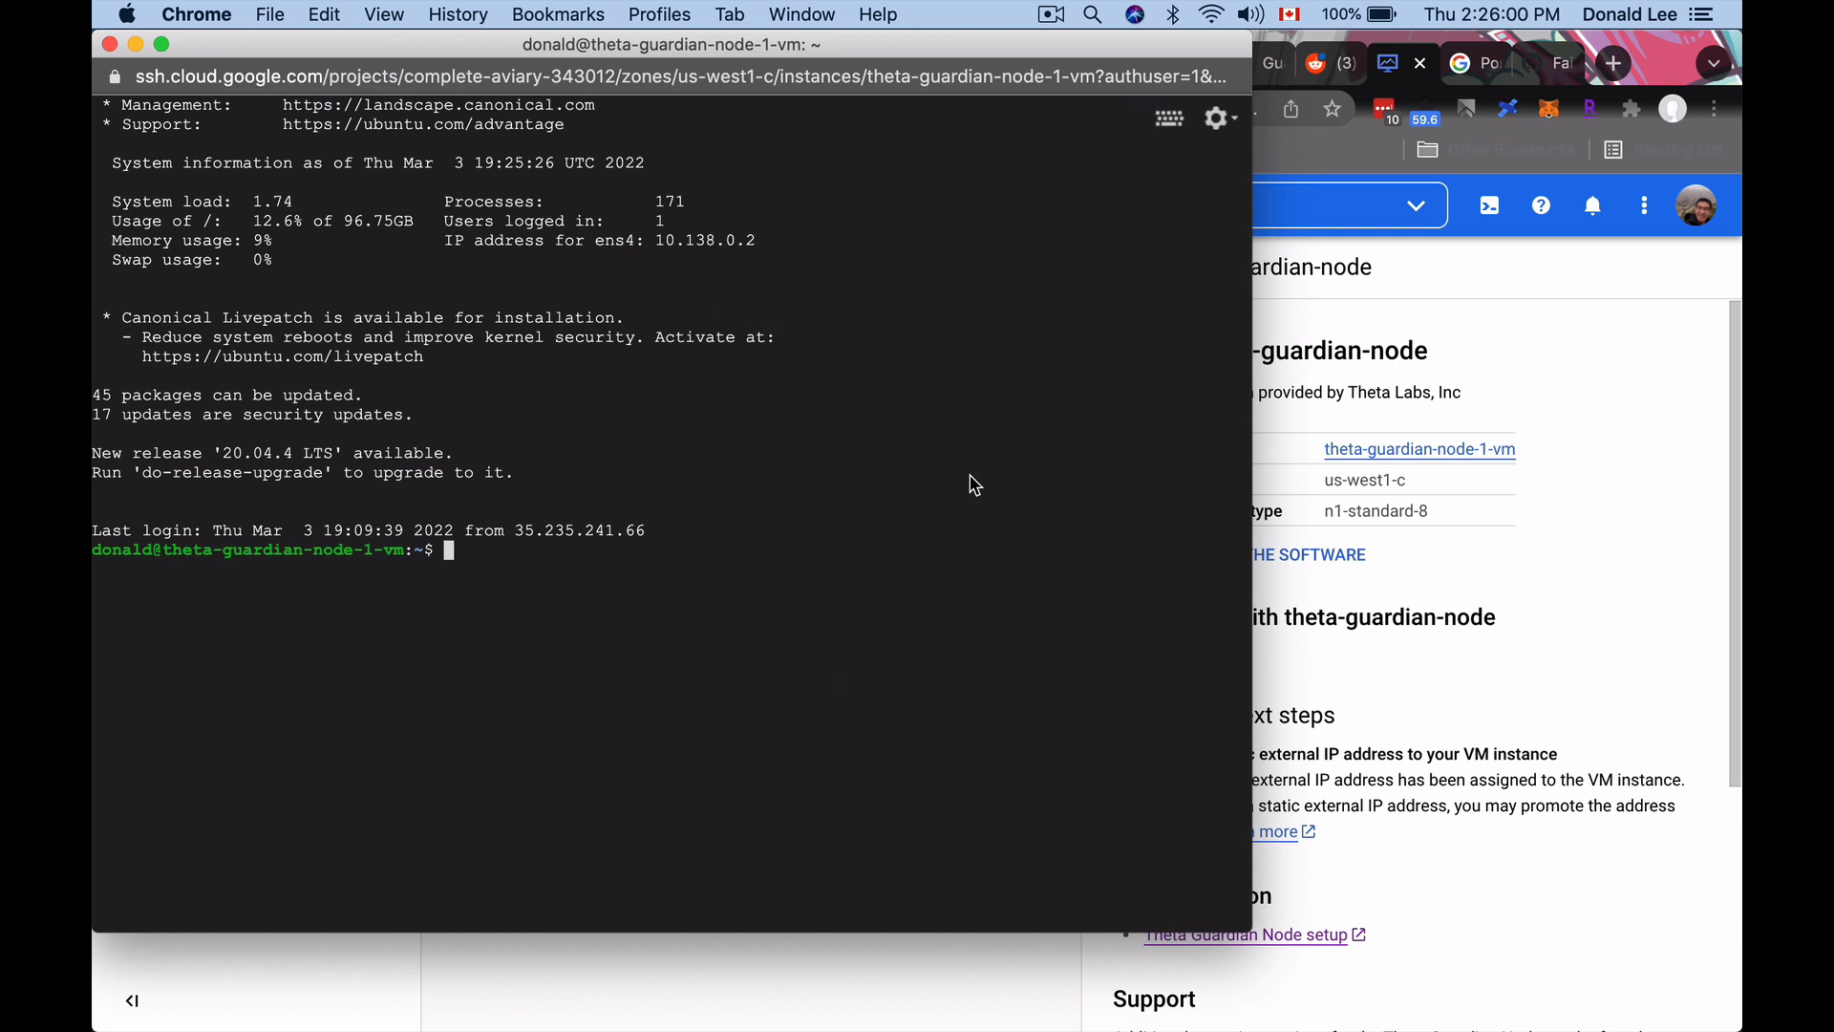
mouse_move(502, 640)
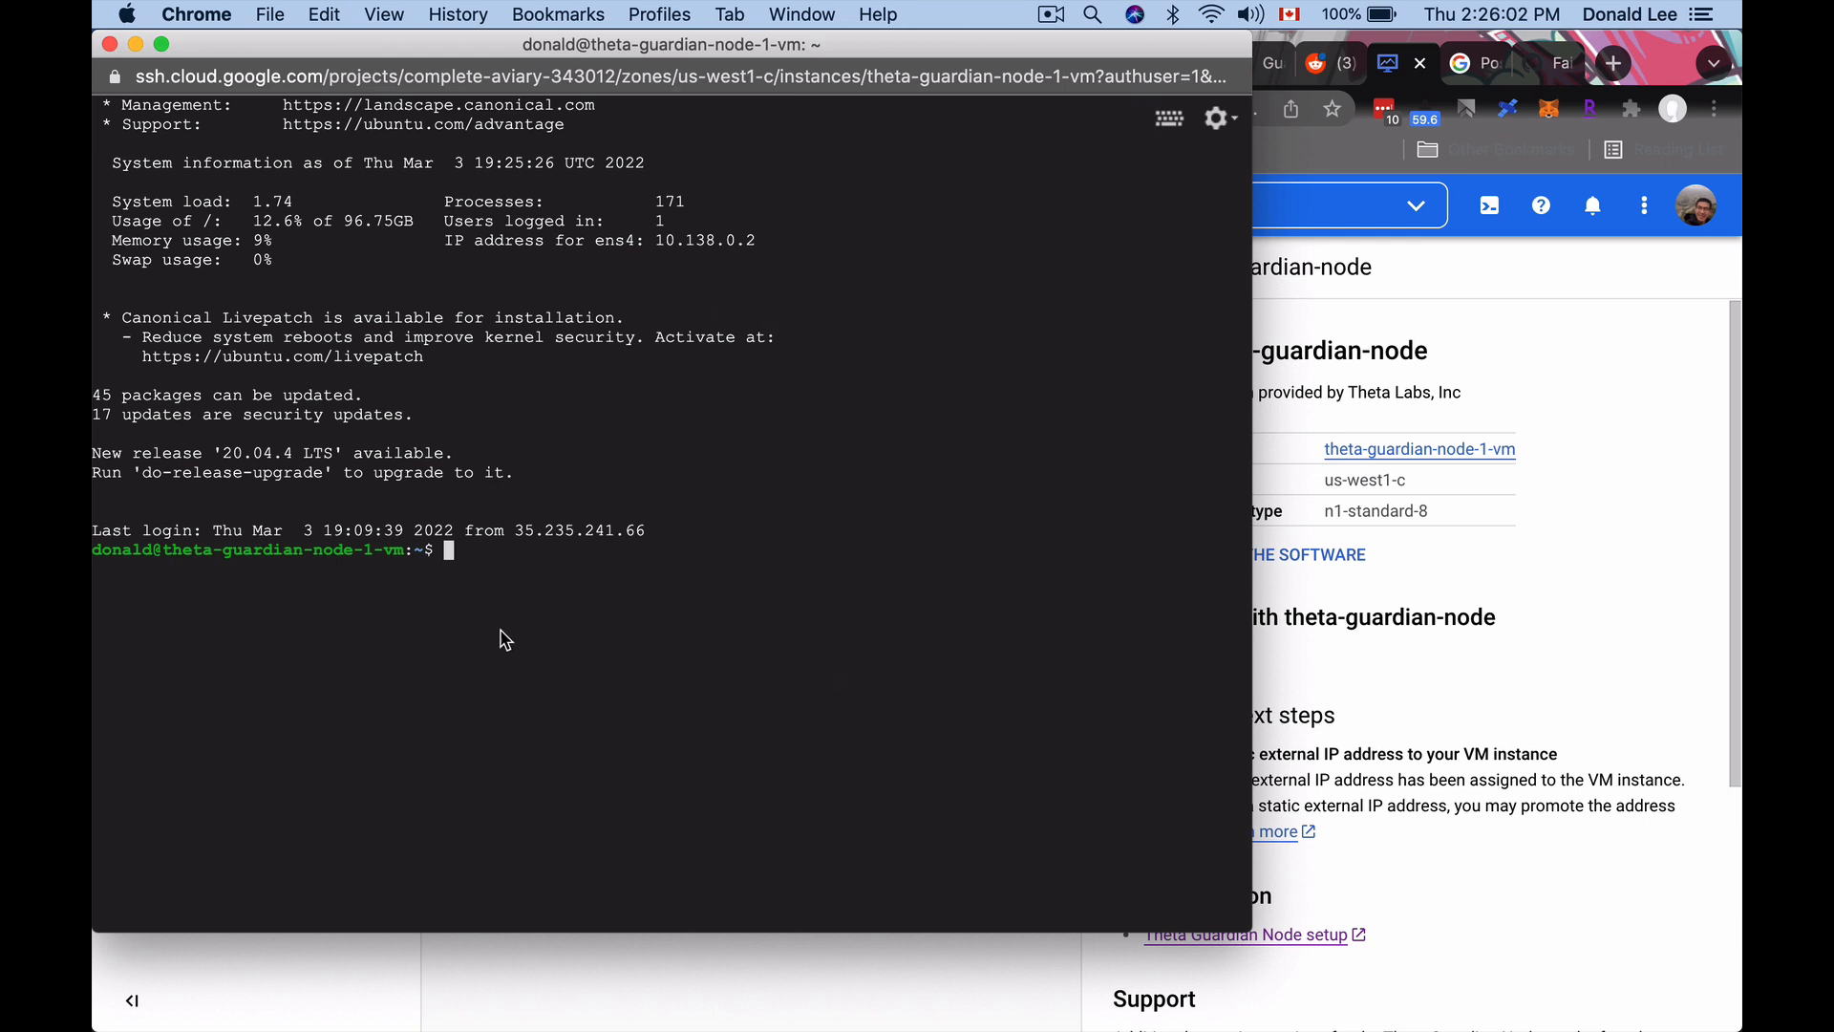
mouse_move(1341, 629)
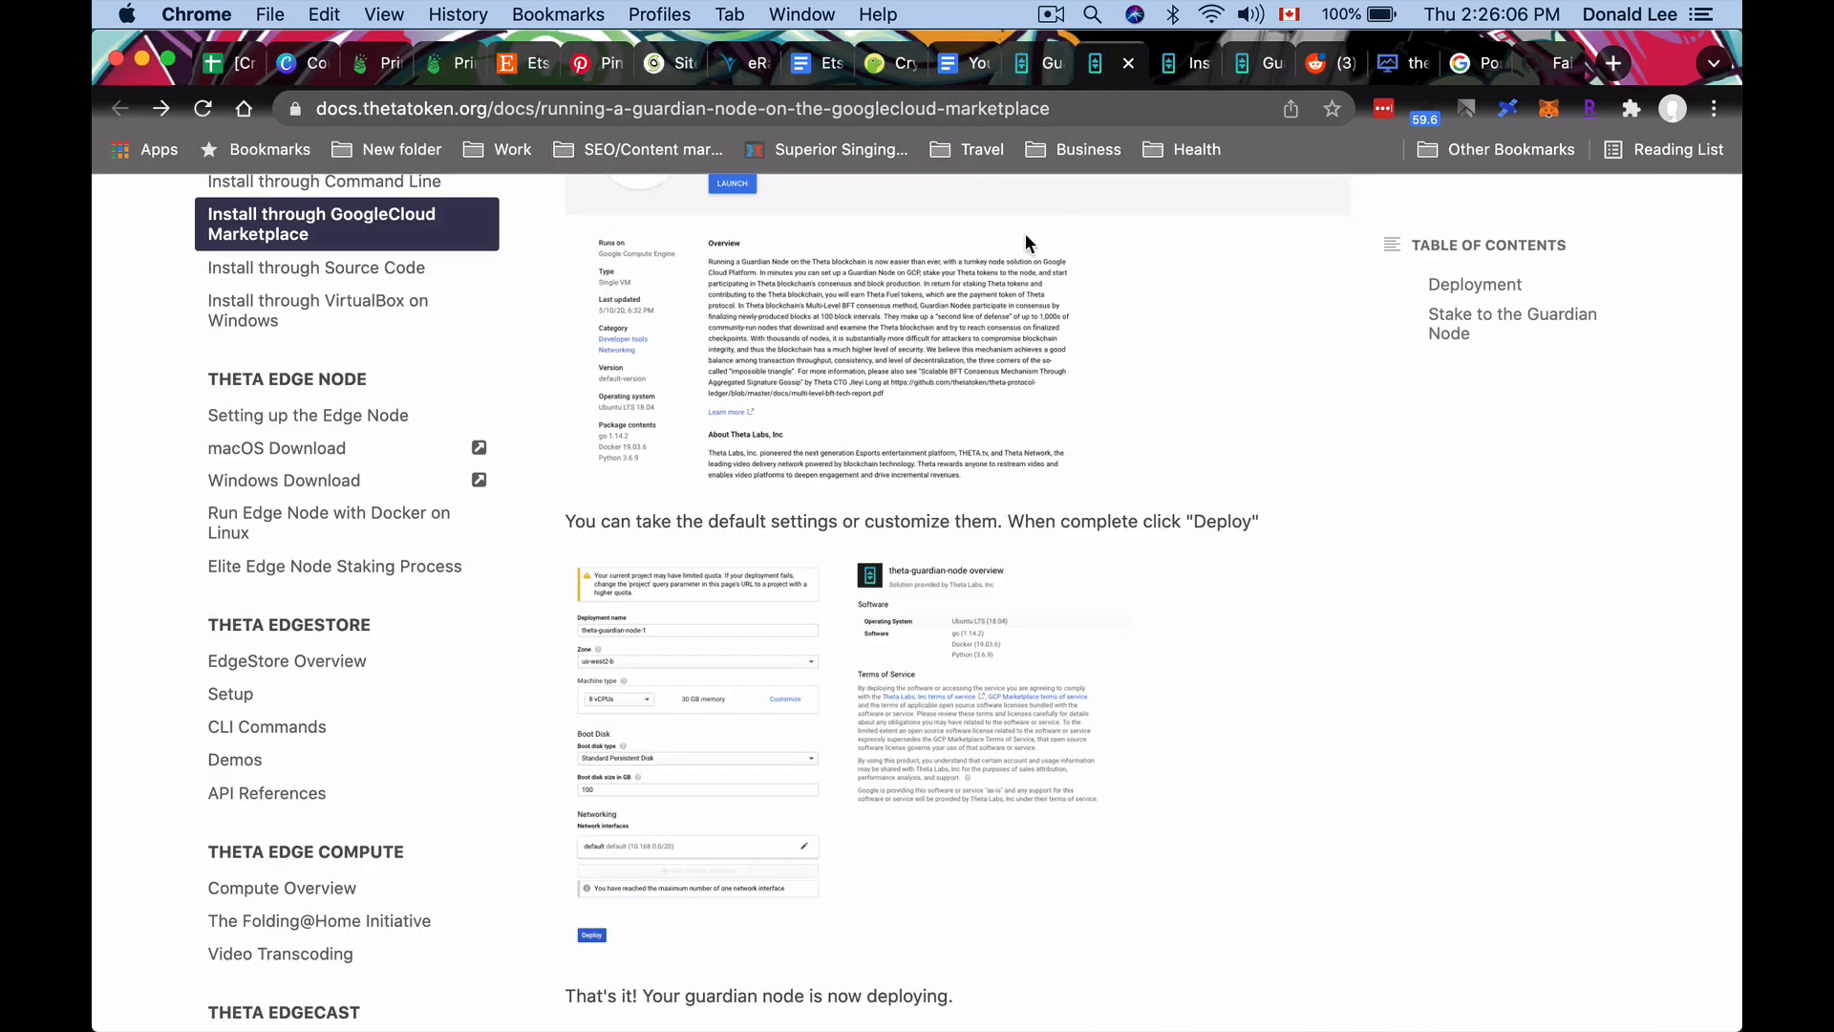
Scroll the Marketplace guide to the 'thetacli query status' shell block and copy the command.
scroll("up", 3)
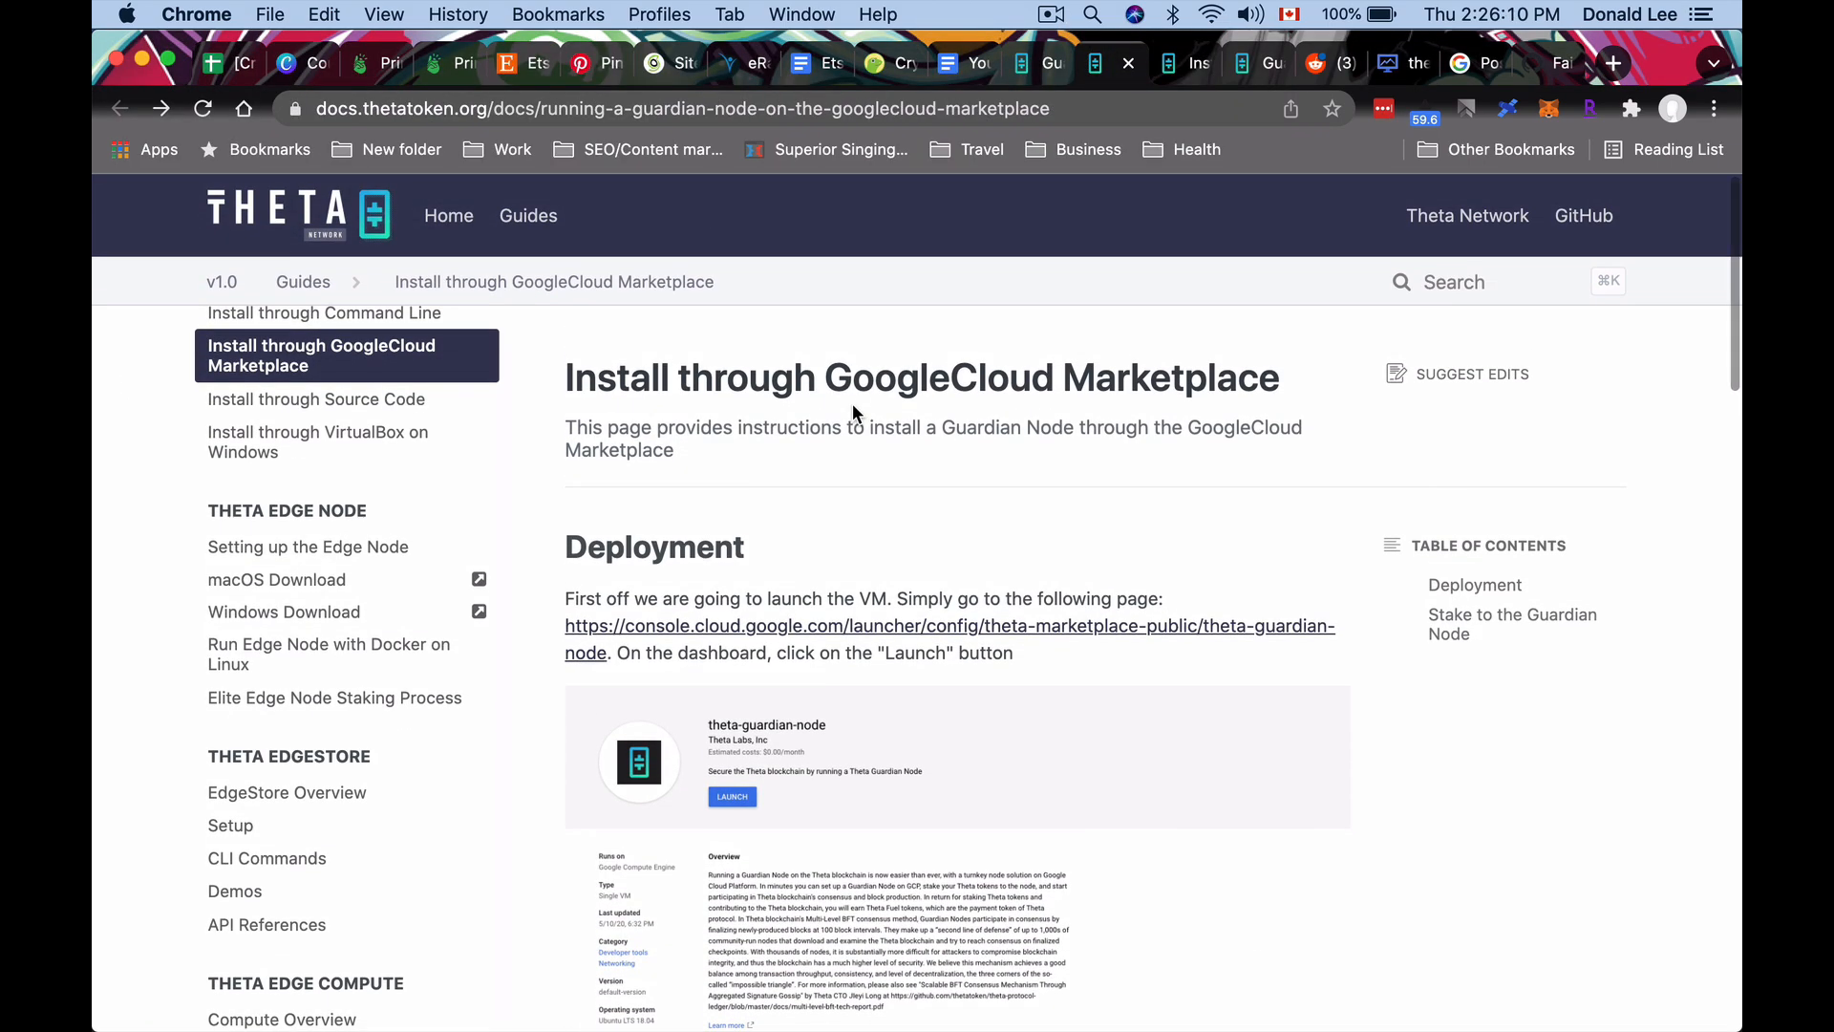
scroll("down", 3)
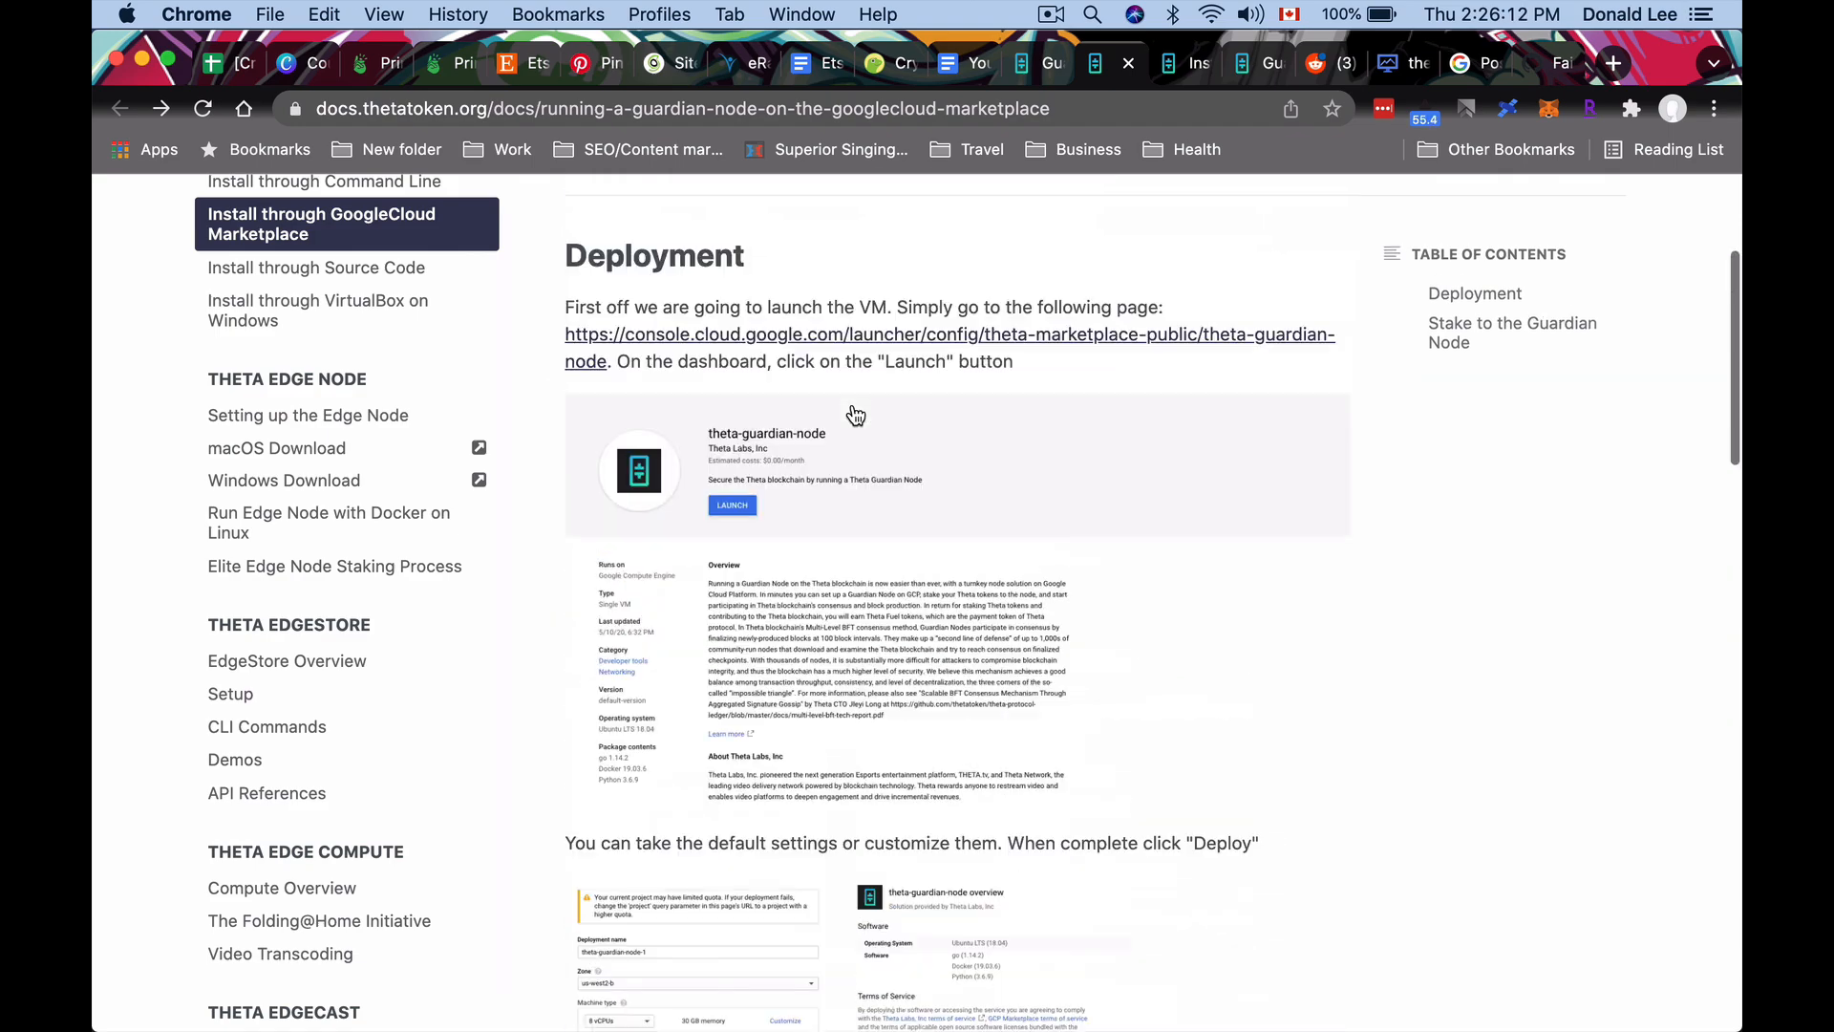
scroll("down", 3)
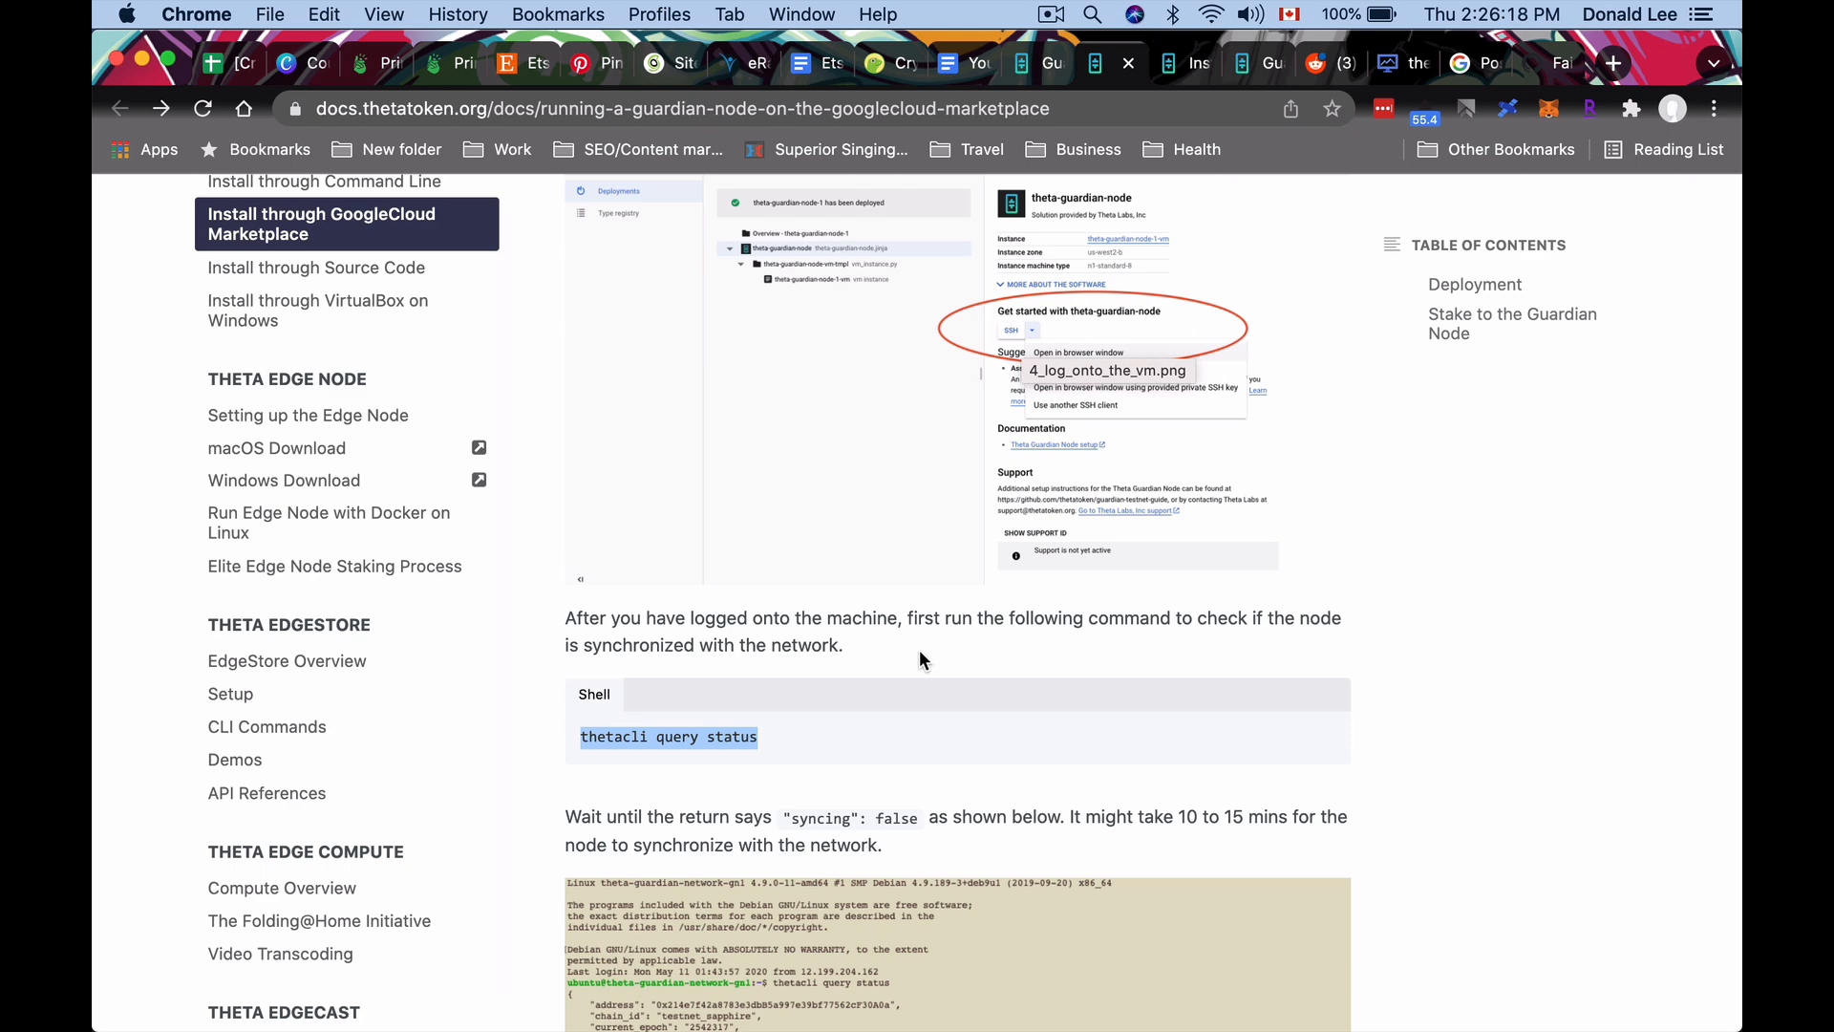
mouse_move(804, 699)
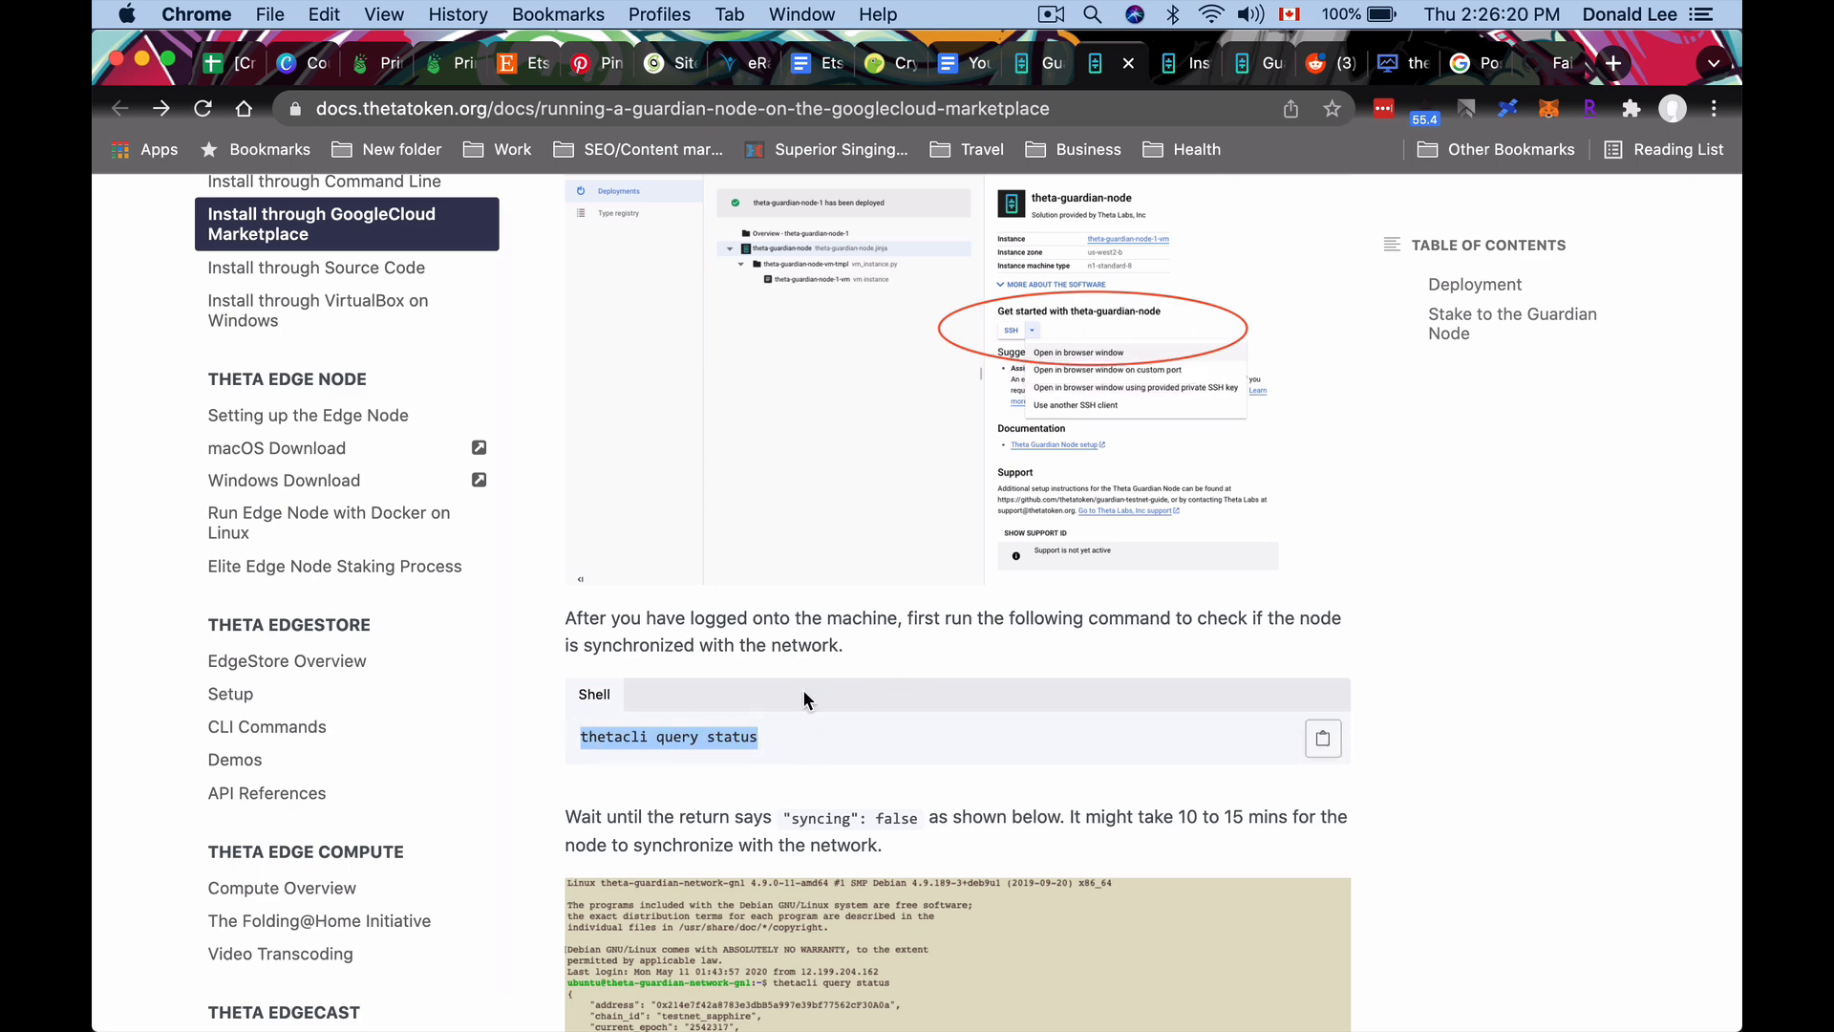
left_click(1077, 352)
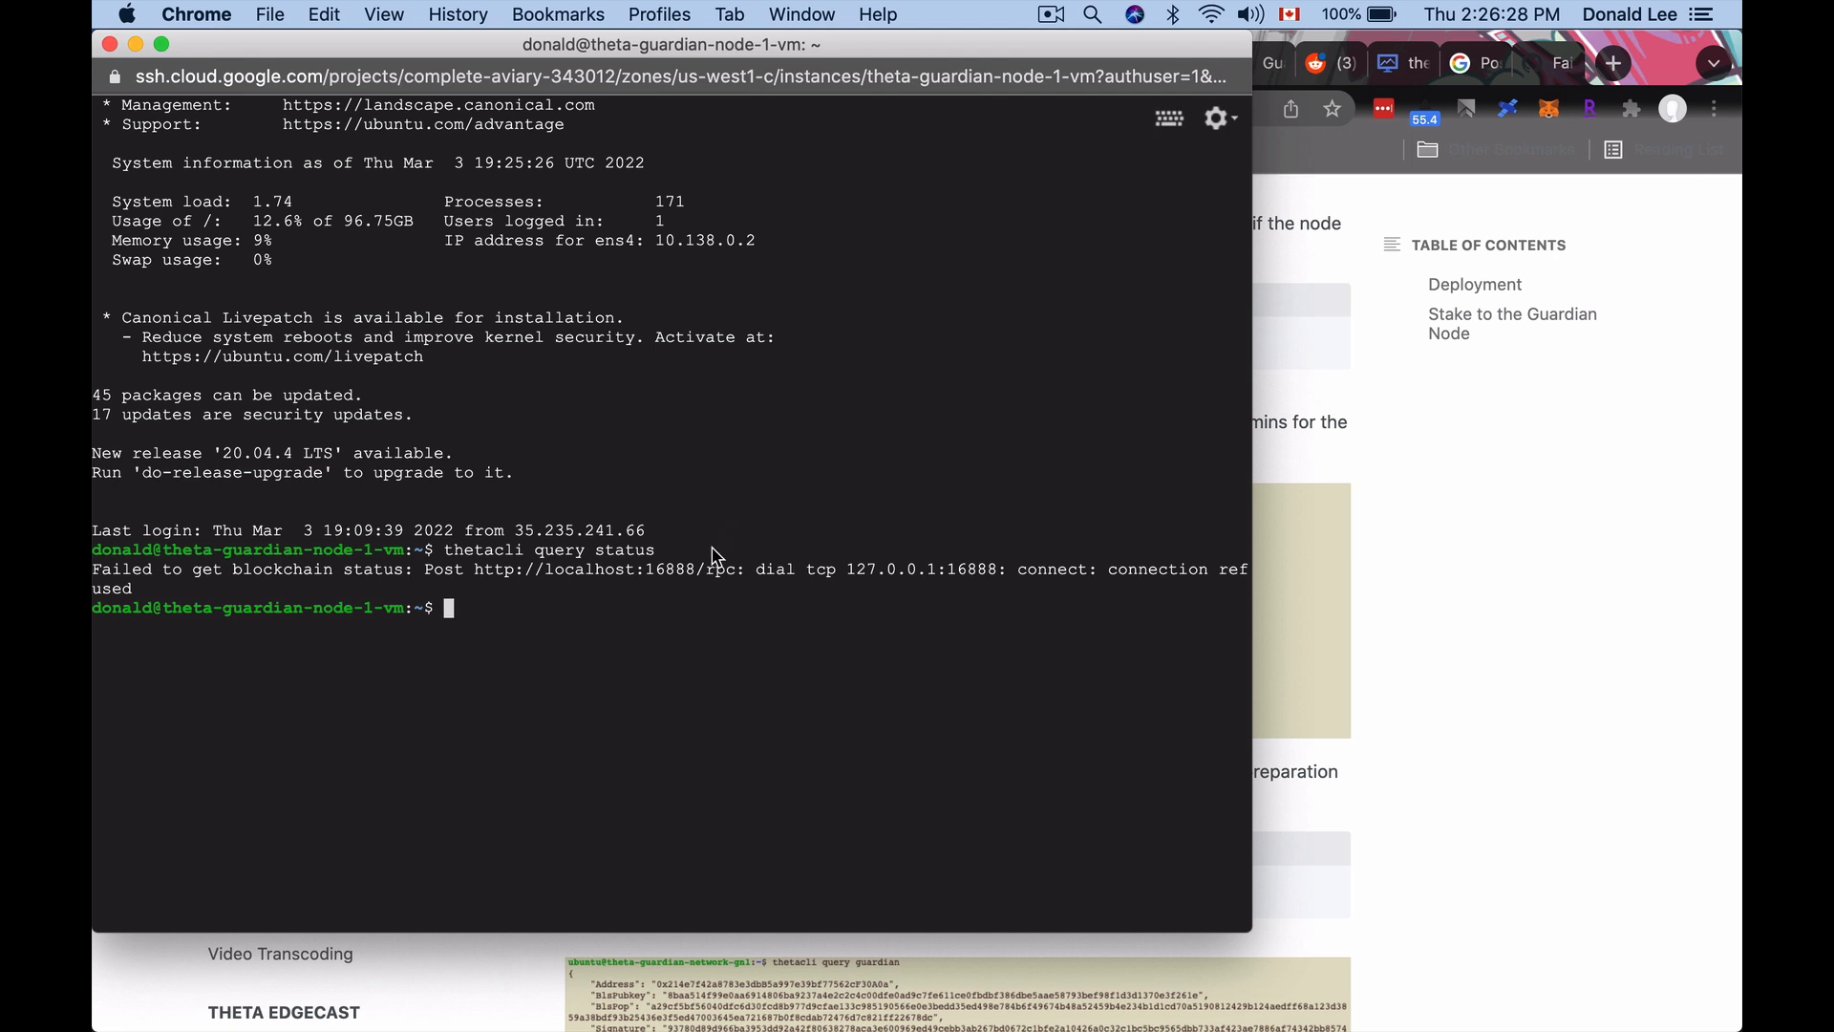
mouse_move(674, 590)
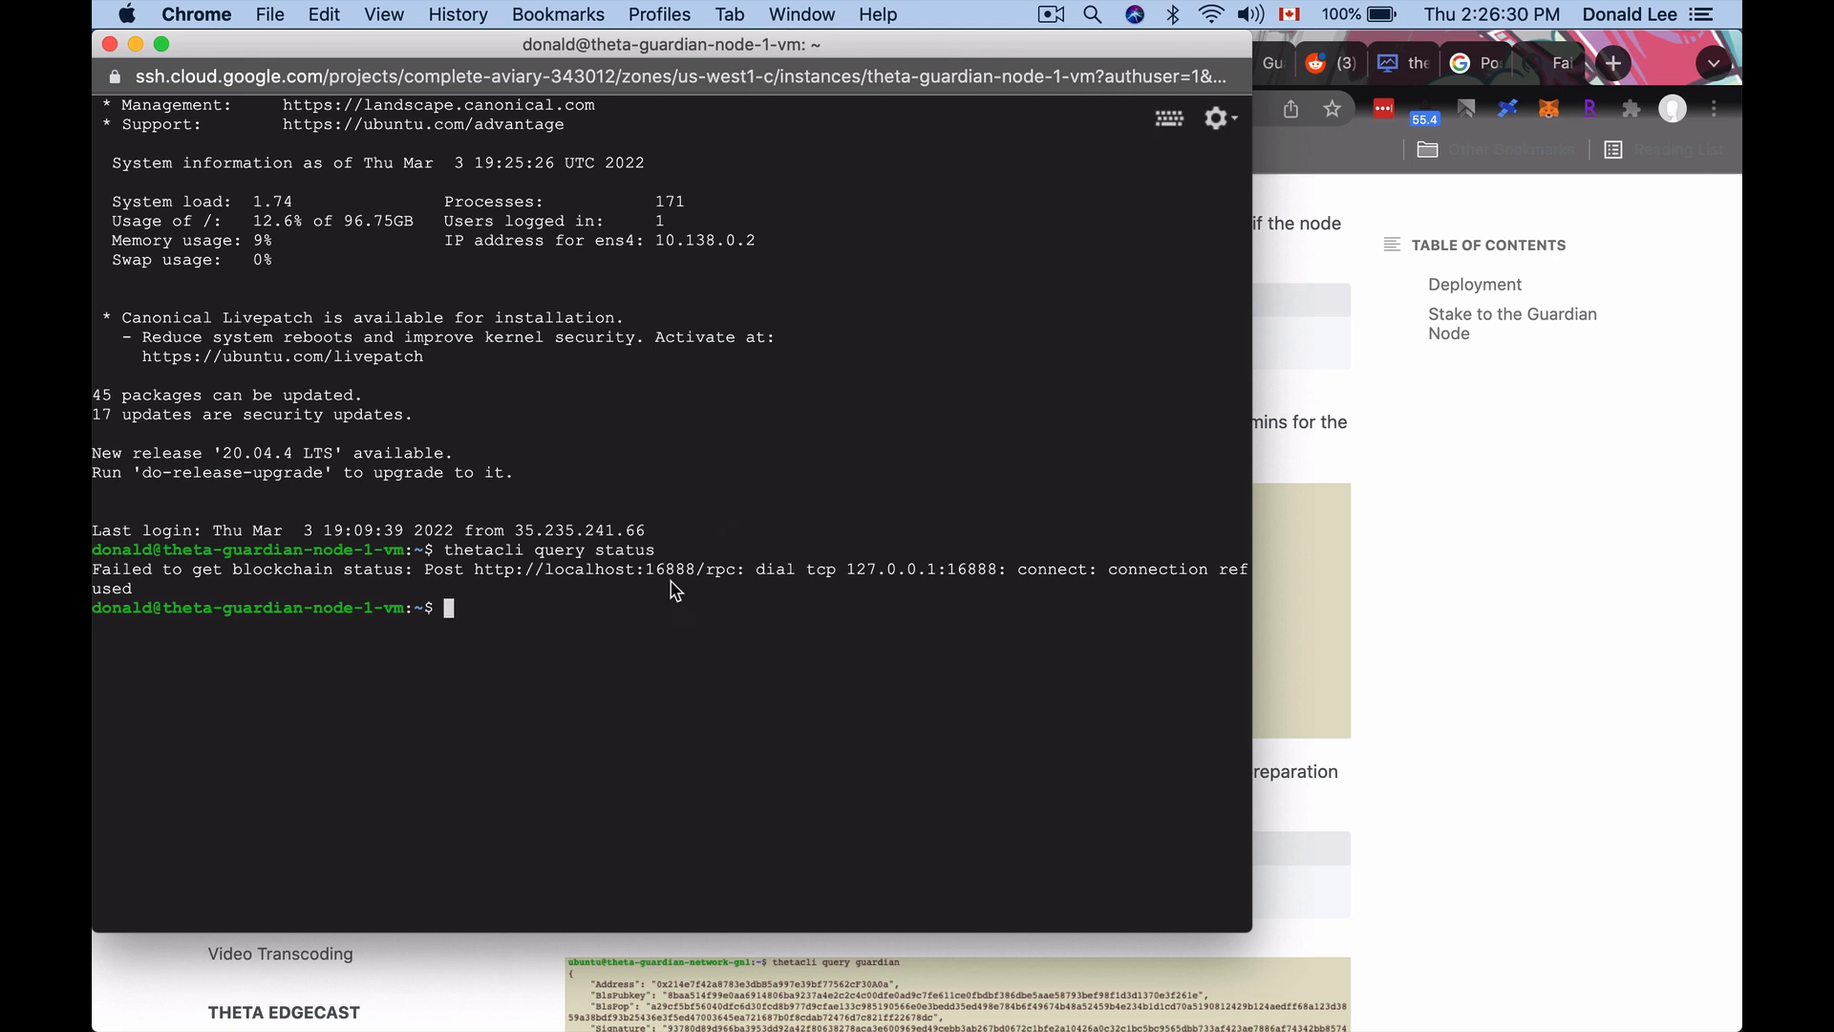
mouse_move(642, 562)
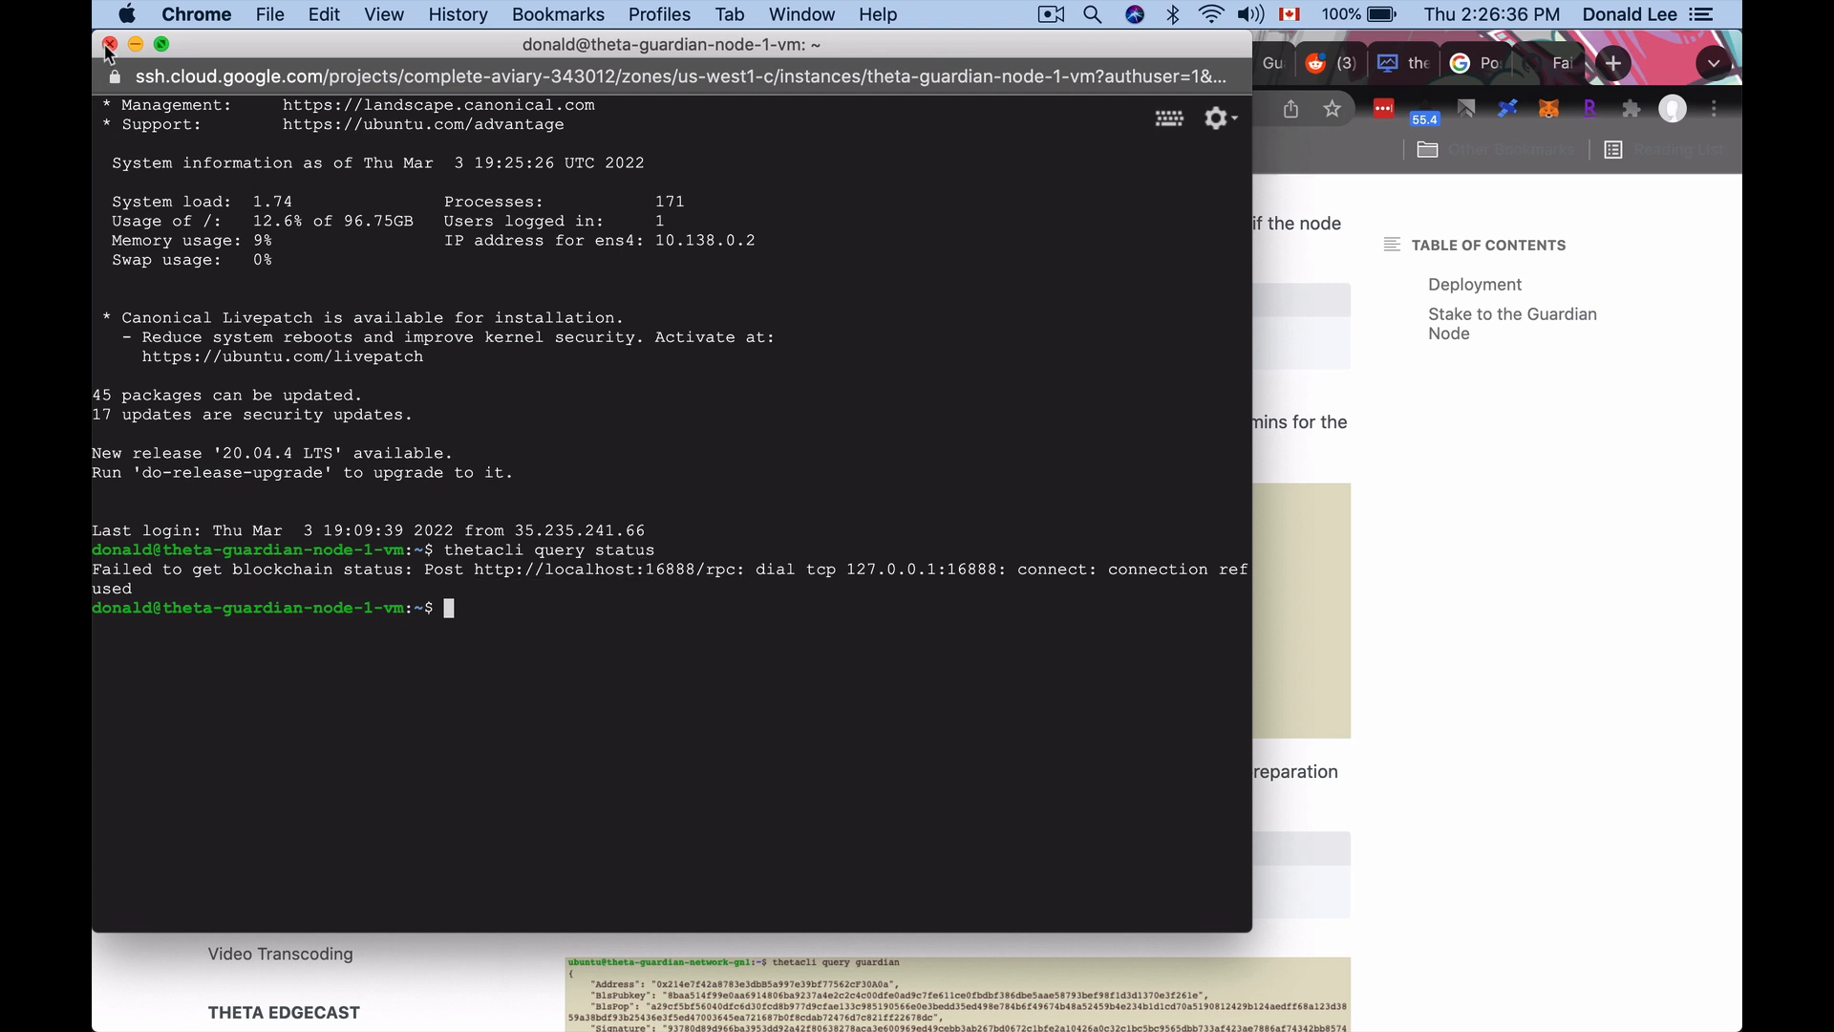
Close the SSH window with the failed status check and confirm leaving the site.
left_click(111, 44)
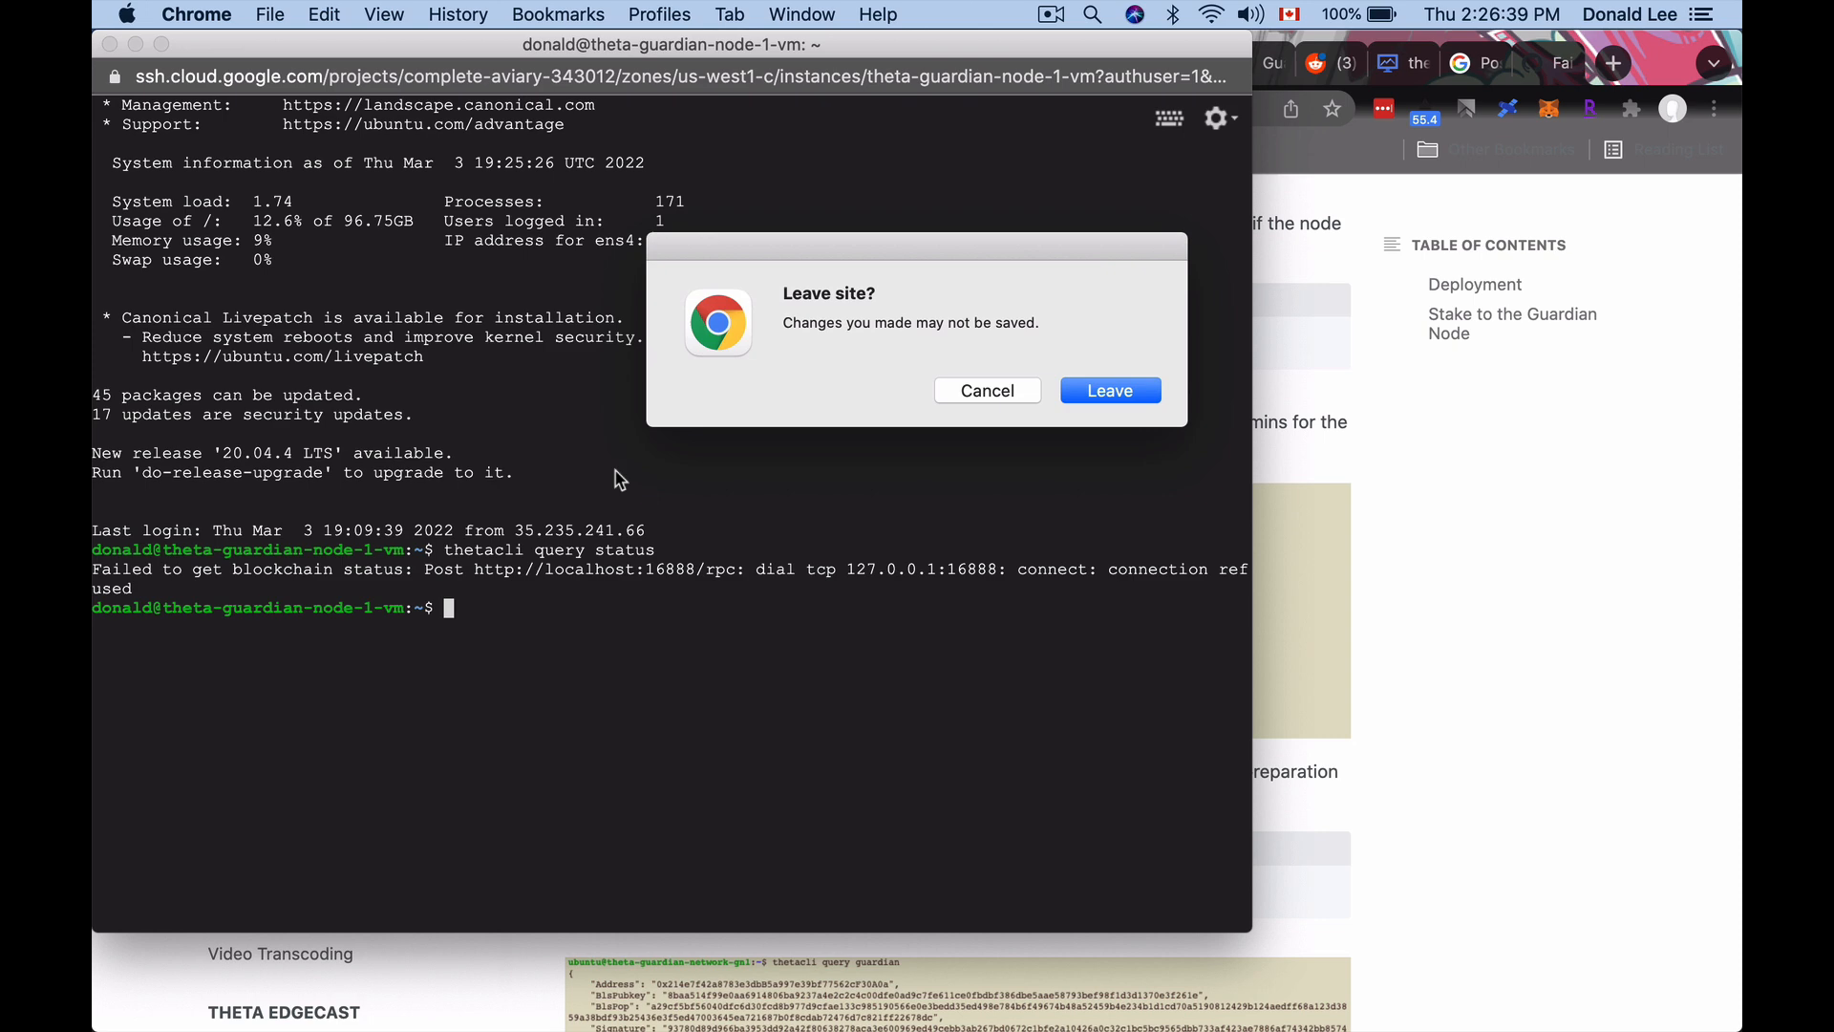
left_click(1108, 390)
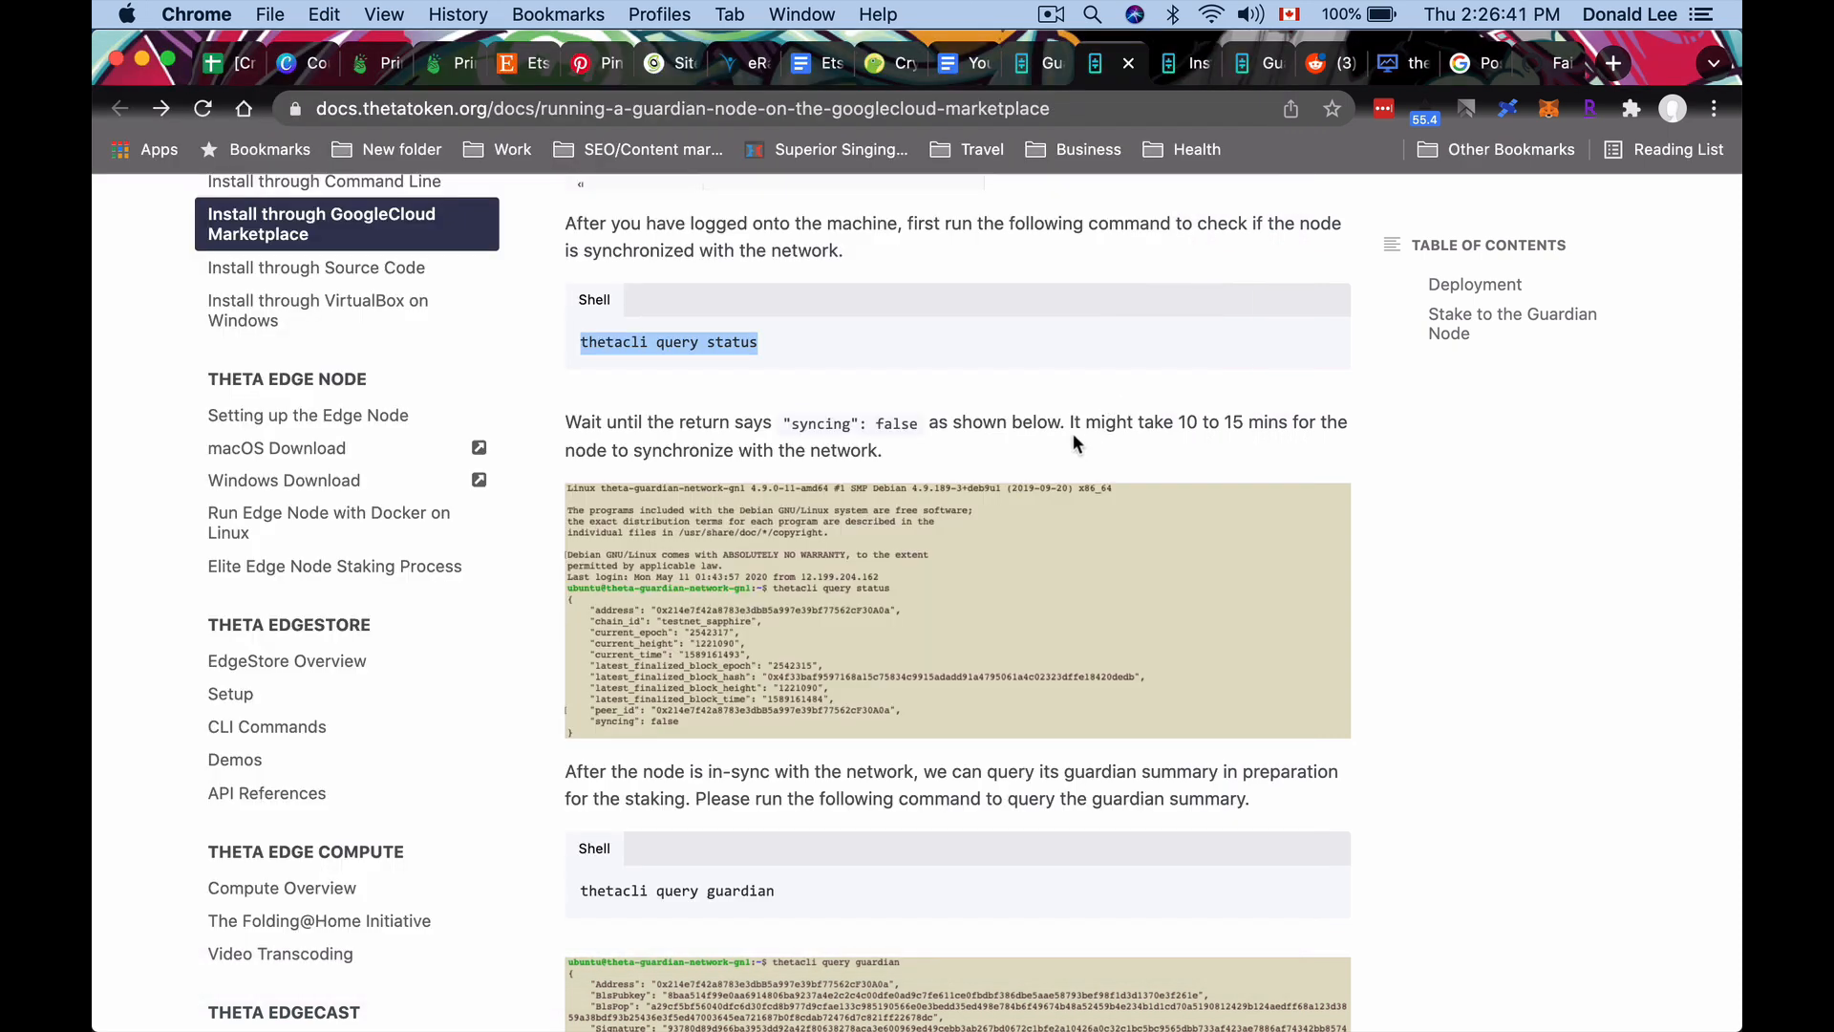
mouse_move(1074, 359)
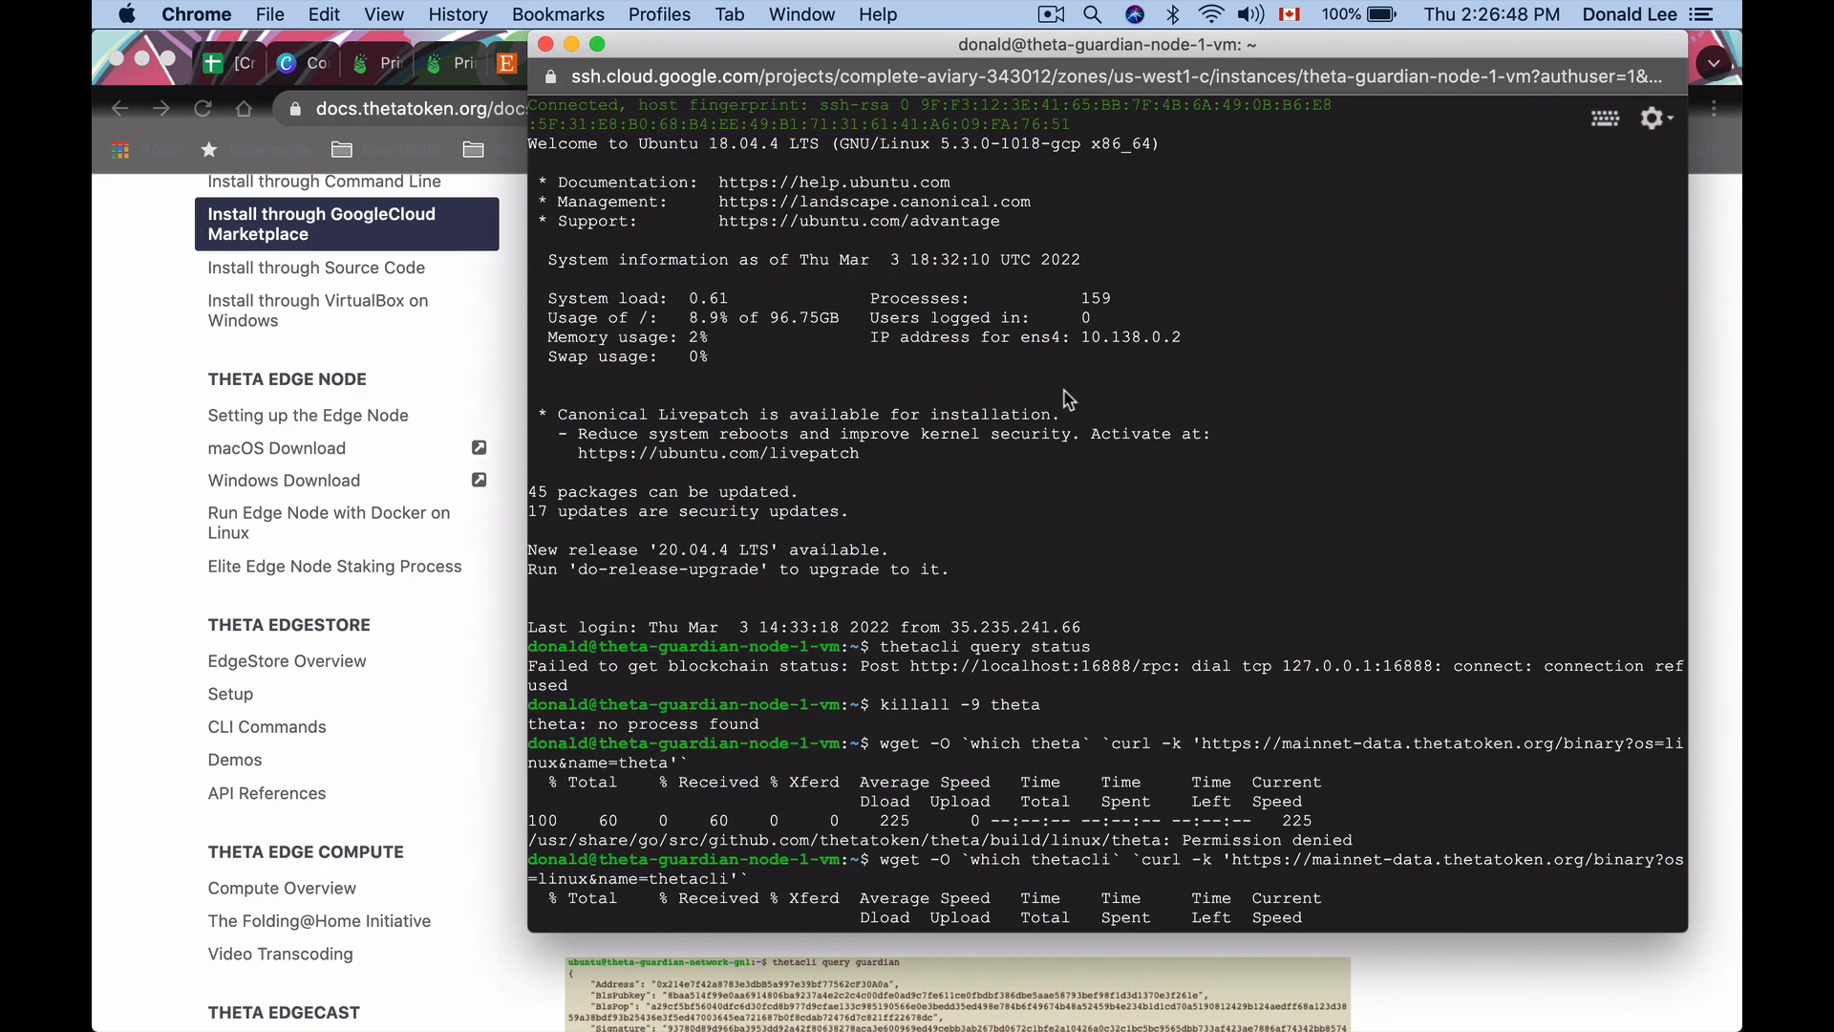
mouse_move(1037, 624)
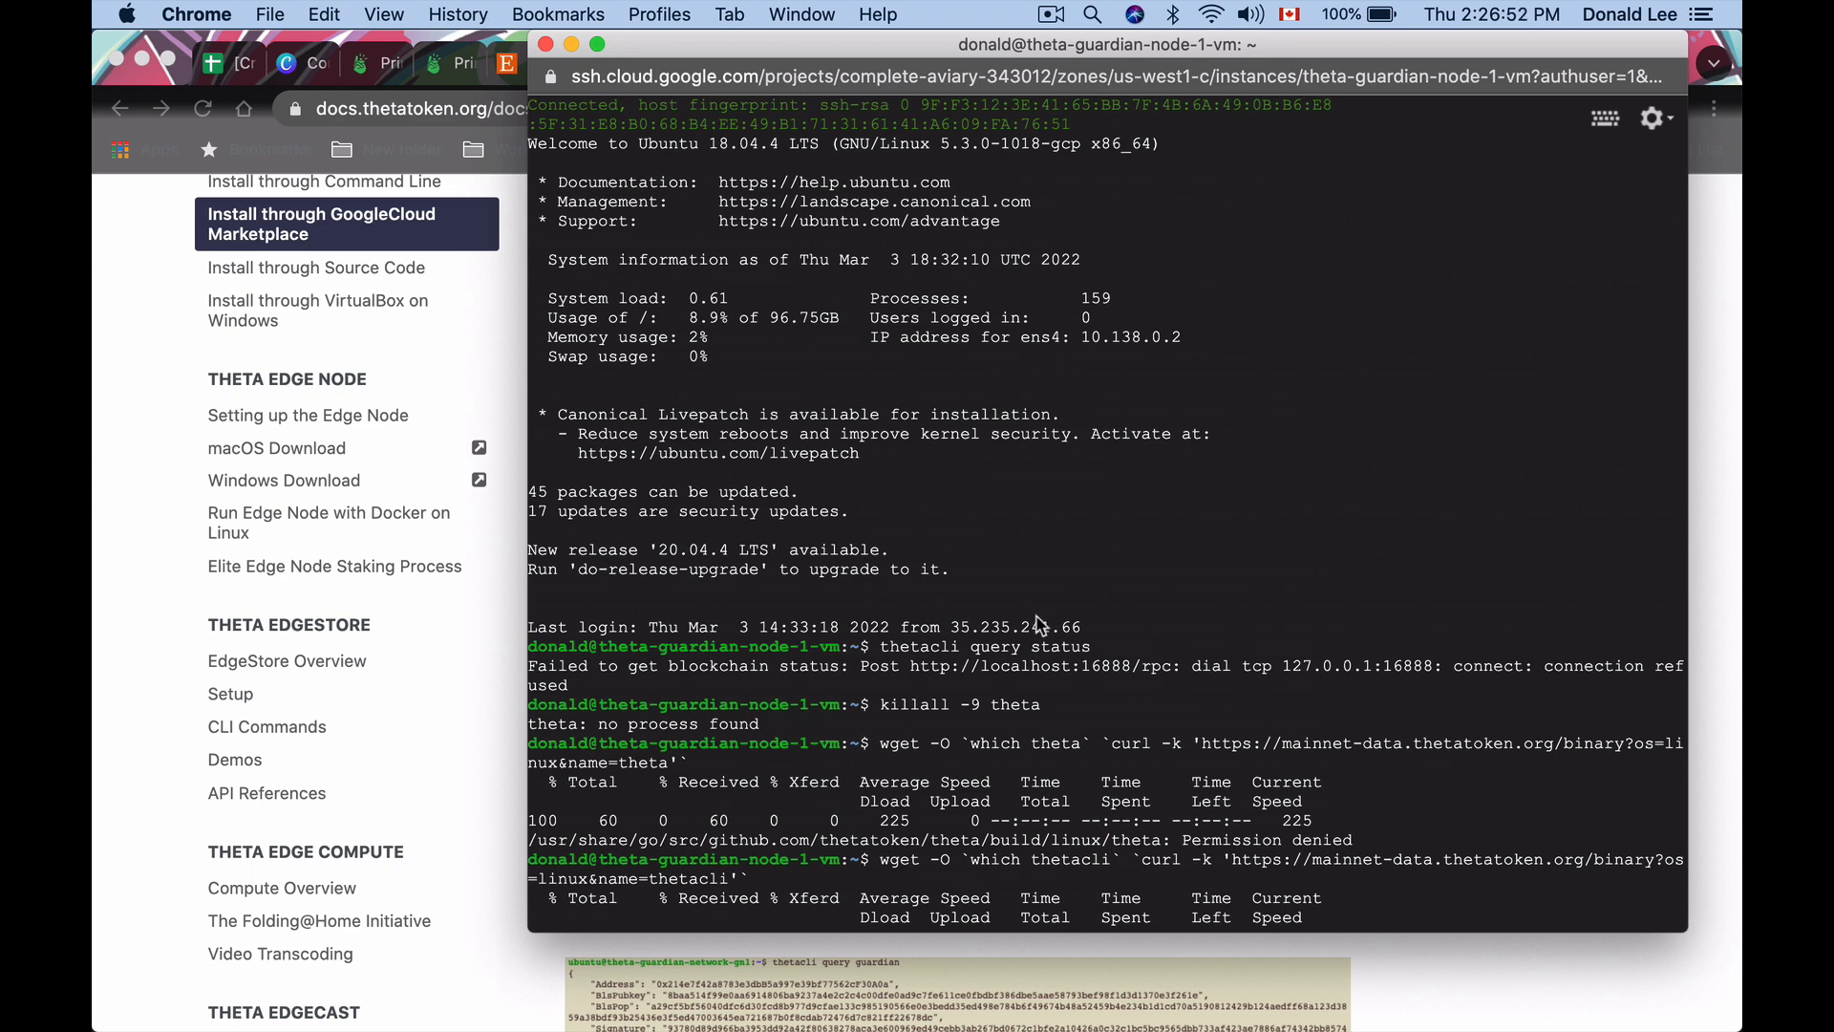
mouse_move(1106, 654)
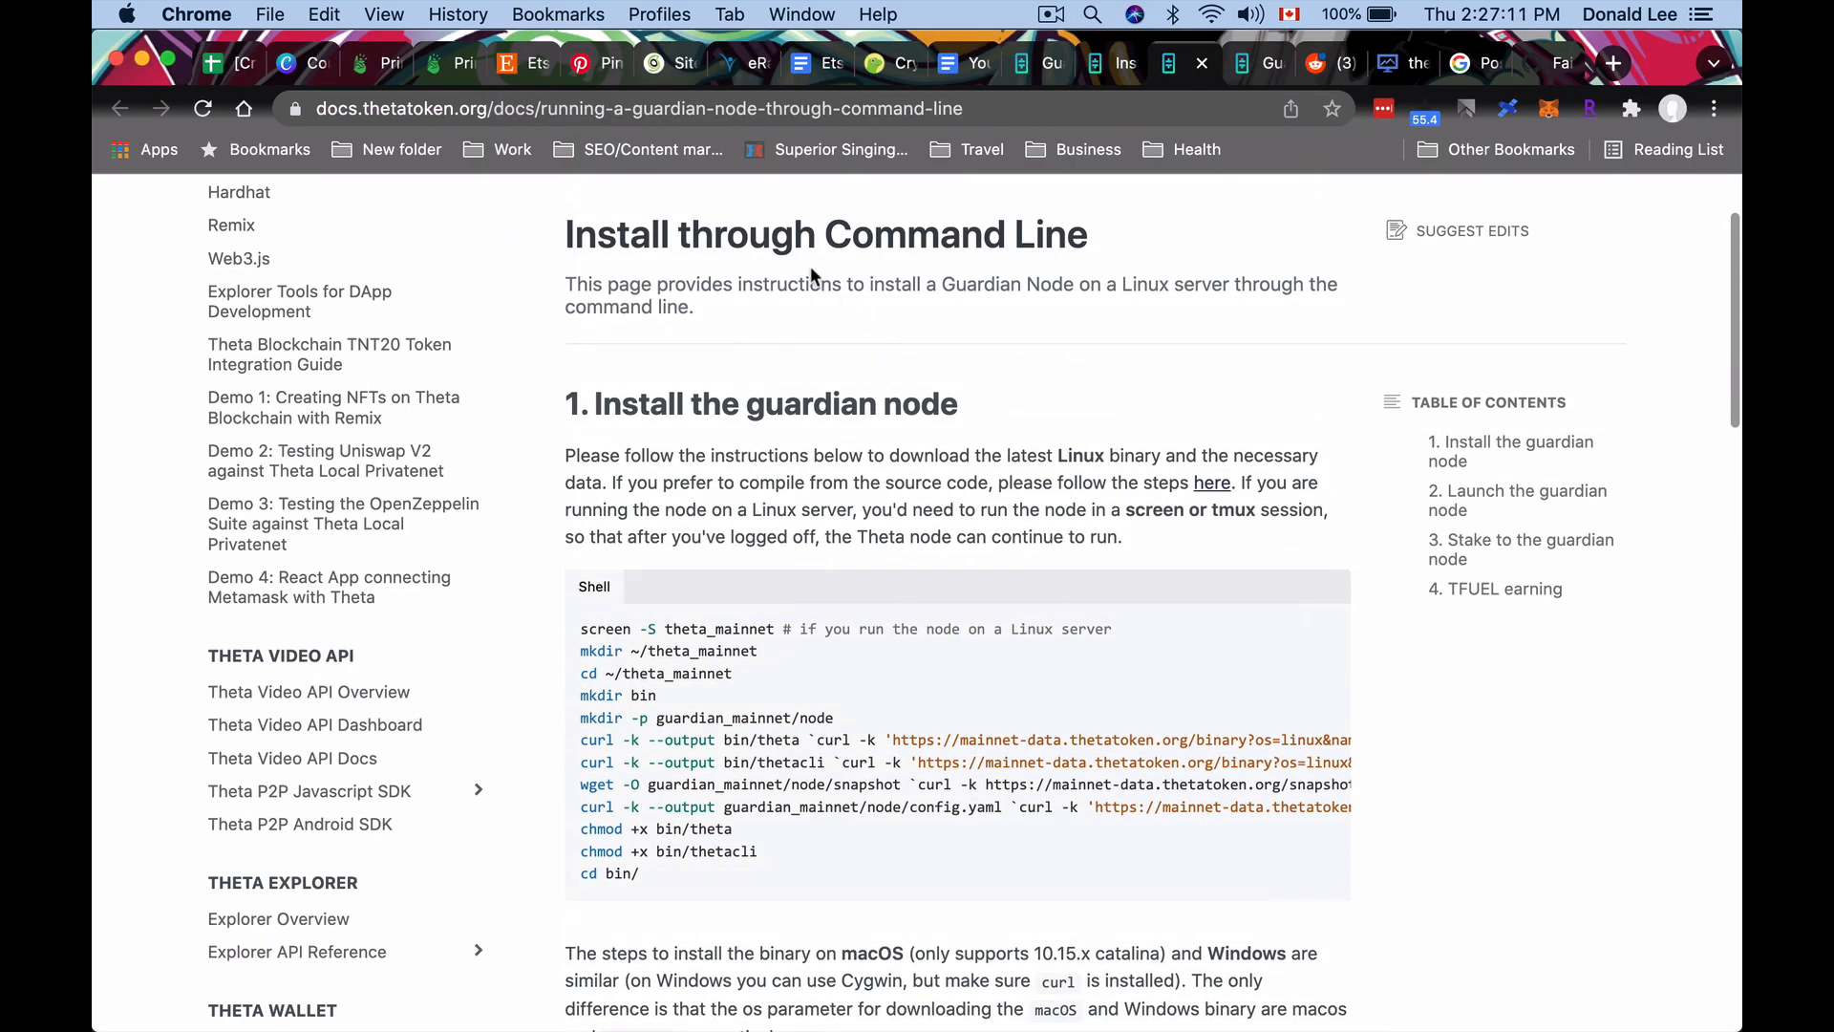
Scroll the Install through Command Line guide toward the mkdir ~/theta_mainnet shell block.
scroll("down", 3)
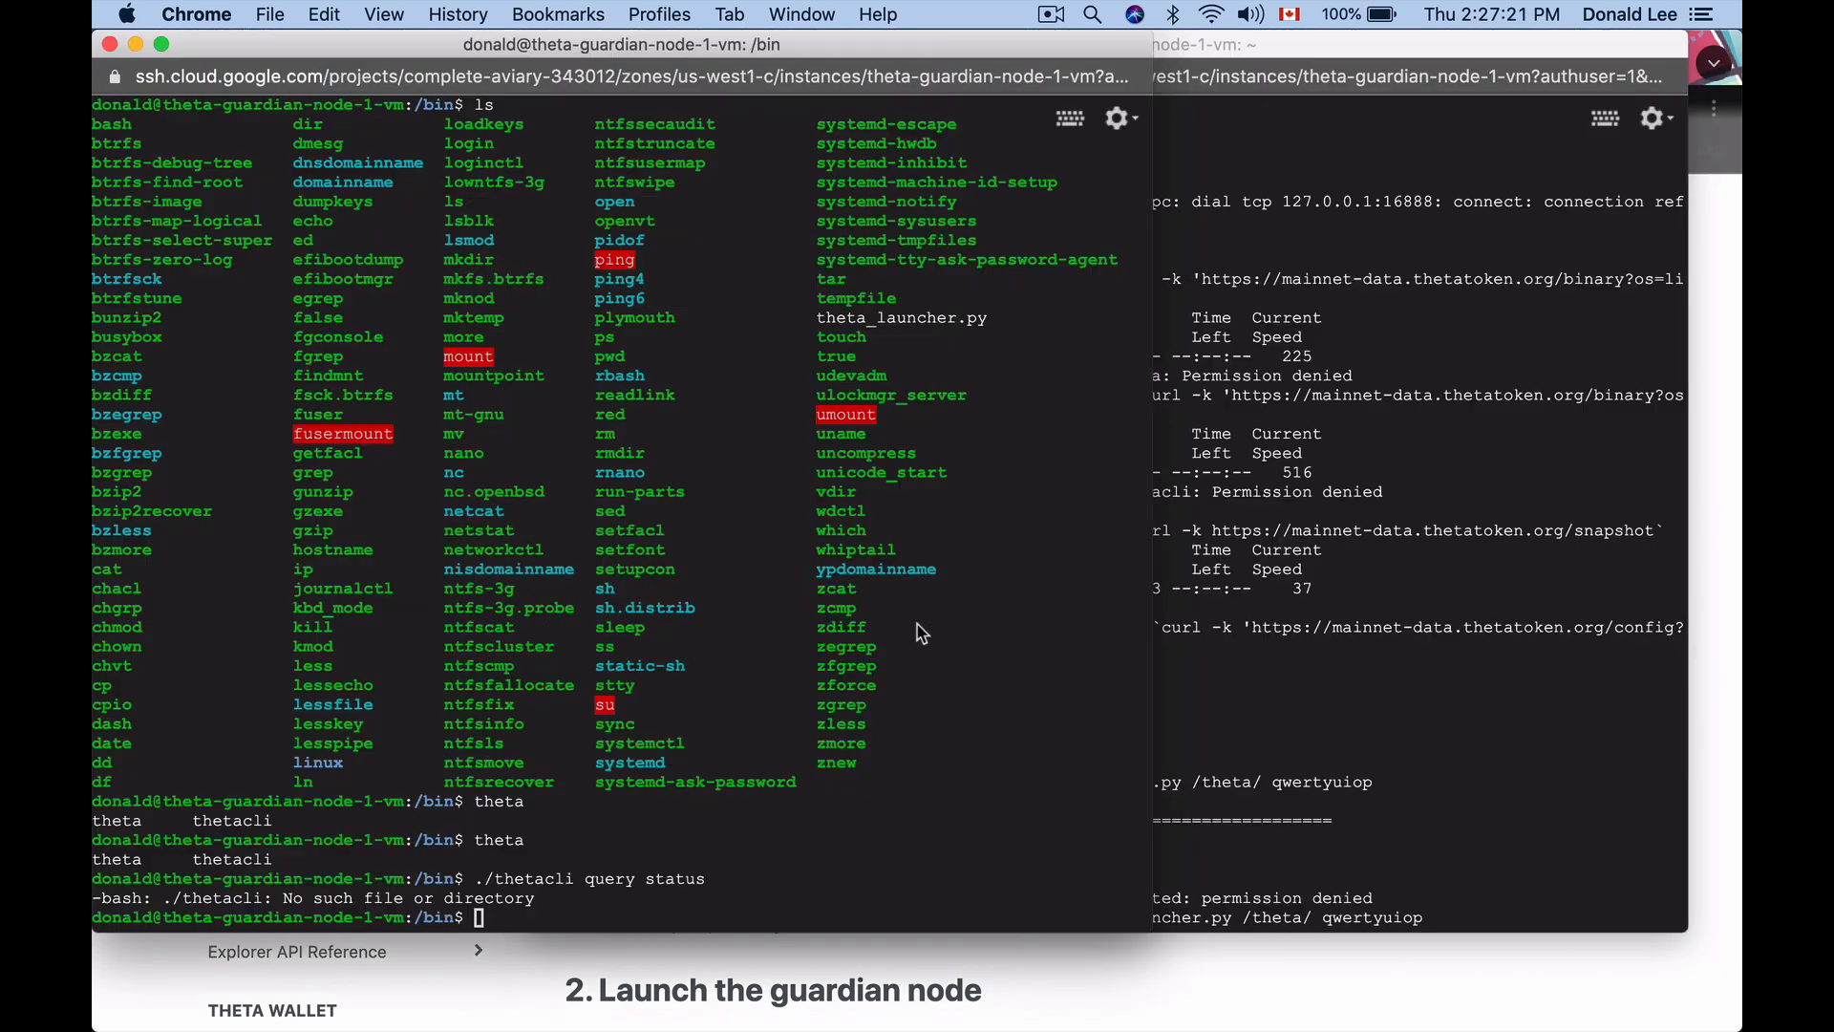
mouse_move(640, 695)
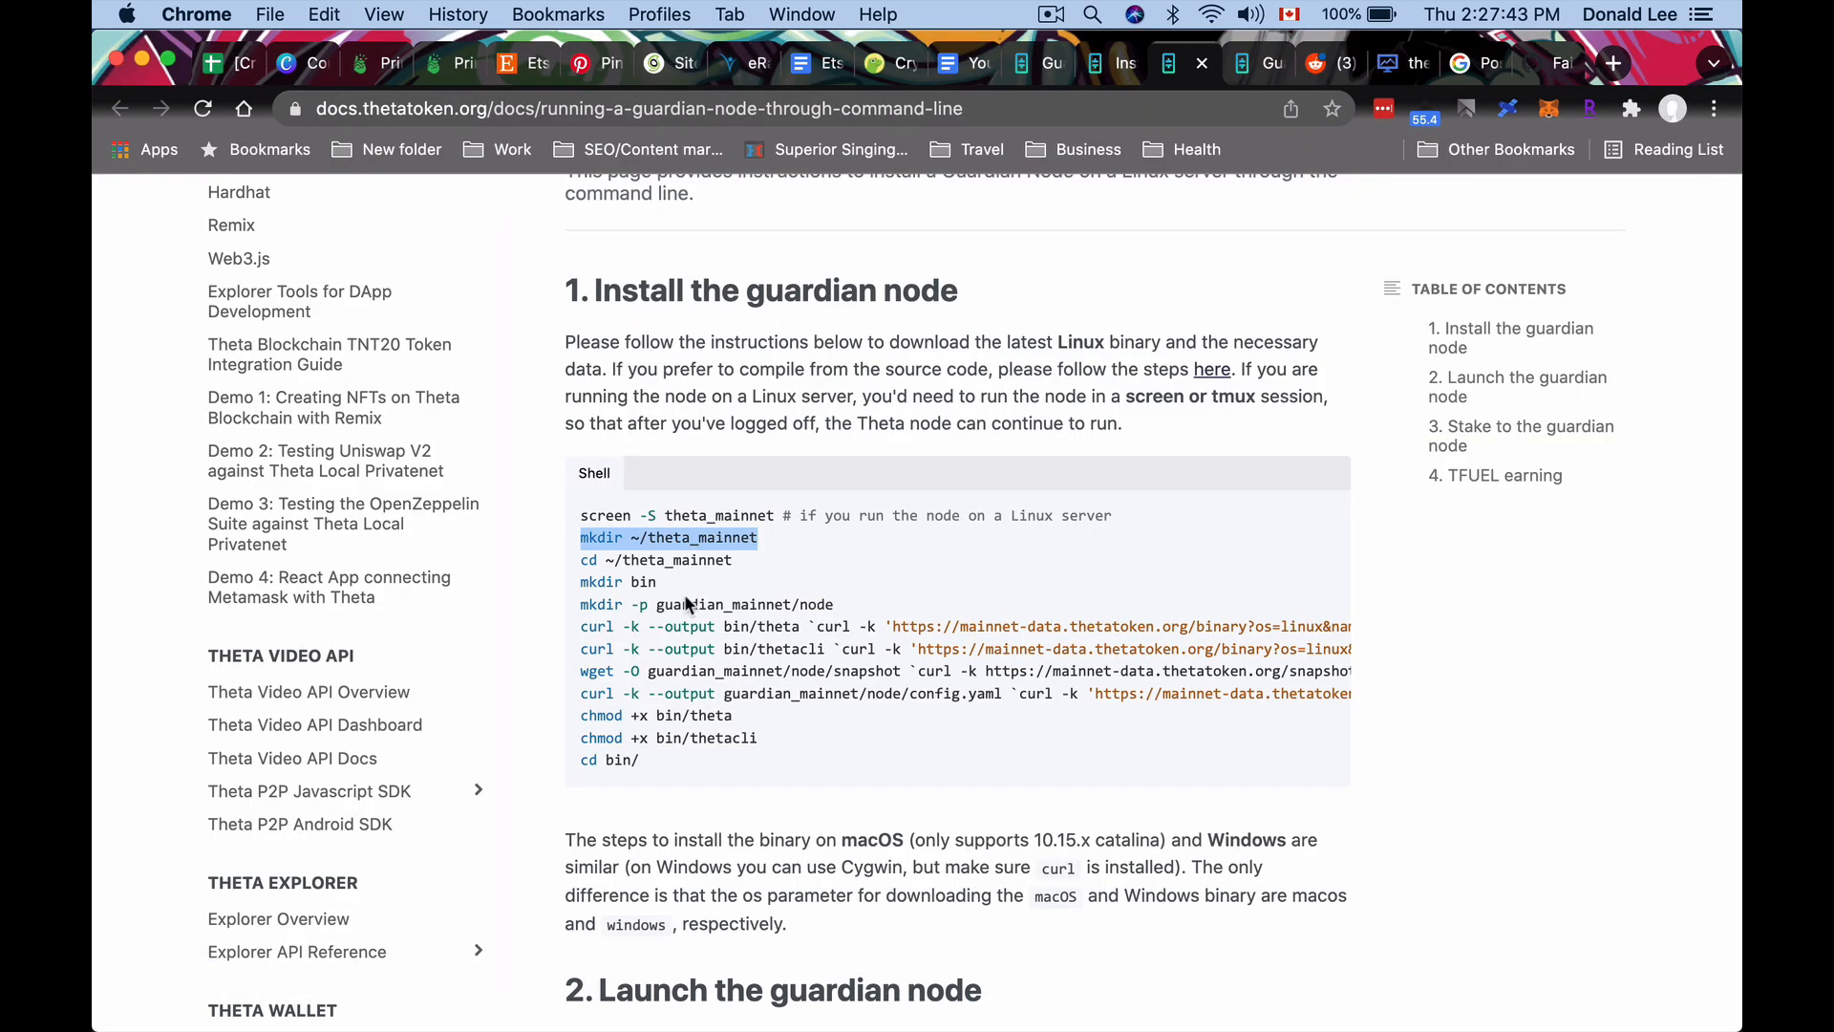
mouse_move(632, 770)
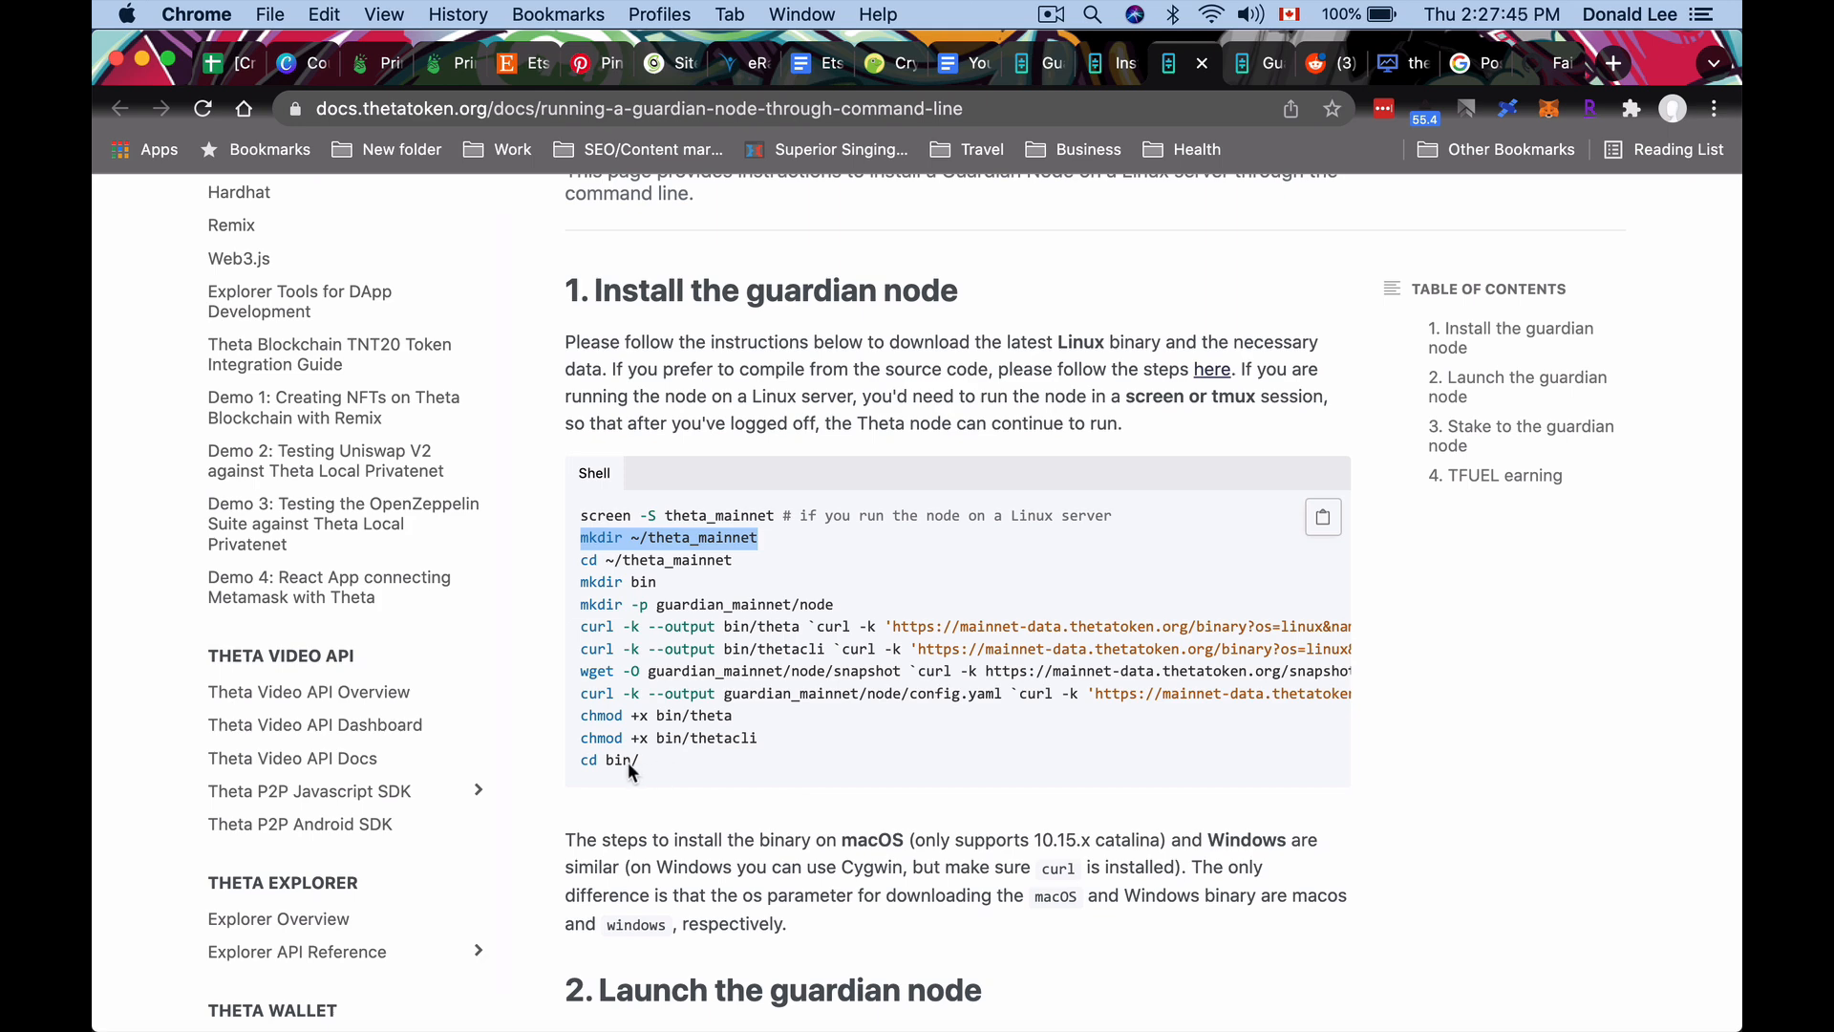
mouse_move(663, 562)
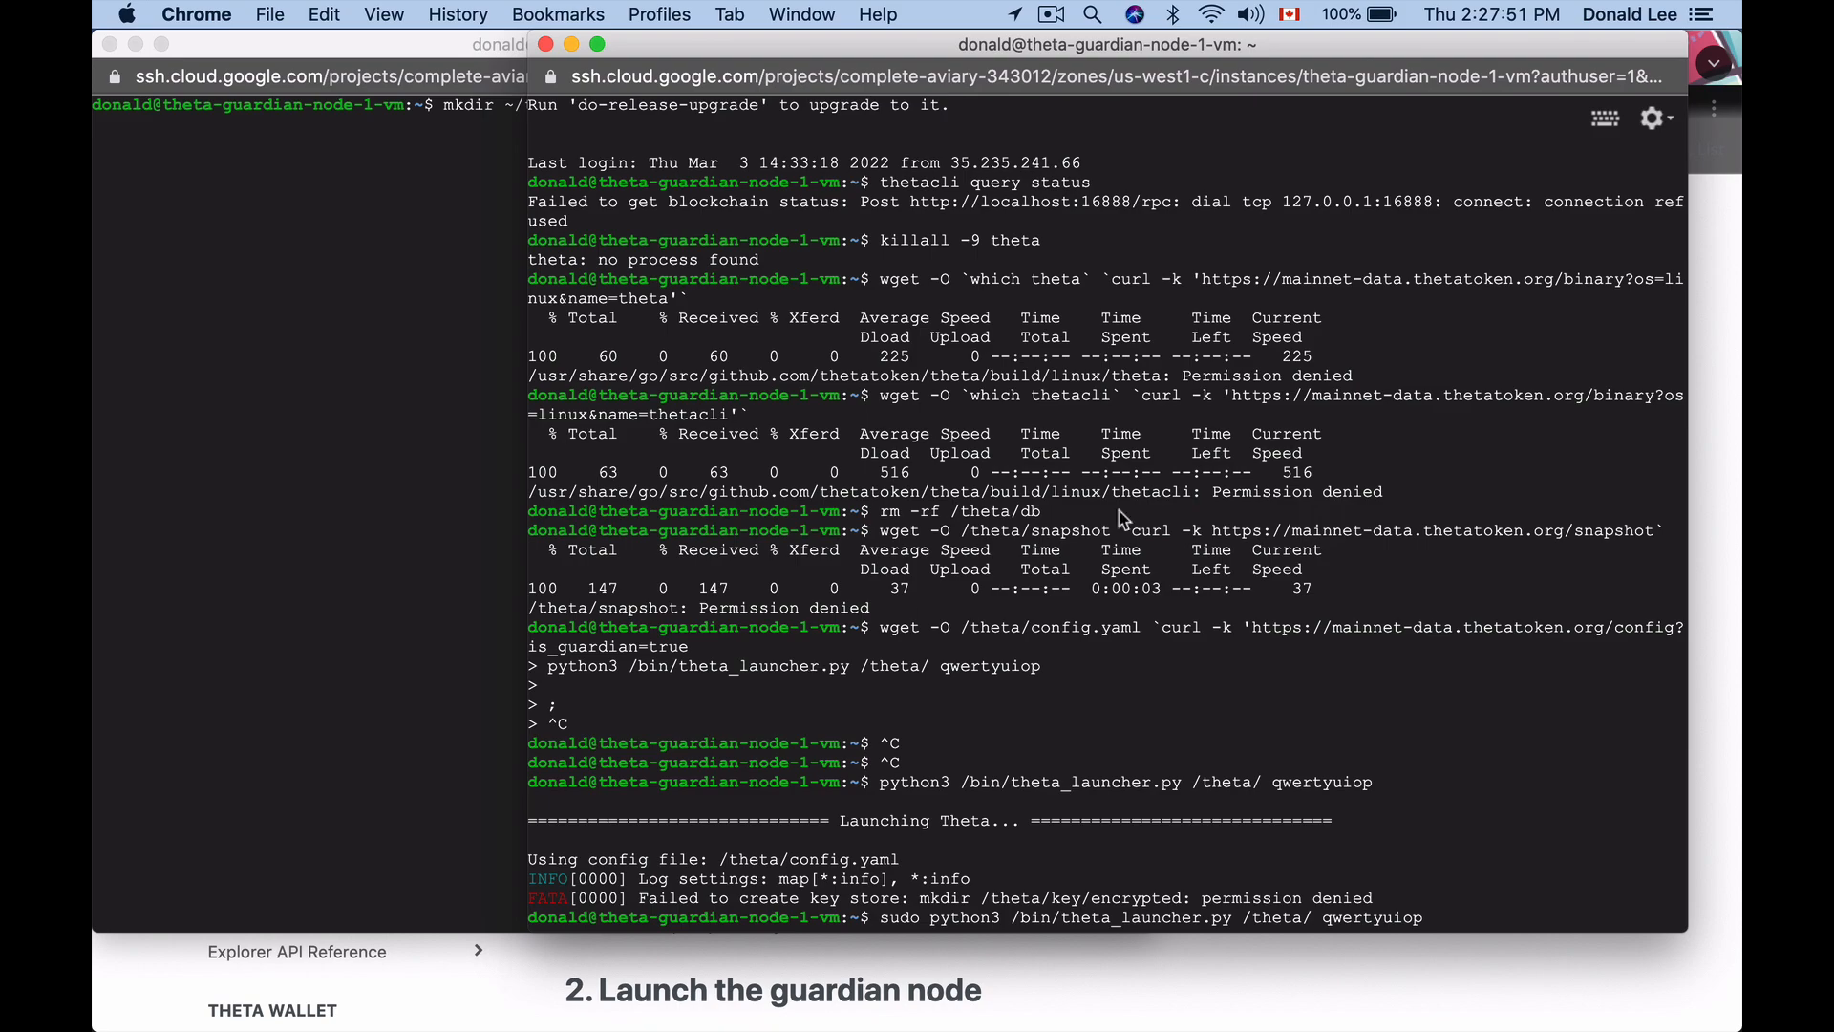
Scroll the install guide through the folder-creation and curl download commands.
scroll("down", 3)
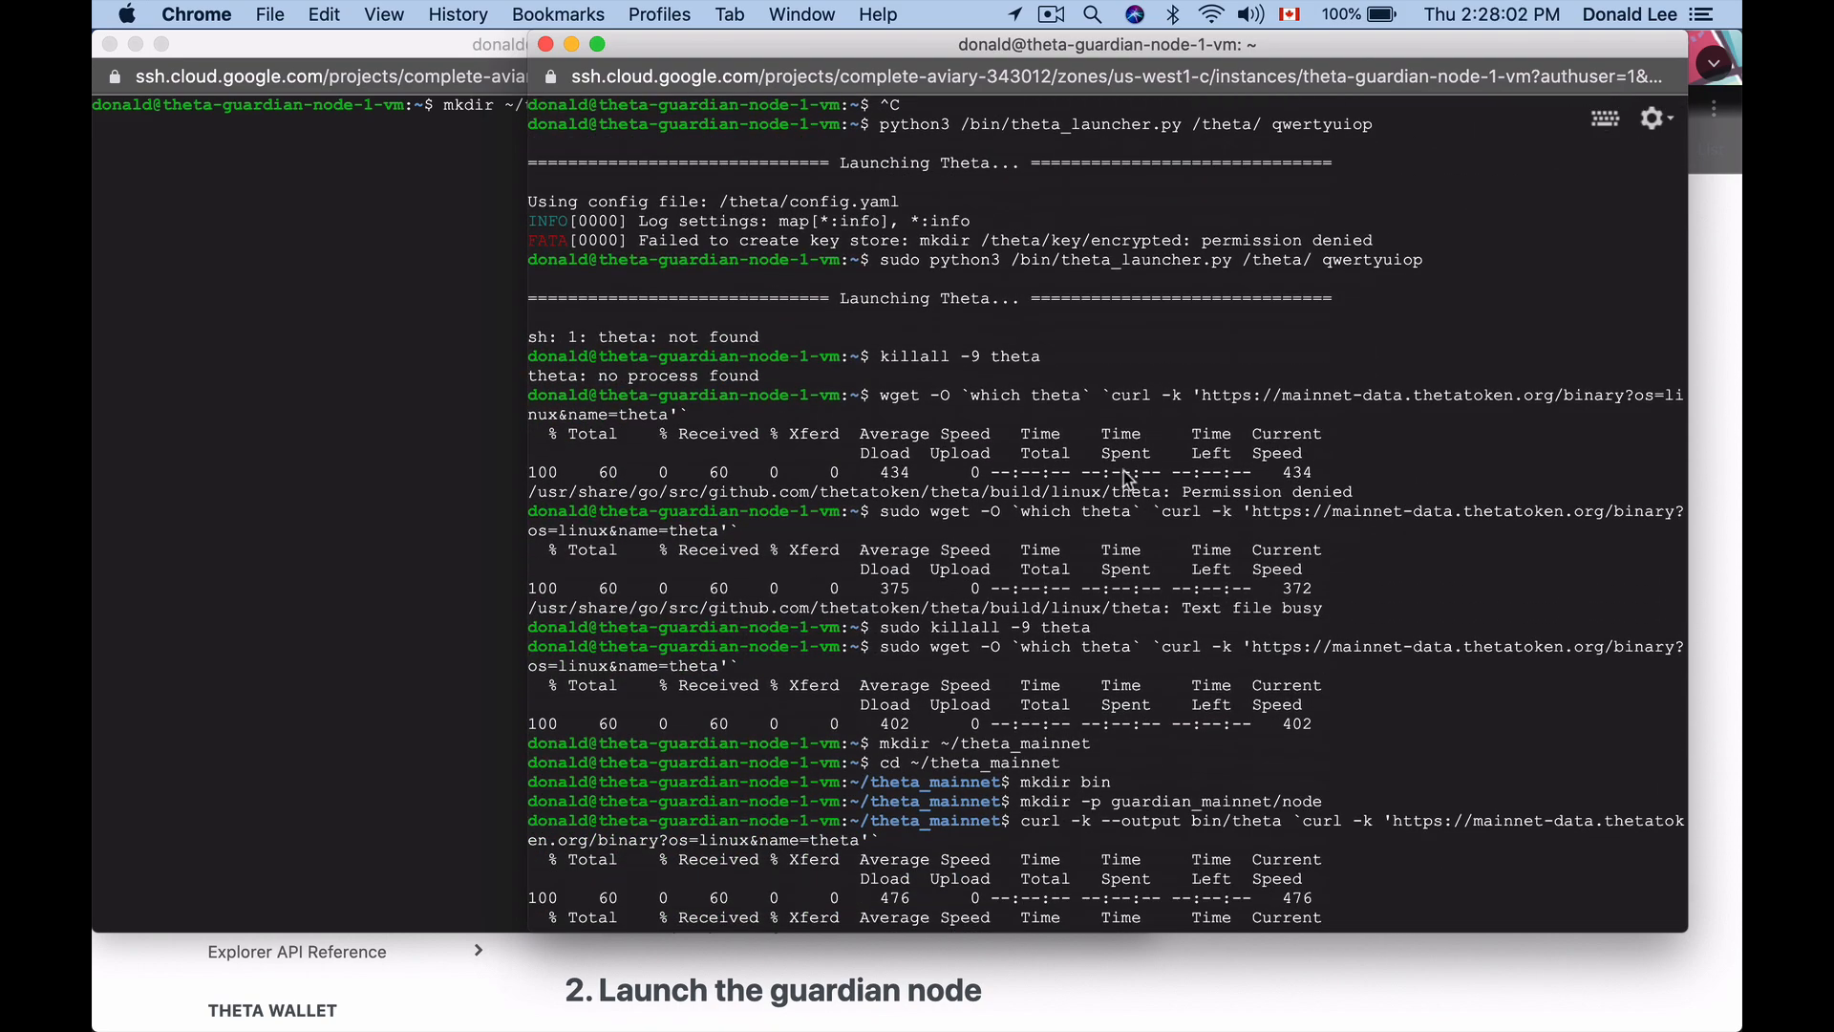
scroll("down", 3)
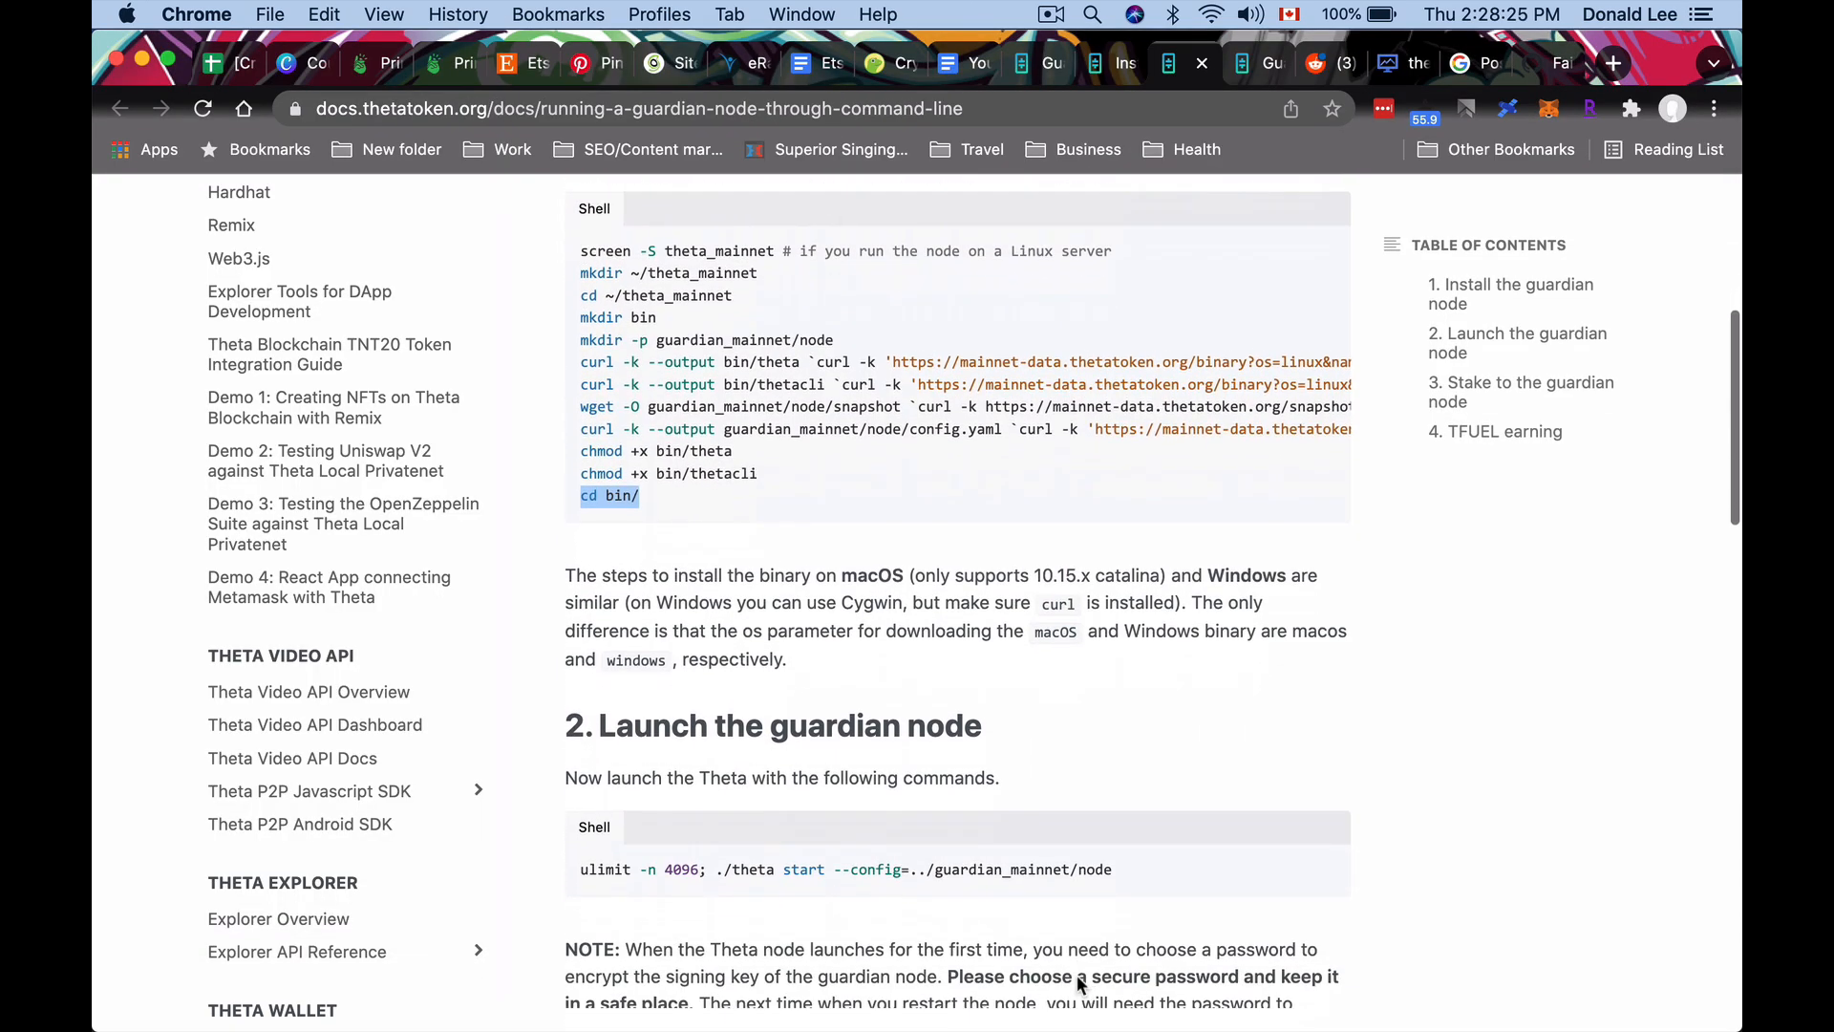
Scroll the docs down to section '2. Launch the guardian node' with the ./theta start command.
scroll("down", 3)
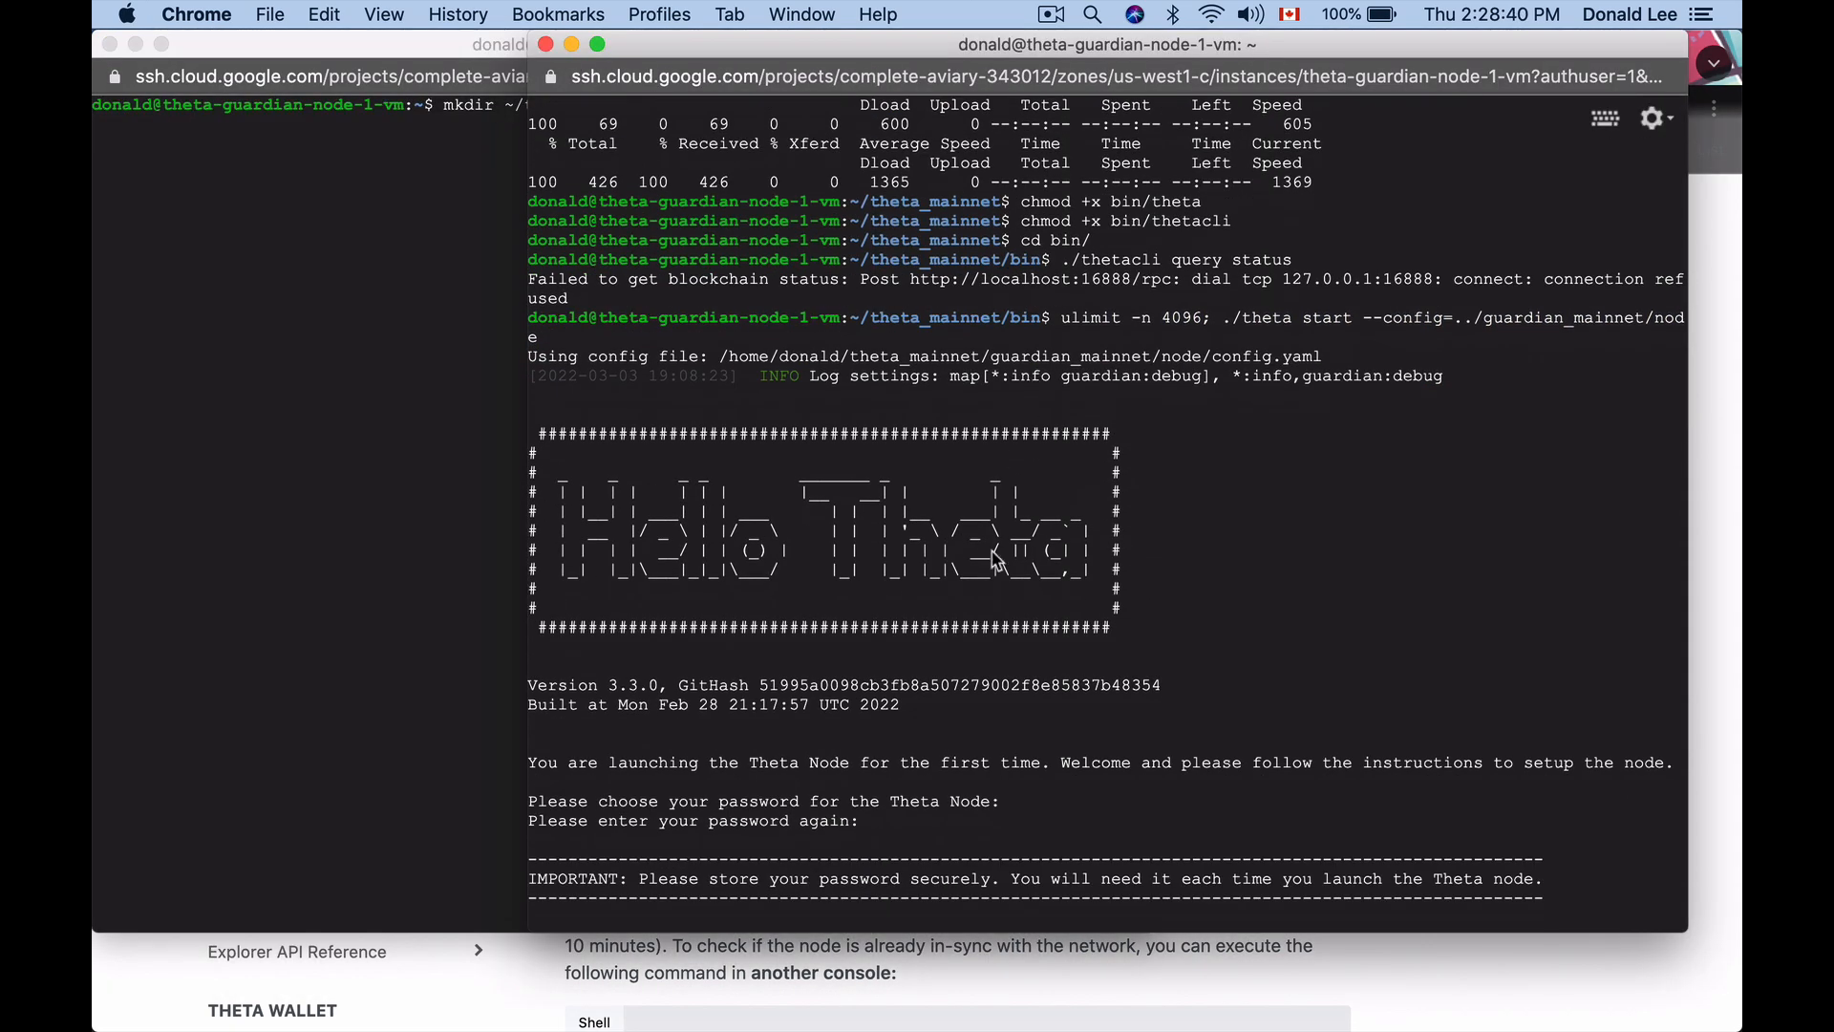
Scroll through the launch instructions while the node sets its password and loads the snapshot.
scroll("down", 3)
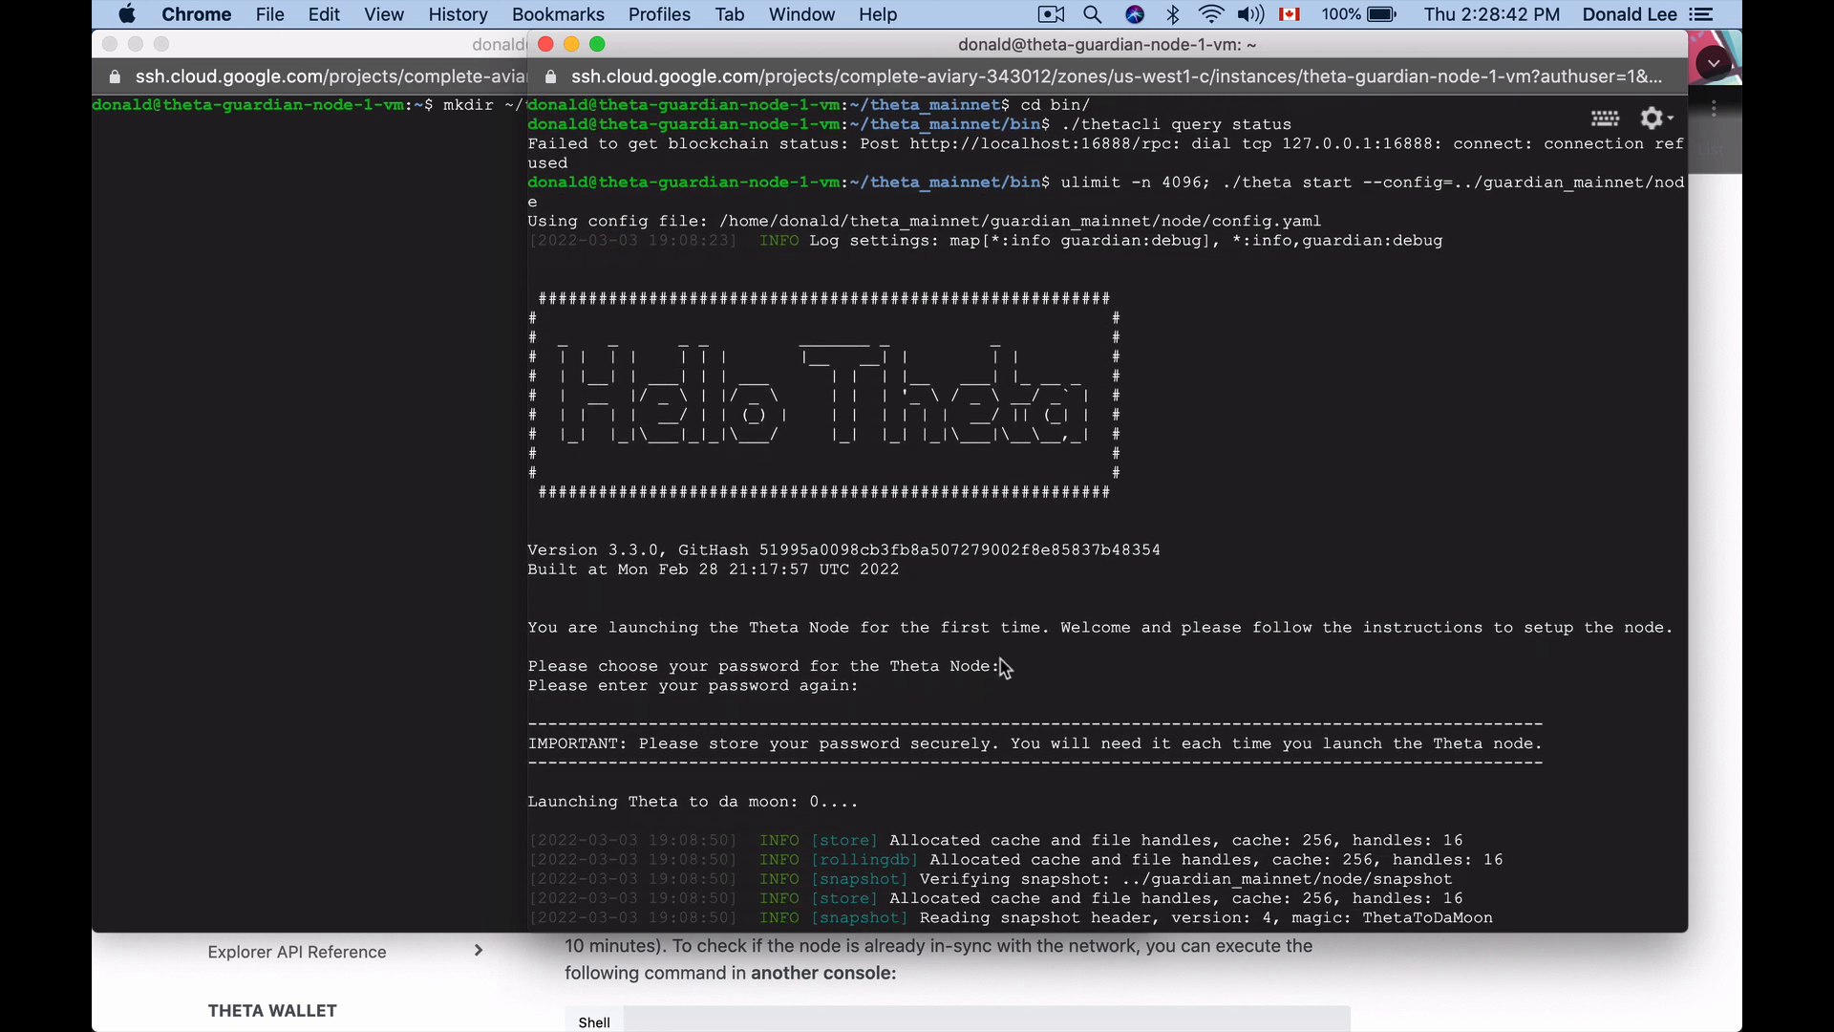
mouse_move(892, 678)
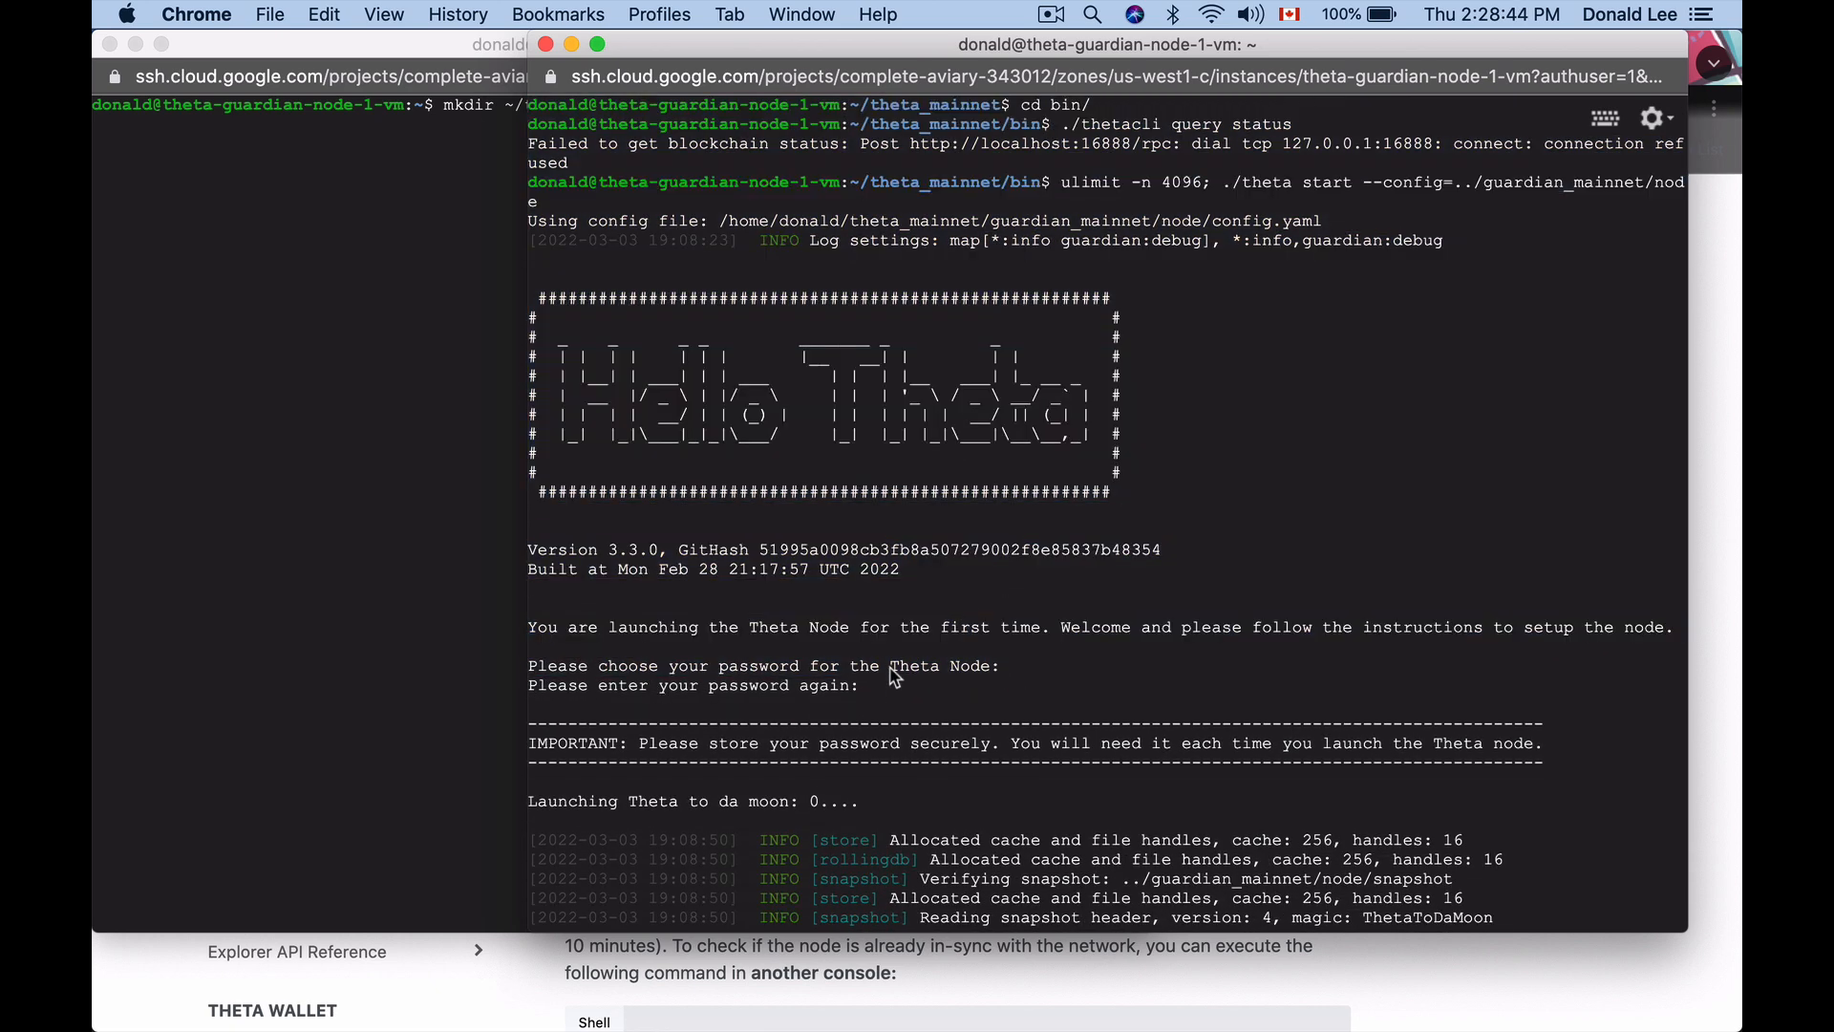
scroll("down", 3)
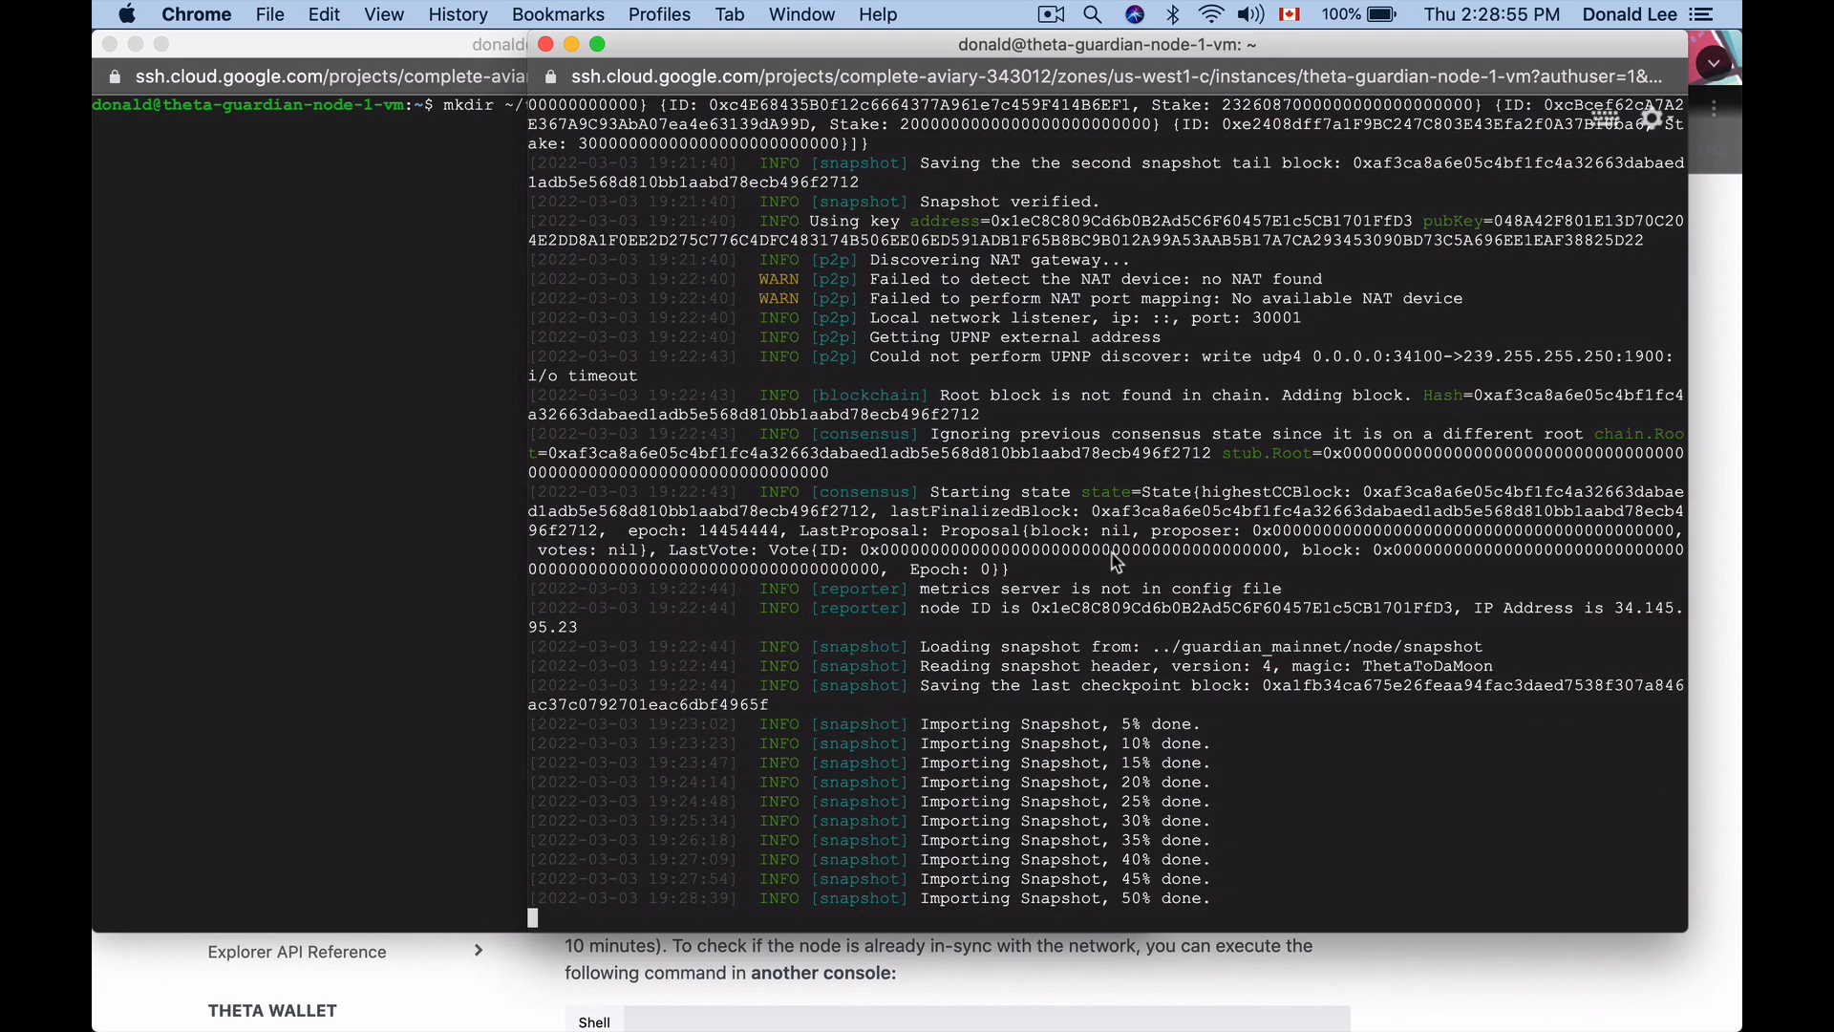
mouse_move(1058, 900)
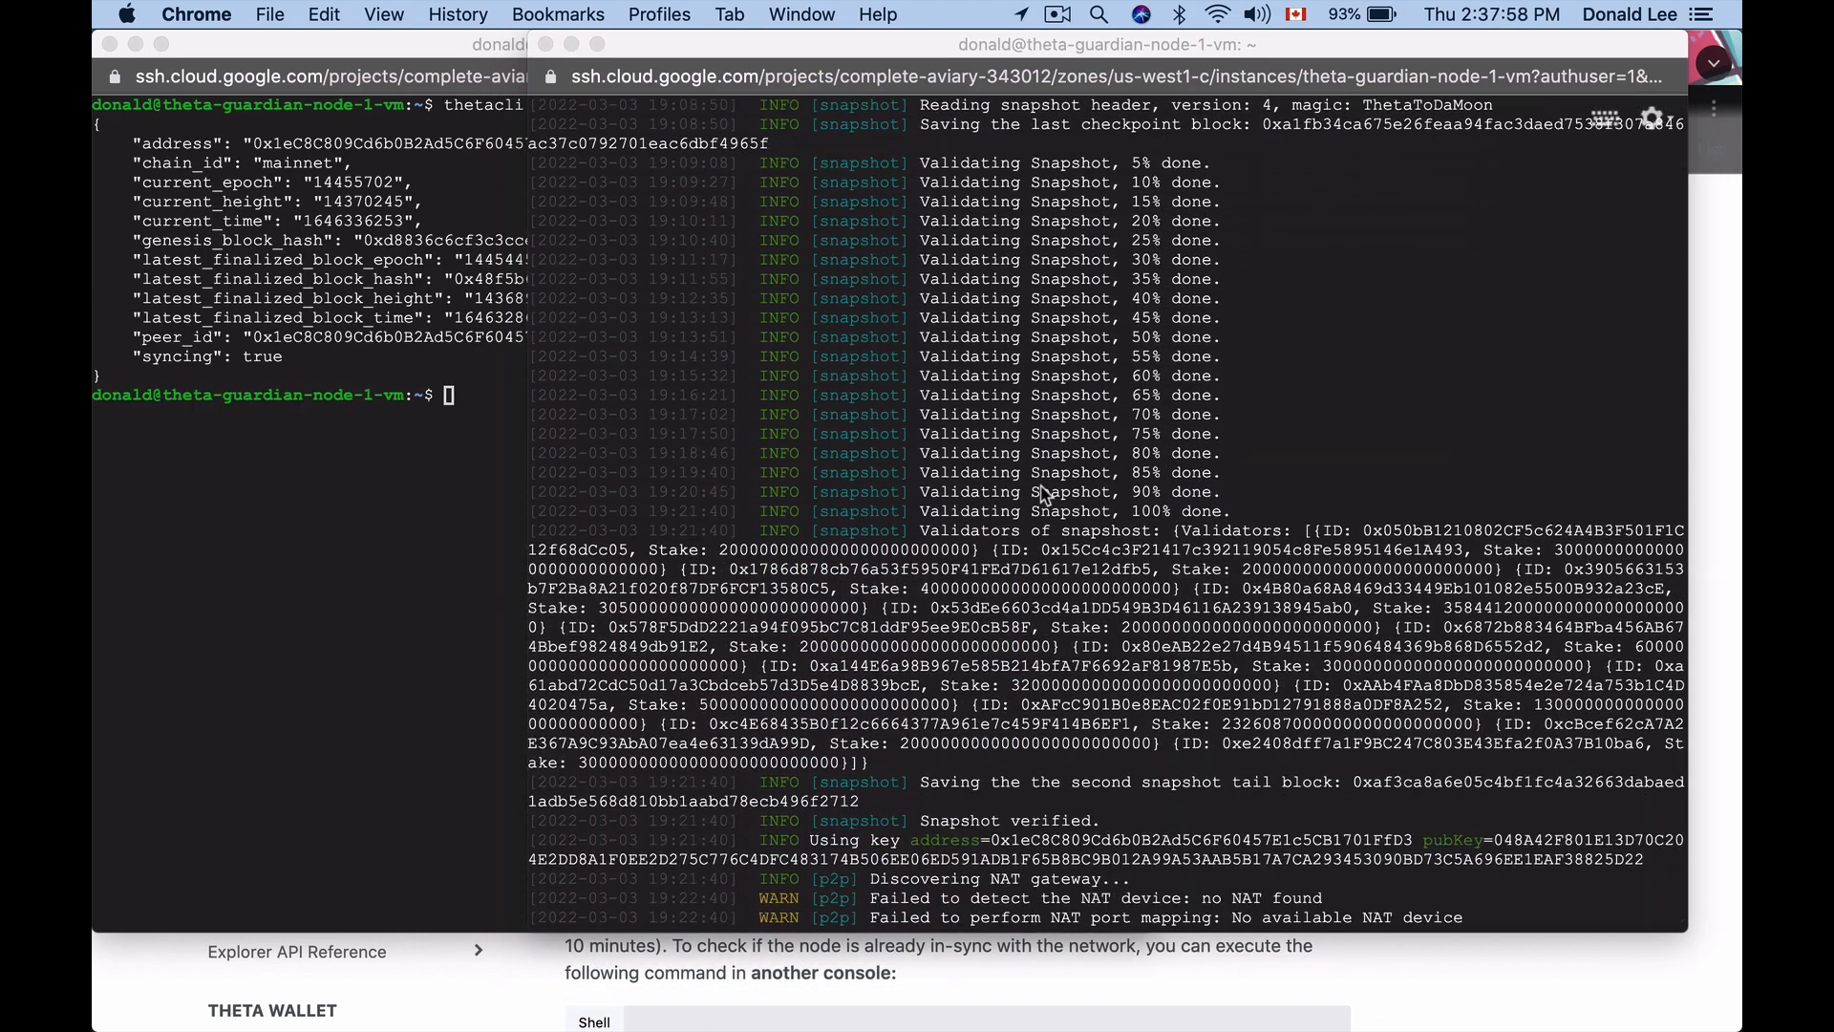
scroll("down", 3)
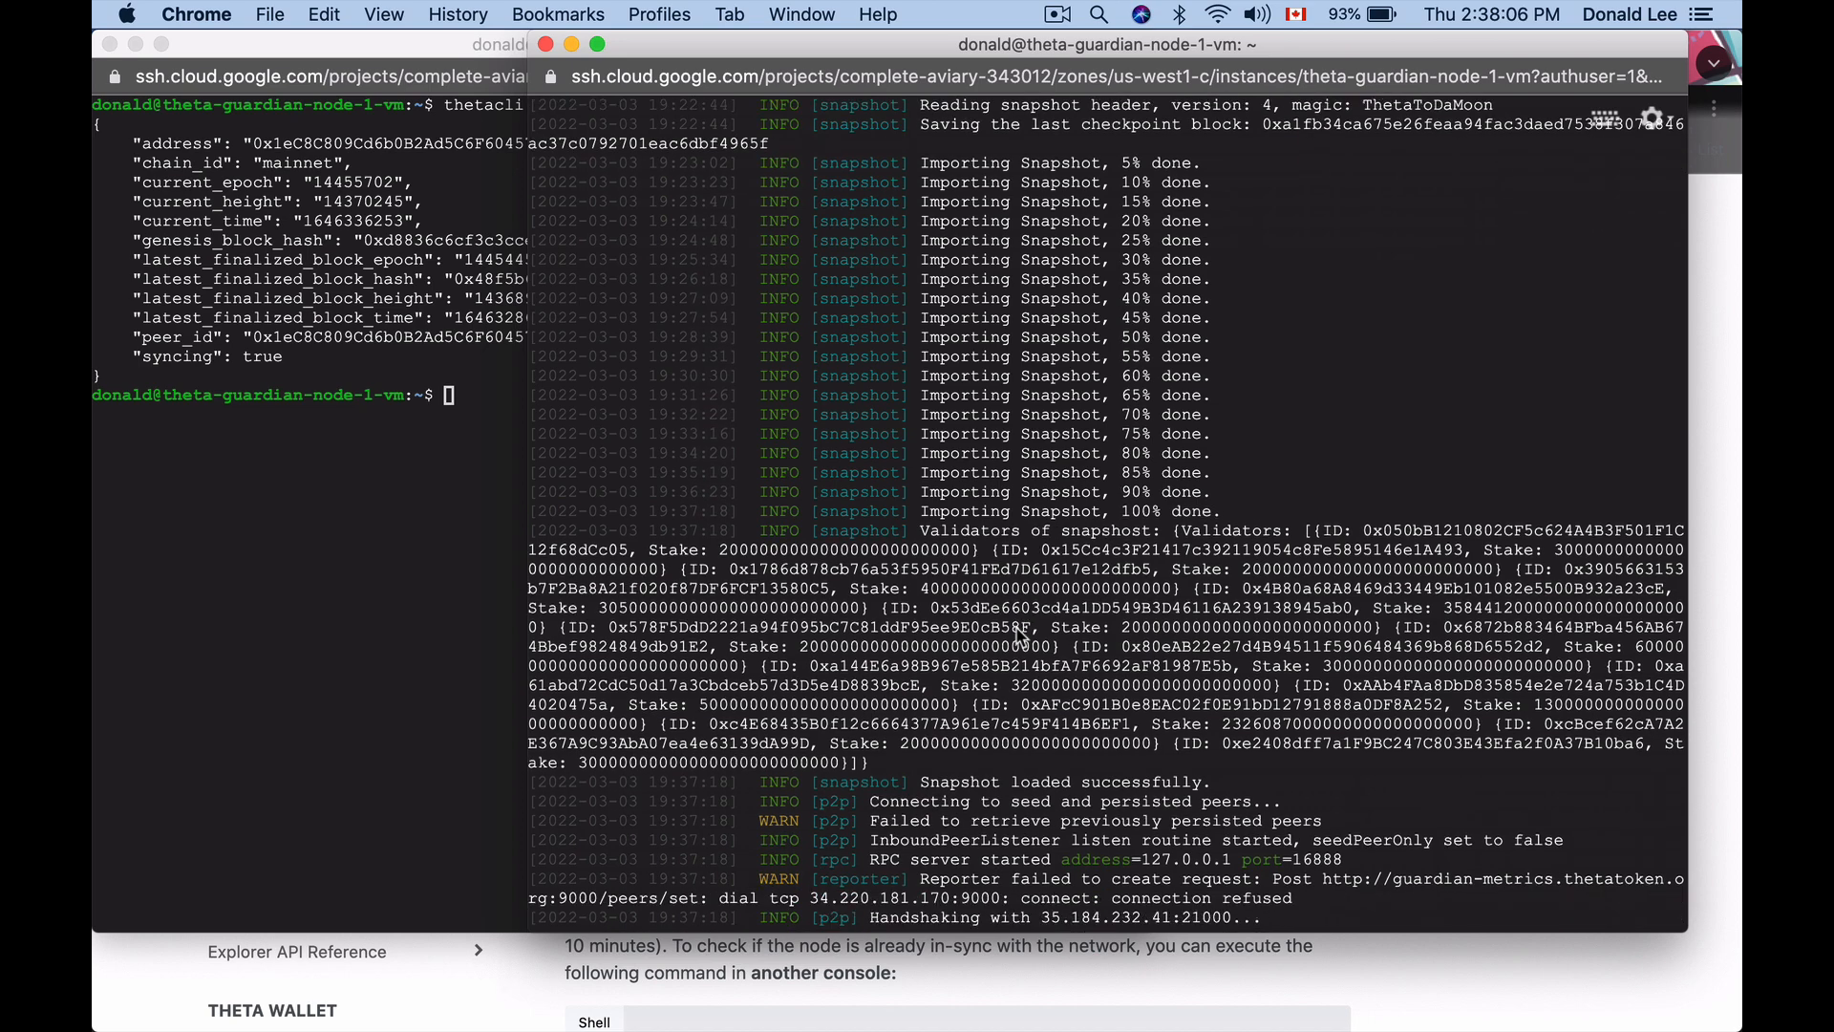
scroll("down", 3)
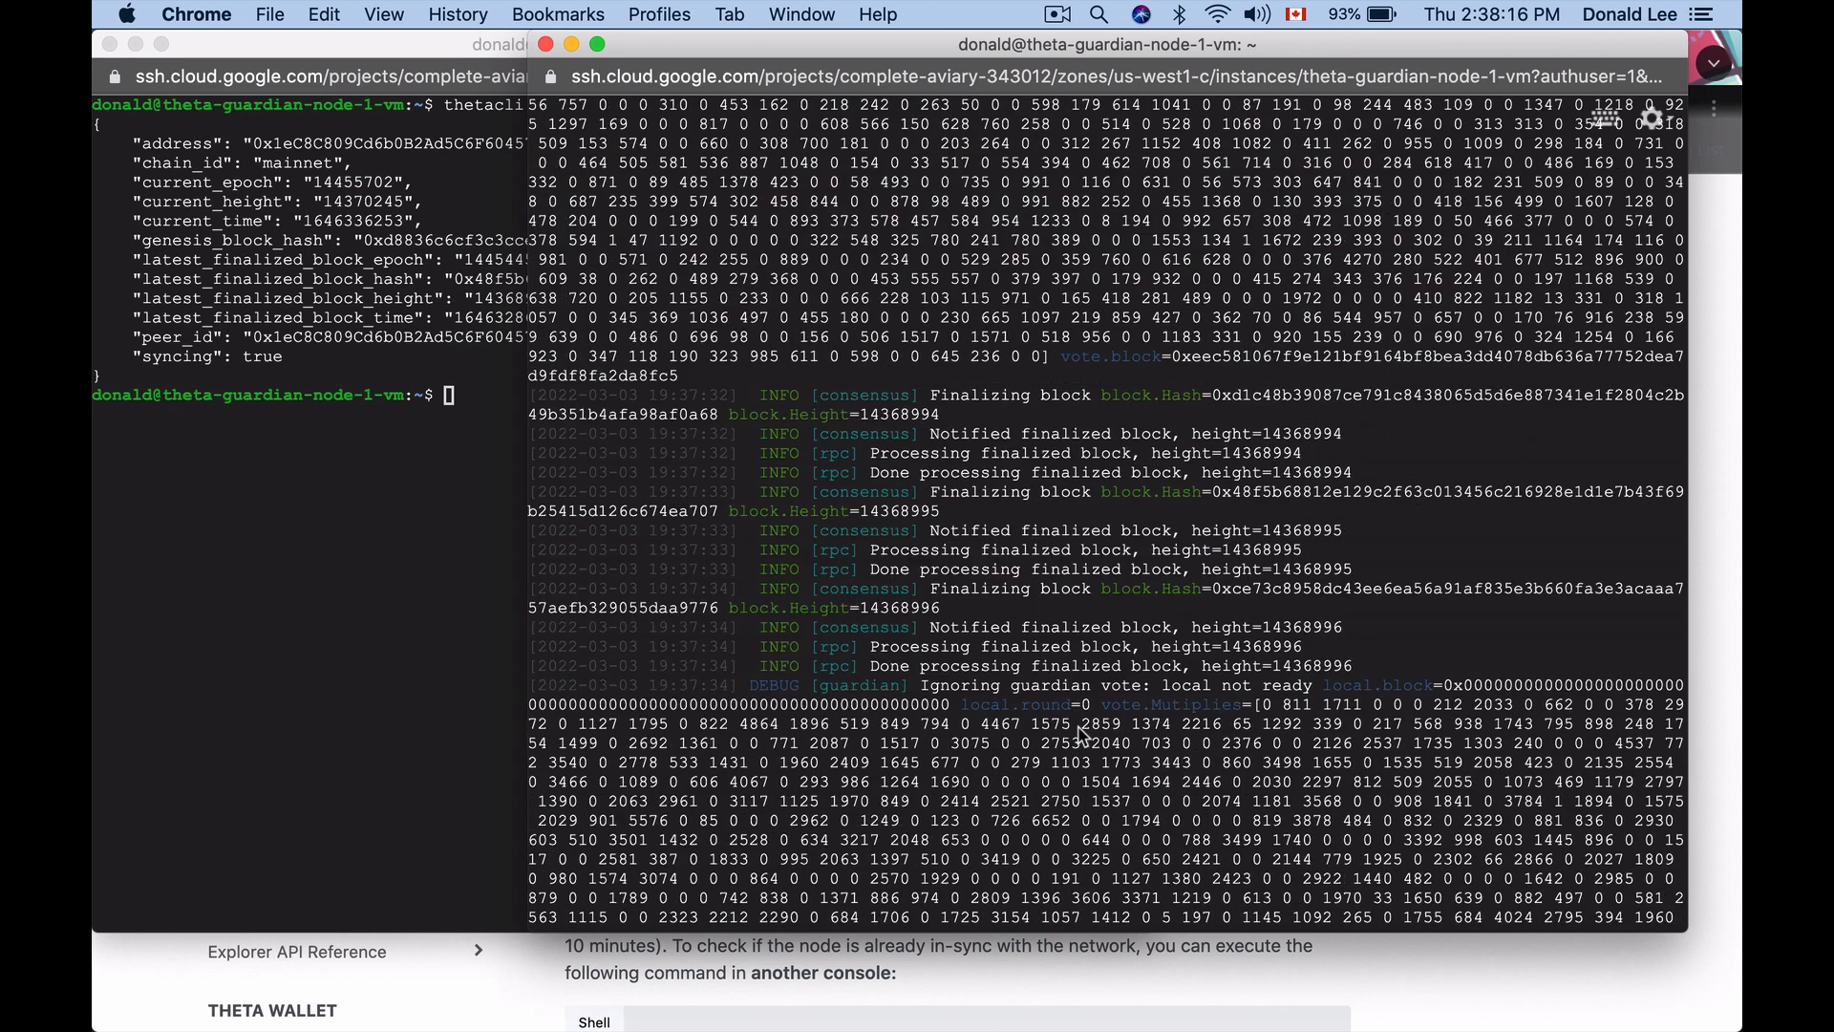
mouse_move(466, 628)
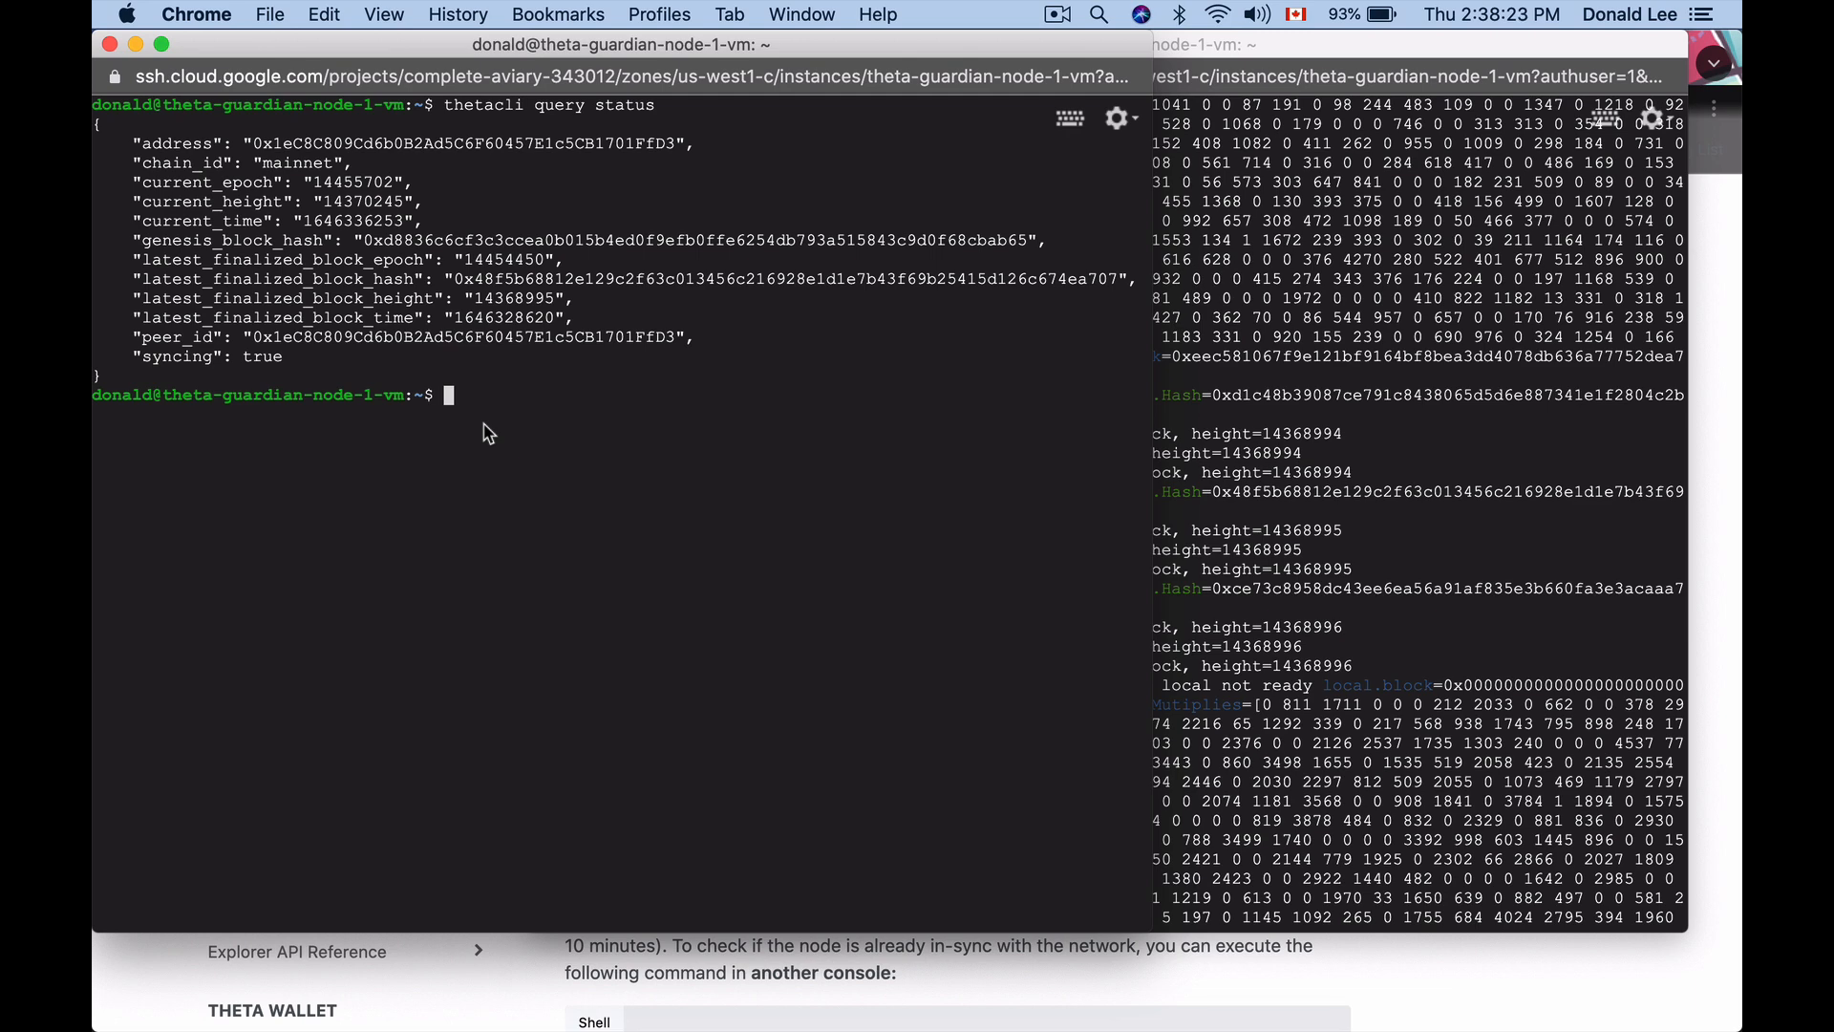
List the home folder with ls, then run thetacli query status again to see syncing true.
type("ls")
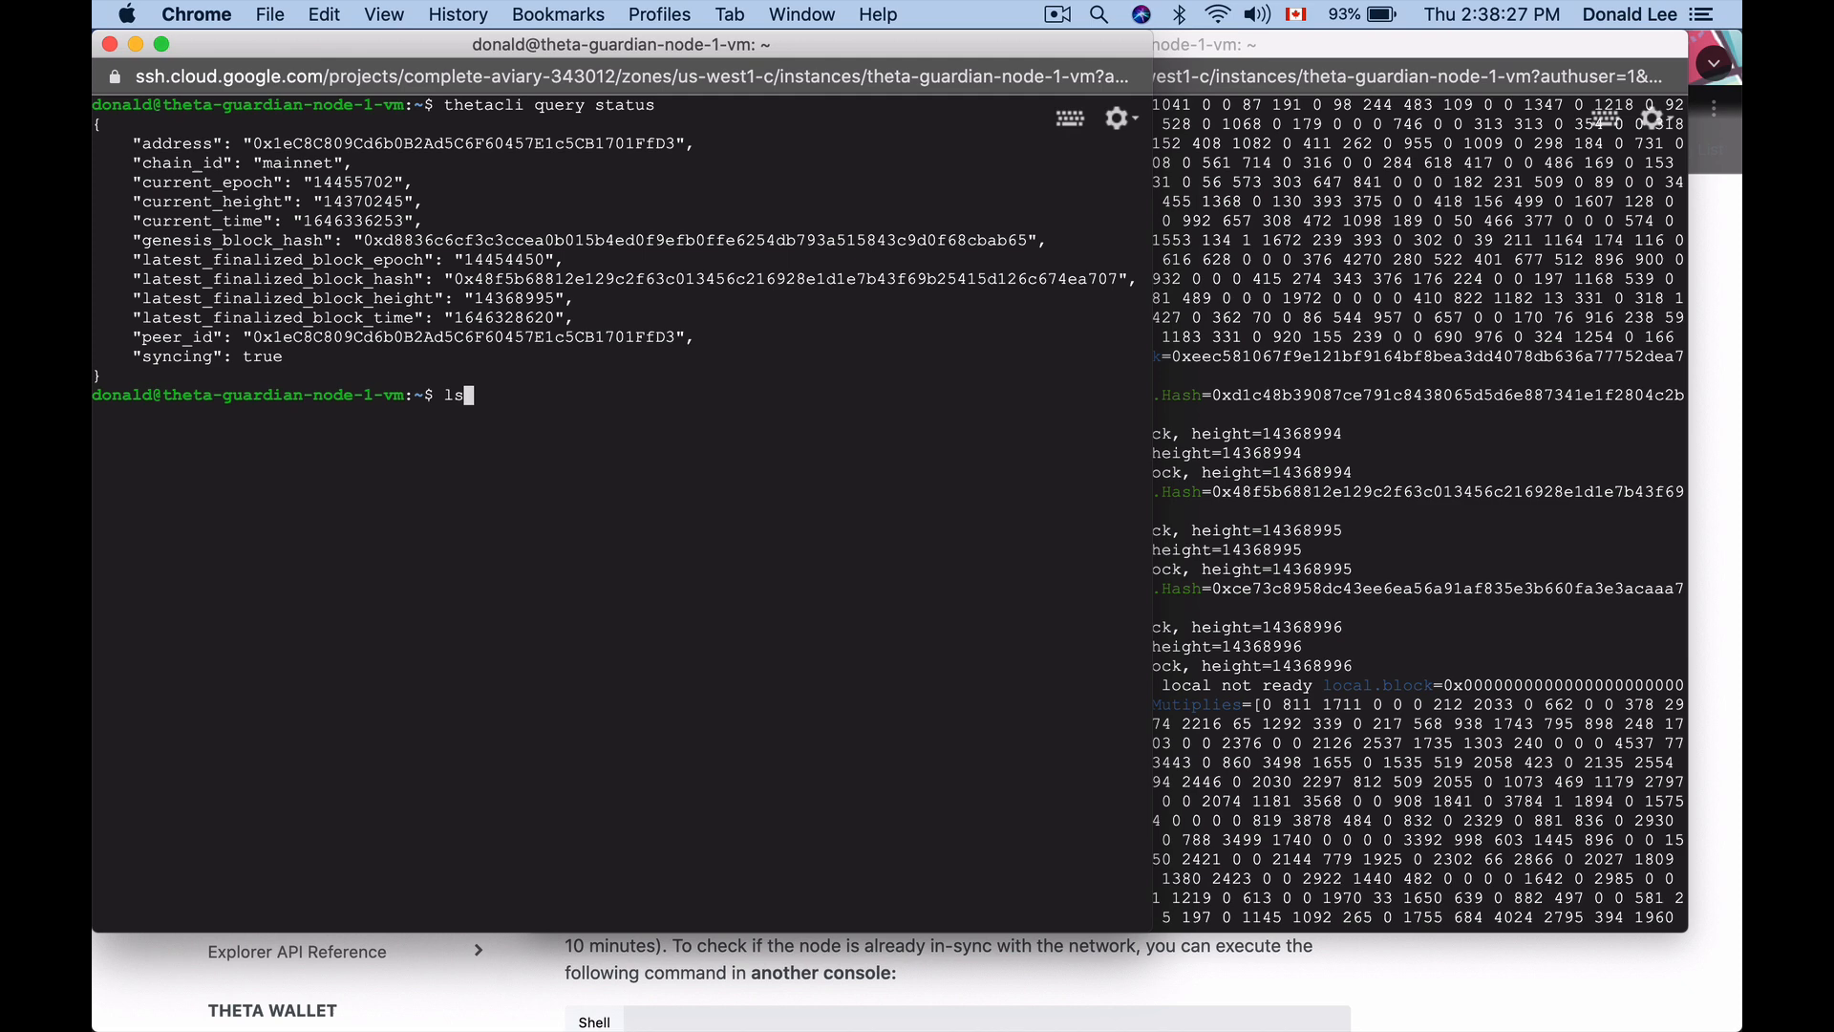
key("Return")
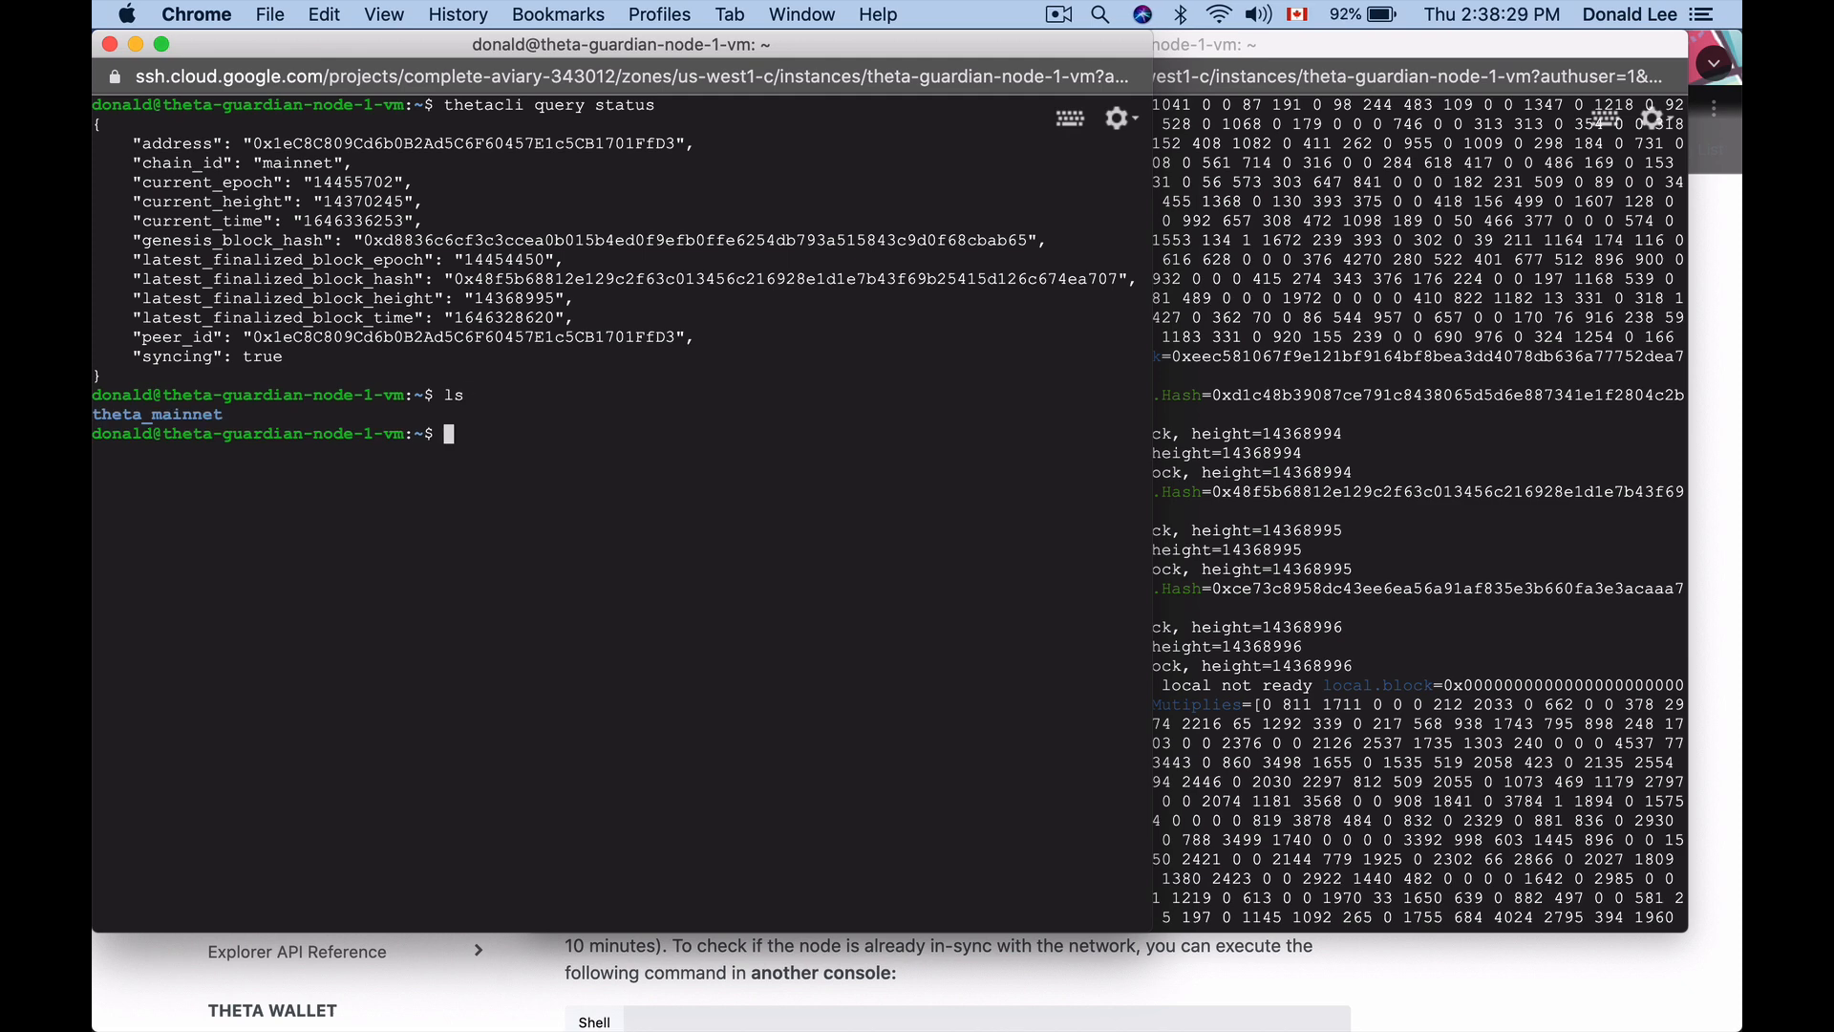
type("thetacli query status")
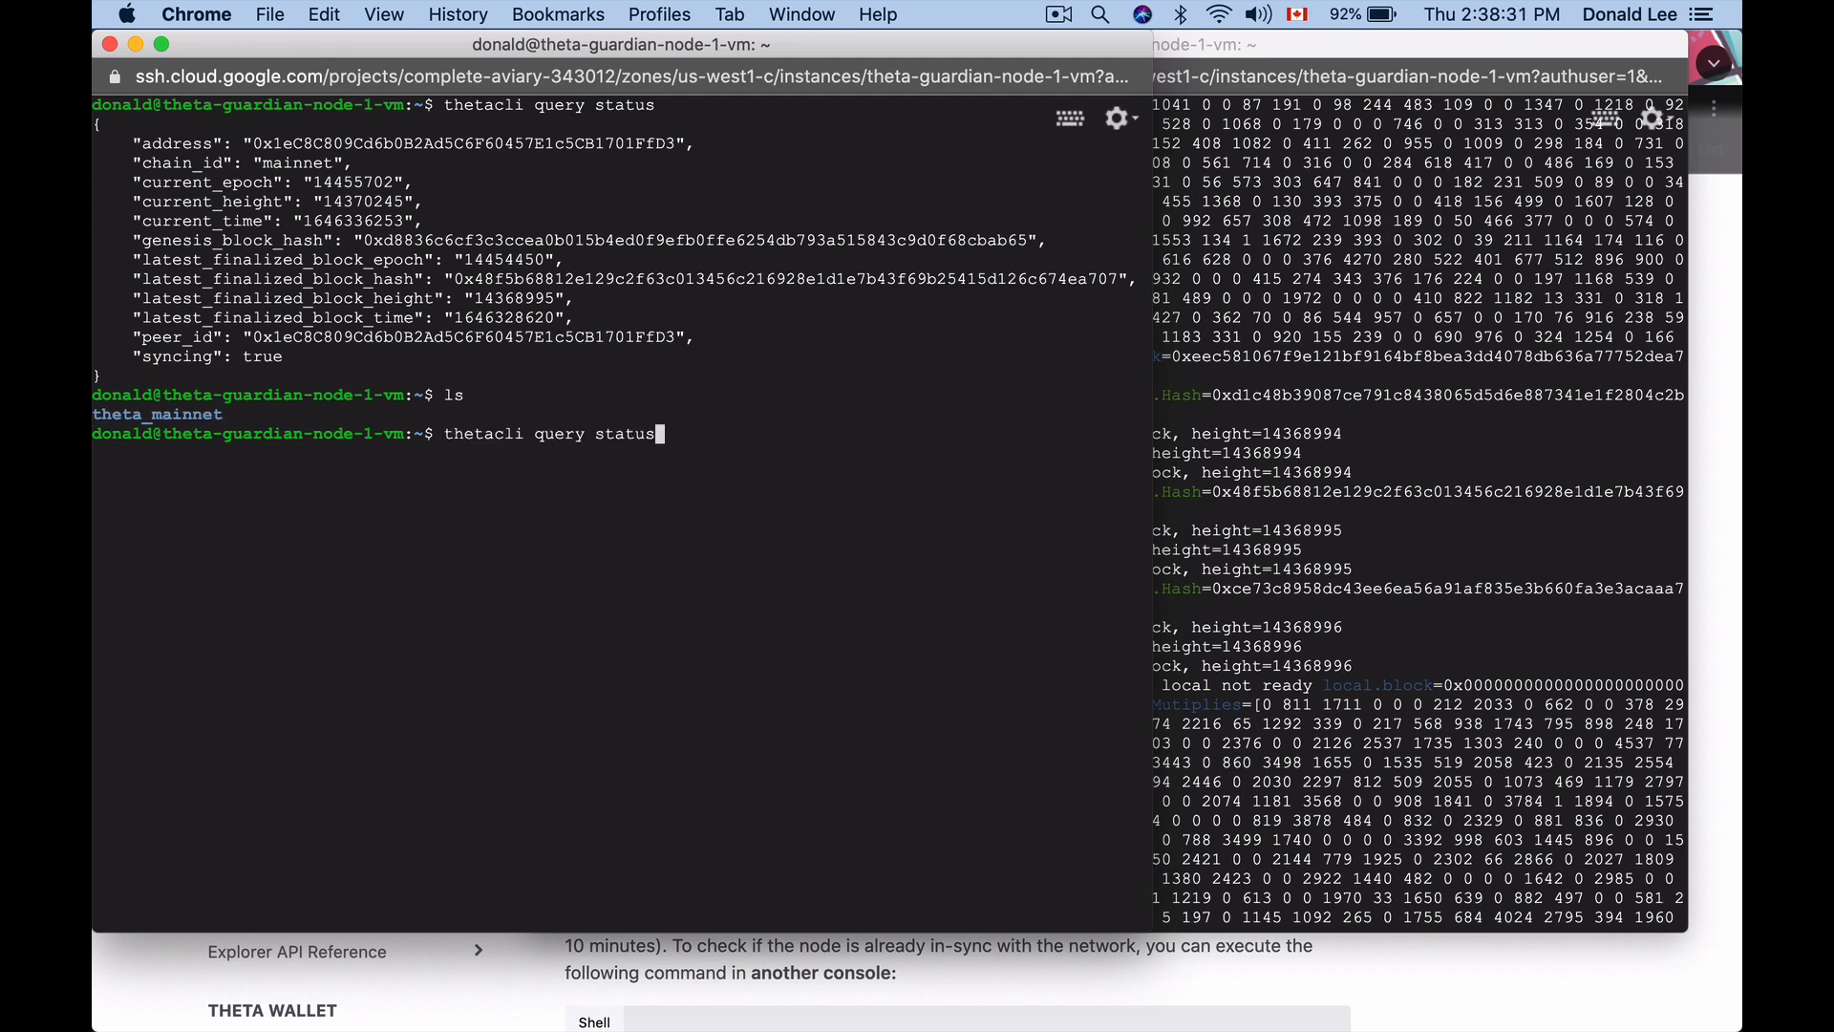
key("Return")
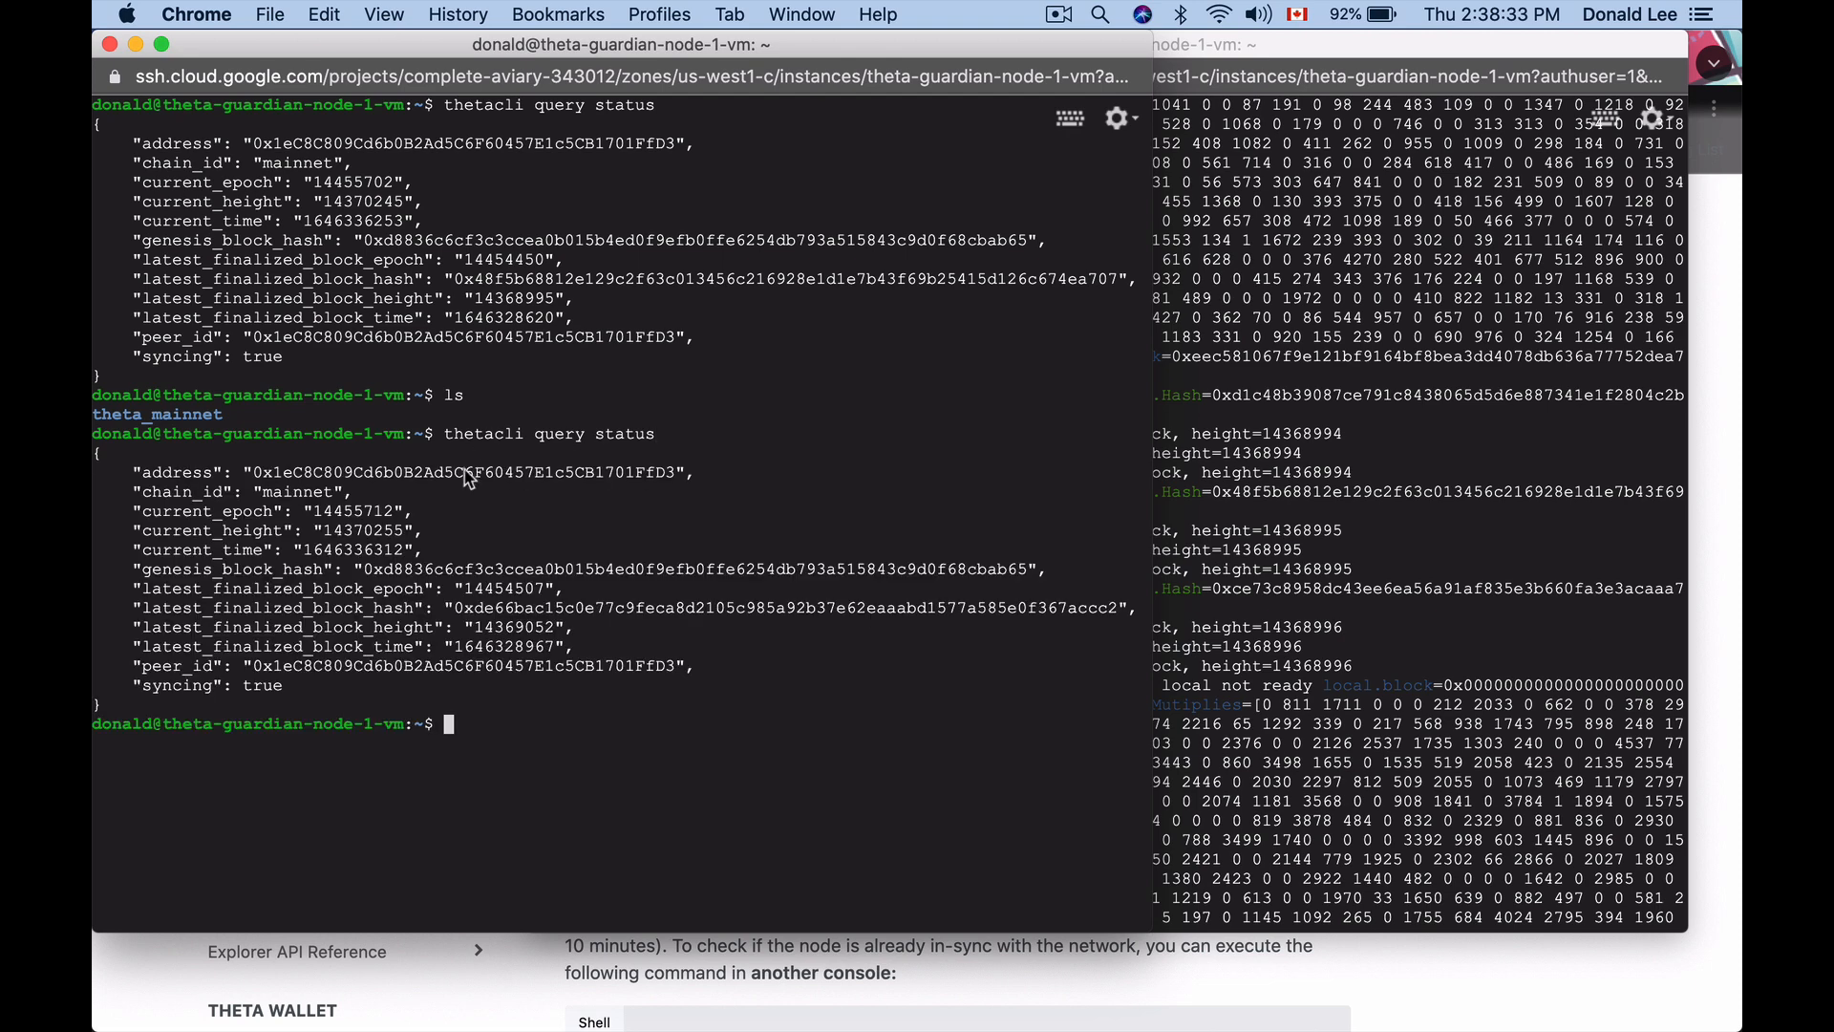
mouse_move(294, 707)
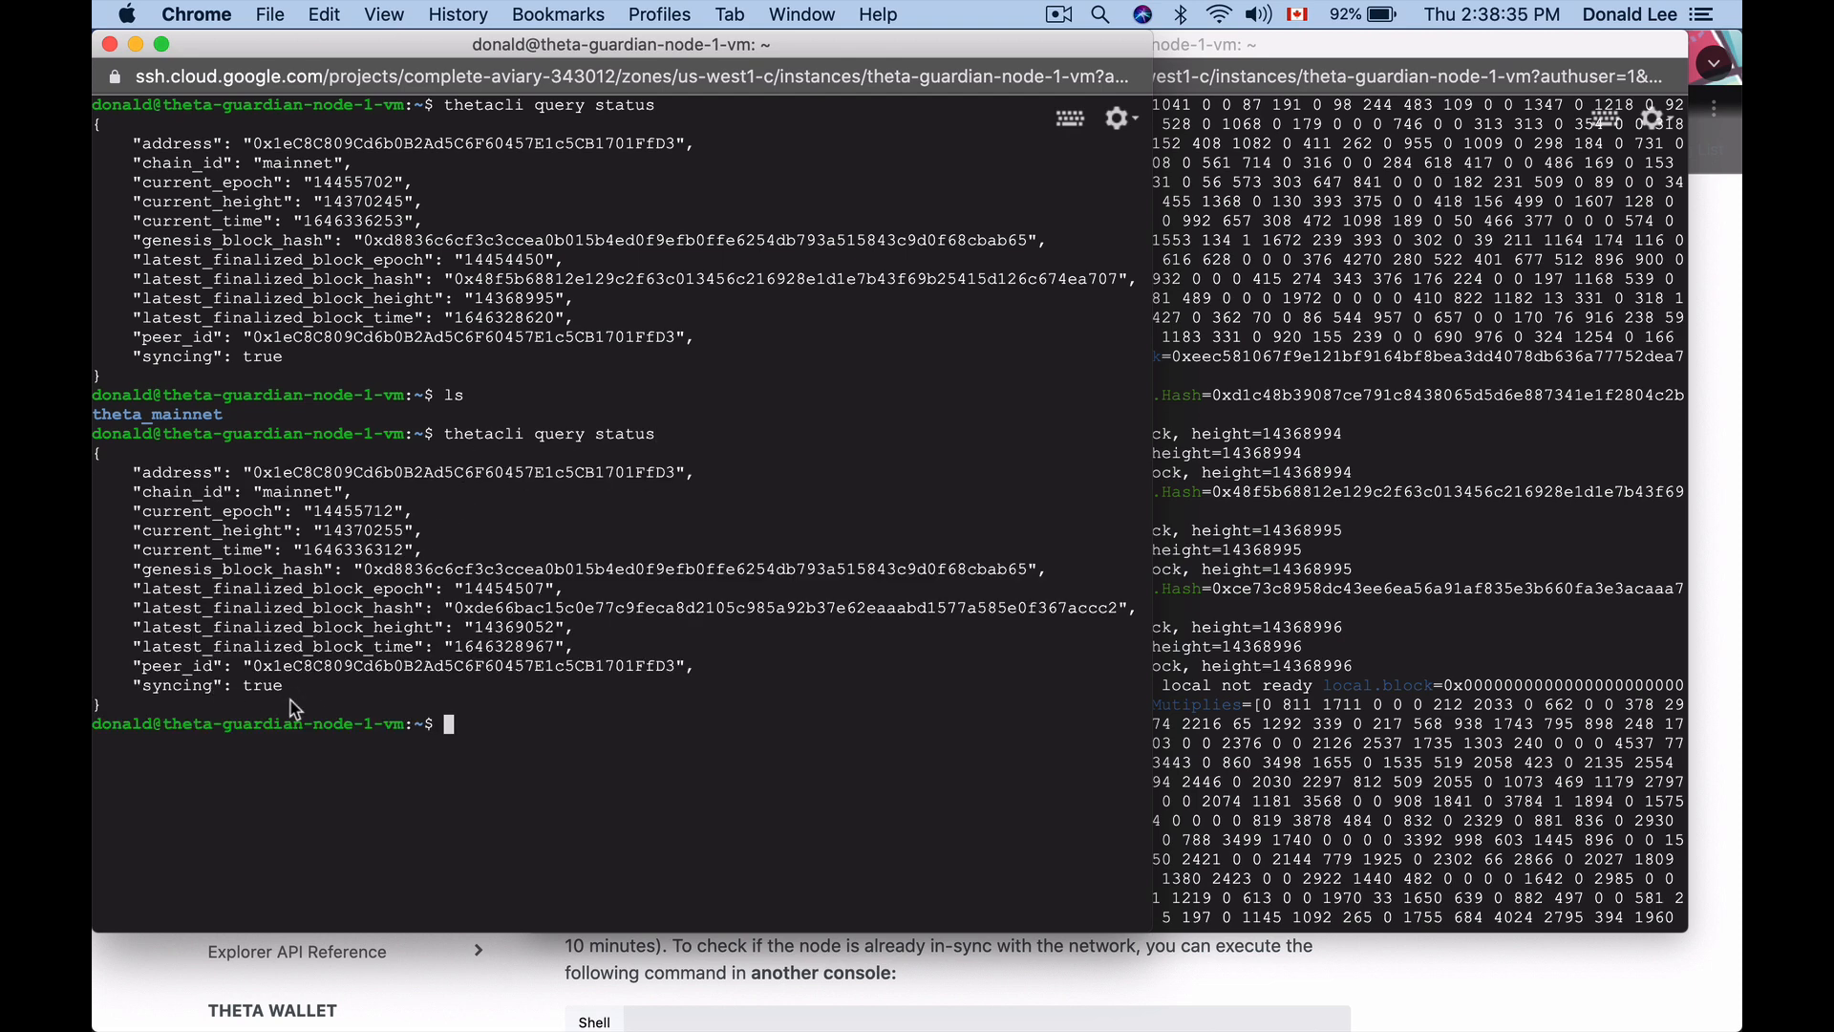
mouse_move(701, 1012)
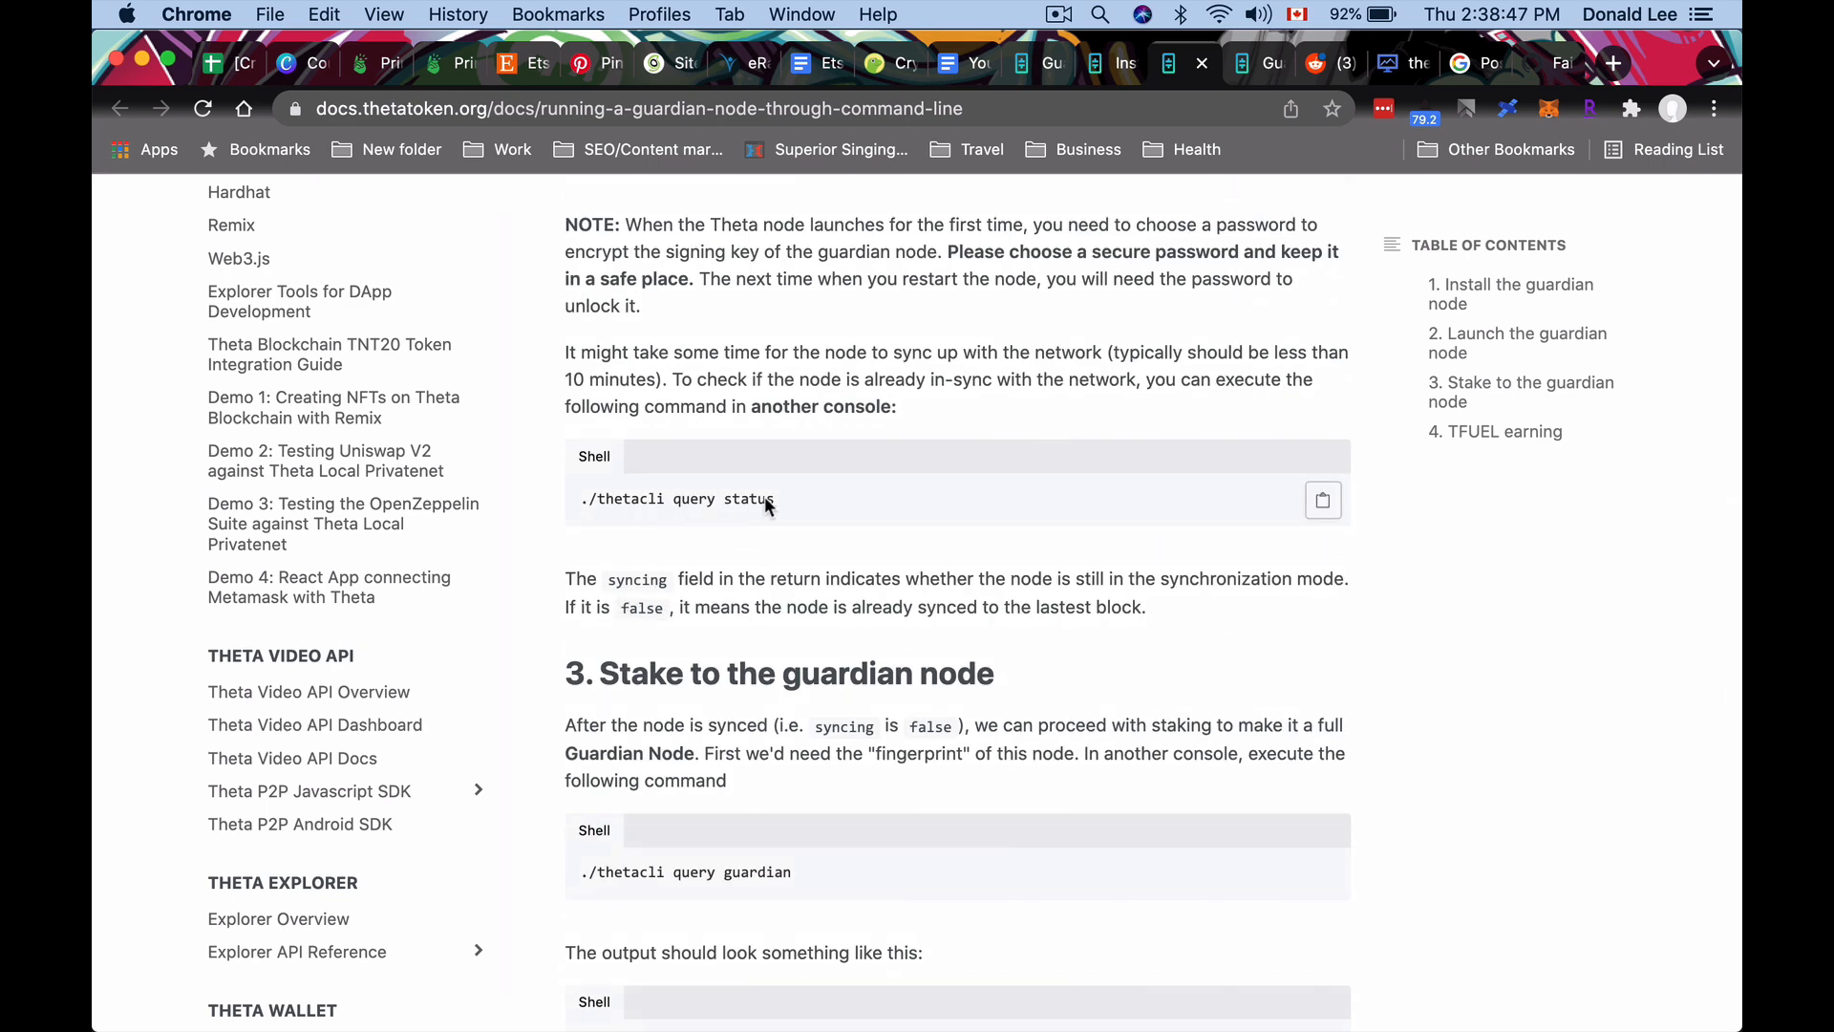
mouse_move(569, 627)
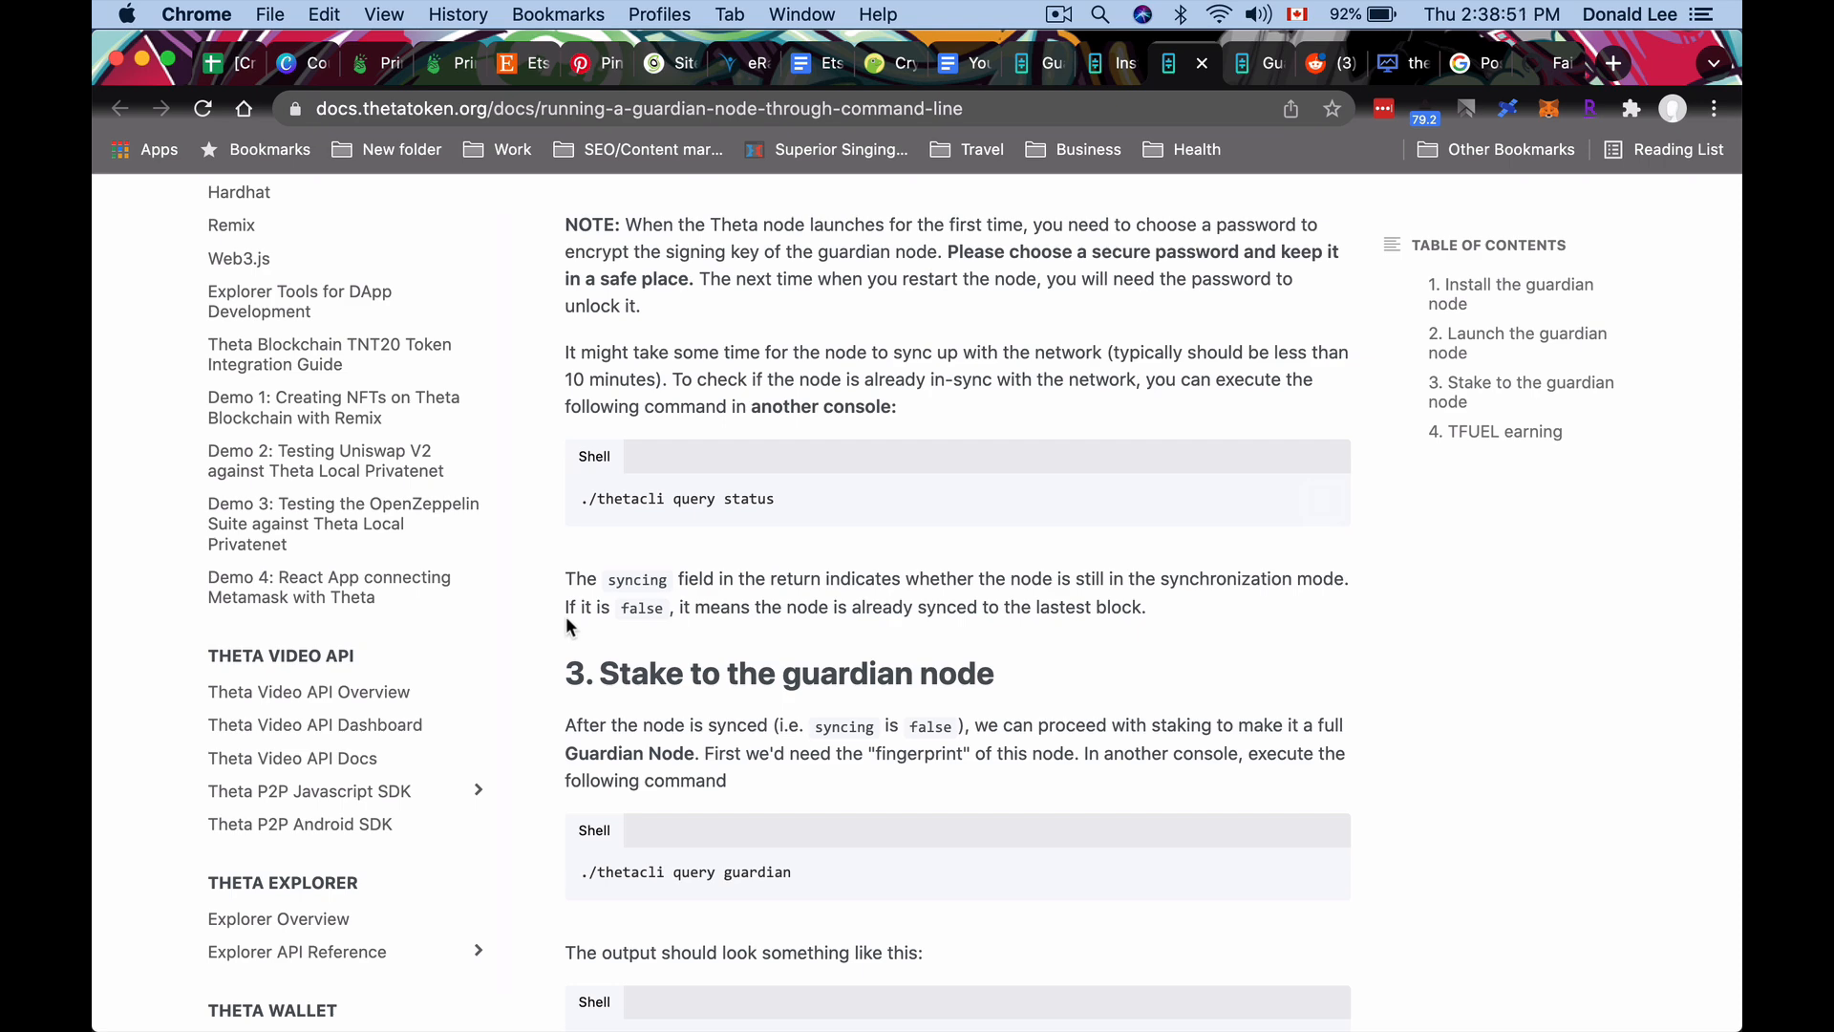
mouse_move(634, 617)
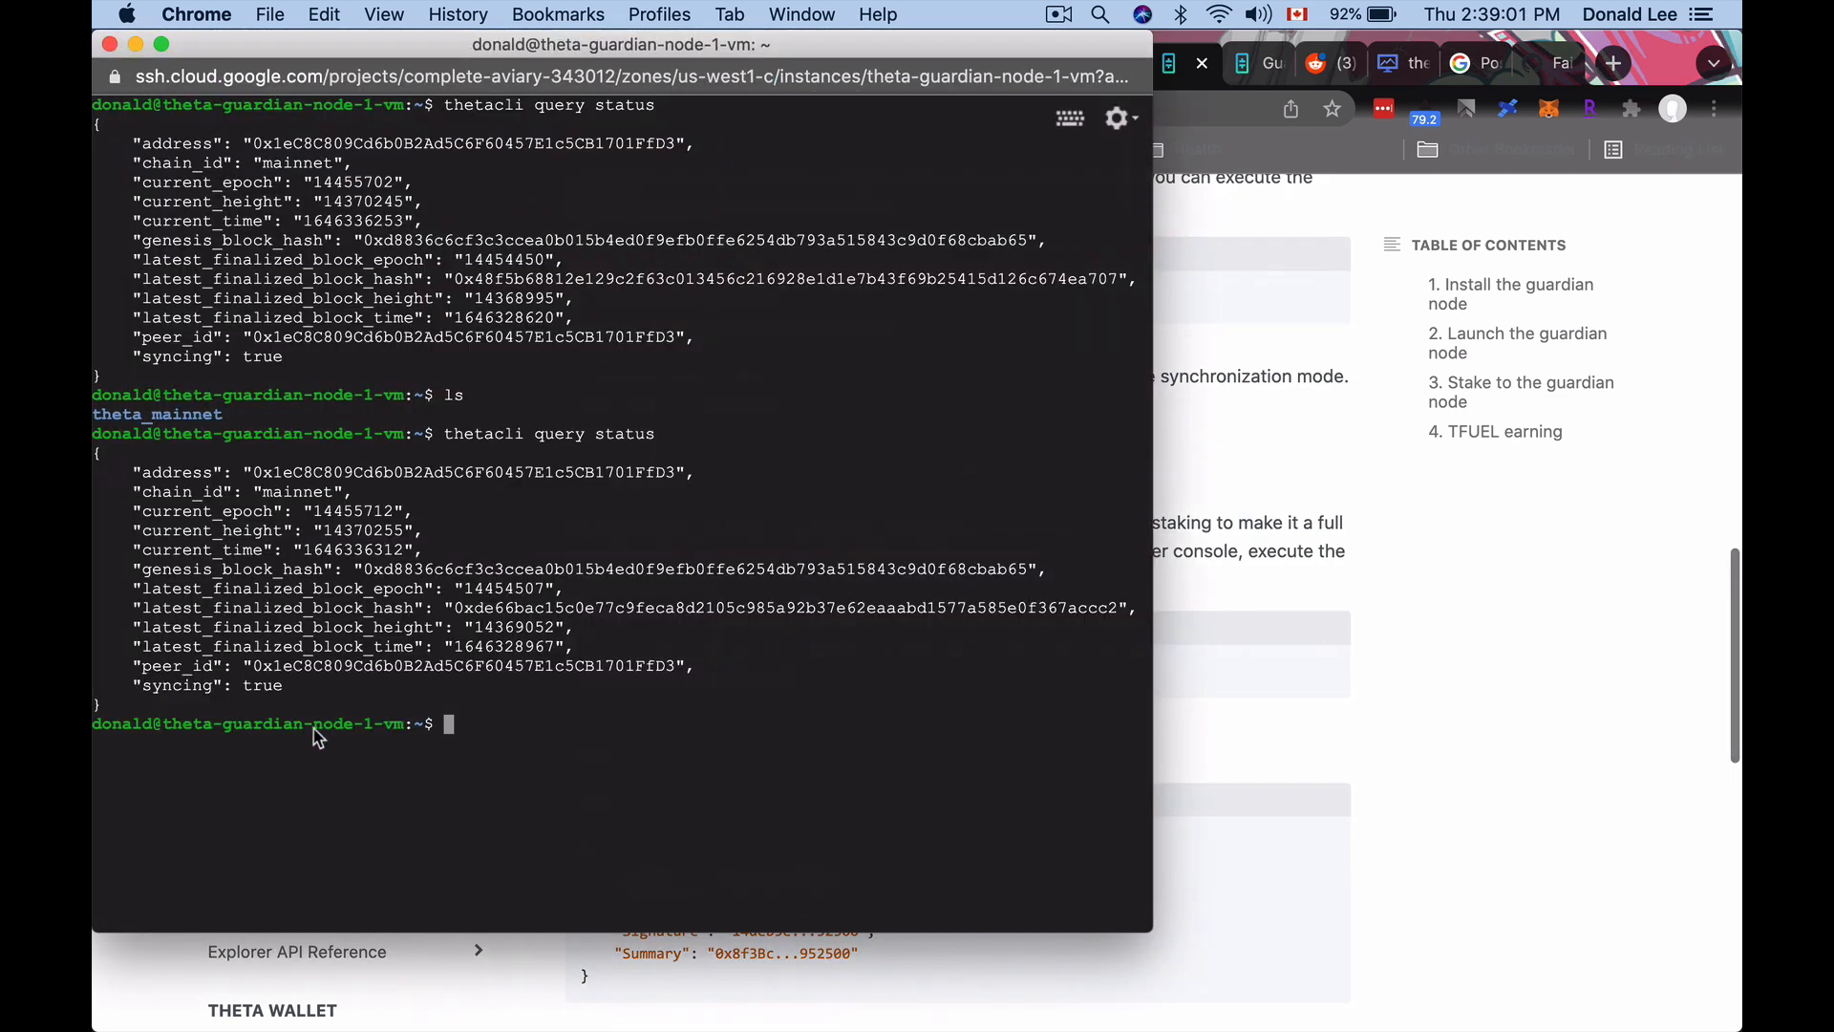
mouse_move(411, 745)
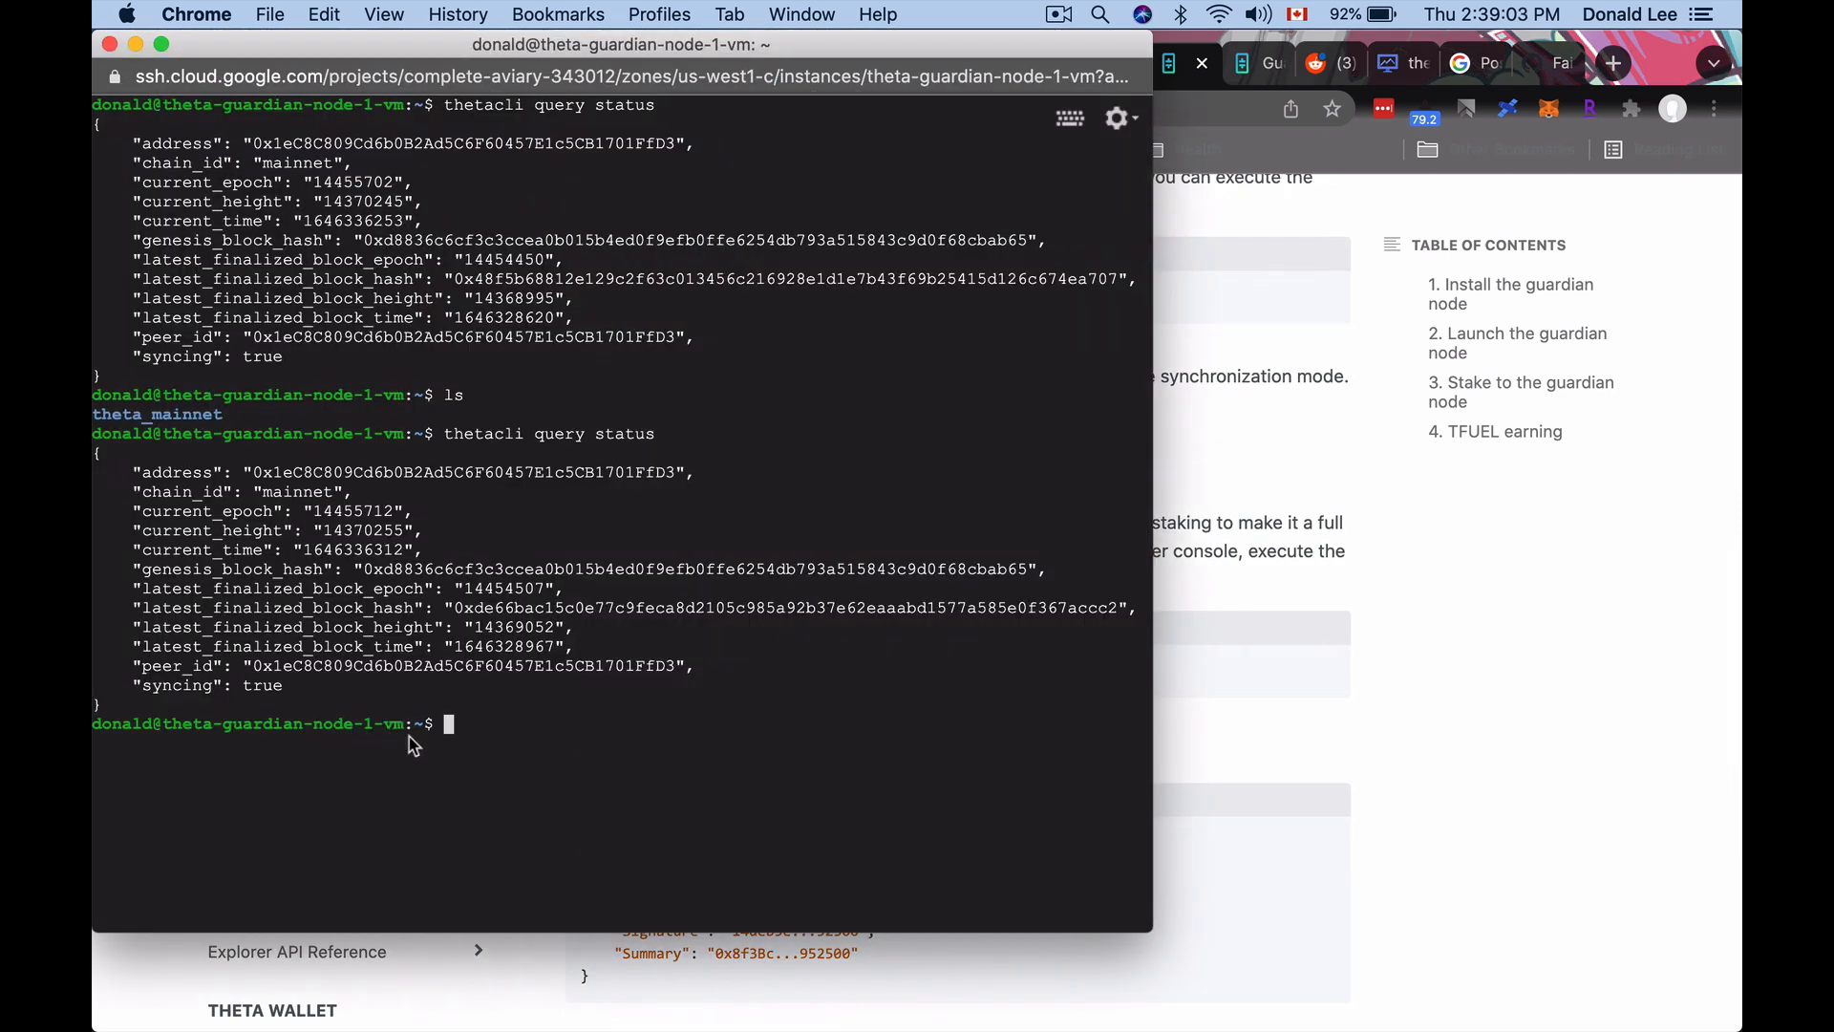
mouse_move(358, 686)
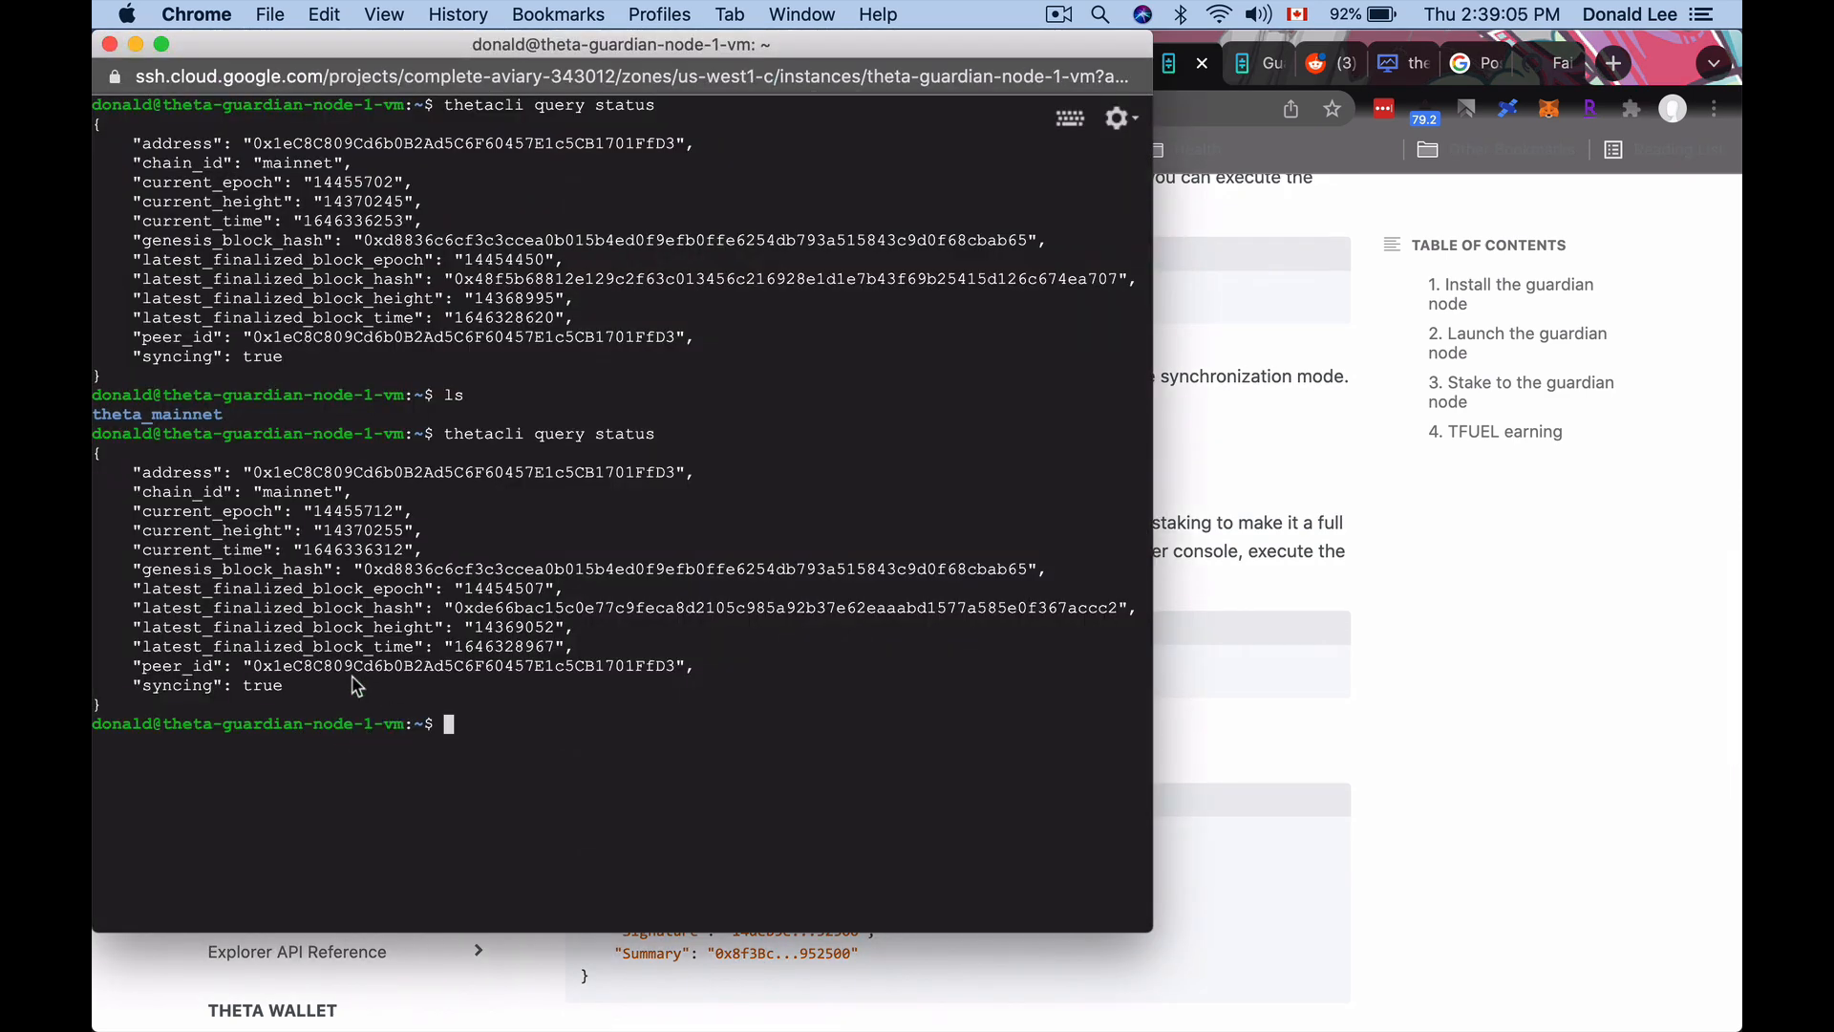
mouse_move(269, 698)
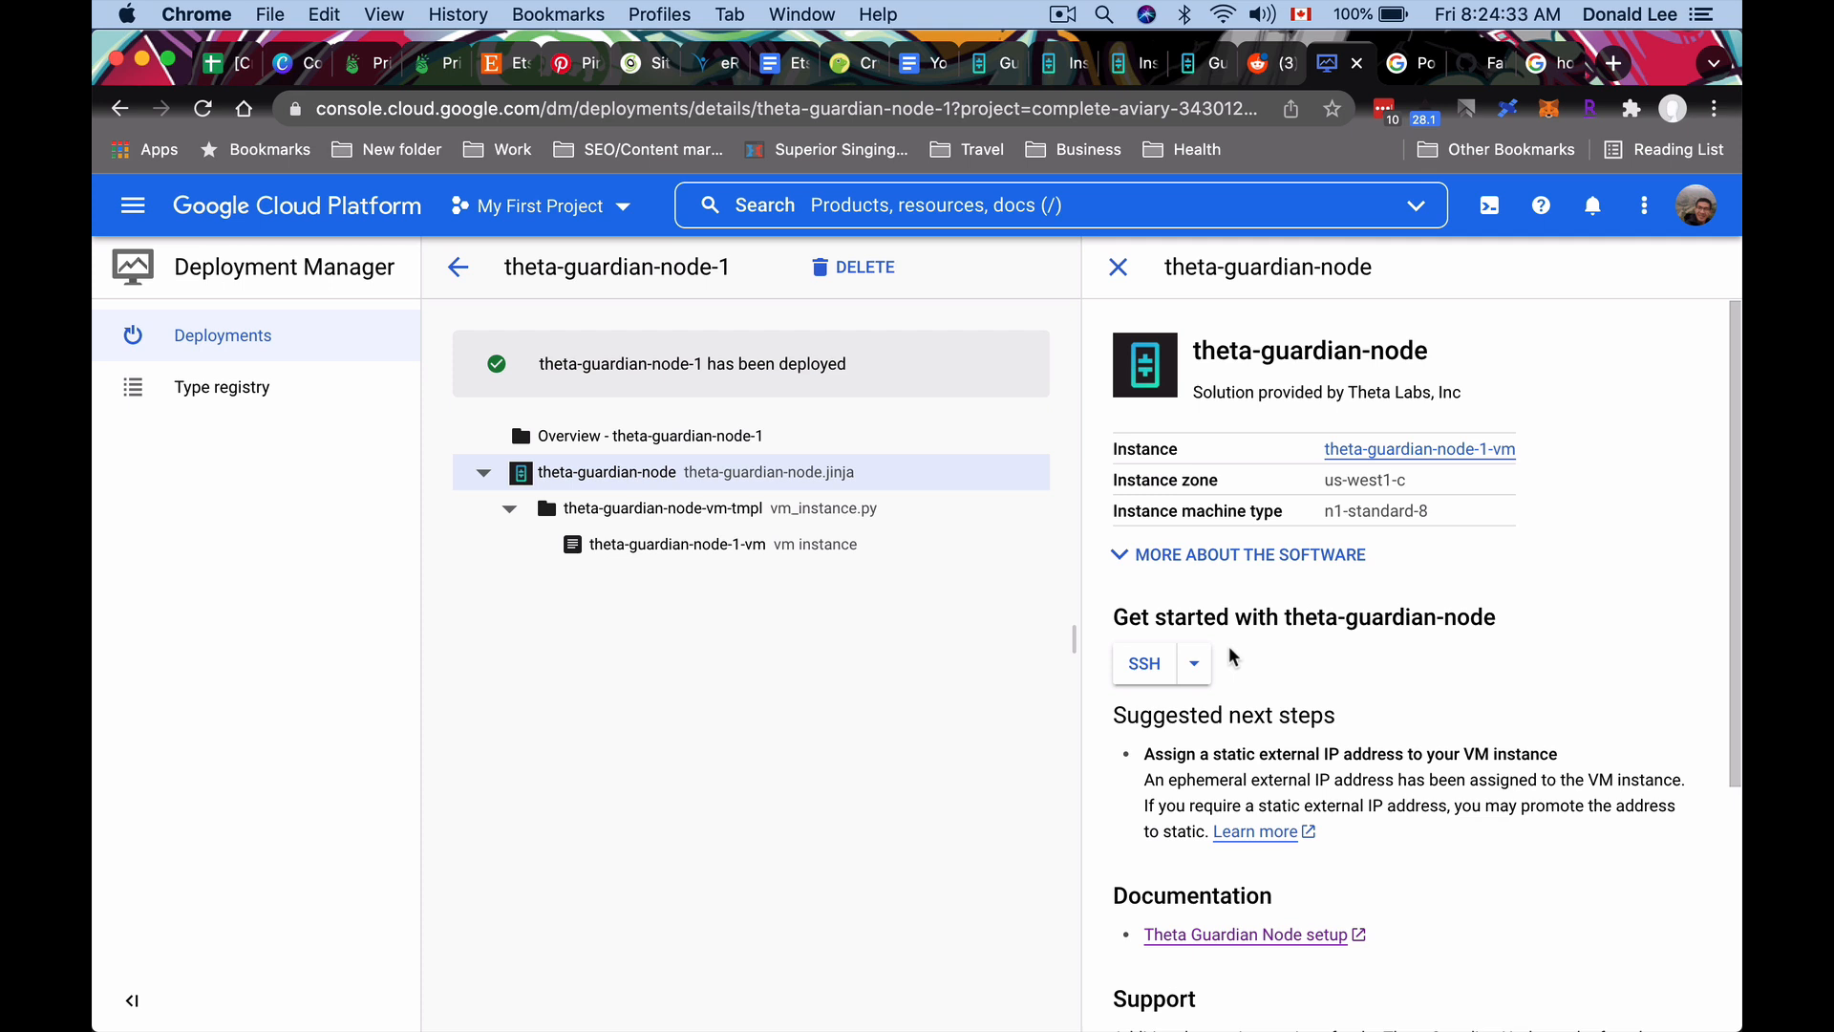
mouse_move(1152, 680)
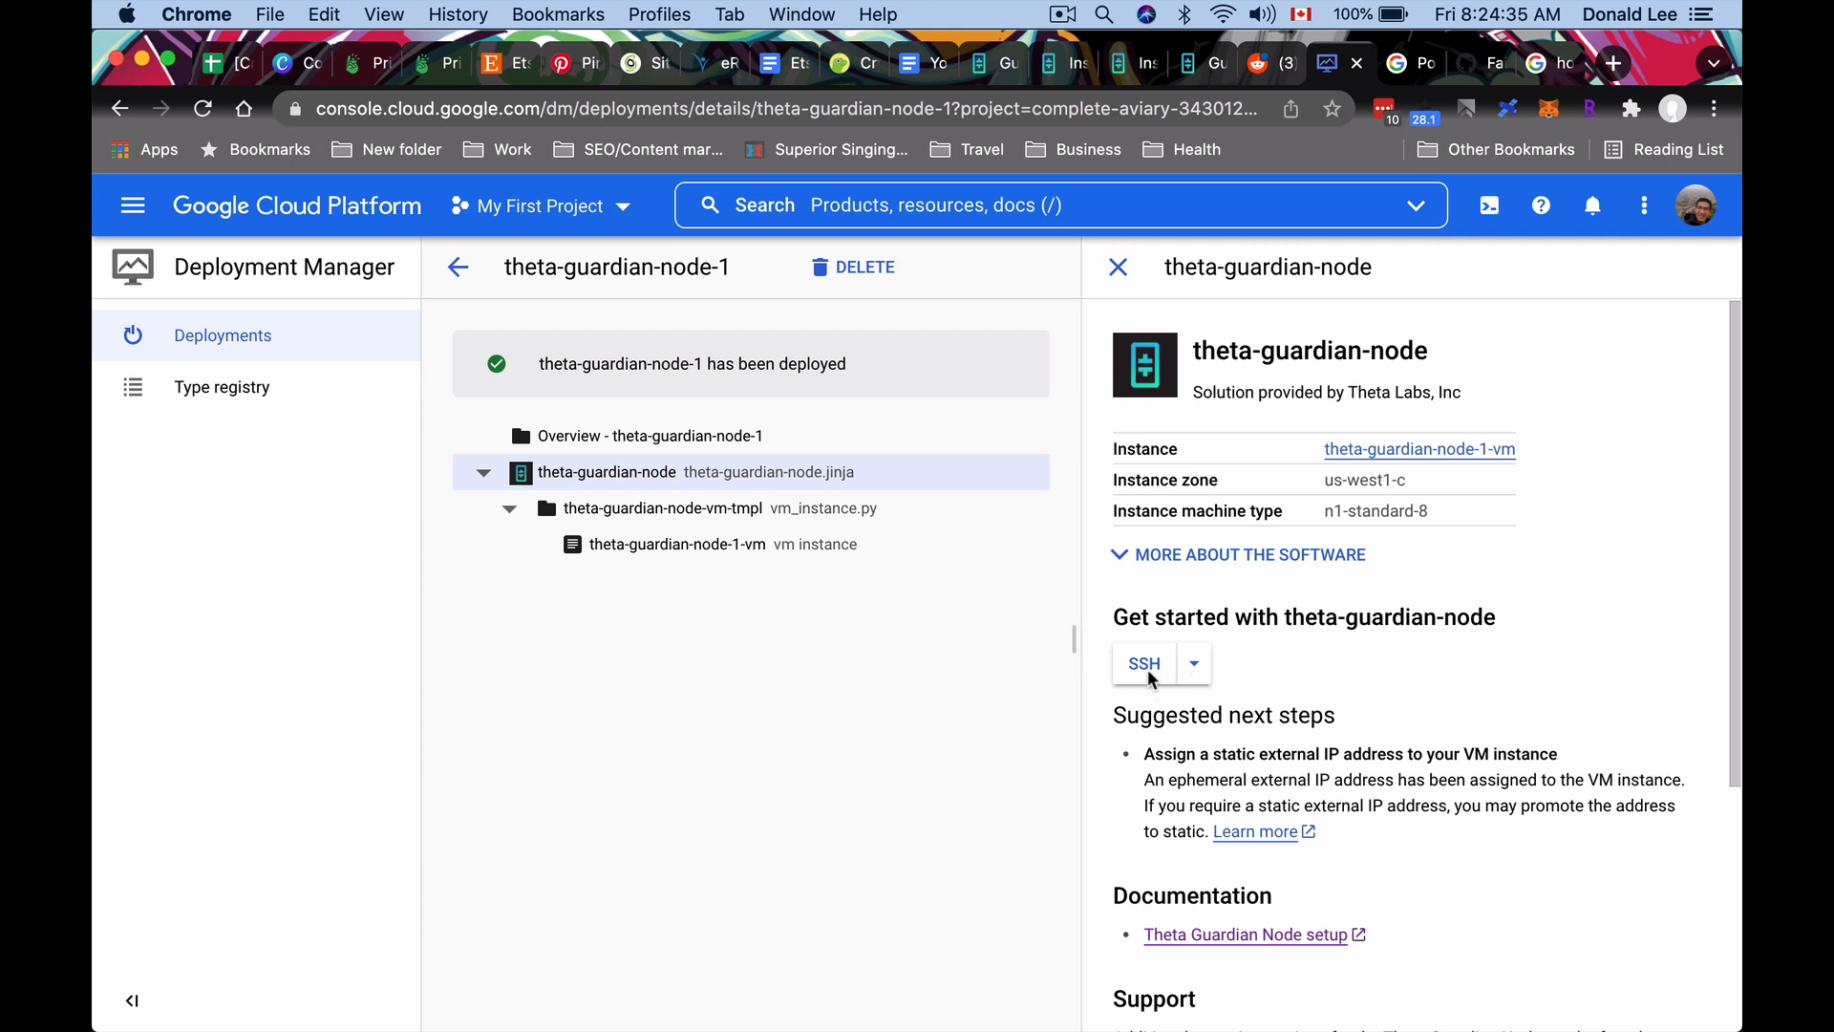
Start a fresh SSH session to theta-guardian-node-1-vm from the deployment panel and confirm connecting.
left_click(1142, 663)
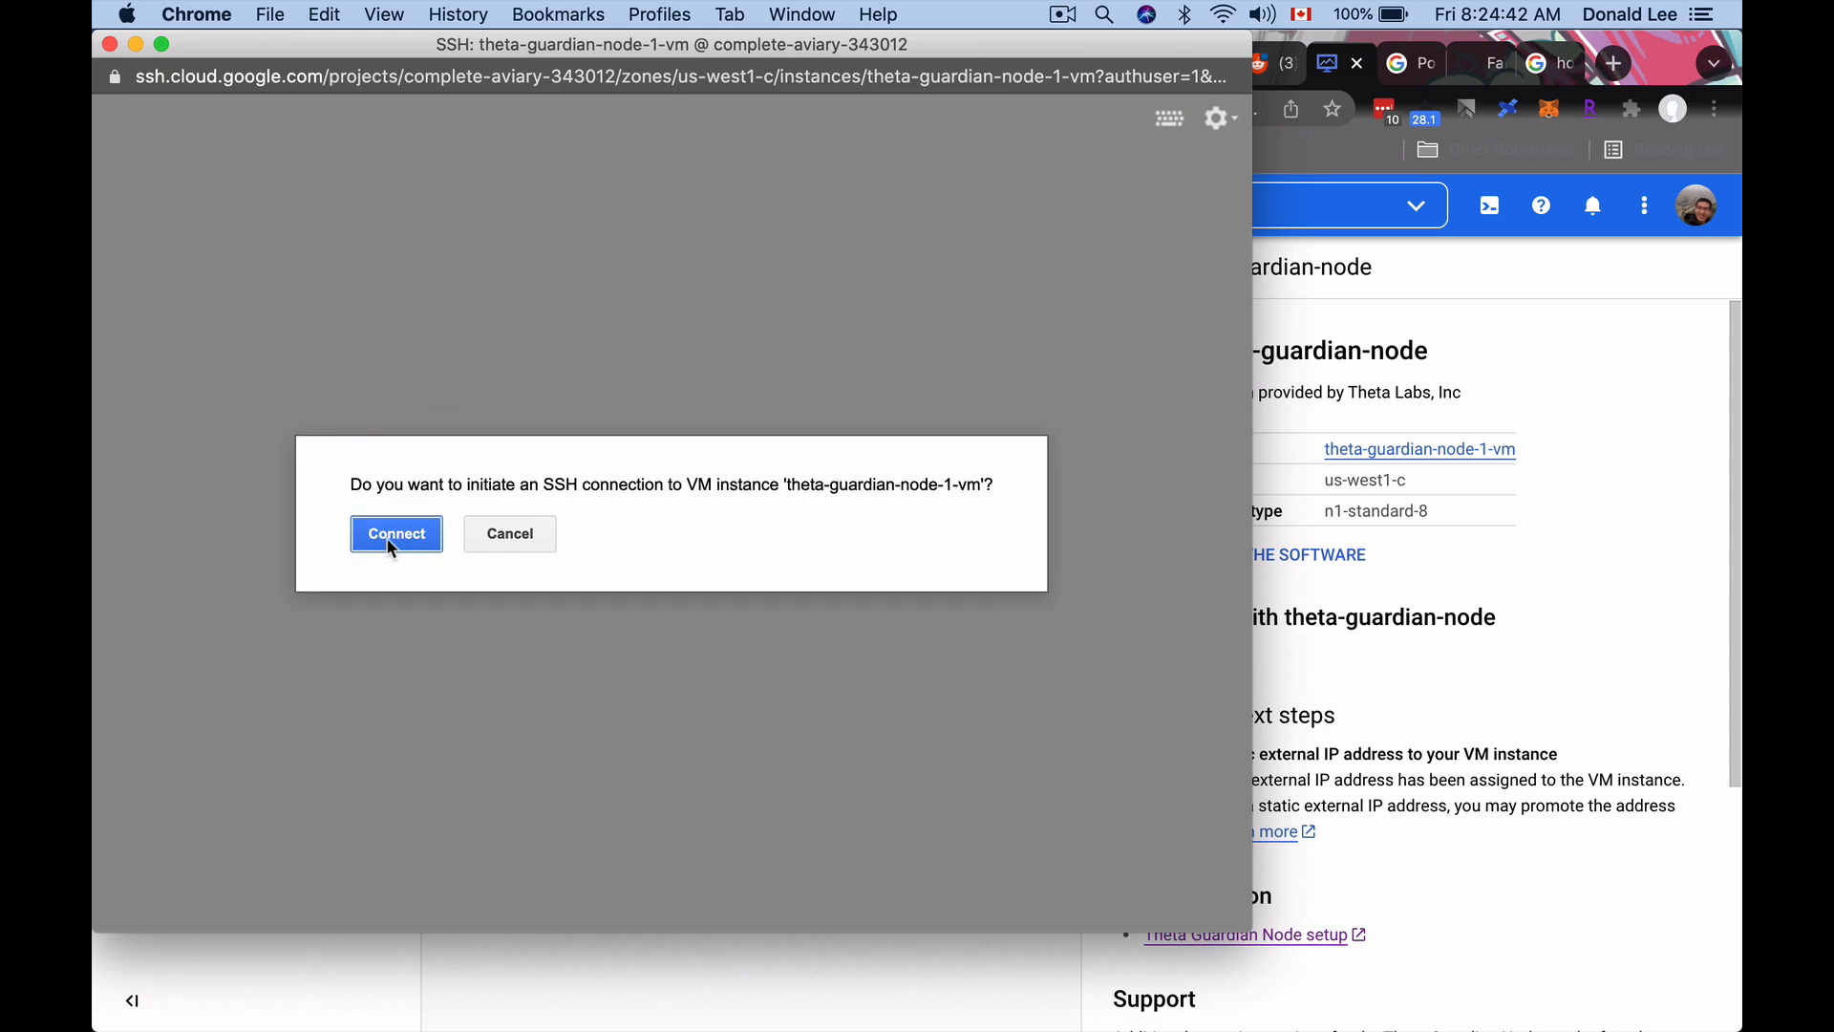
left_click(396, 533)
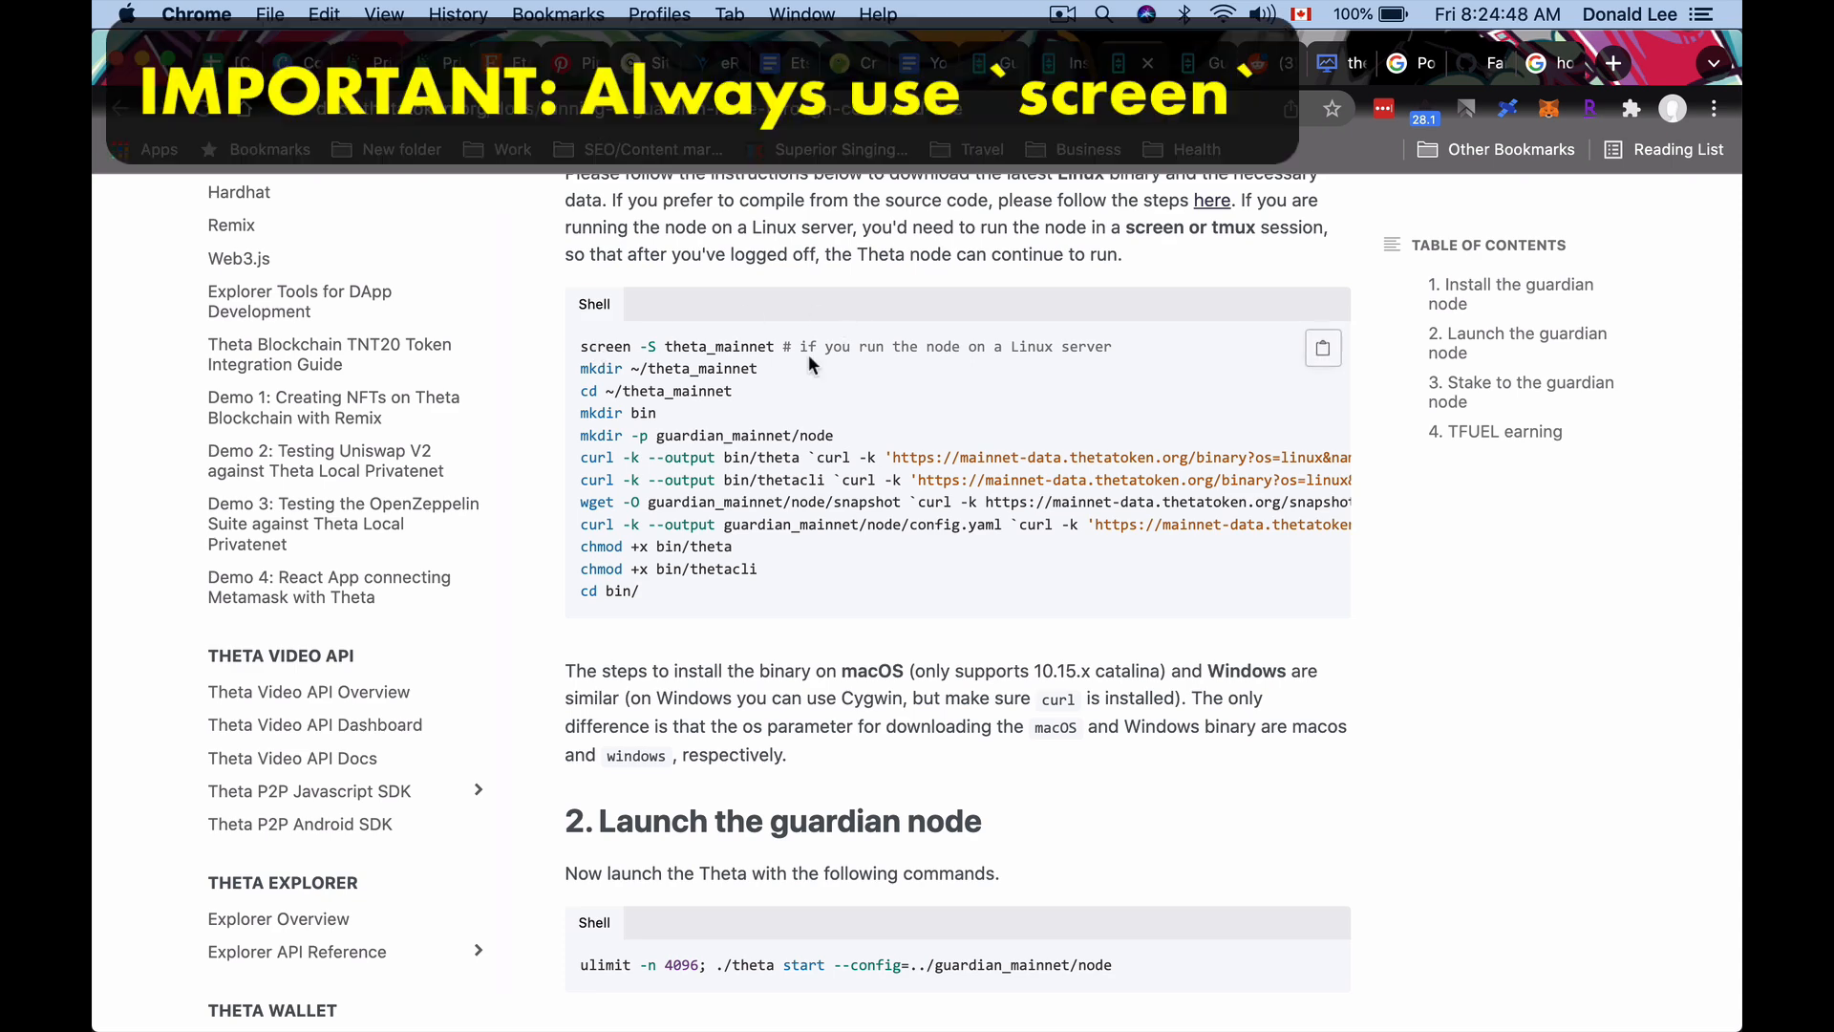
mouse_move(627, 354)
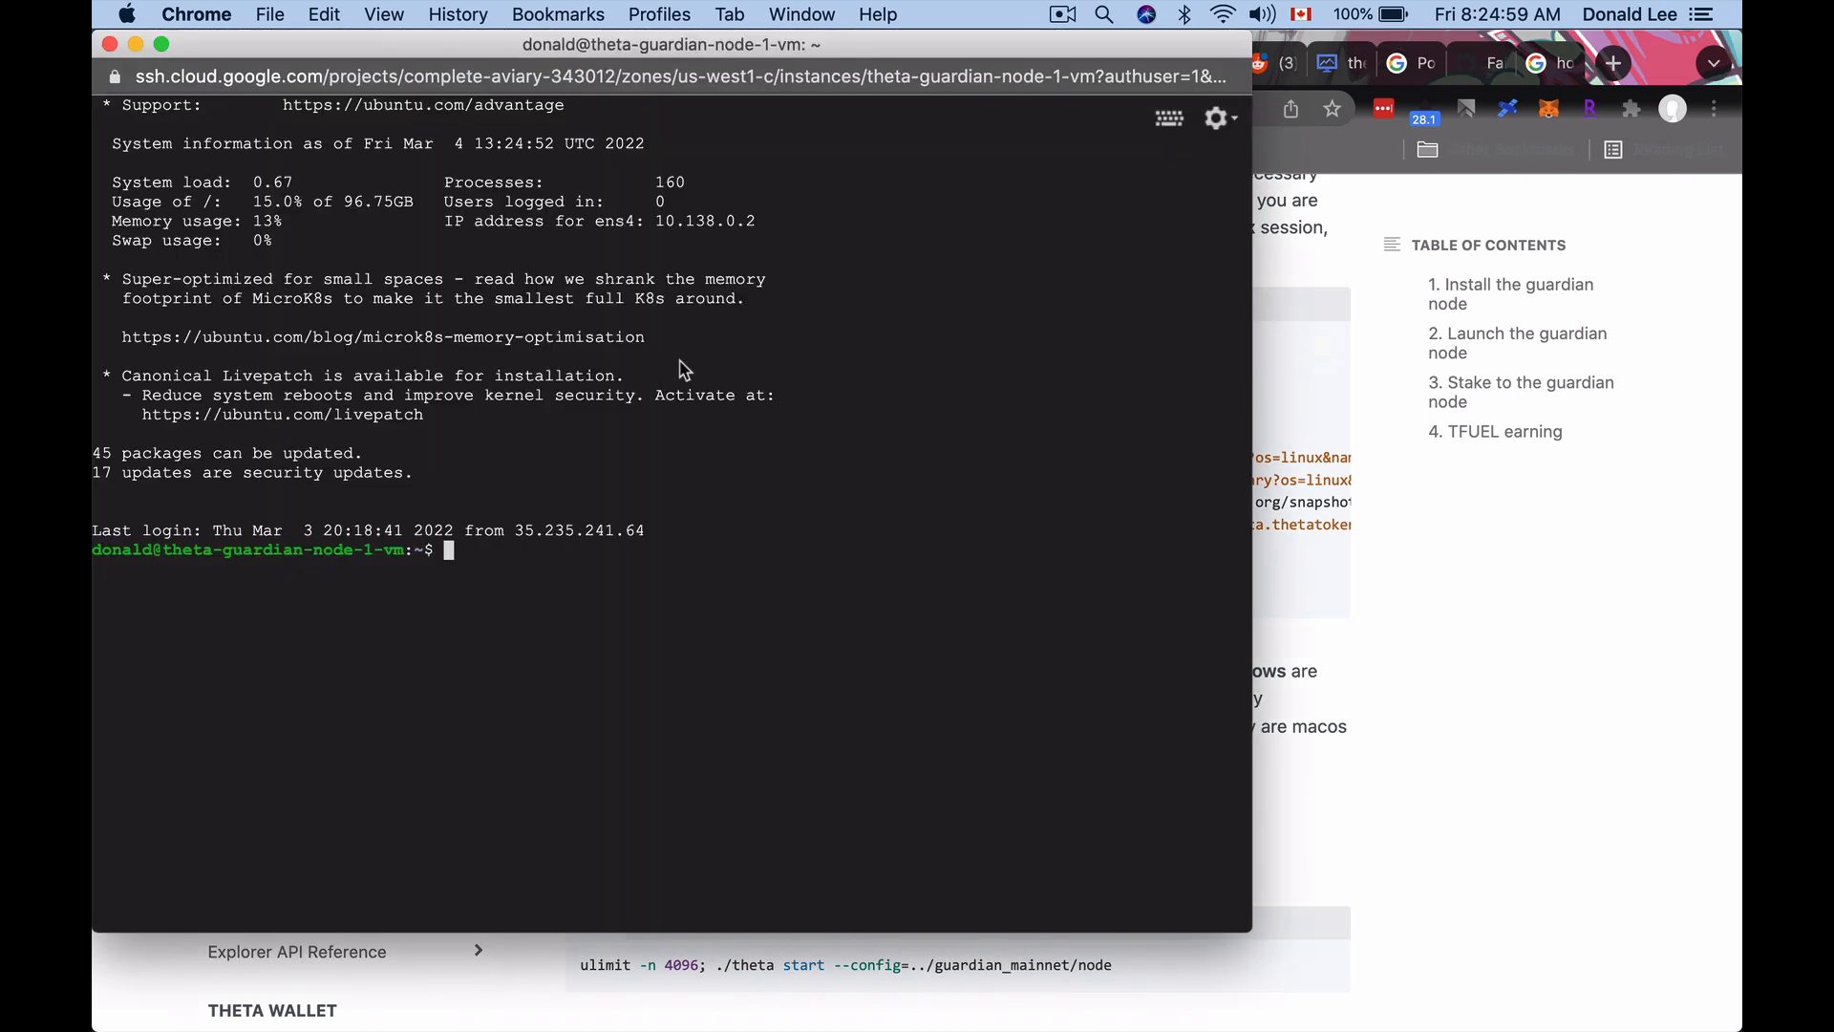
mouse_move(517, 279)
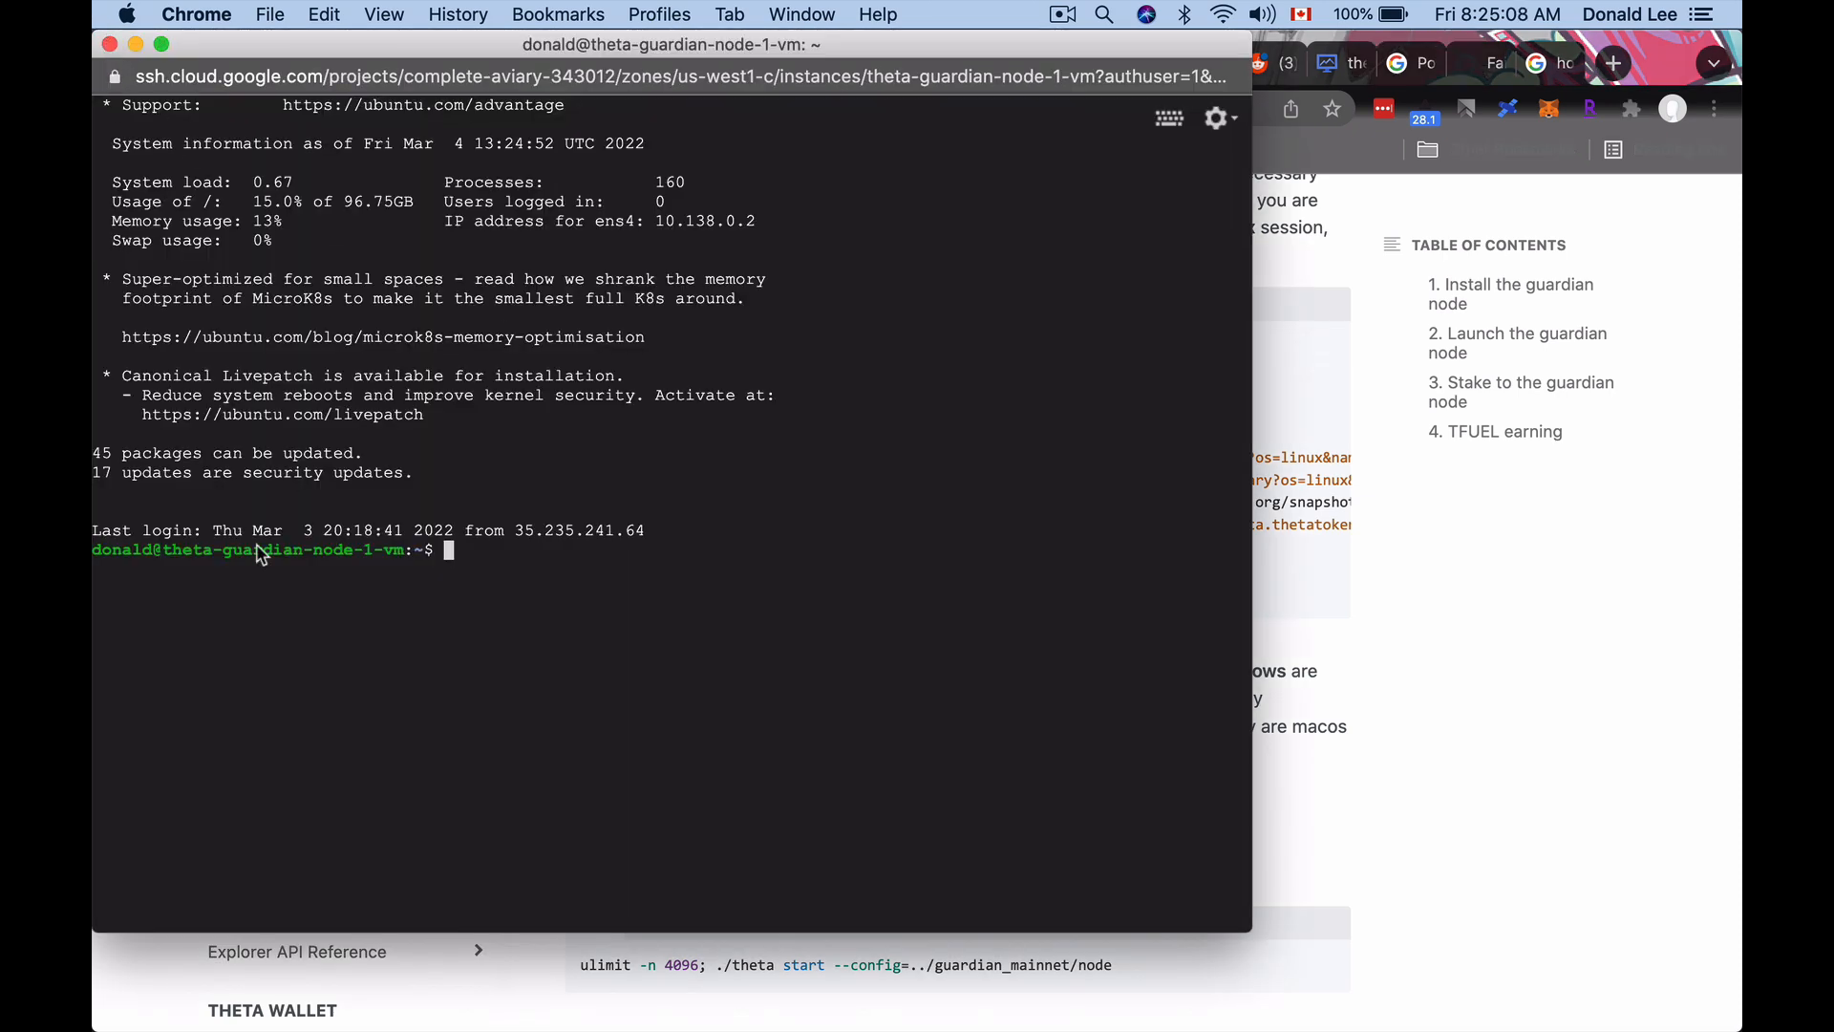
mouse_move(424, 594)
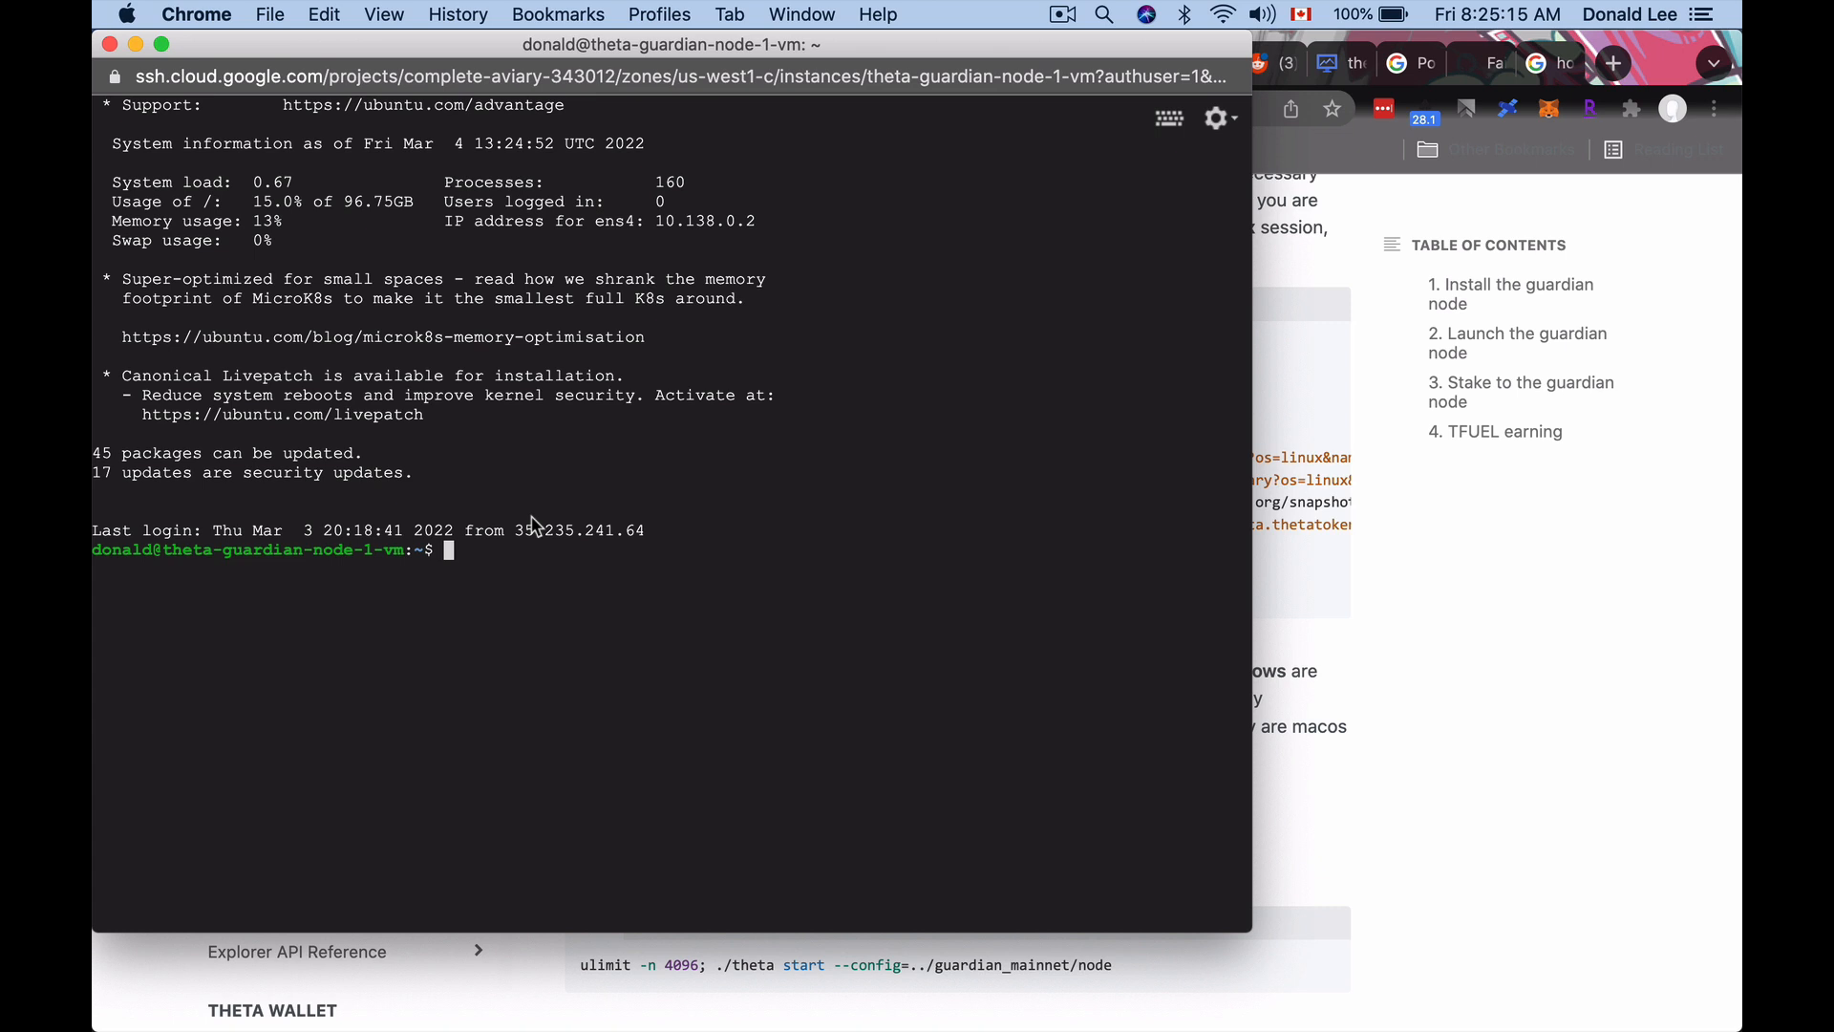
List the running screen sessions on the VM with screen -ls.
type("scr")
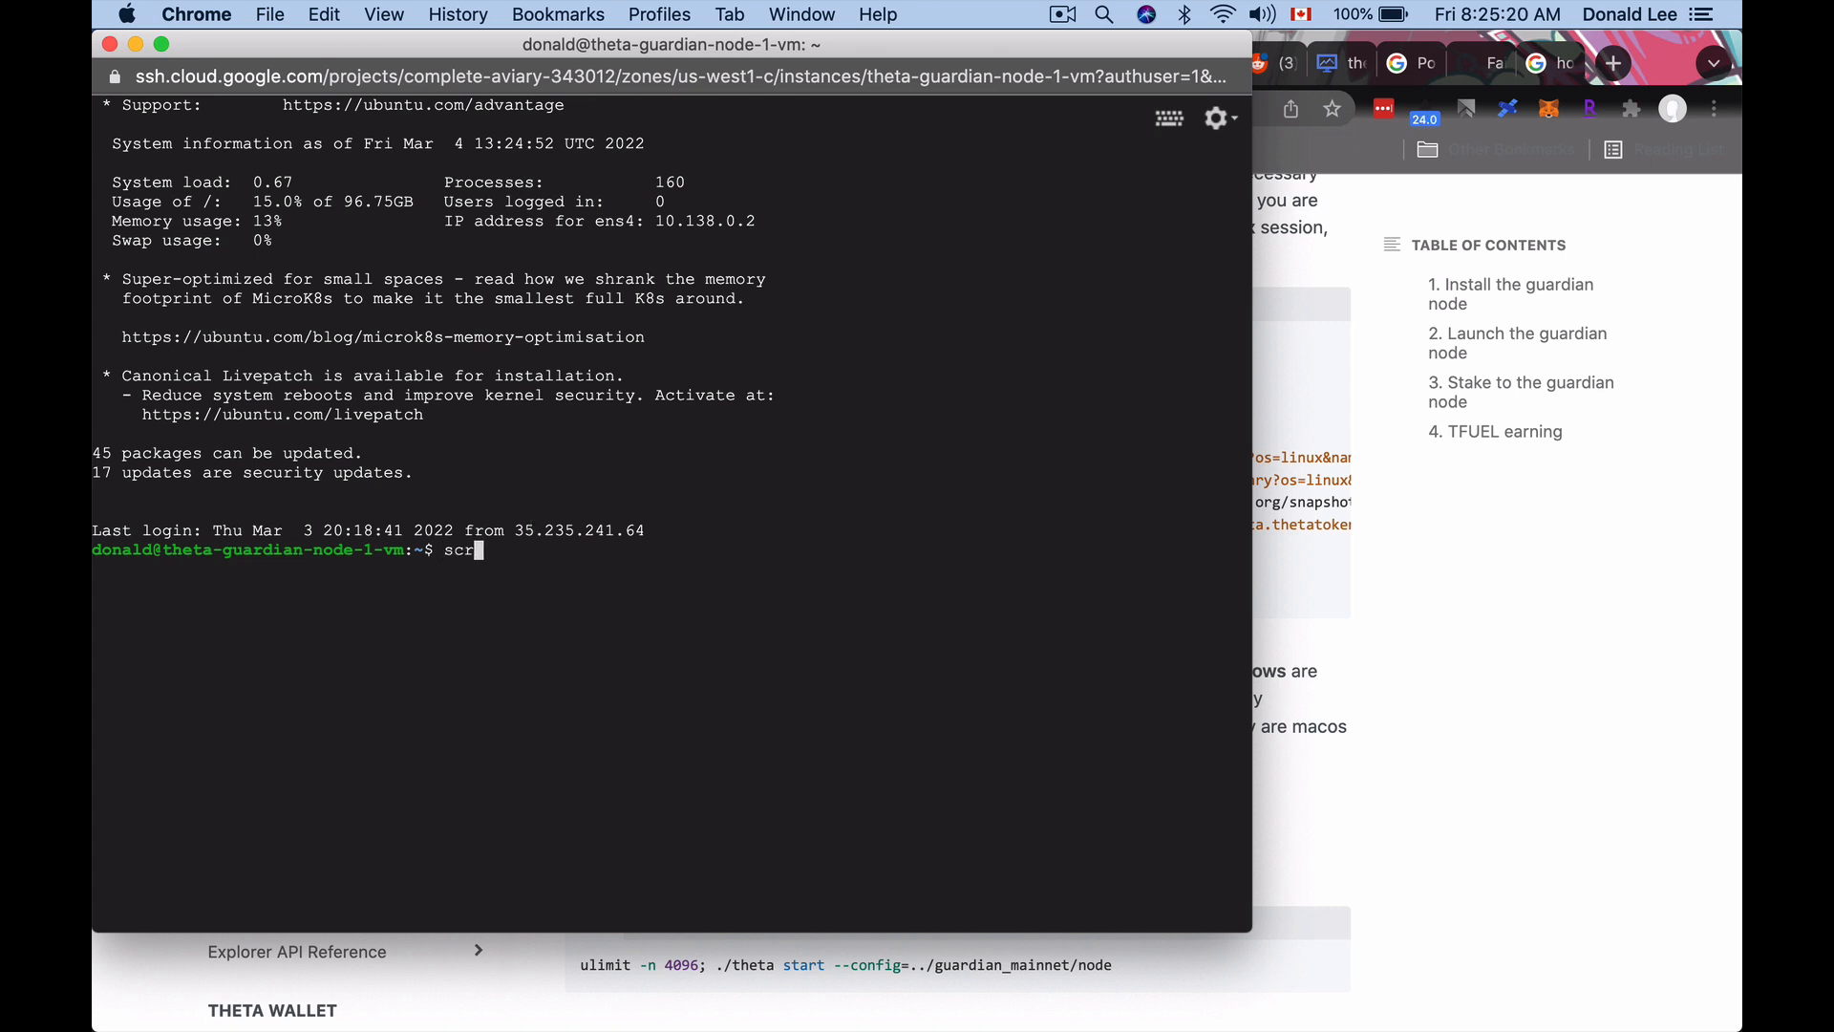
key("Return")
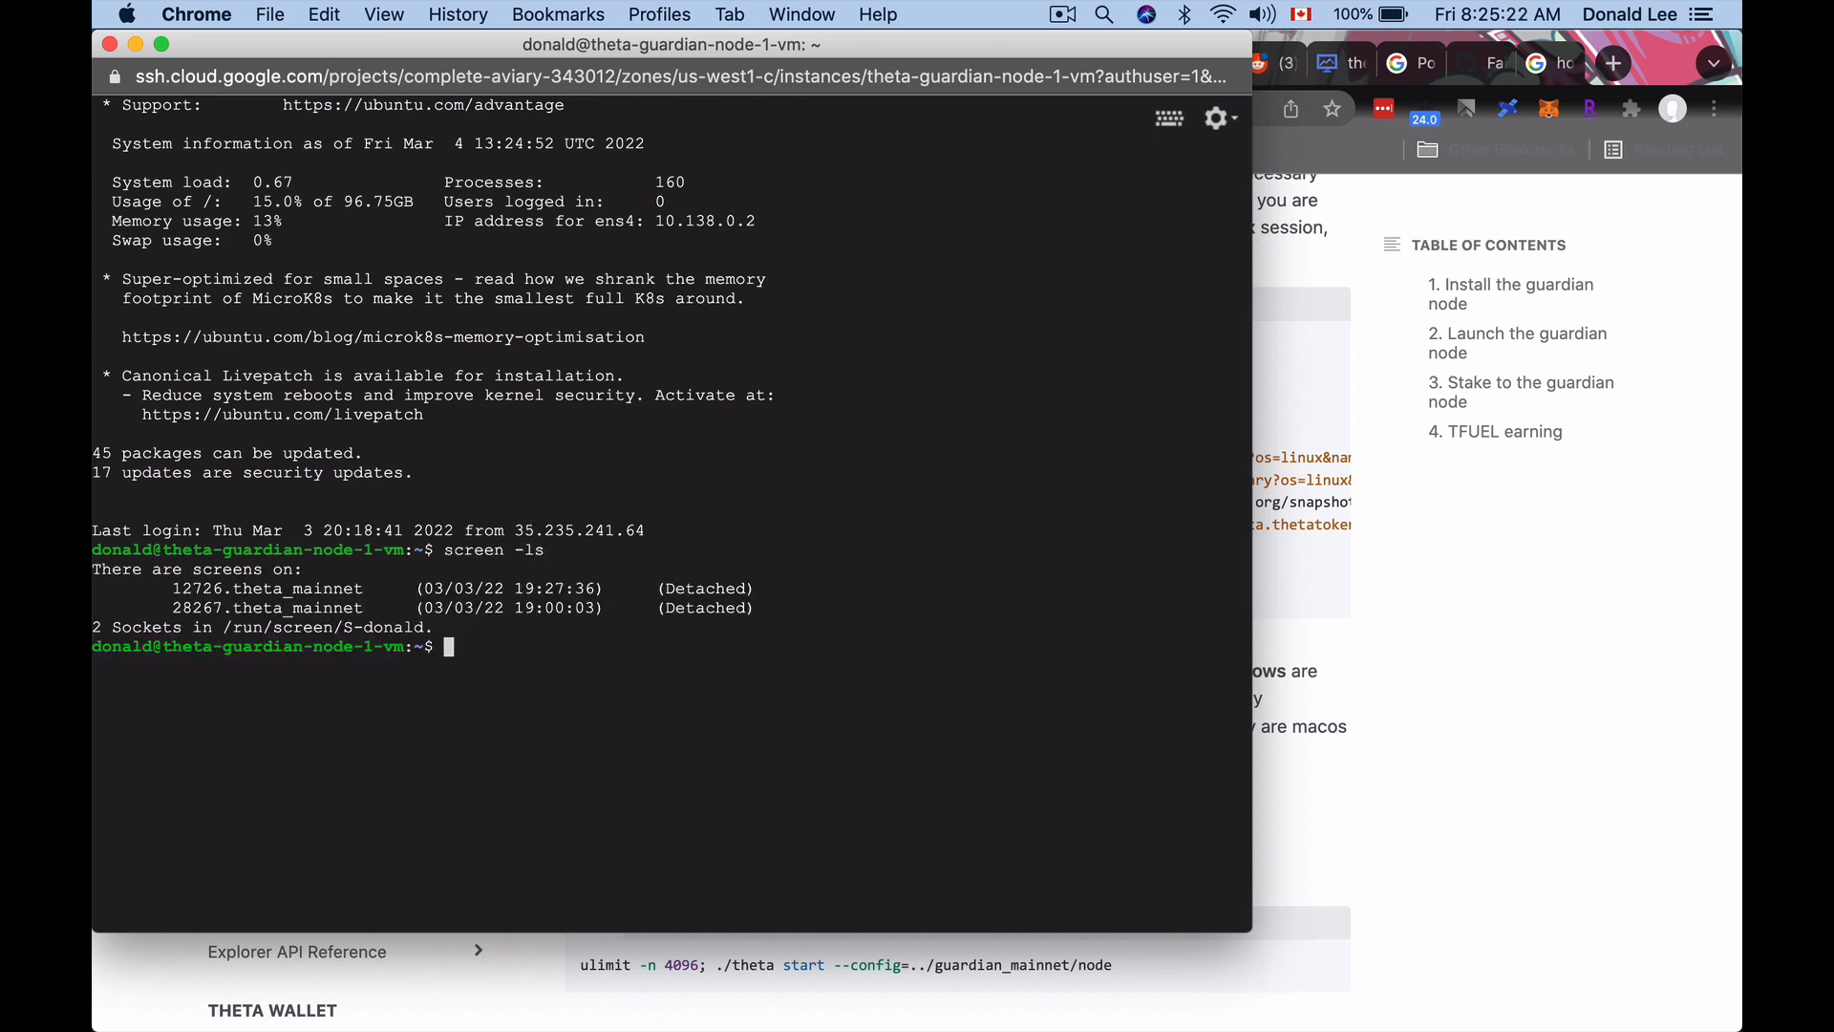
mouse_move(208, 655)
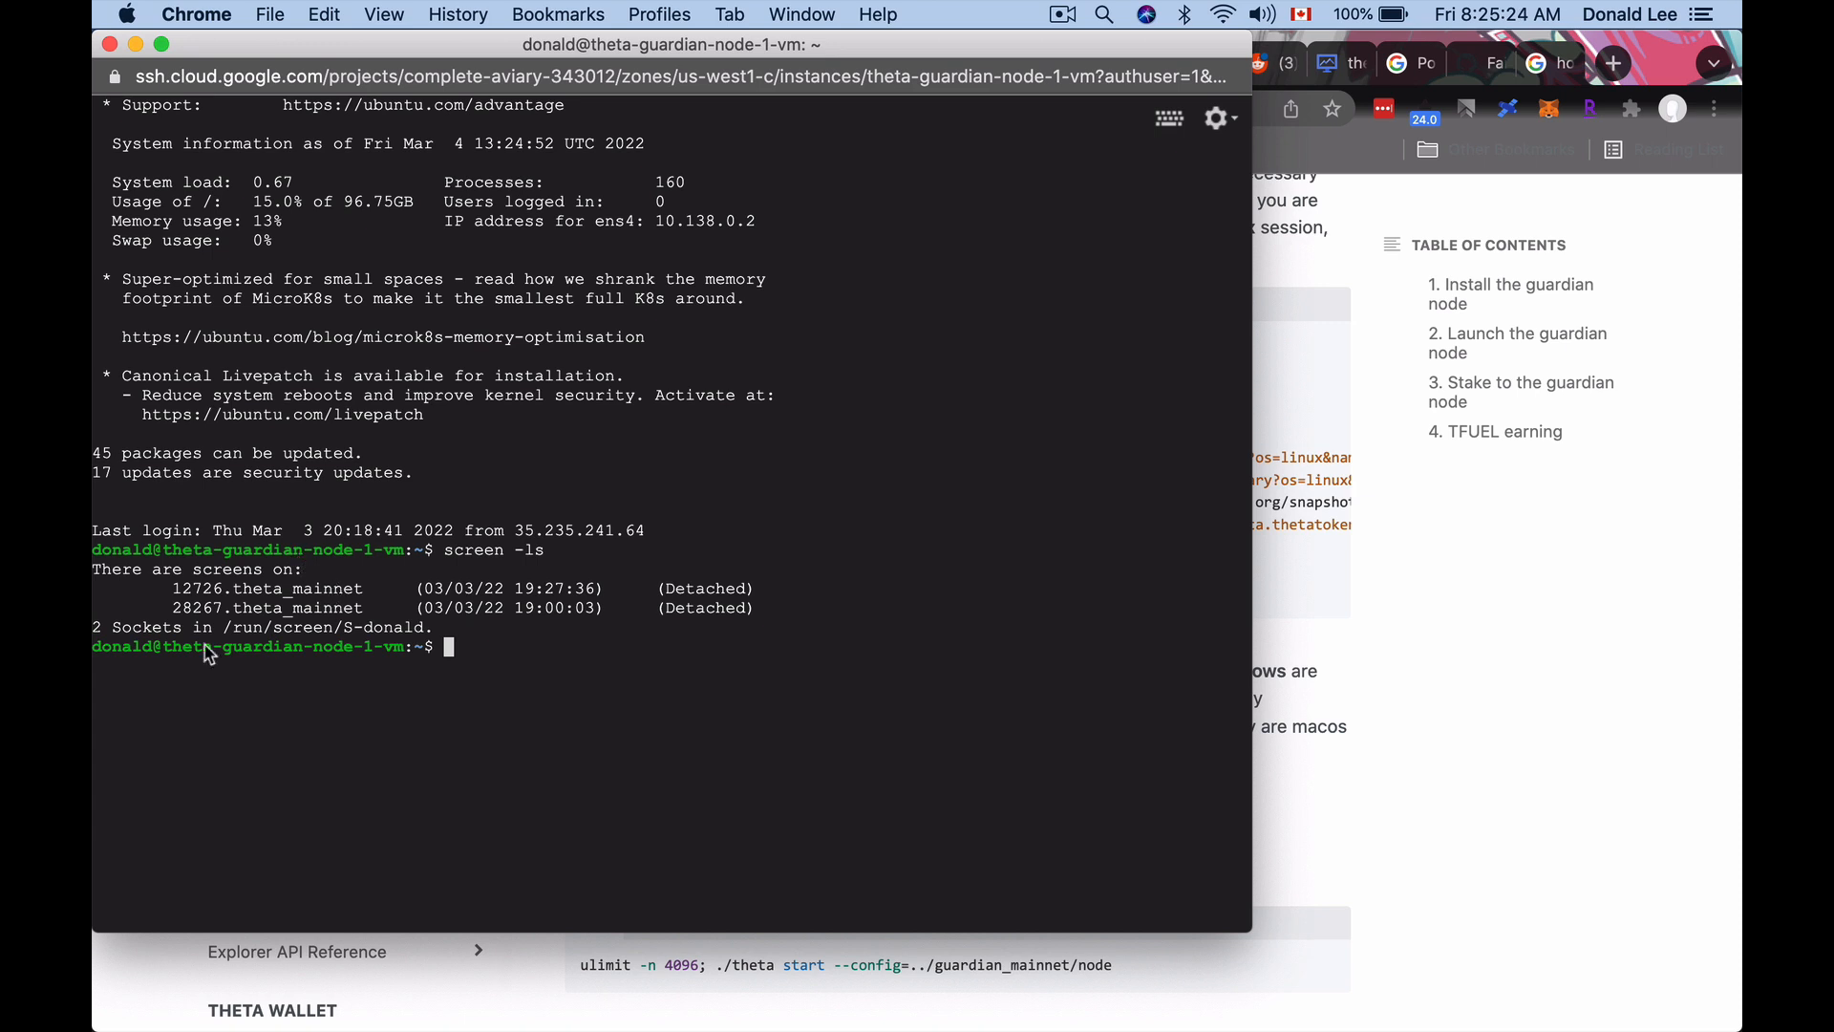
mouse_move(584, 577)
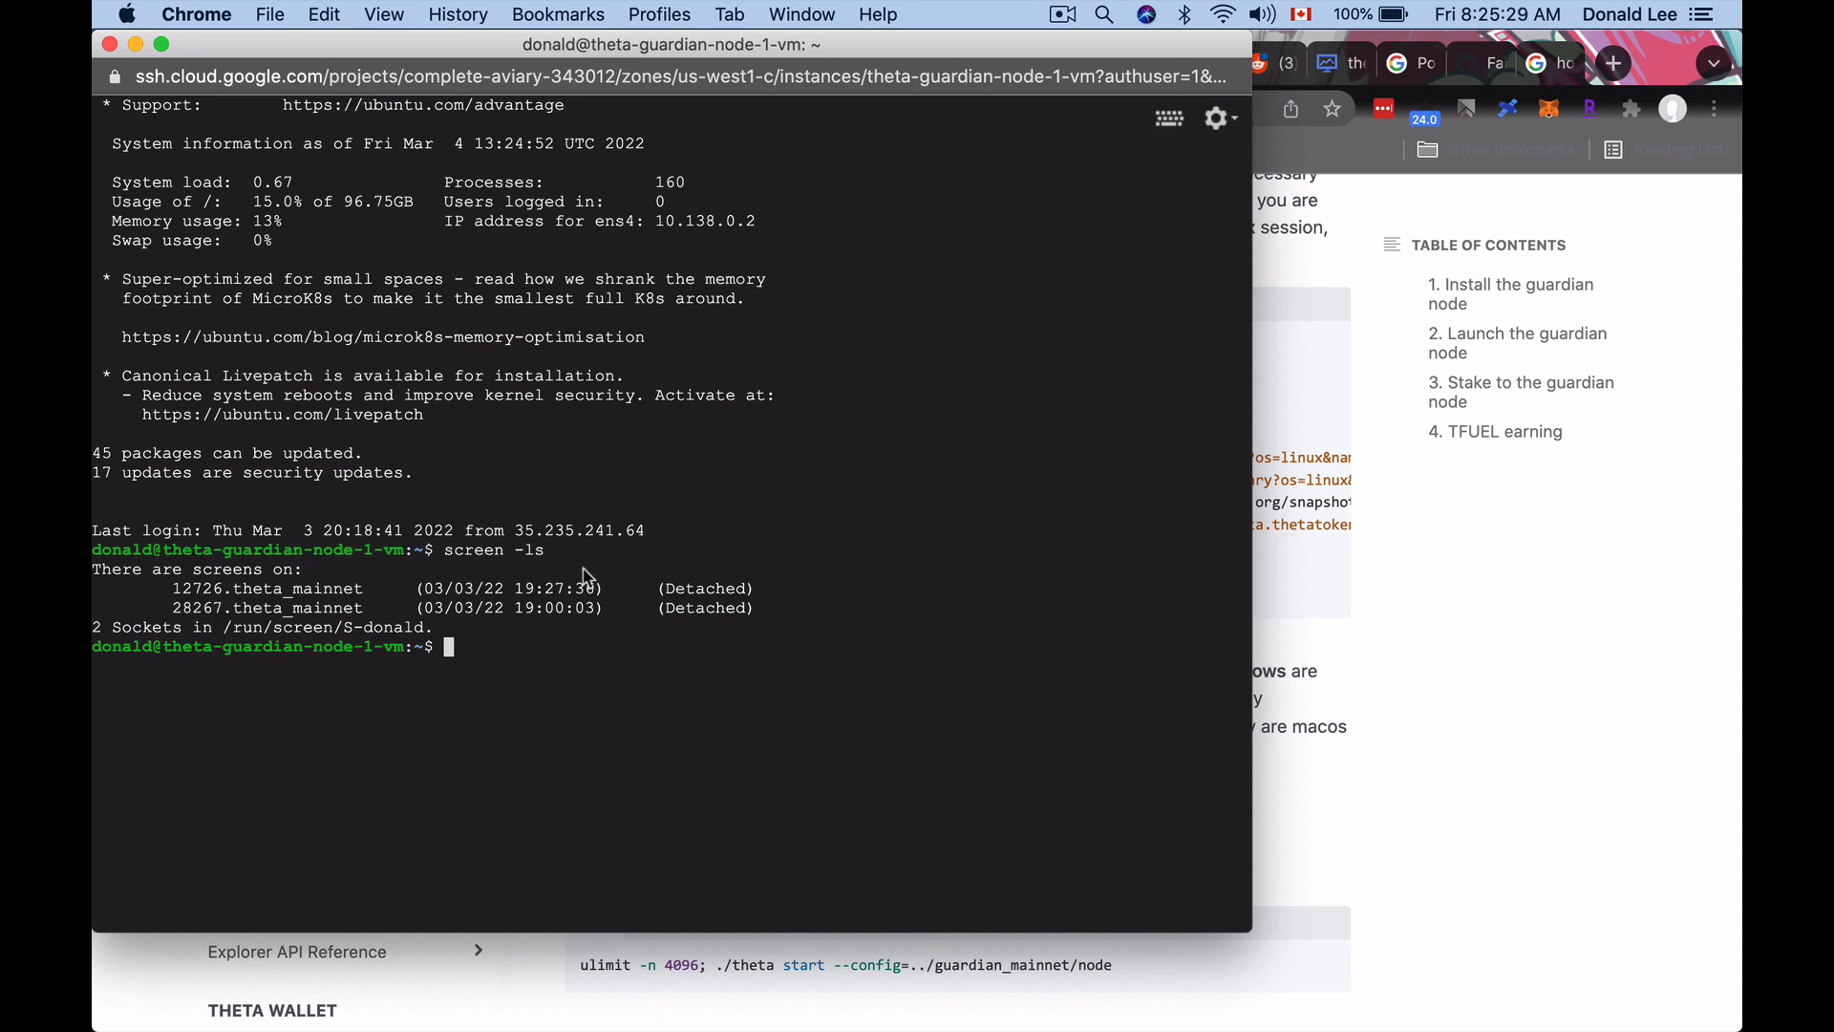
Reattach screen session 28267.theta_mainnet to watch the node's live output.
type("scr")
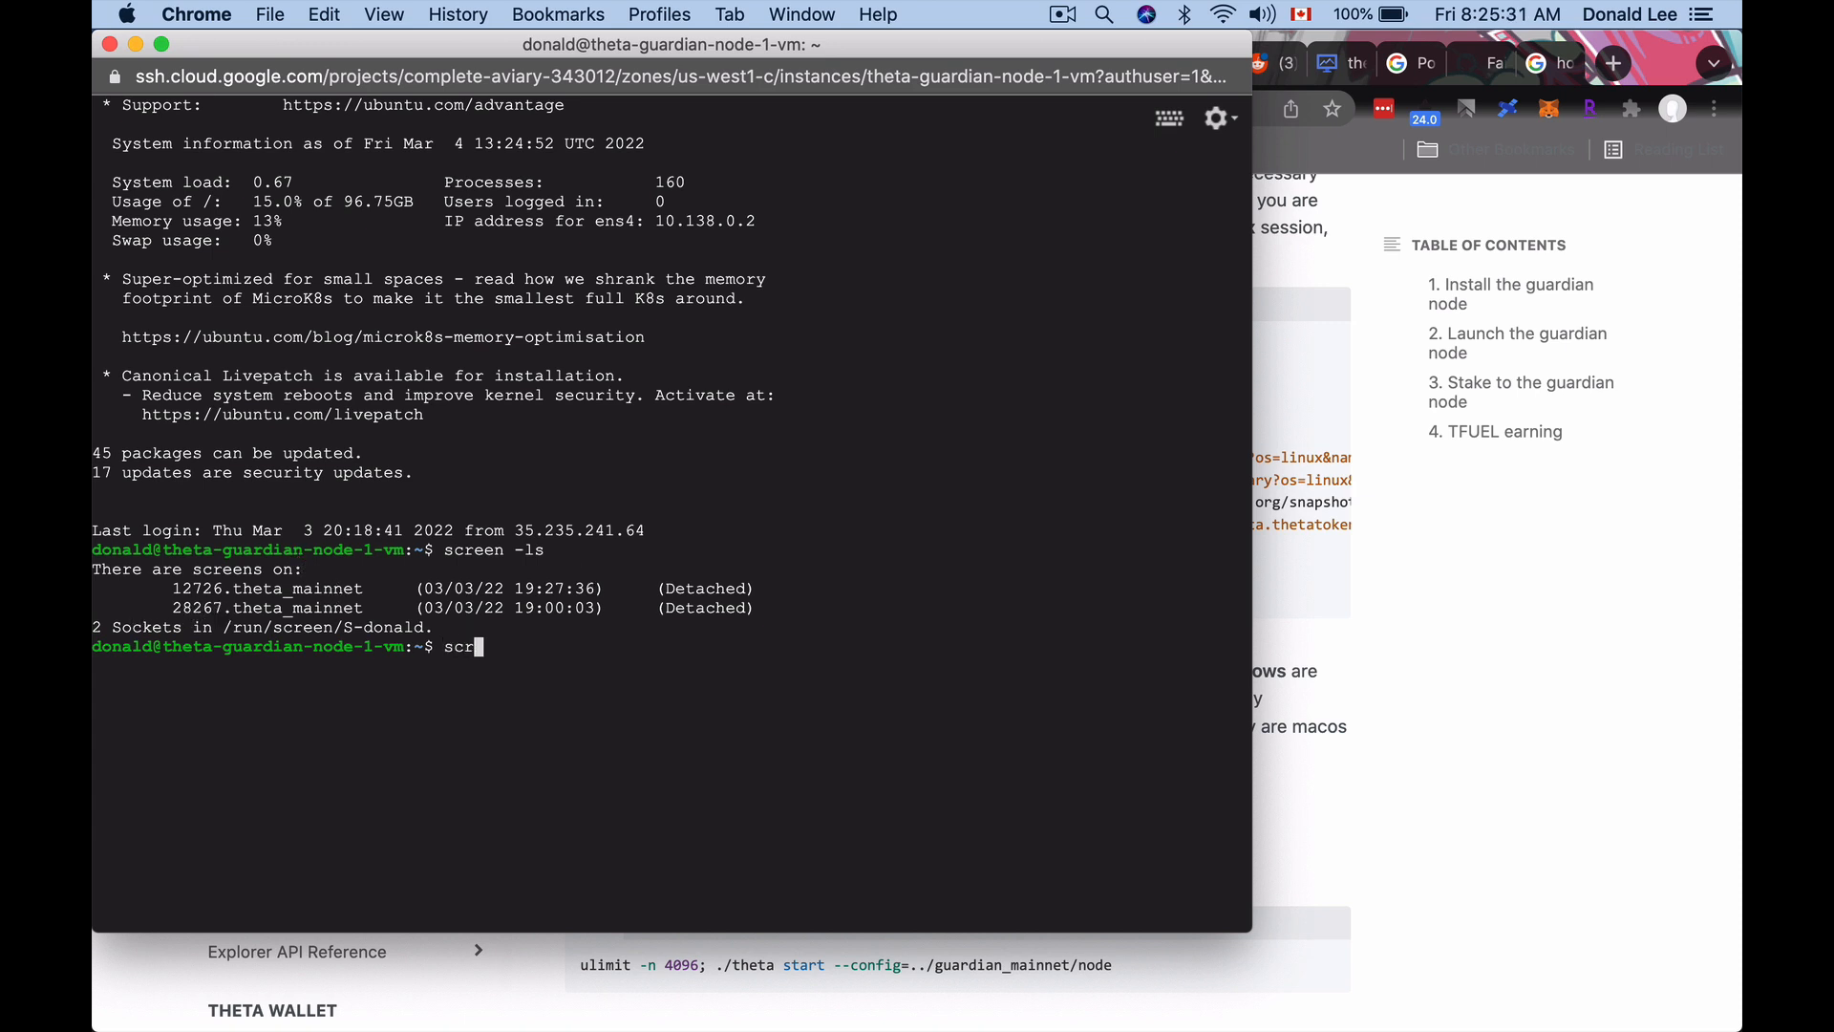
type("een -r")
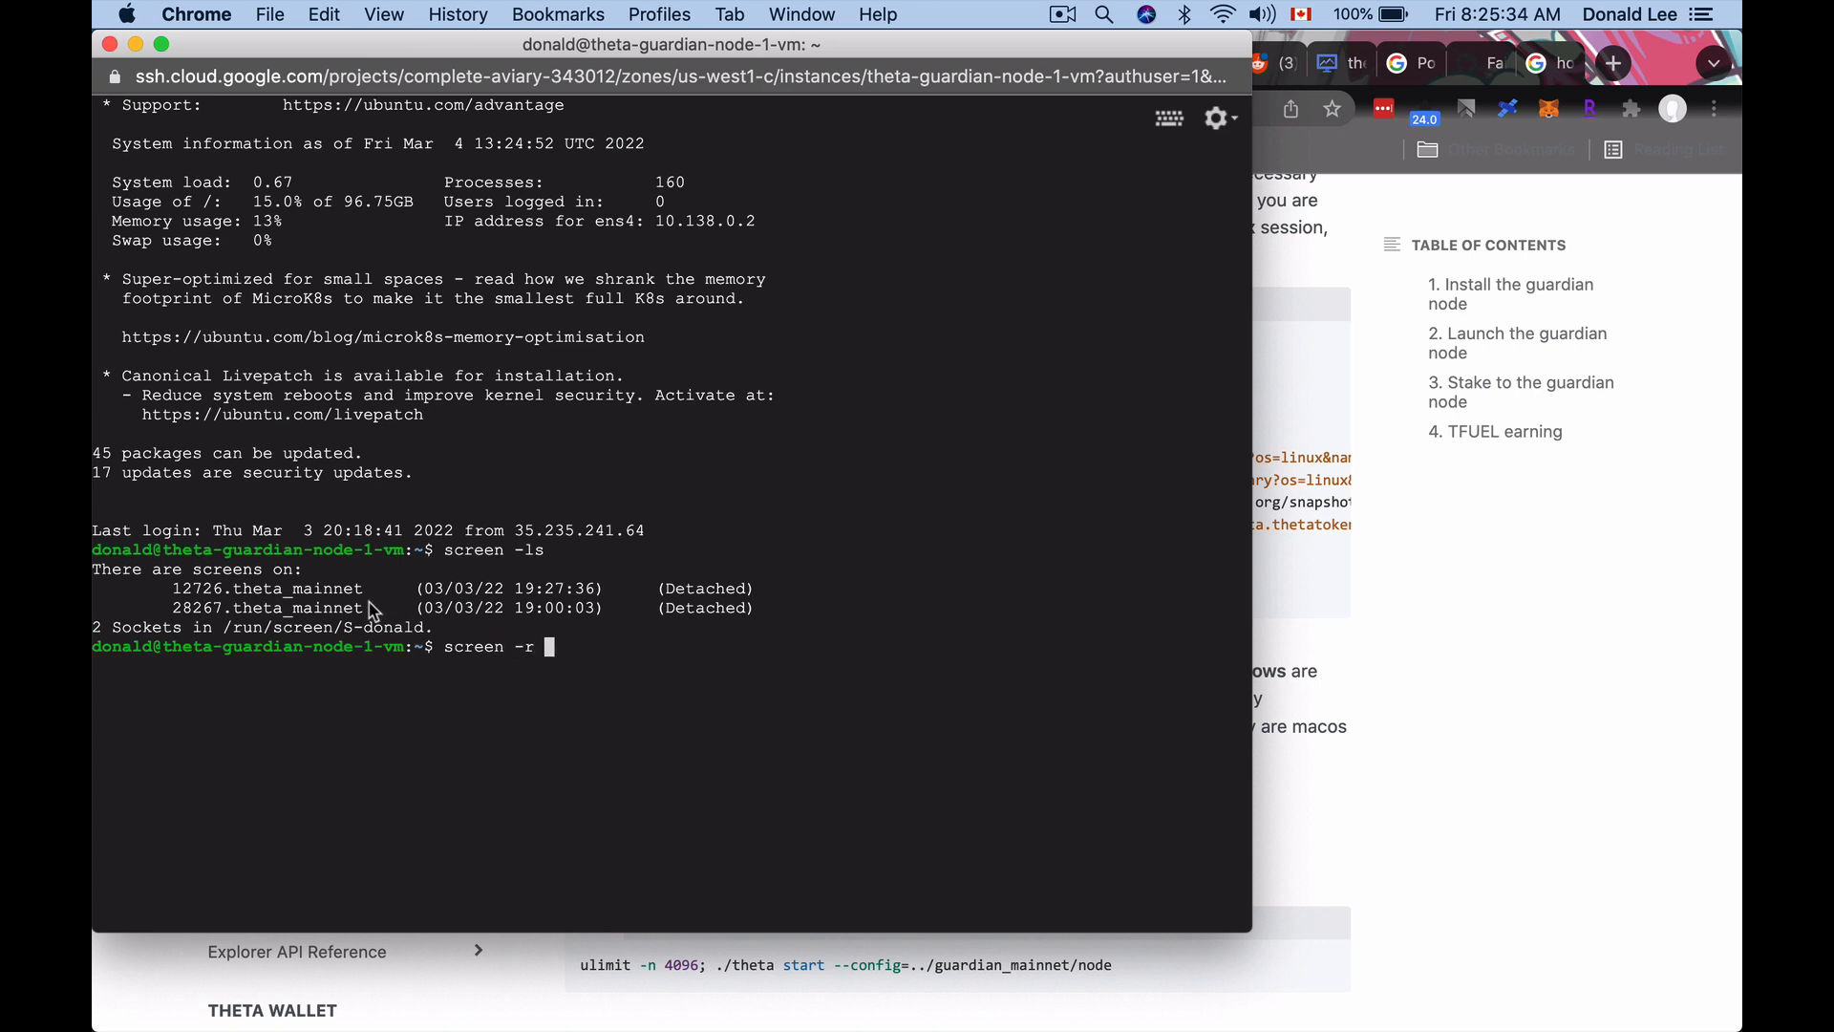
mouse_move(843, 634)
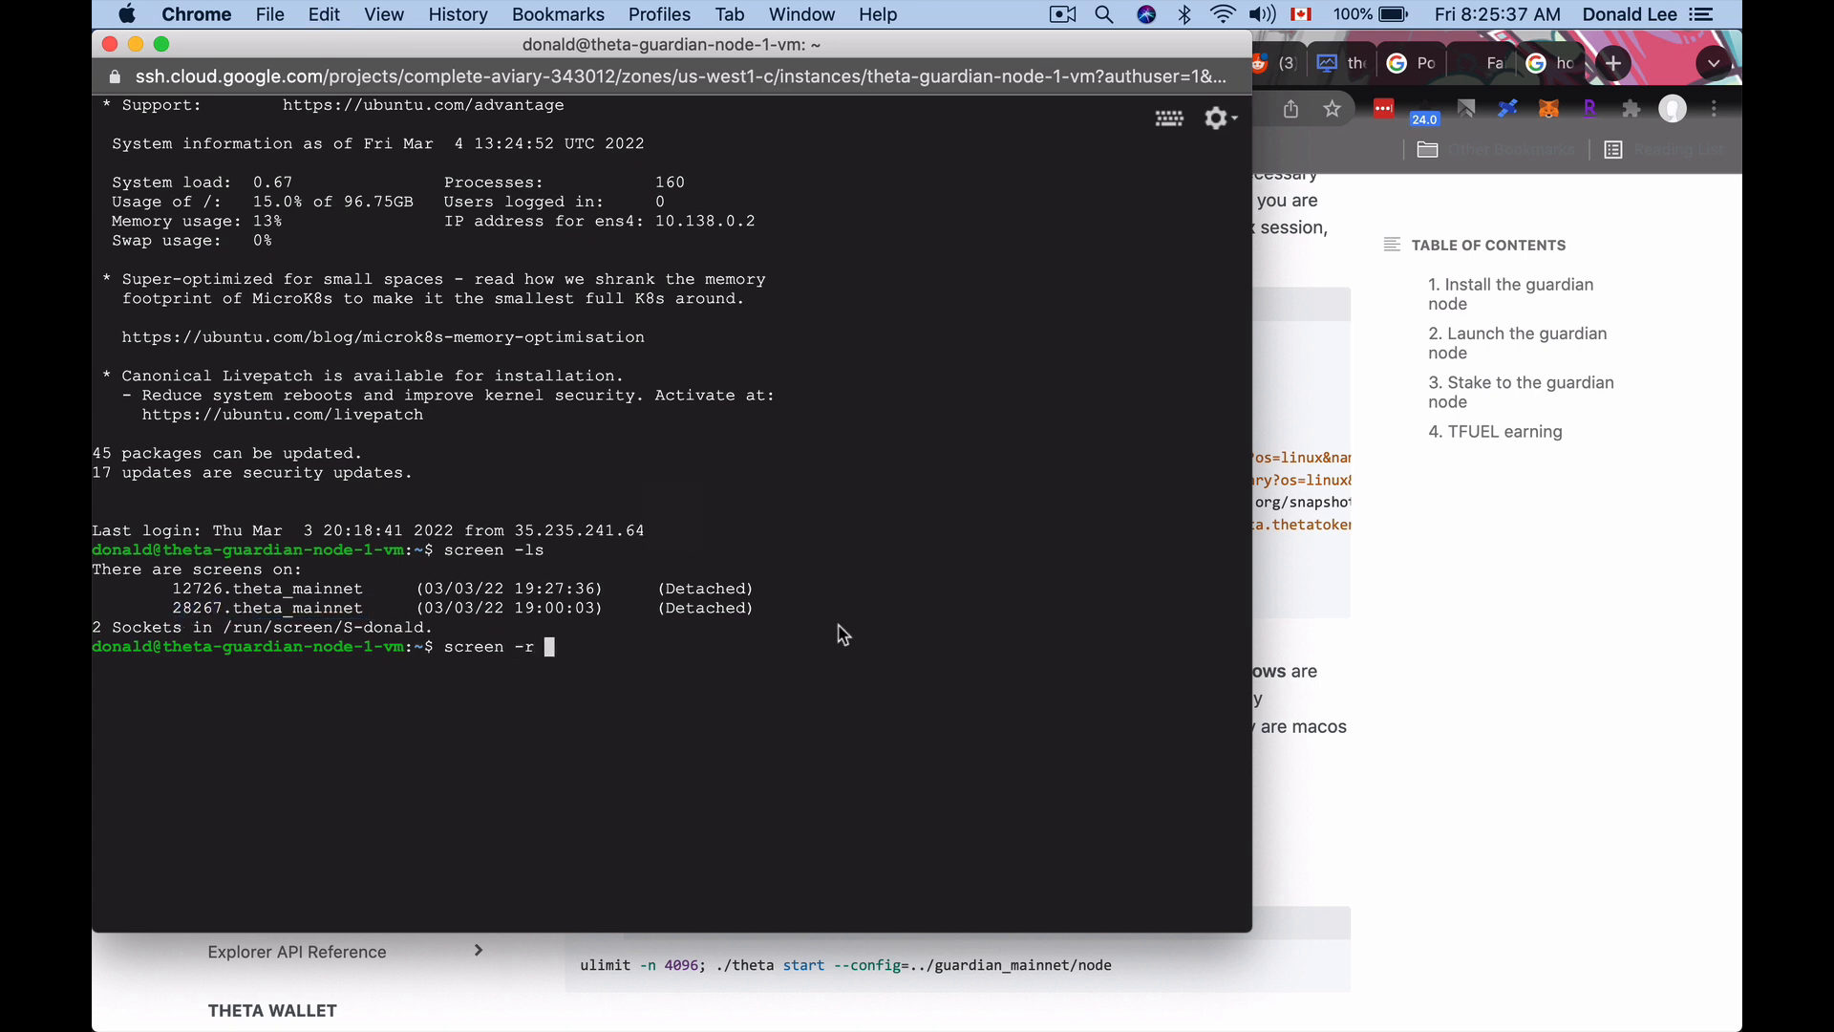
type("28267.theta_mainnet")
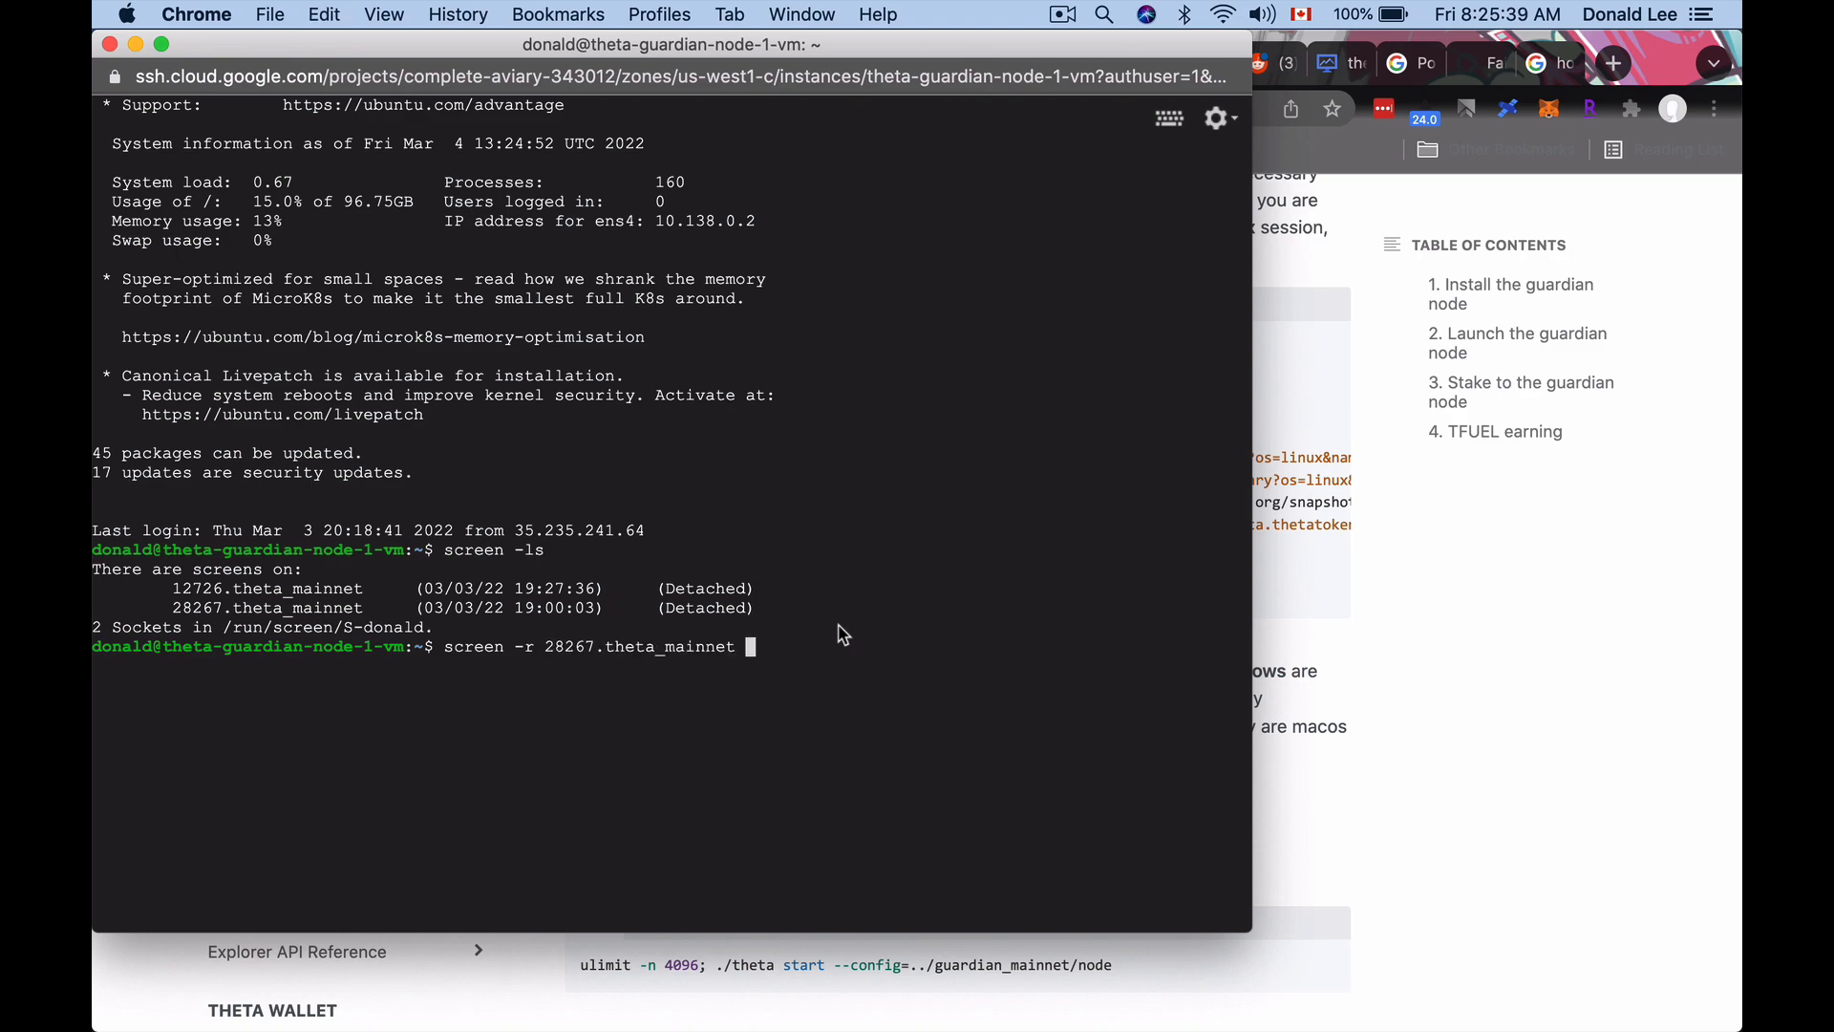
key("Return")
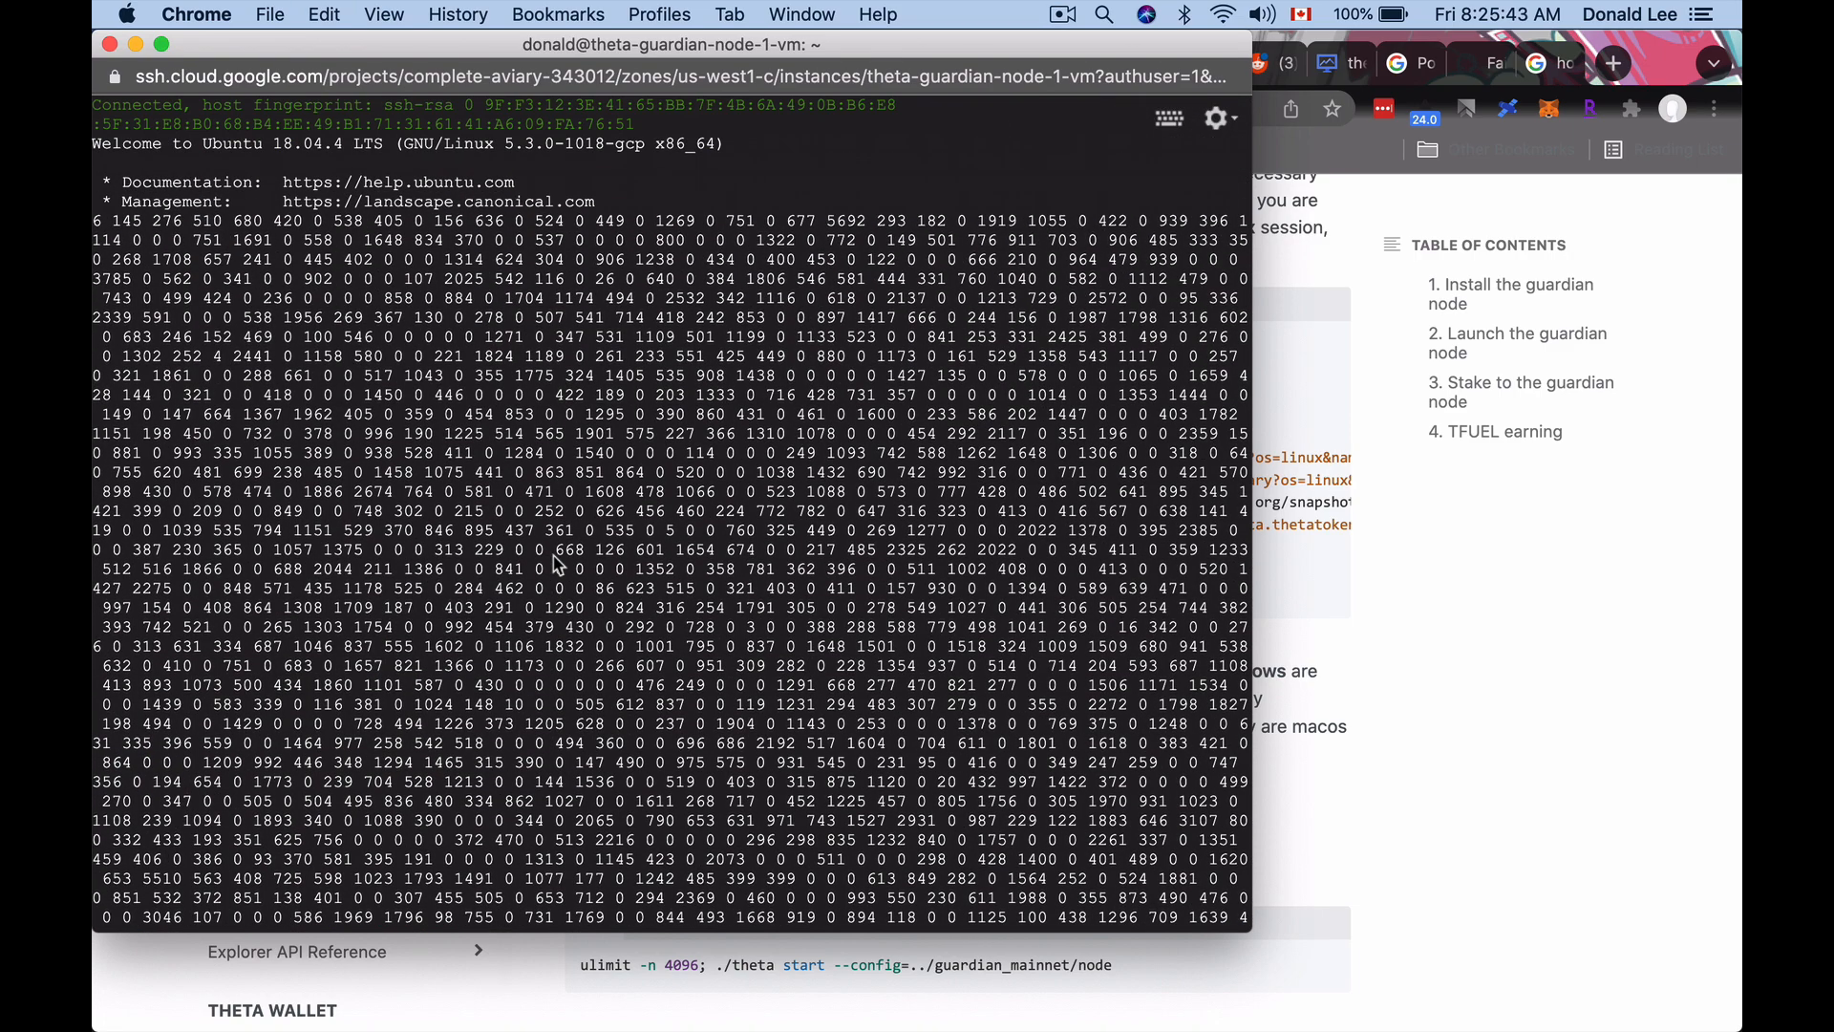
left_click(1339, 61)
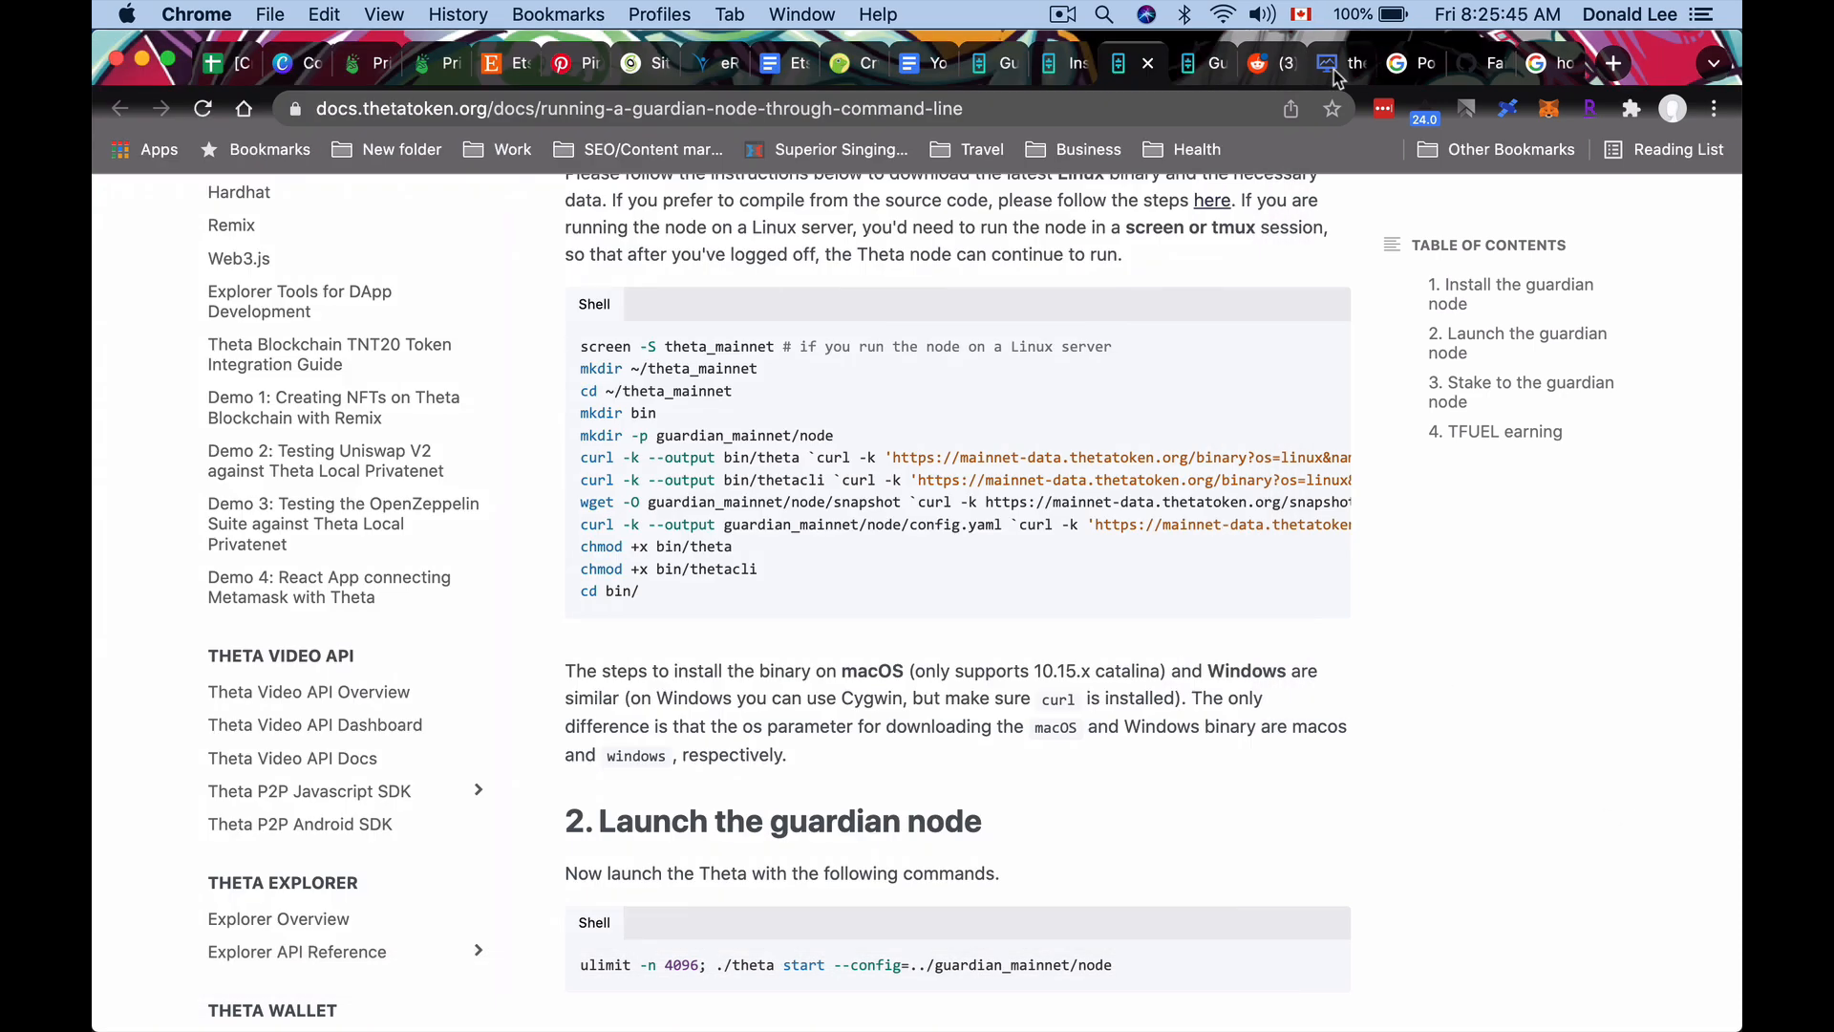
Start a second SSH connection to the node VM from the deployment details page.
left_click(1337, 63)
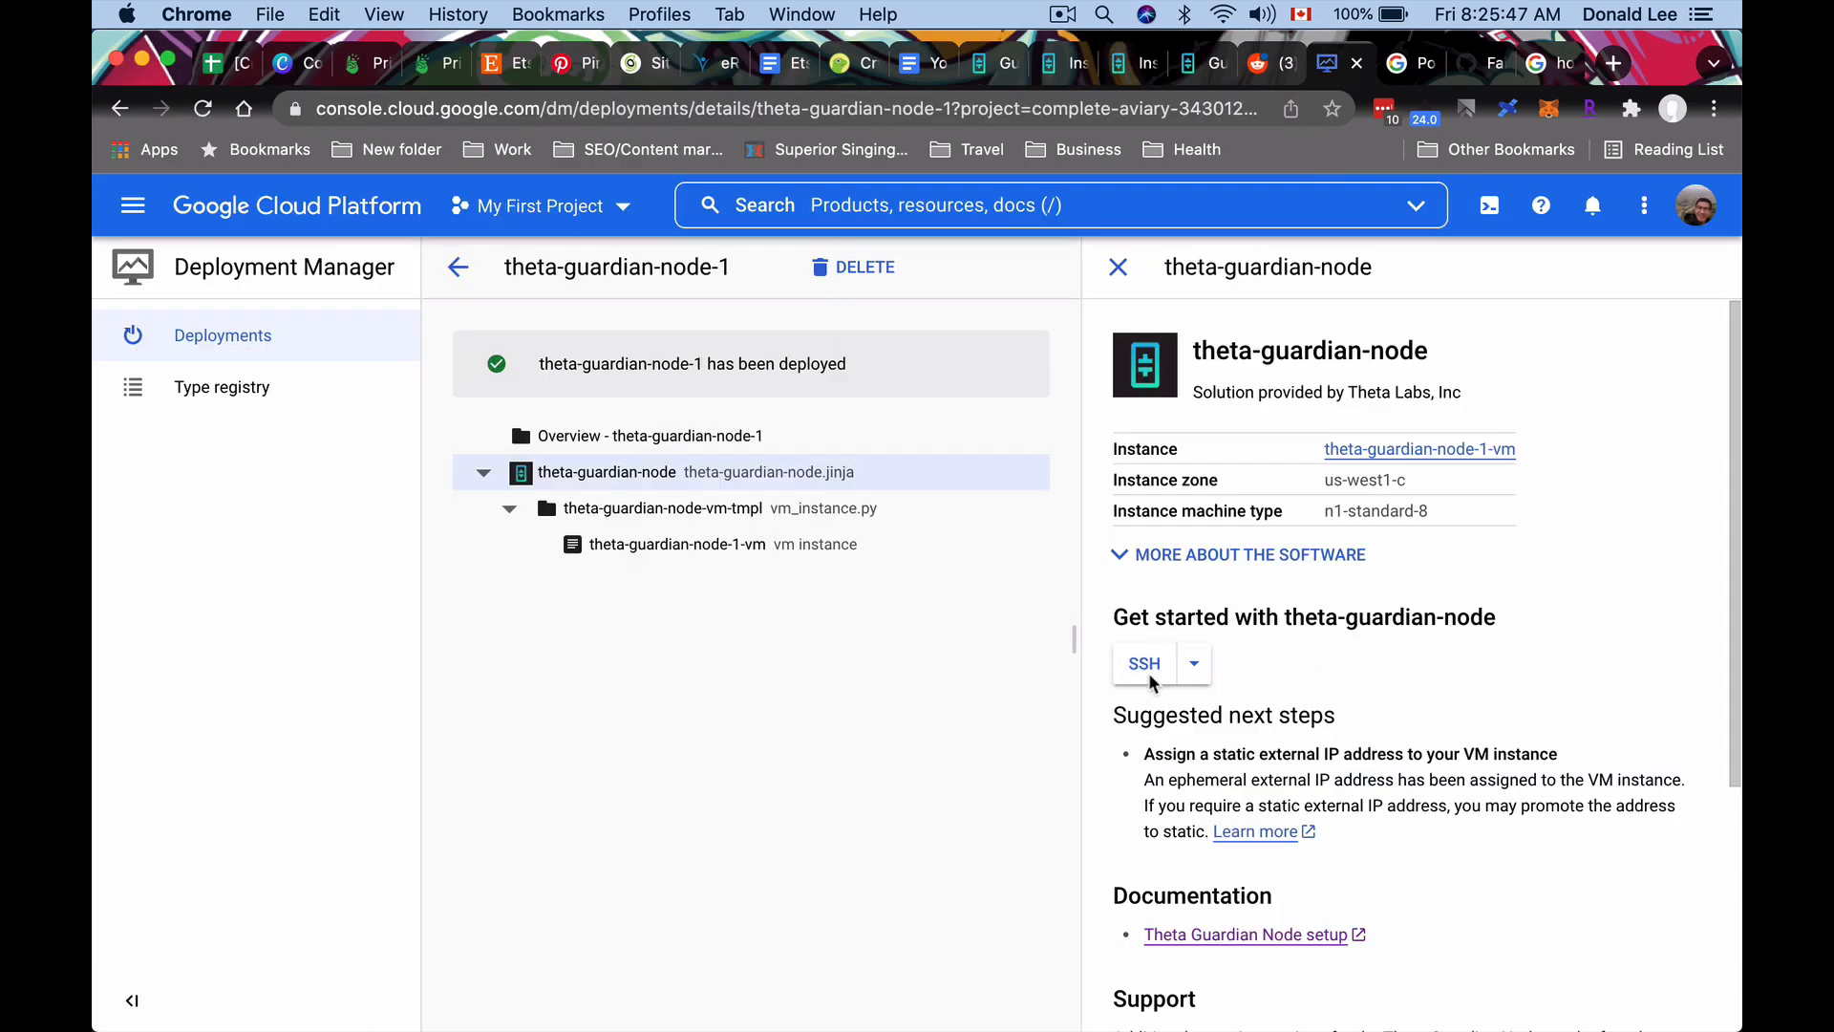
left_click(1143, 663)
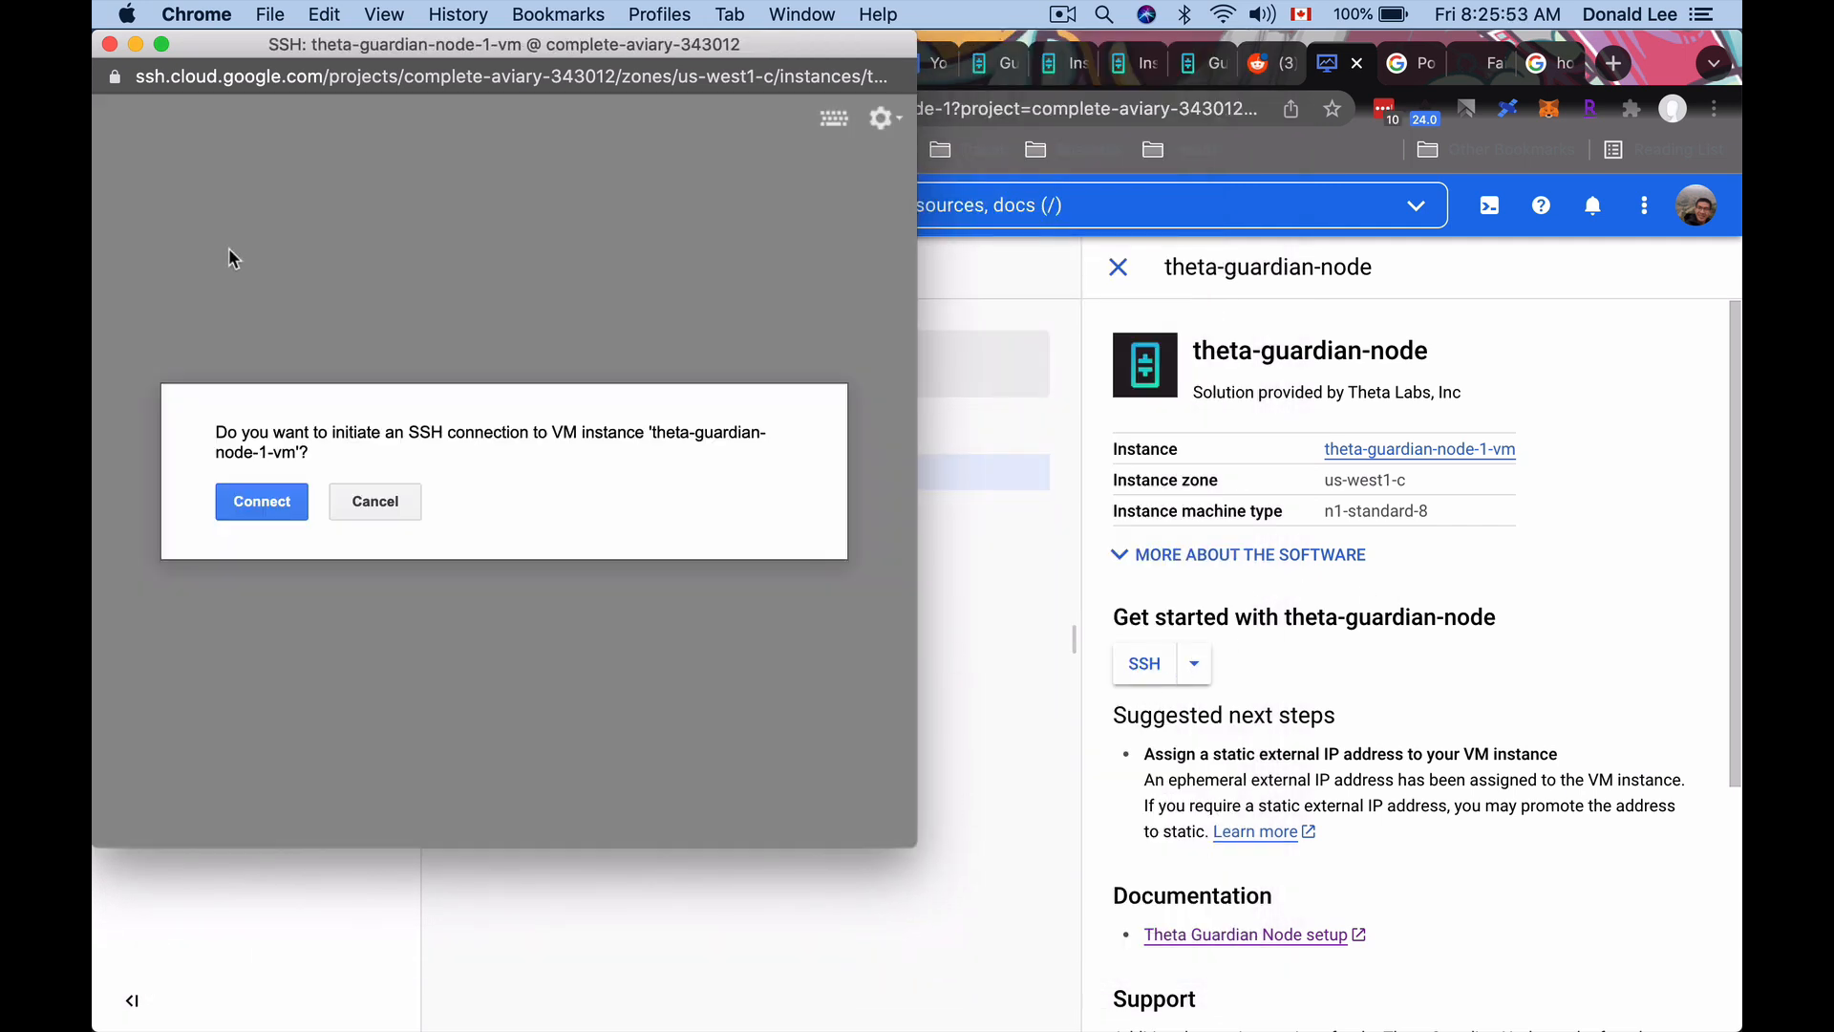
left_click(261, 500)
type("sc")
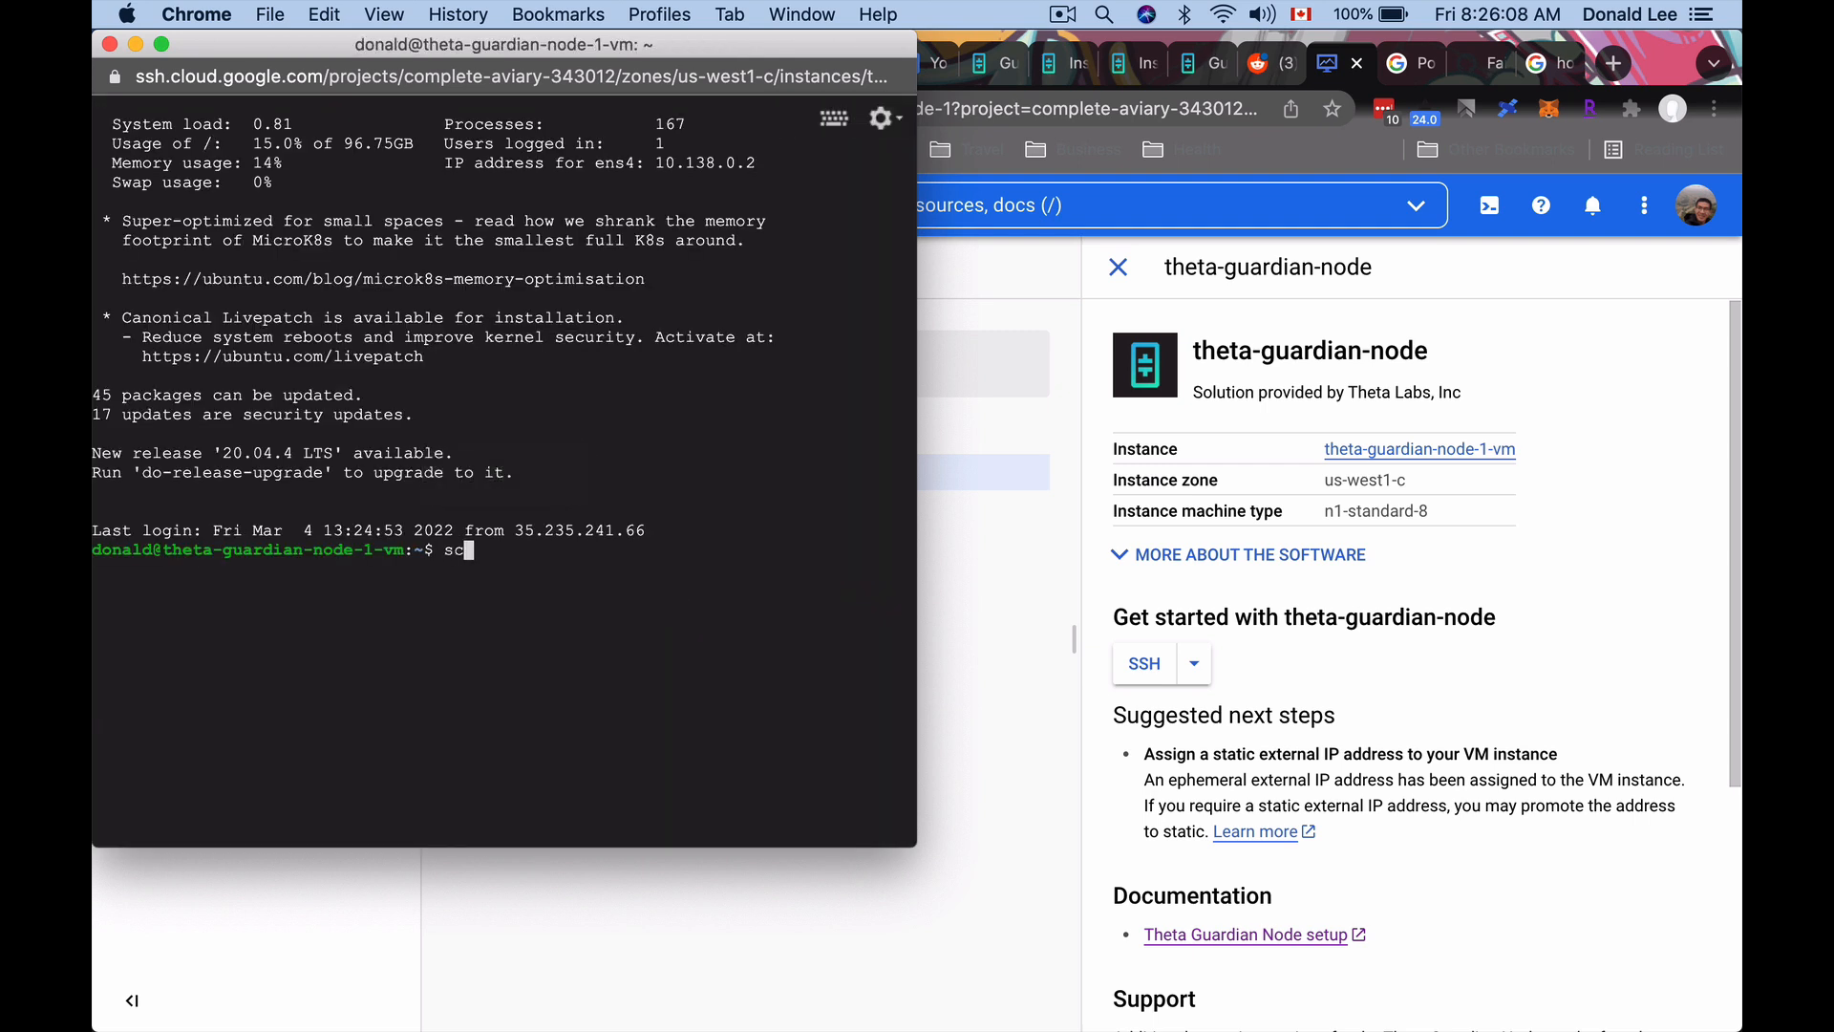
List the screen sessions and reattach 12726.theta_mainnet with screen -r.
type("reen -ks")
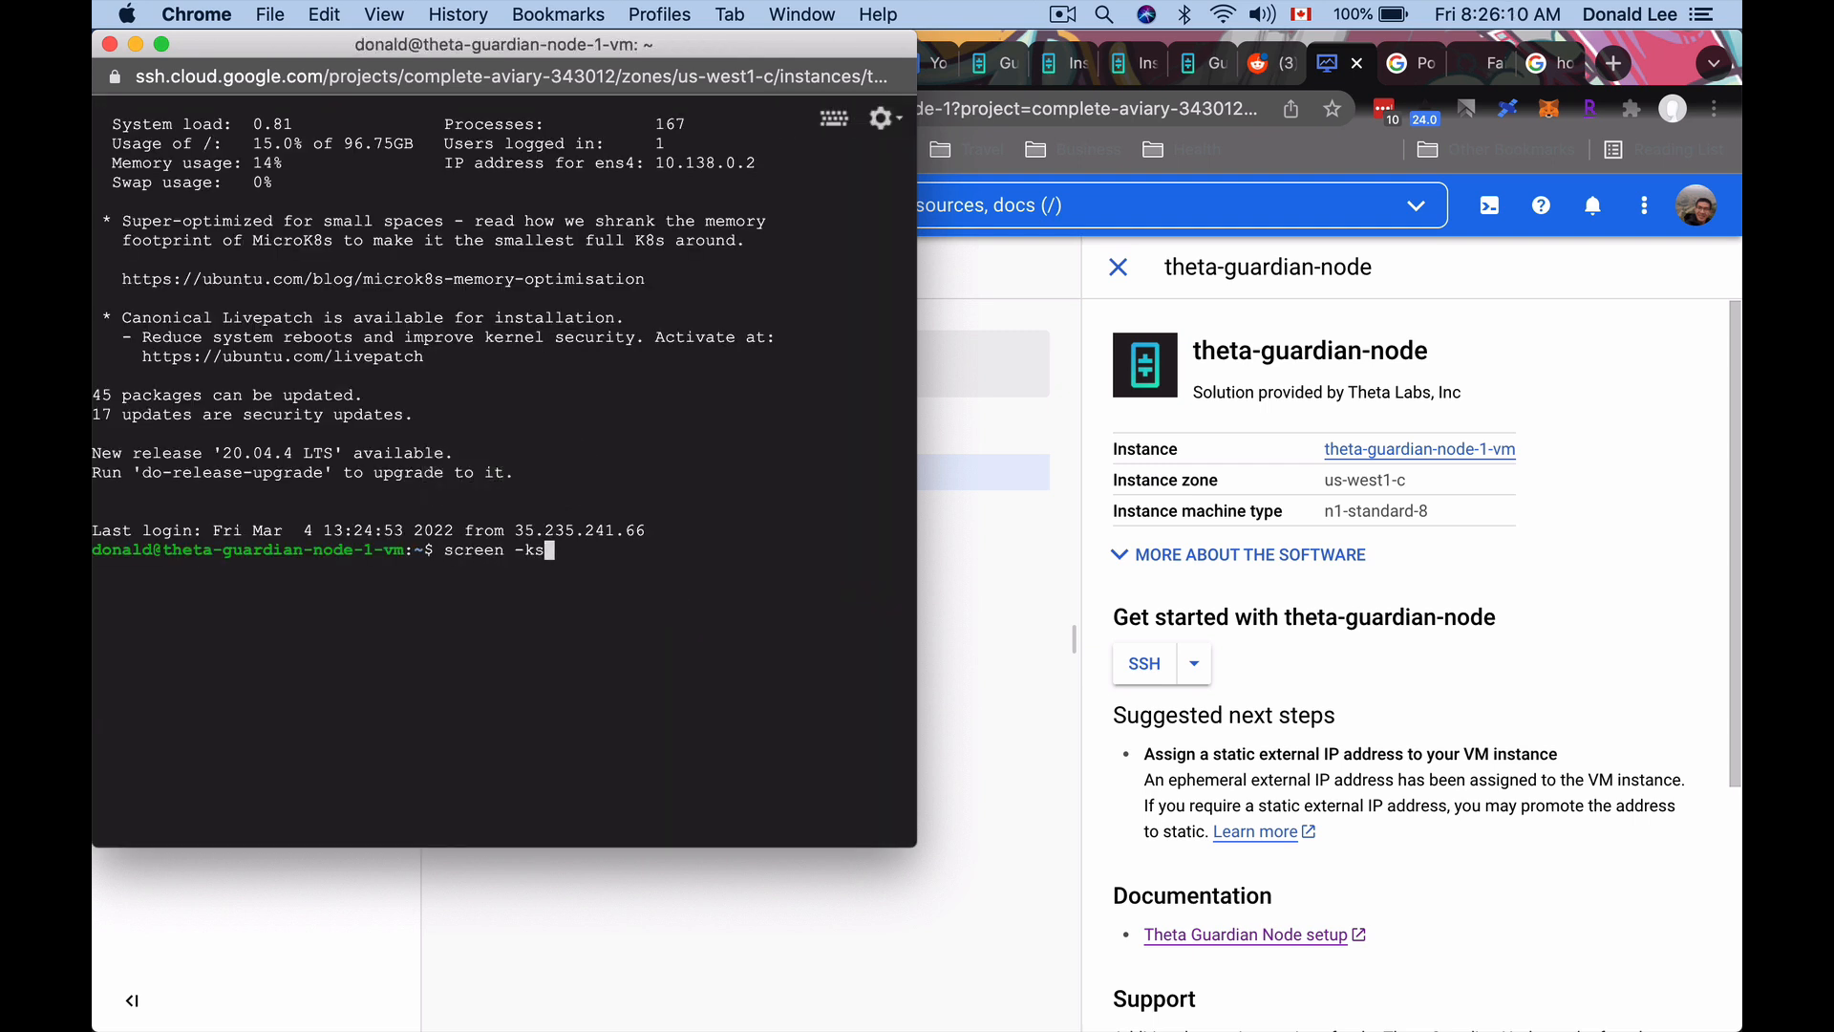
key("Return")
type("scree")
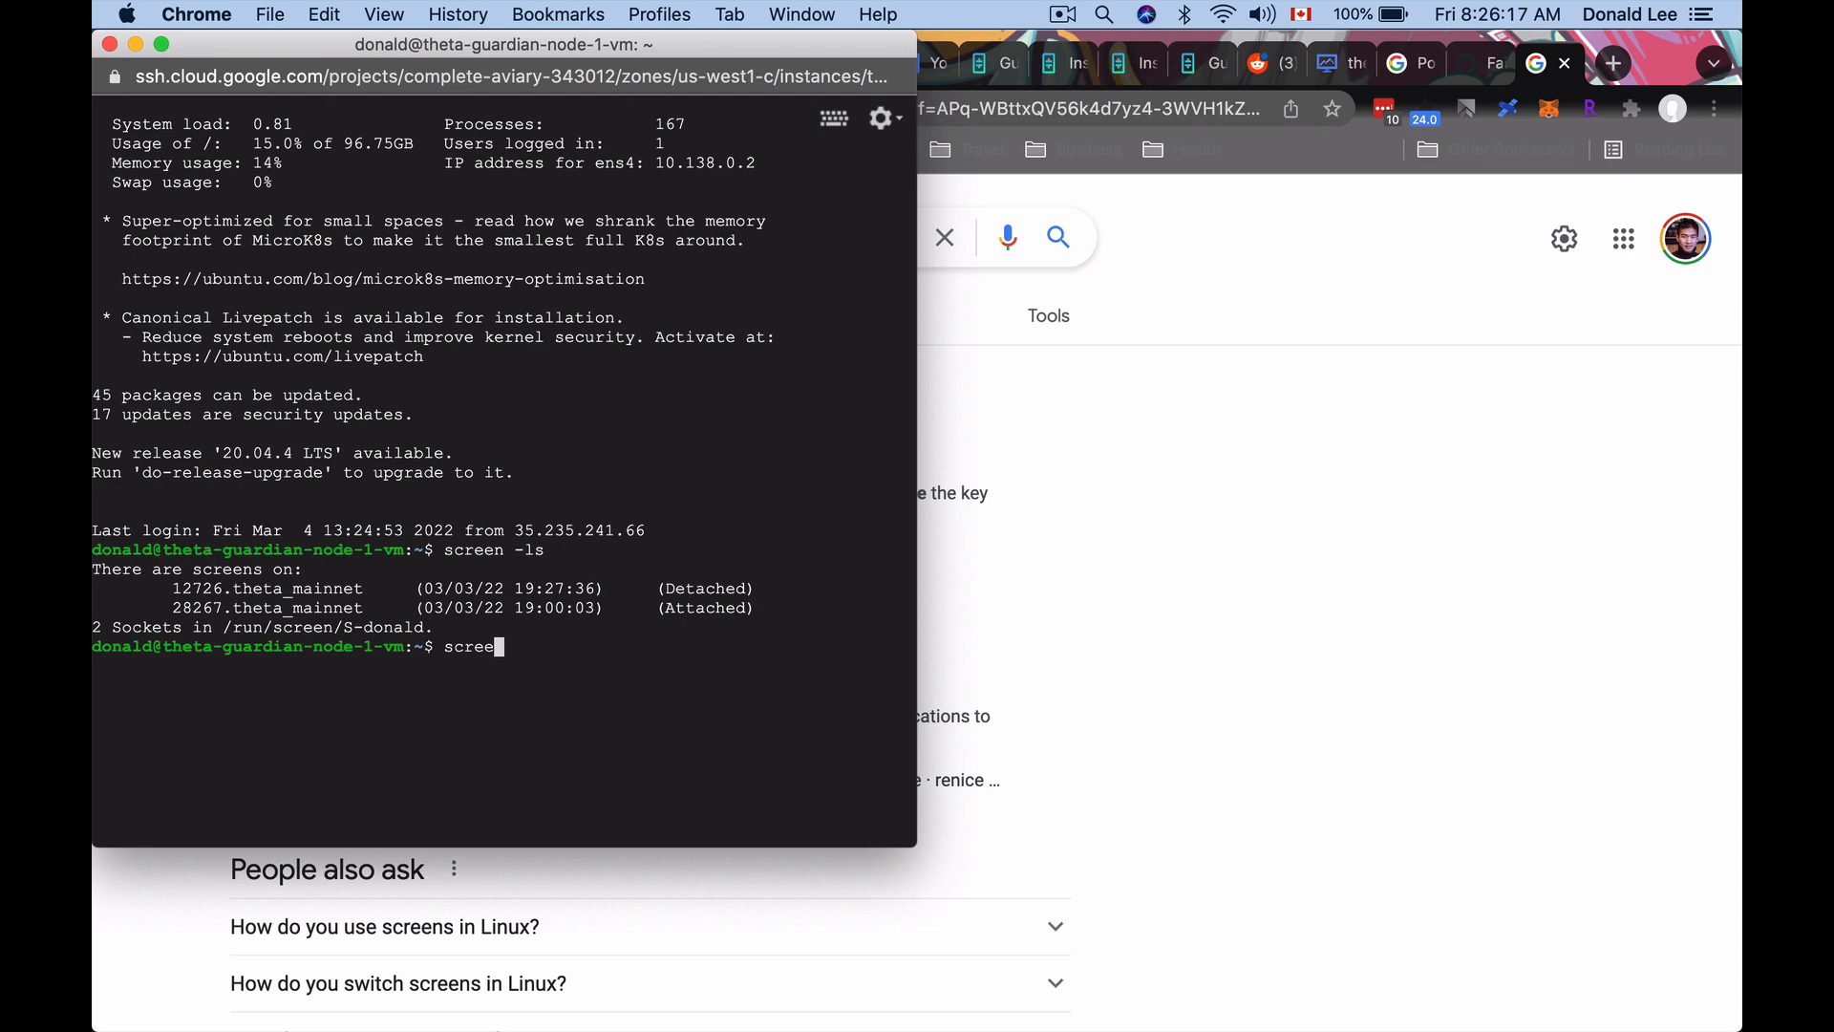
type("-r 12726.theta_mainnet")
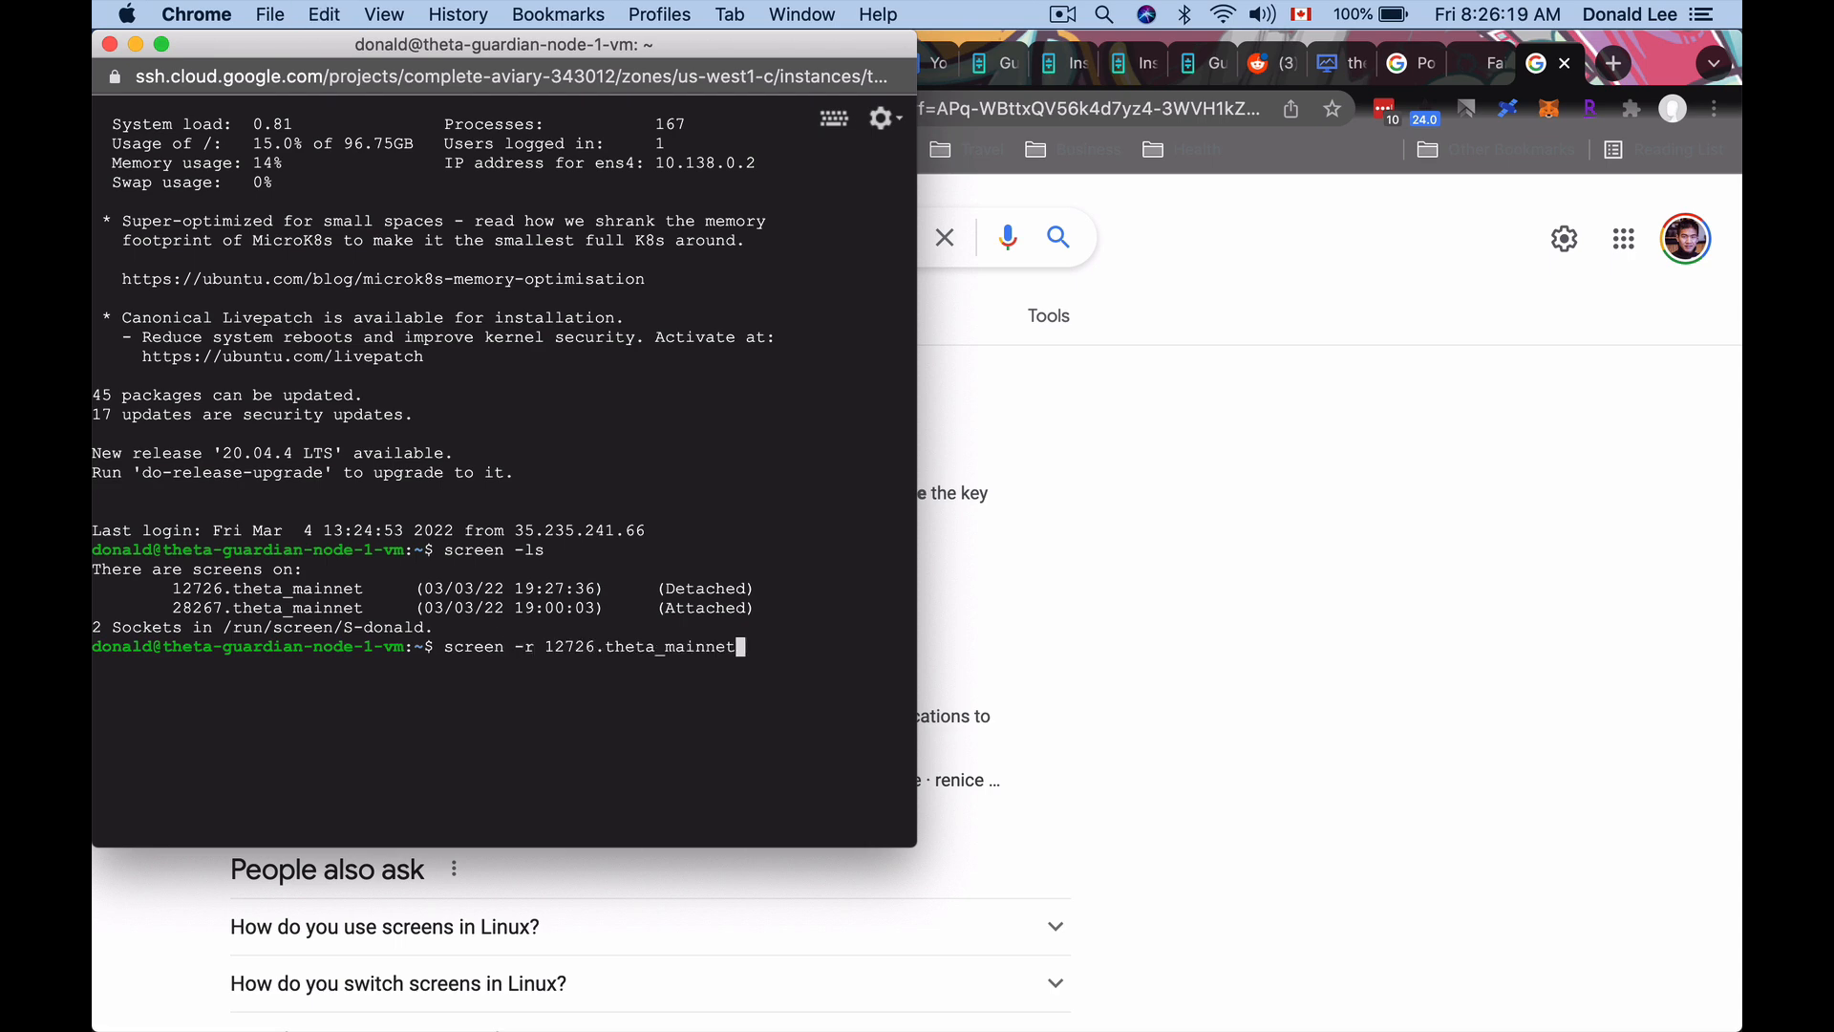
key("Return")
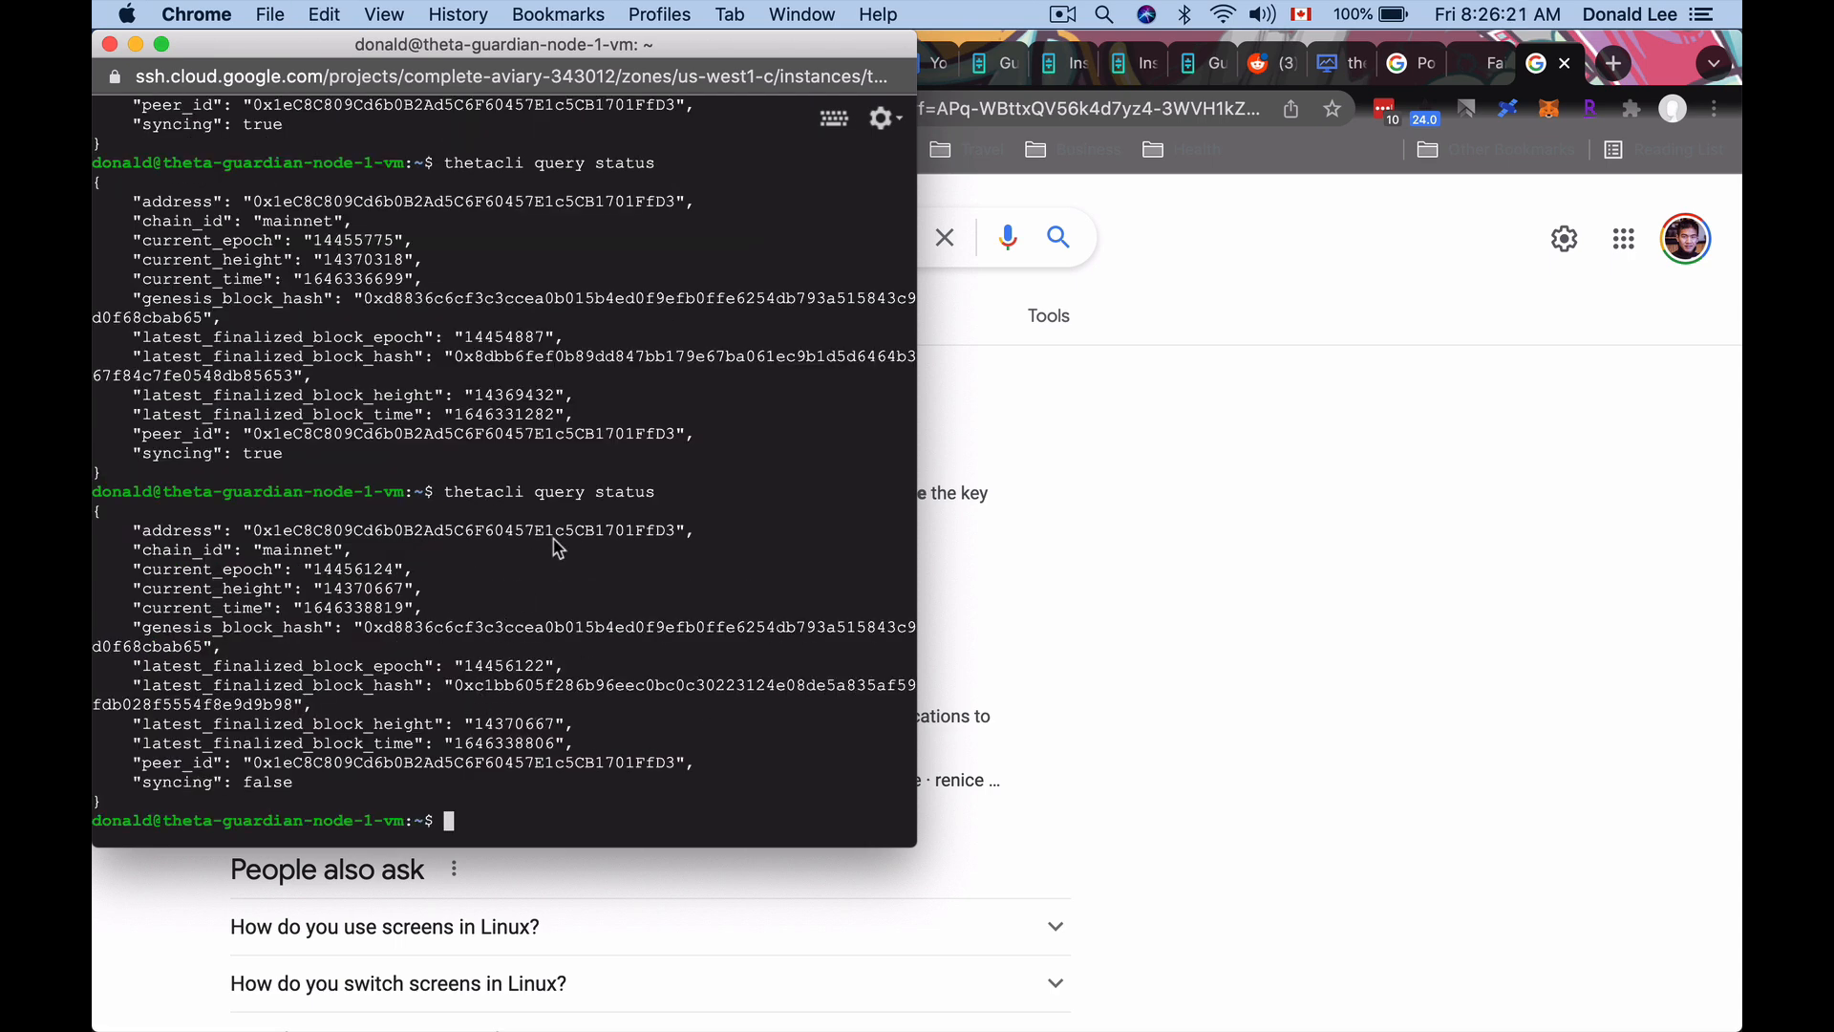
Run 'thetacli query status' and then 'thetacli query guardian' to get the node's guardian Summary.
type("thetacli query status")
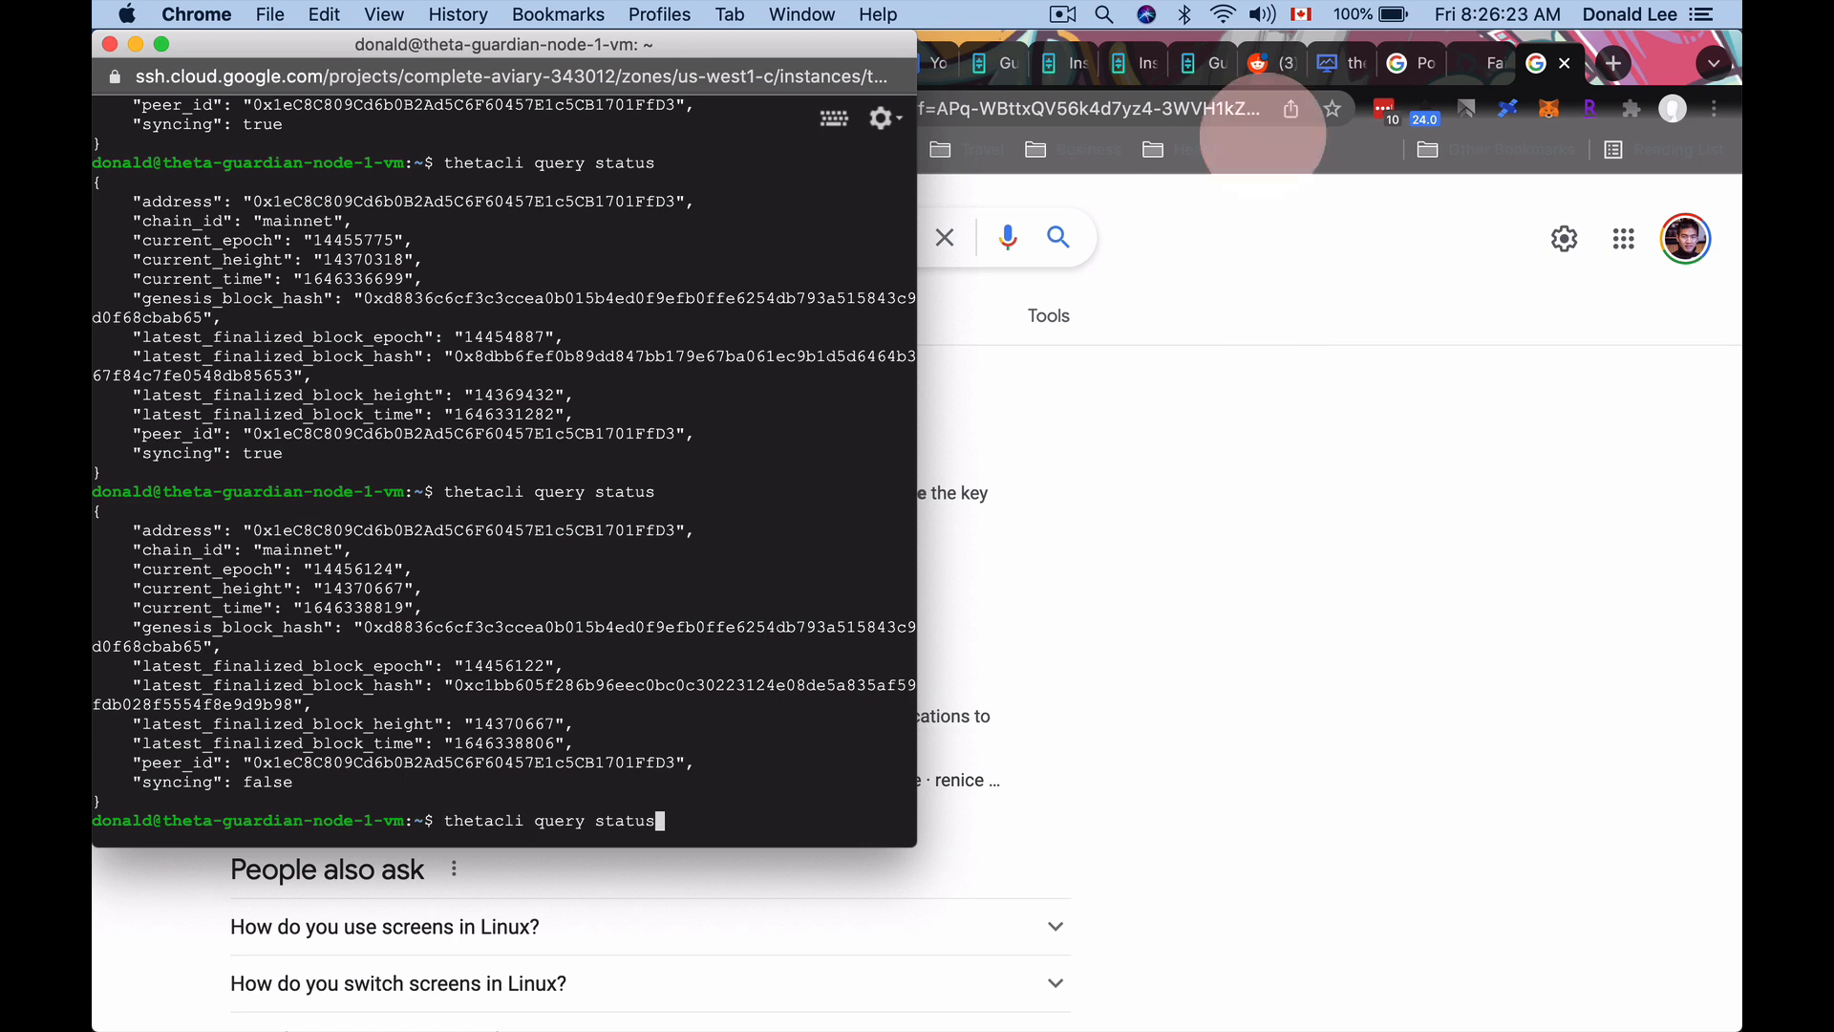
key("Return")
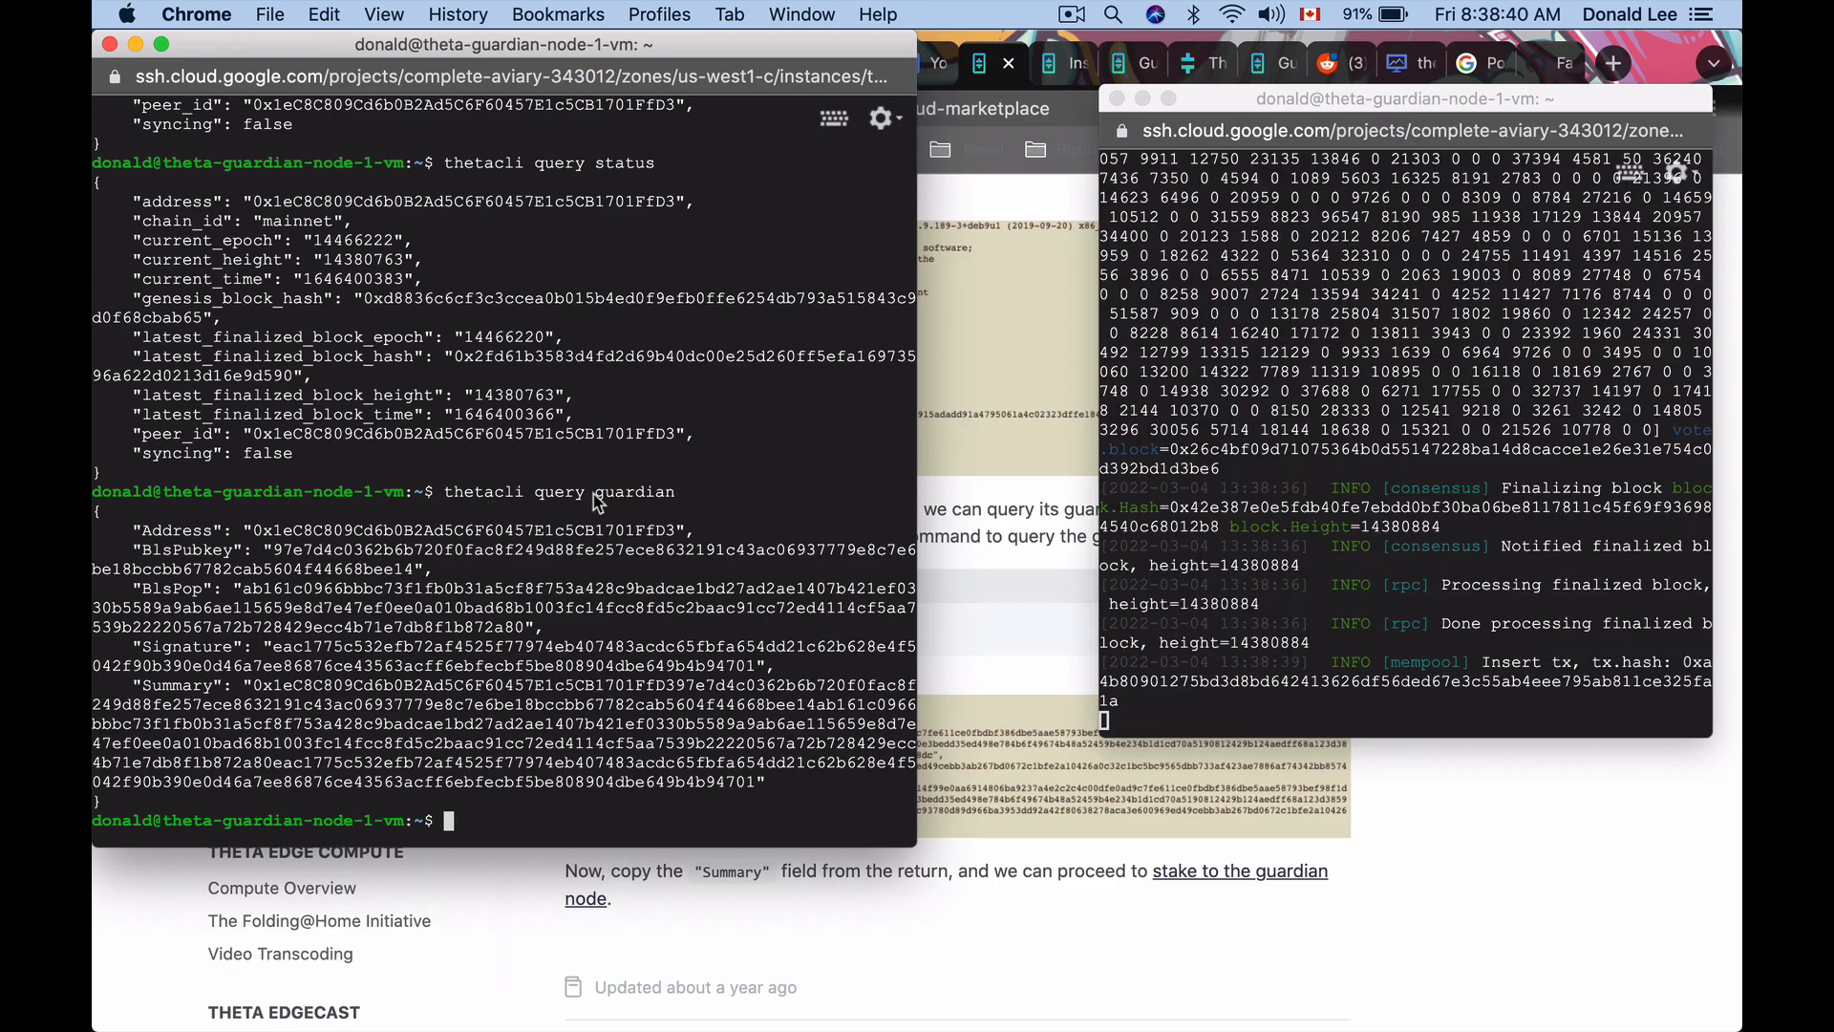
type("thetacli query guardian")
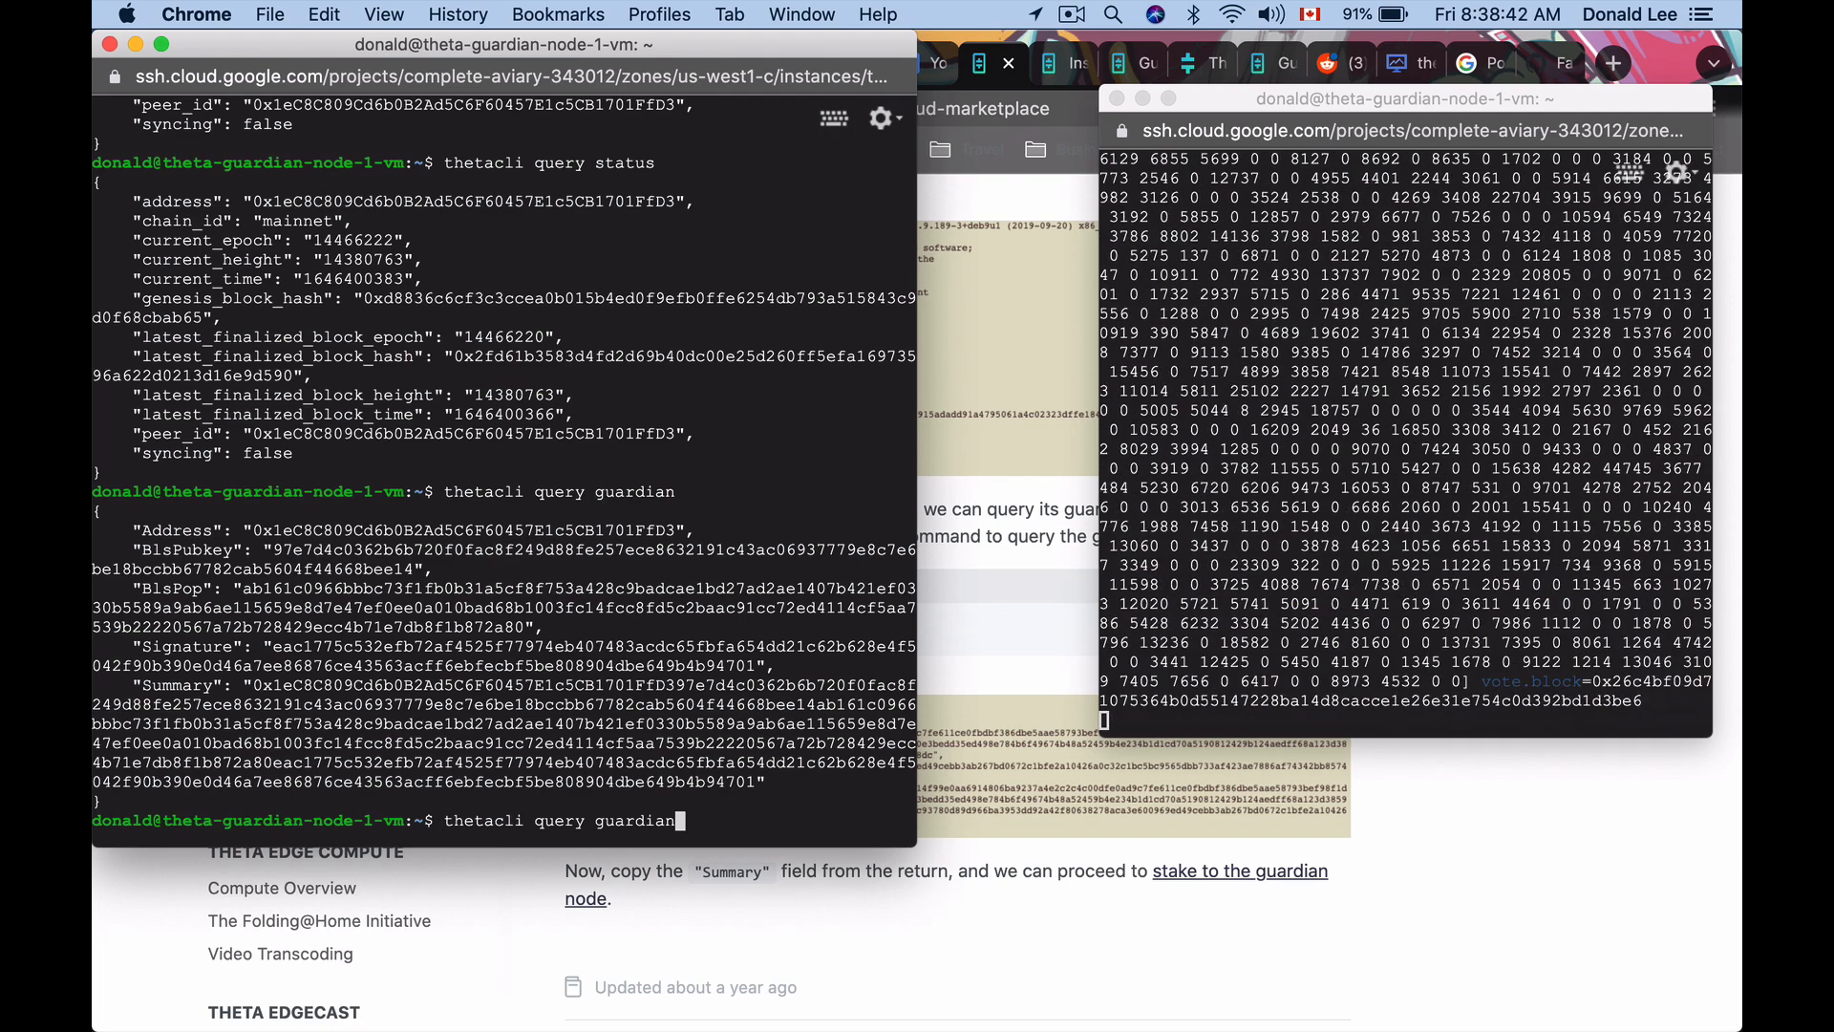
key("Return")
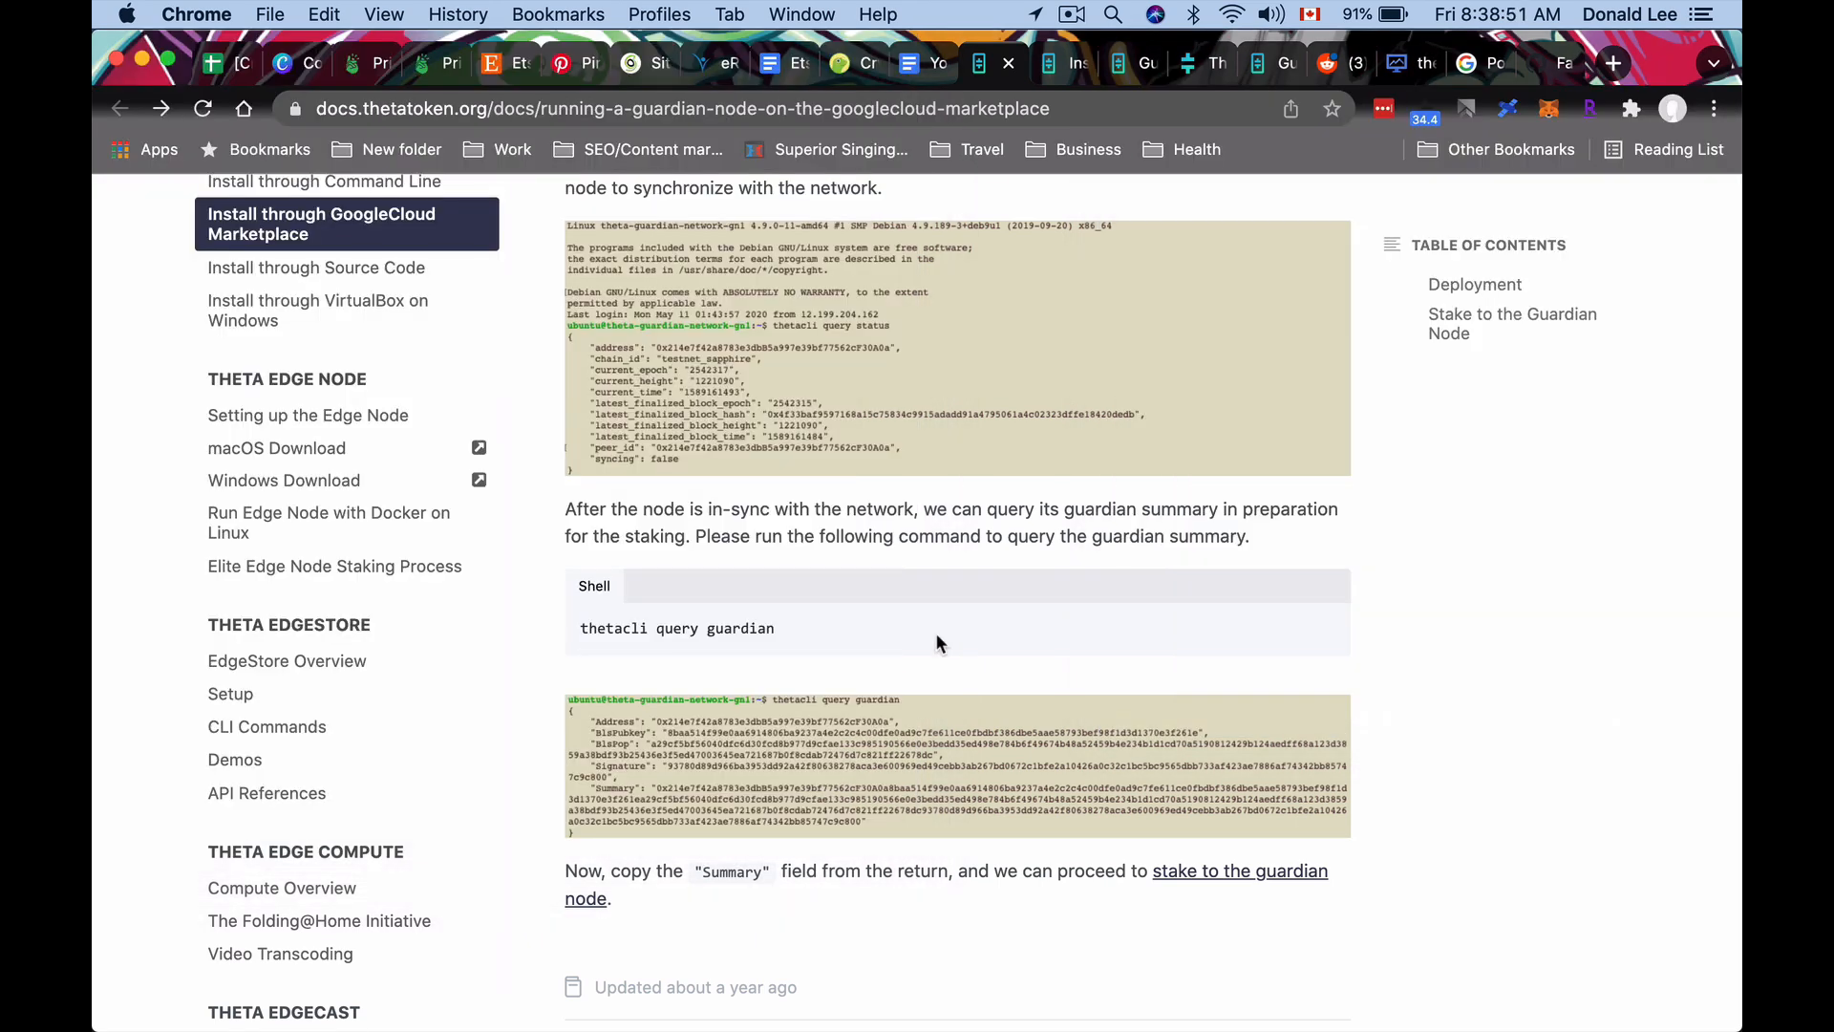
mouse_move(868, 485)
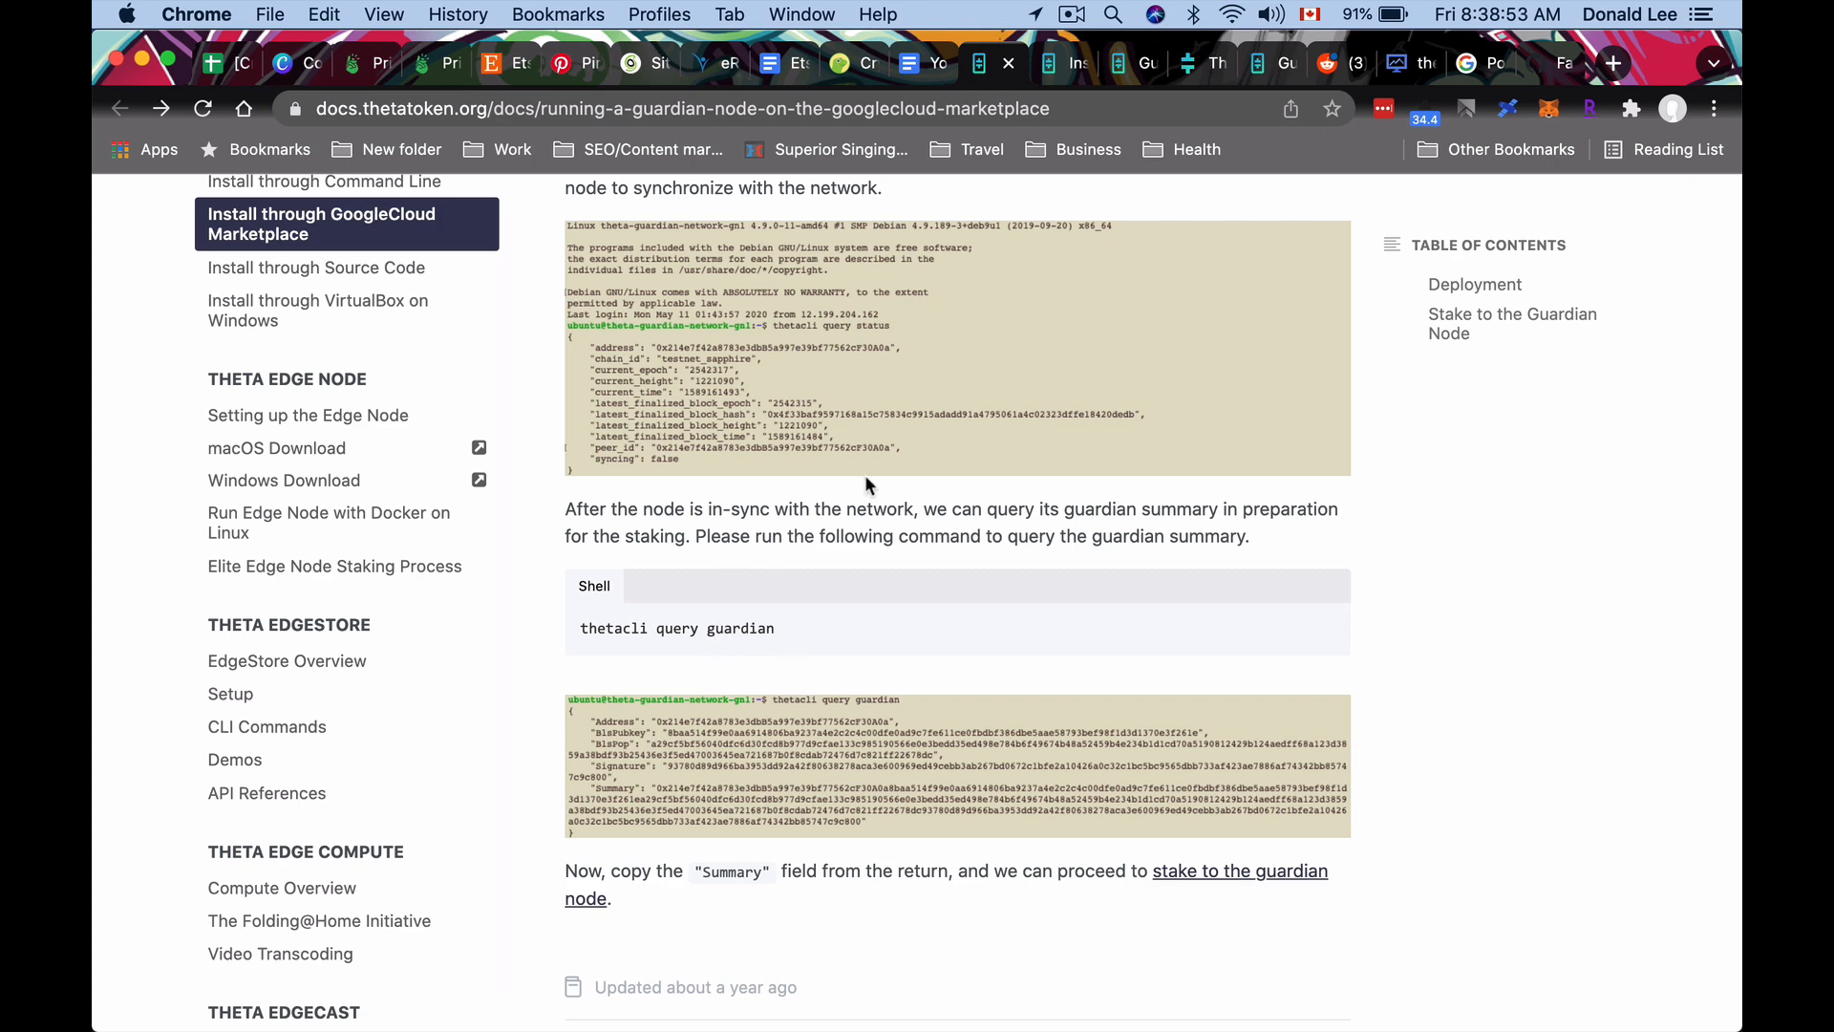
Scroll the command-line install guide down to the Stake to the guardian node and TFUEL earning sections.
scroll("up", 3)
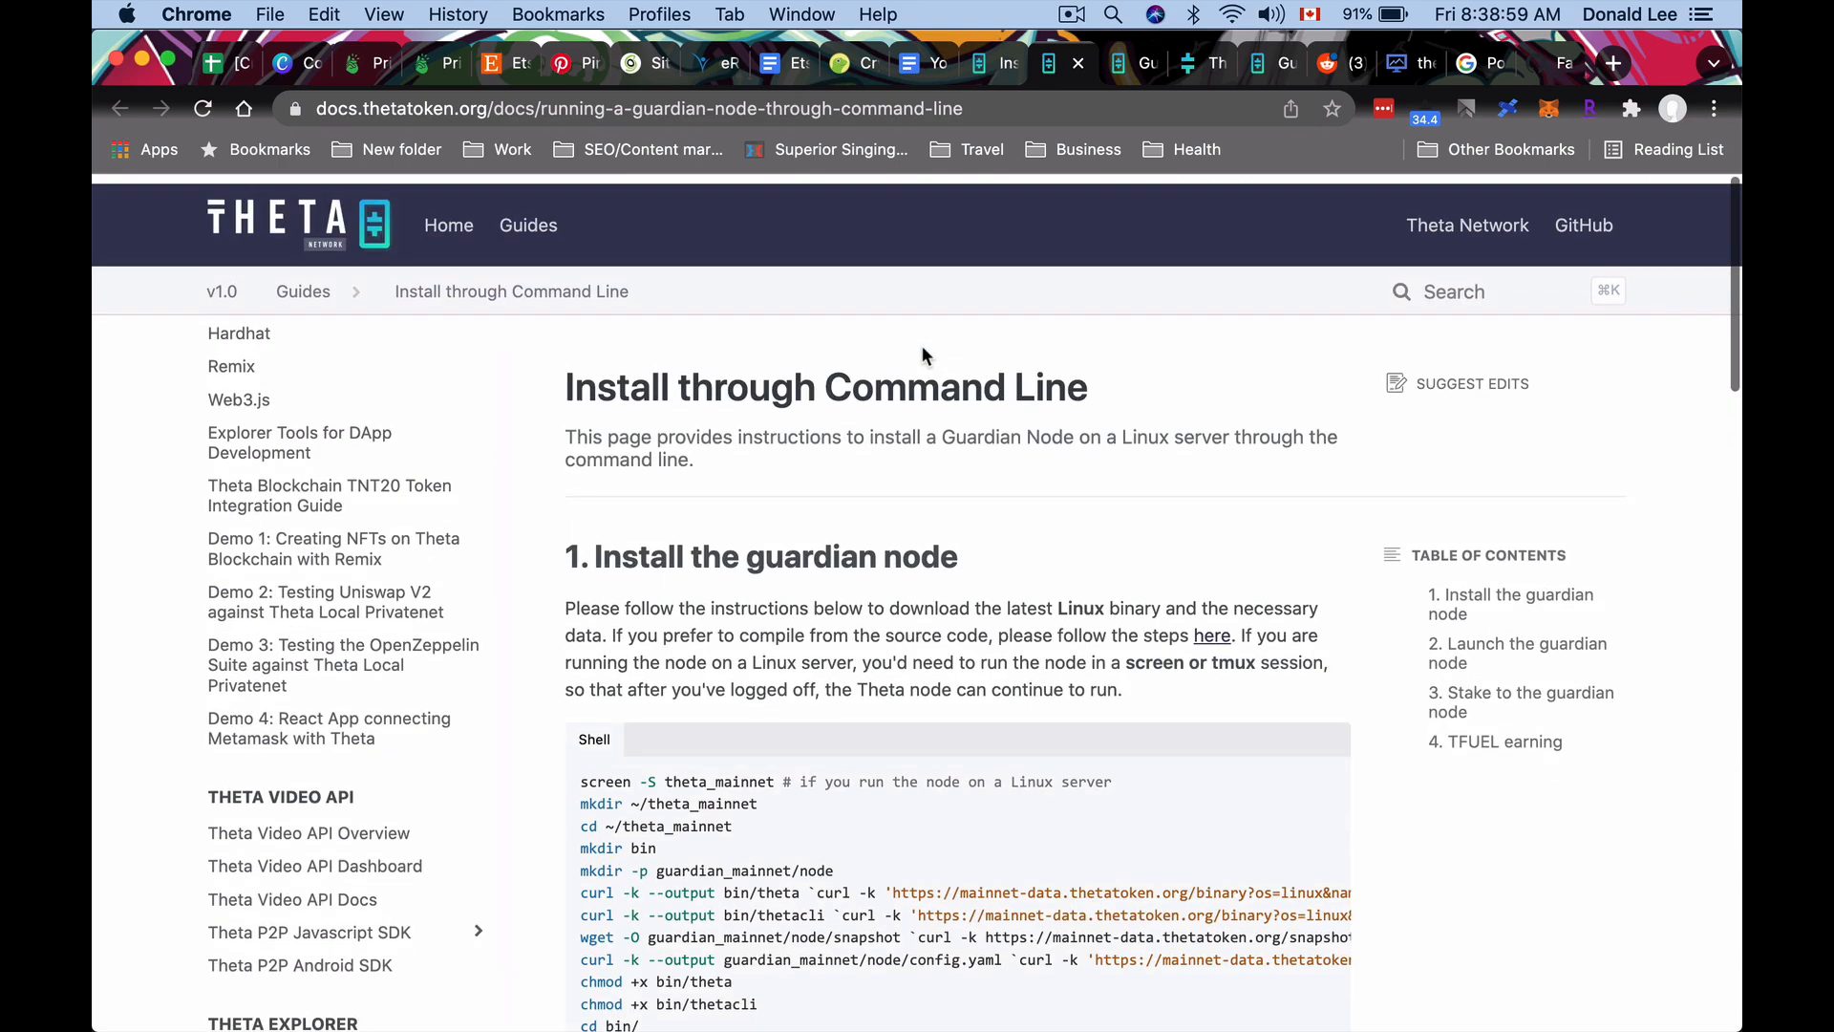
scroll("down", 3)
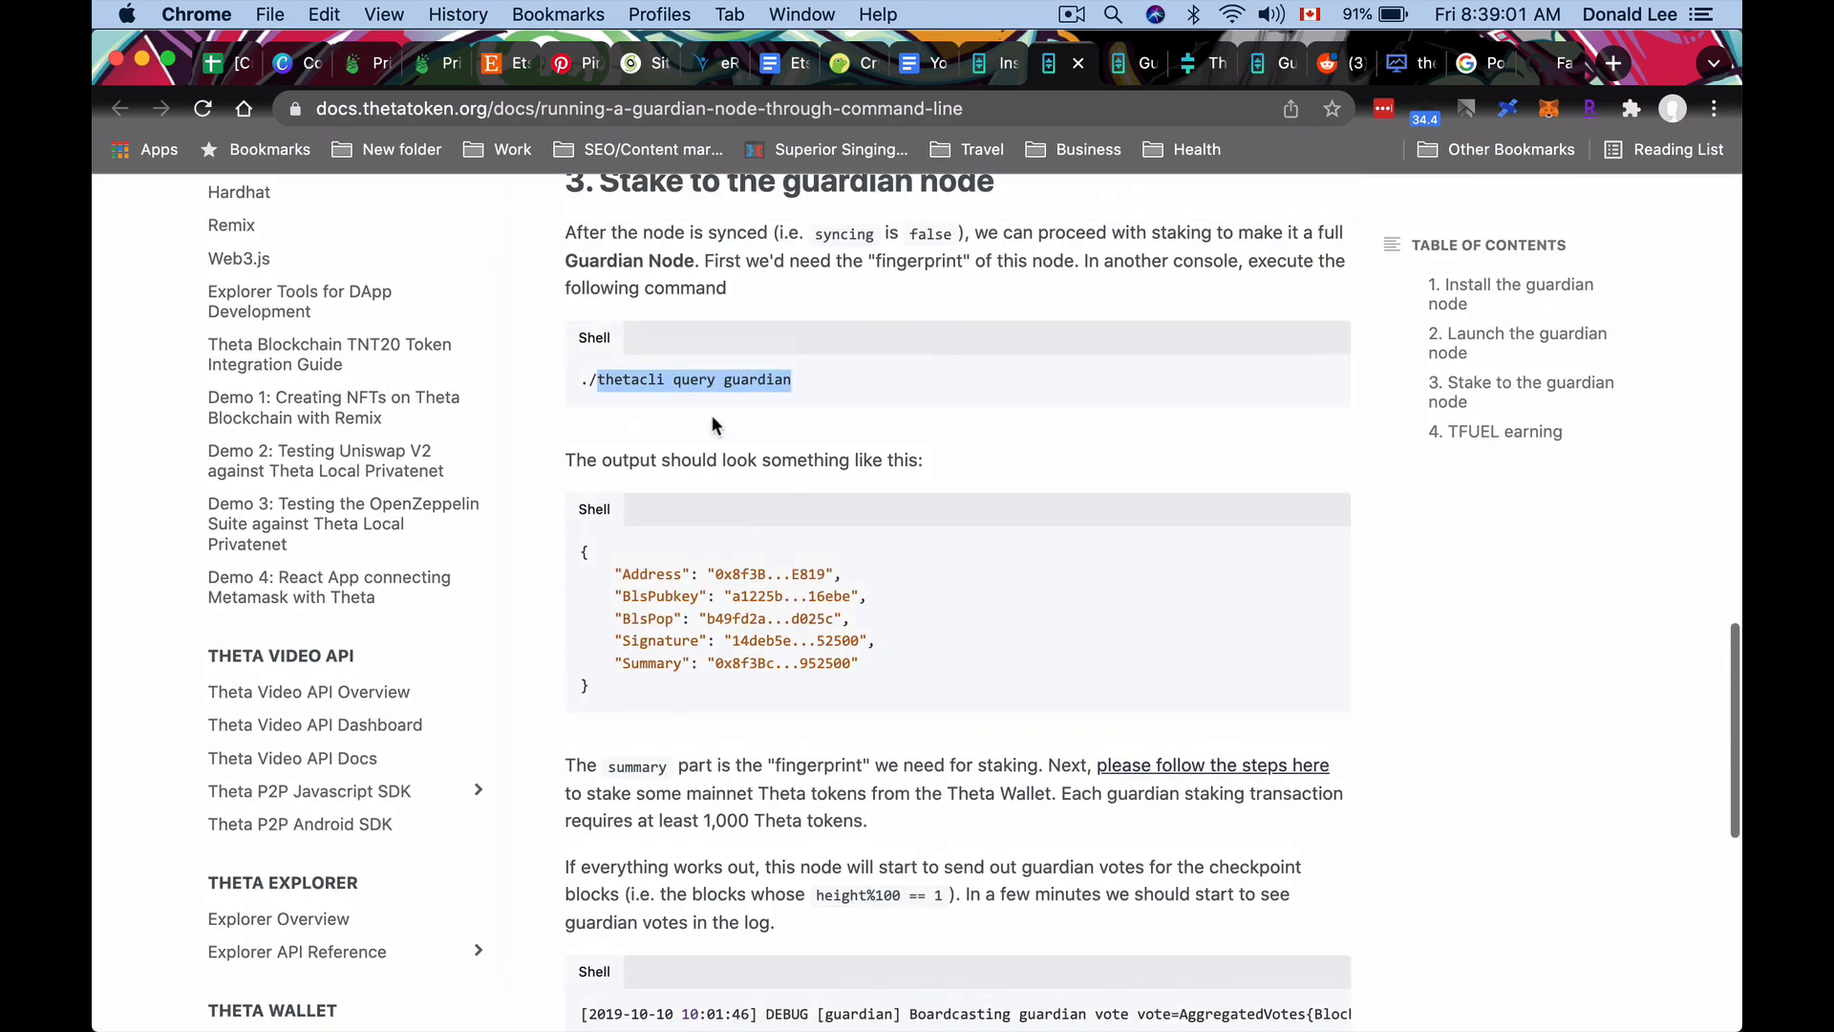
mouse_move(684, 397)
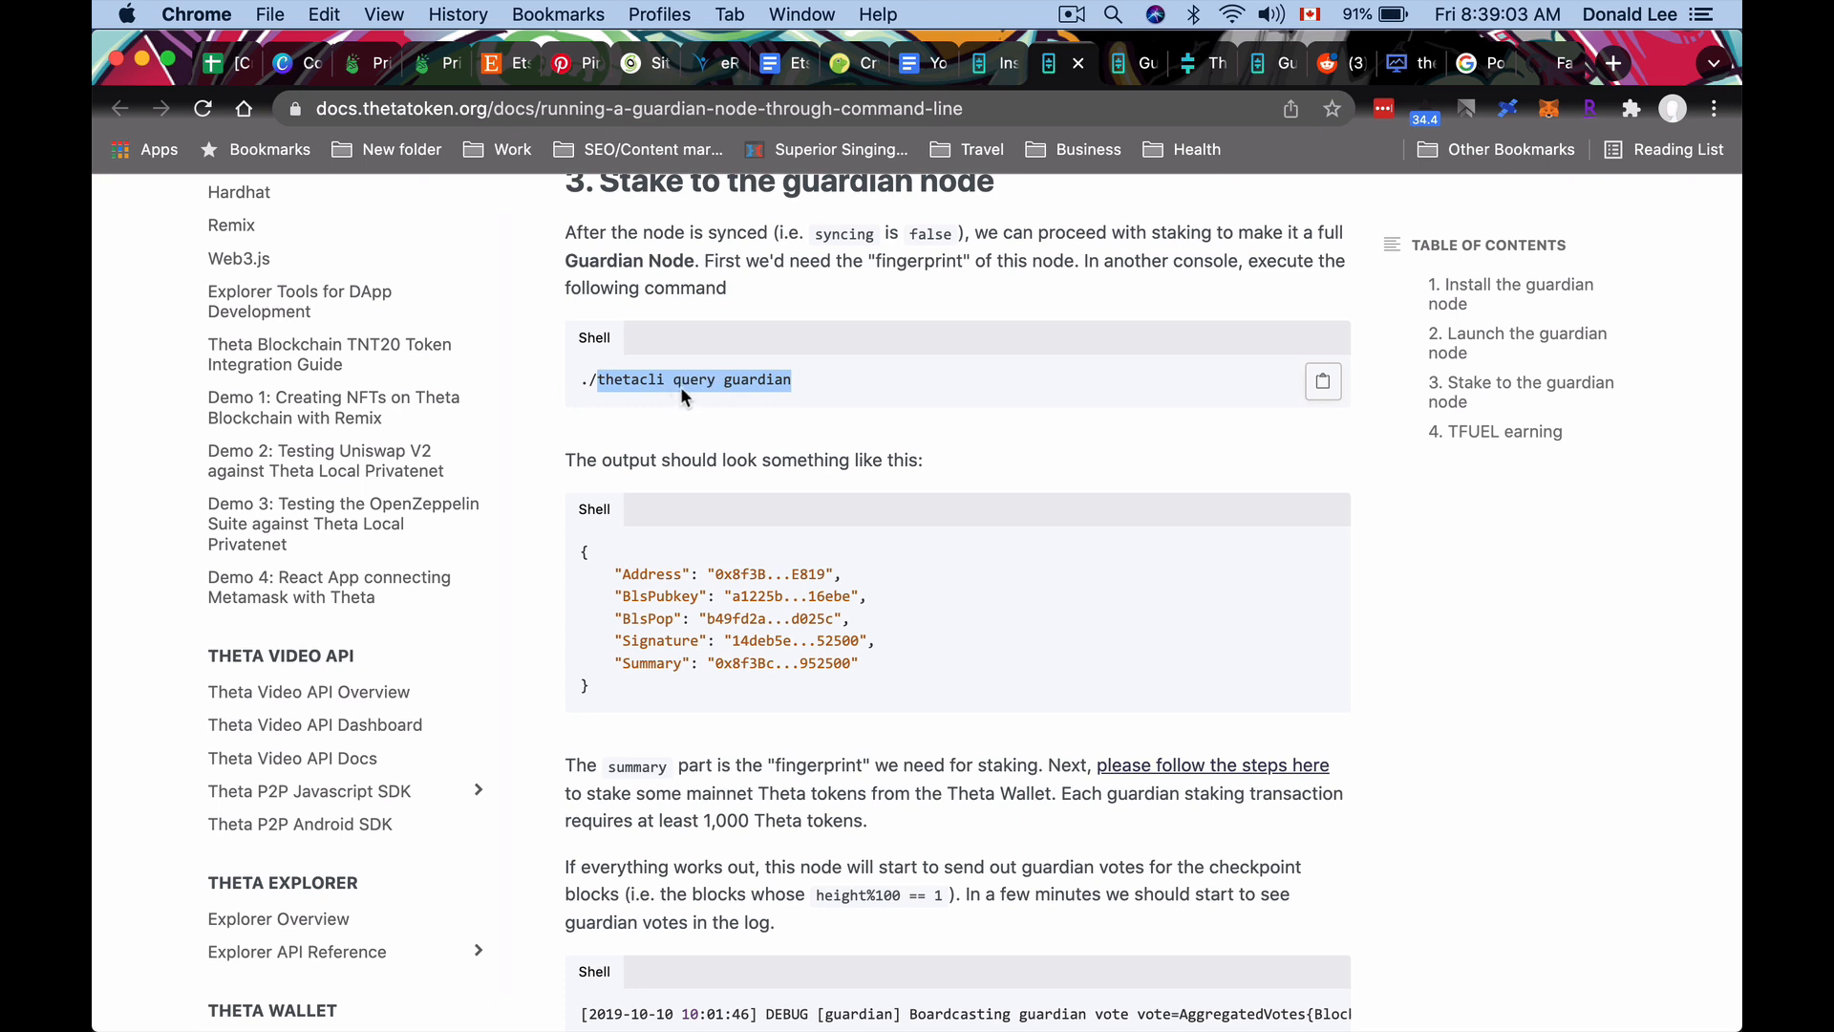
scroll("down", 3)
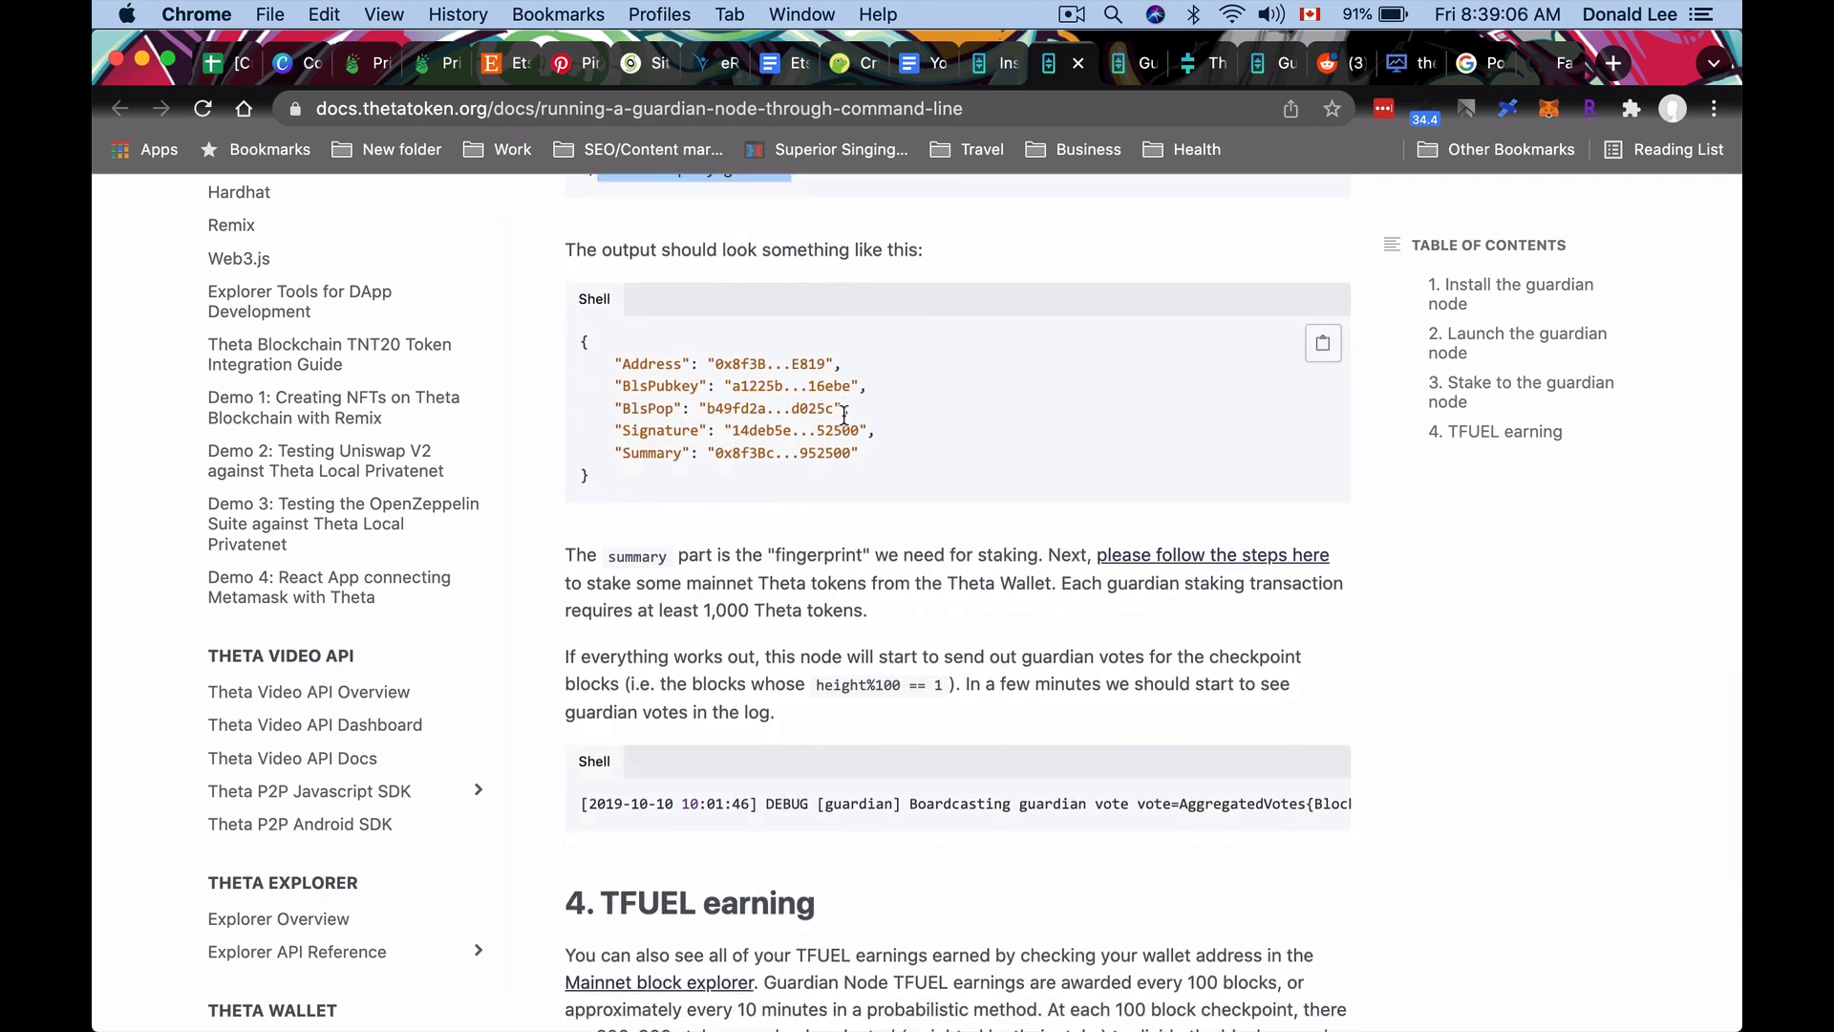
mouse_move(843, 441)
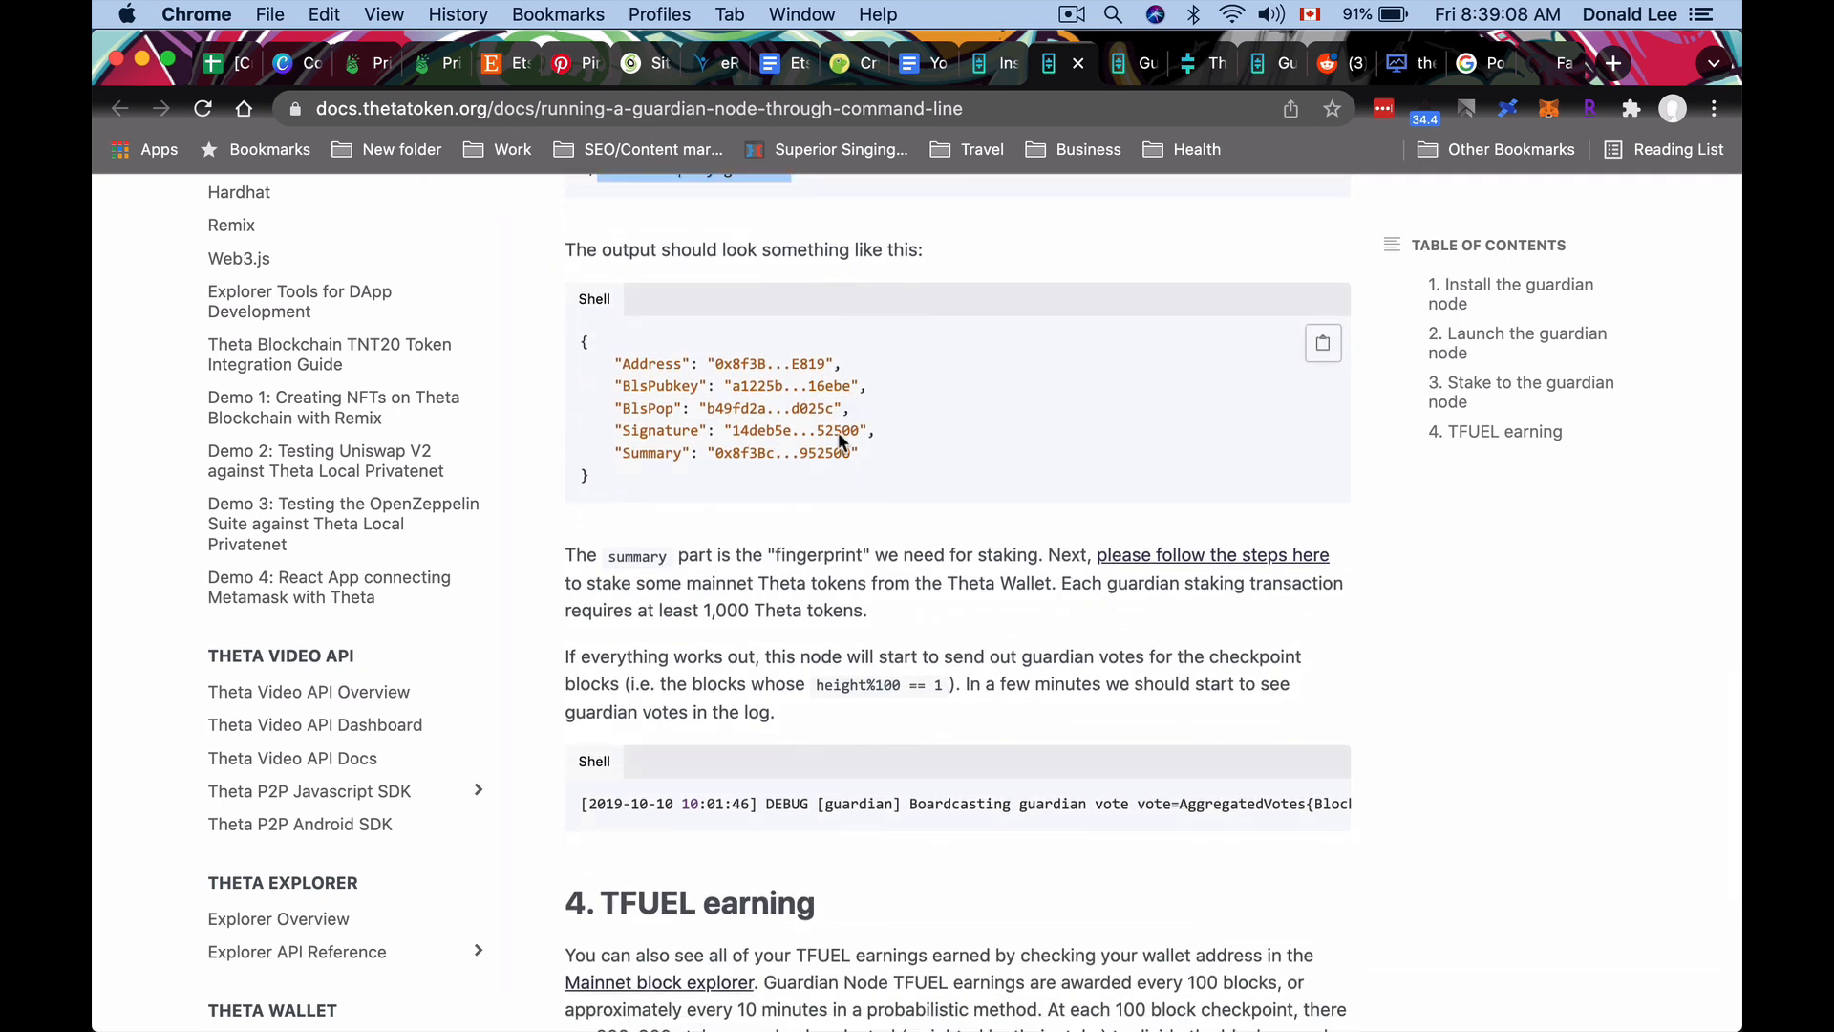
scroll("down", 3)
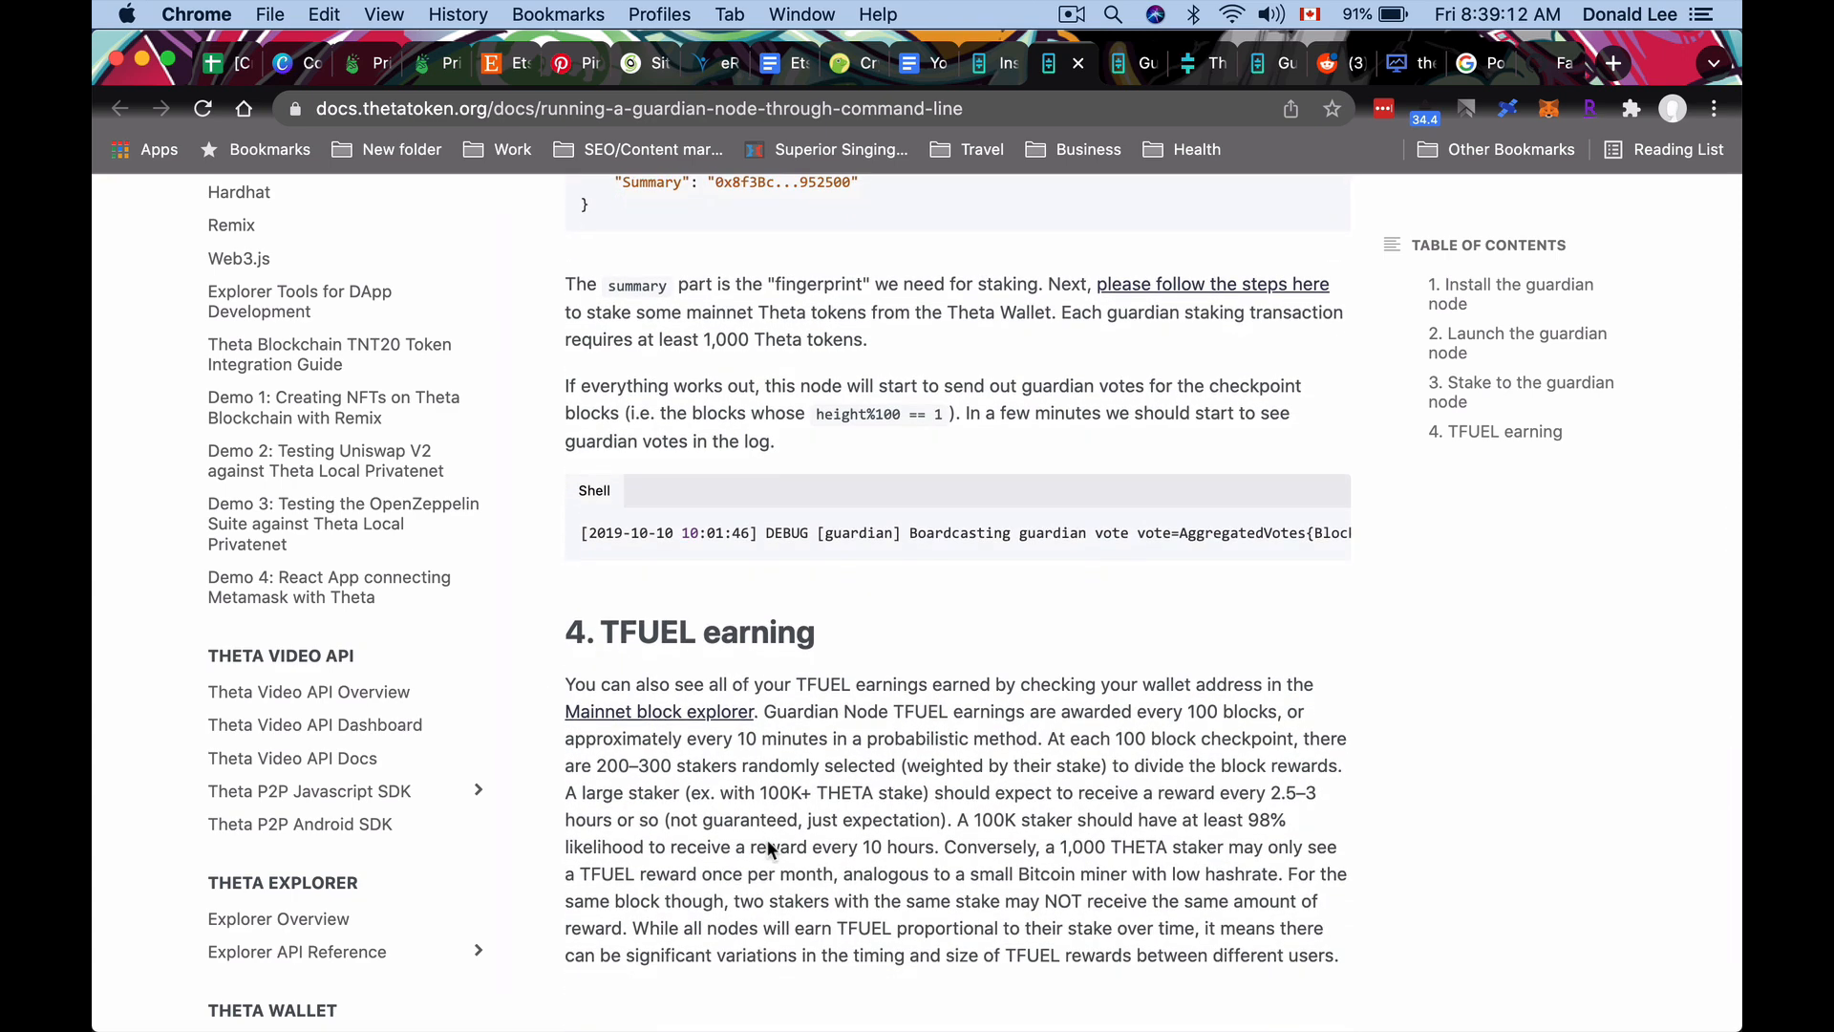
mouse_move(824, 580)
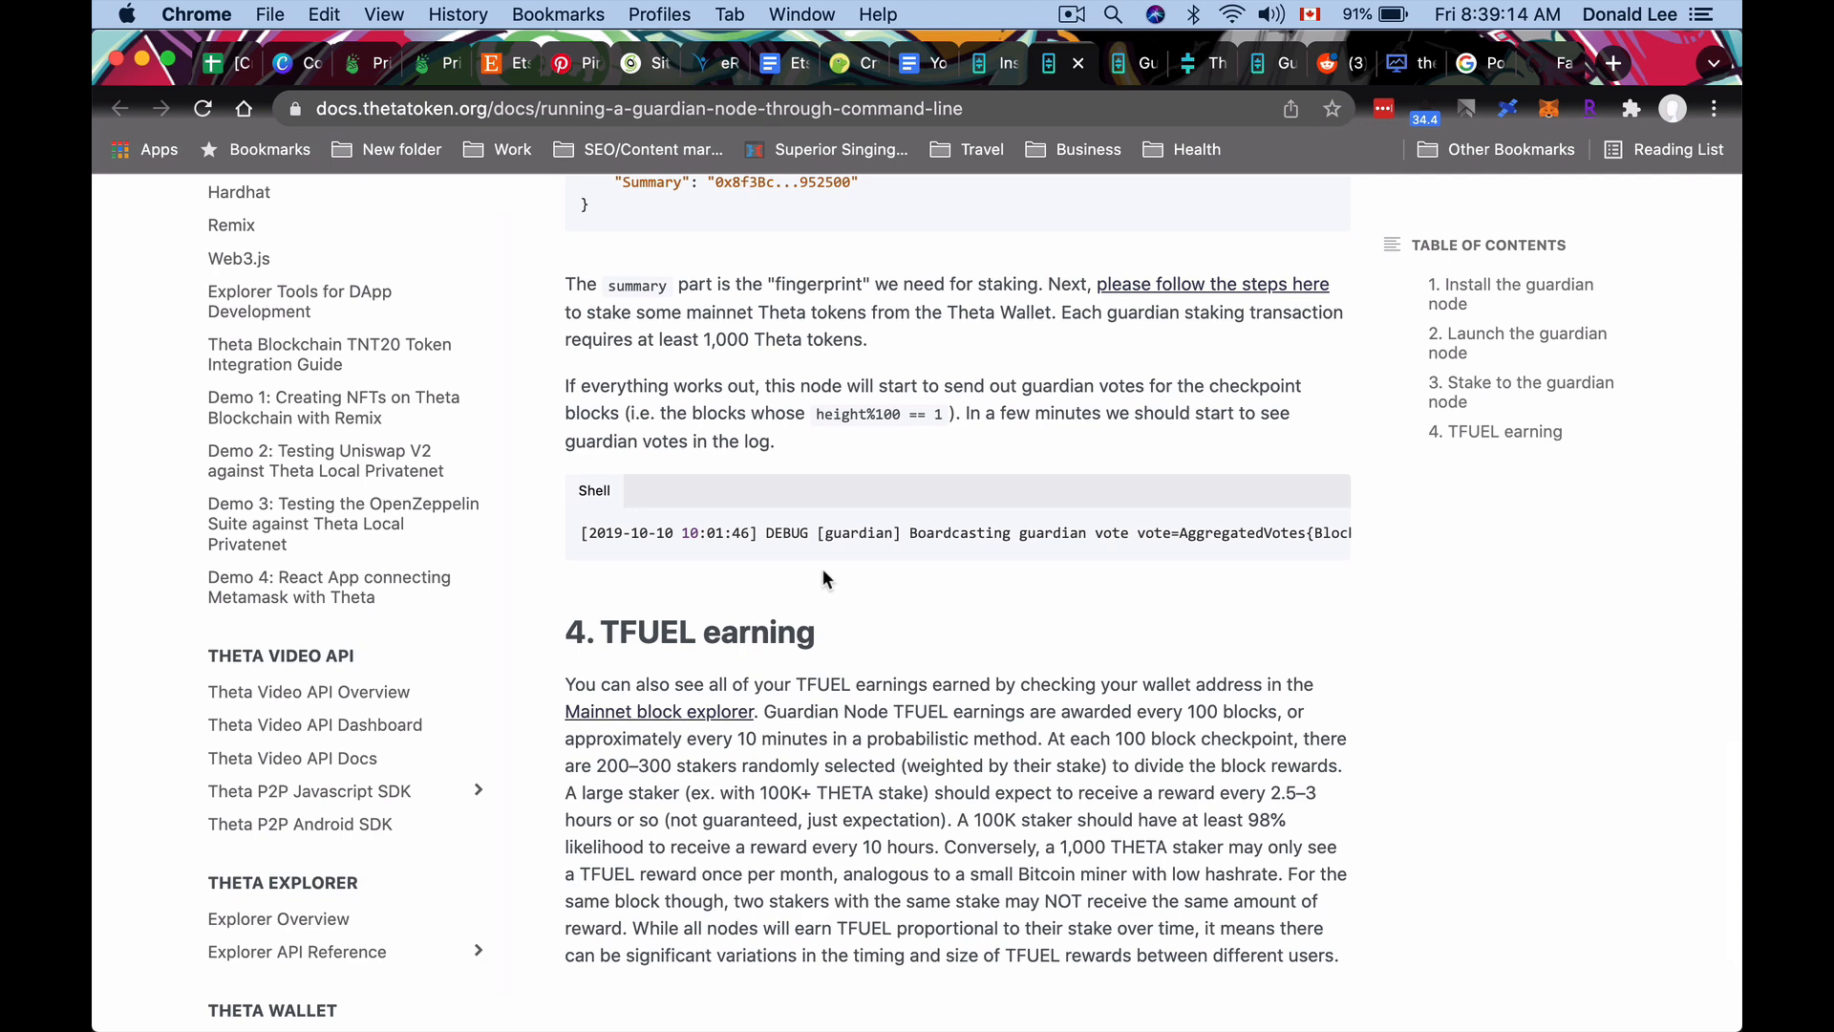
mouse_move(655, 868)
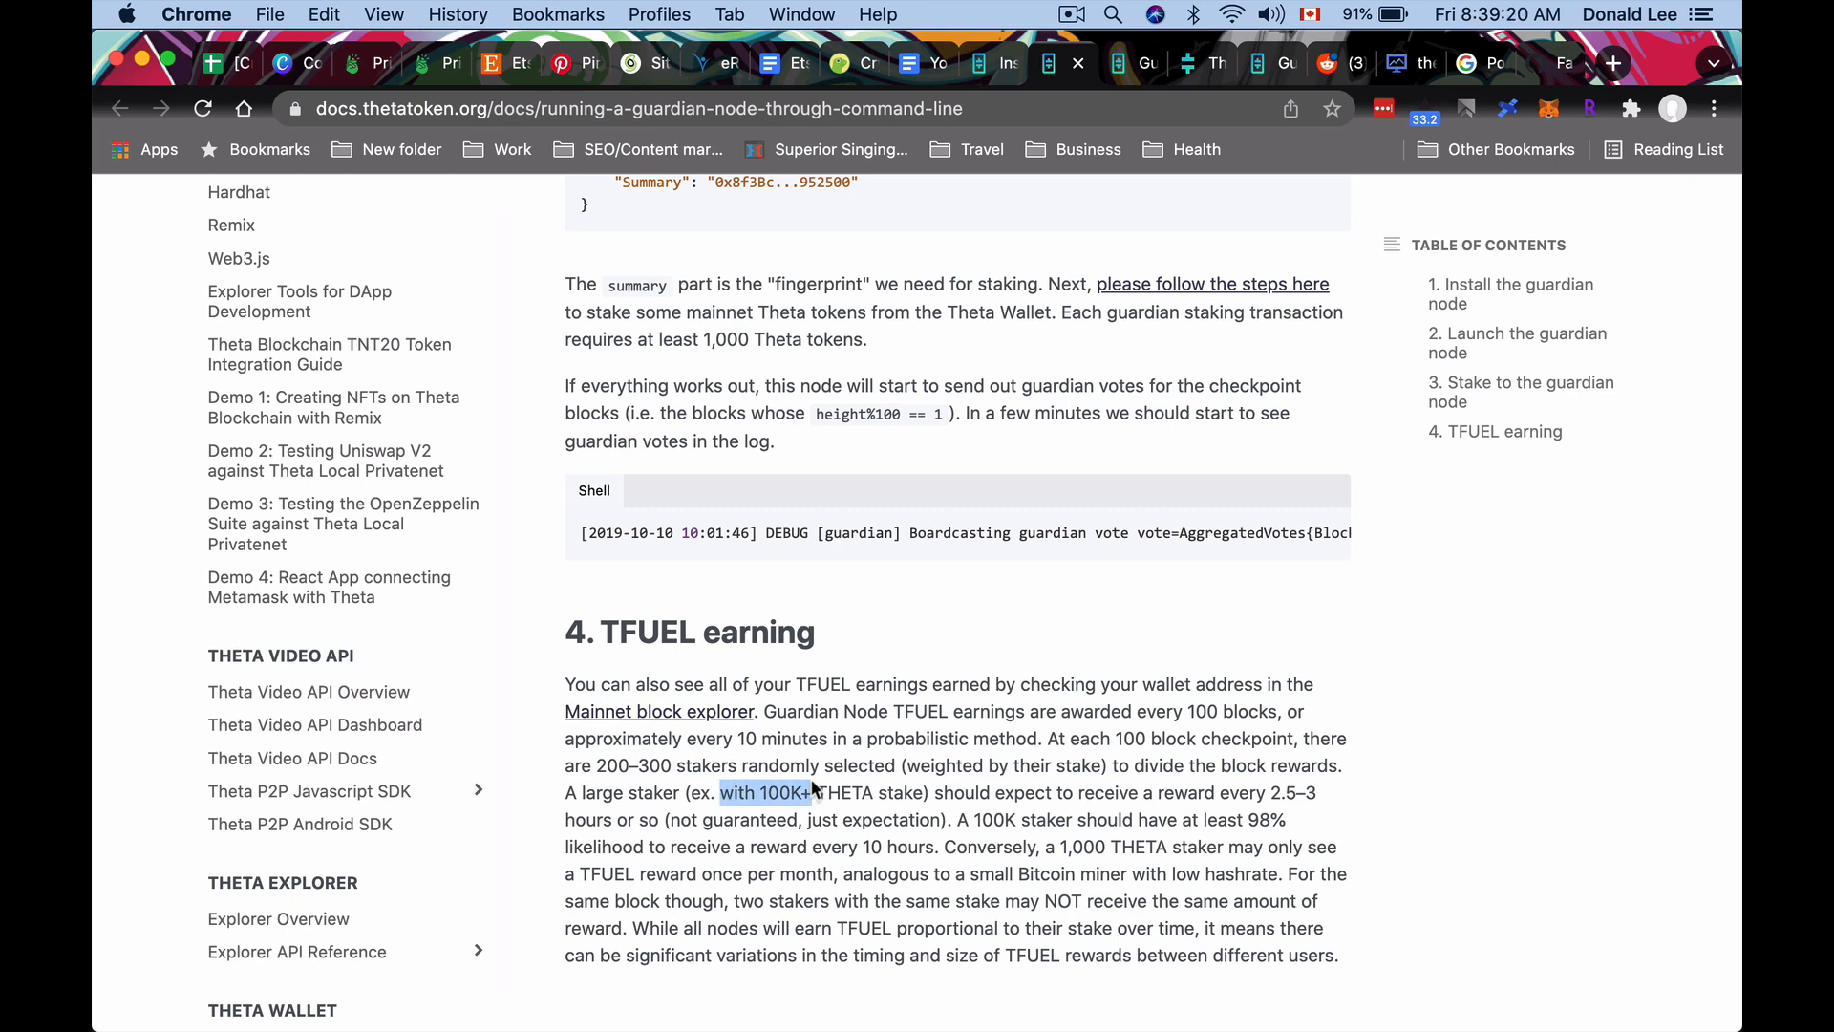
mouse_move(841, 804)
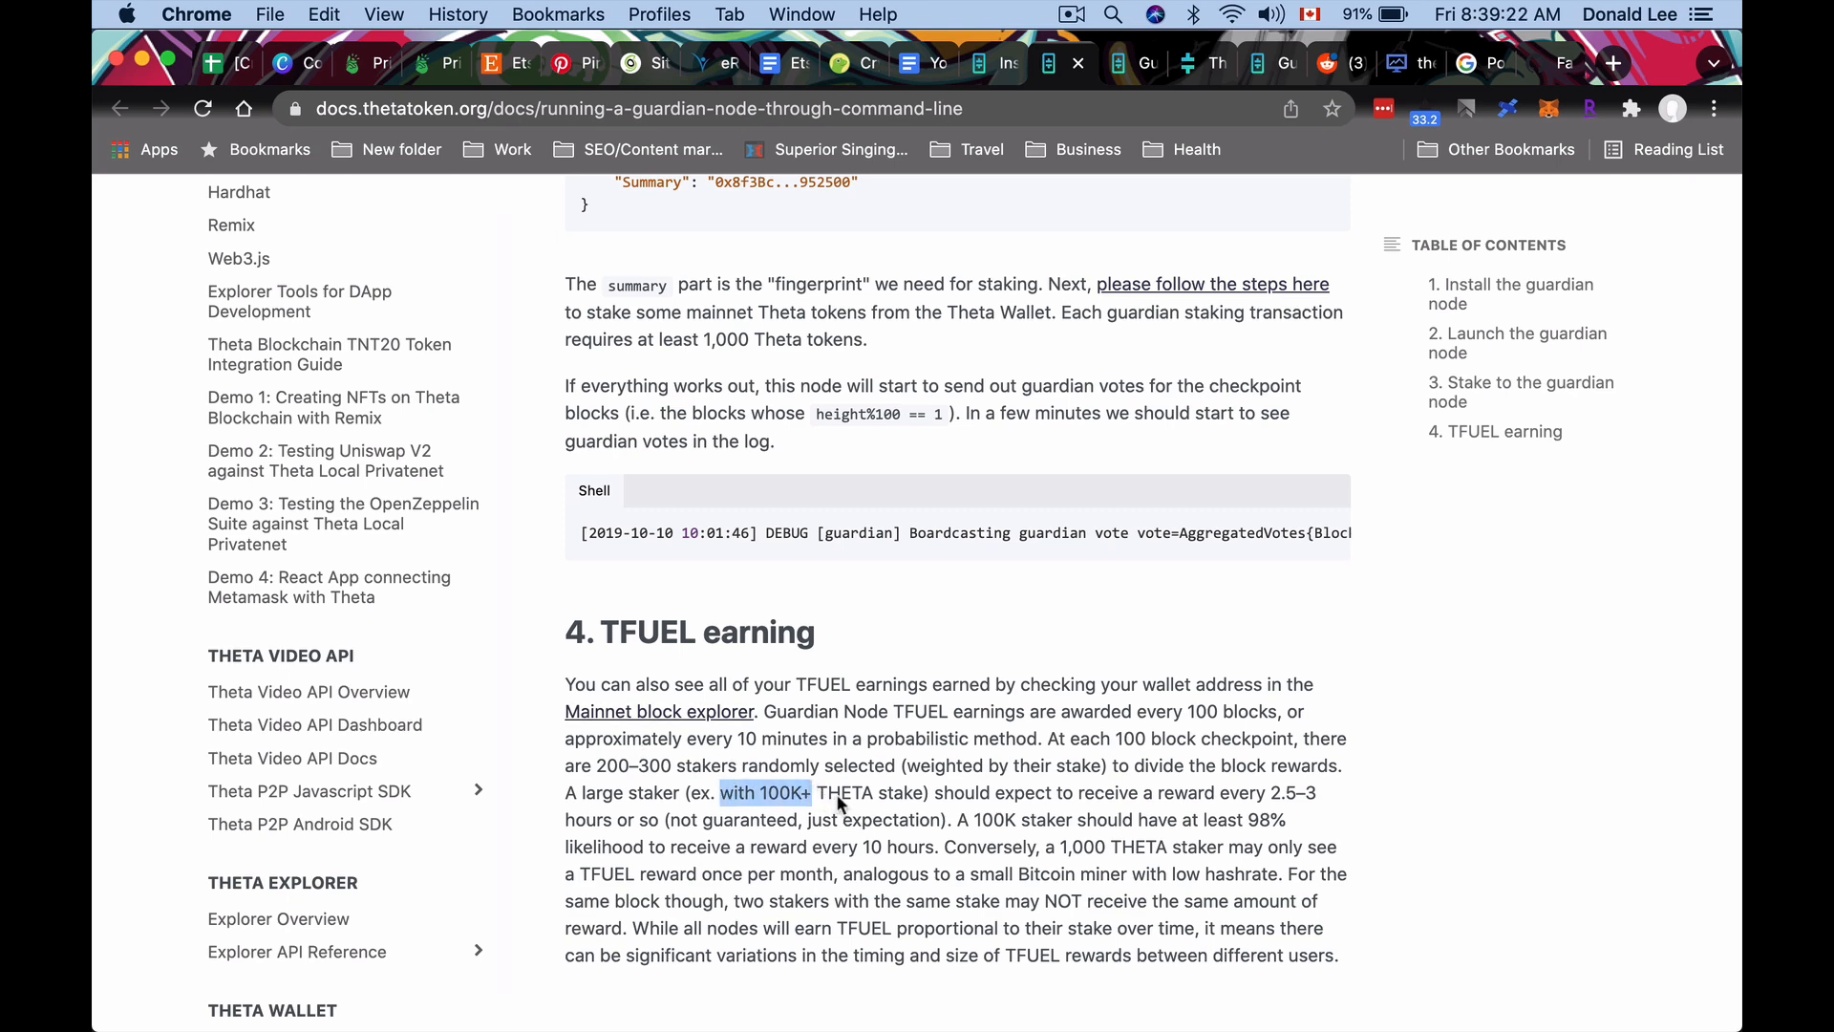
mouse_move(1226, 812)
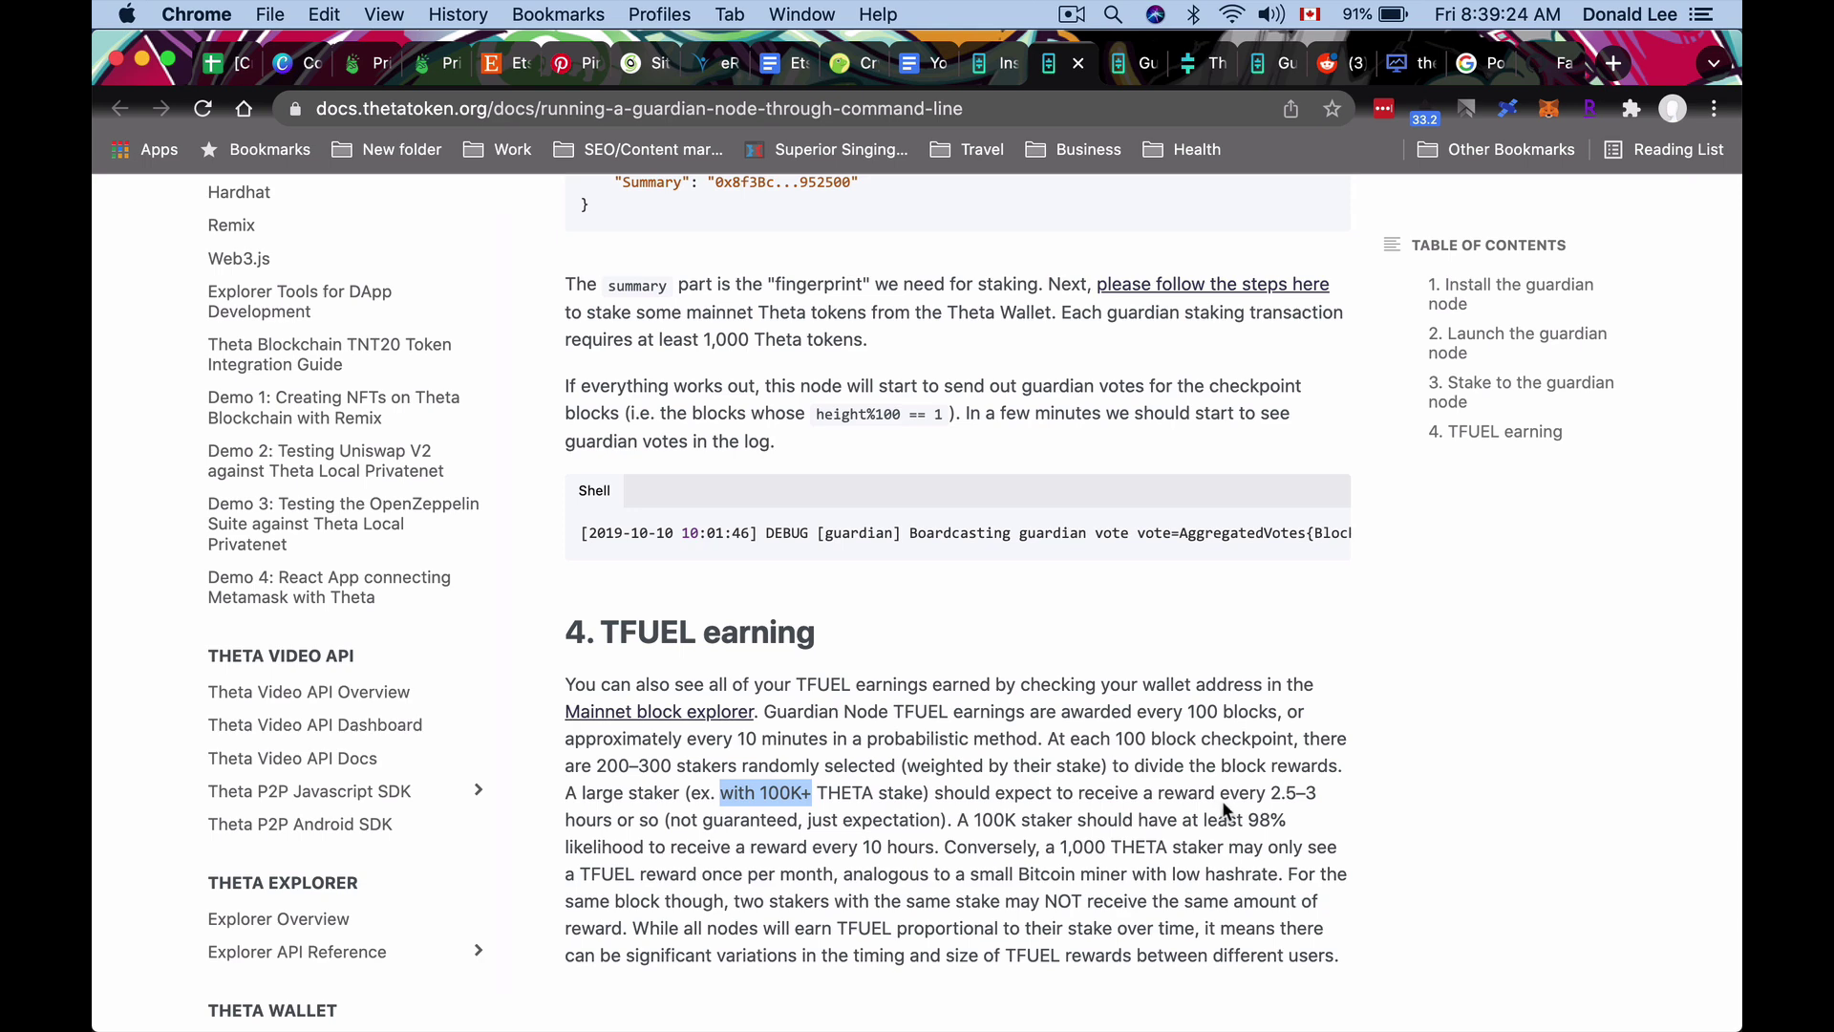
mouse_move(715, 849)
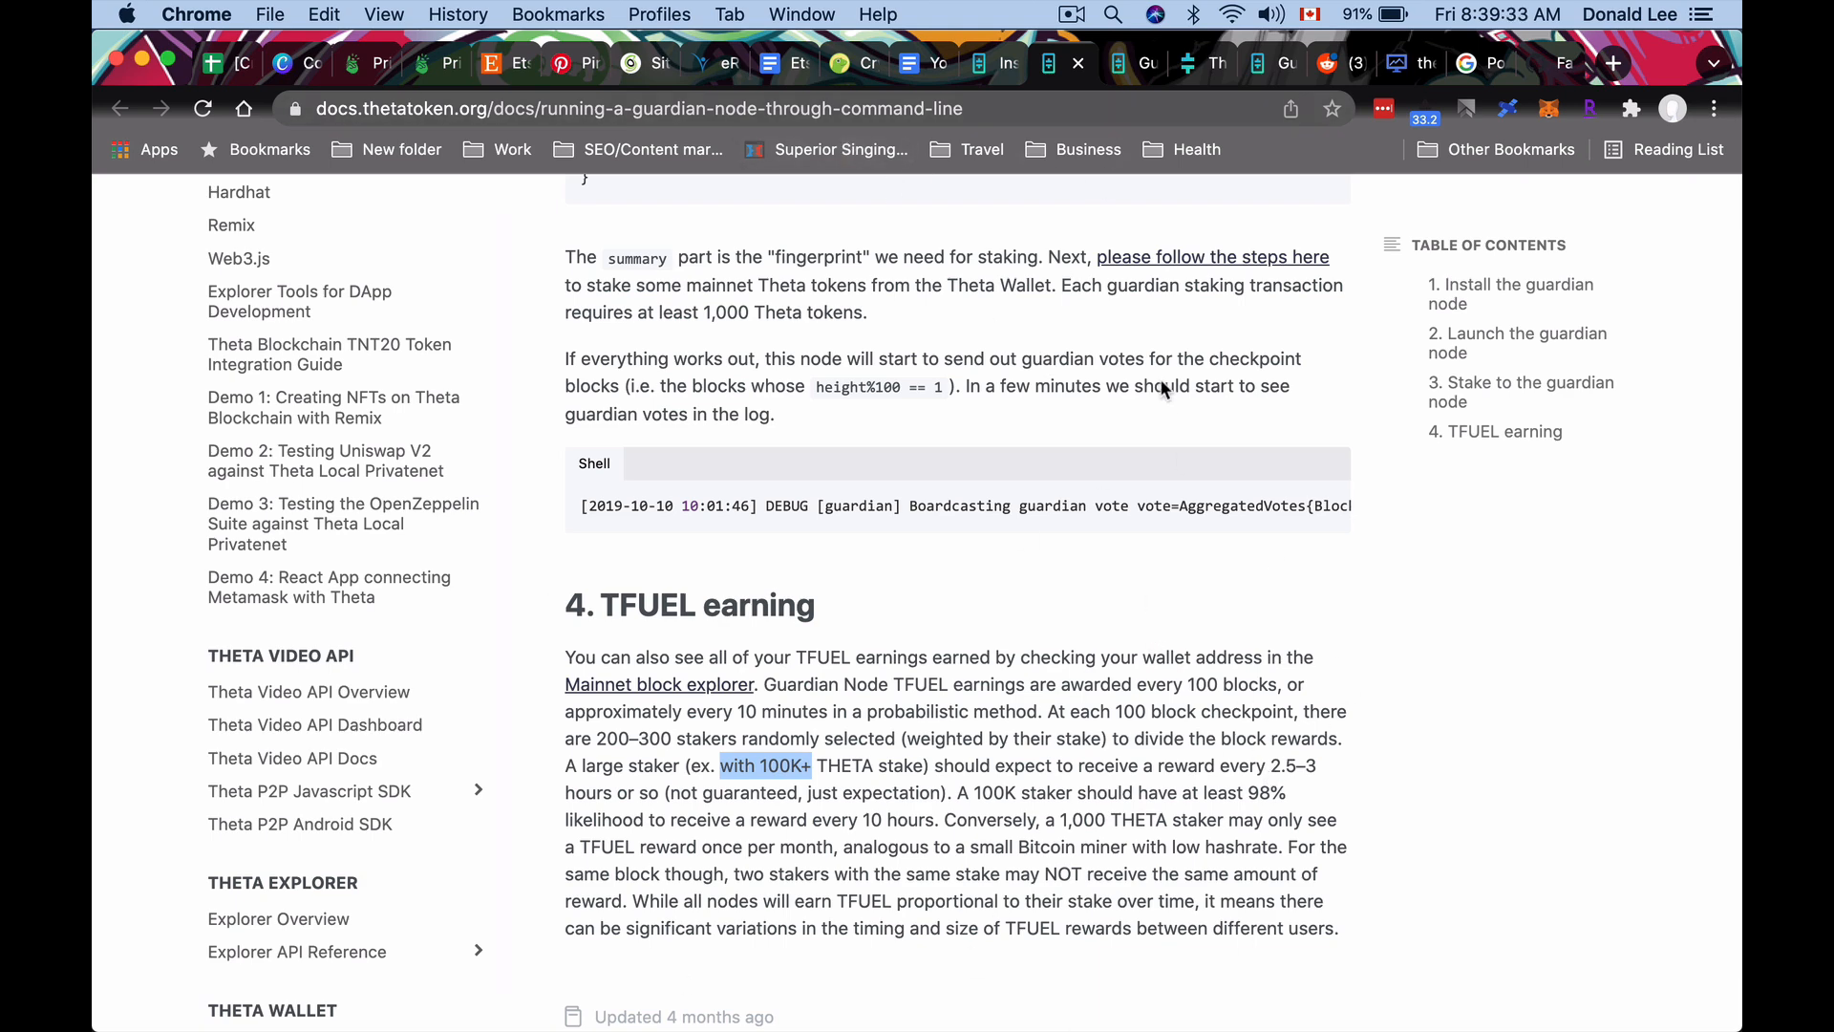
mouse_move(1129, 63)
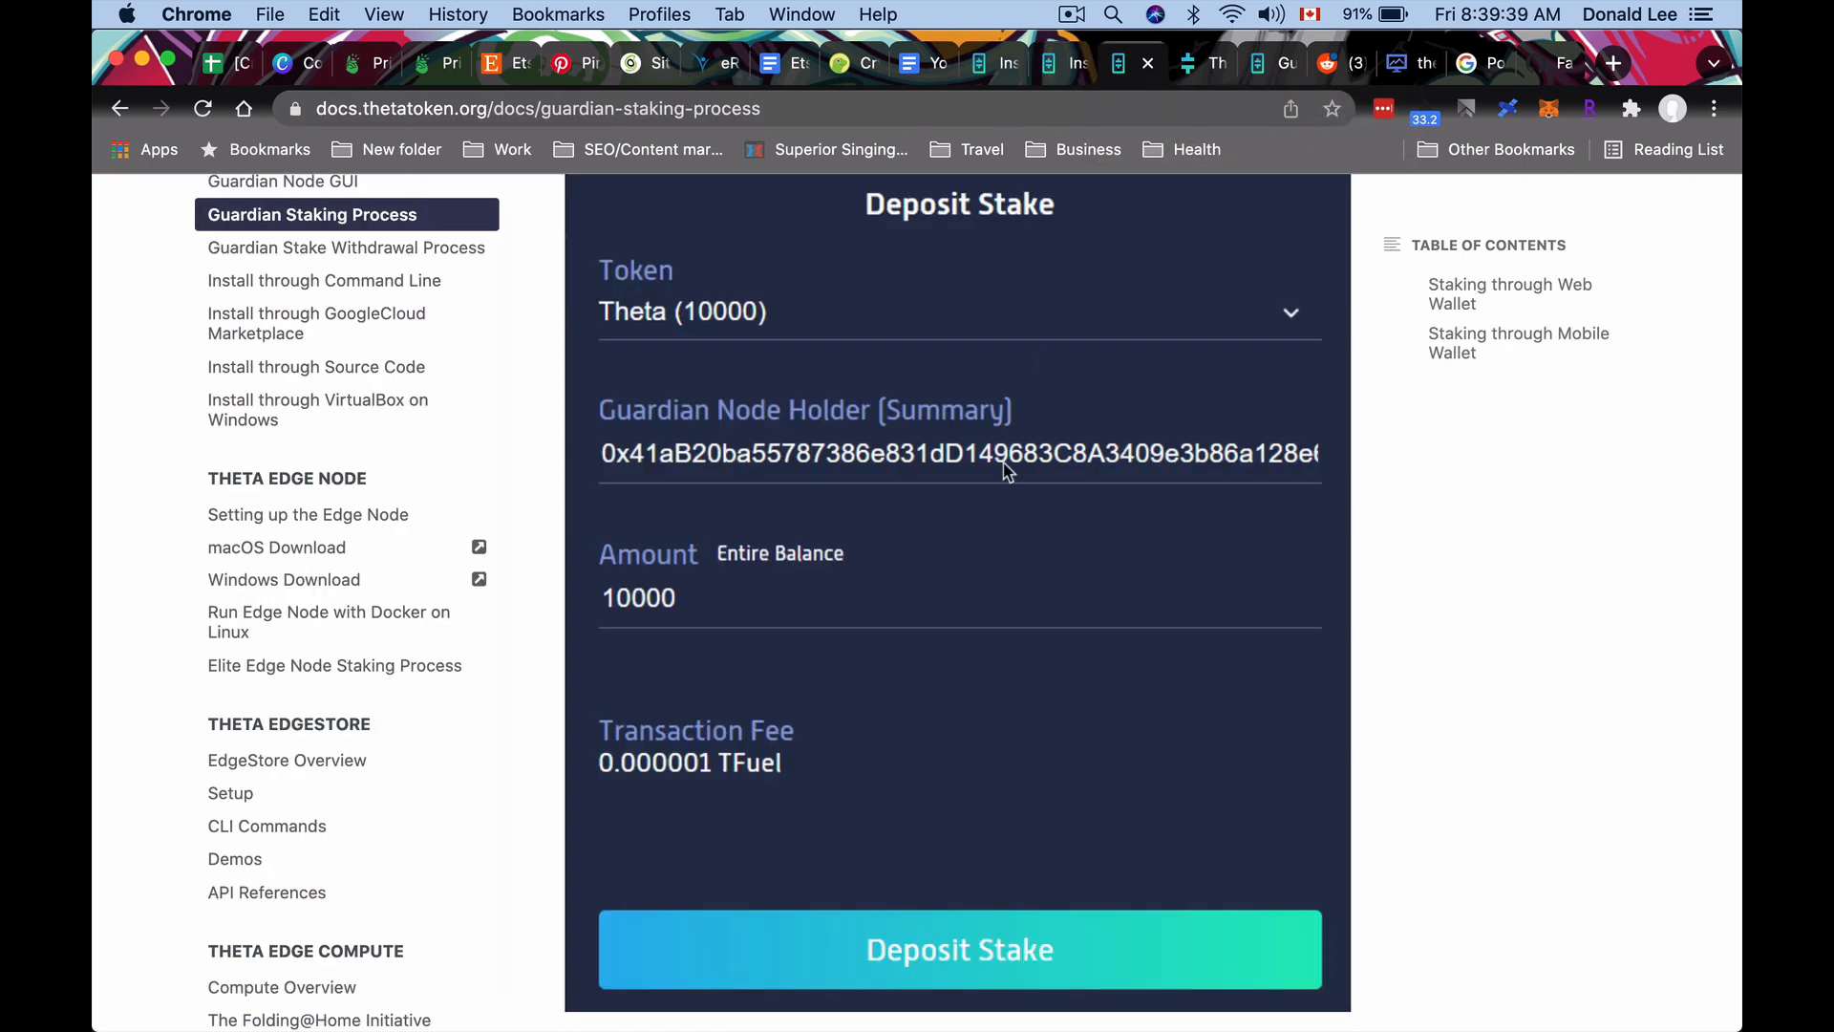
Scroll through the Guardian Staking Process guide covering the Deposit Stake steps.
scroll("up", 3)
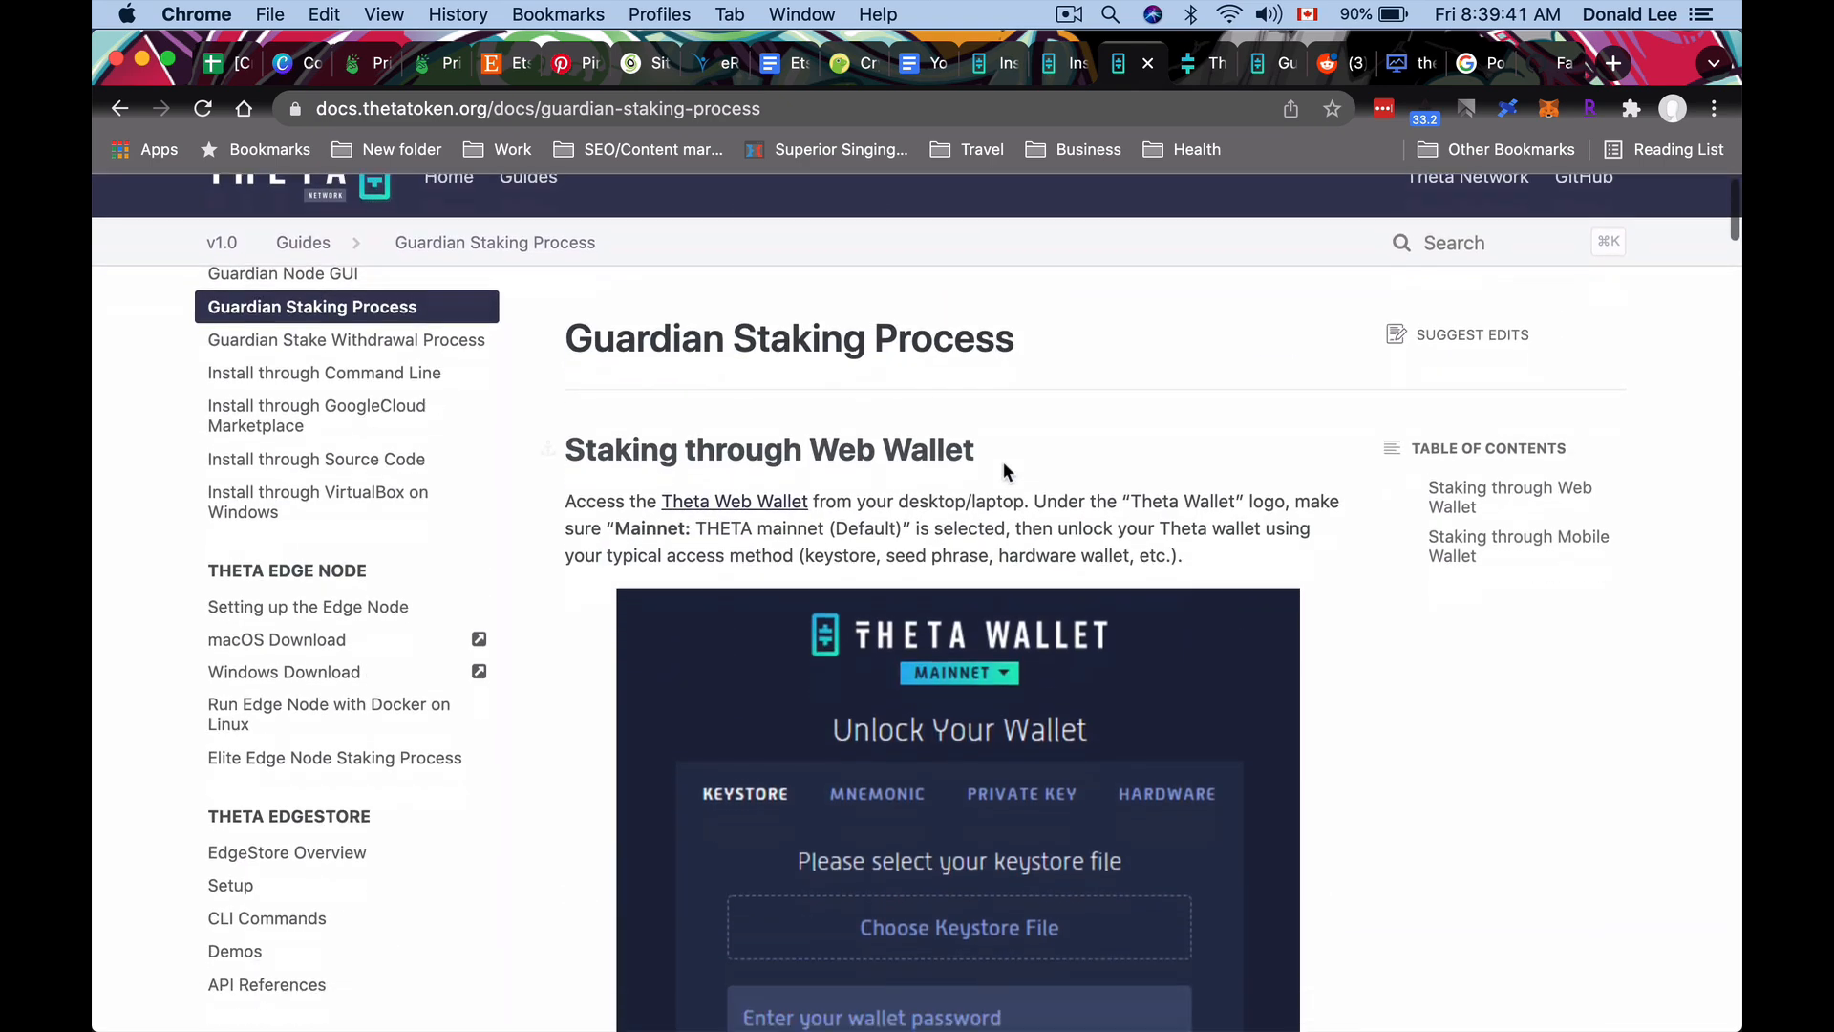
scroll("down", 3)
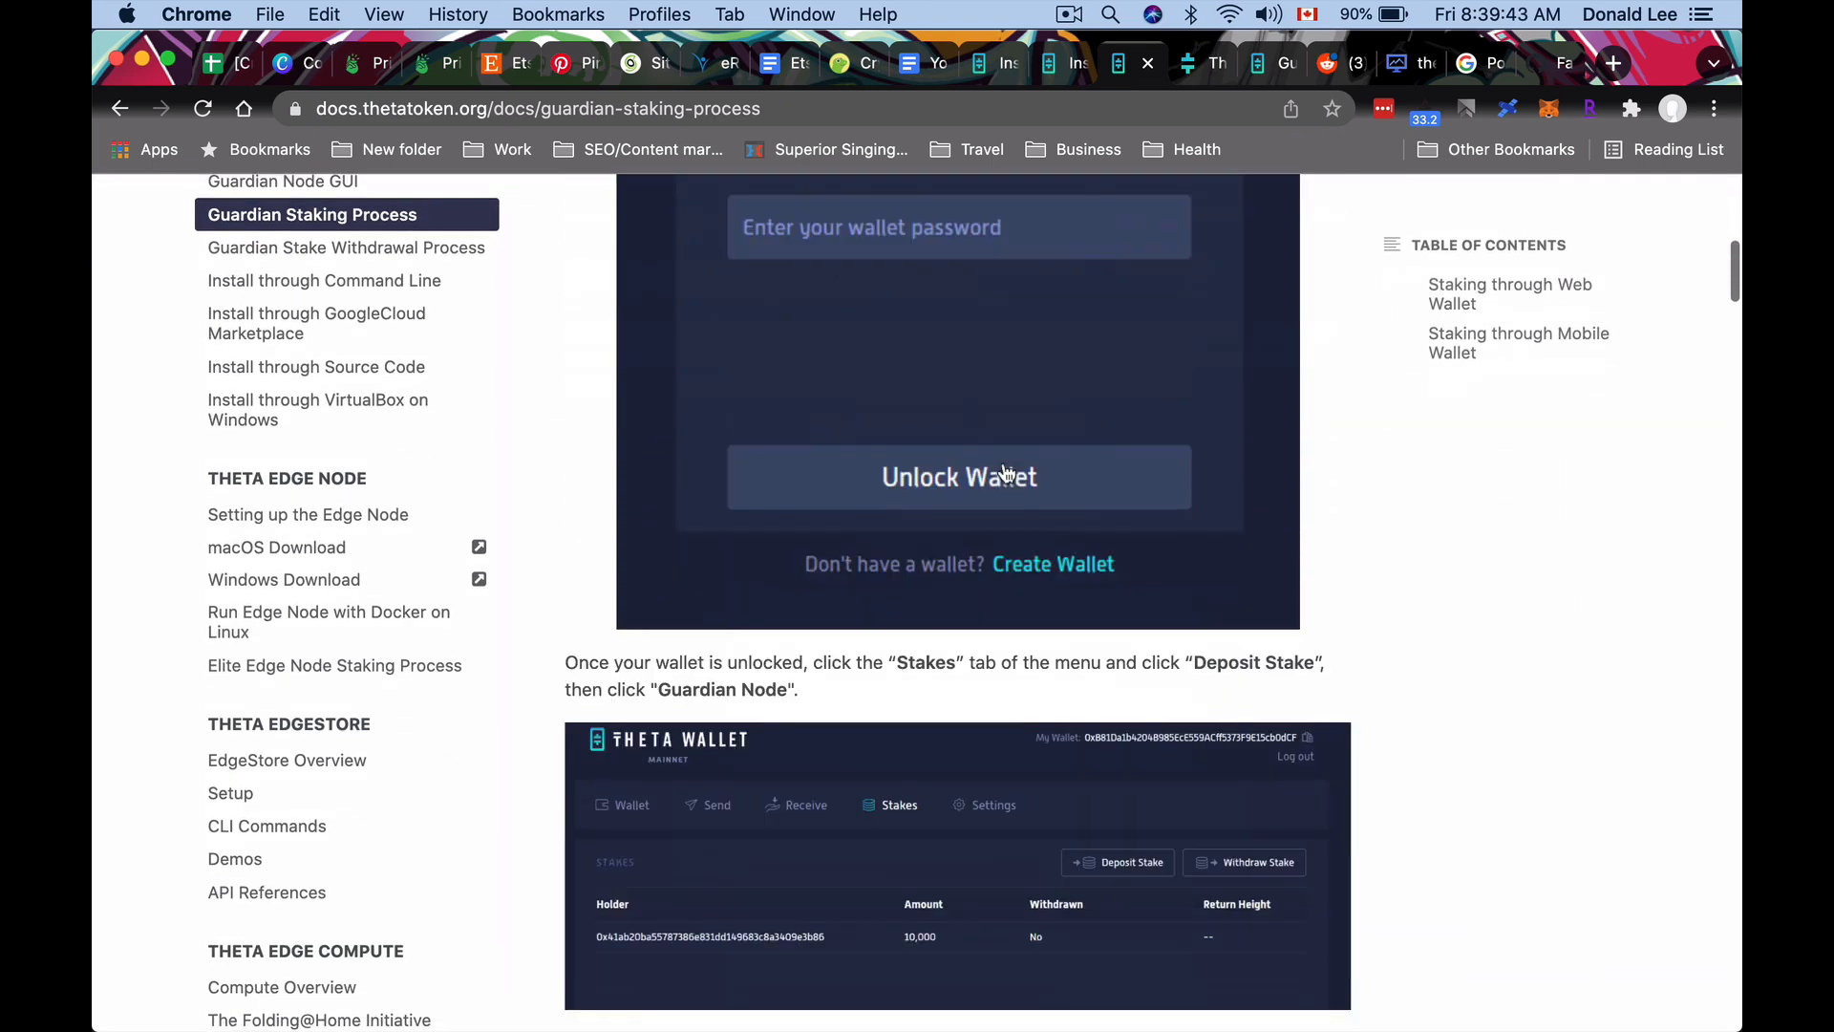
scroll("up", 3)
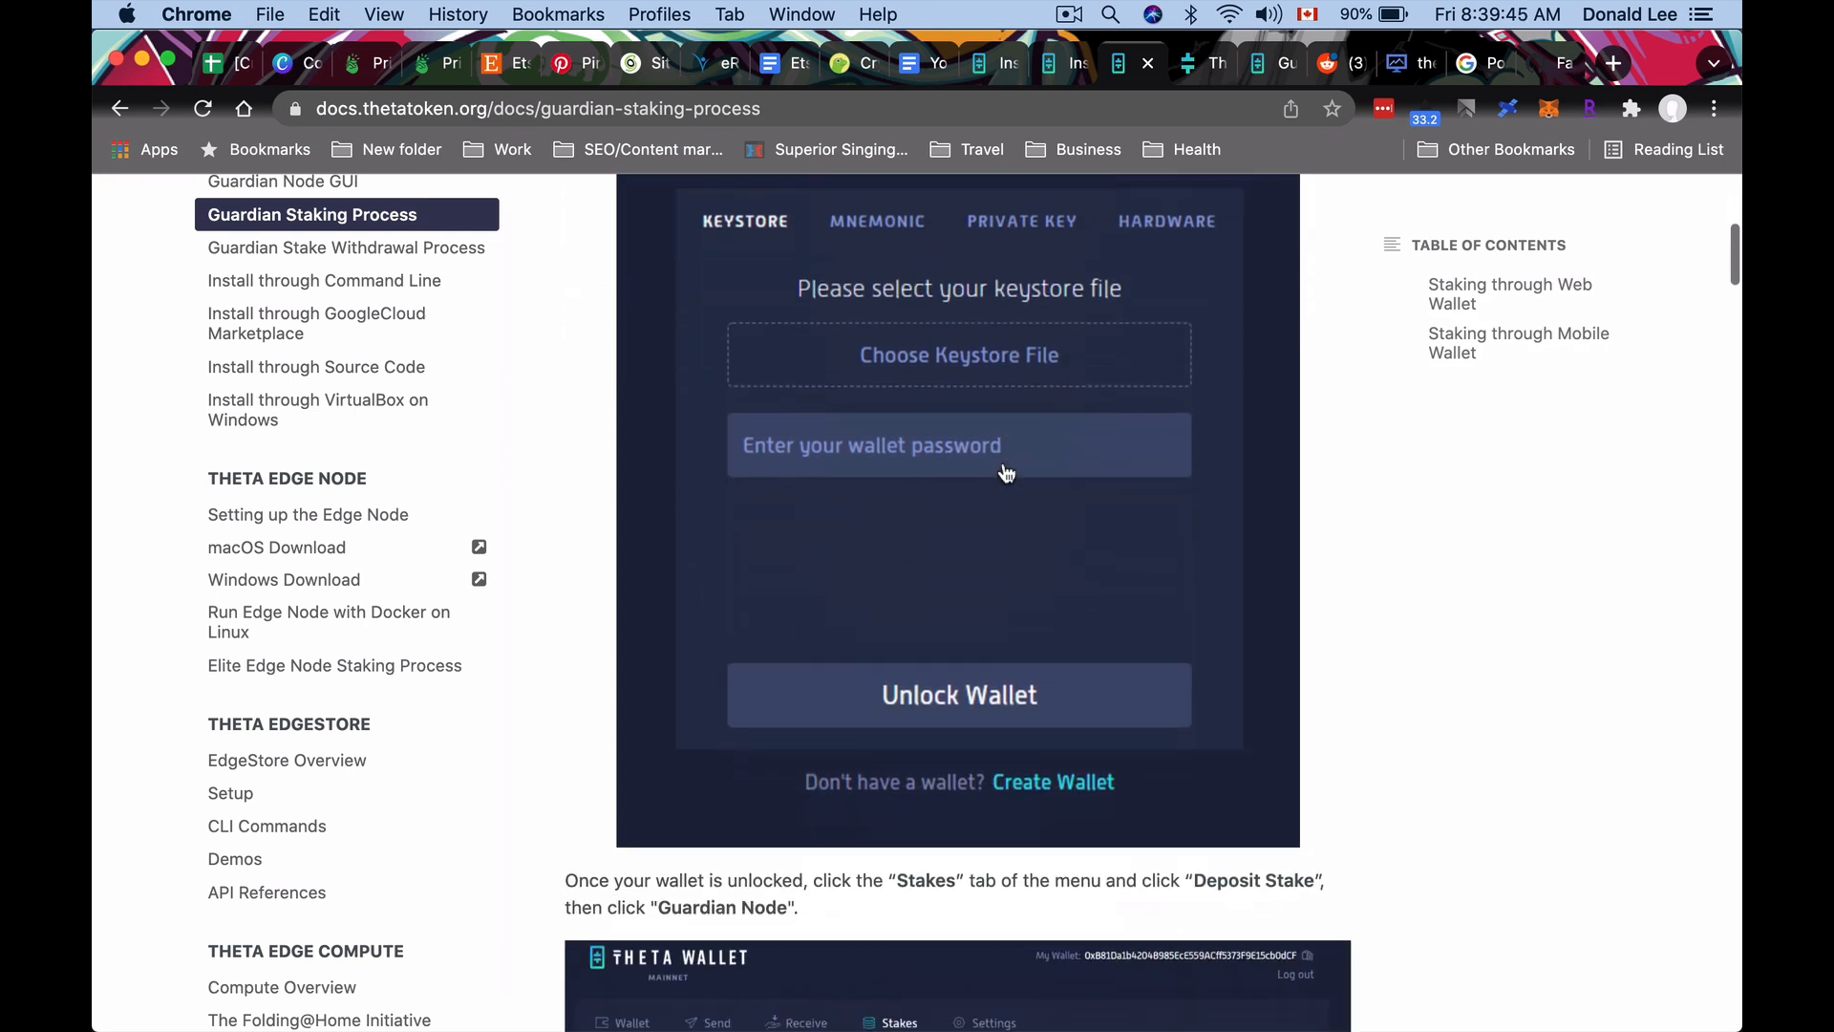
scroll("down", 3)
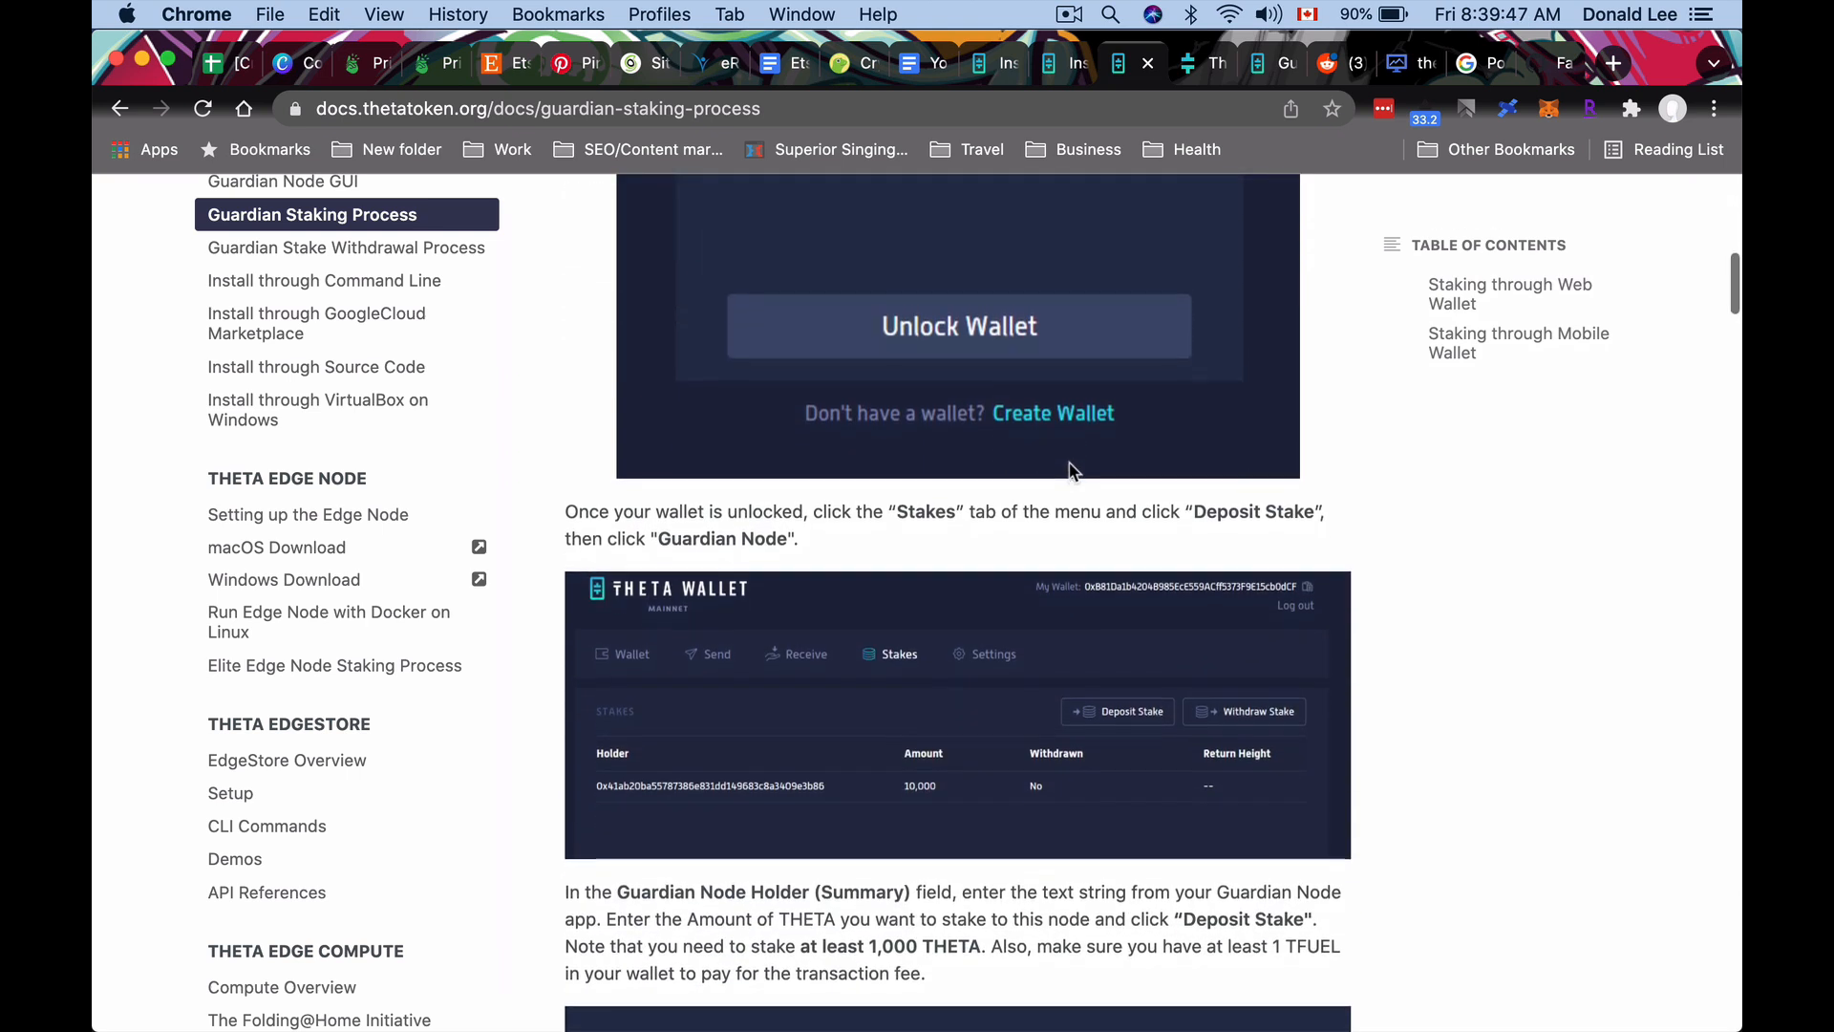
scroll("down", 3)
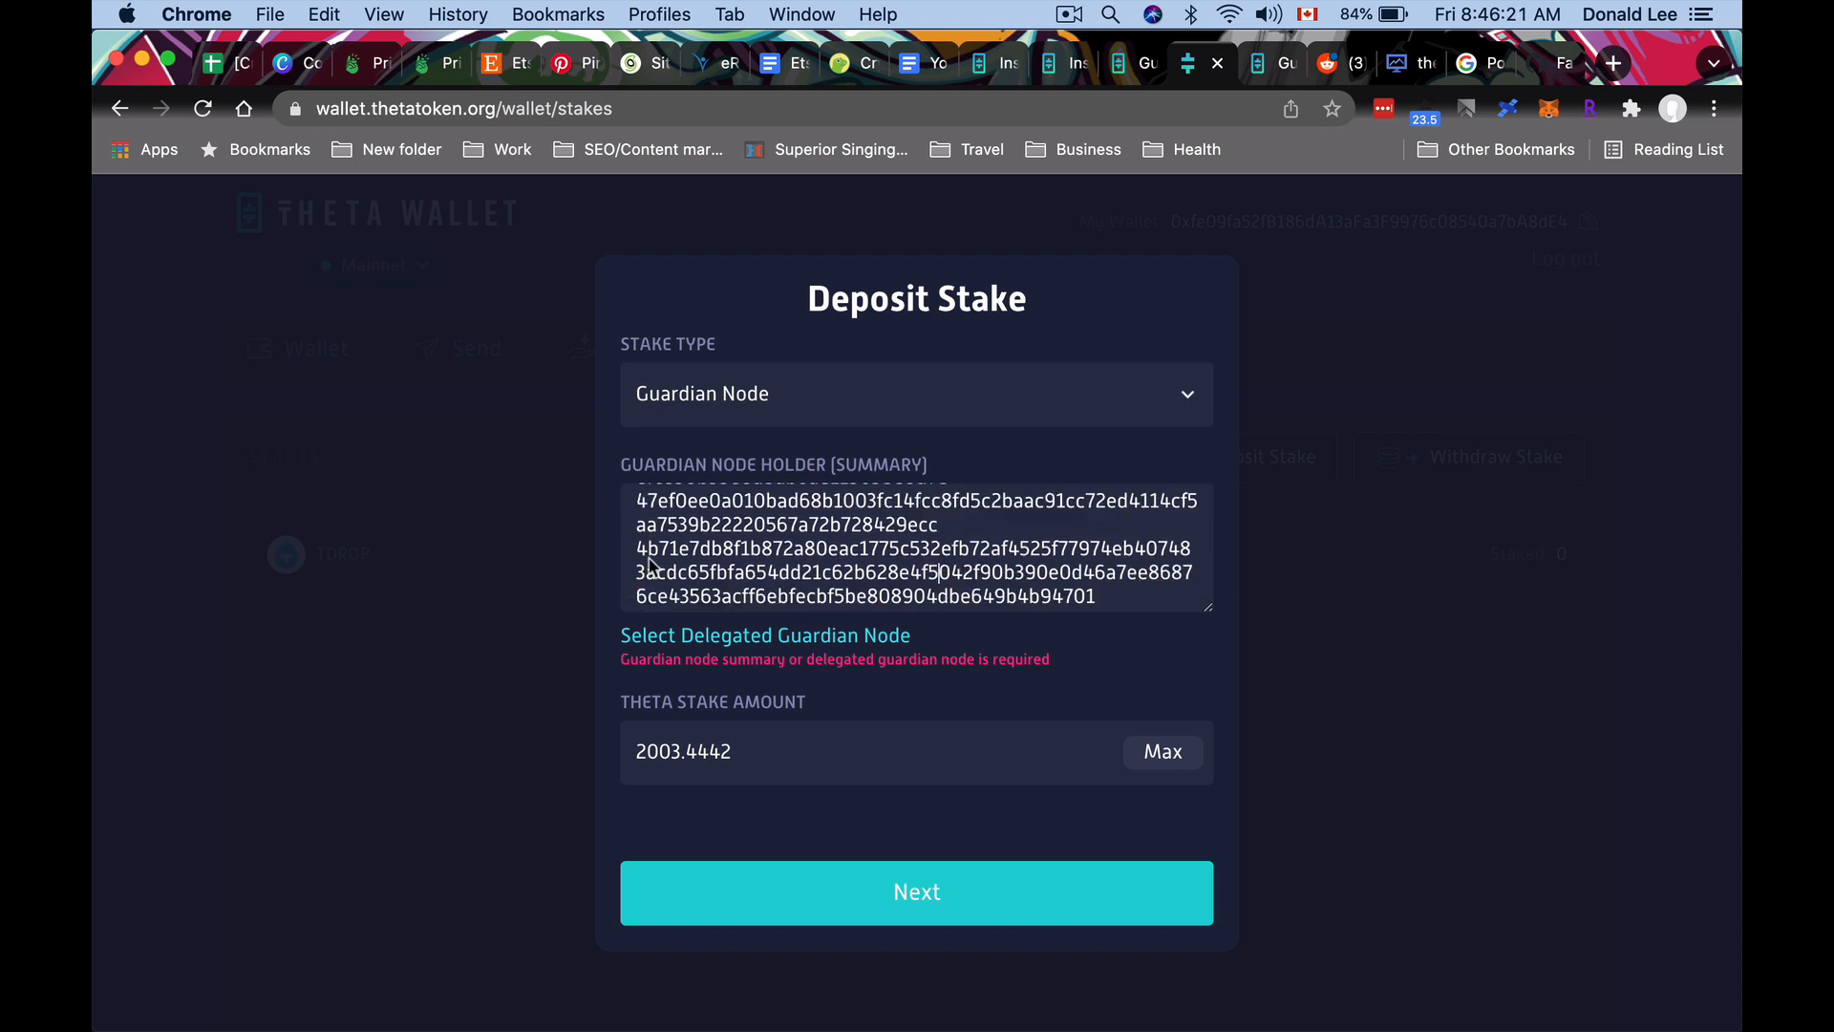
scroll("up", 3)
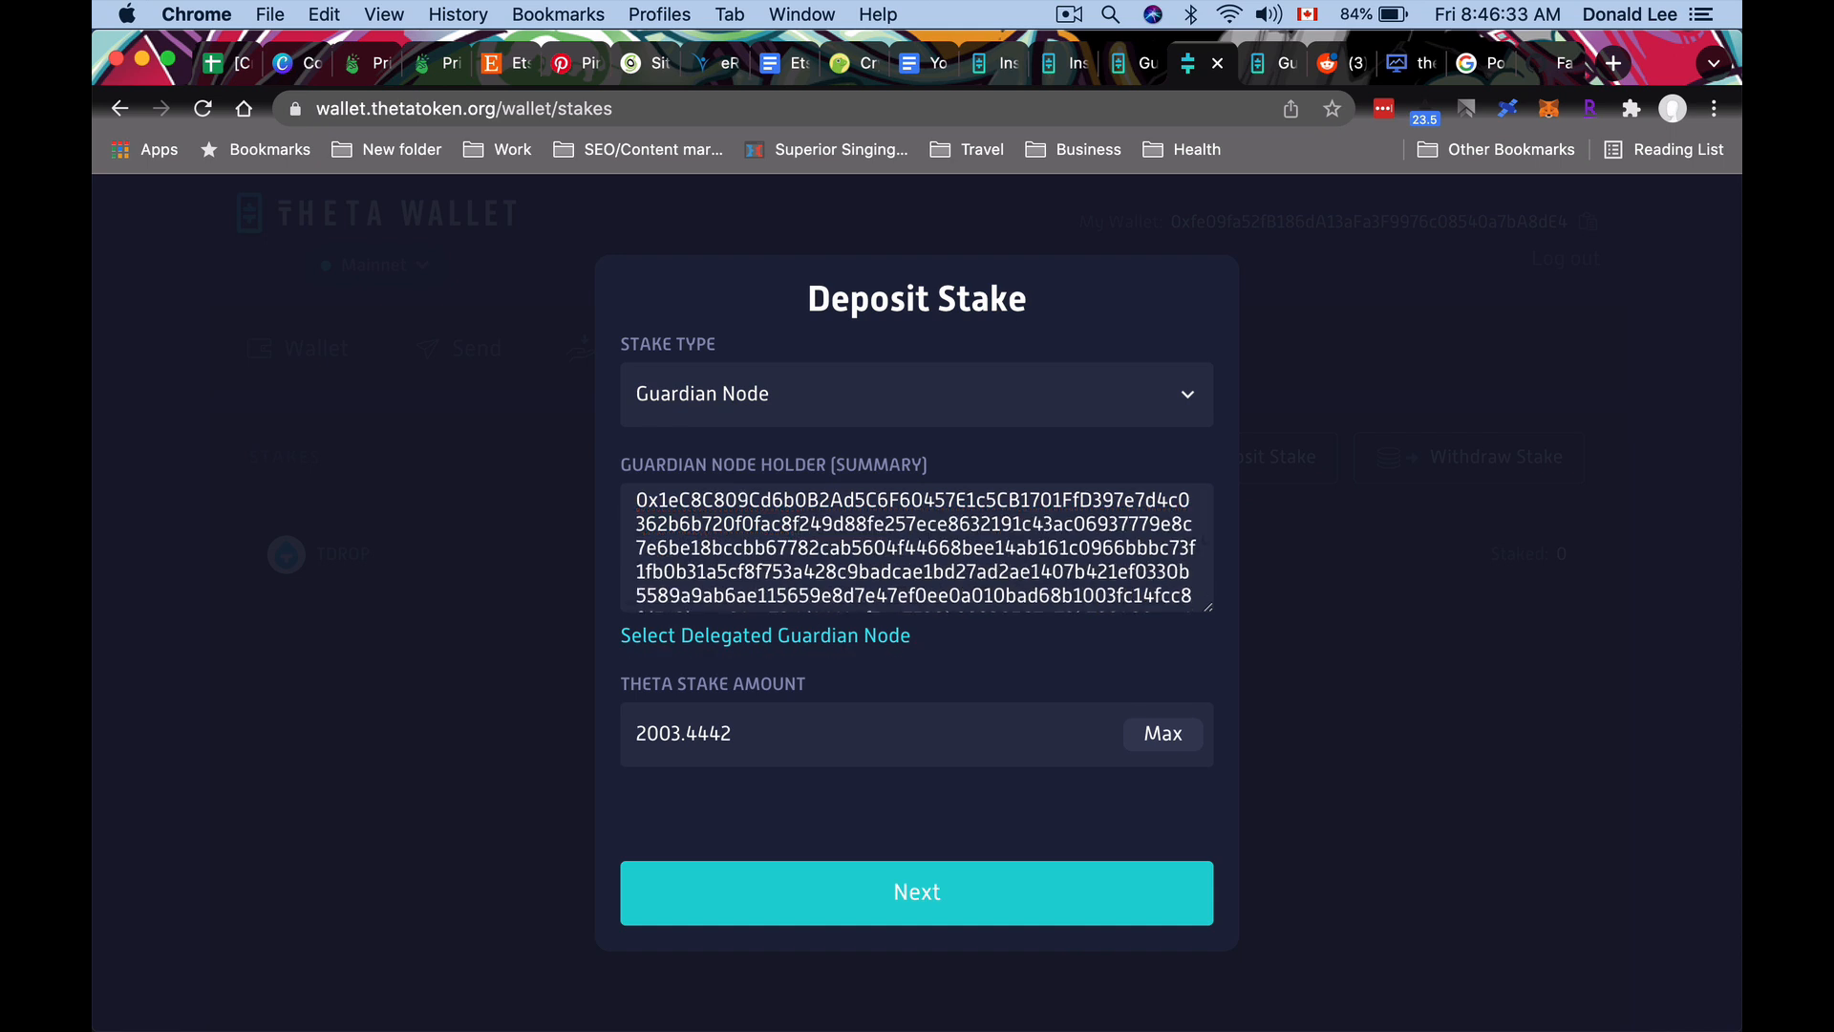
scroll("down", 3)
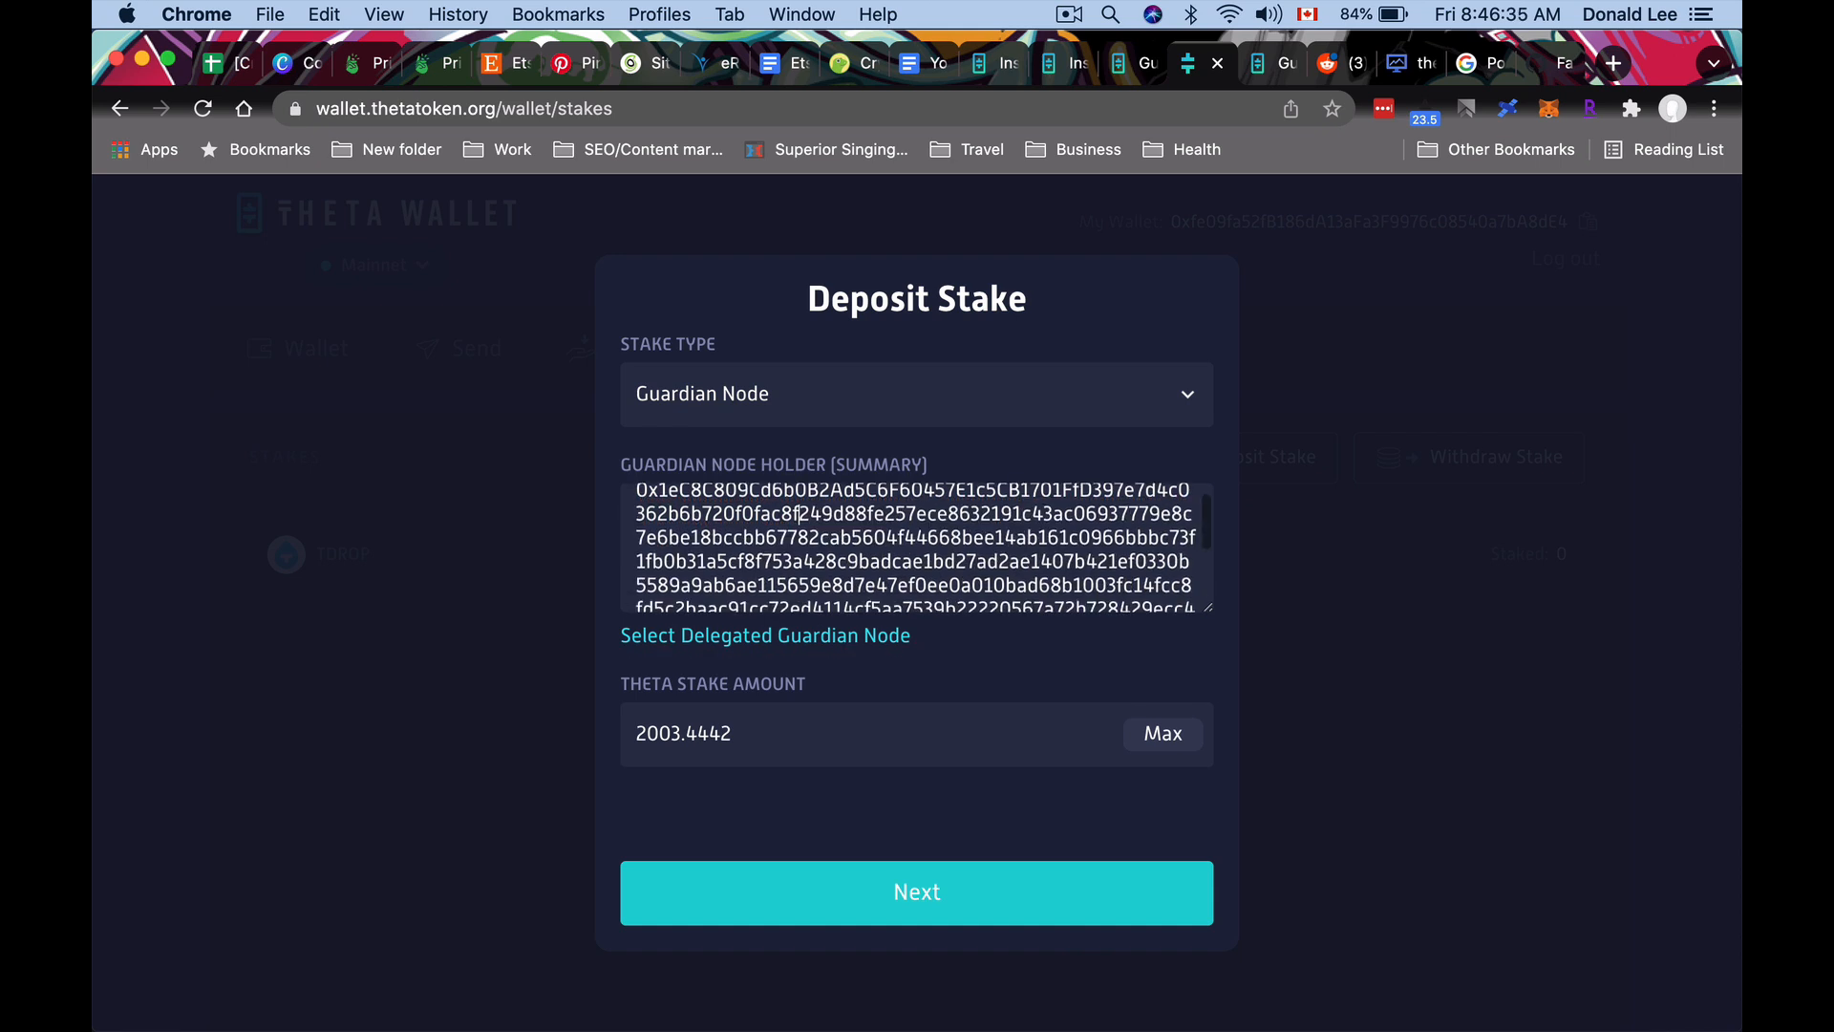
scroll("down", 3)
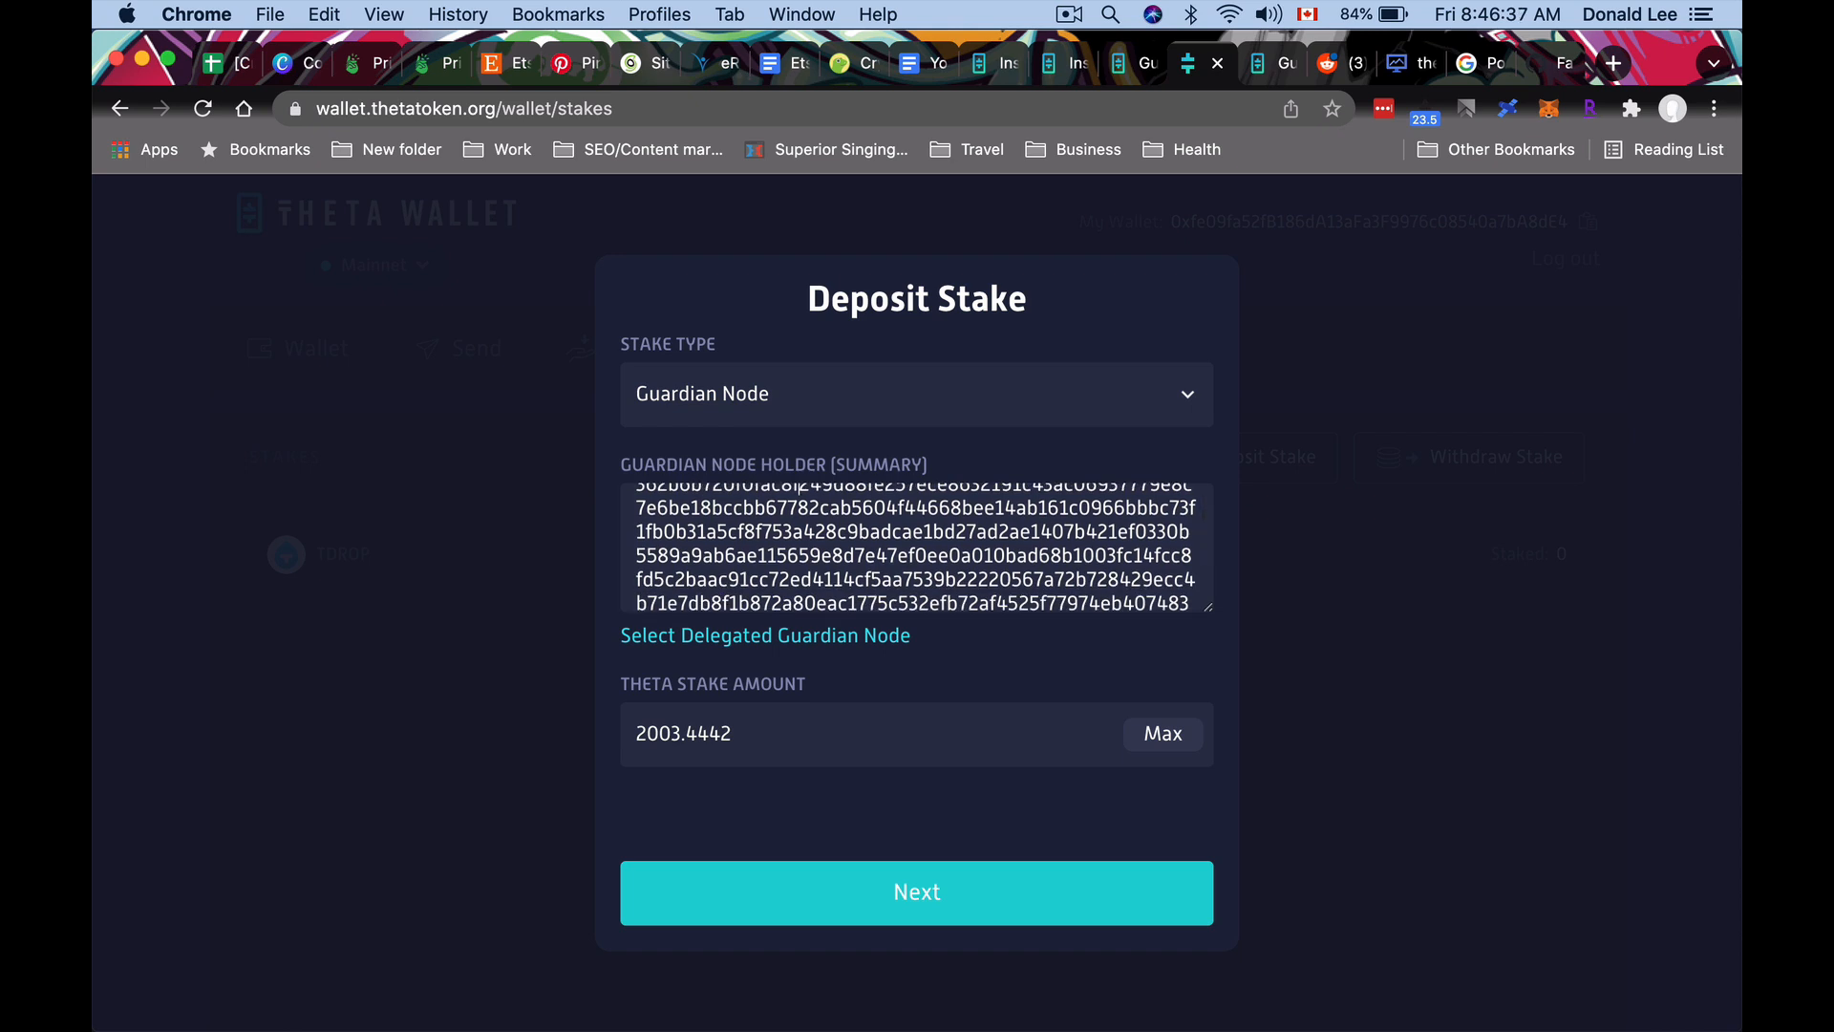
scroll("down", 3)
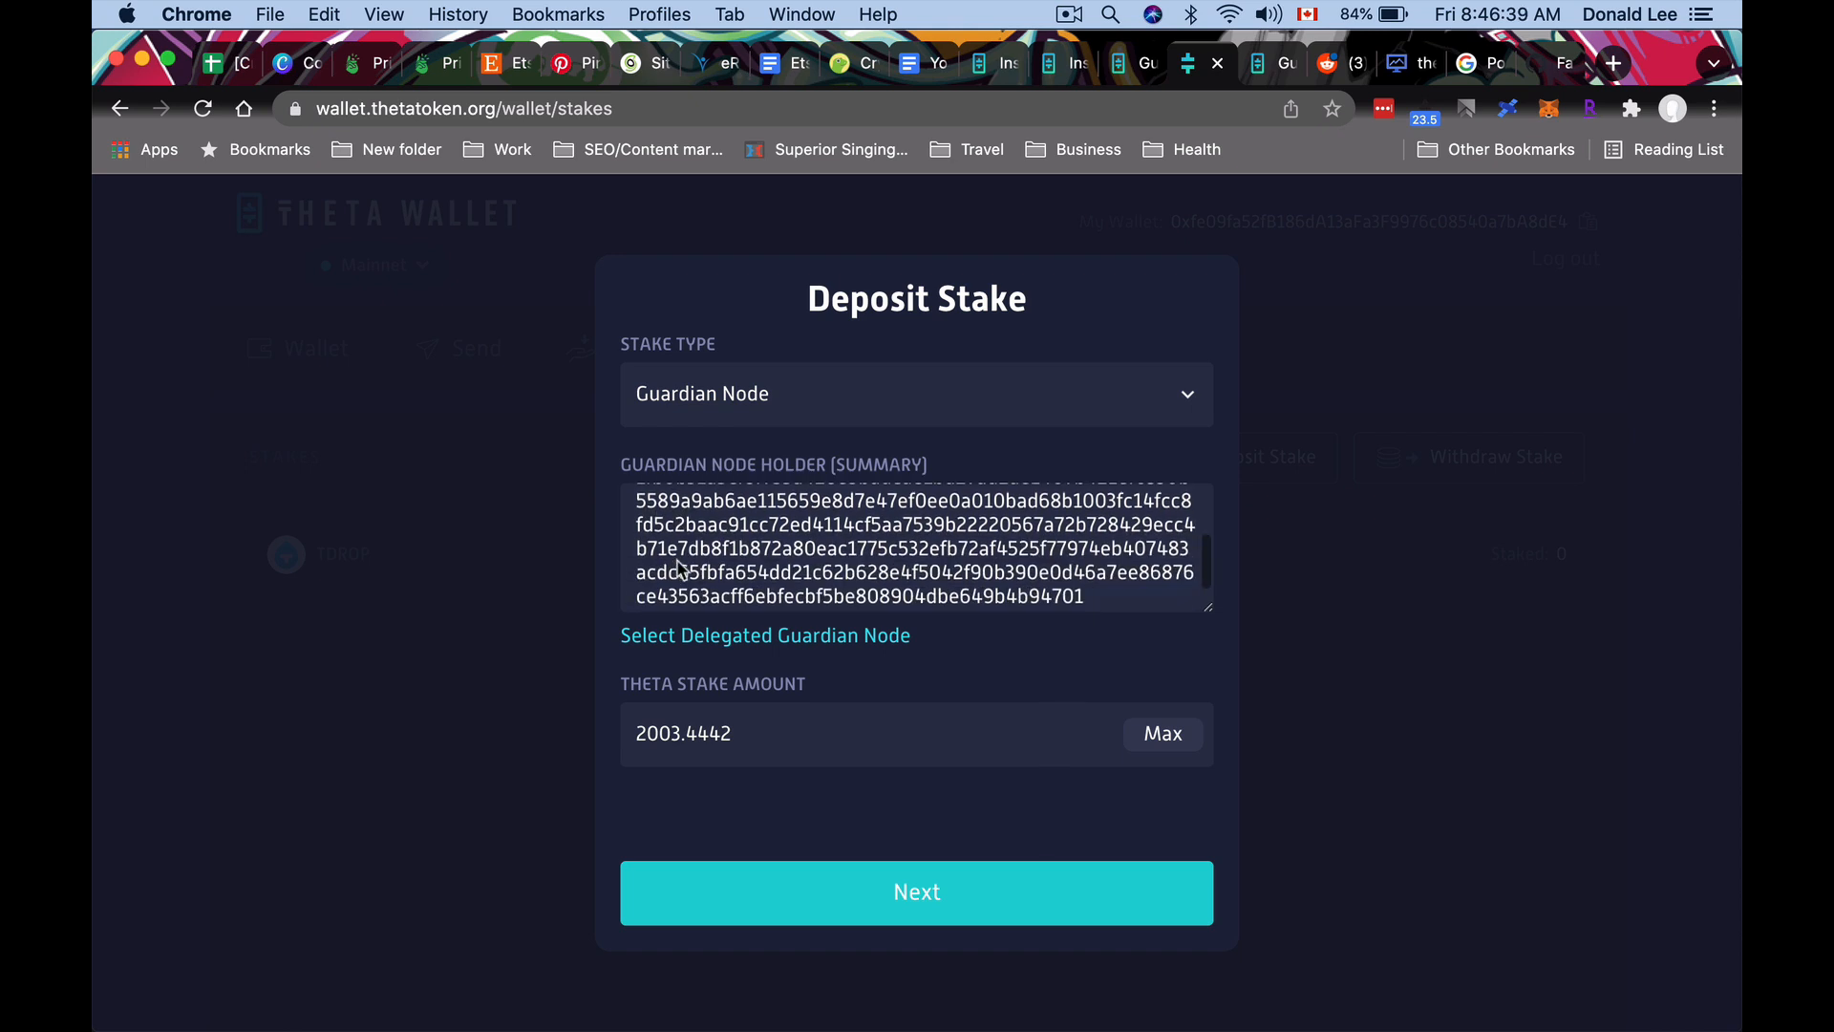
Review and confirm the 2,003.4442 THETA Guardian Node stake deposit with the wallet password.
left_click(915, 892)
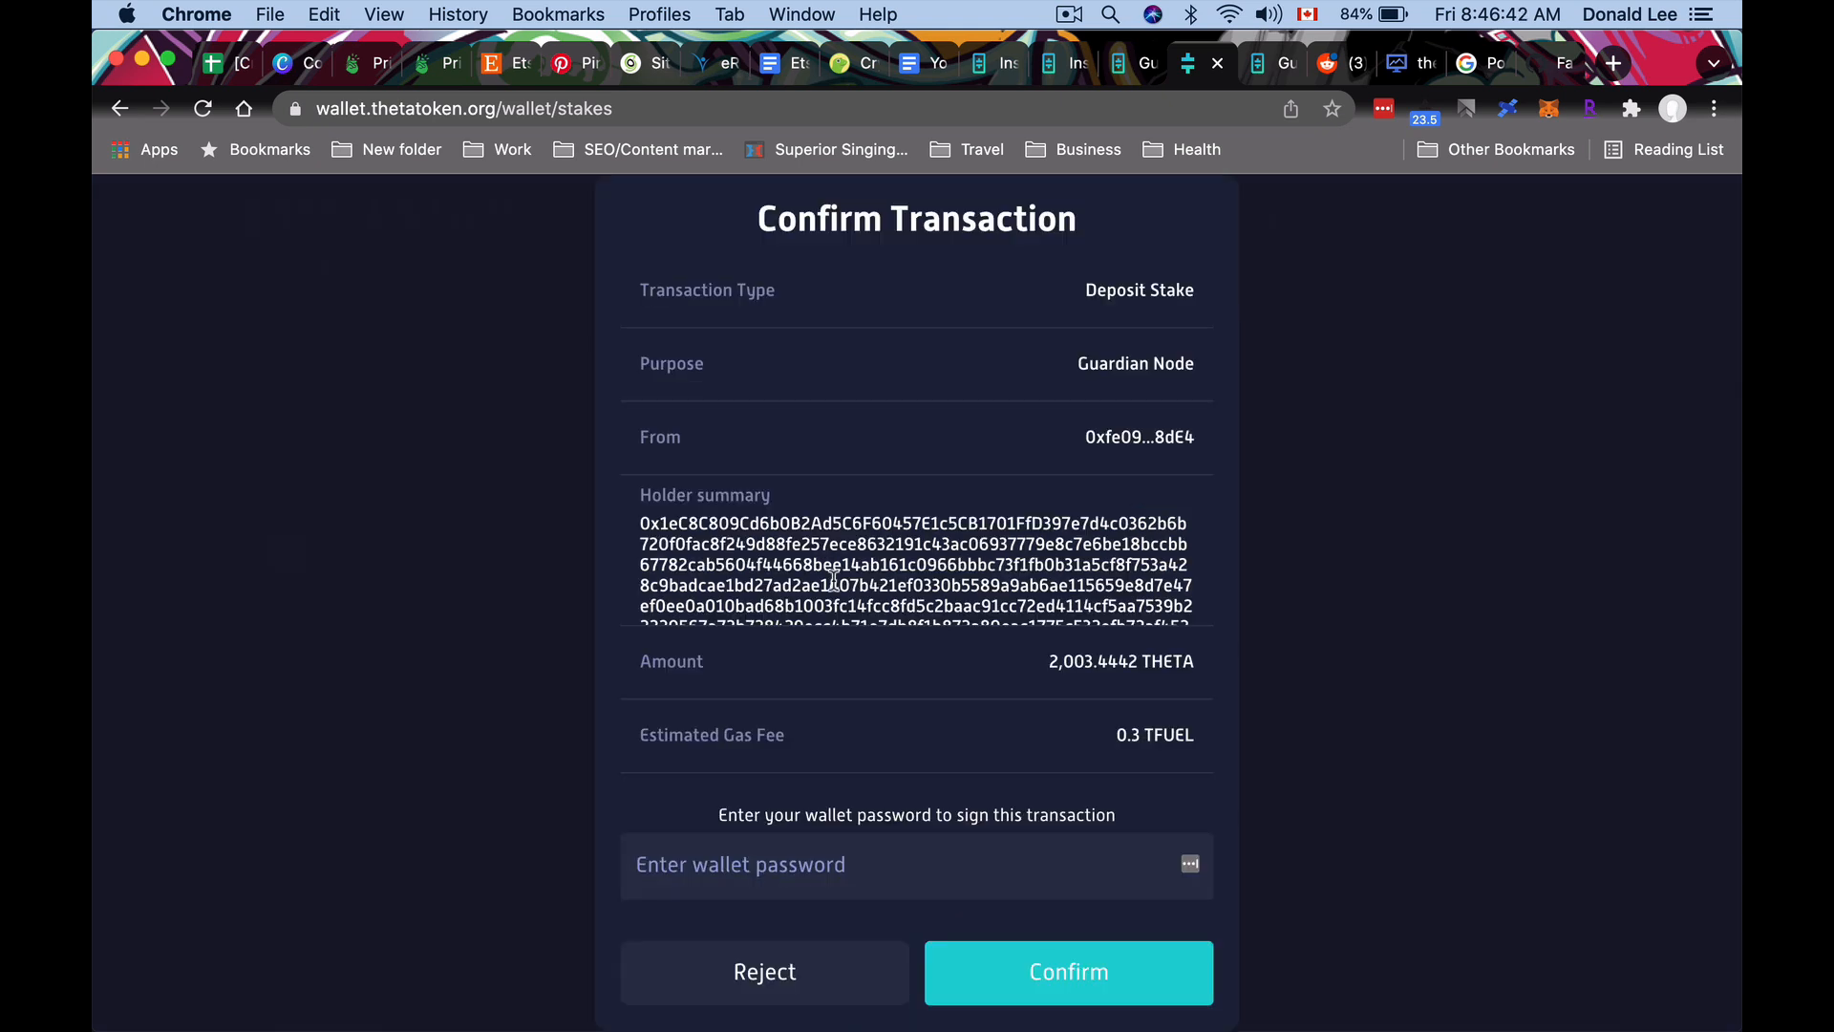
mouse_move(867, 865)
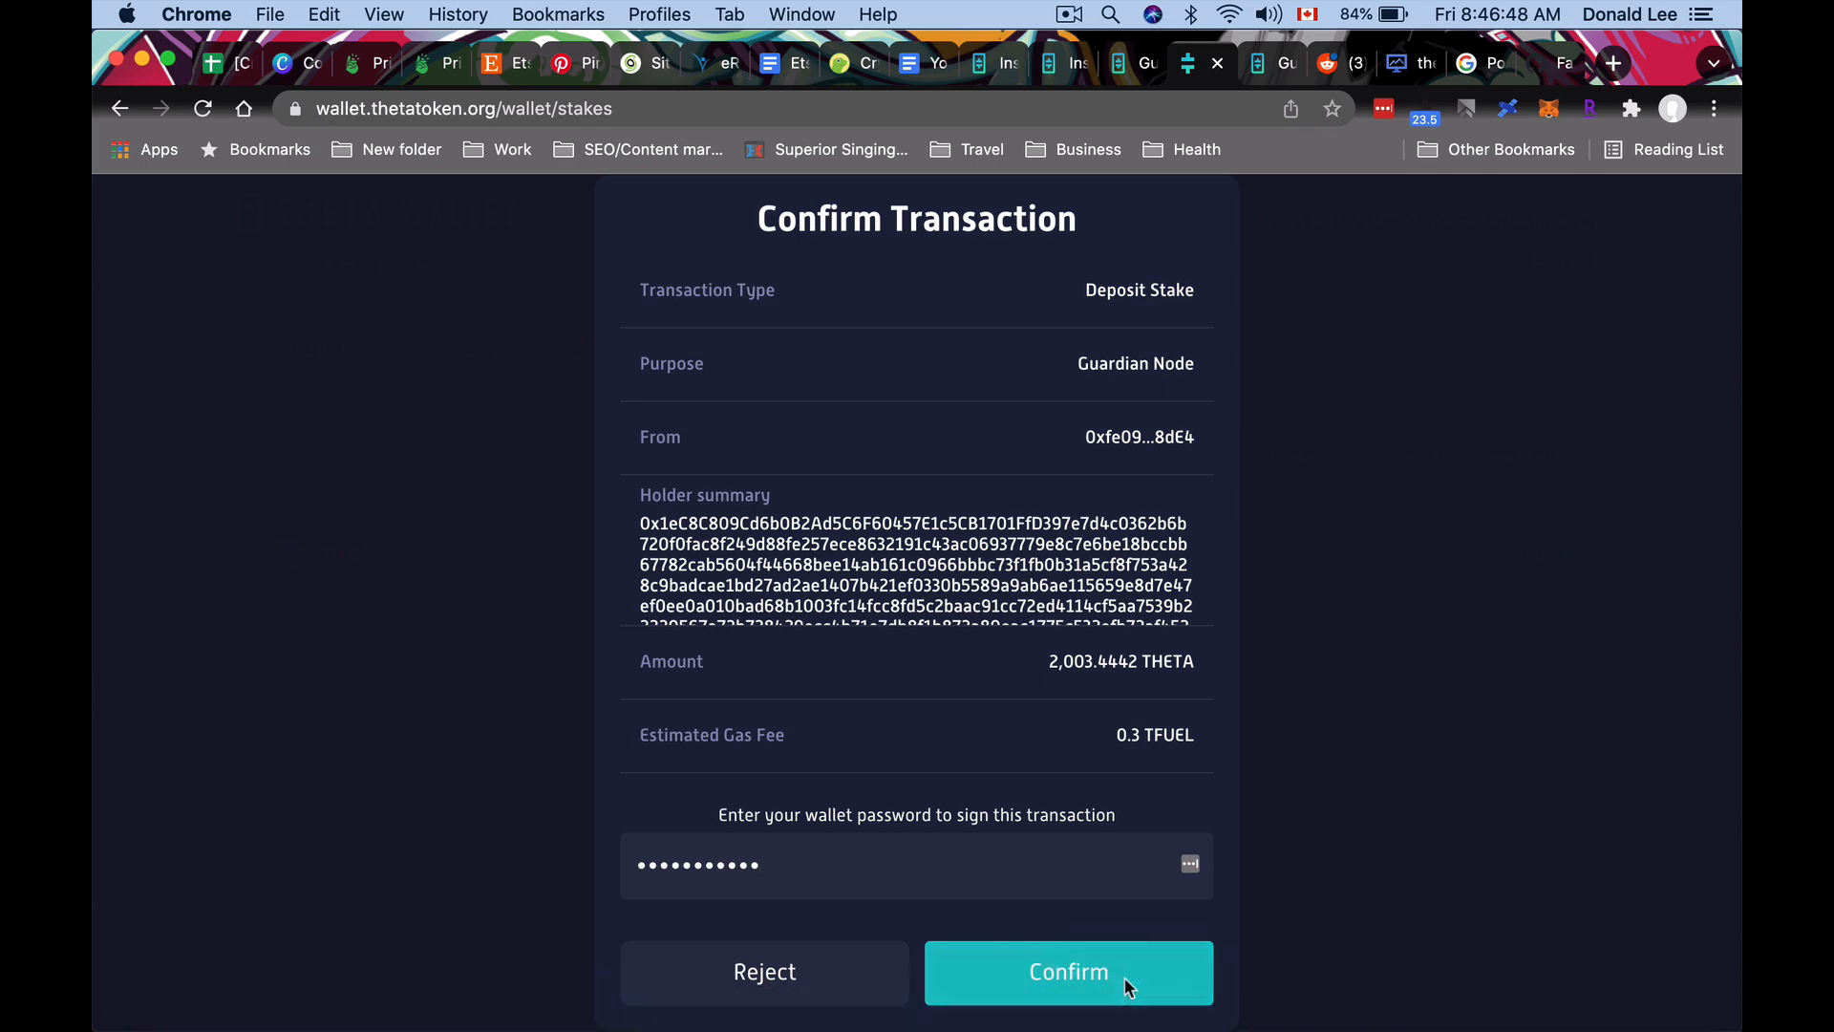
left_click(1066, 973)
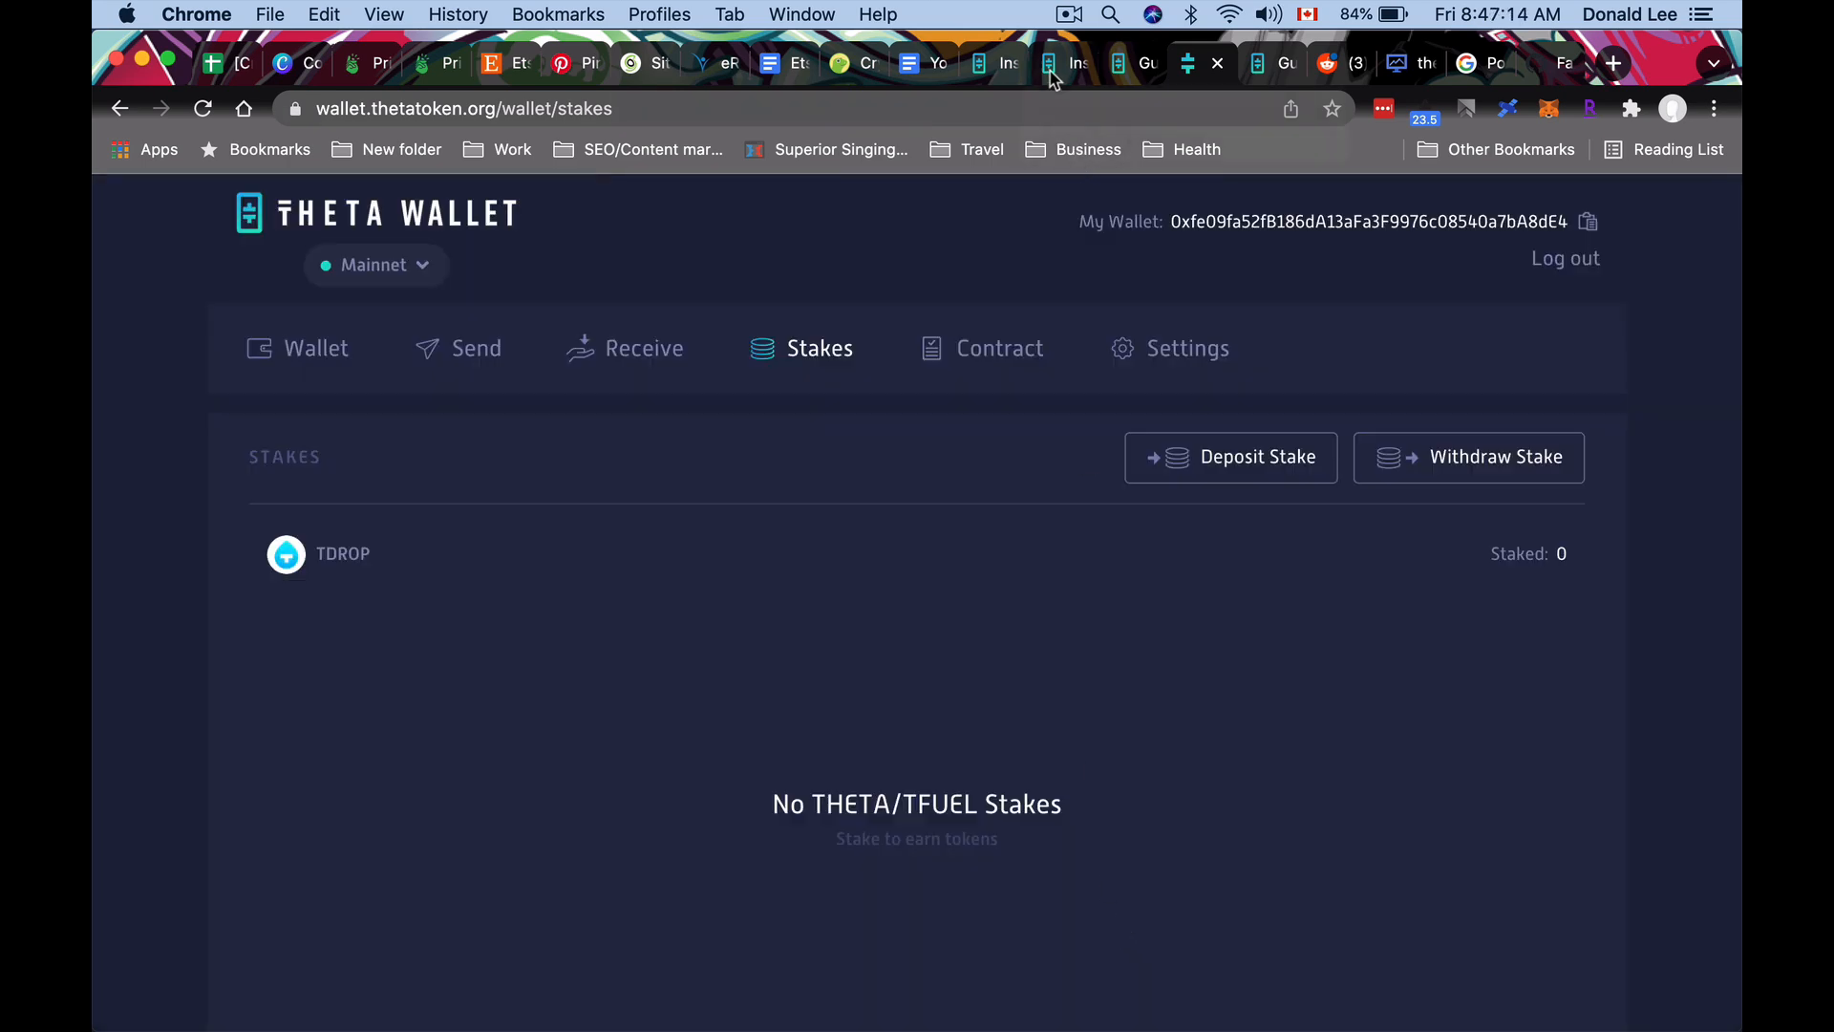
Switch back to the command-line guardian node guide at its staking step.
left_click(1205, 63)
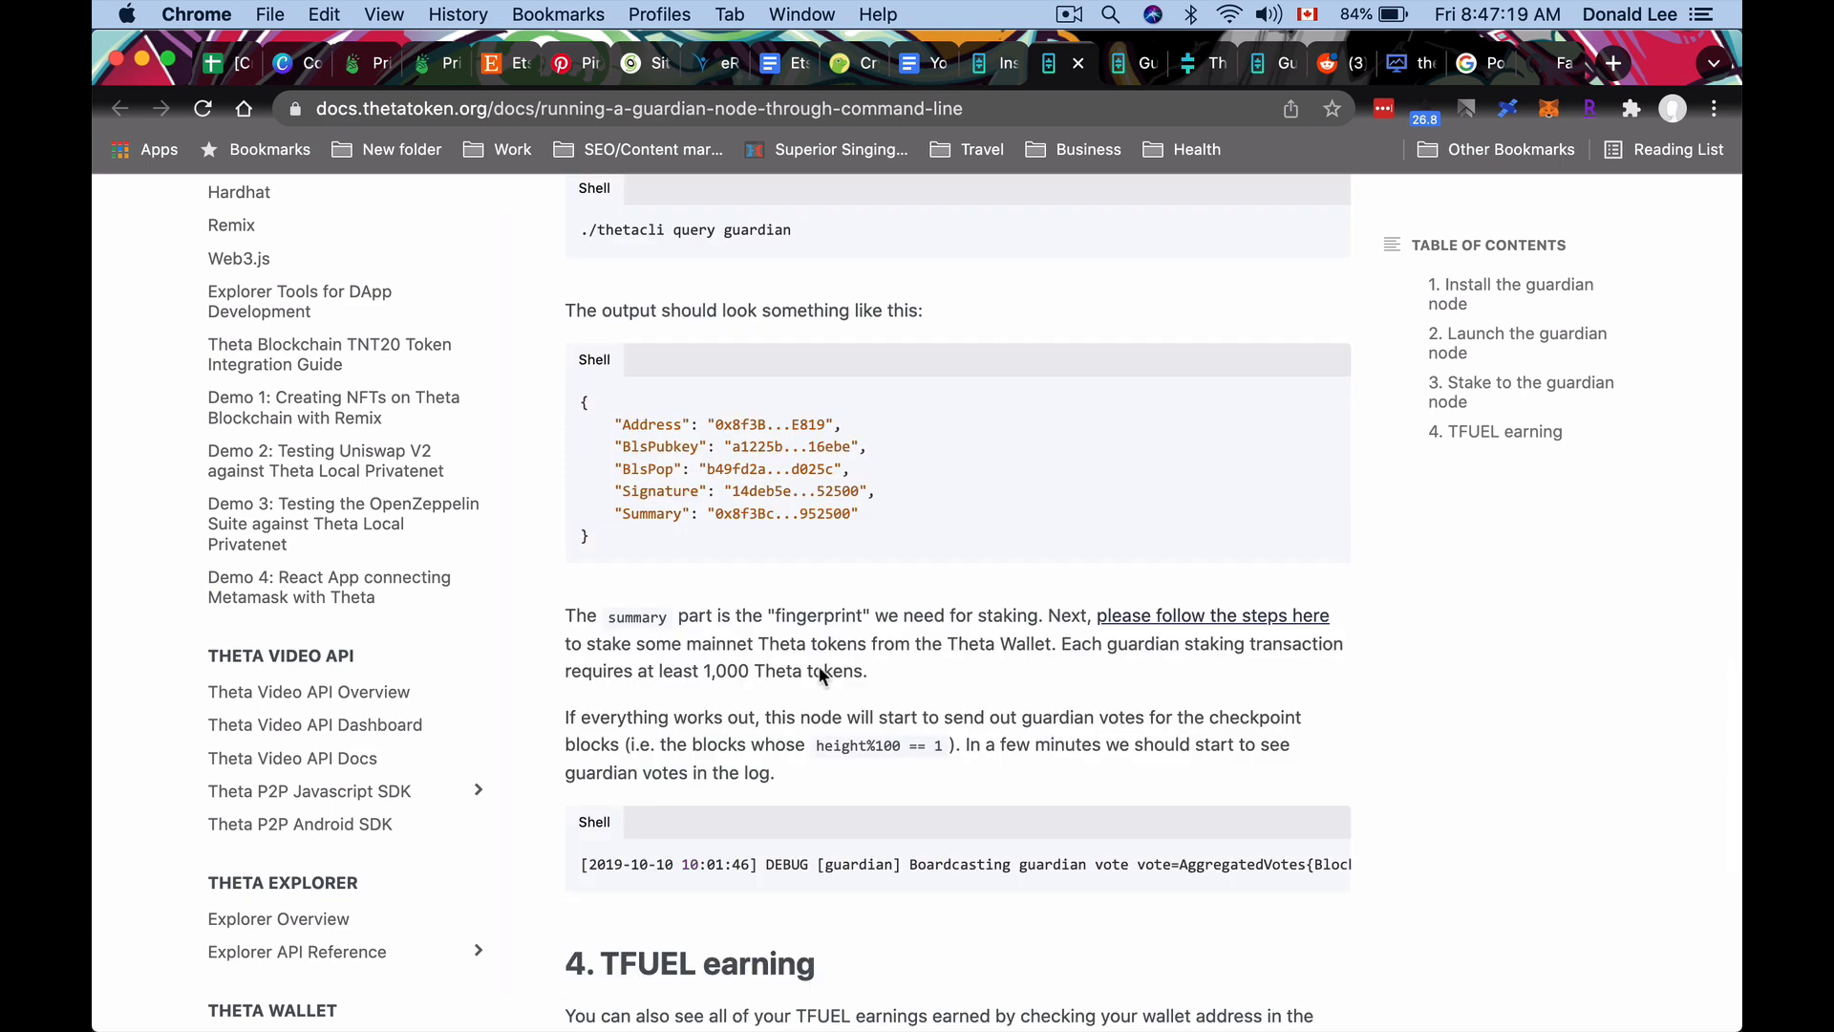
mouse_move(1108, 726)
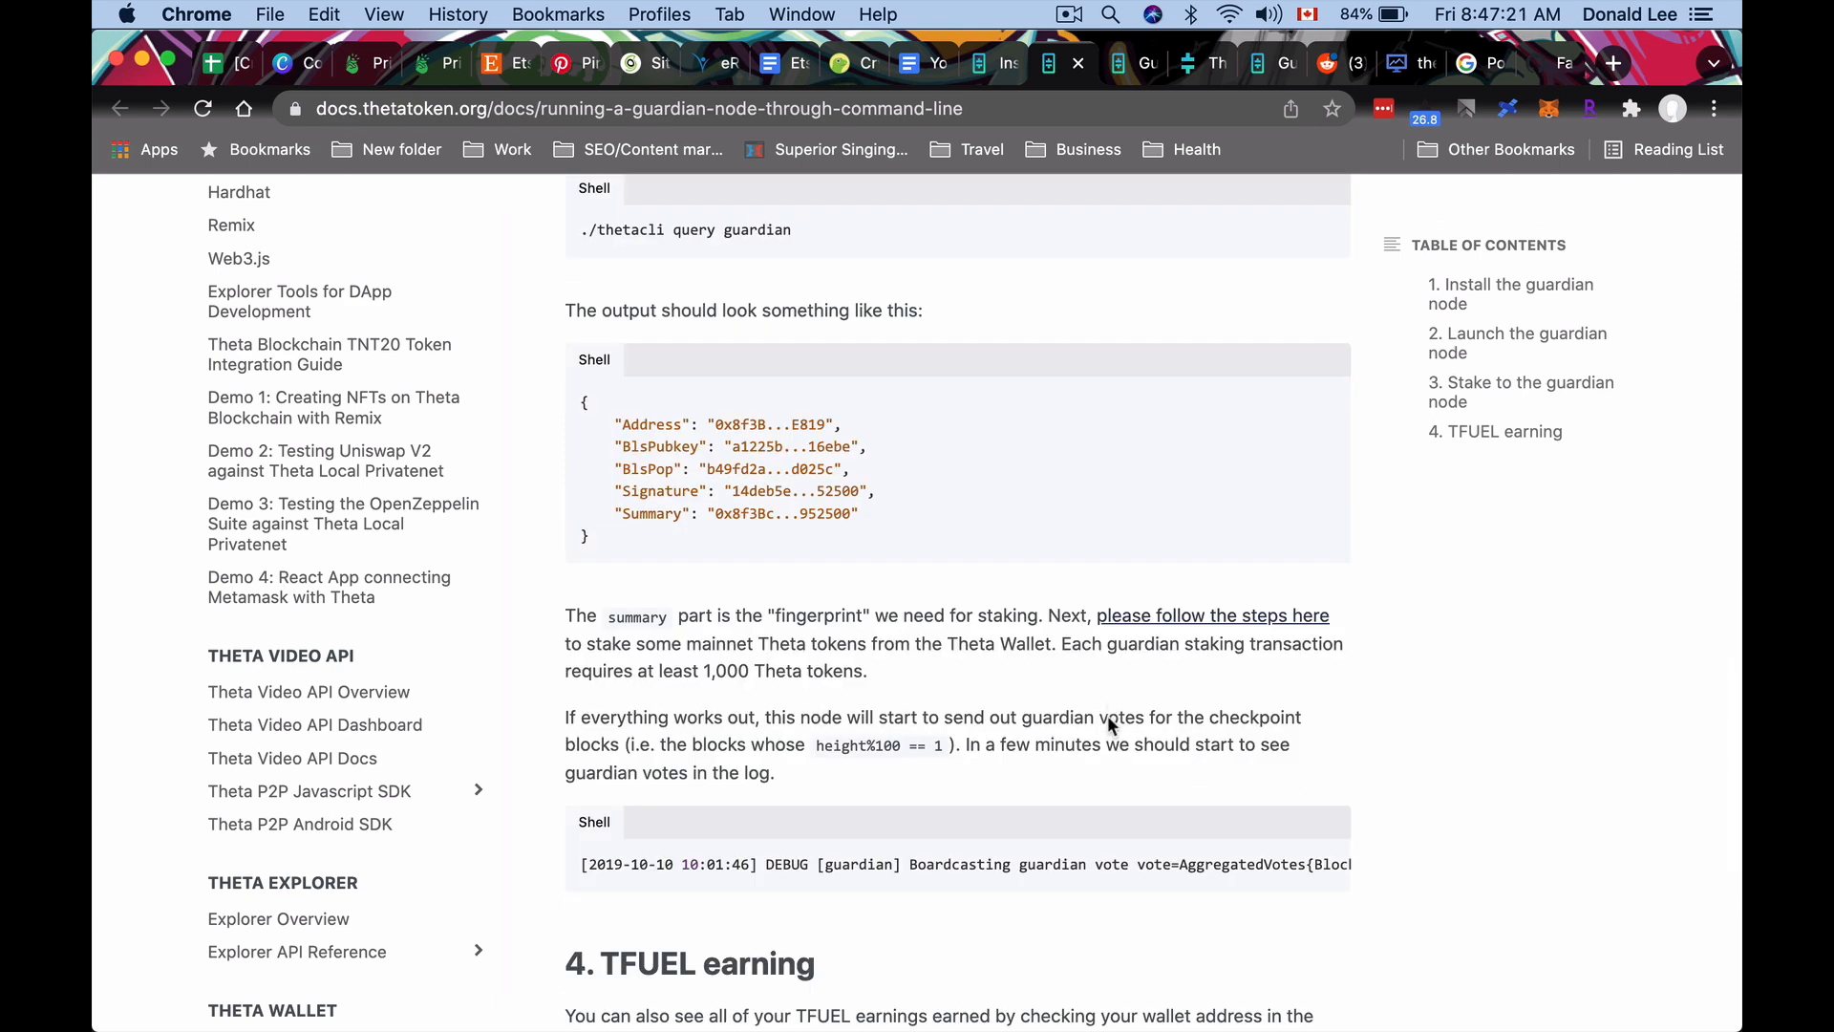
mouse_move(1087, 878)
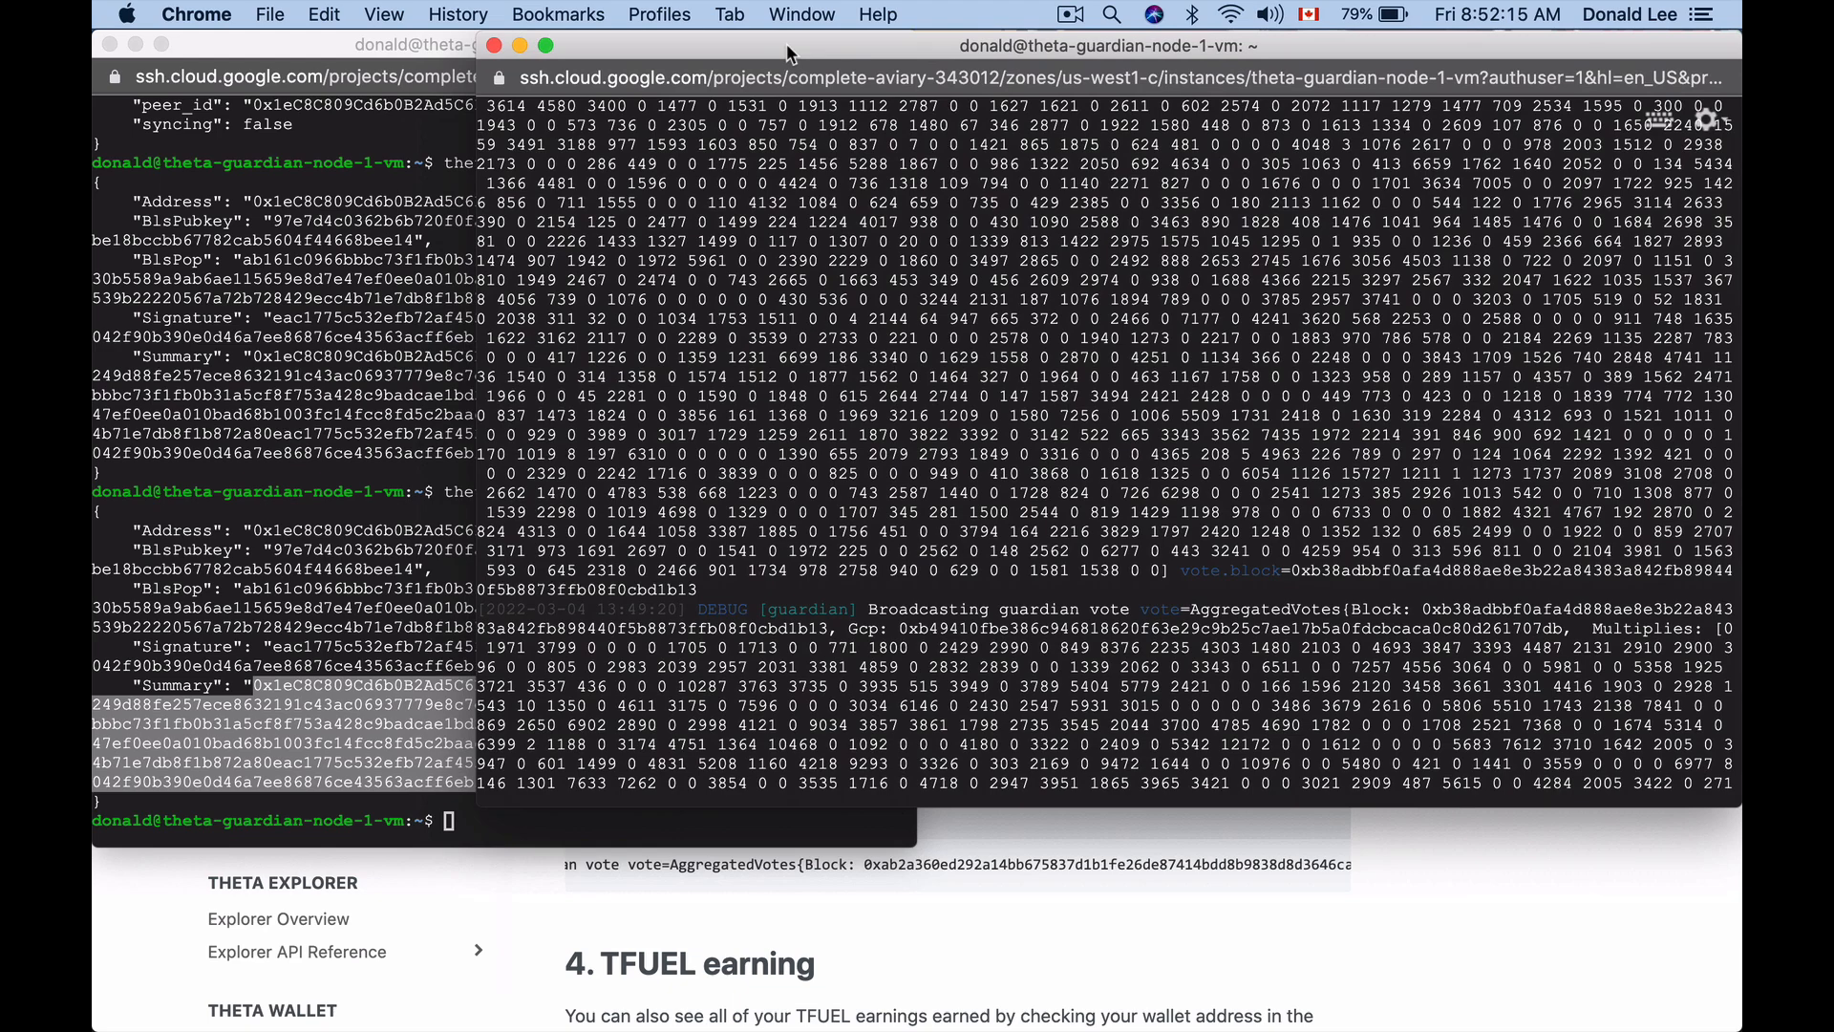
mouse_move(497, 823)
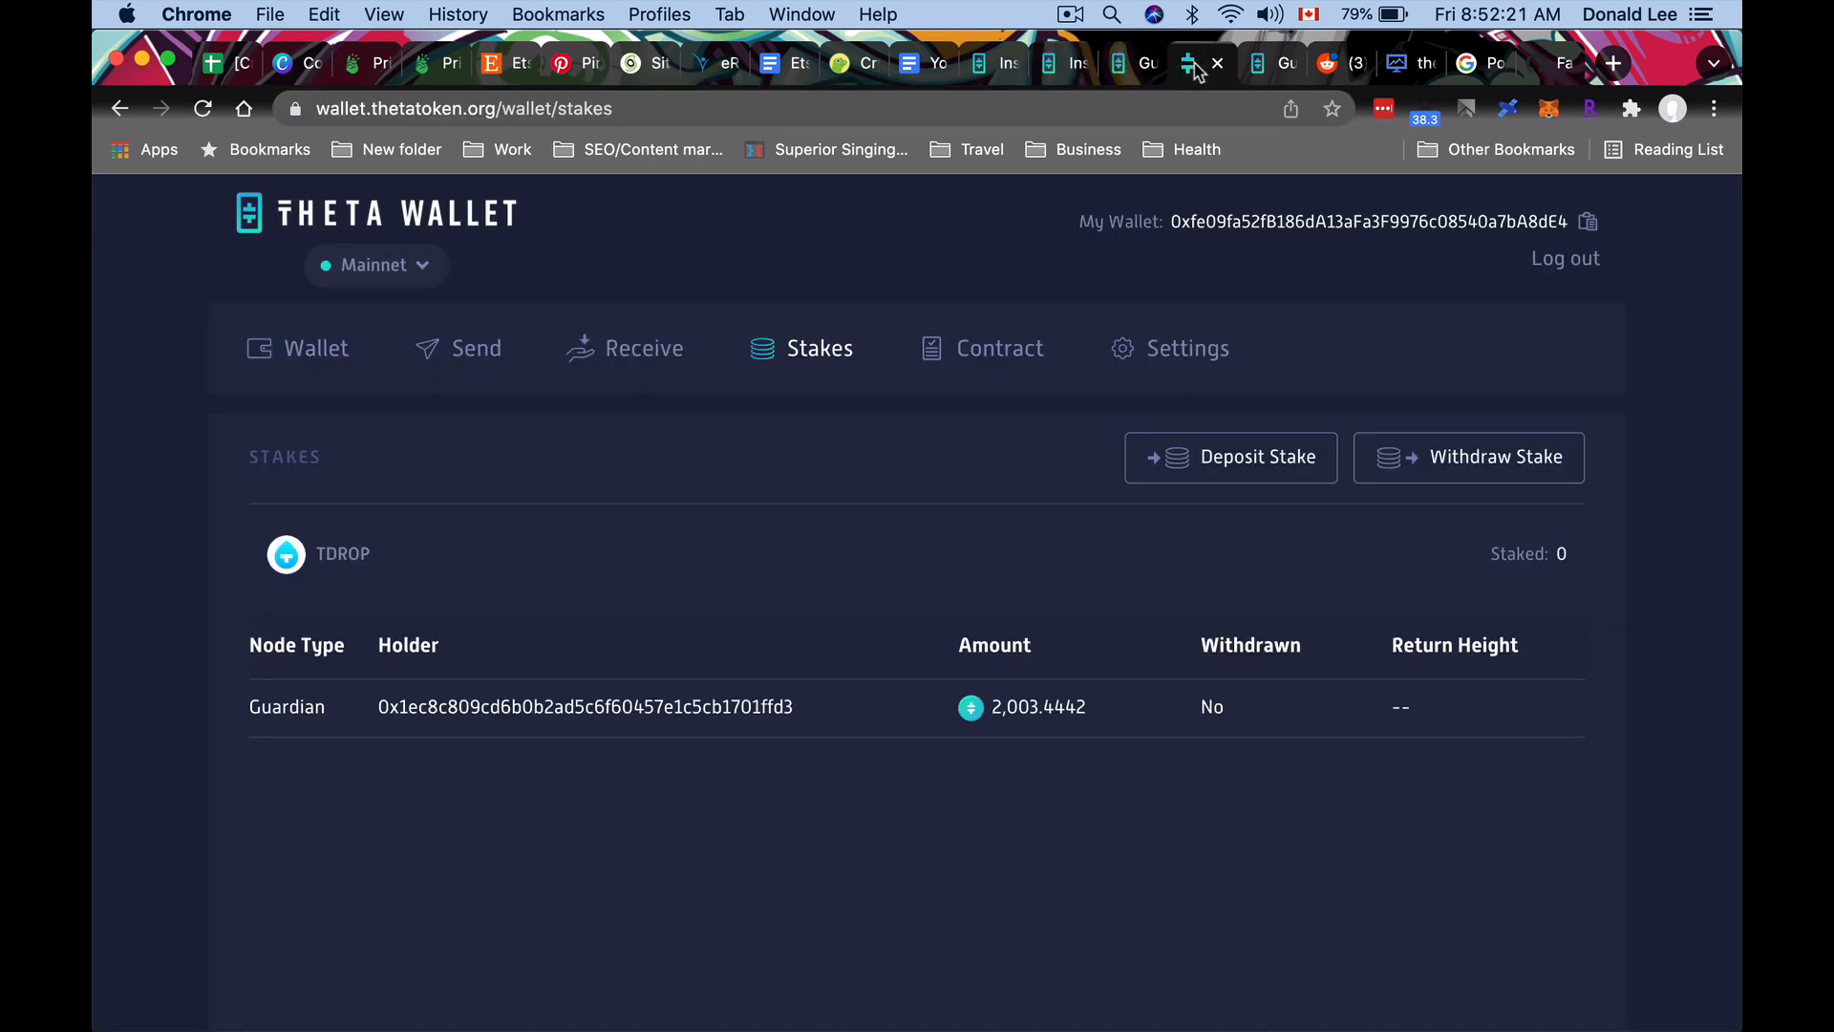
mouse_move(472, 706)
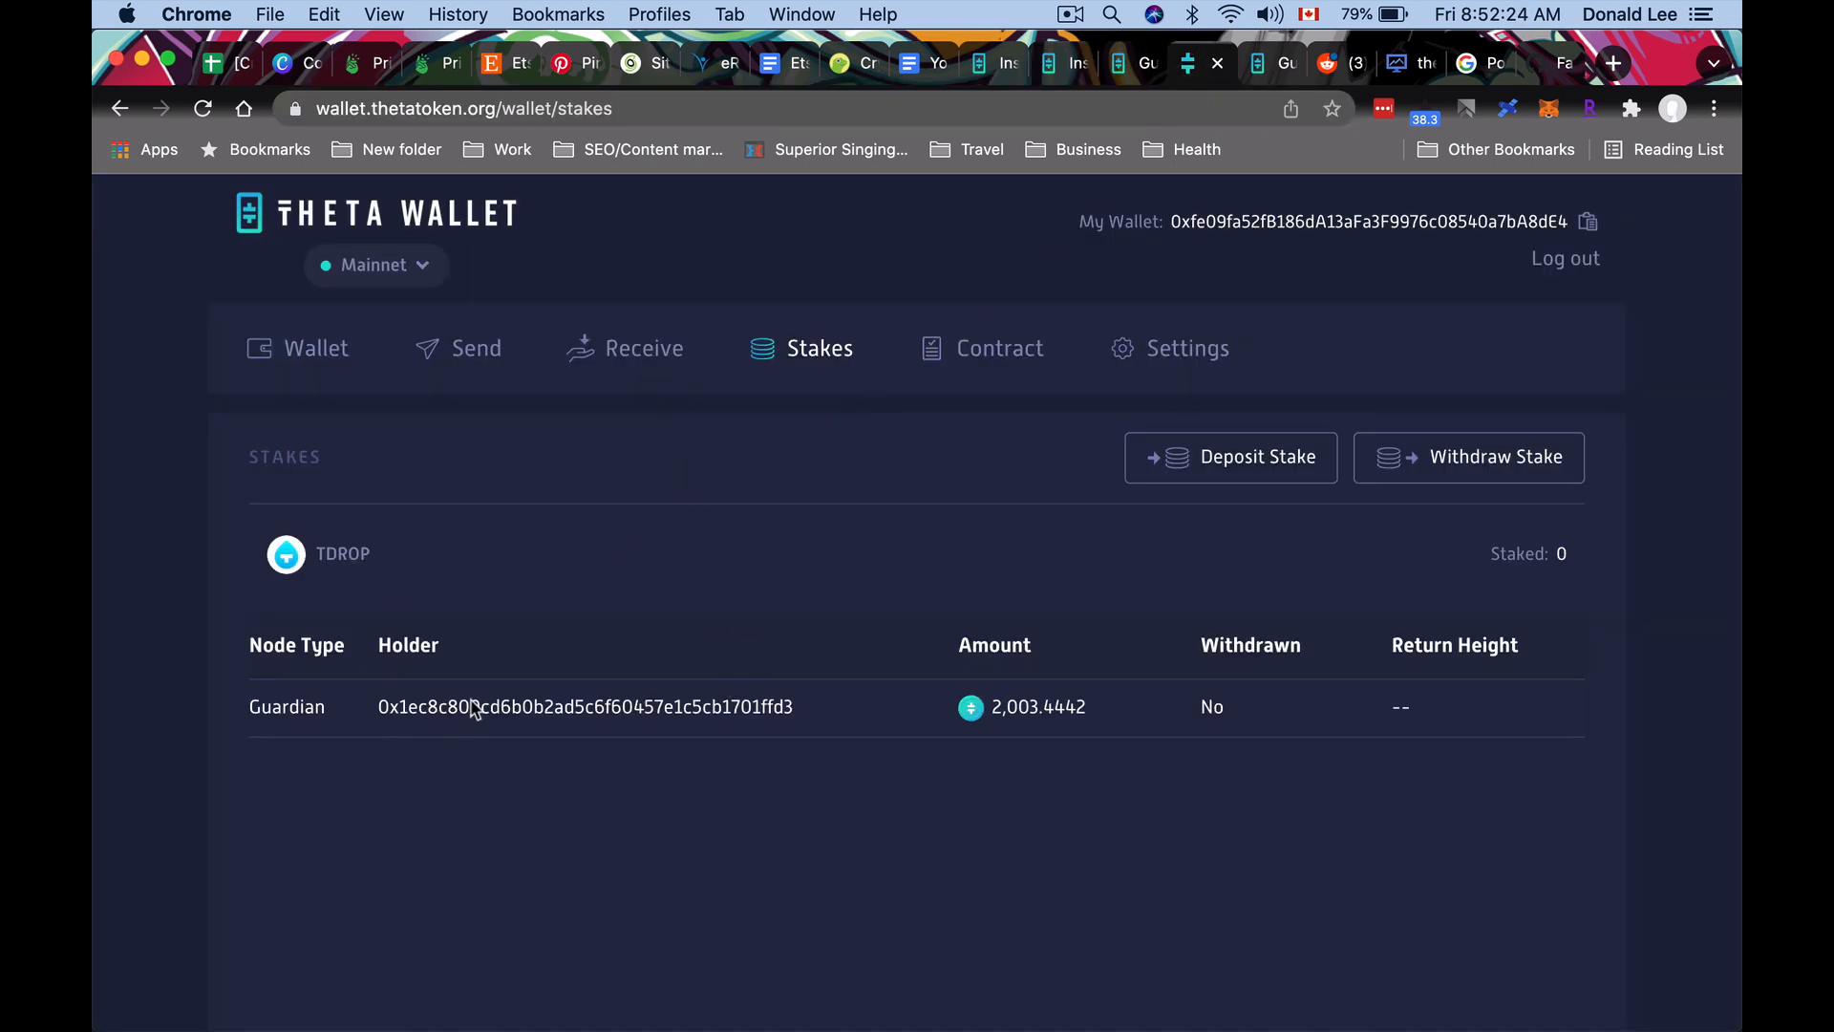
View the wallet balances, return to the Stakes list, start Withdraw Stake and bring up the withdrawal guide.
left_click(315, 348)
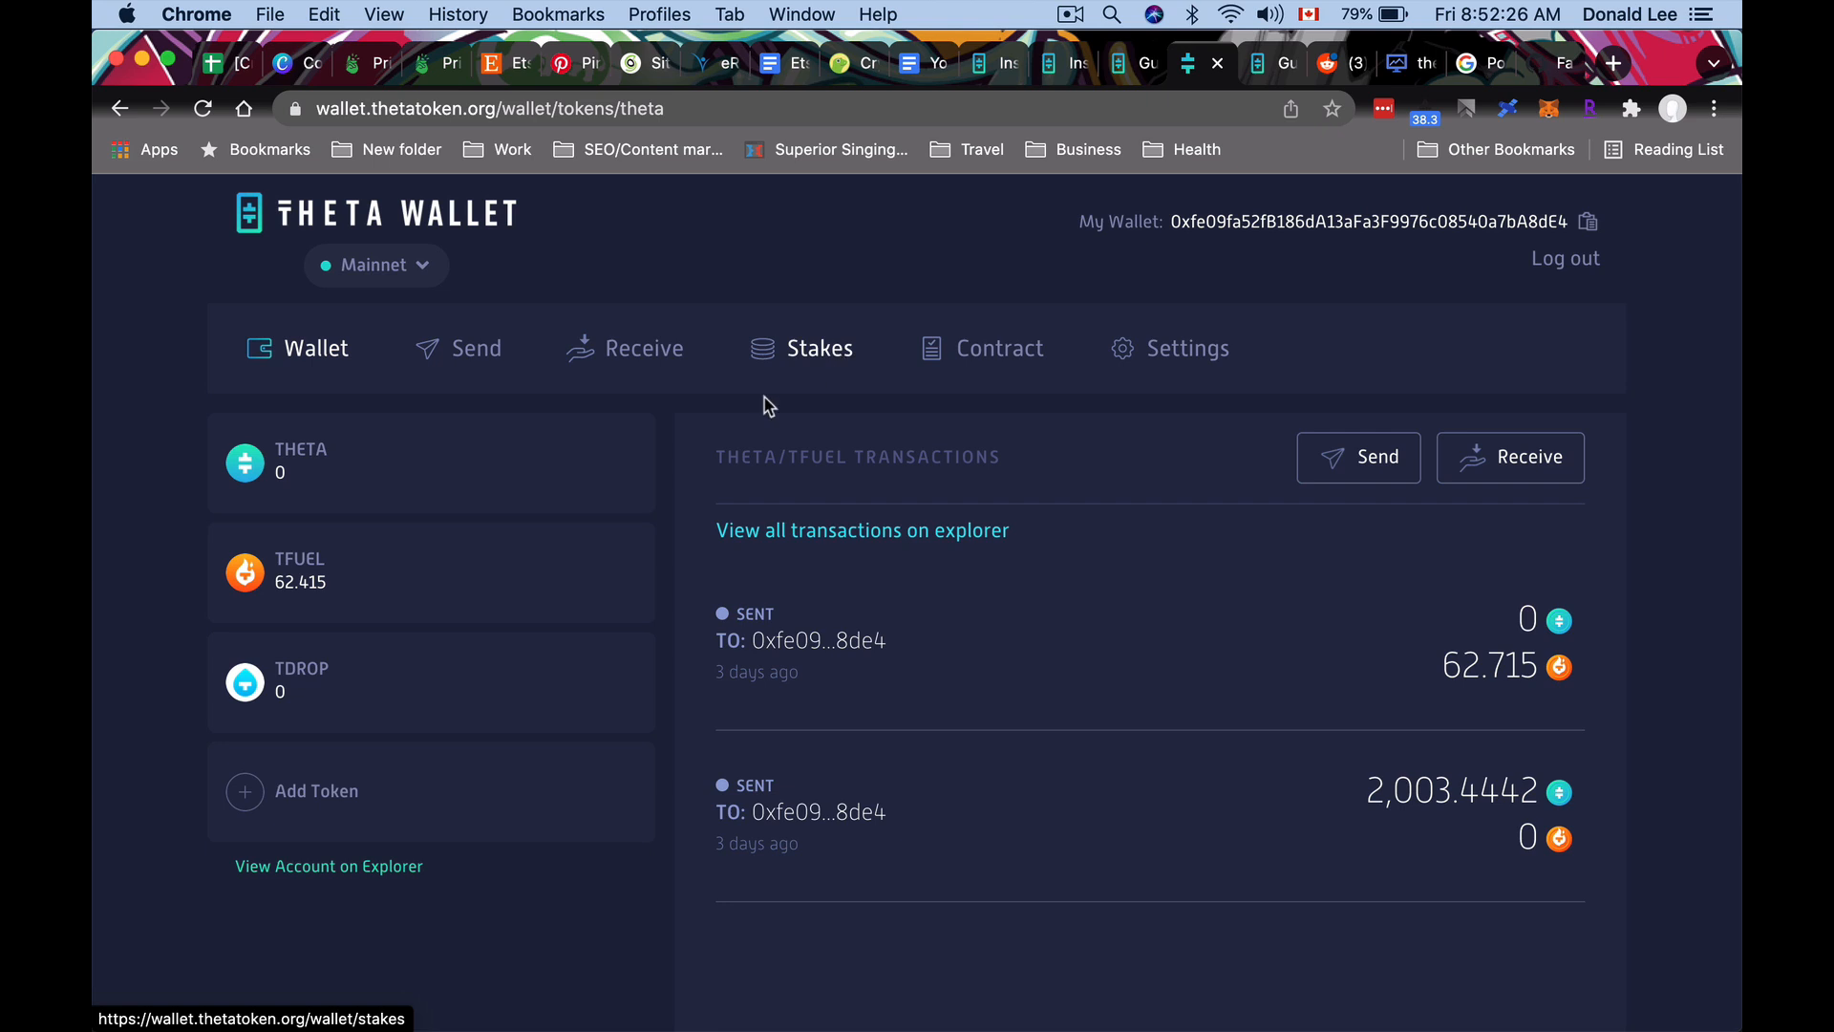
mouse_move(277, 476)
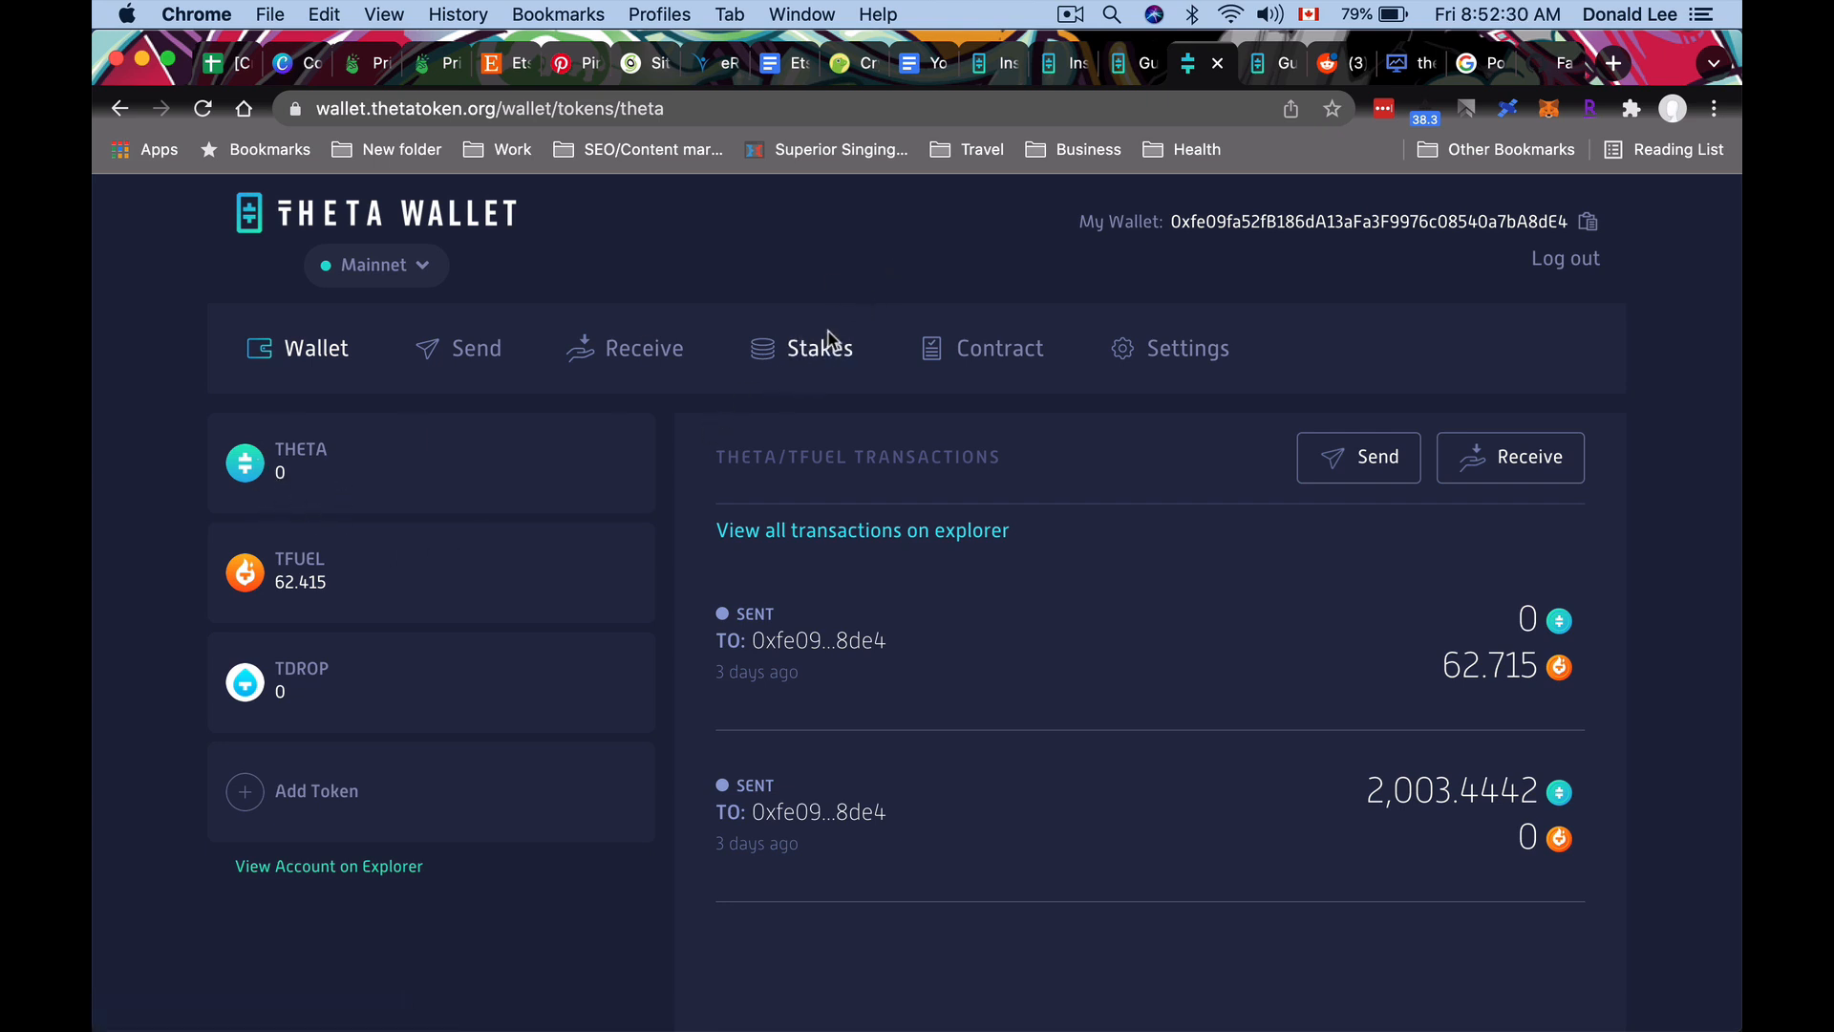
left_click(820, 347)
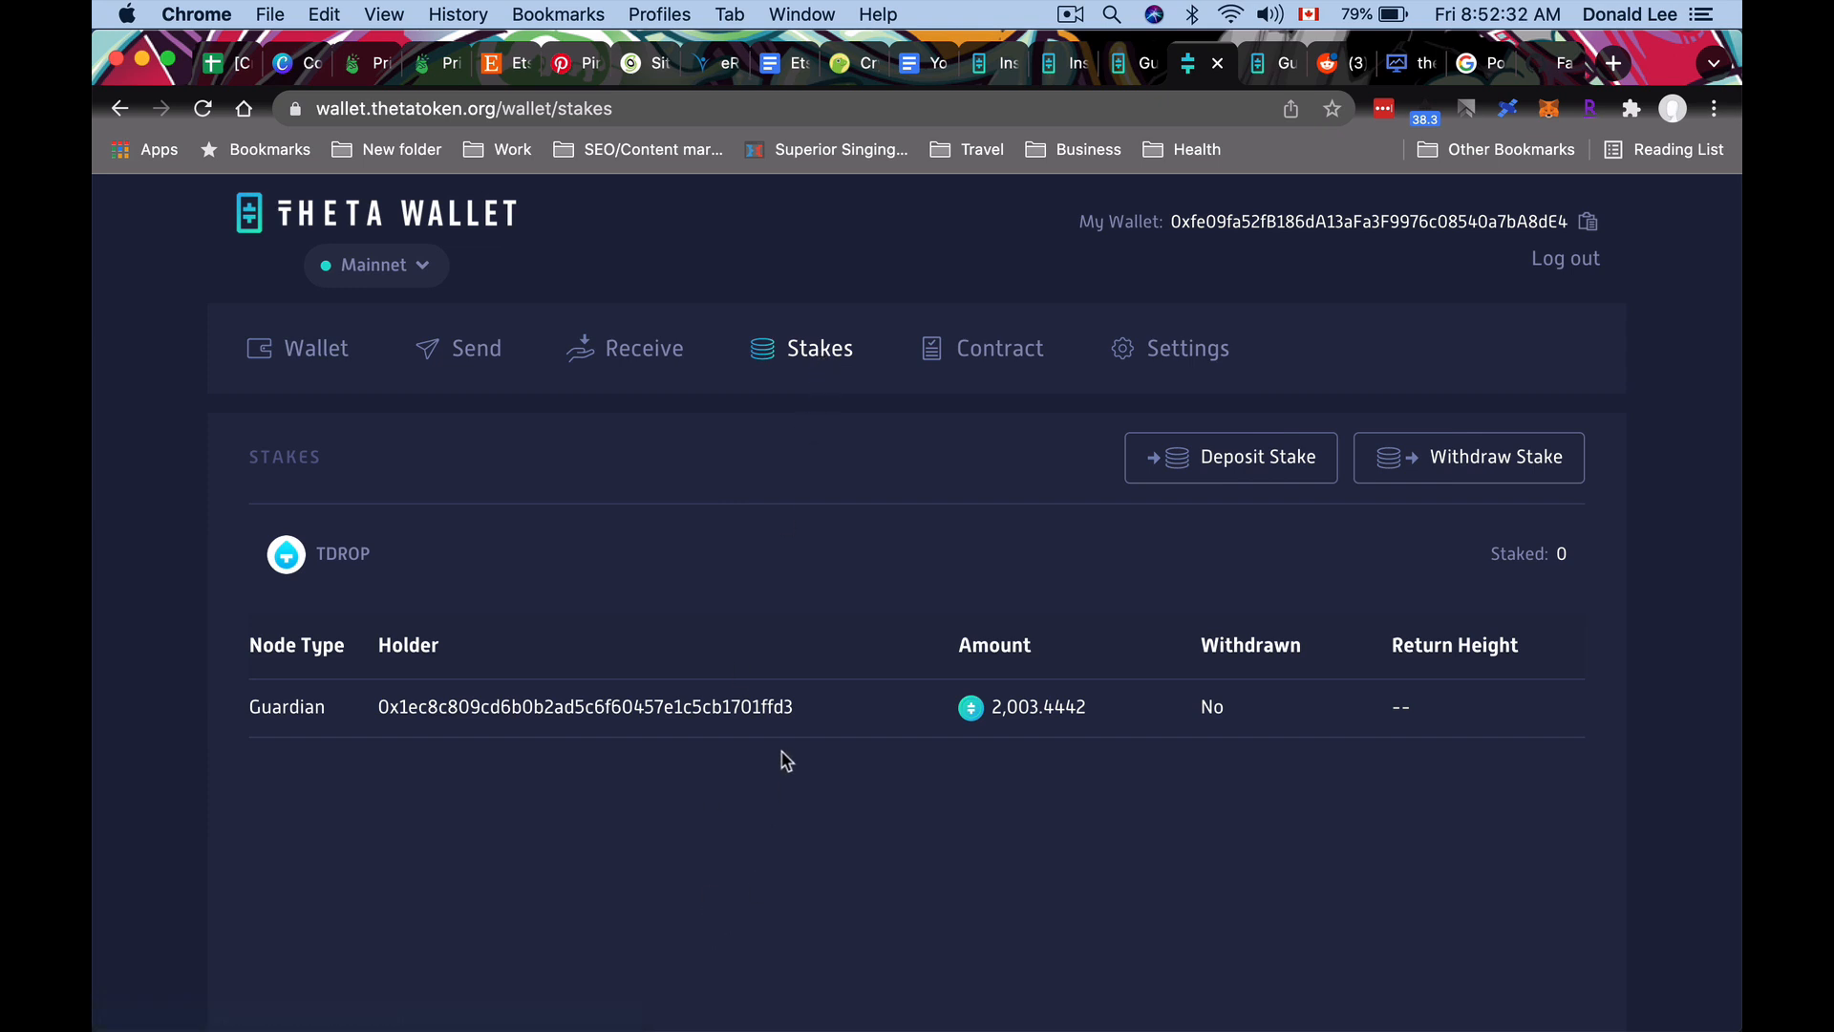
mouse_move(323, 690)
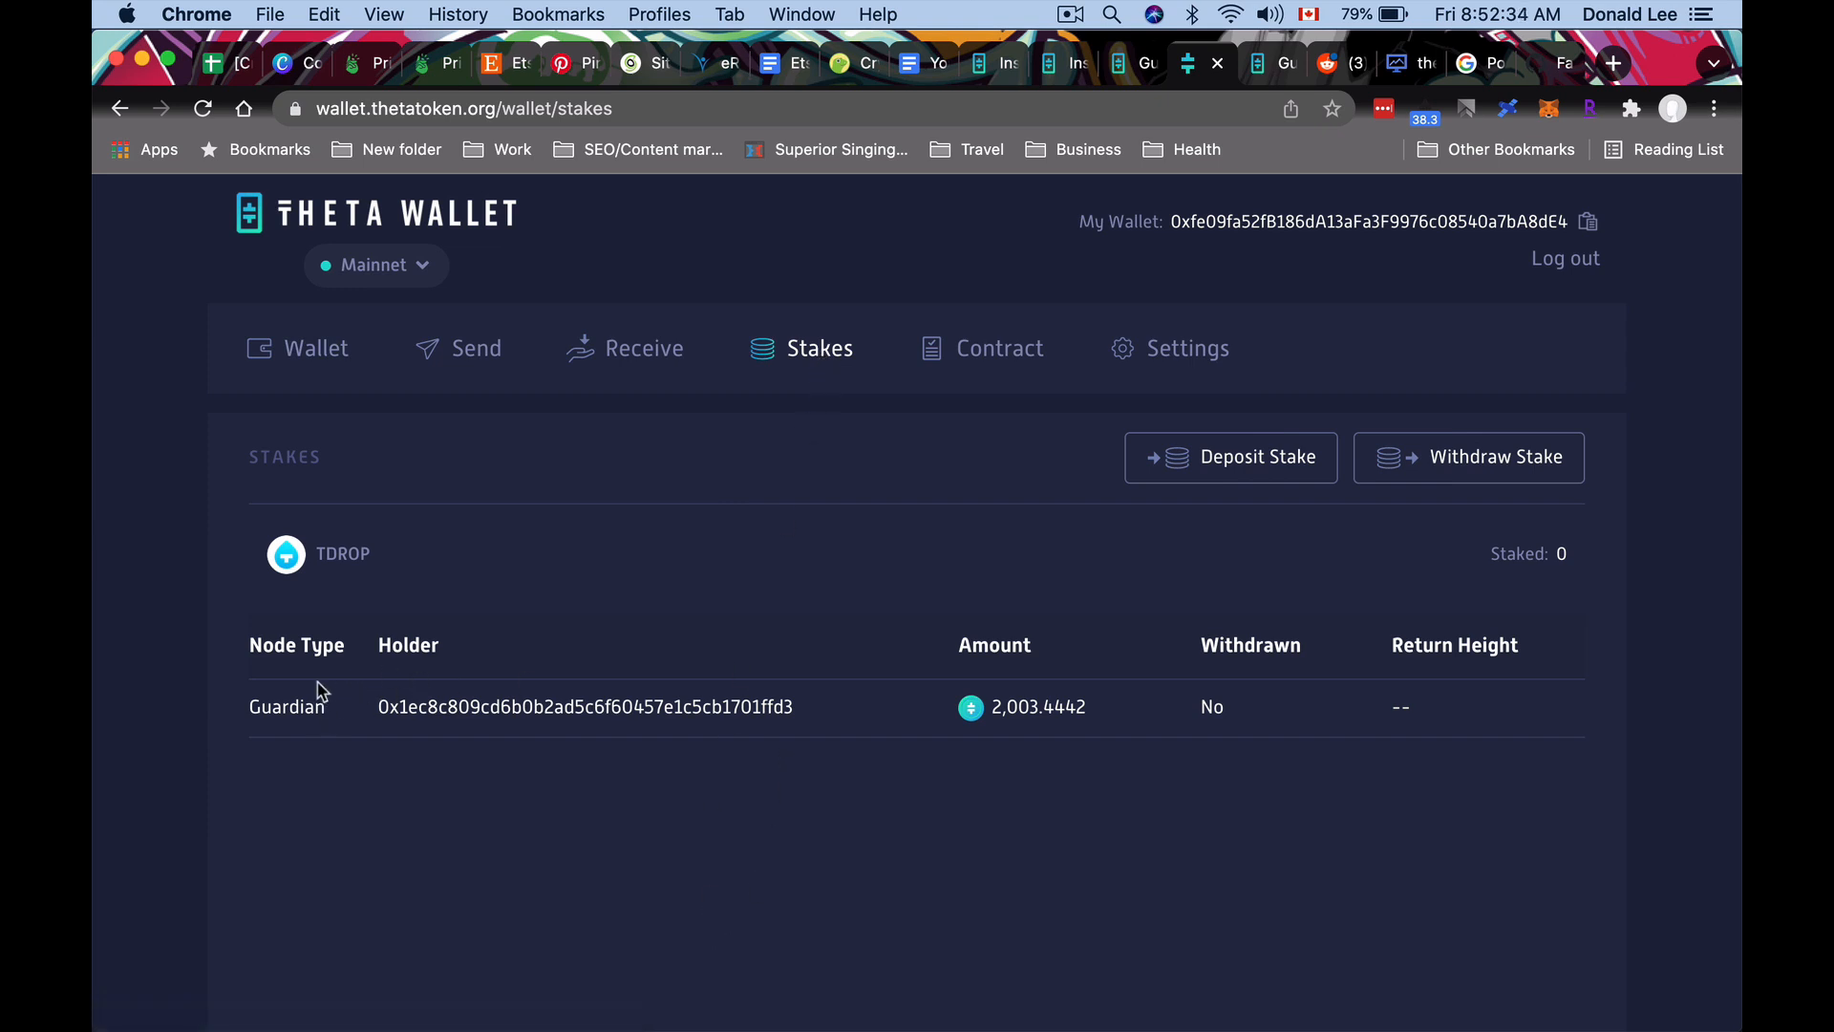
mouse_move(1112, 705)
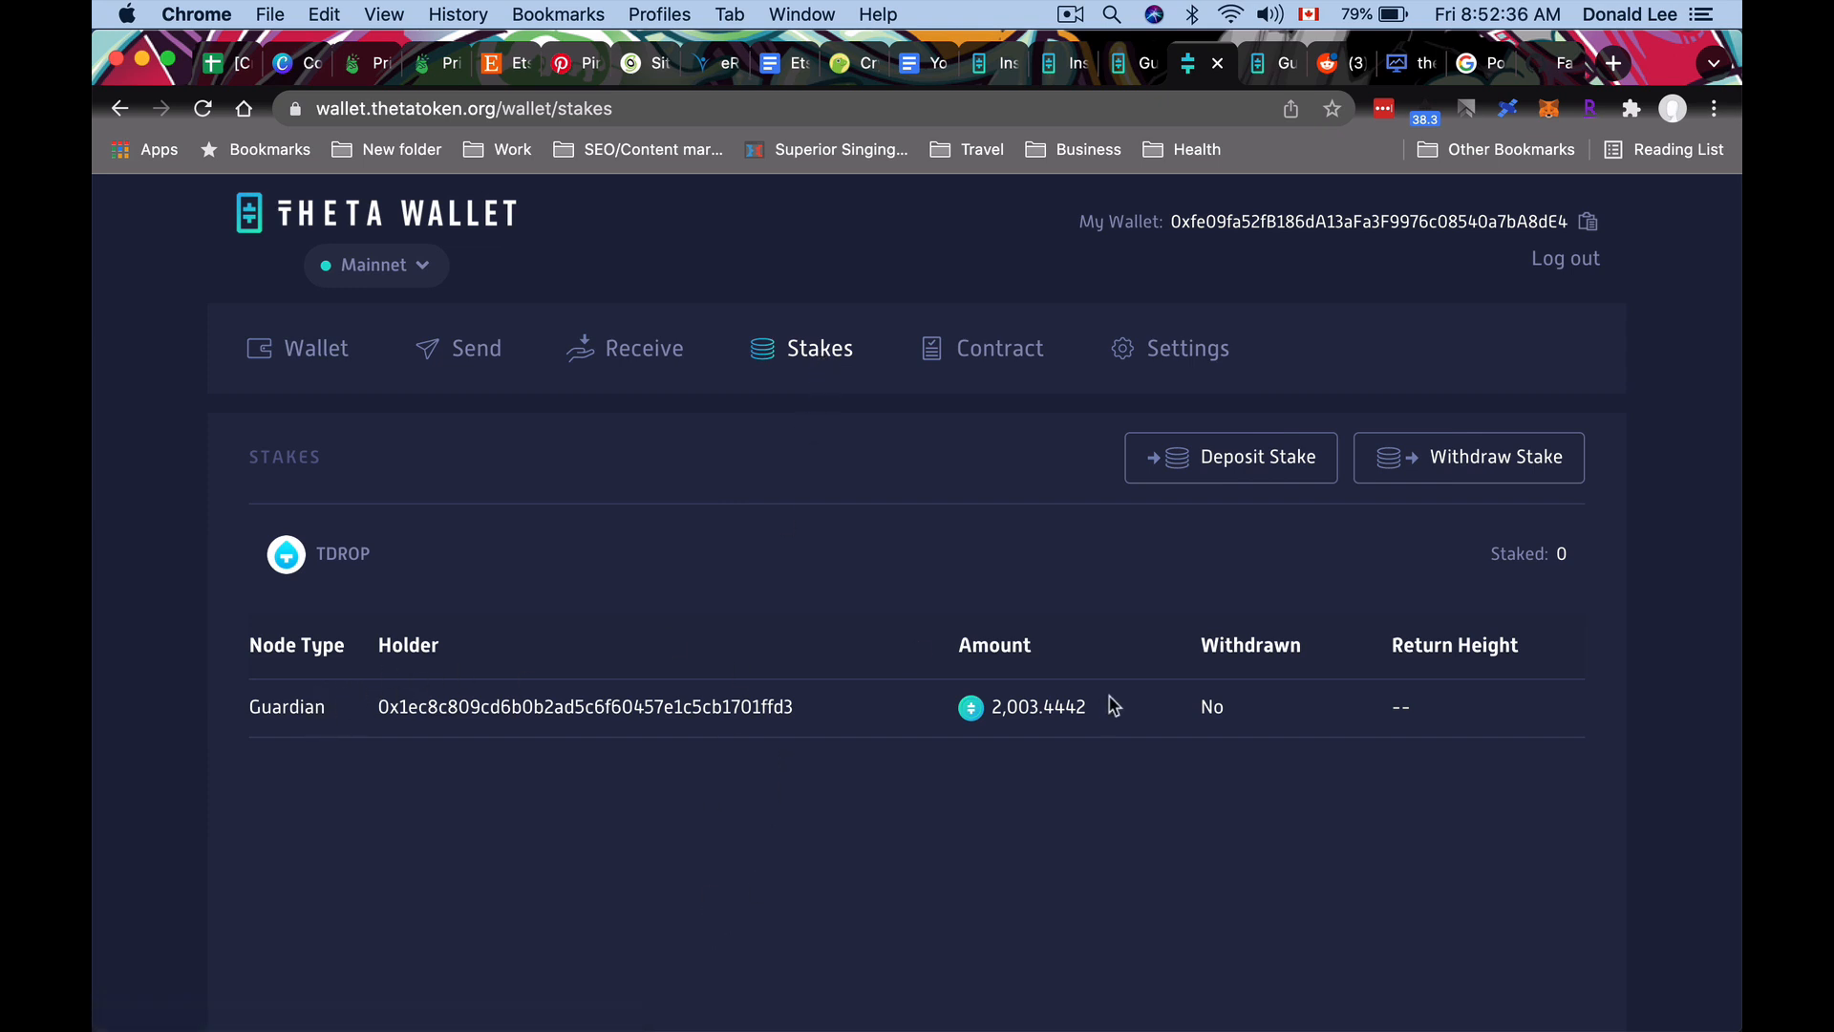
mouse_move(1433, 456)
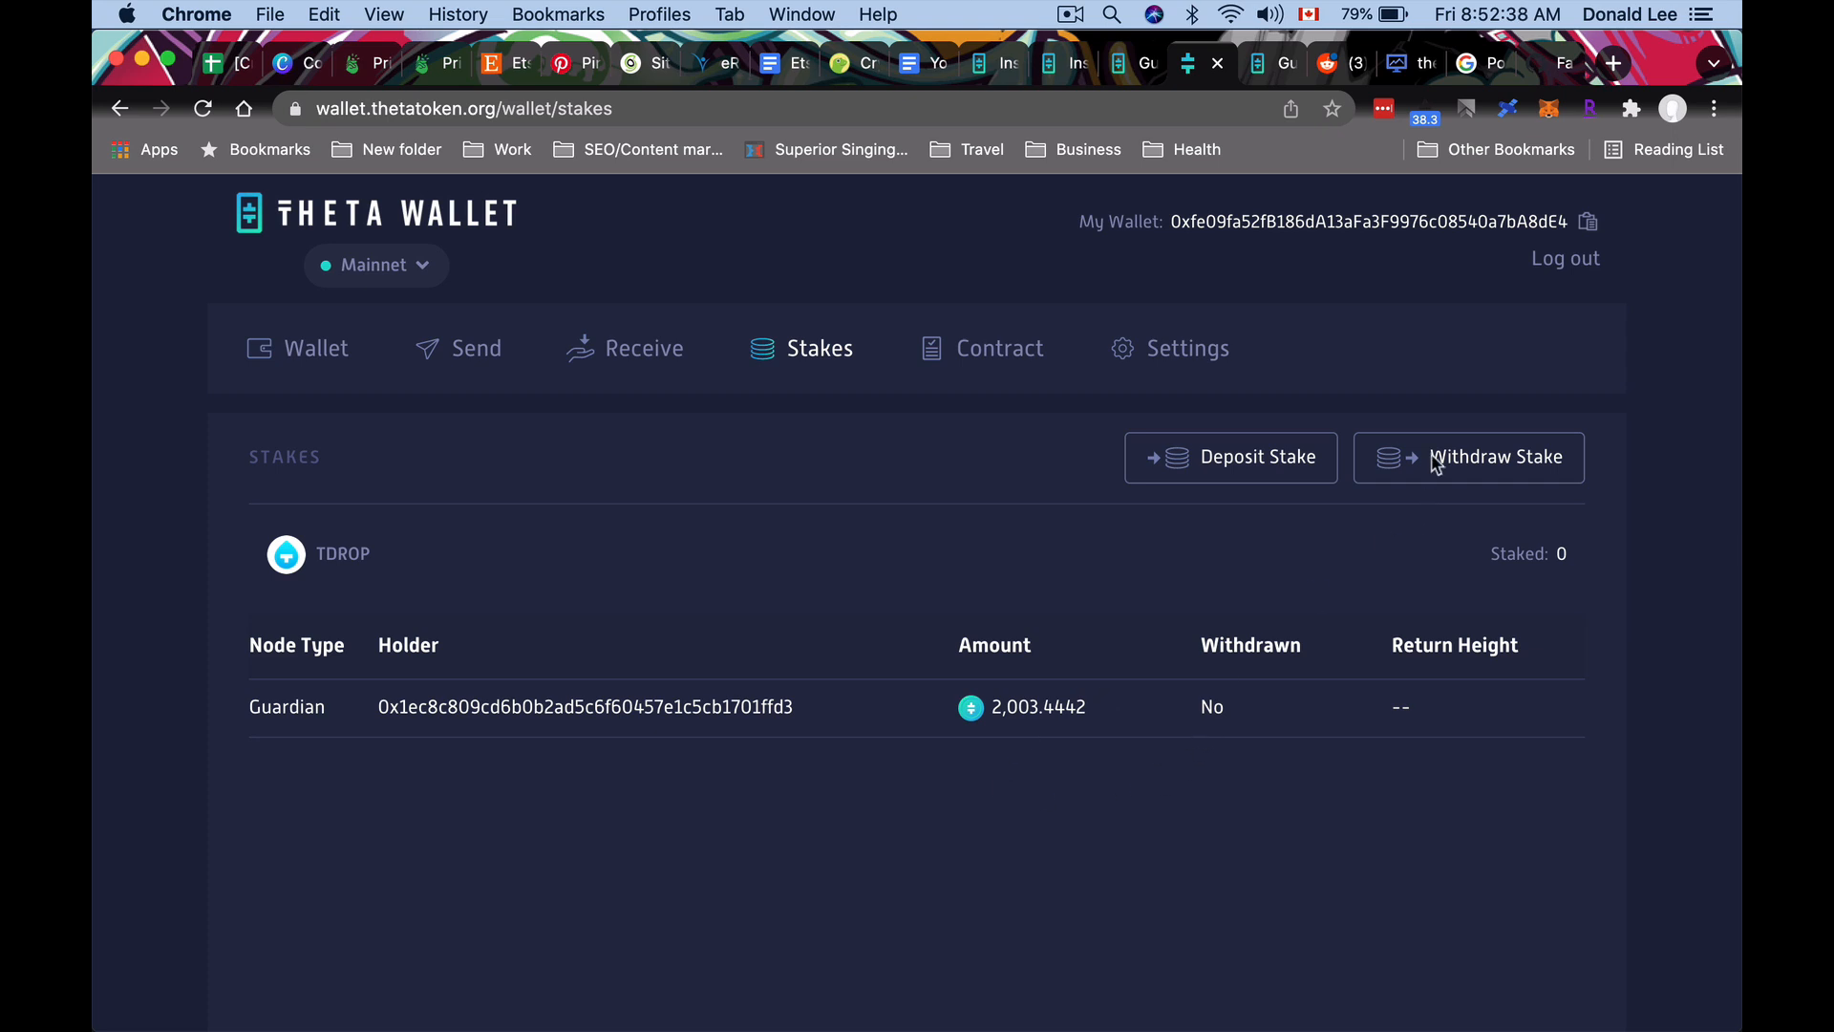
left_click(1468, 456)
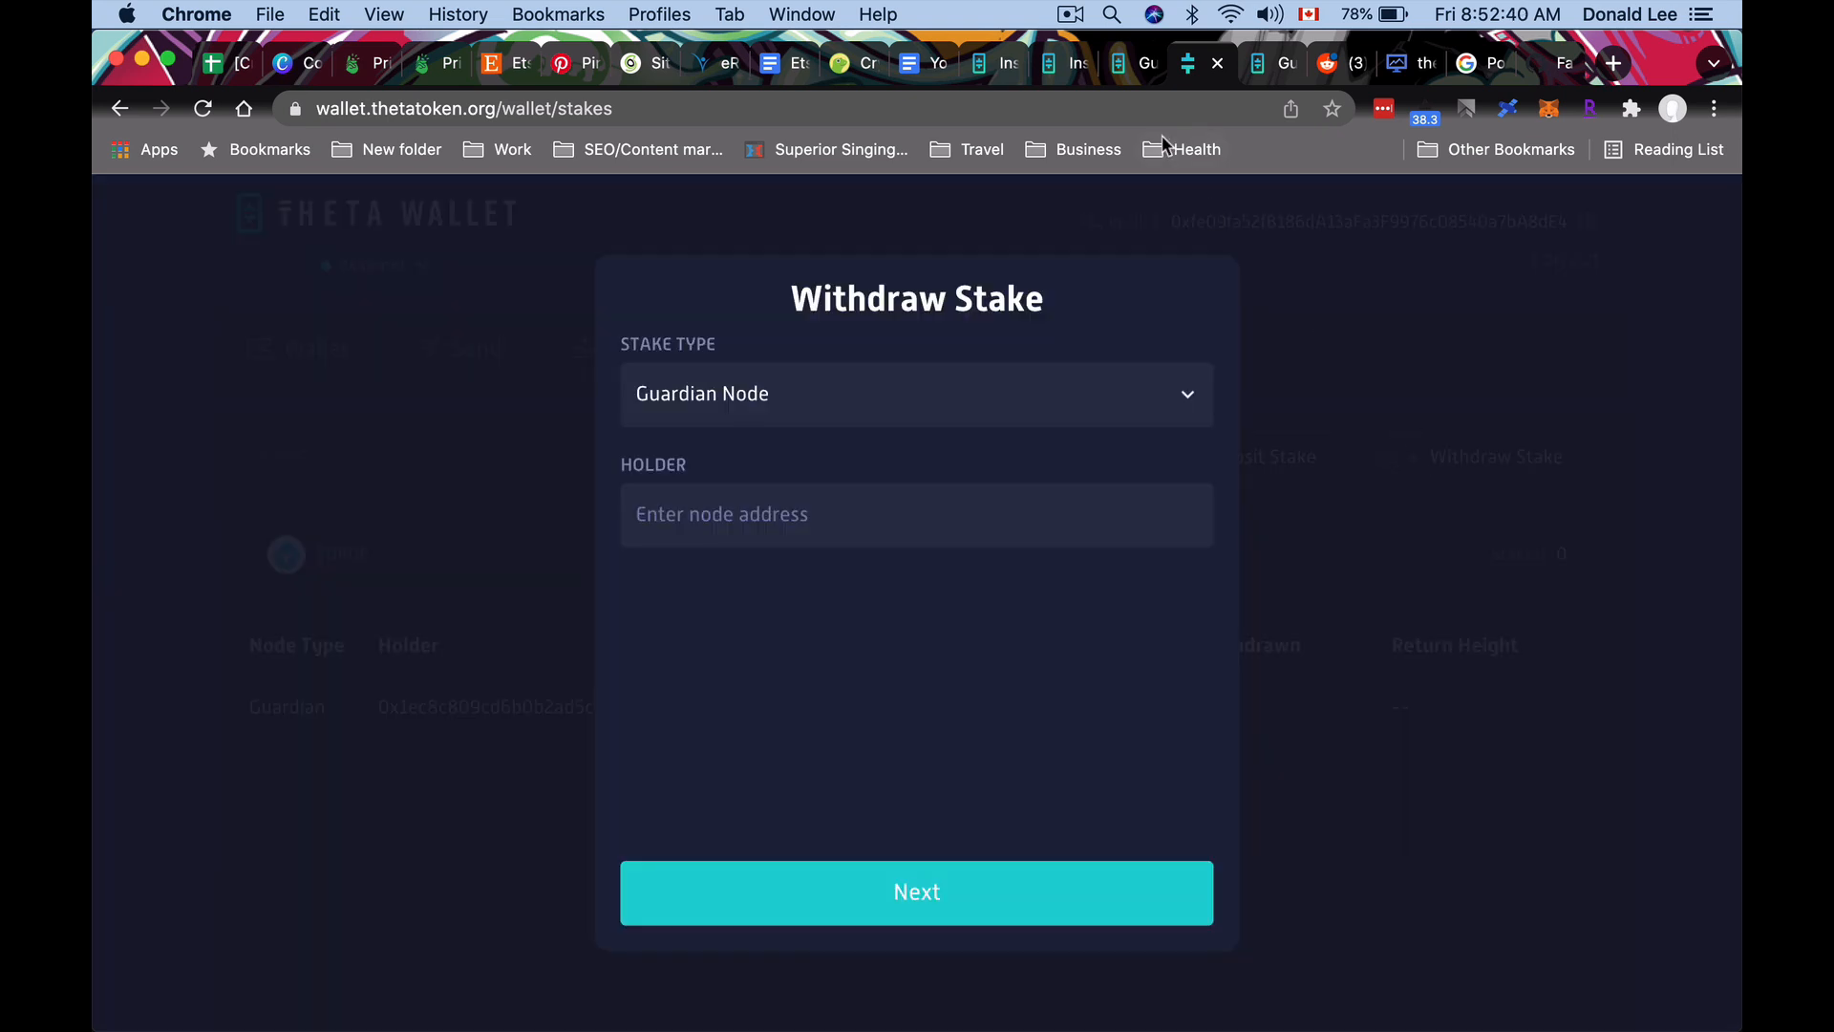
mouse_move(1256, 63)
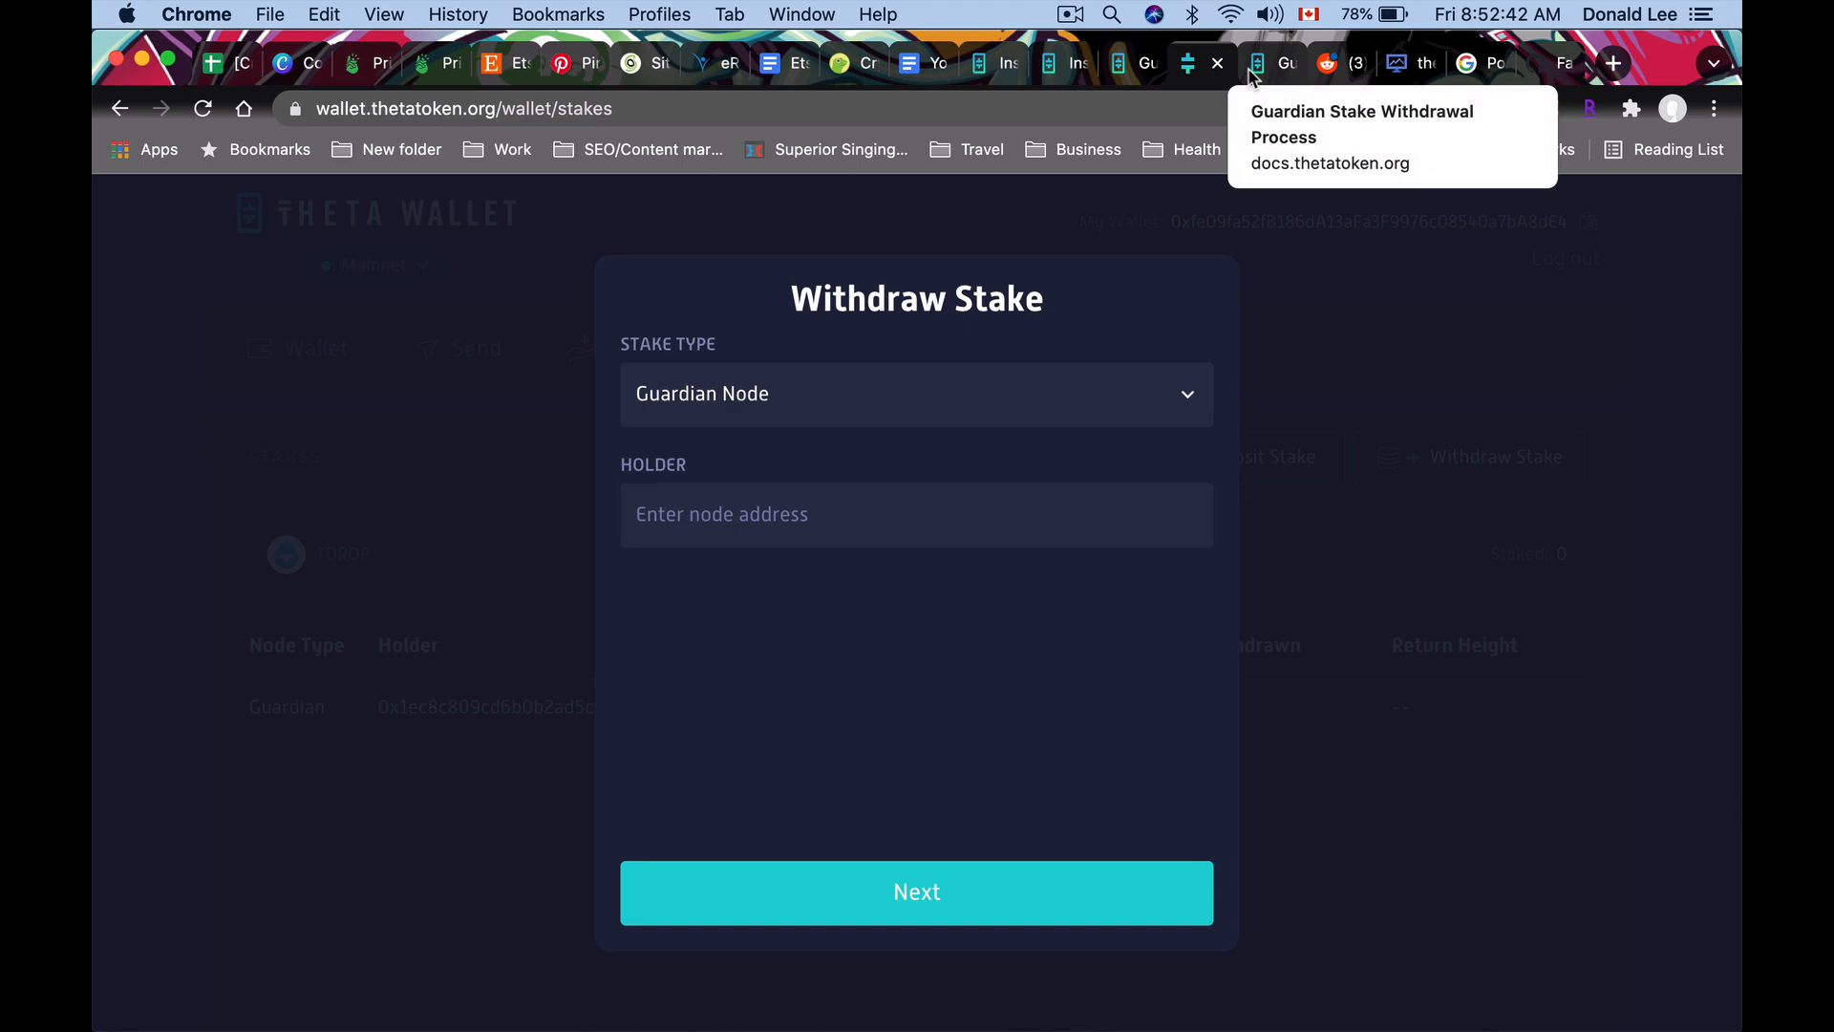
left_click(1261, 63)
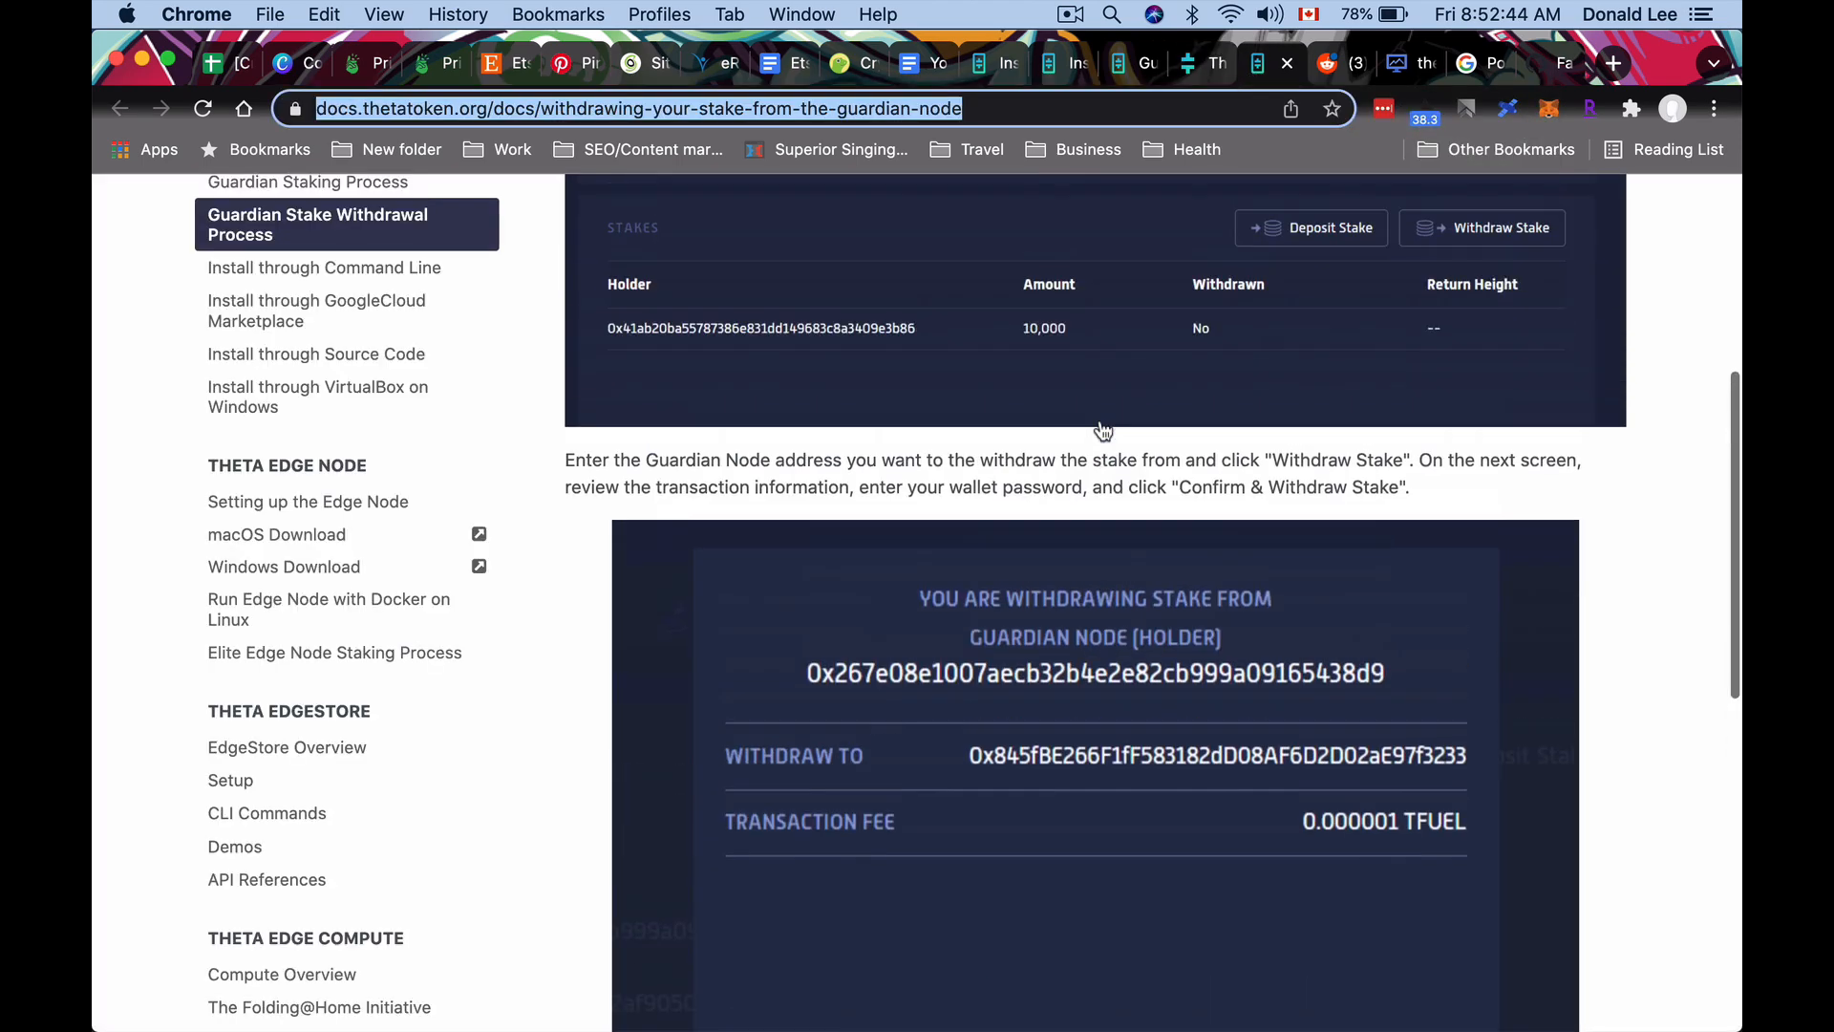
Scroll through the Guardian Stake Withdrawal Process steps up to confirm-and-withdraw.
scroll("up", 3)
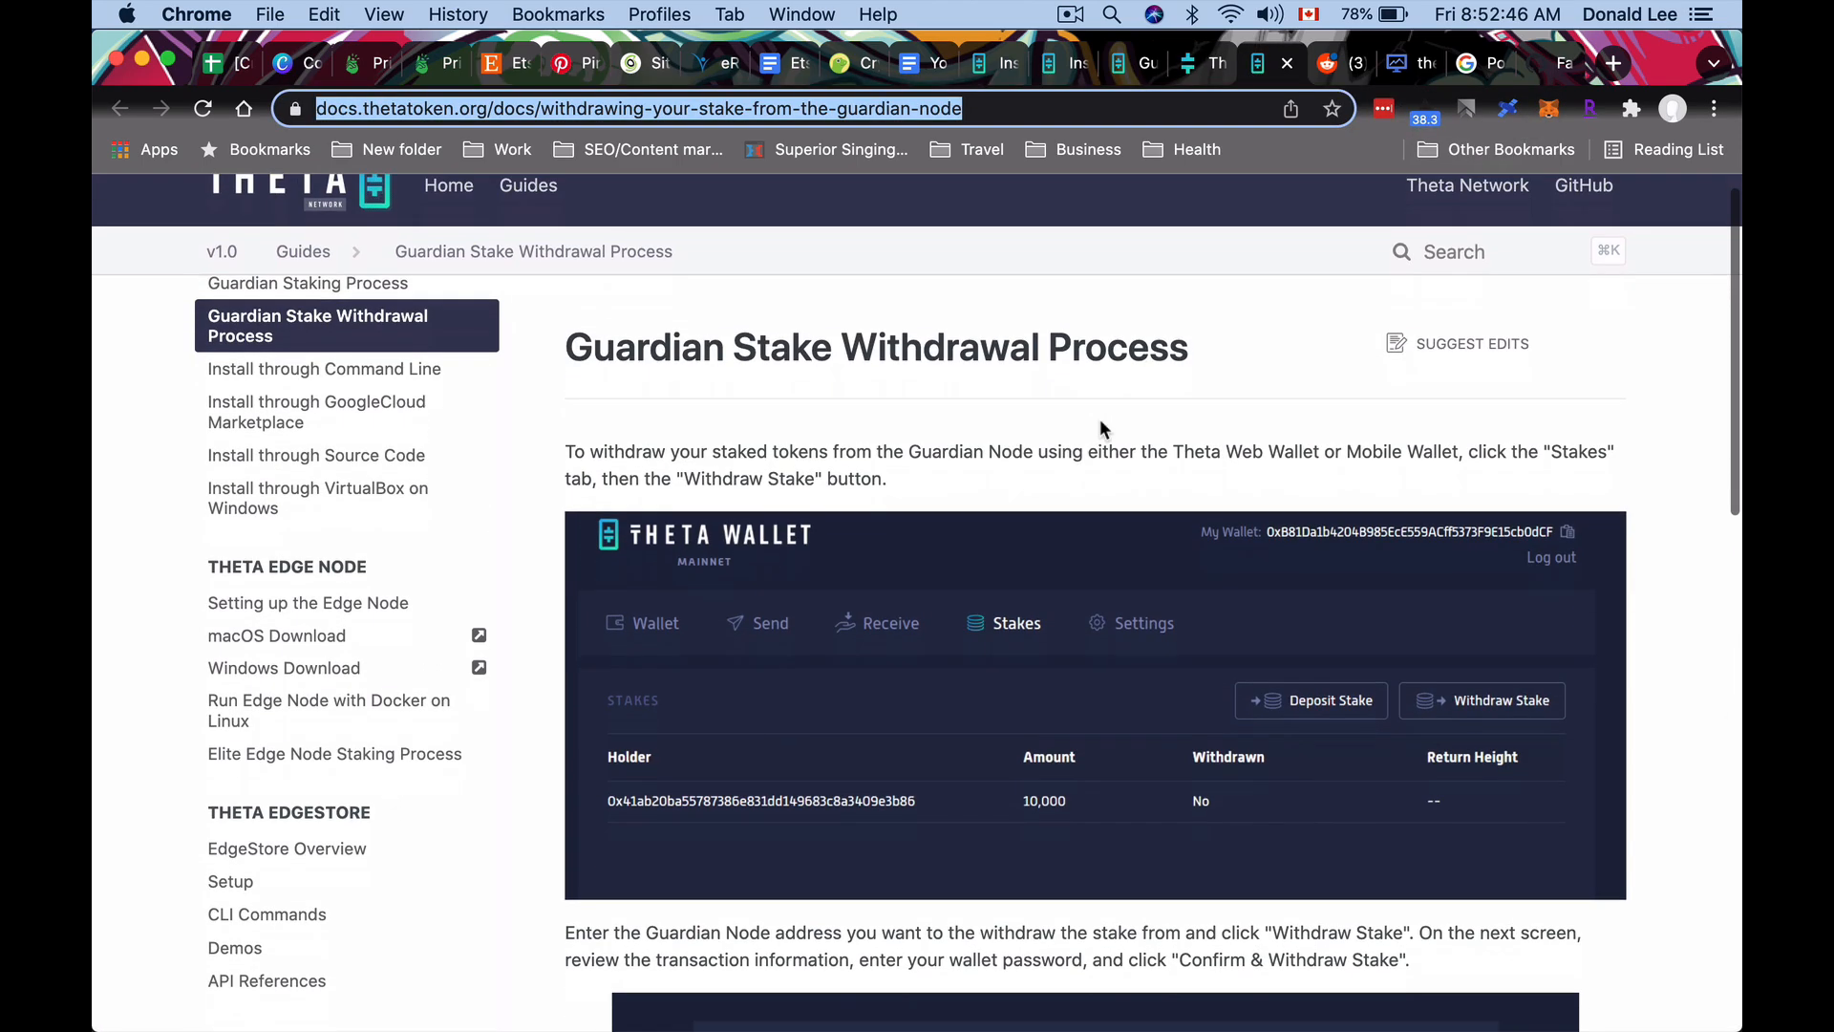
scroll("down", 3)
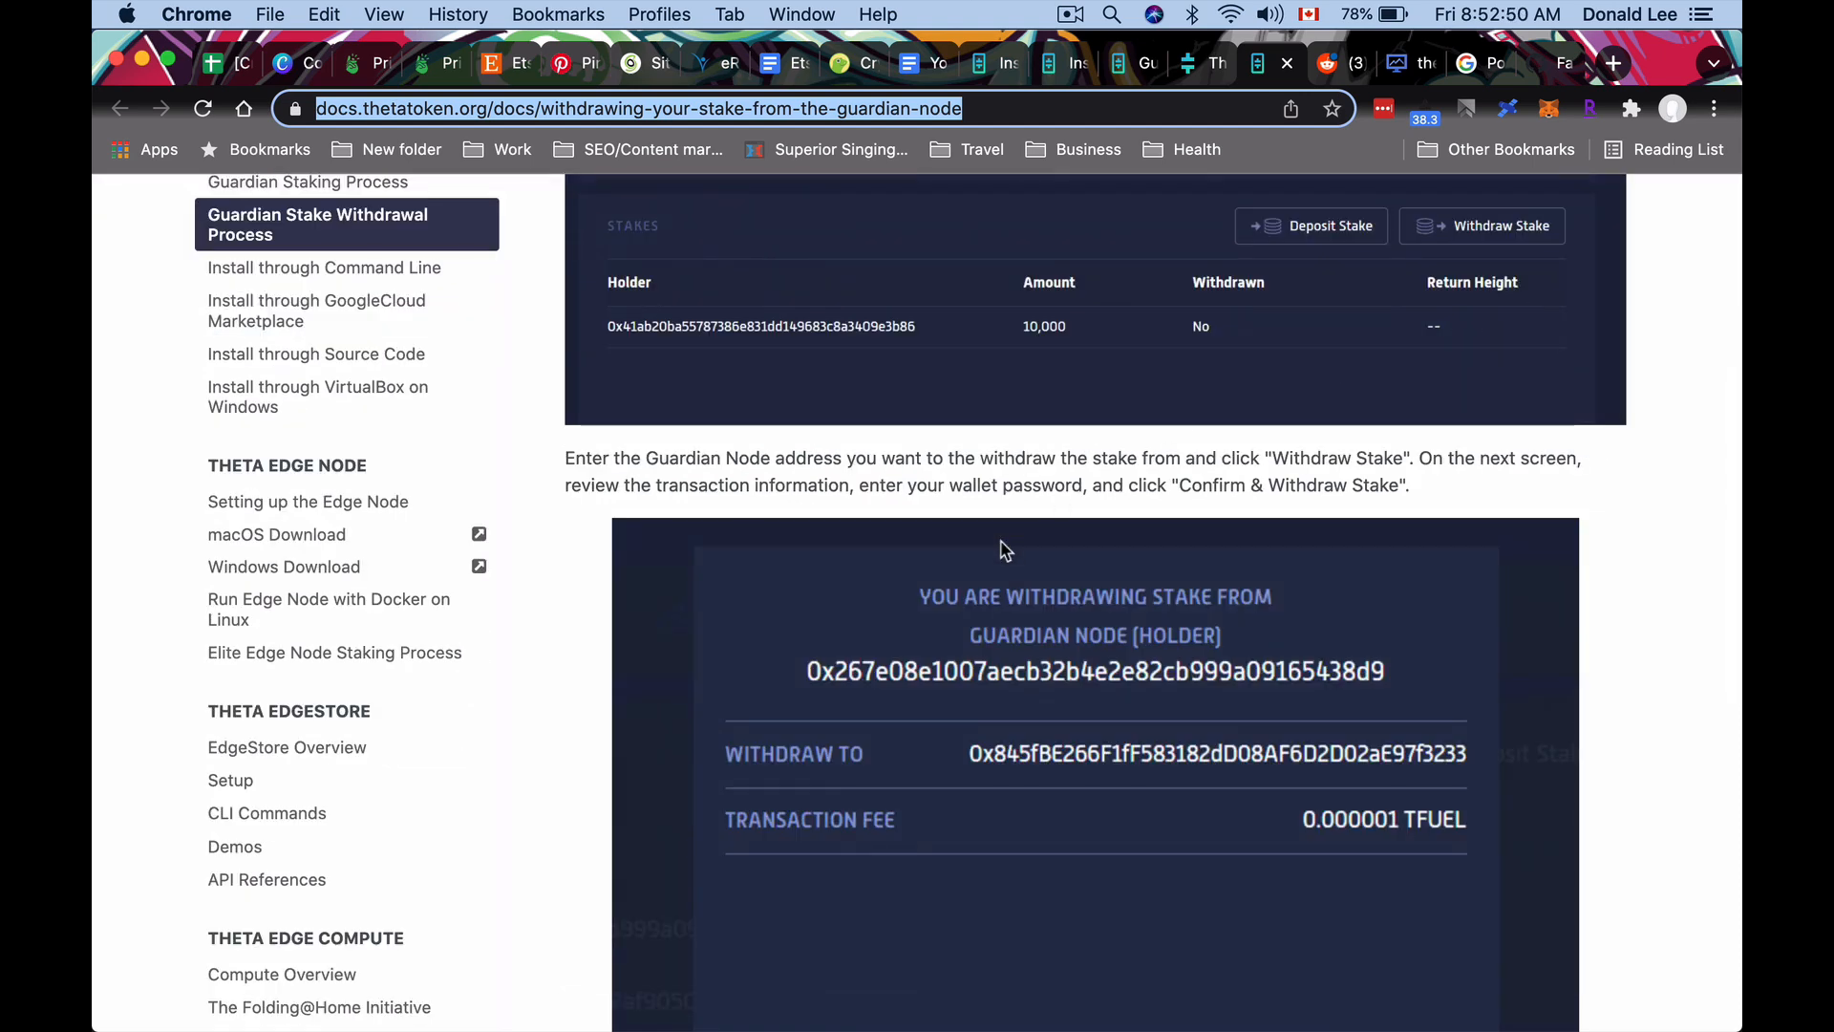
scroll("down", 3)
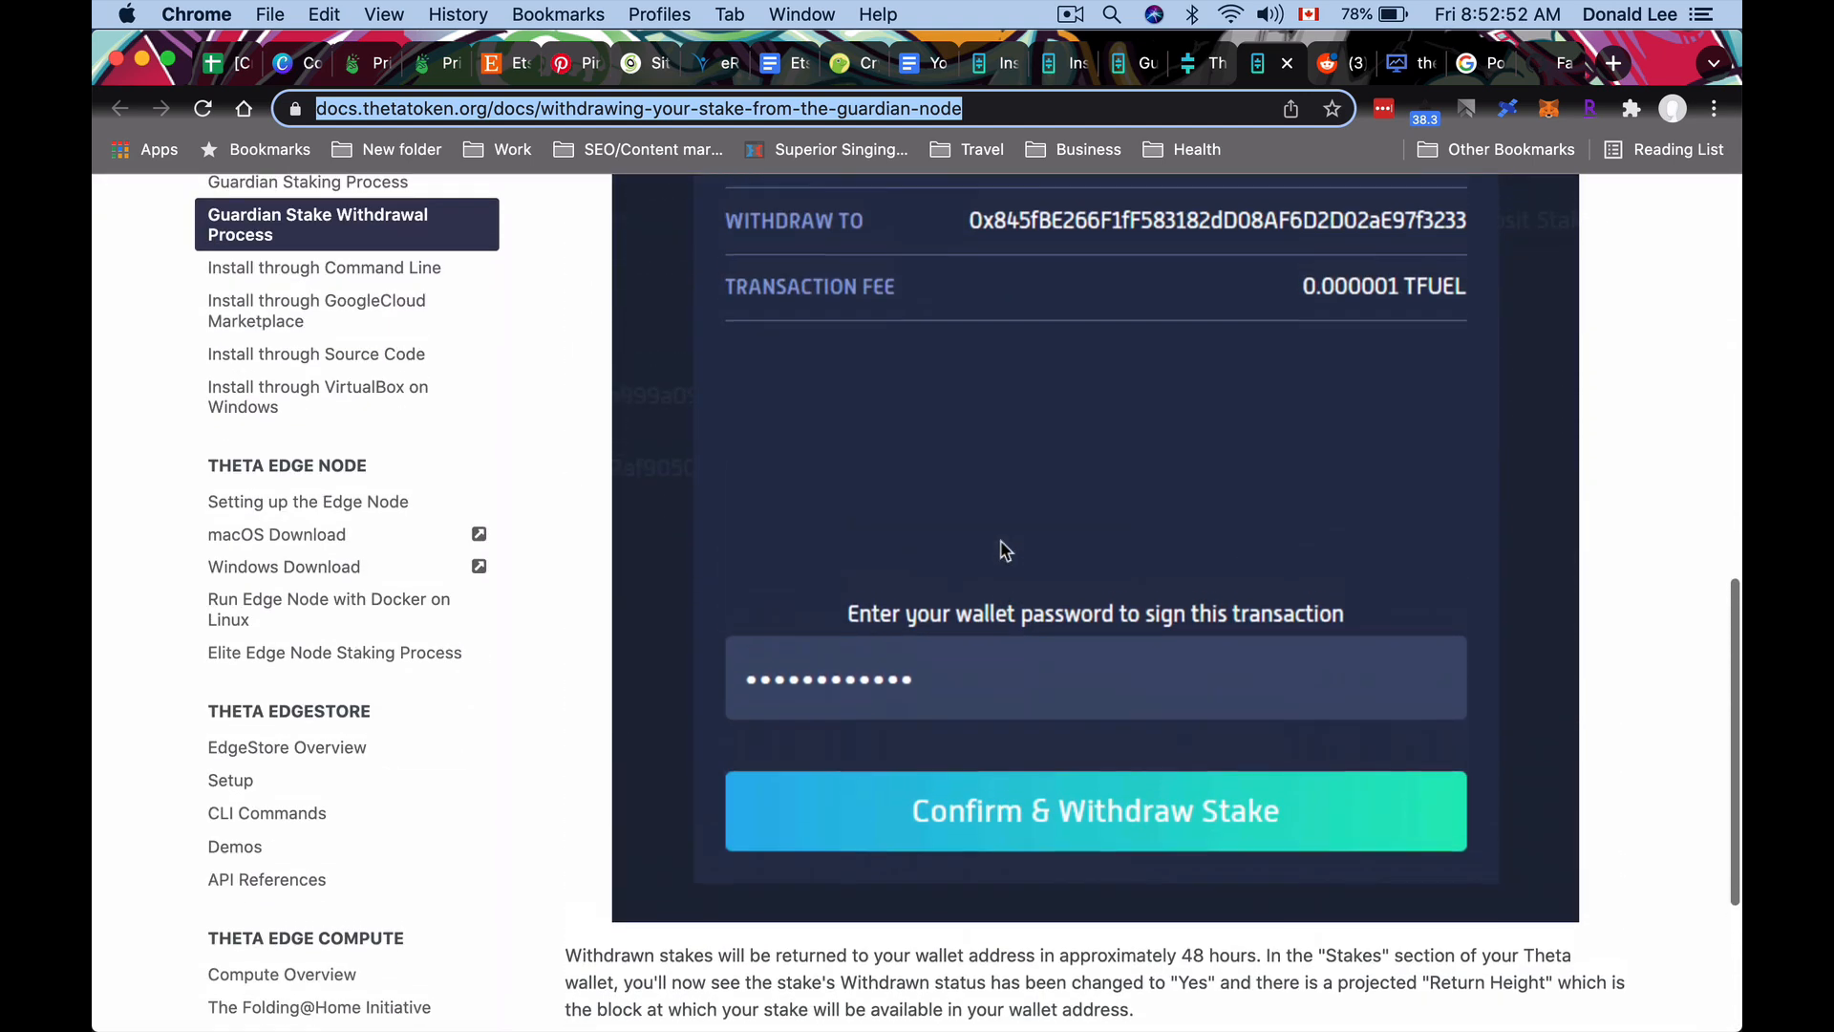
scroll("up", 3)
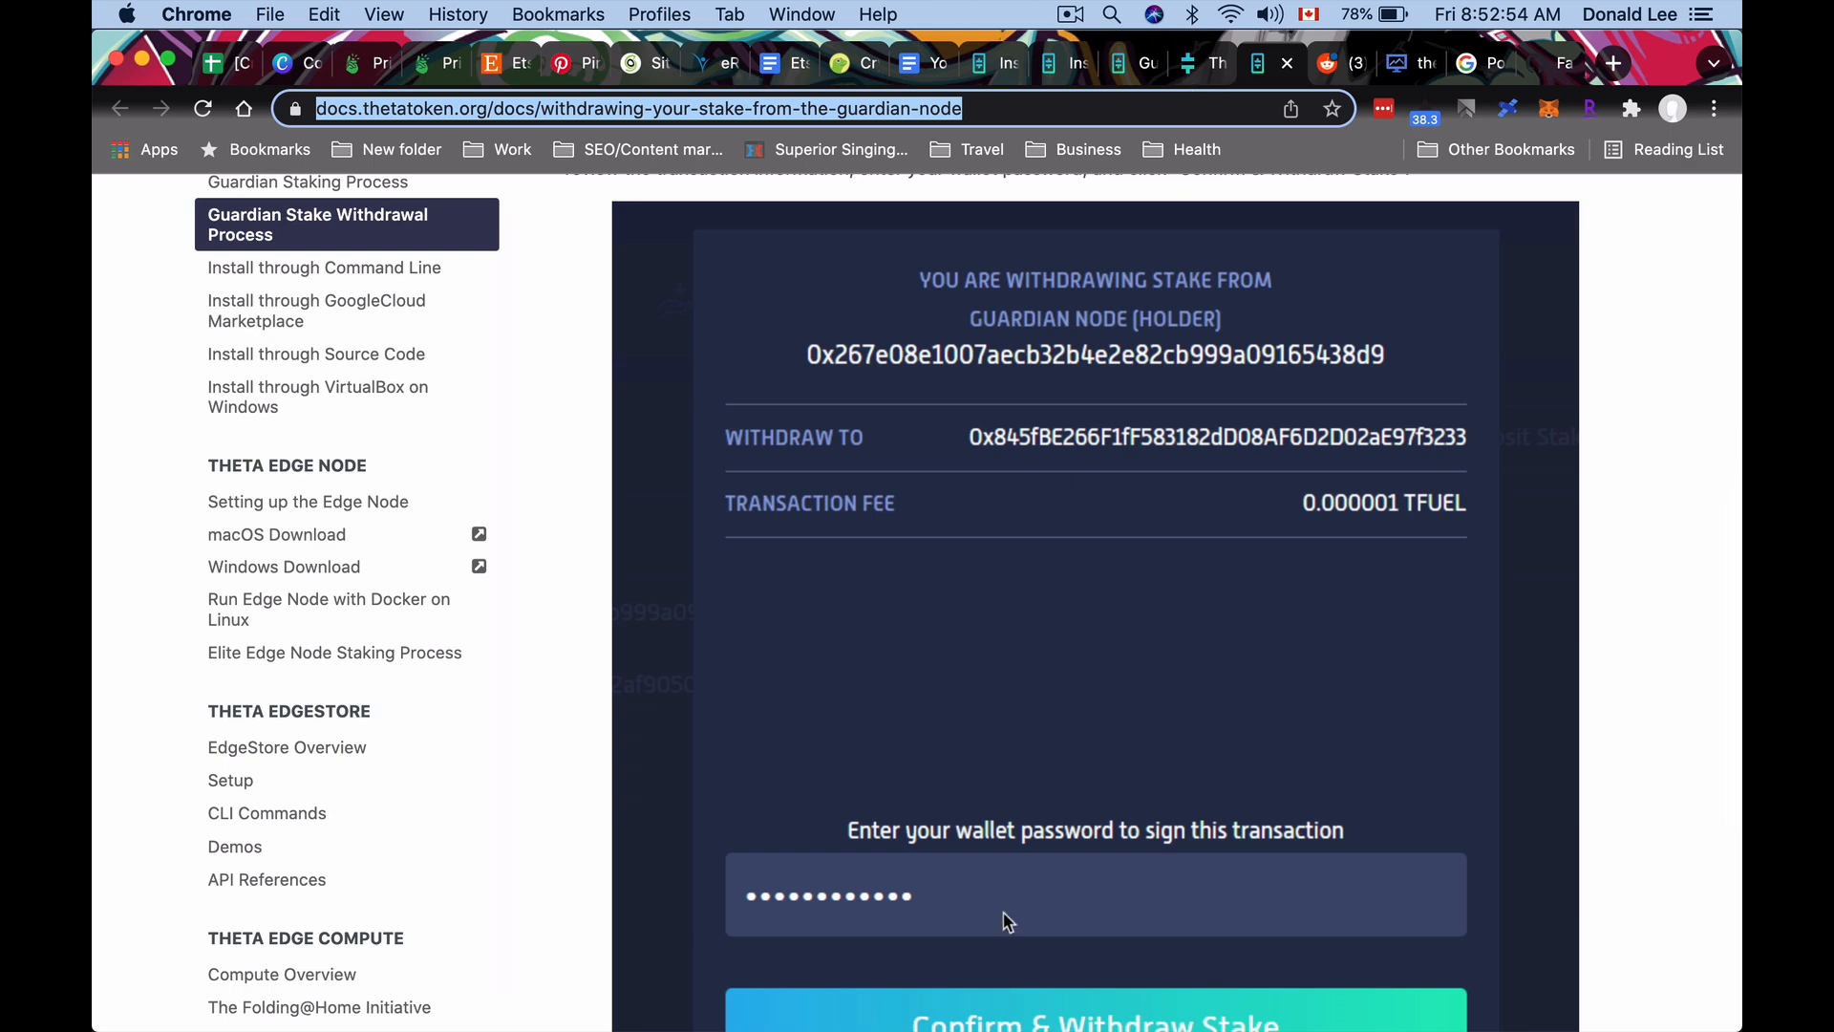
scroll("up", 3)
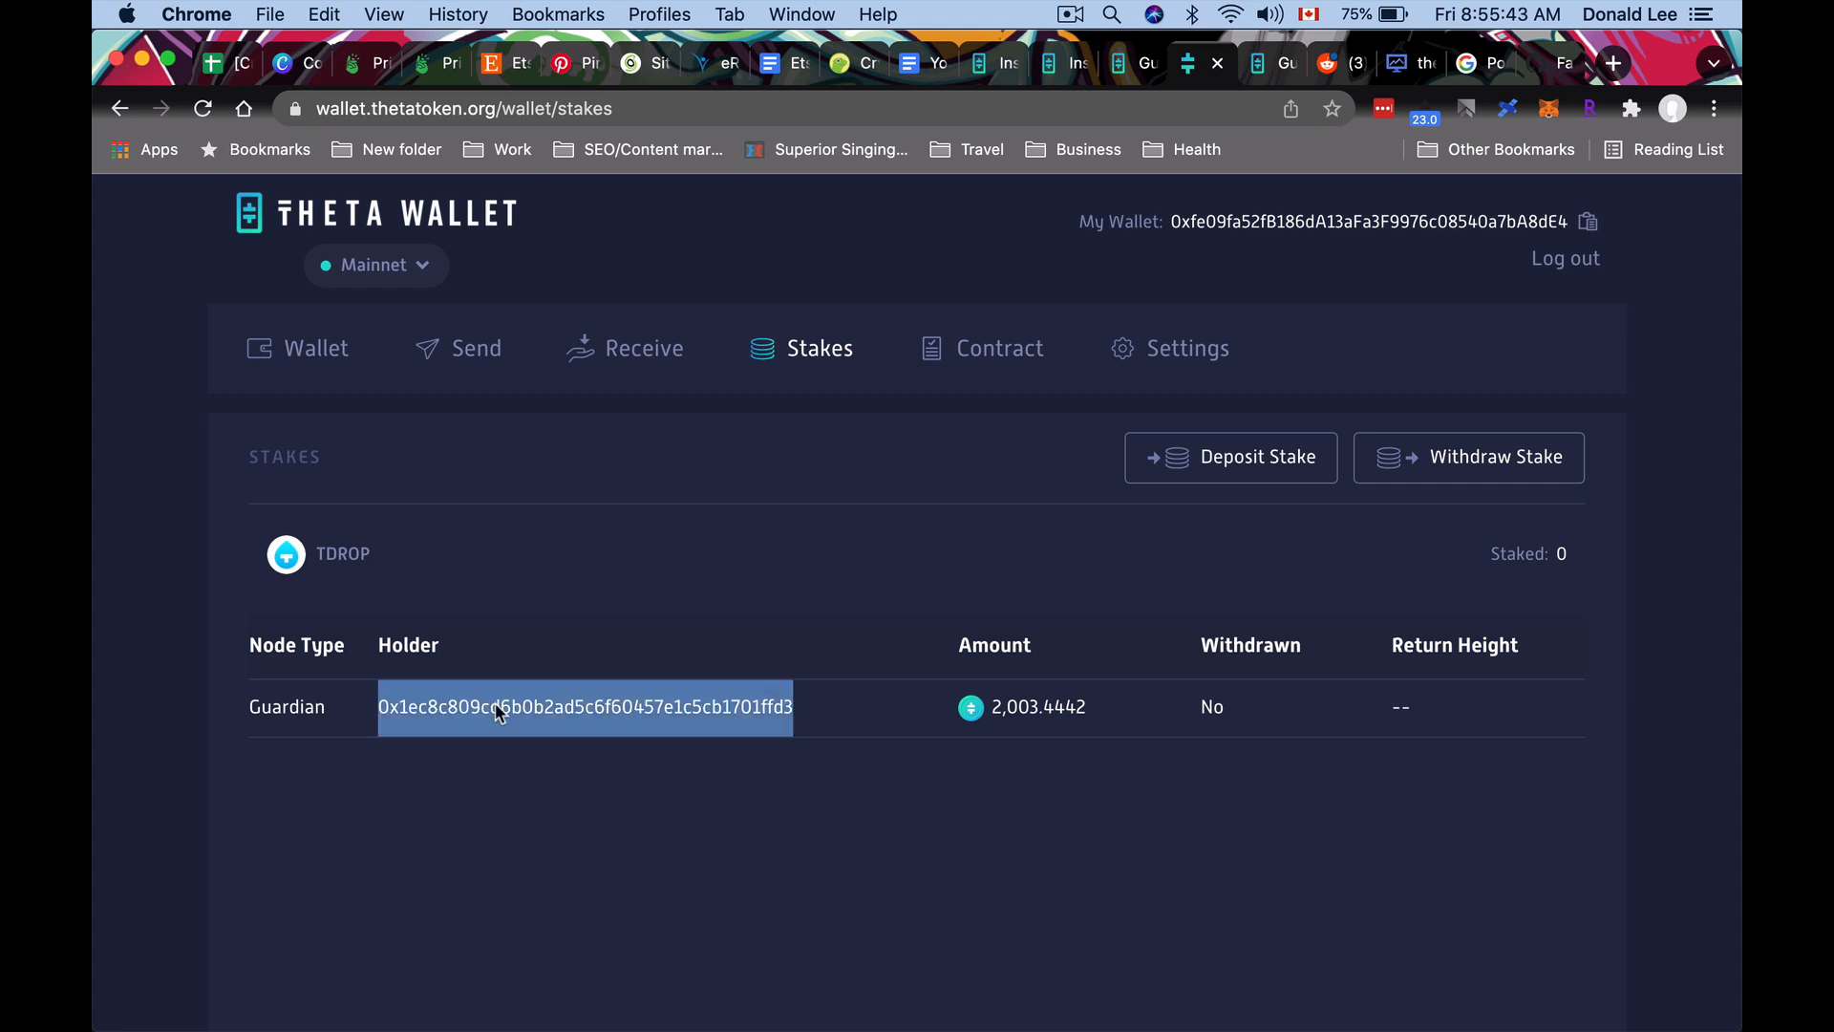
Withdraw the Guardian stake using the holder address and confirm with the wallet password.
left_click(1467, 457)
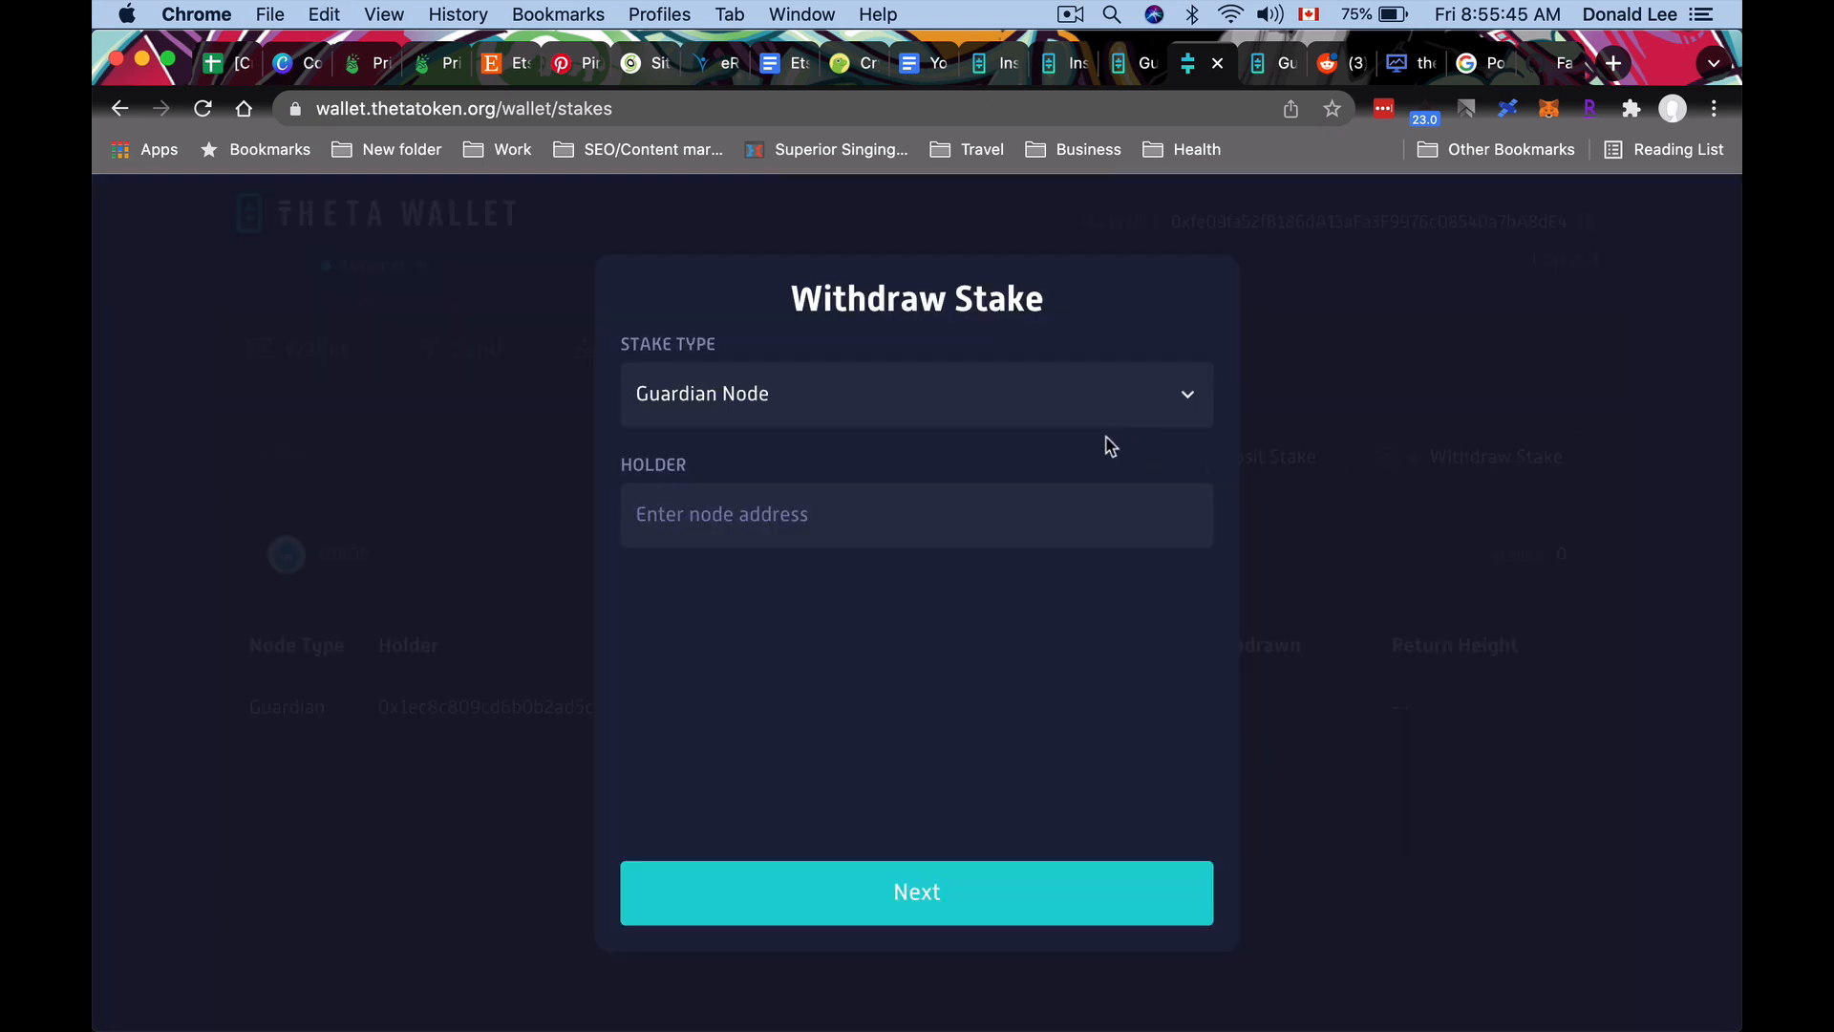
left_click(915, 892)
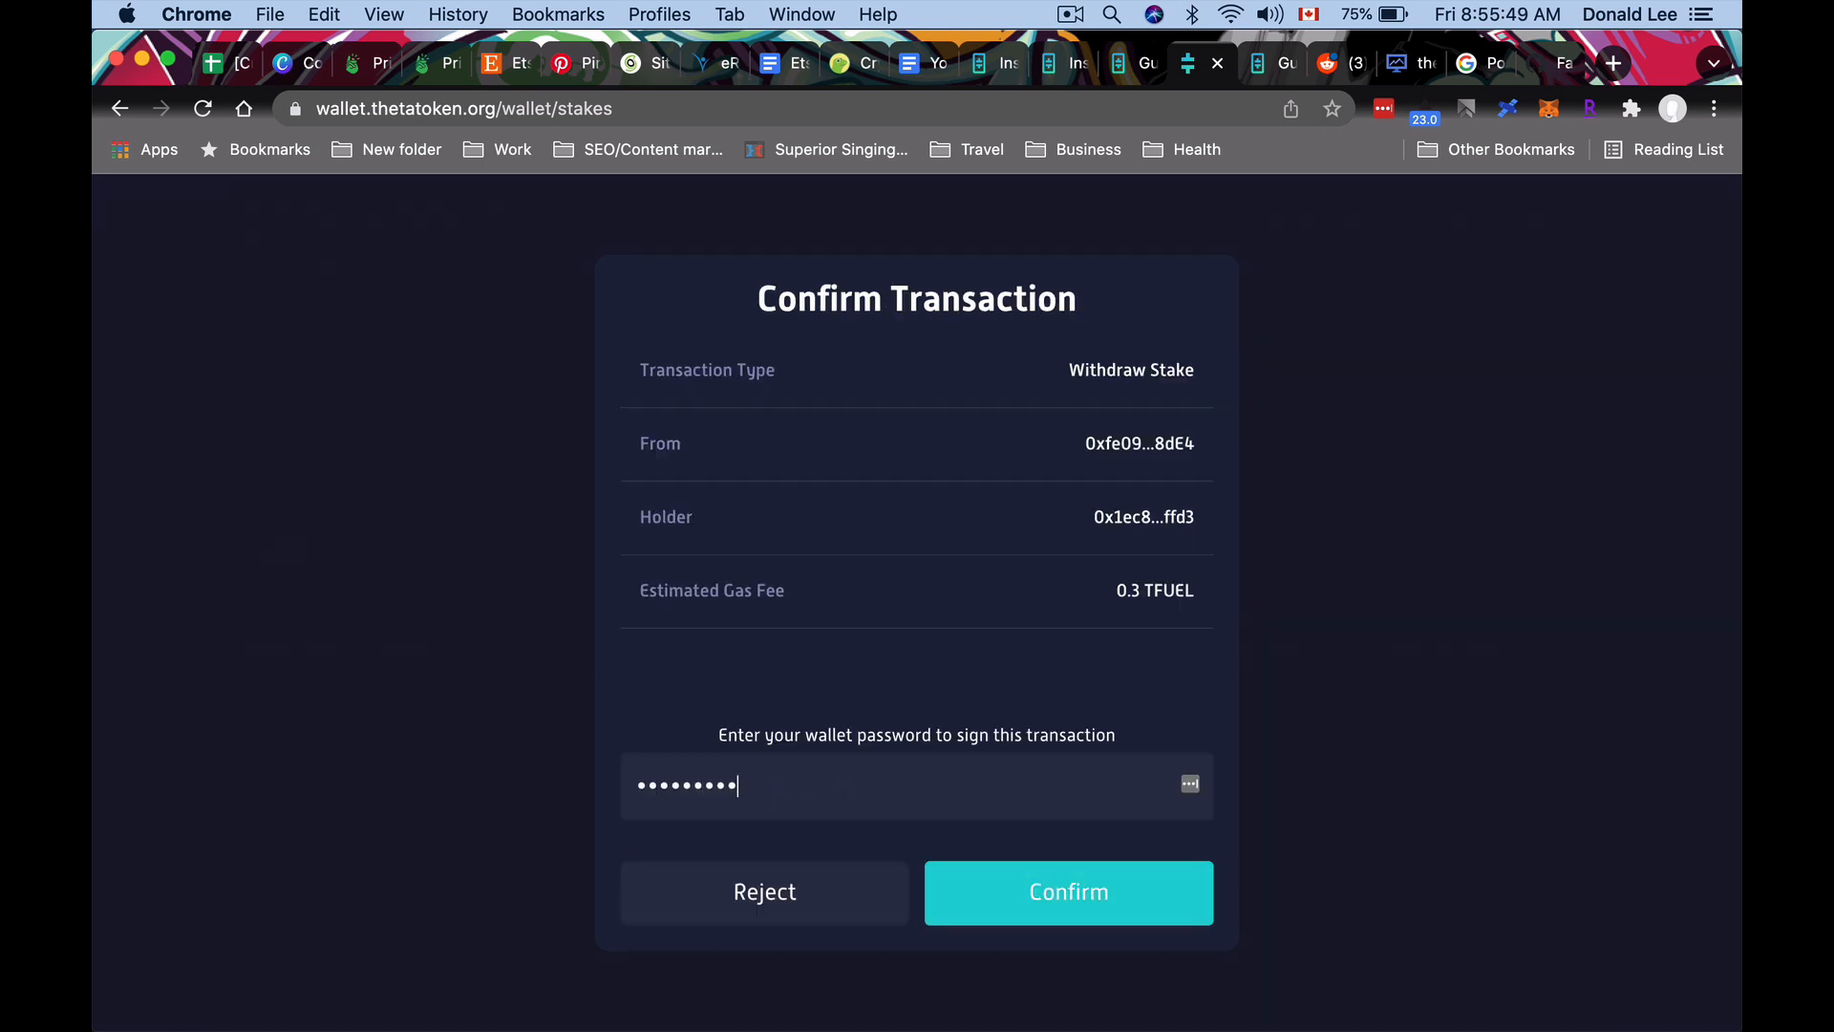
type("••")
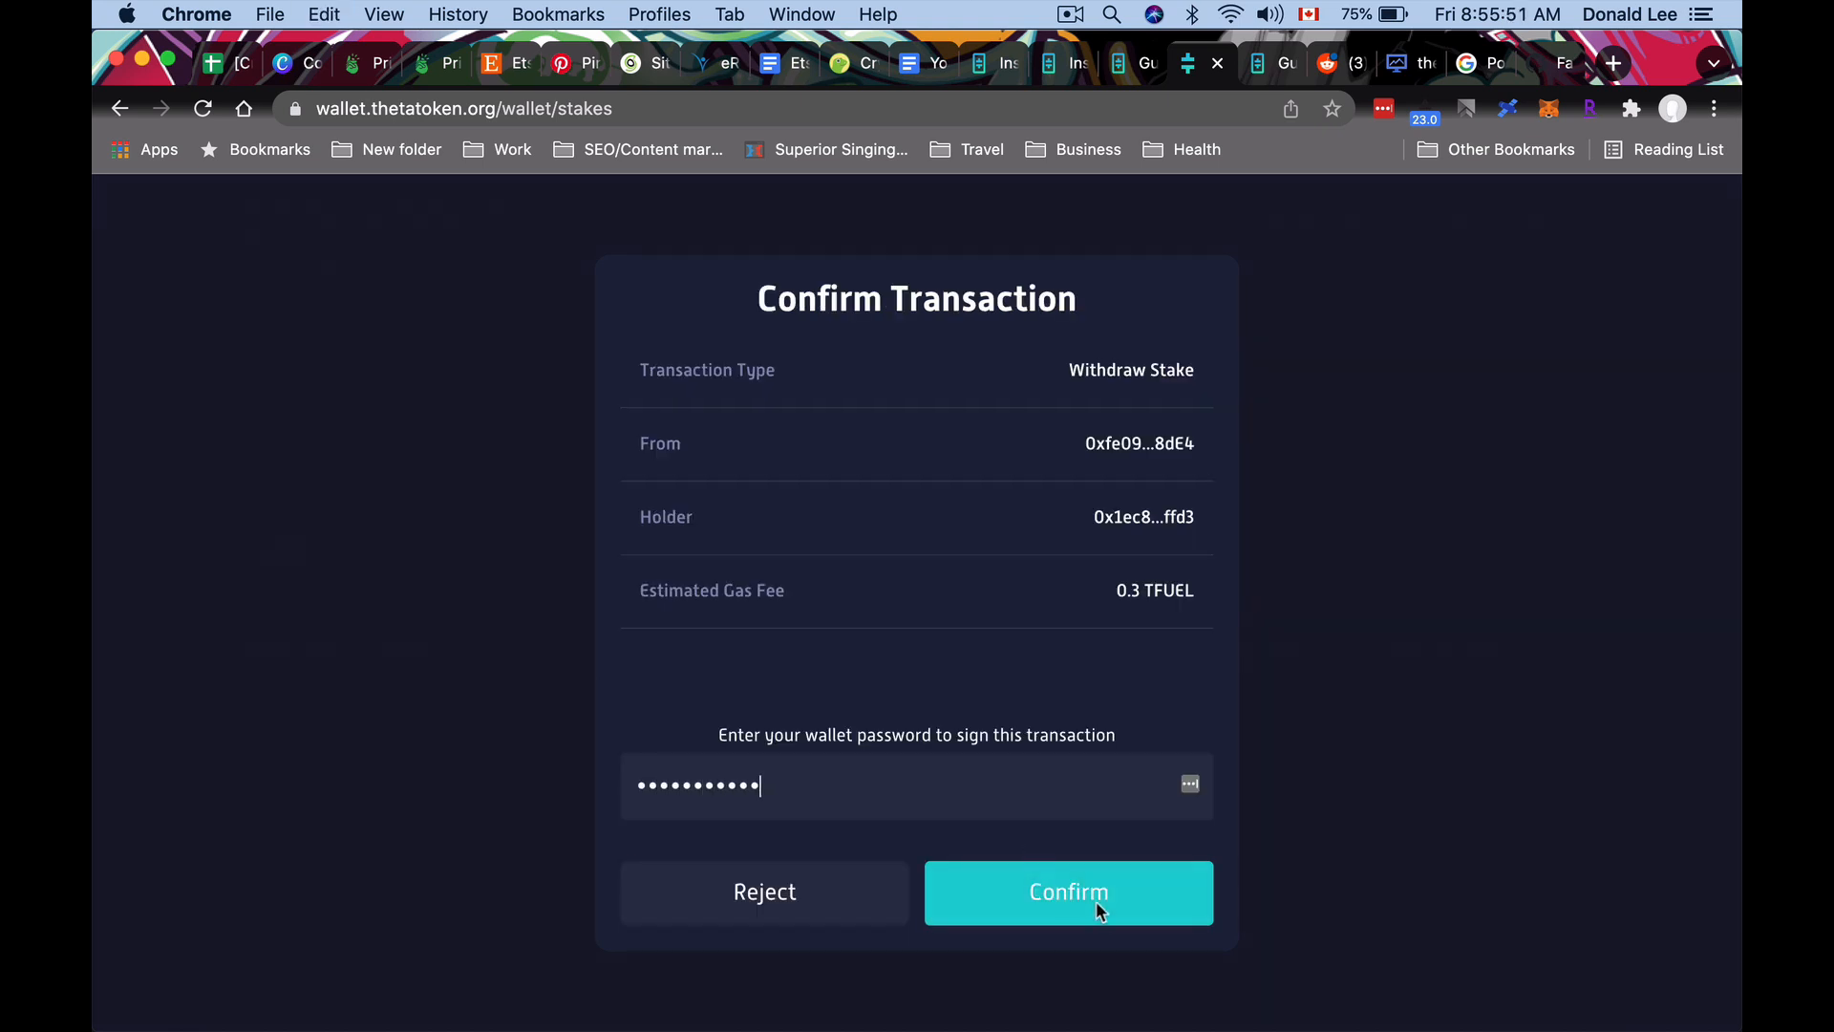
mouse_move(1329, 852)
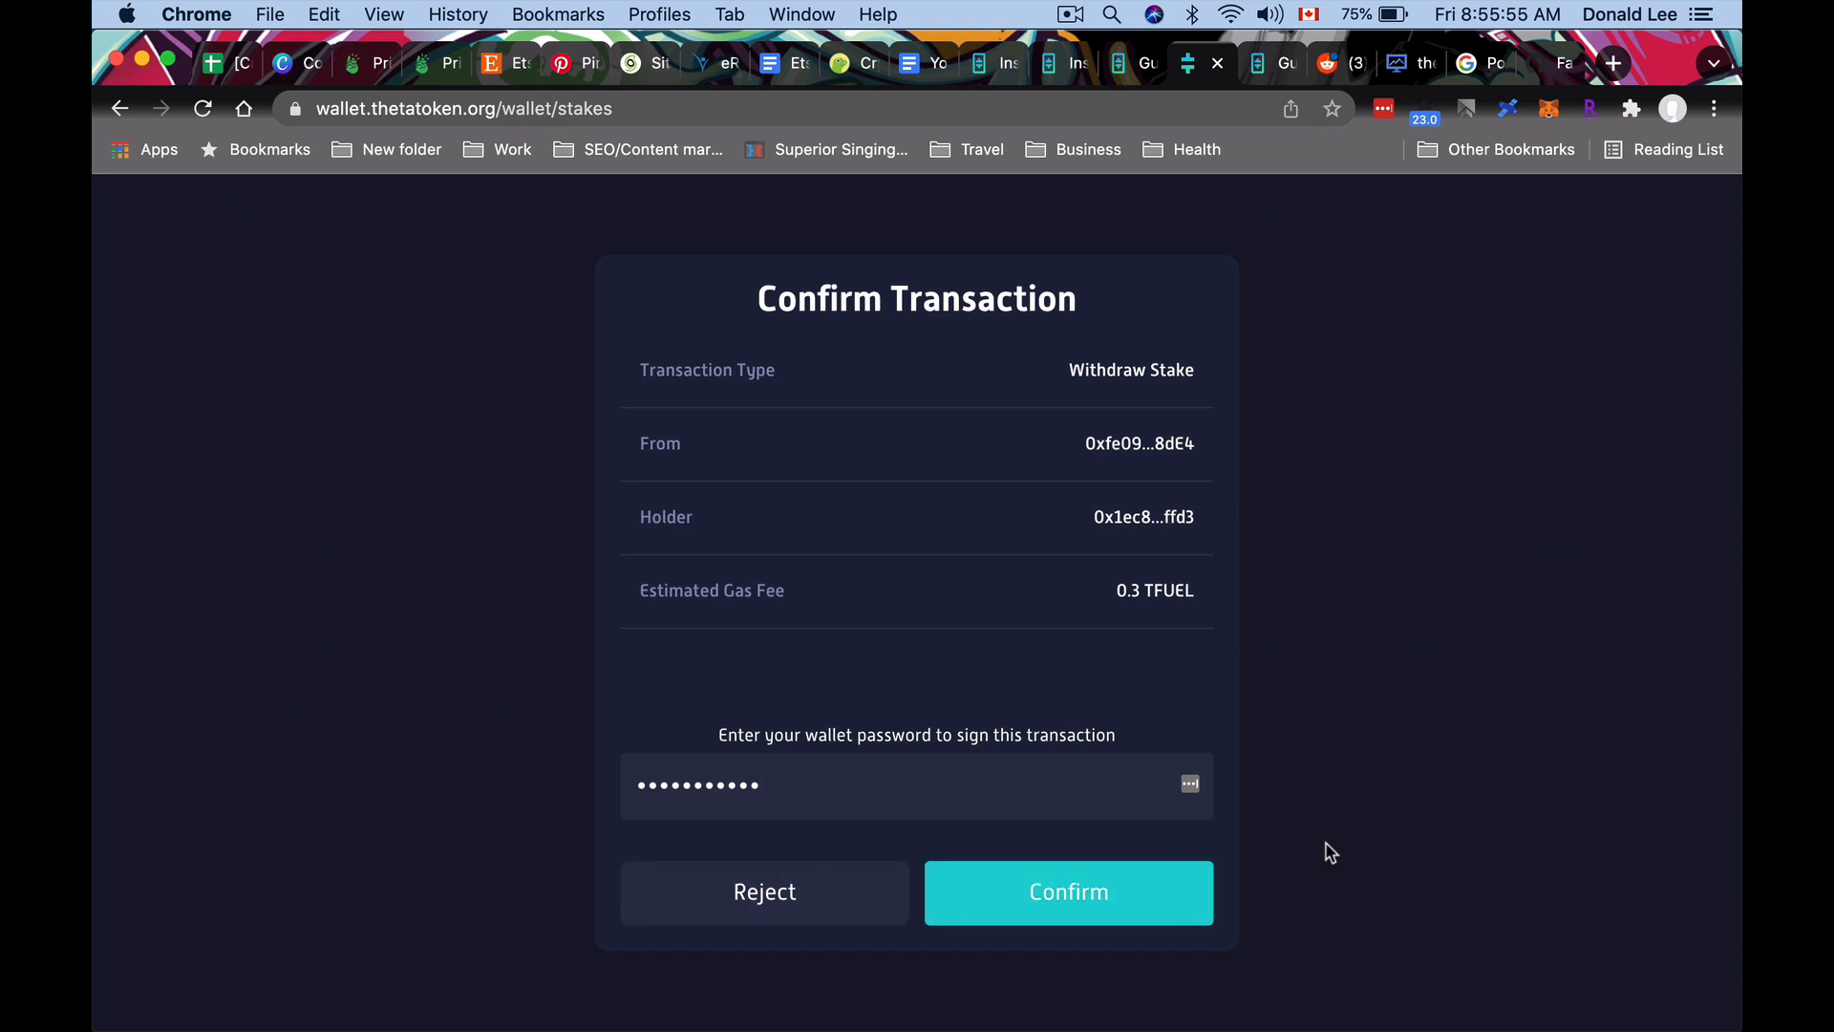
left_click(1066, 893)
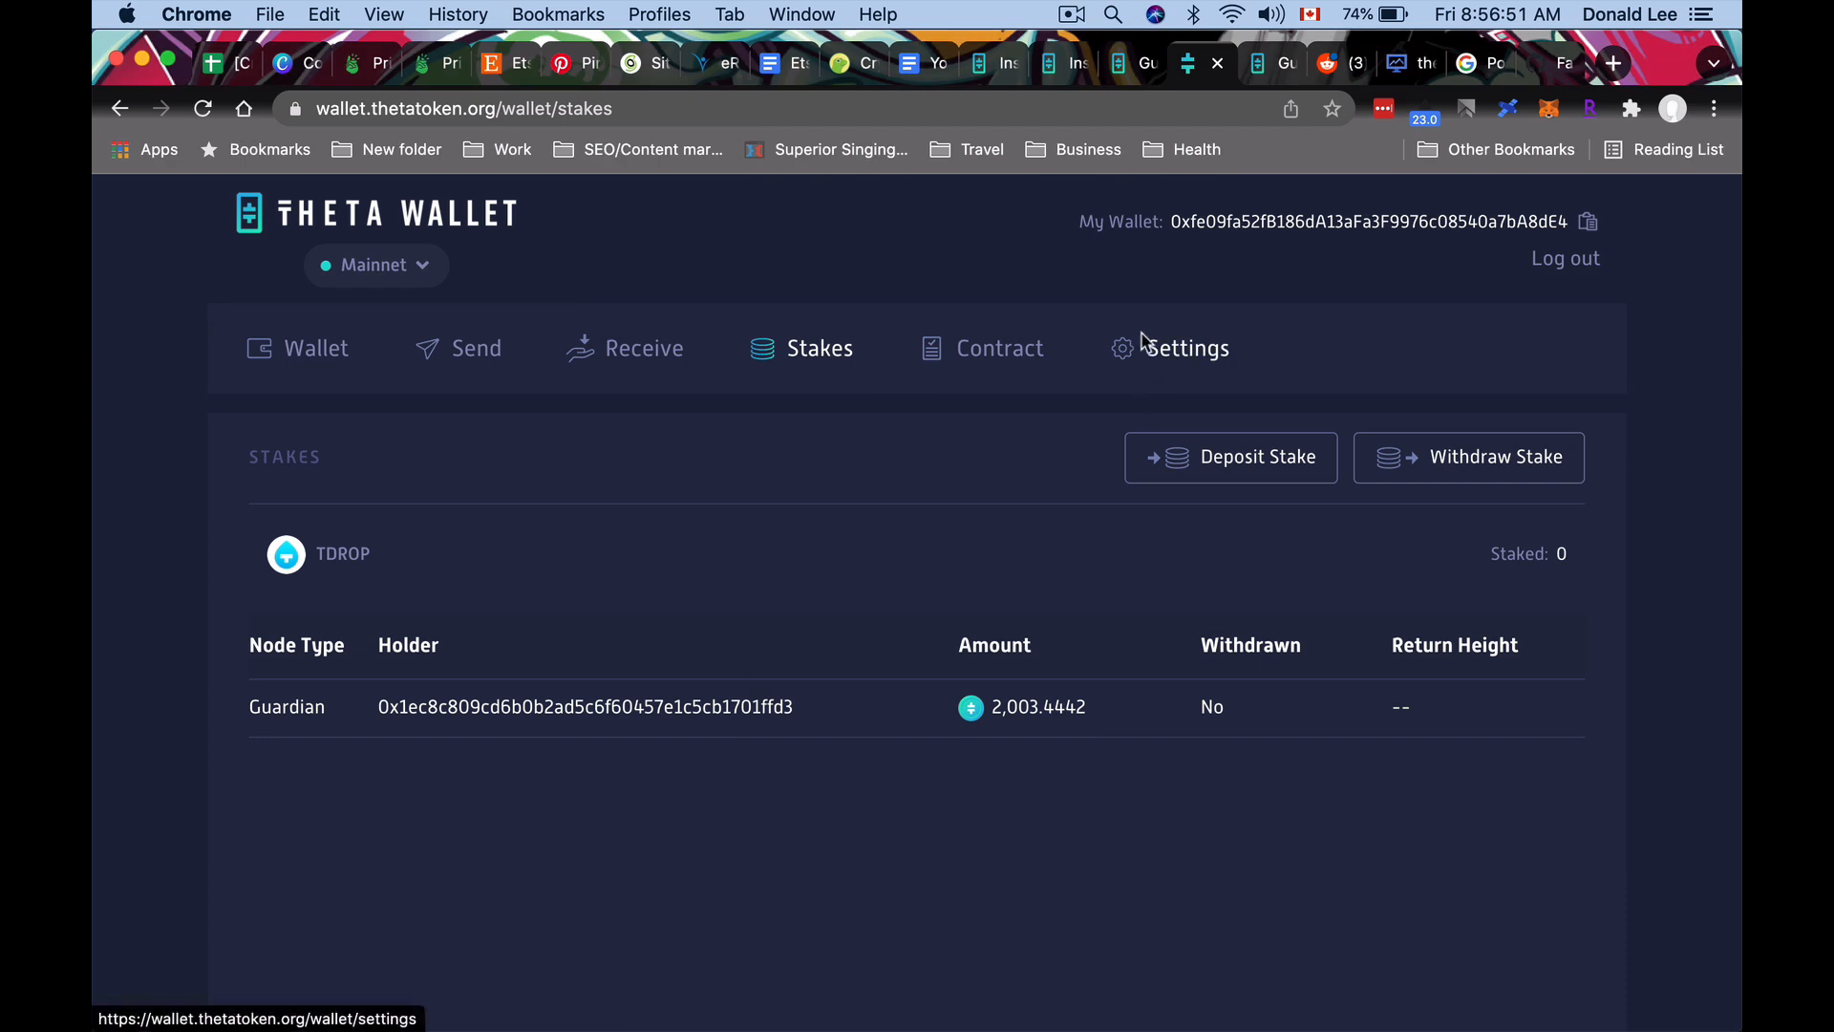
mouse_move(1066, 206)
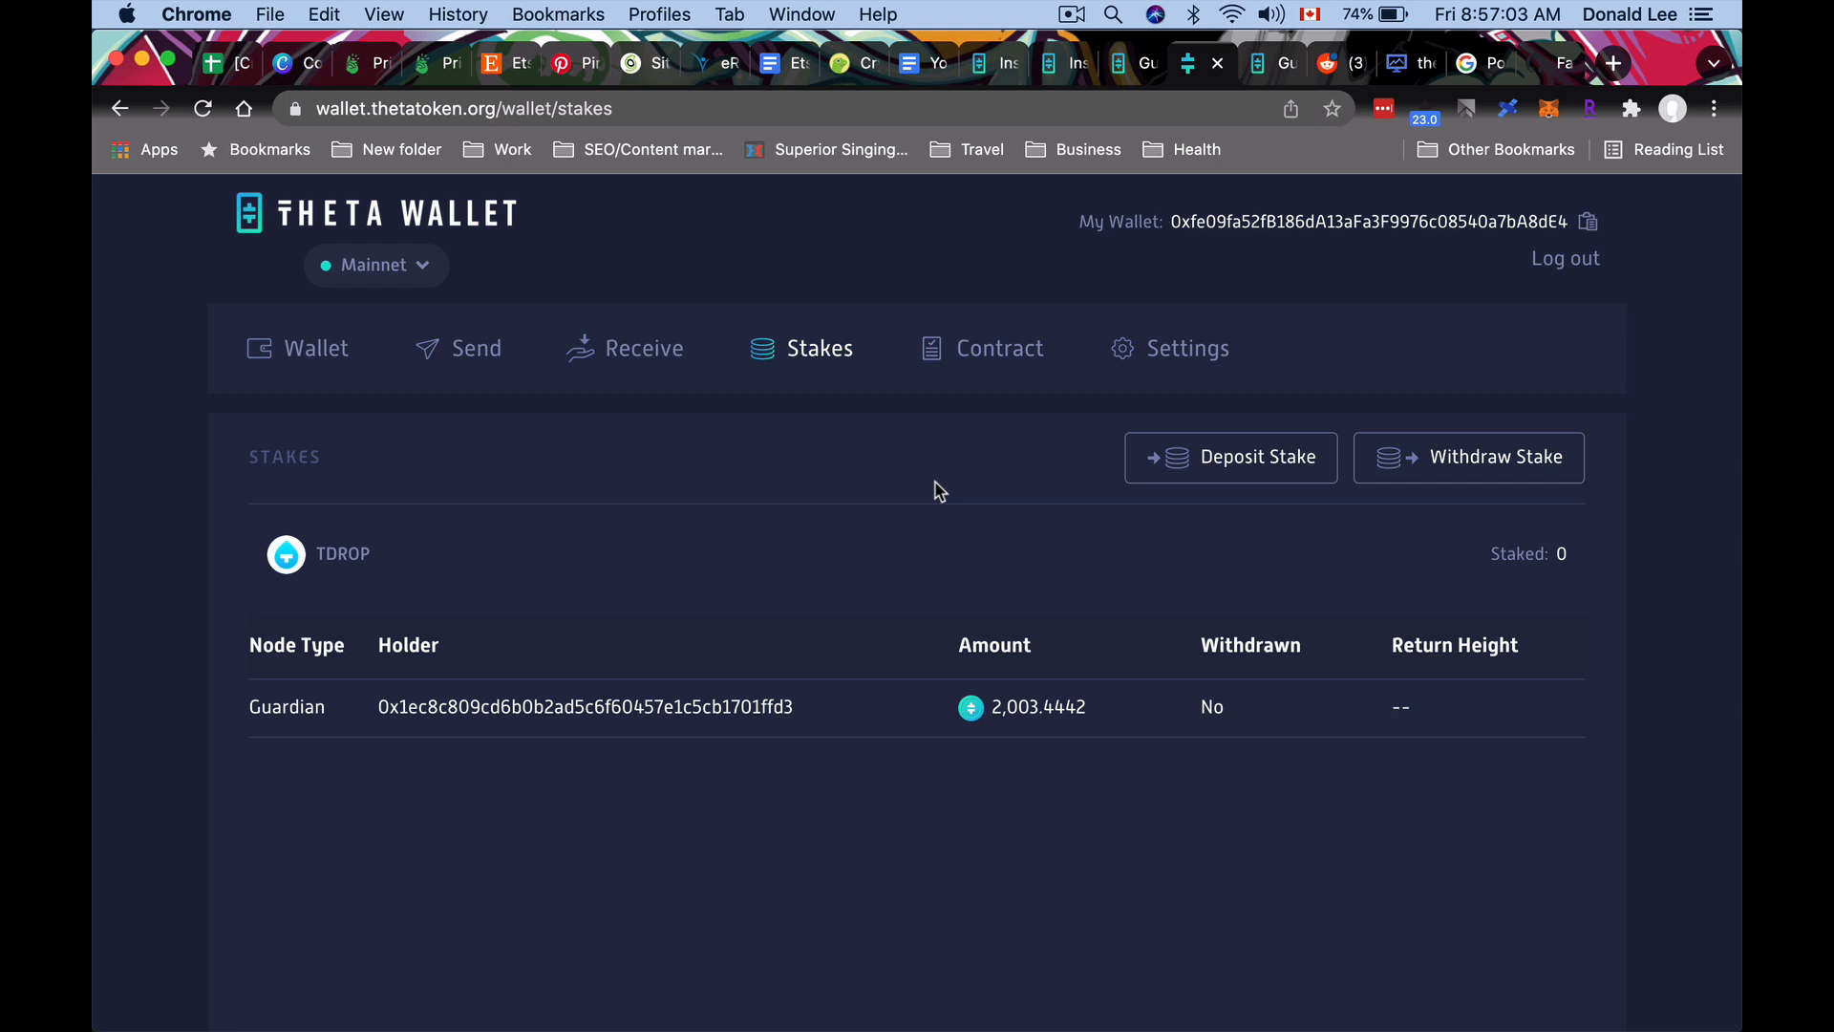
mouse_move(1073, 122)
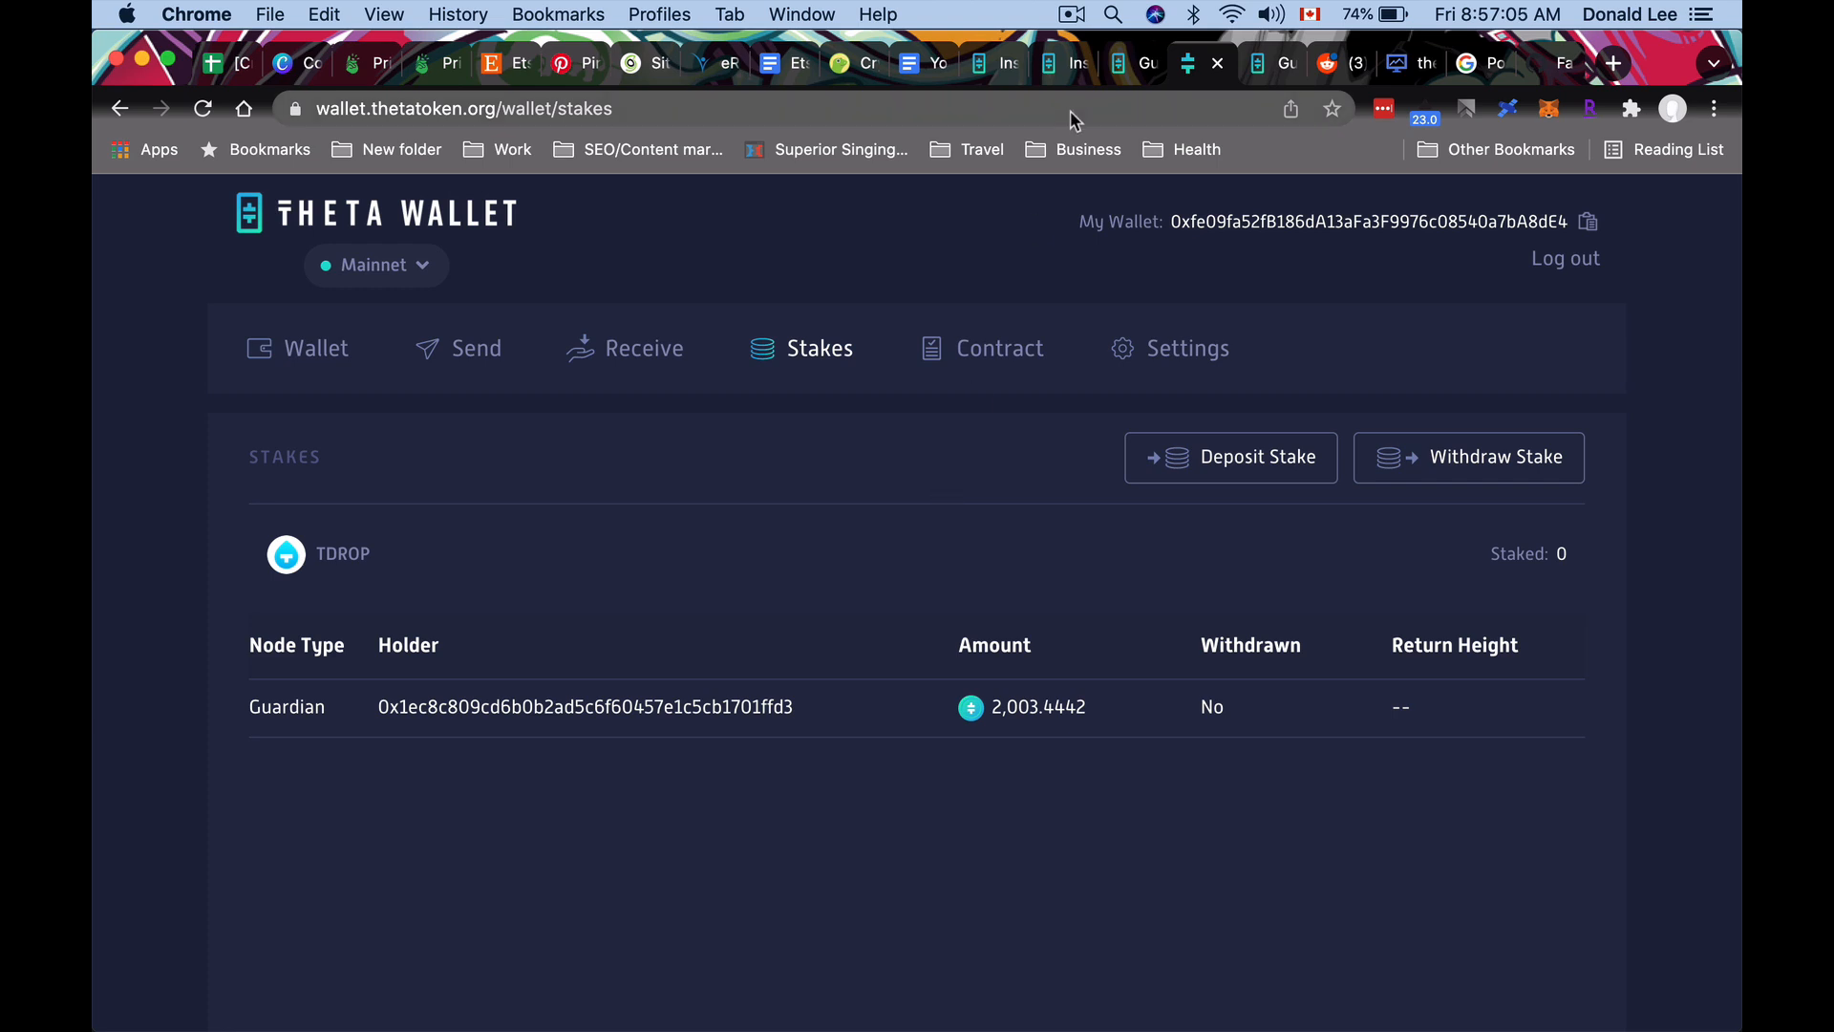
mouse_move(1034, 294)
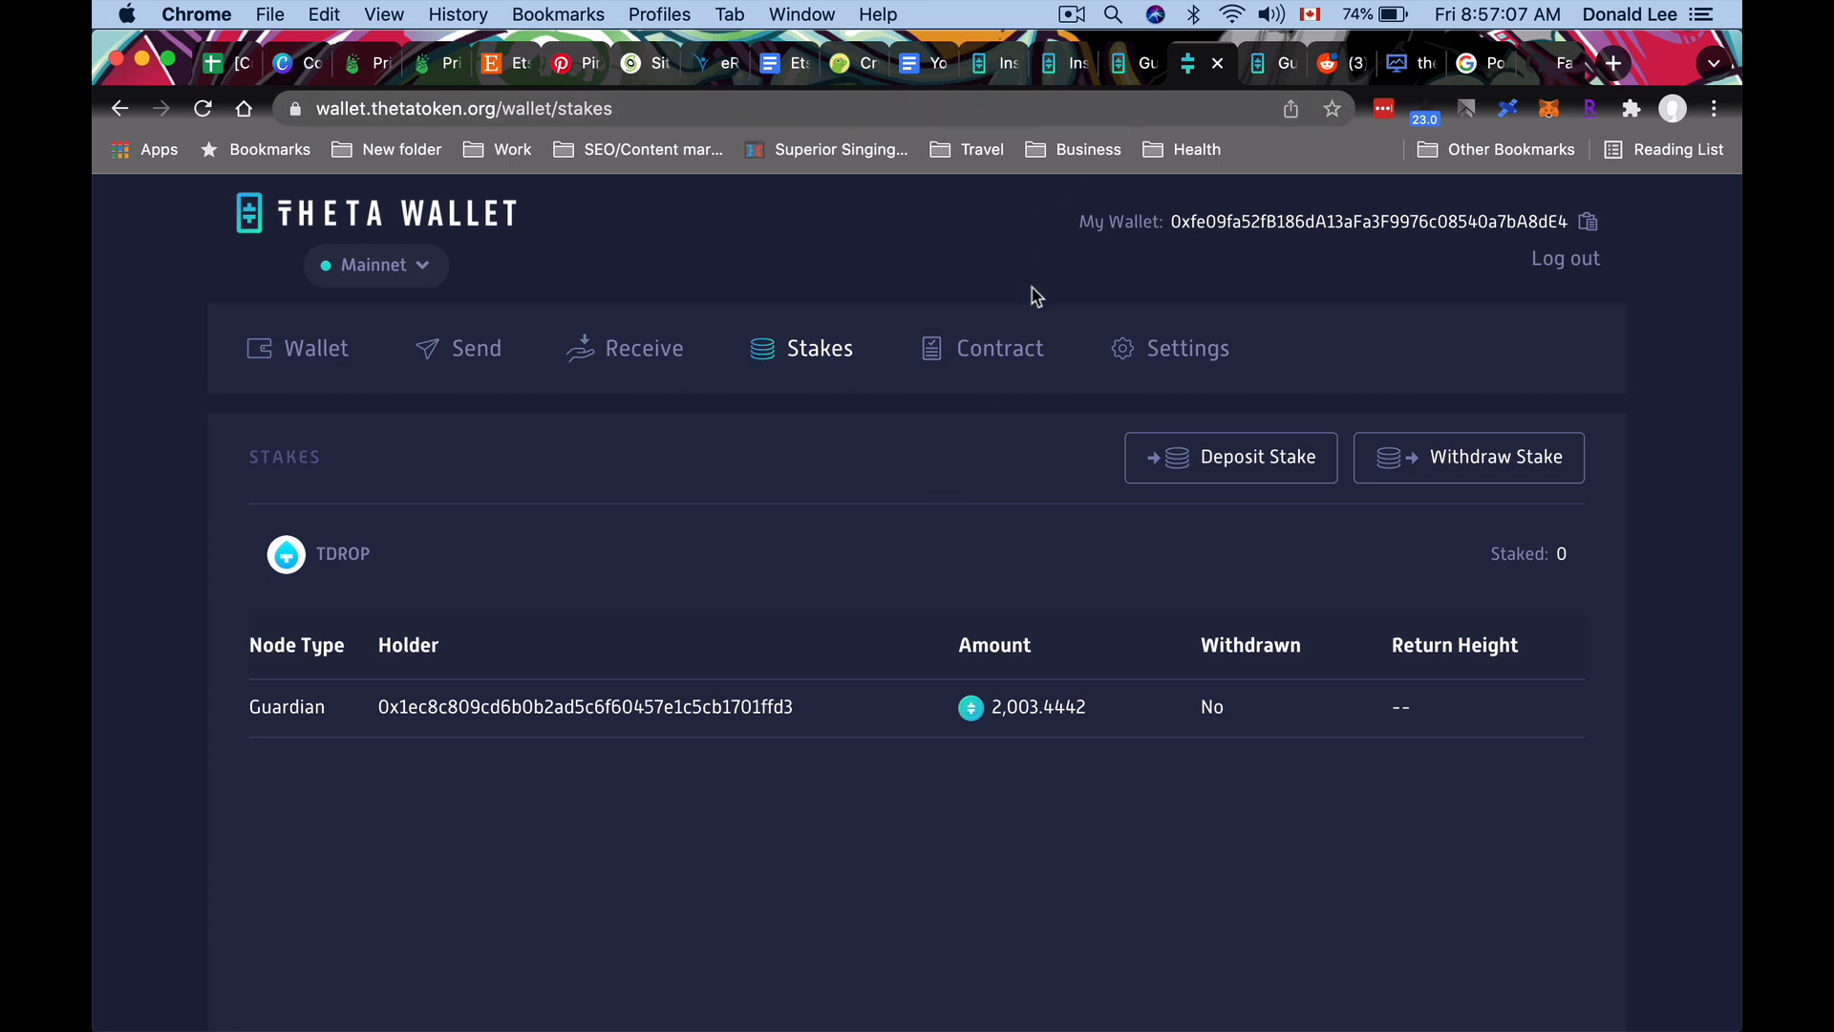